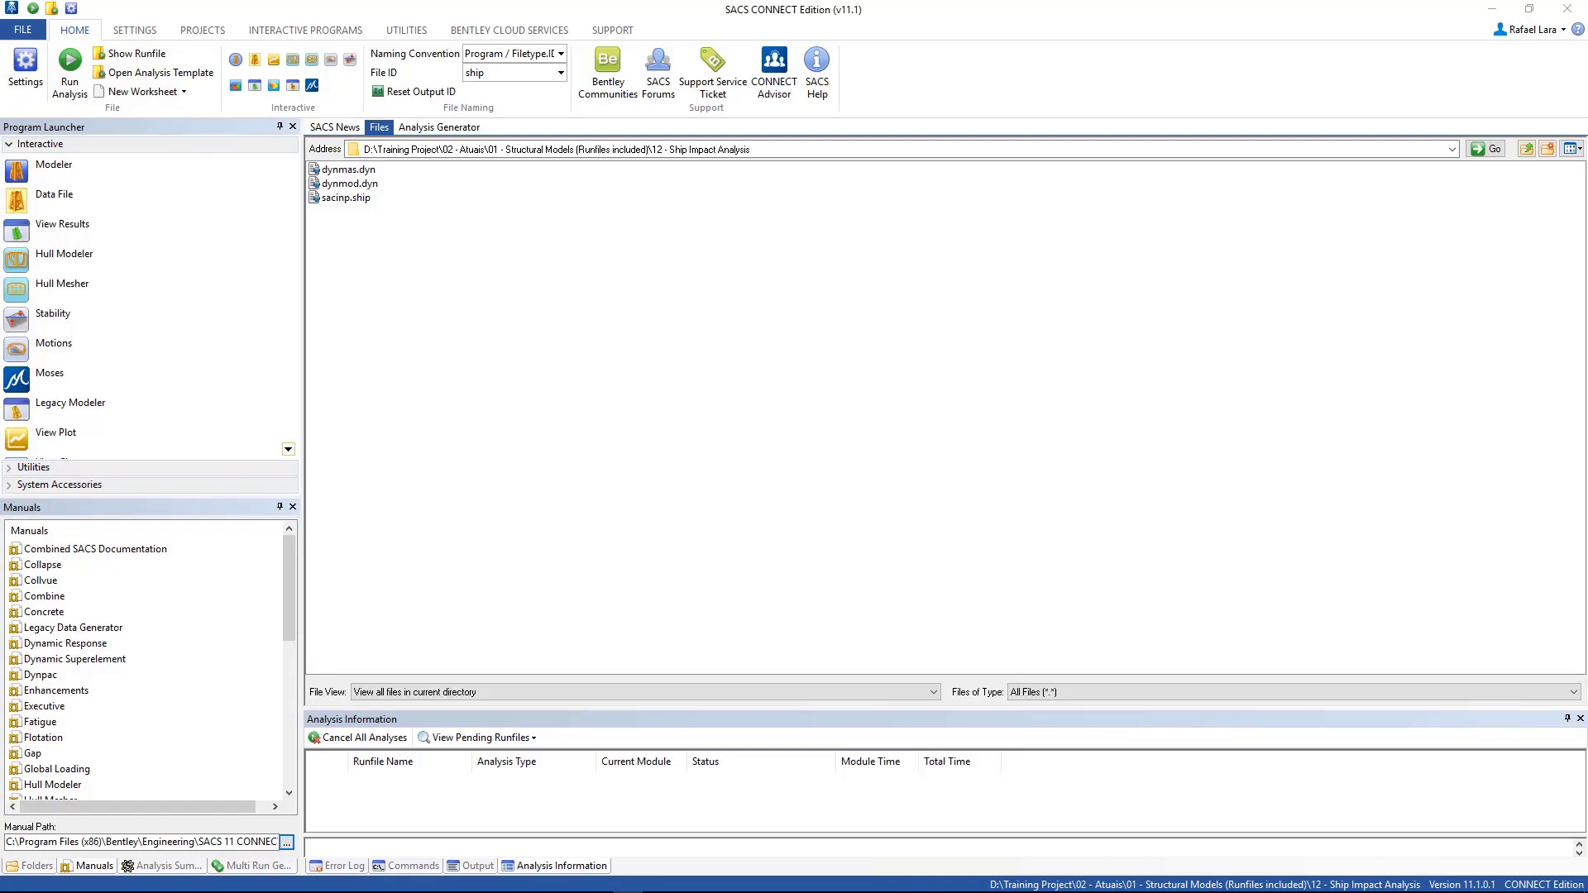
mouse_move(1058, 295)
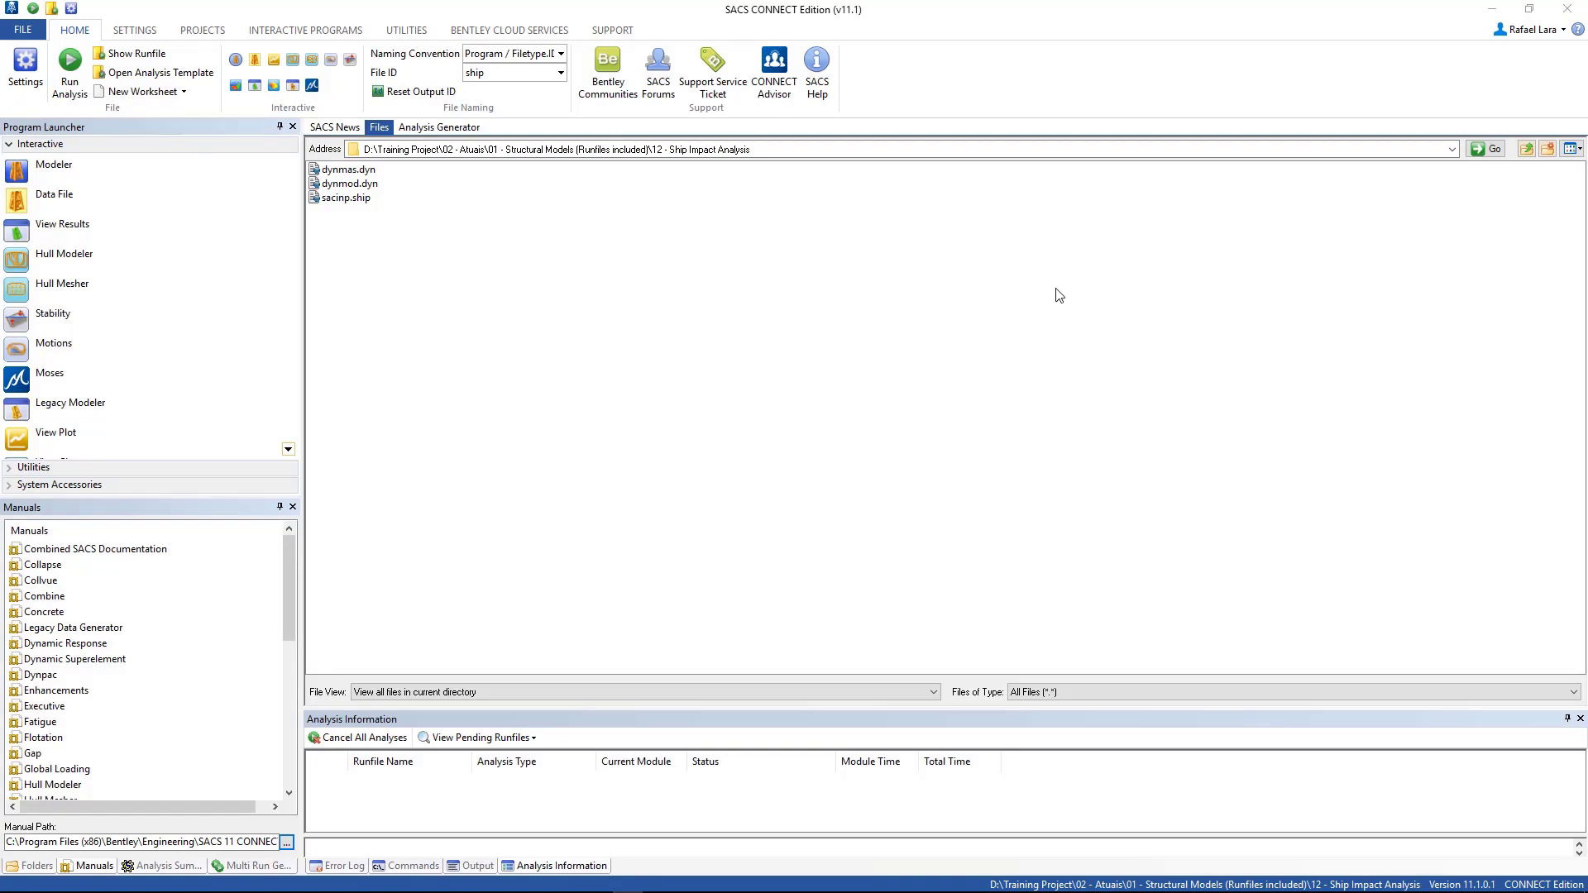
mouse_move(738, 194)
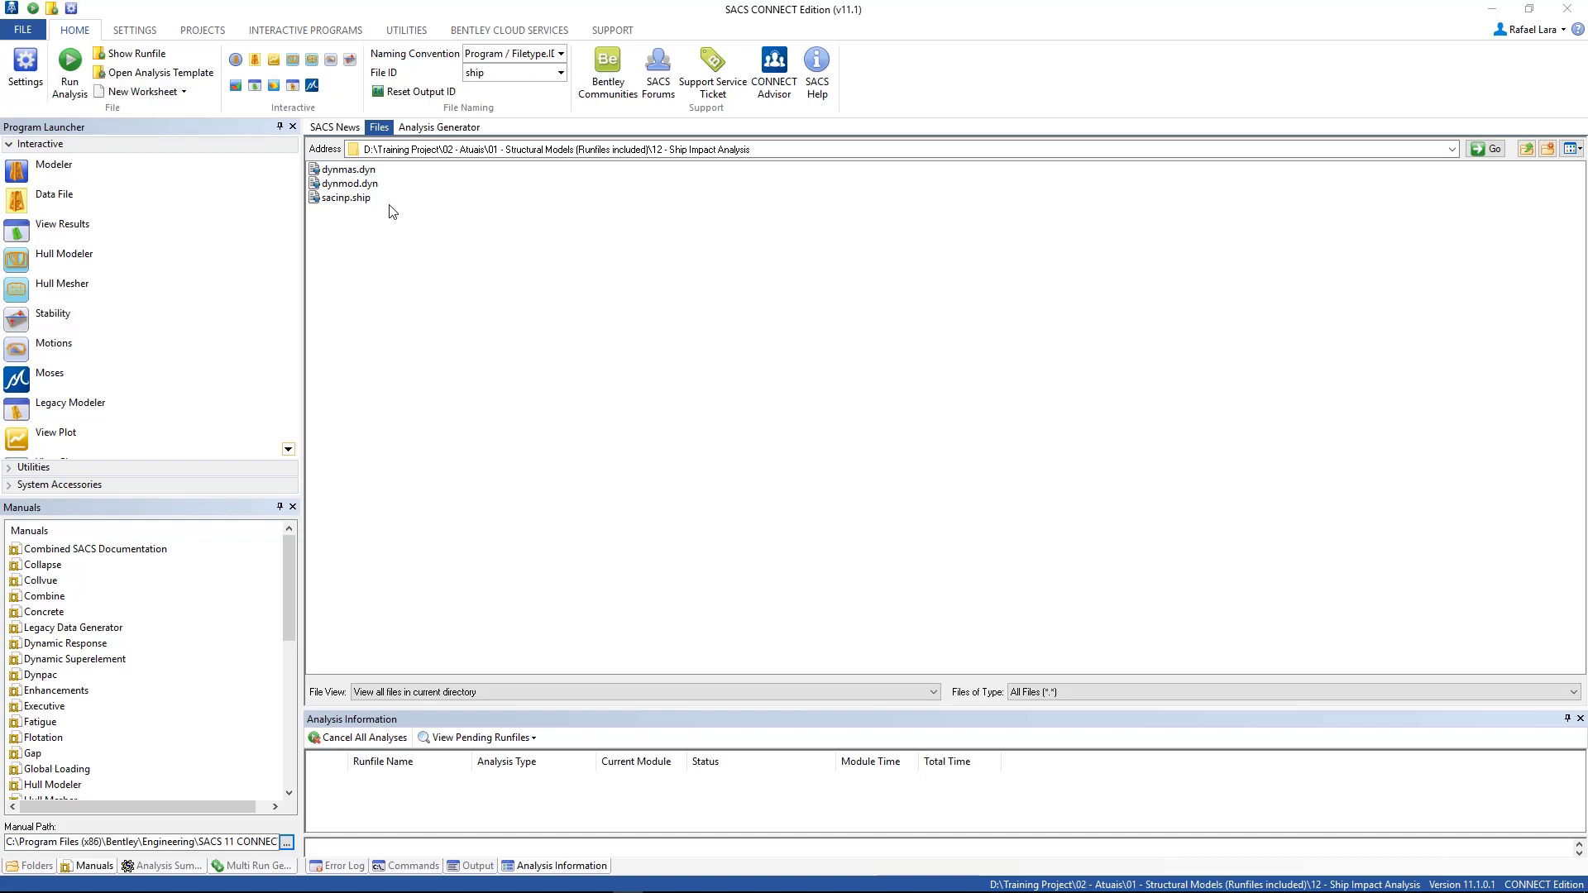
mouse_move(392, 222)
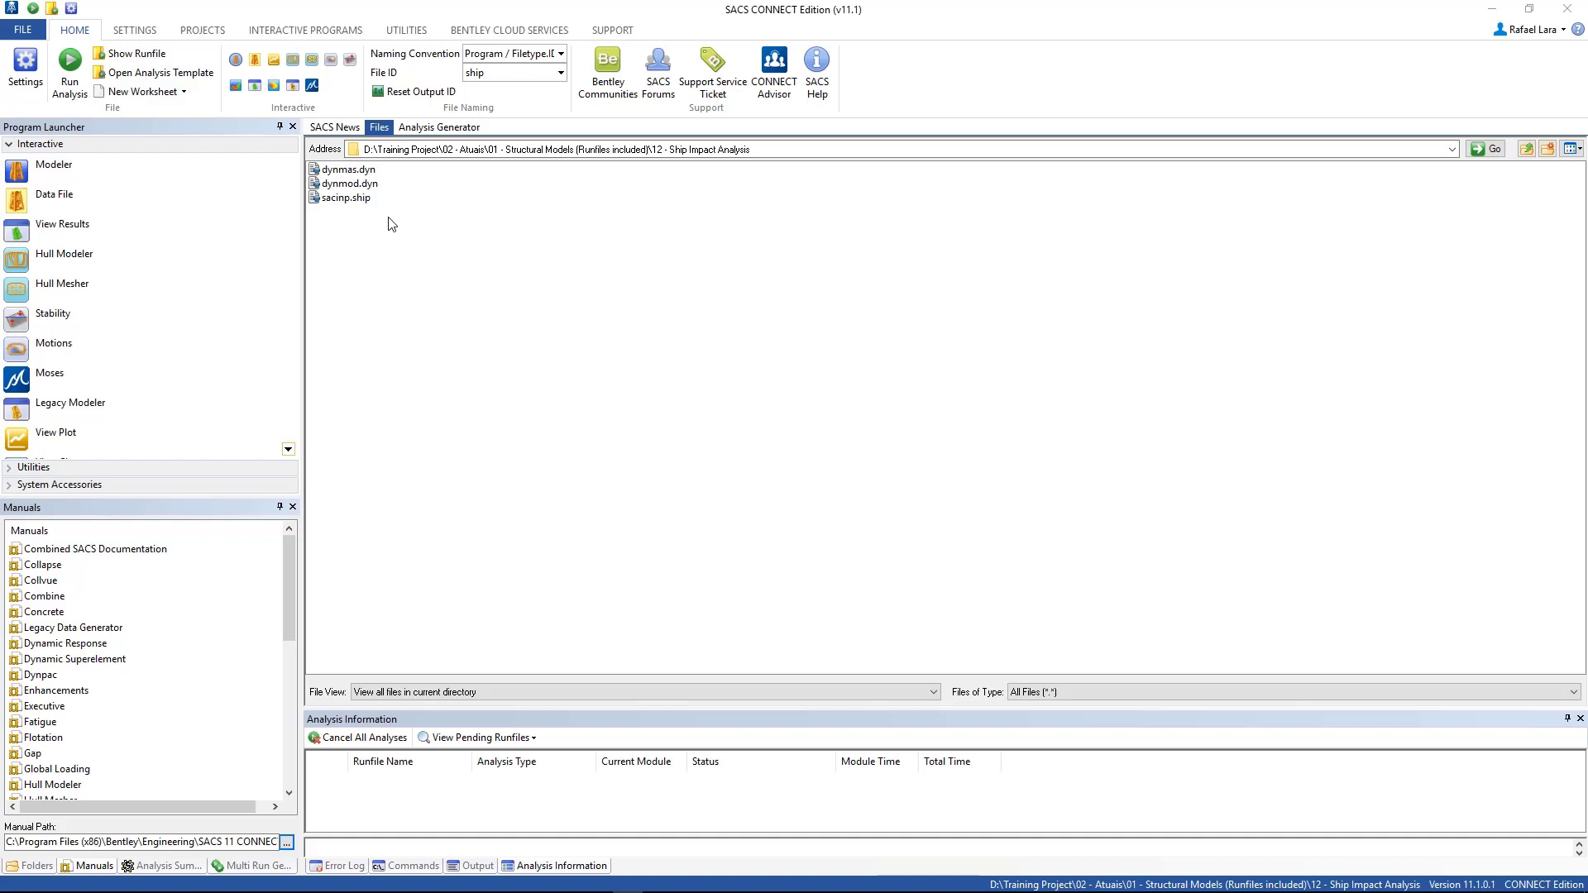
mouse_move(394, 219)
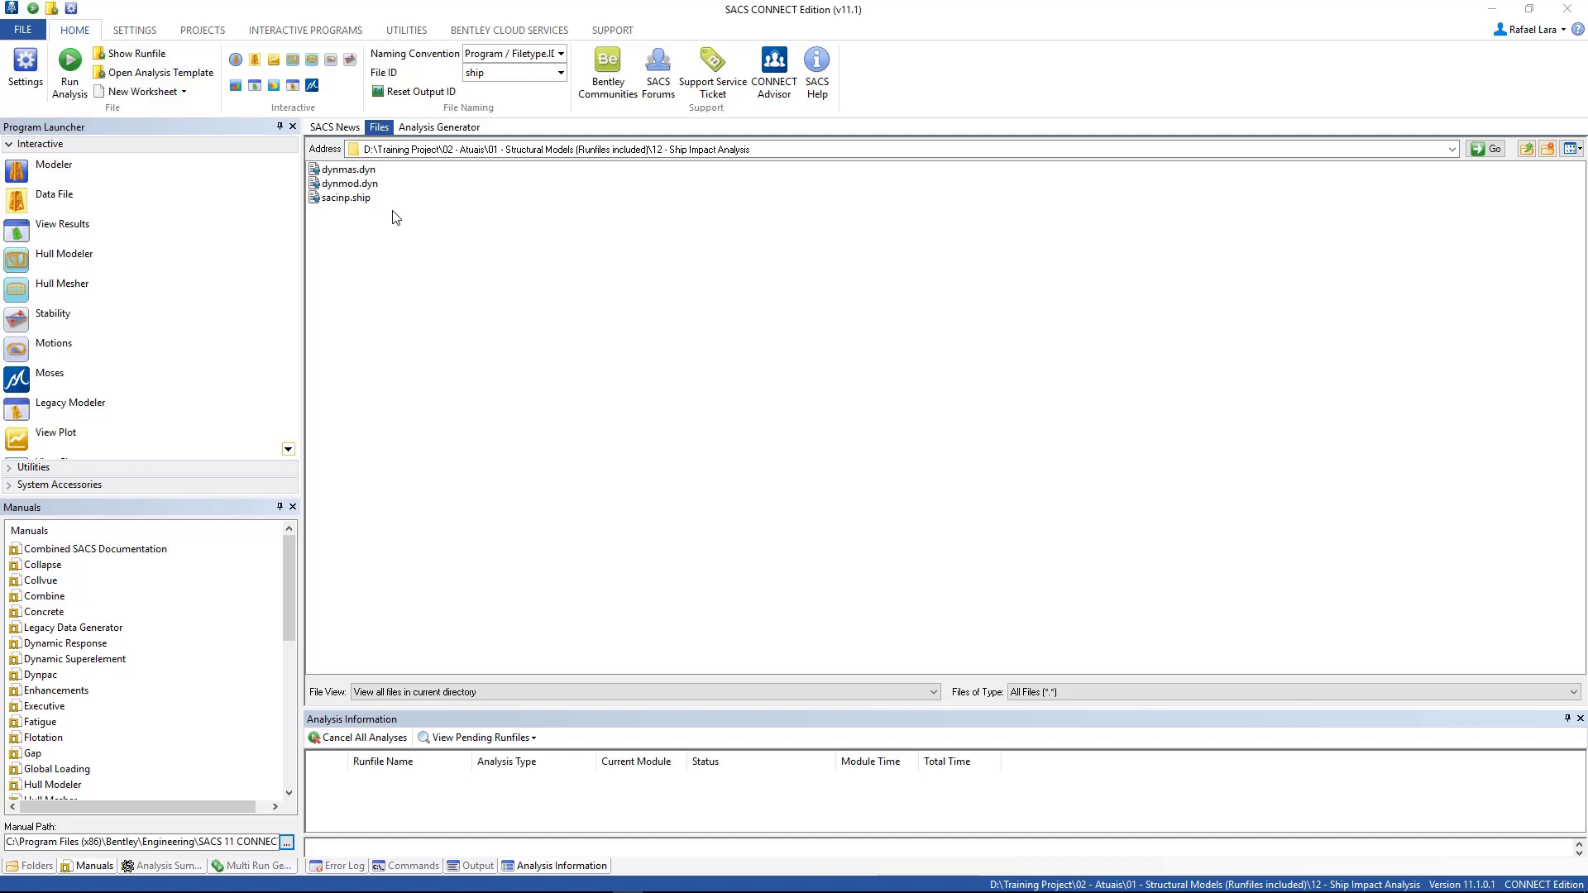
mouse_move(64, 206)
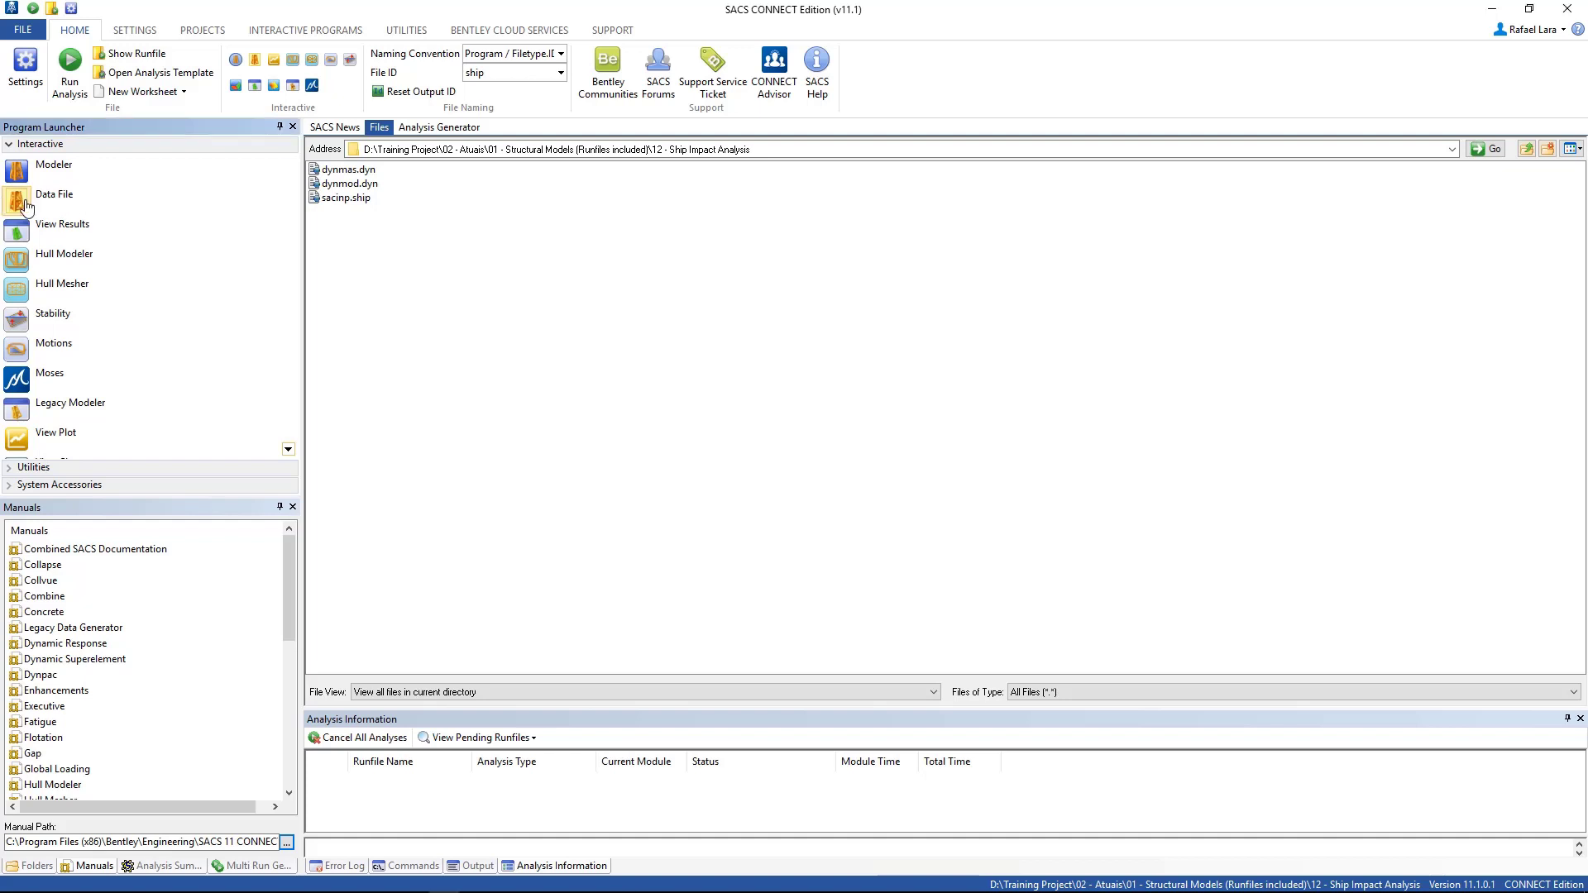
Step: Create a new data file and pick the Force Time History Input File type under Dynamic
left_click(53, 195)
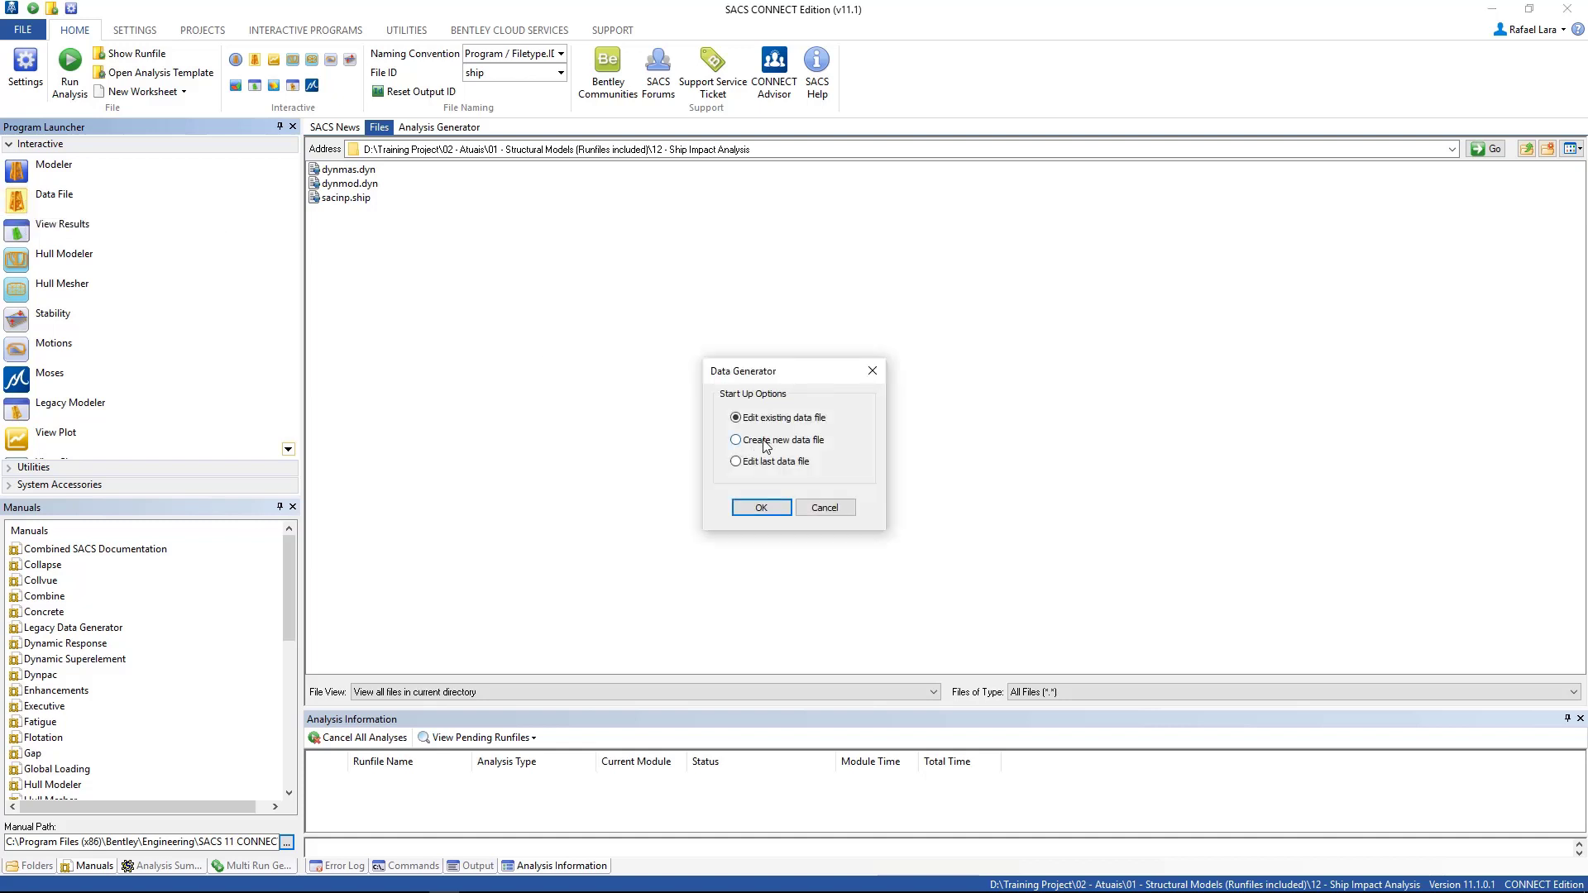
left_click(735, 440)
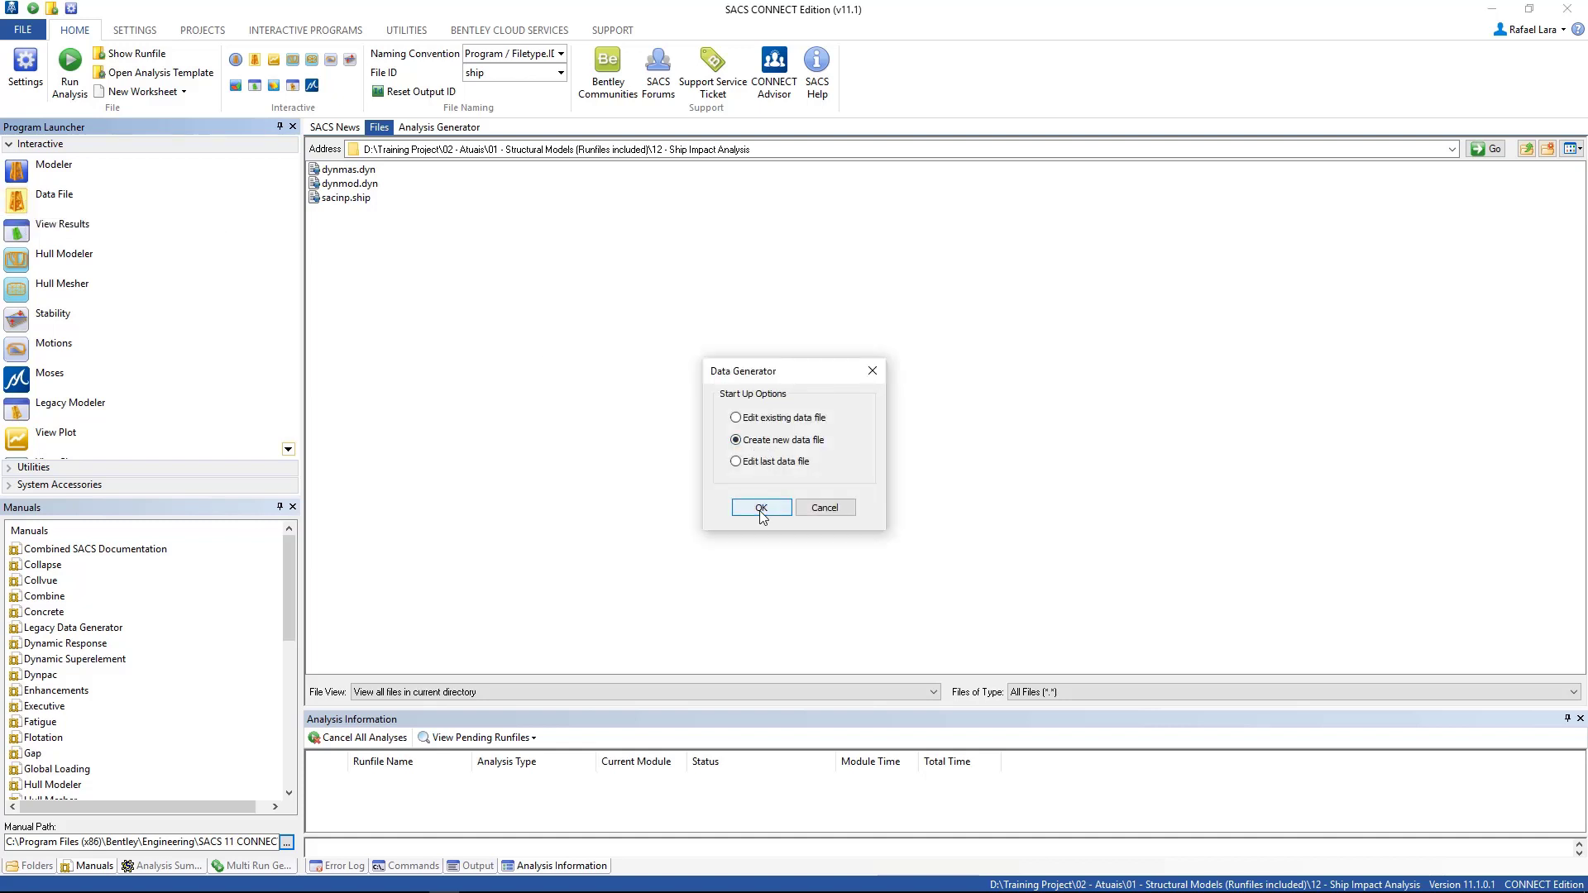
left_click(761, 508)
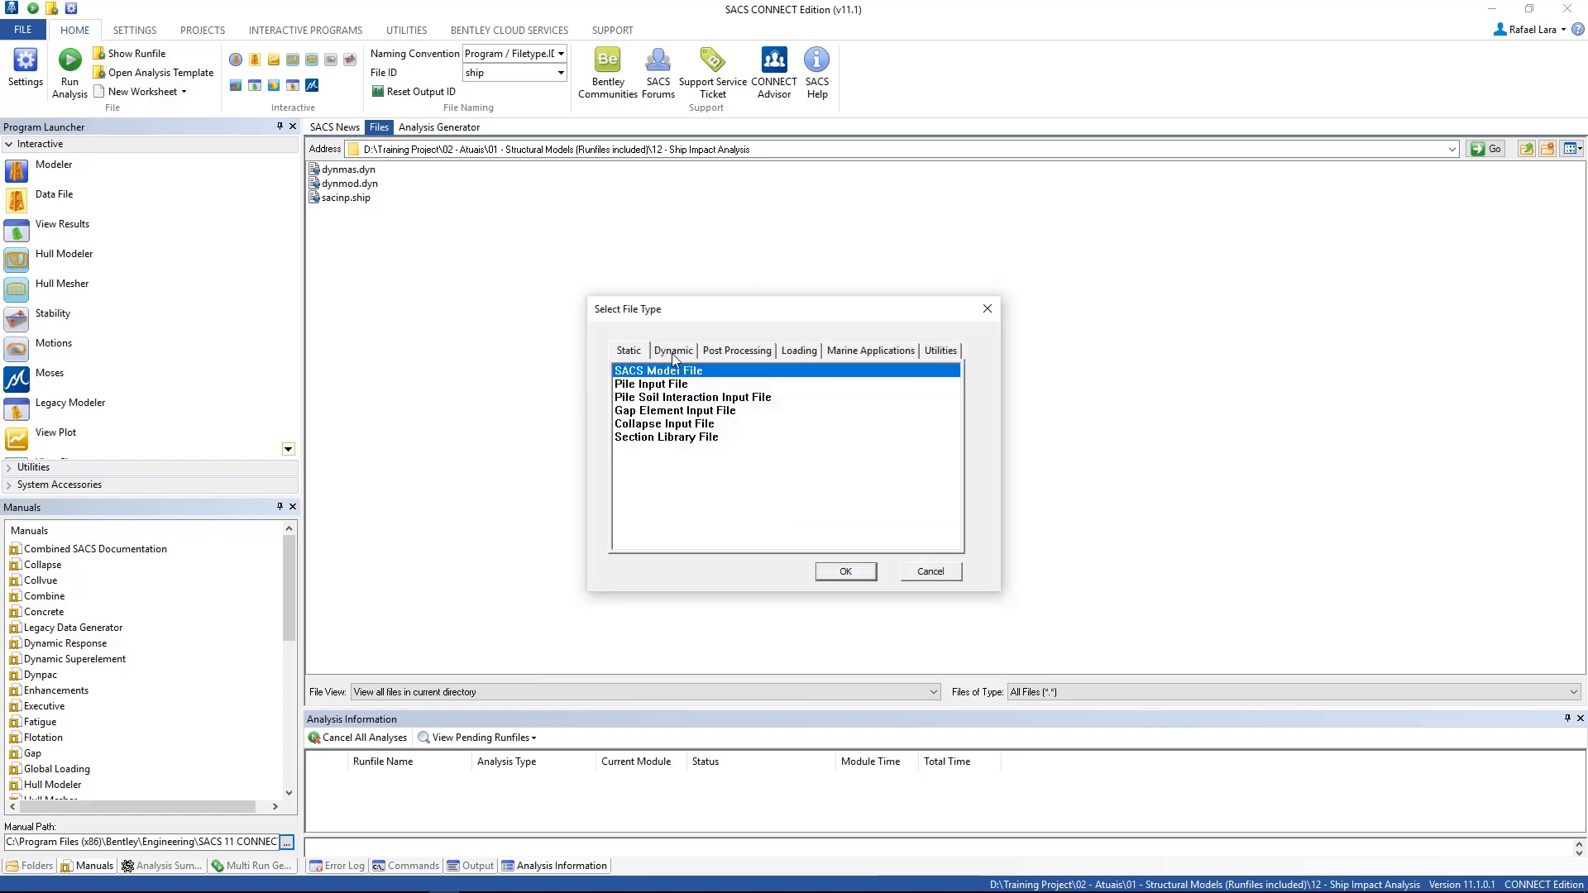
left_click(674, 351)
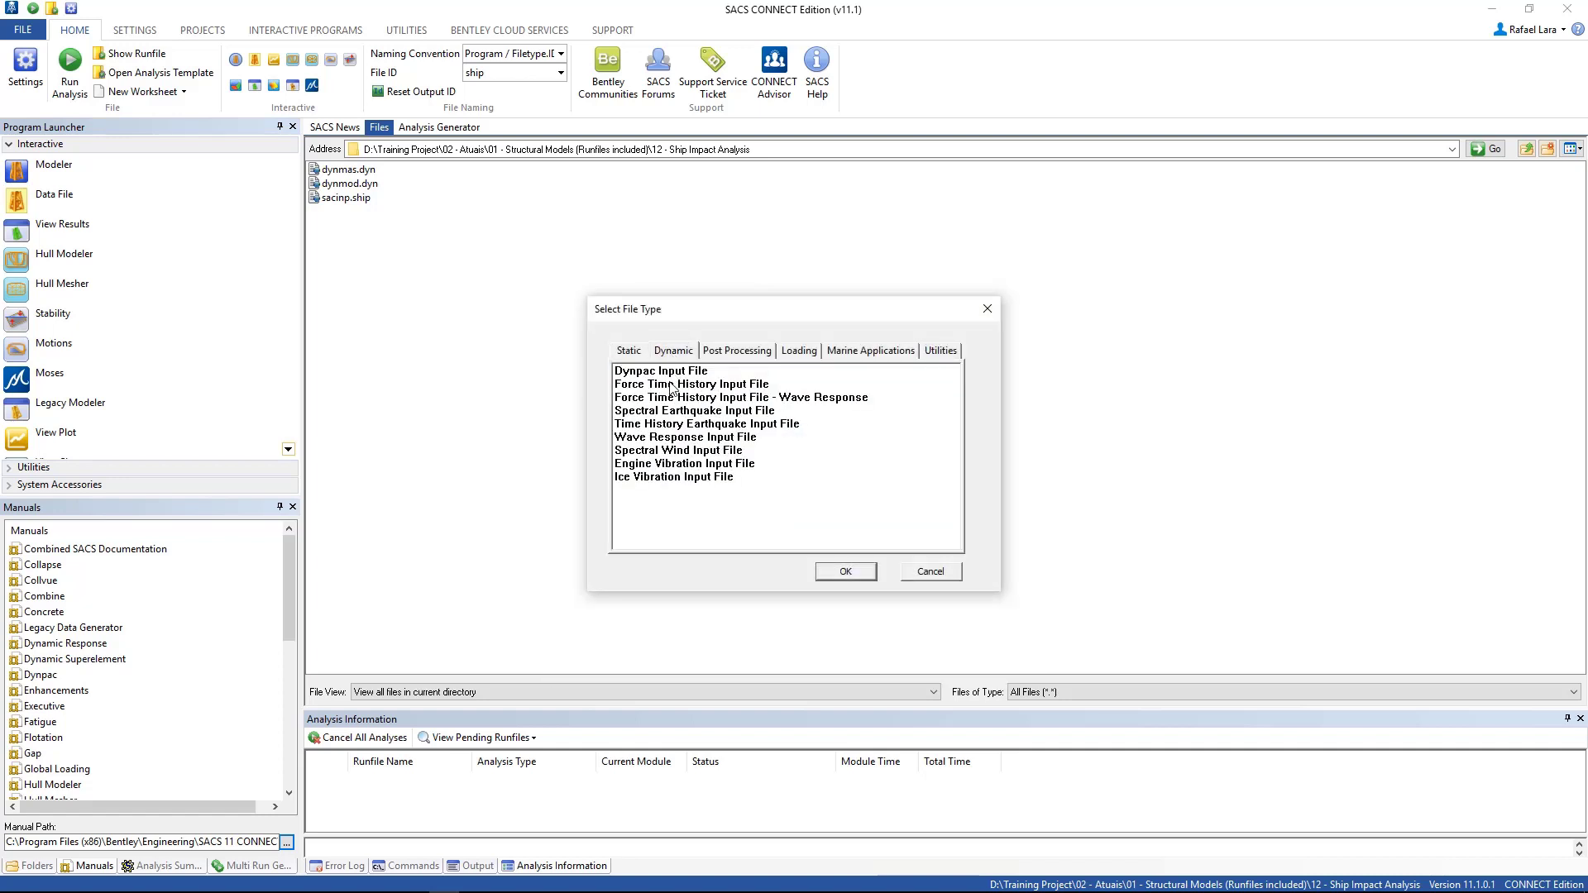
left_click(692, 382)
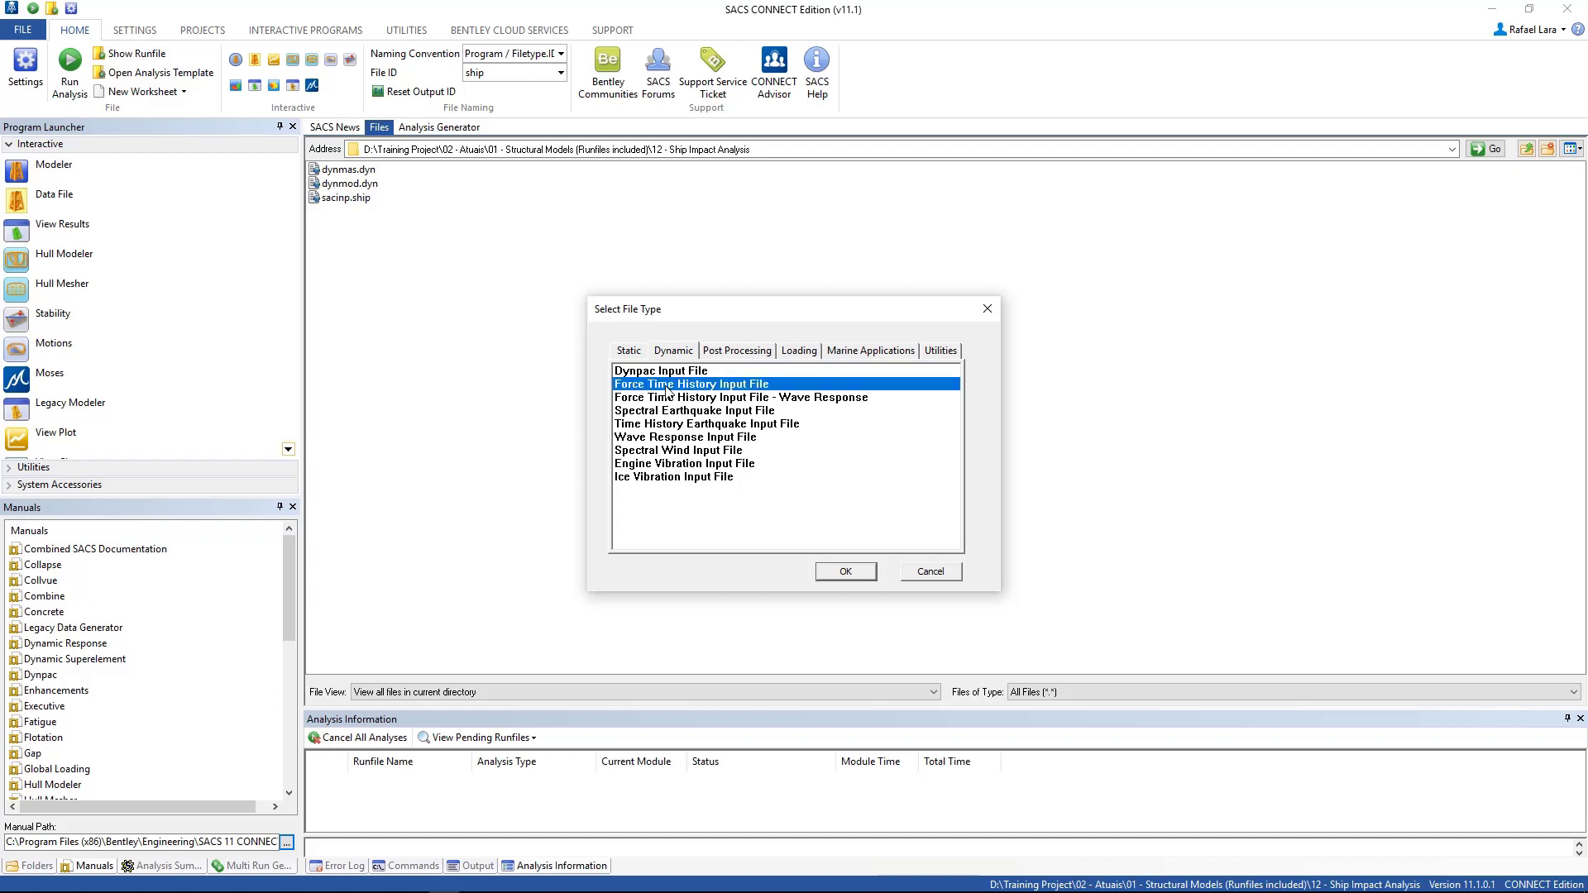
mouse_move(811, 533)
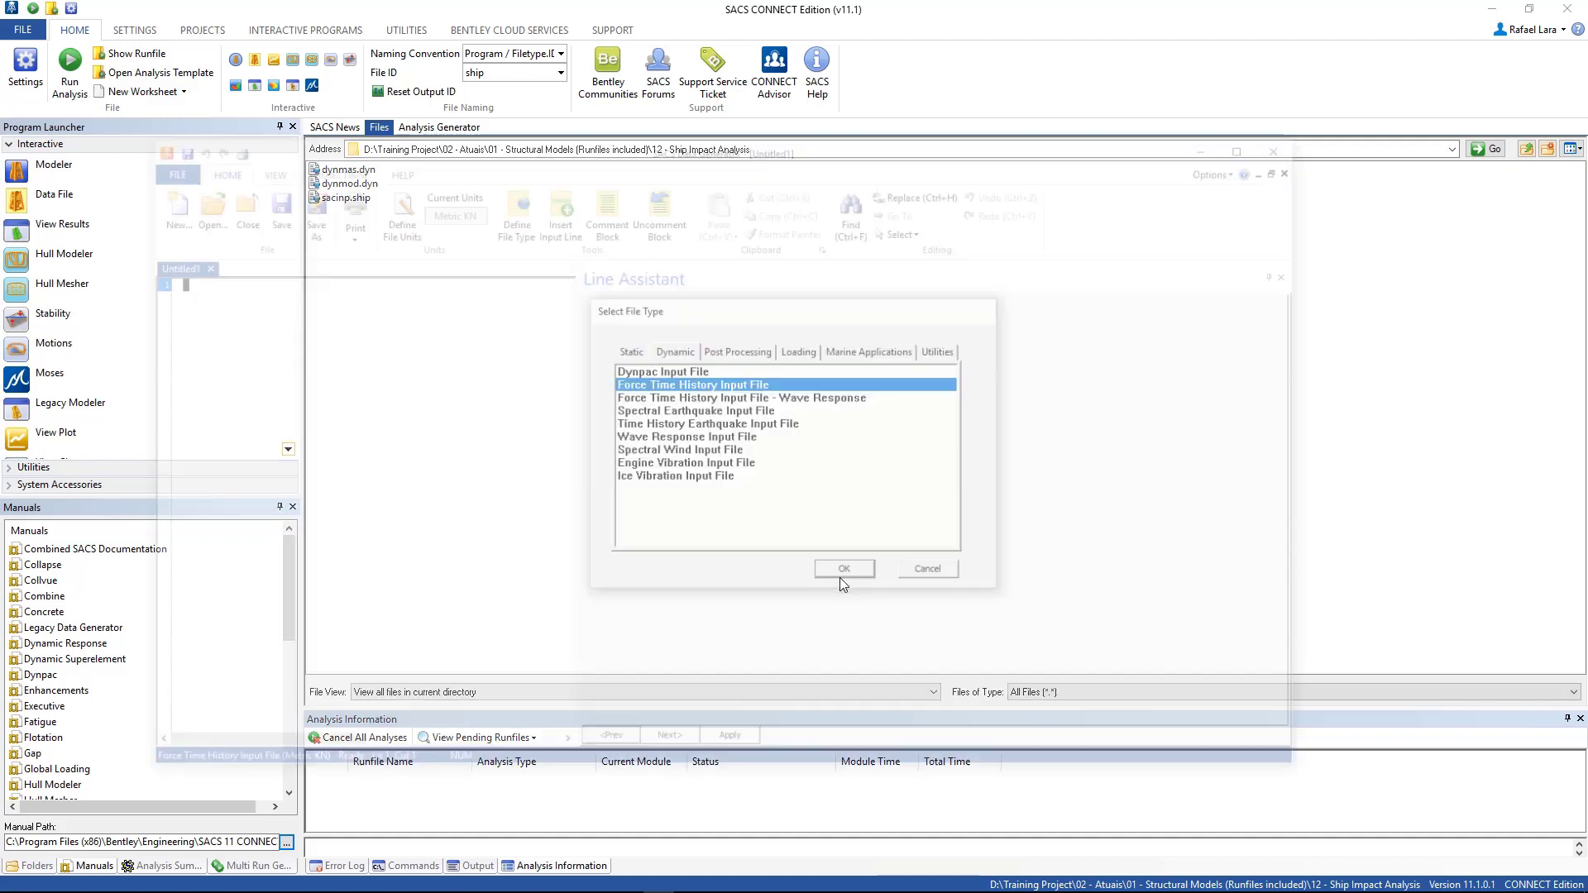
Step: Insert a DROPT dynamic response options line set to SHIP dynamic ship impact analysis
left_click(842, 567)
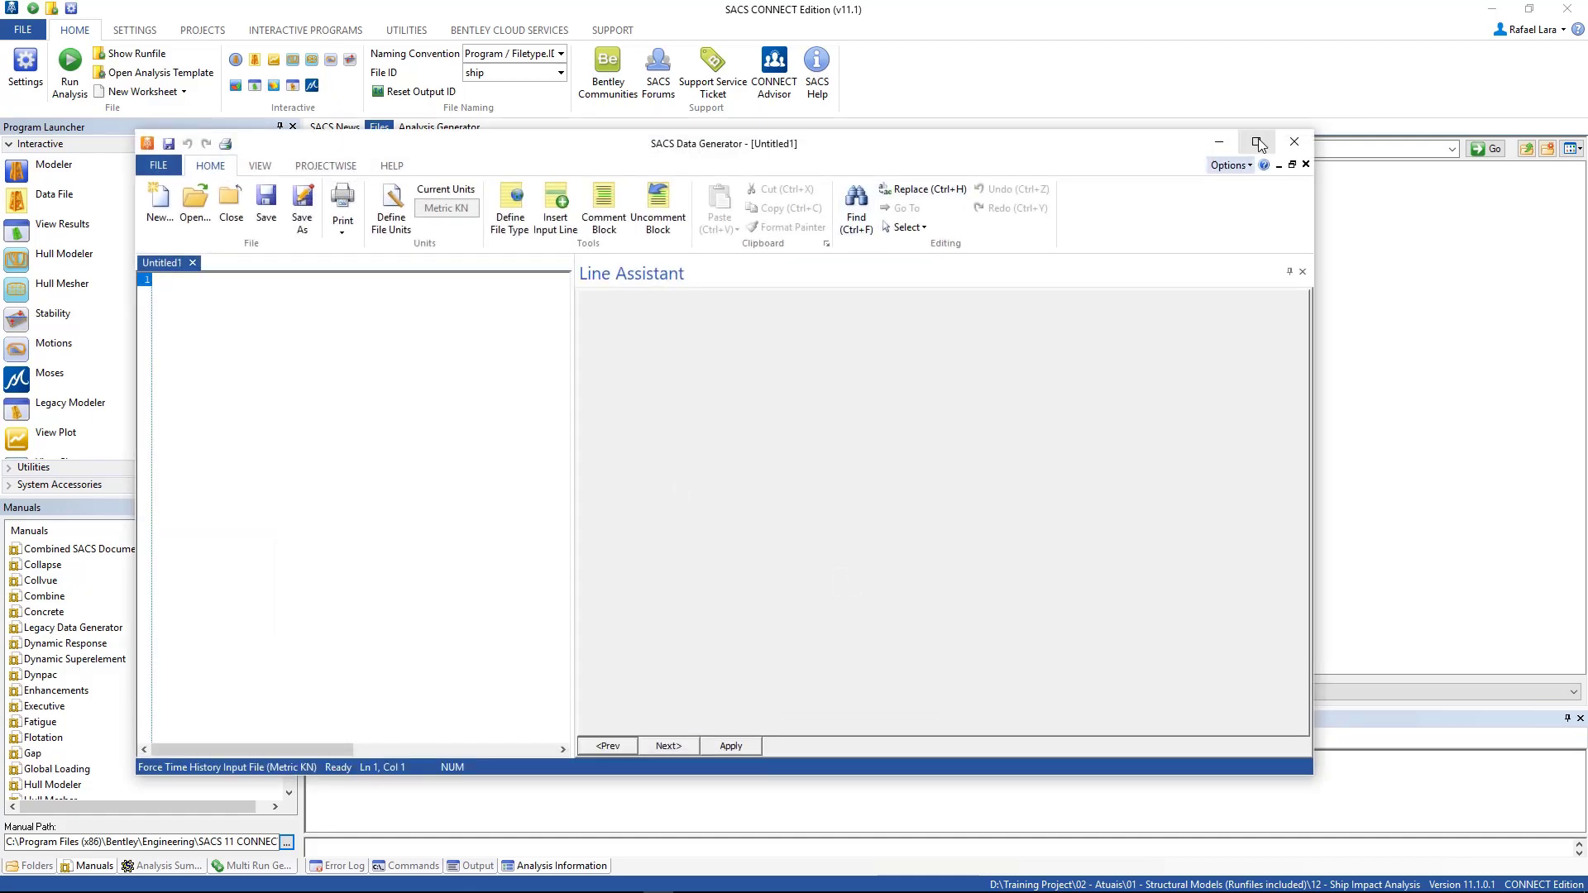
left_click(1259, 143)
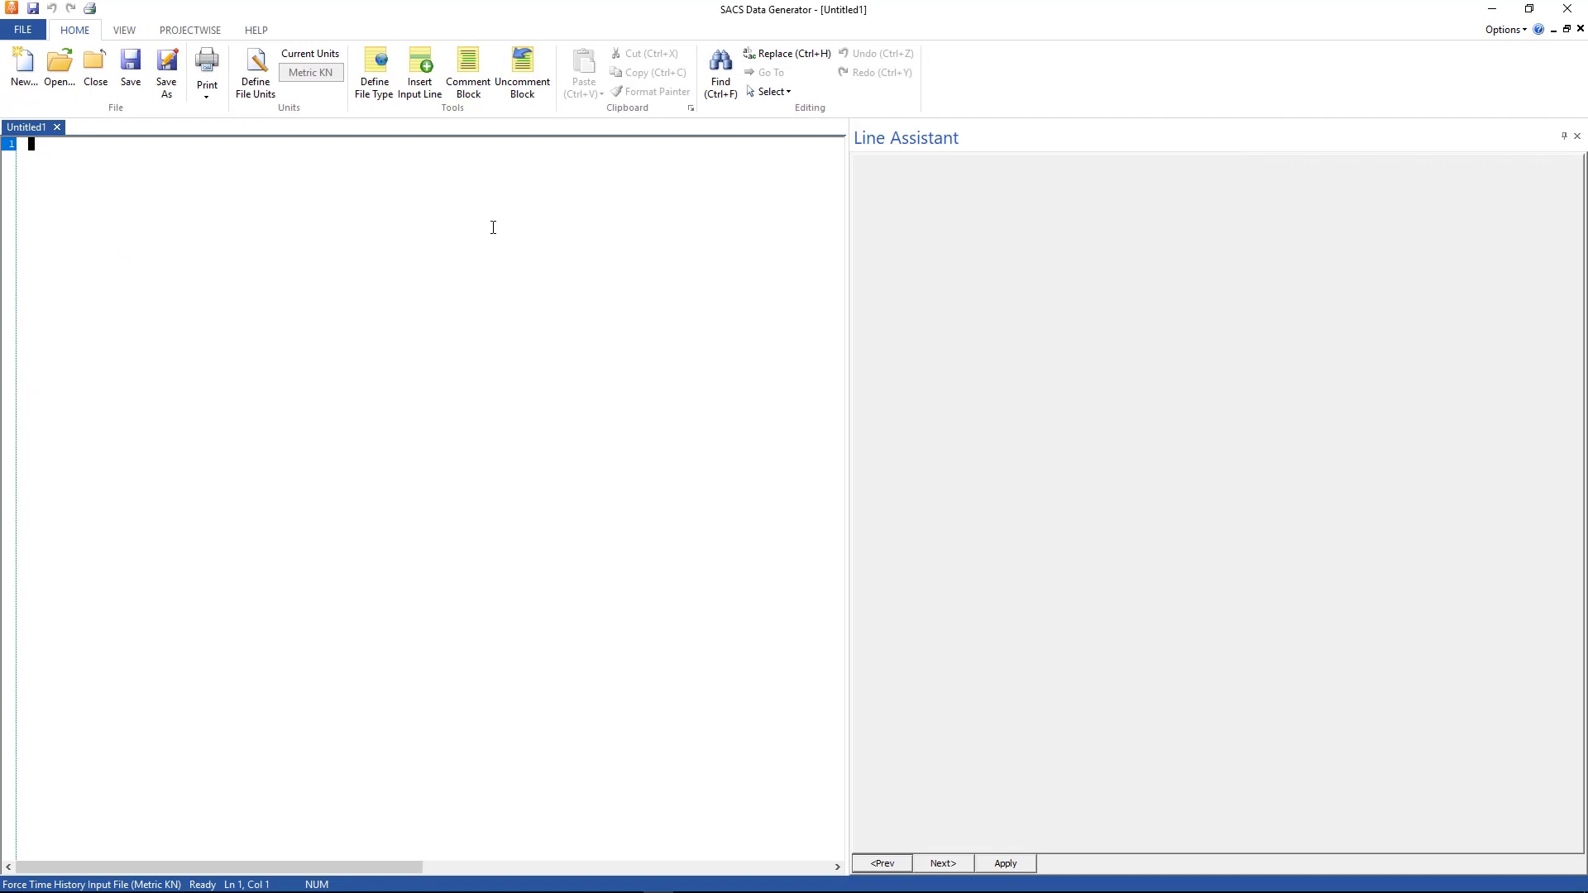
mouse_move(419, 73)
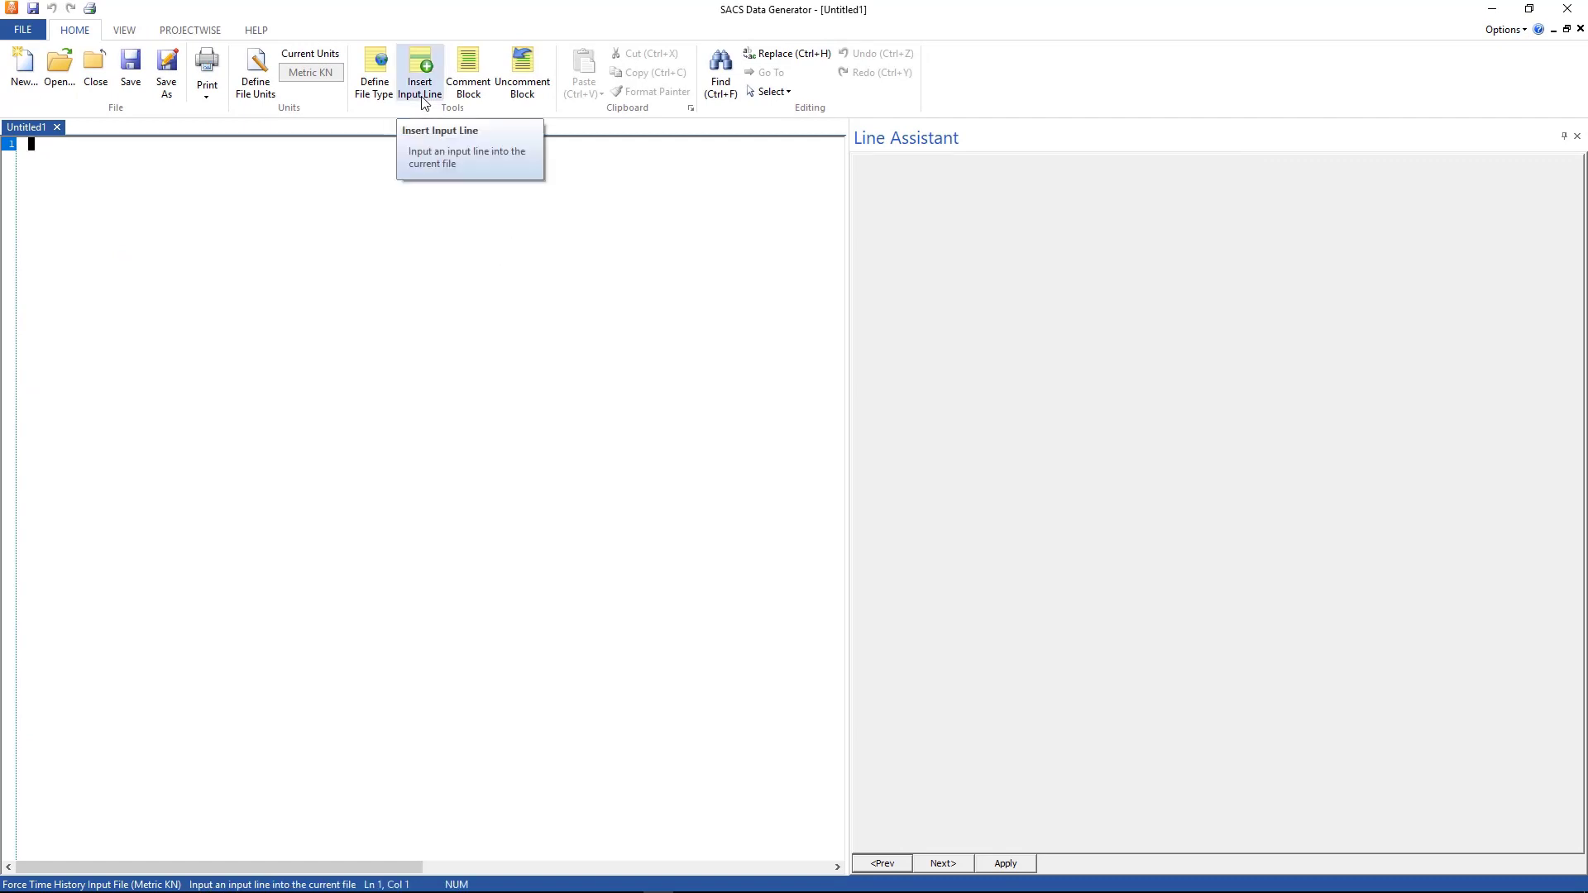
left_click(419, 71)
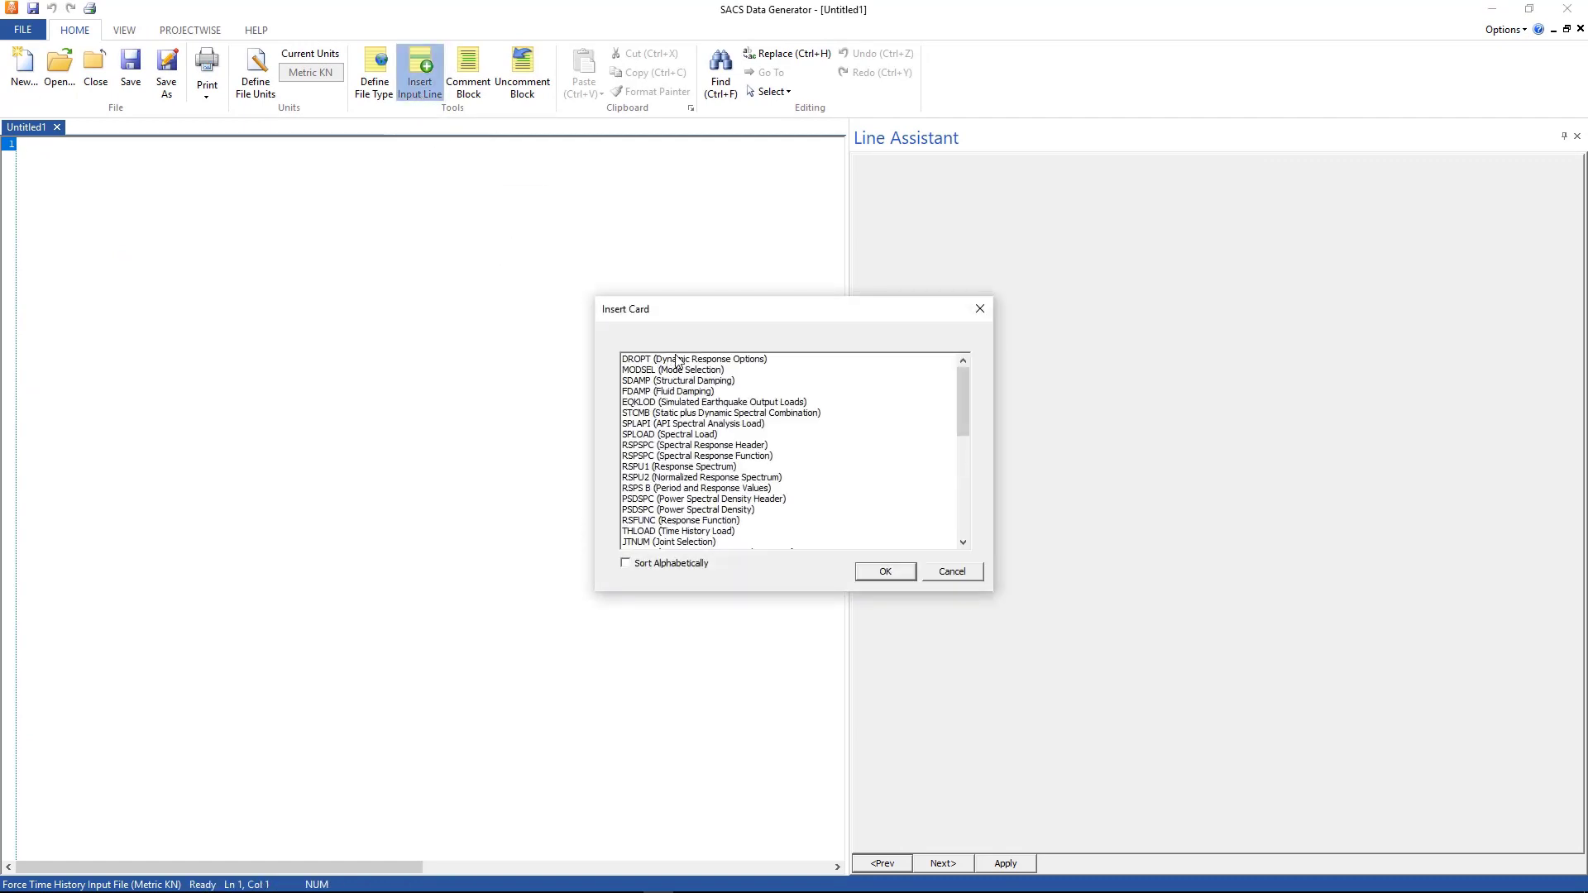
left_click(625, 562)
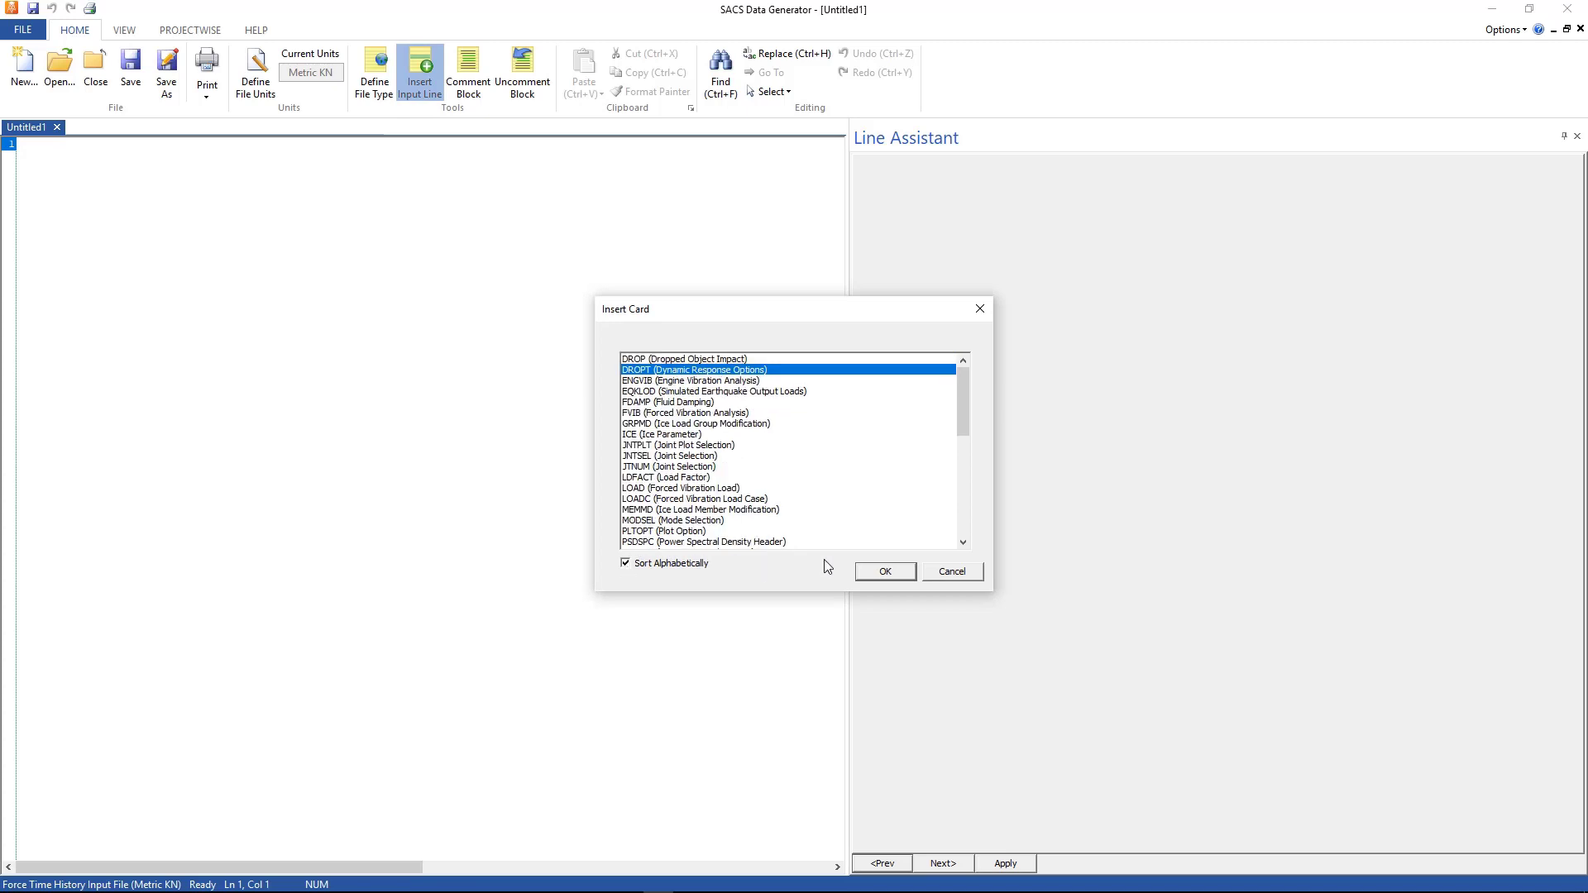
left_click(882, 571)
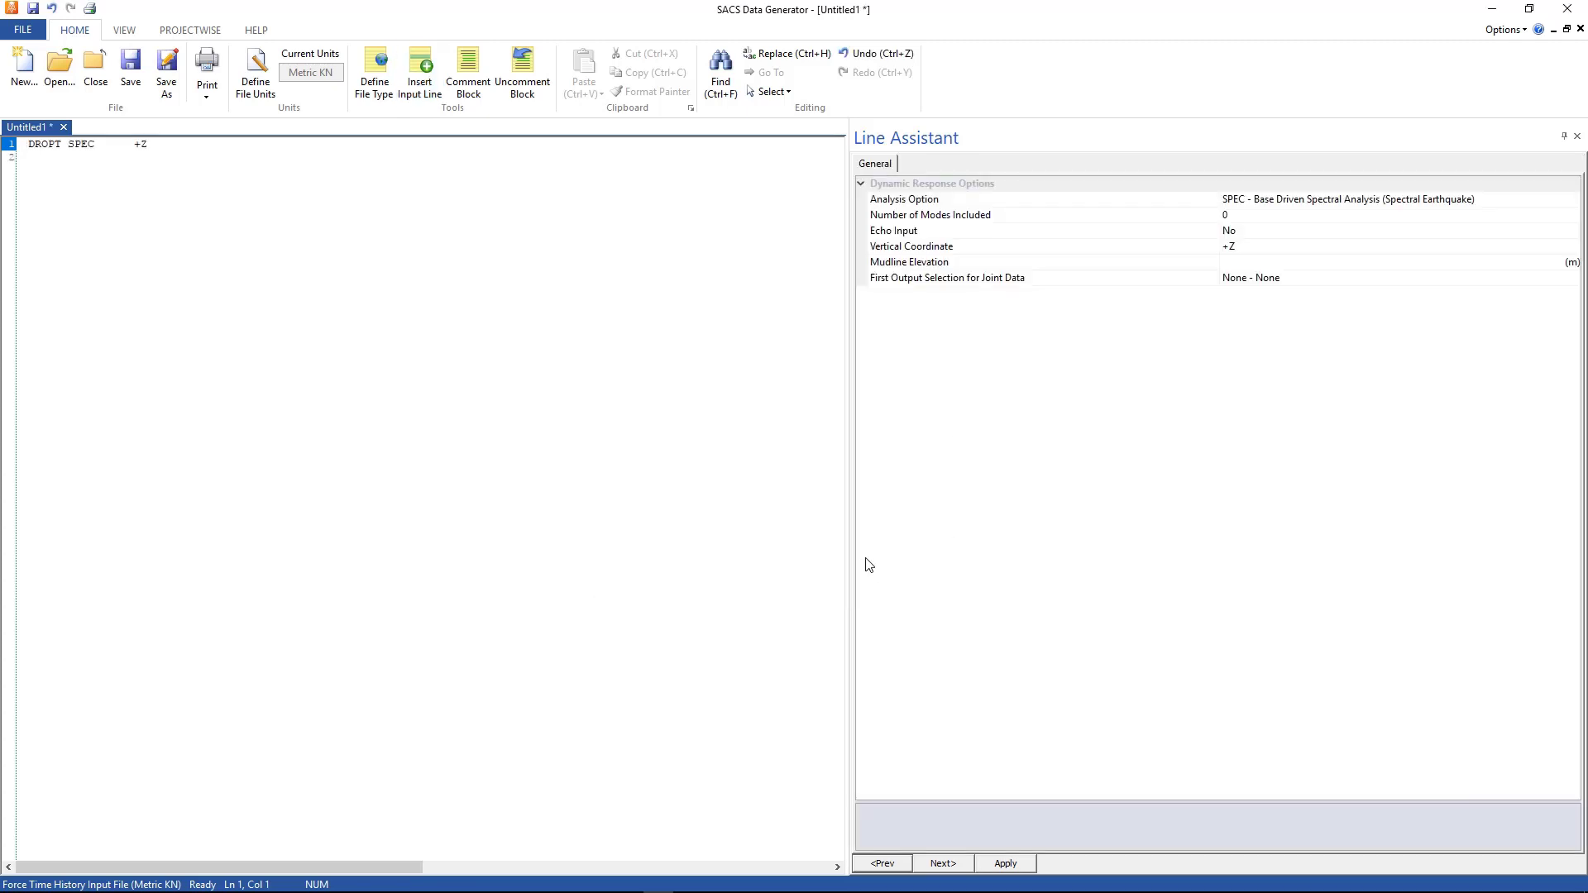
mouse_move(1301, 211)
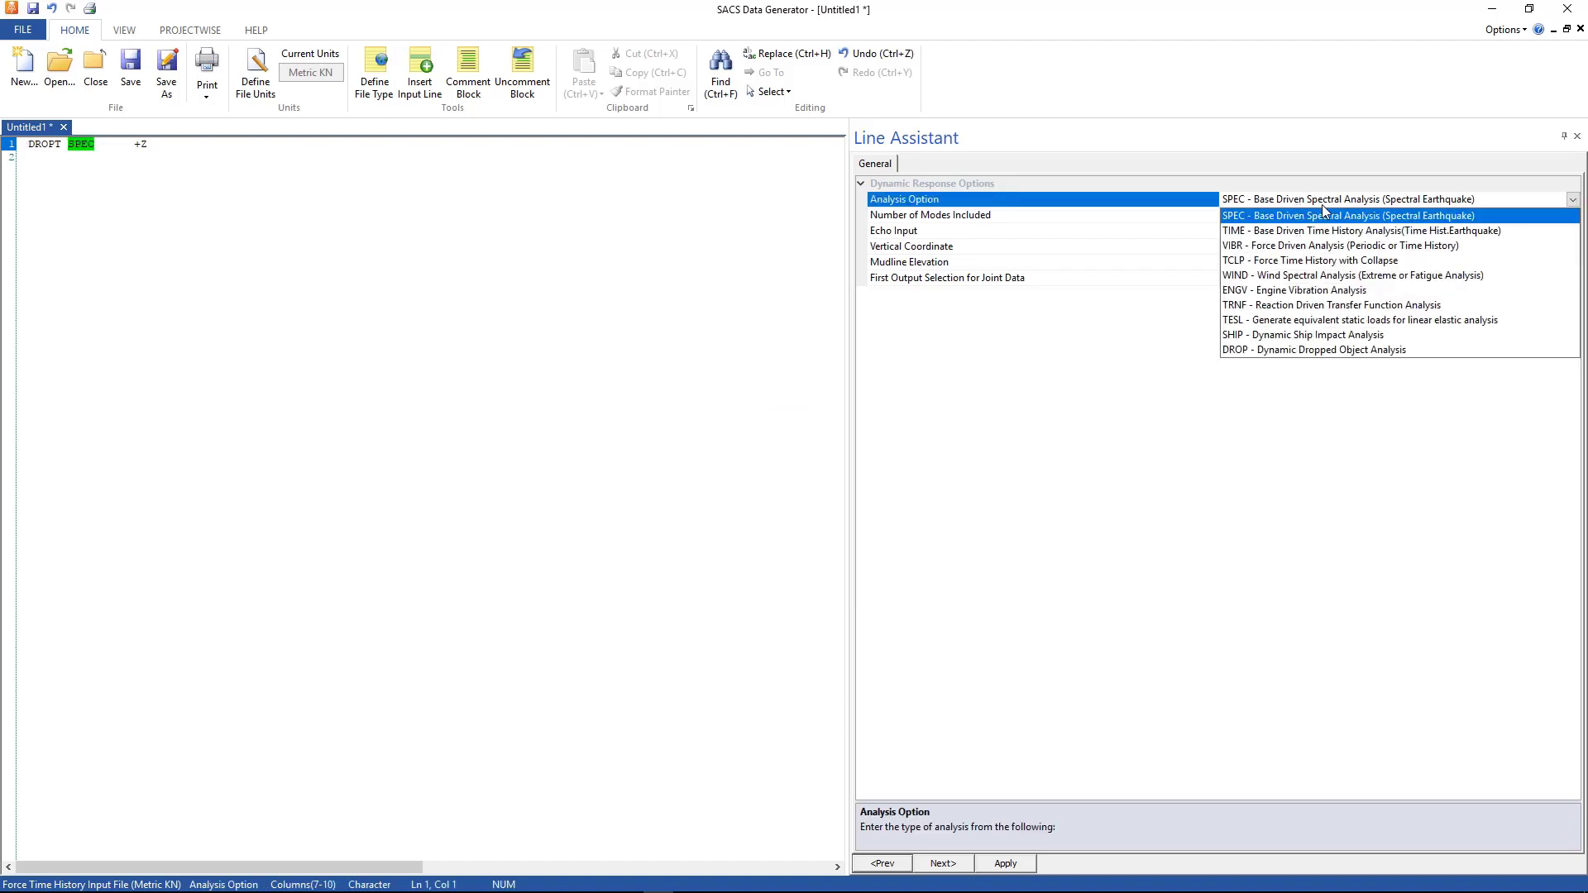
mouse_move(1275, 343)
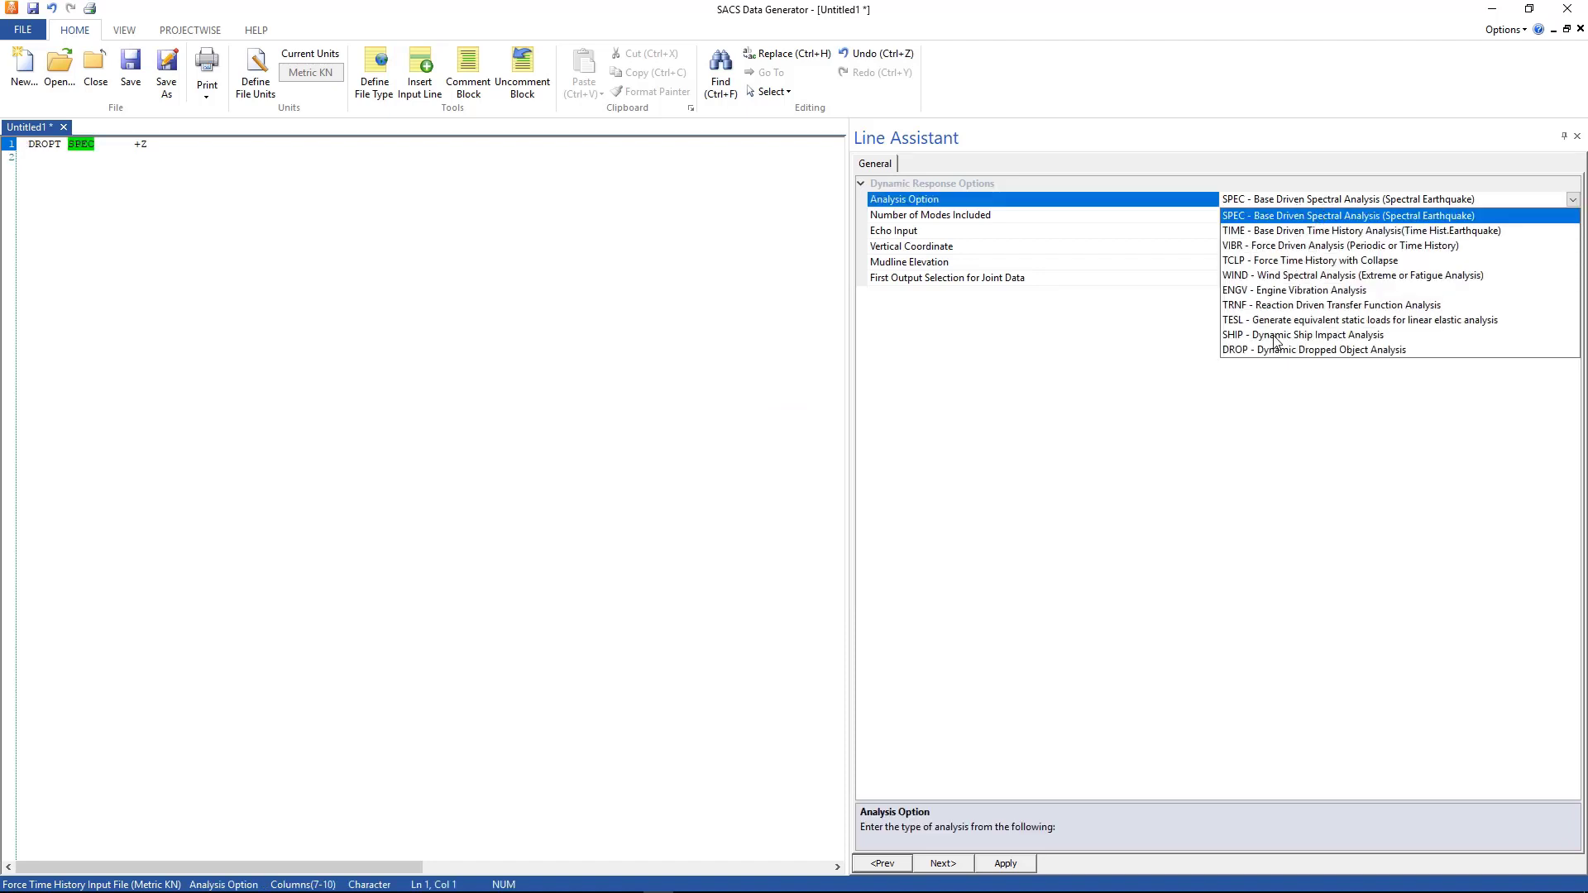
left_click(1307, 334)
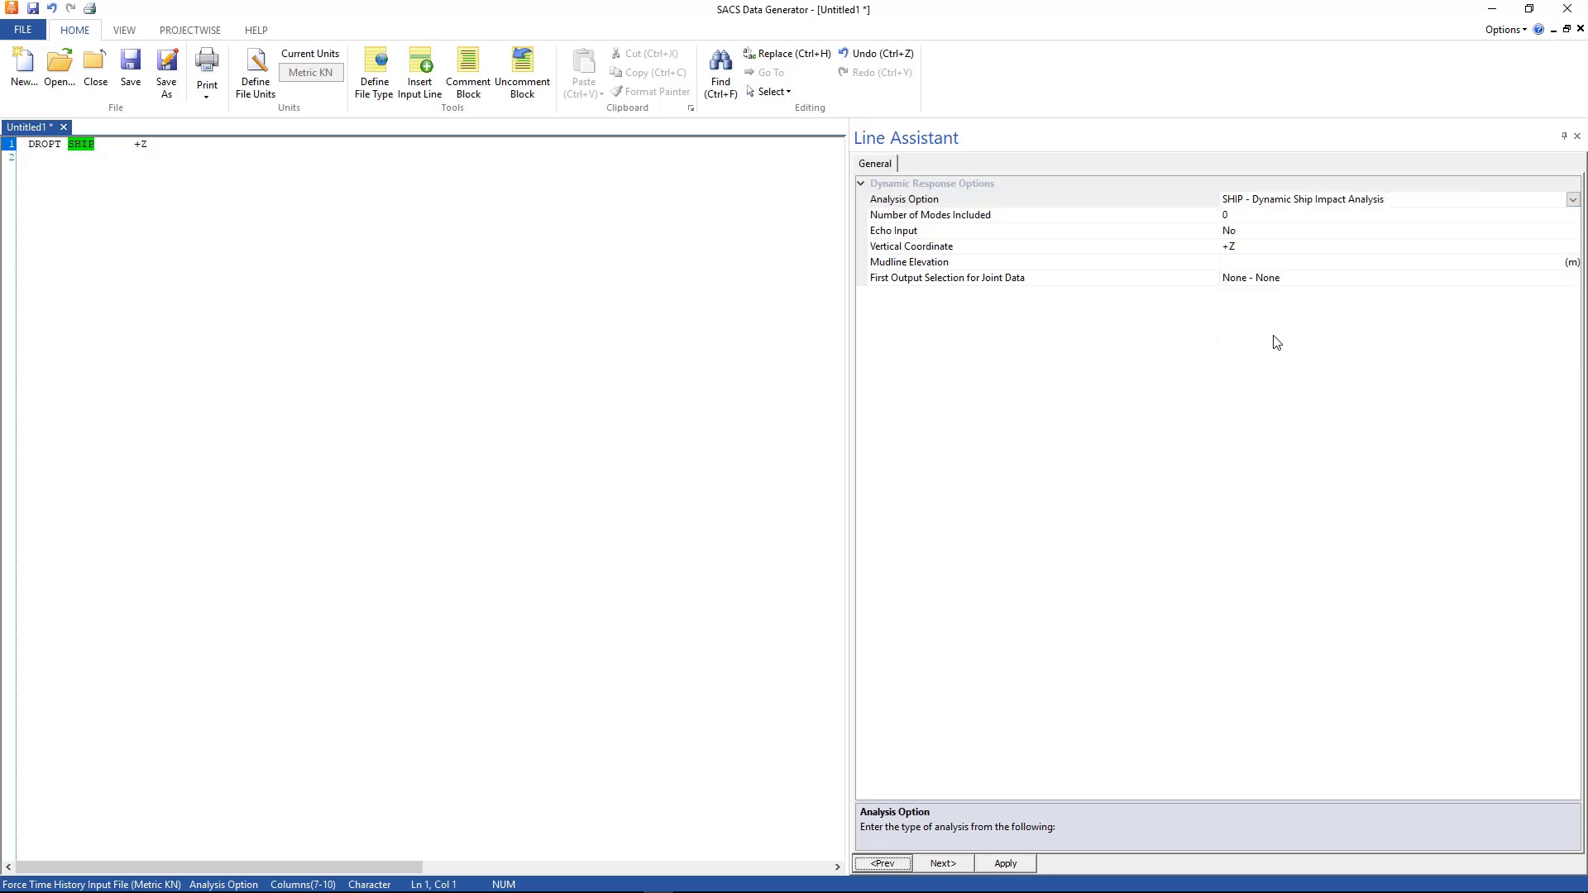
mouse_move(1258, 233)
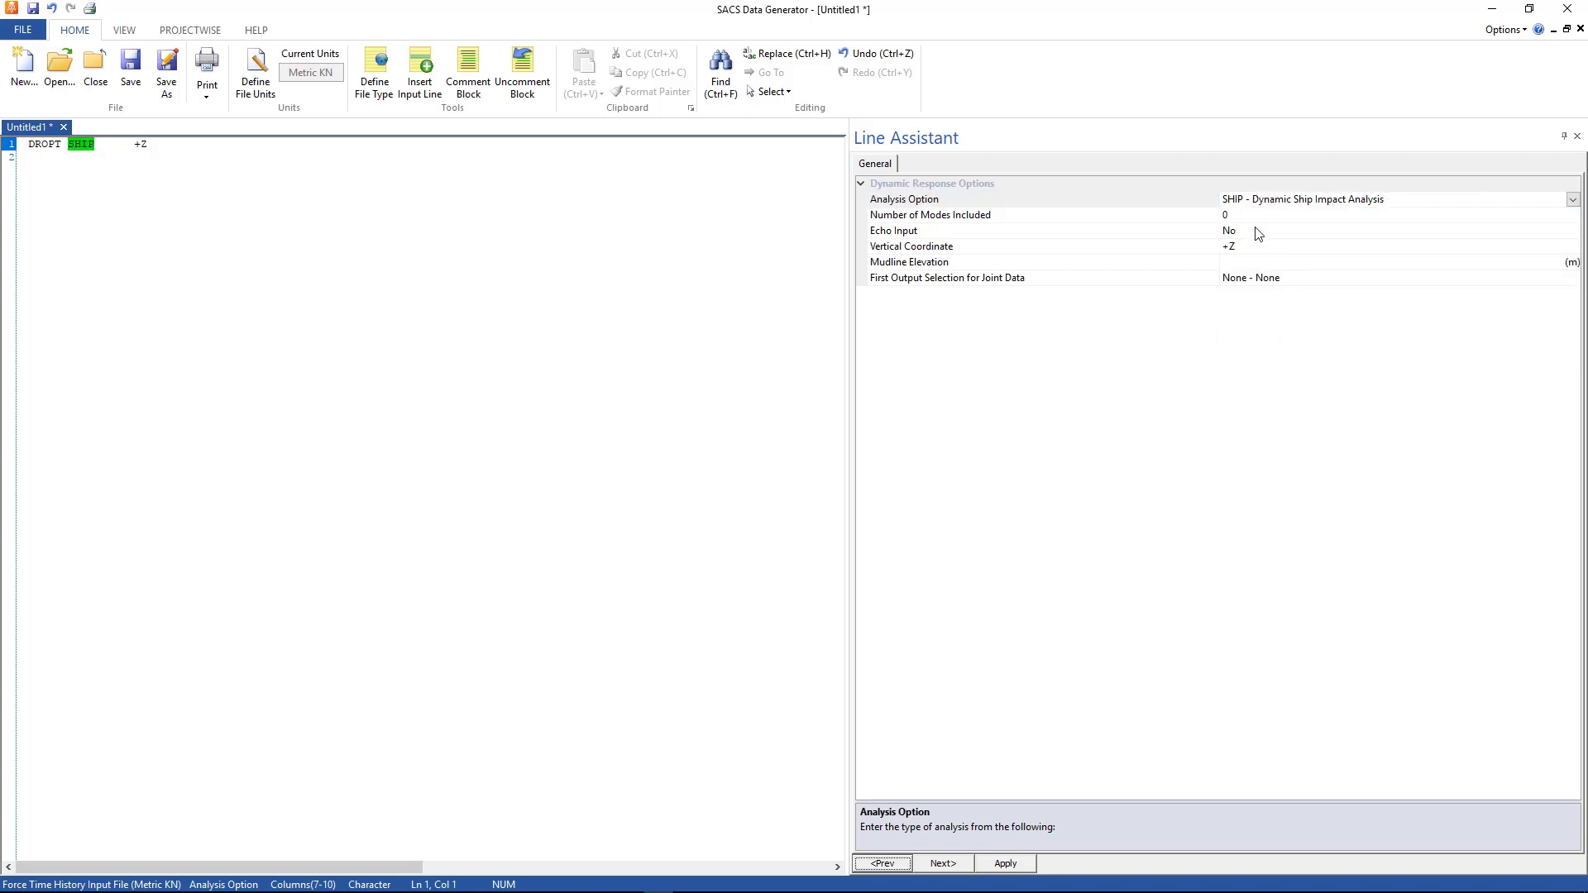
mouse_move(1250, 243)
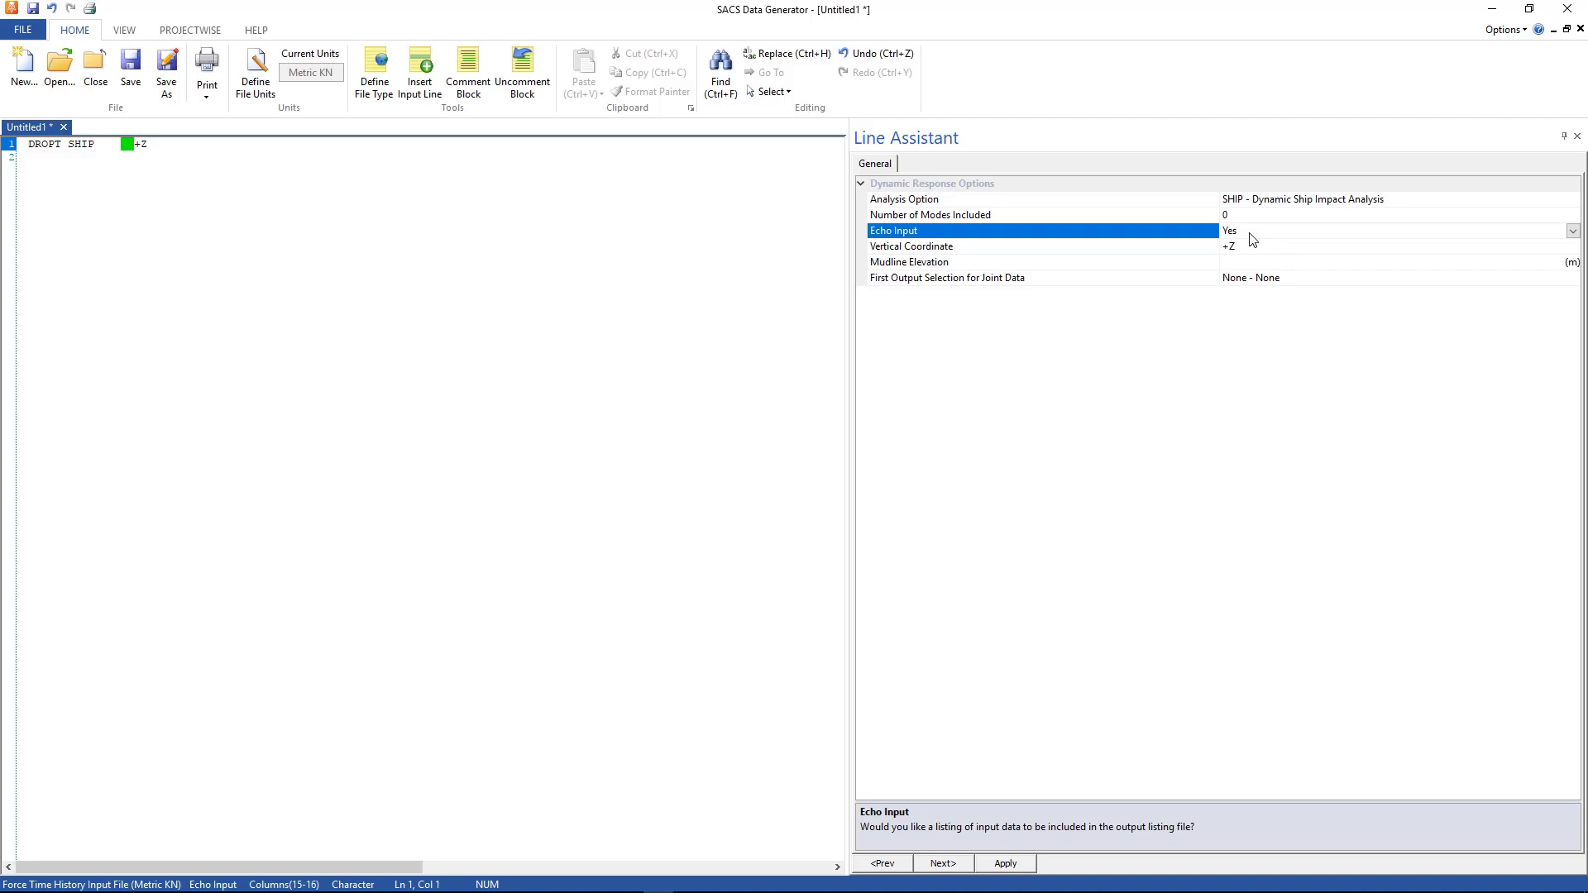
mouse_move(1251, 258)
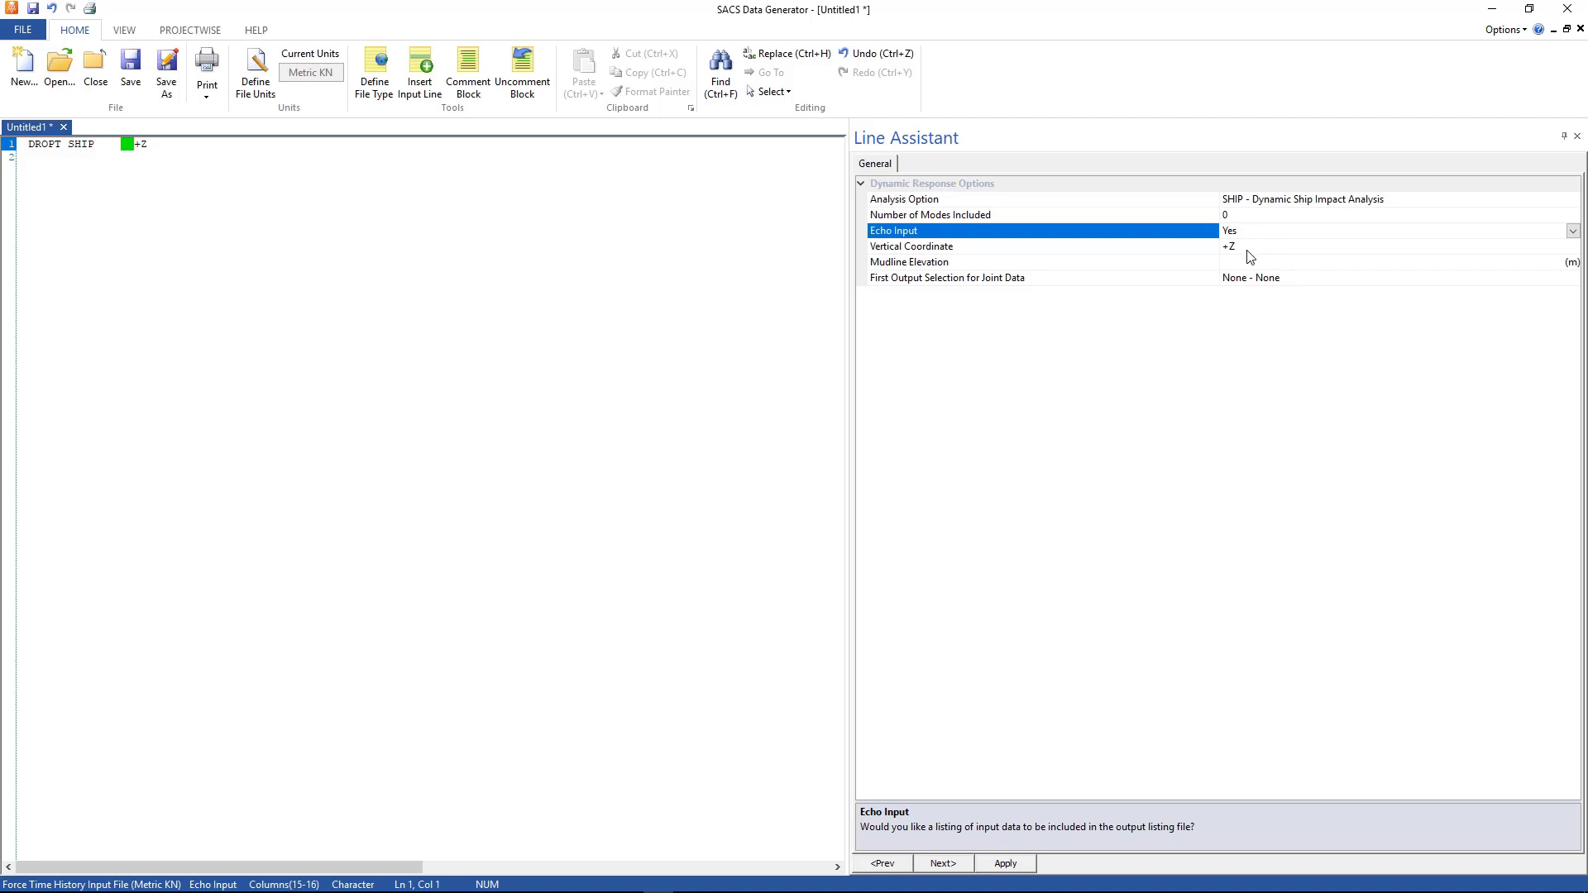
mouse_move(1244, 258)
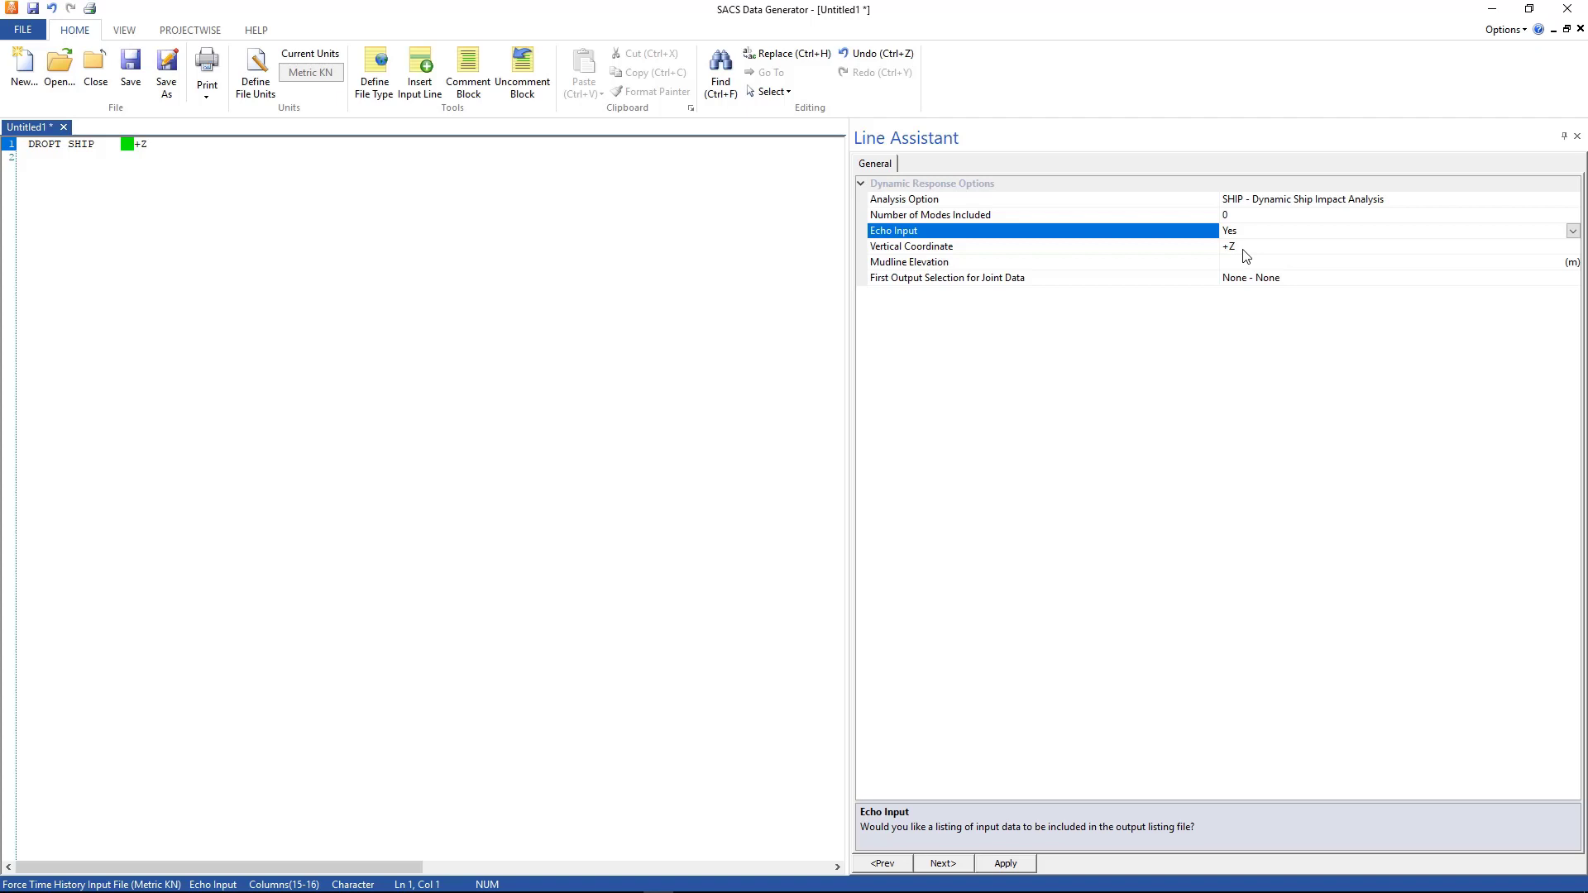
mouse_move(177, 152)
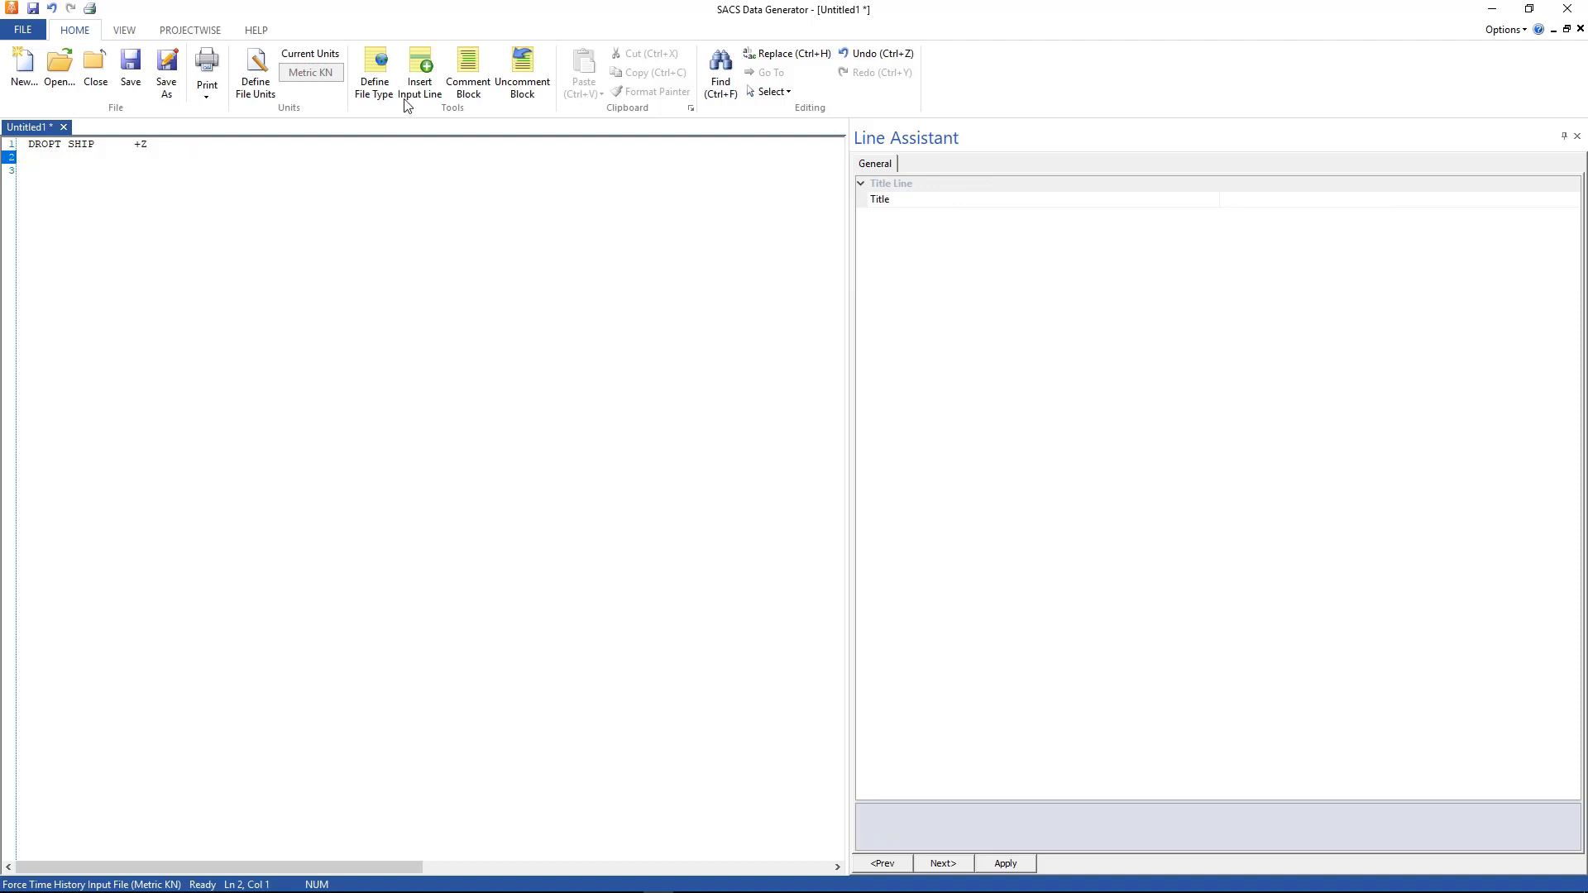
Step: Insert an SDAMP structural damping line with 5.0 percent overall modal damping
left_click(419, 71)
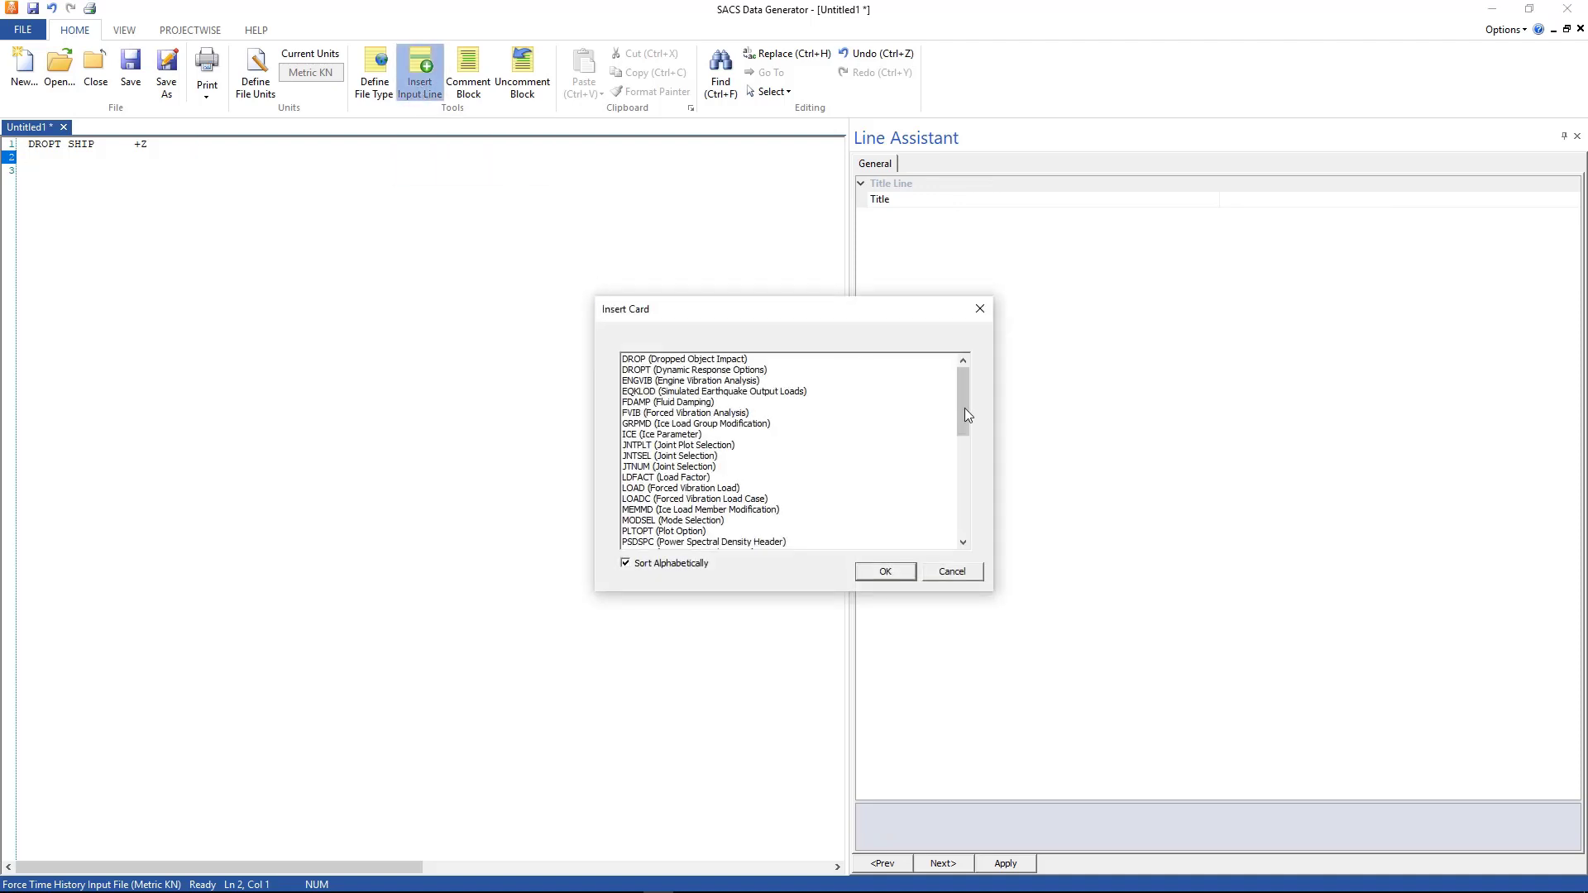
scroll("down", 3)
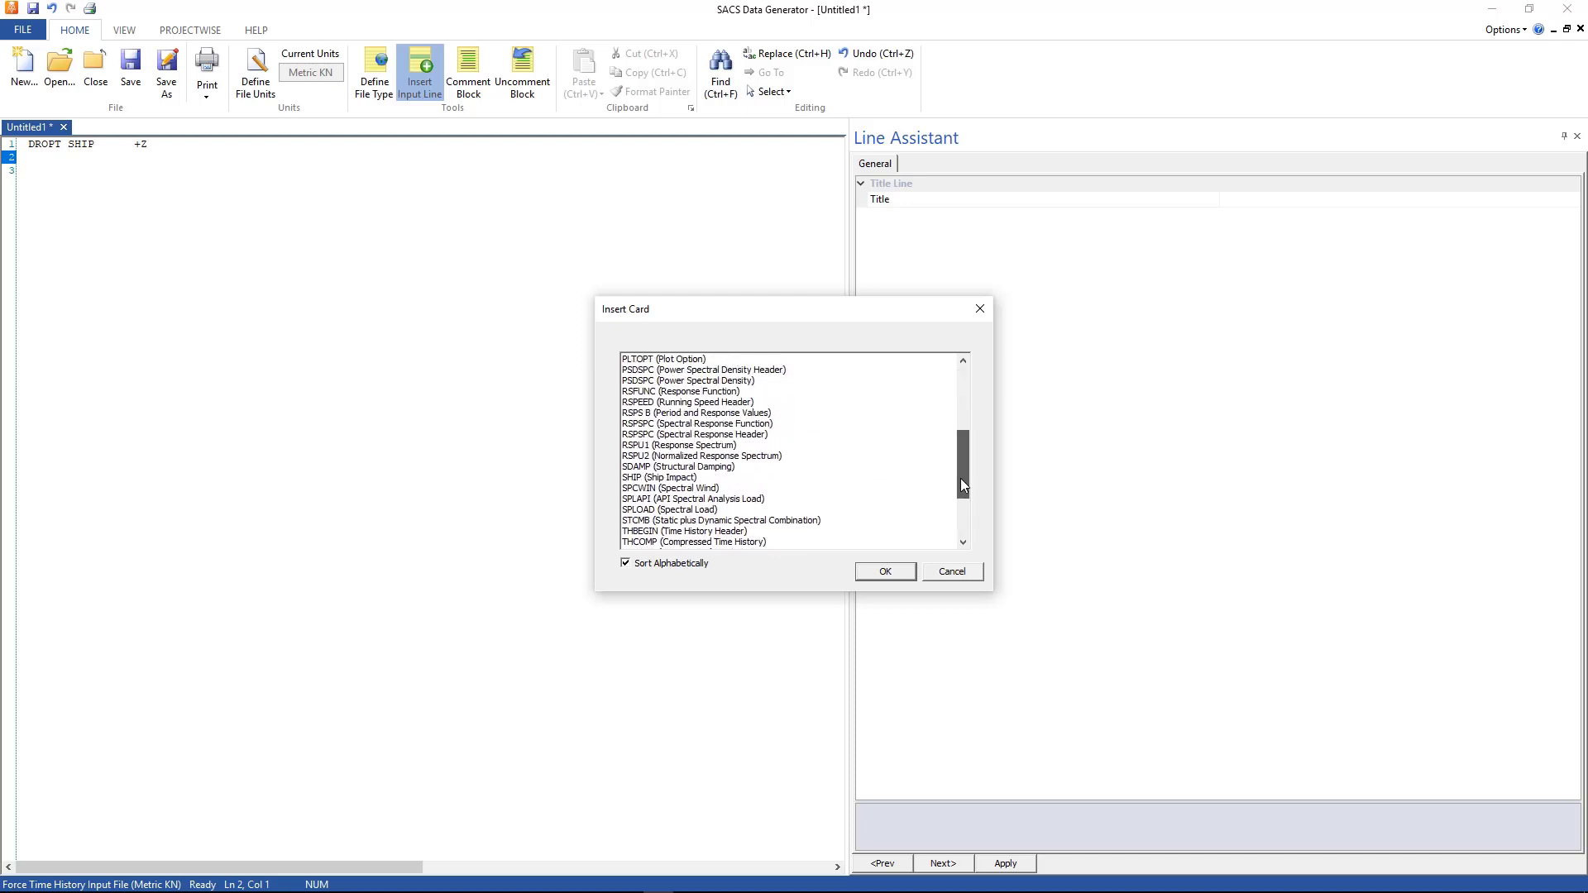
left_click(678, 467)
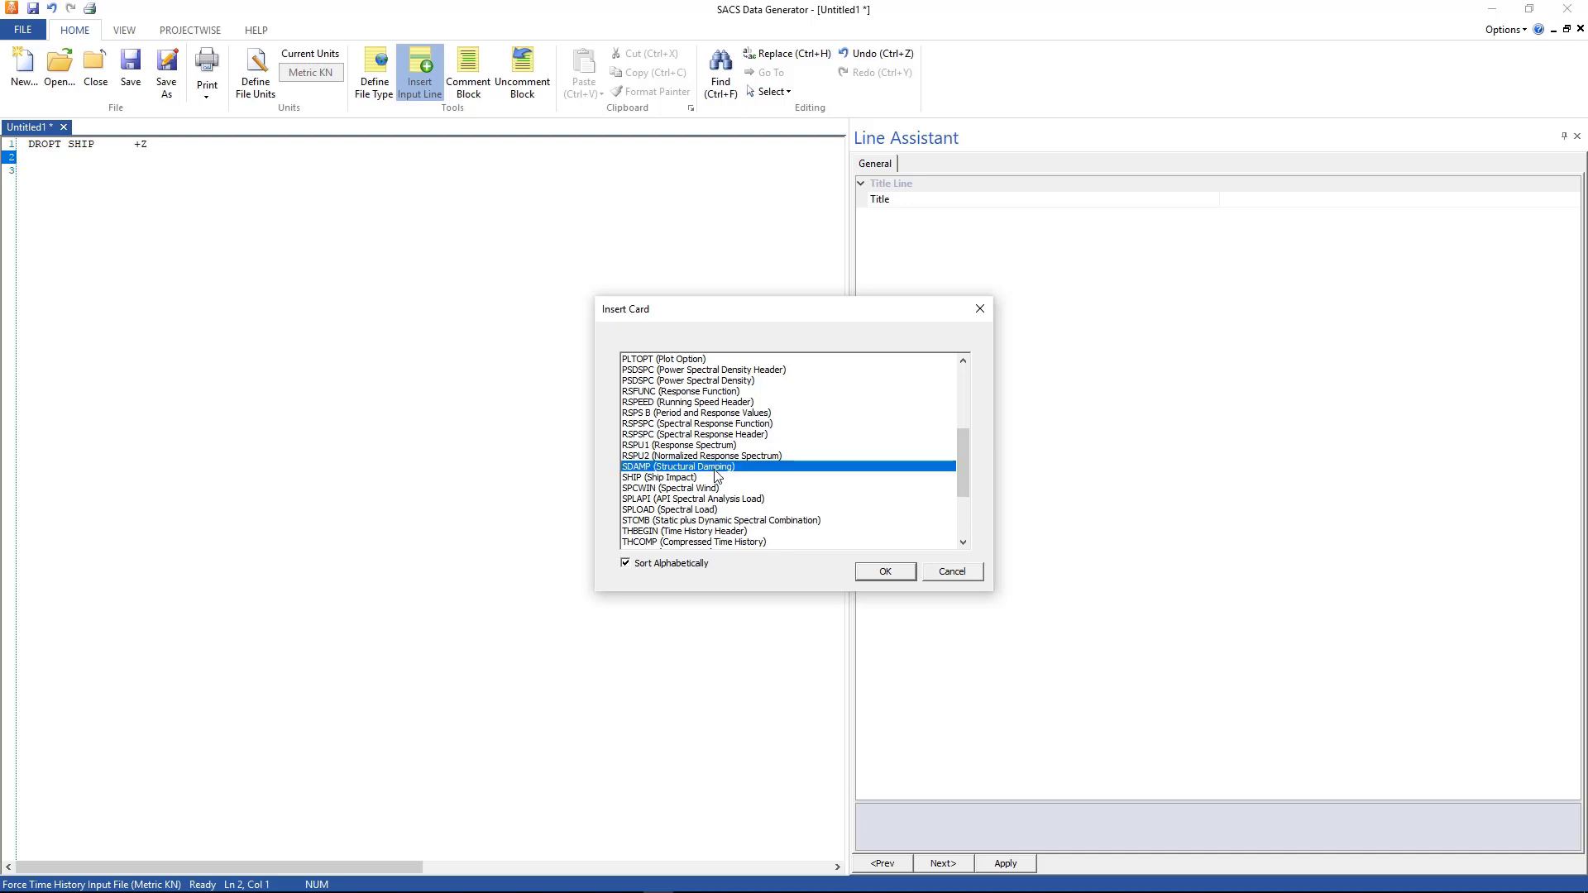
left_click(883, 570)
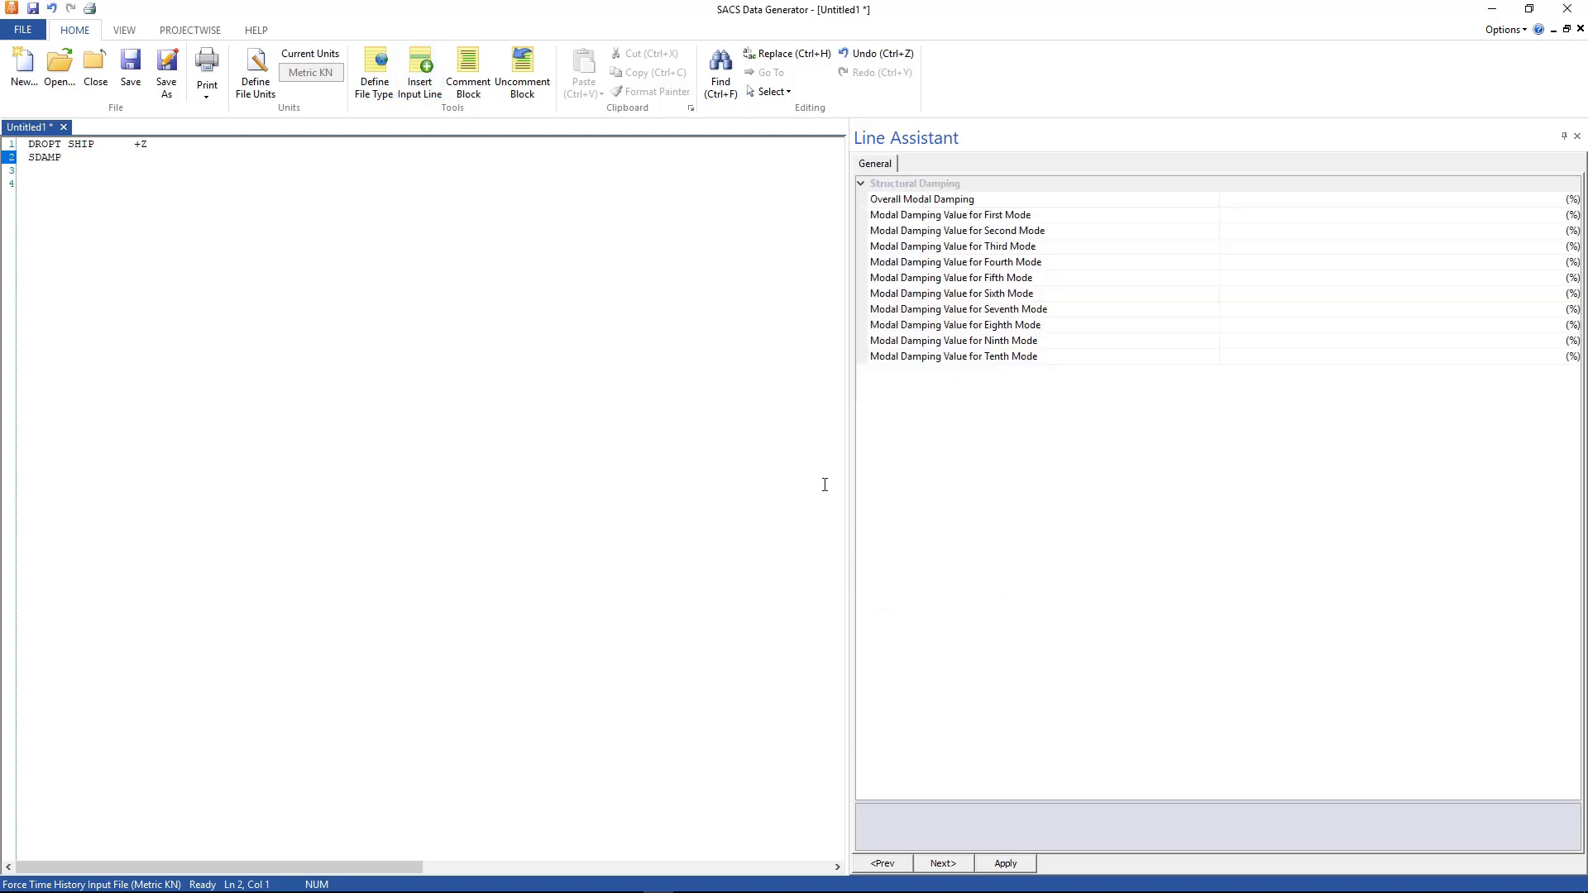
left_click(922, 199)
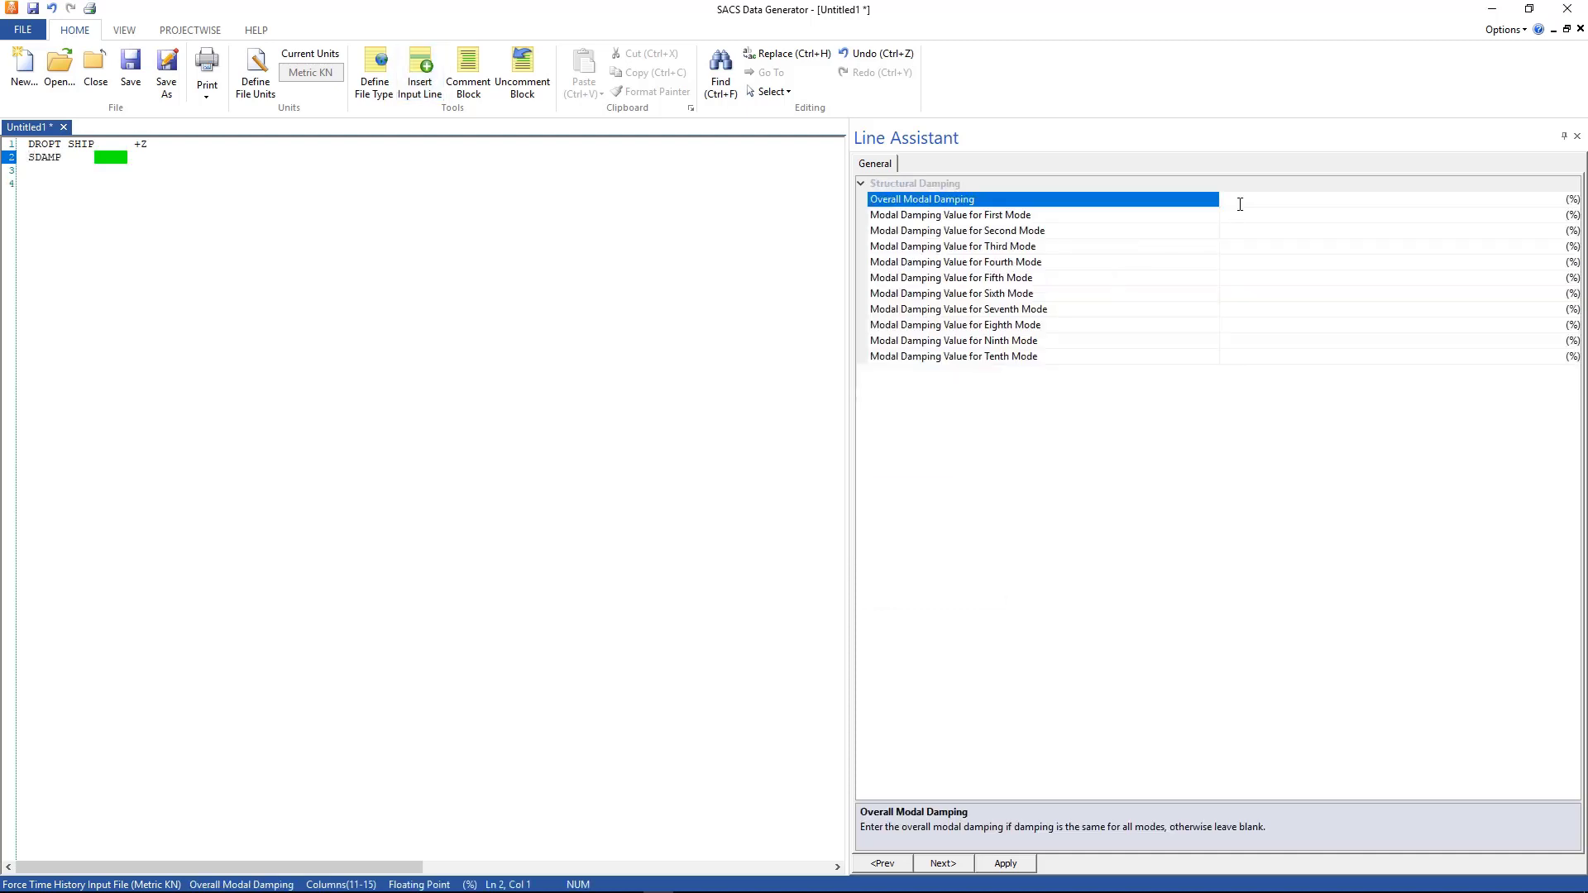
type("5.0")
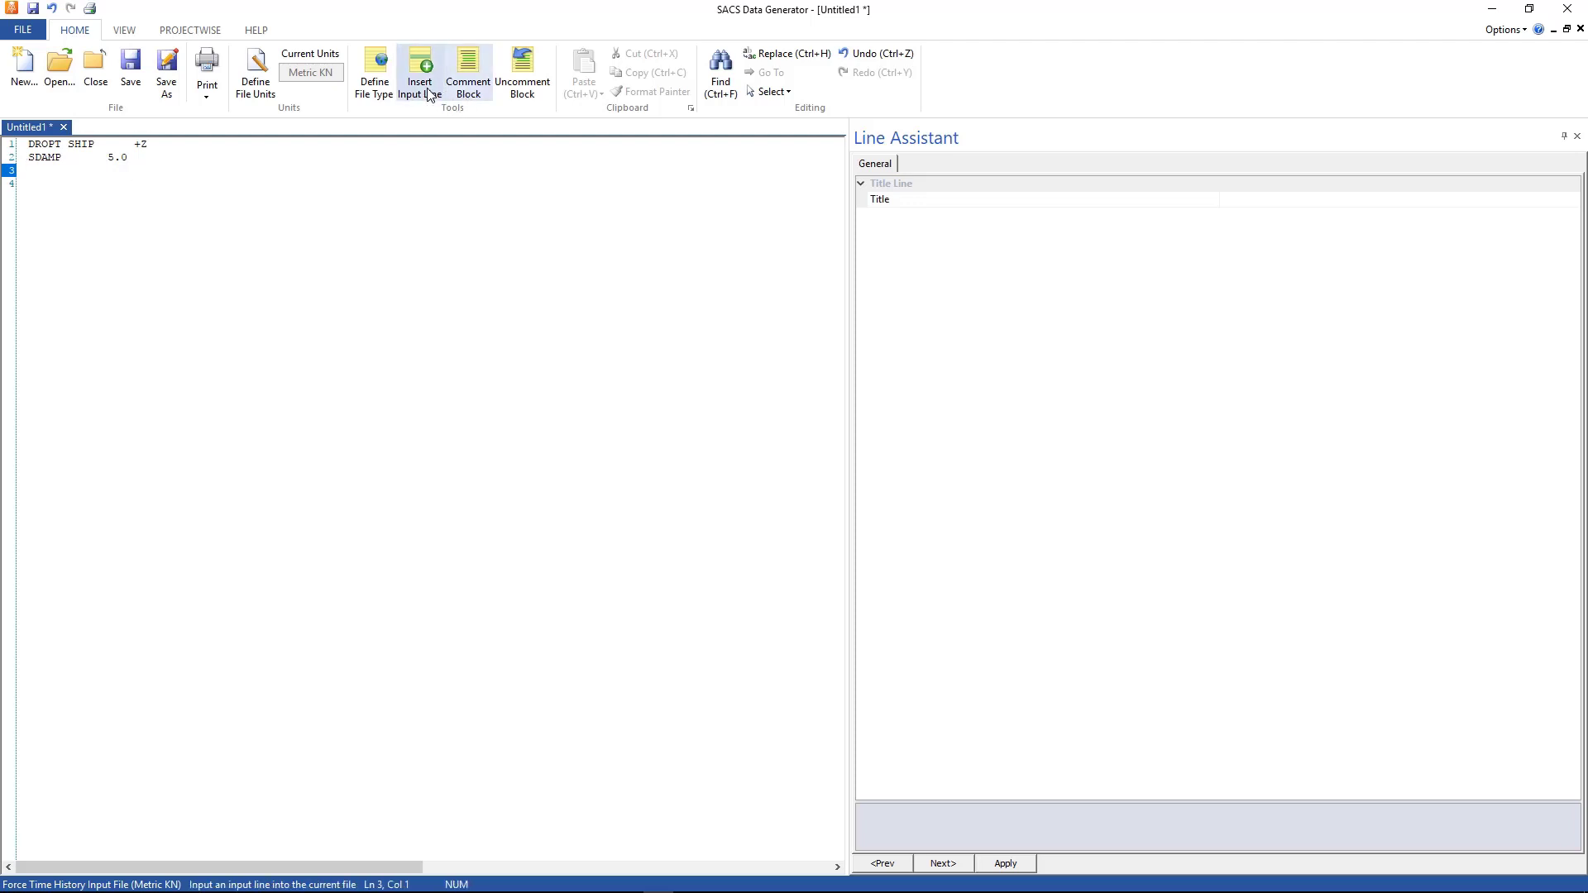
Step: Insert a LOAD forced vibration line followed by a SHIP ship impact line
left_click(419, 71)
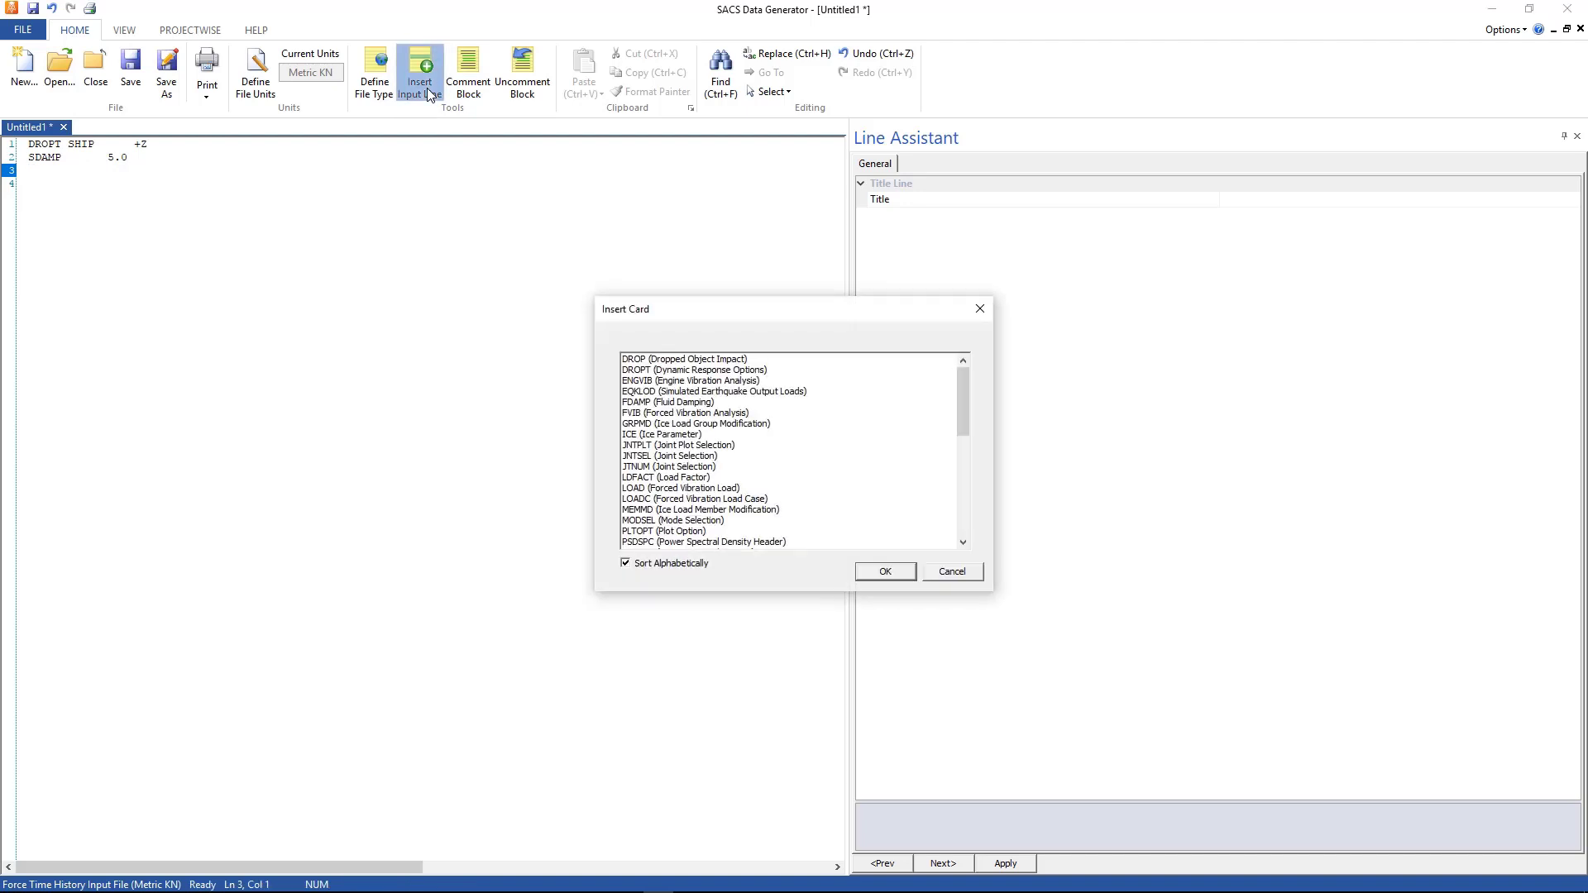
mouse_move(698, 498)
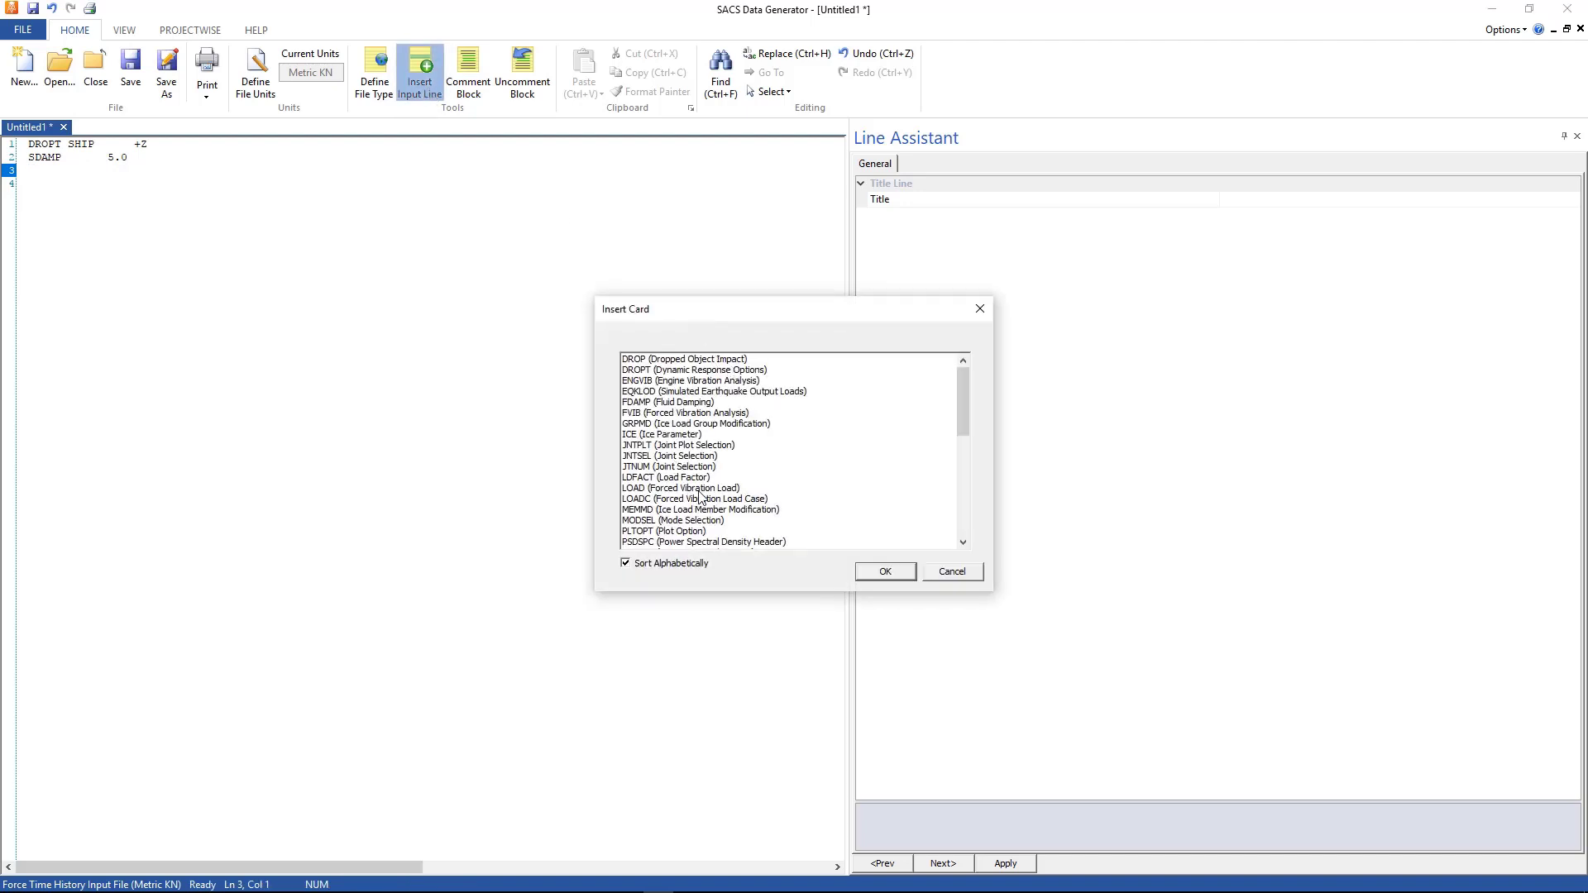
left_click(680, 487)
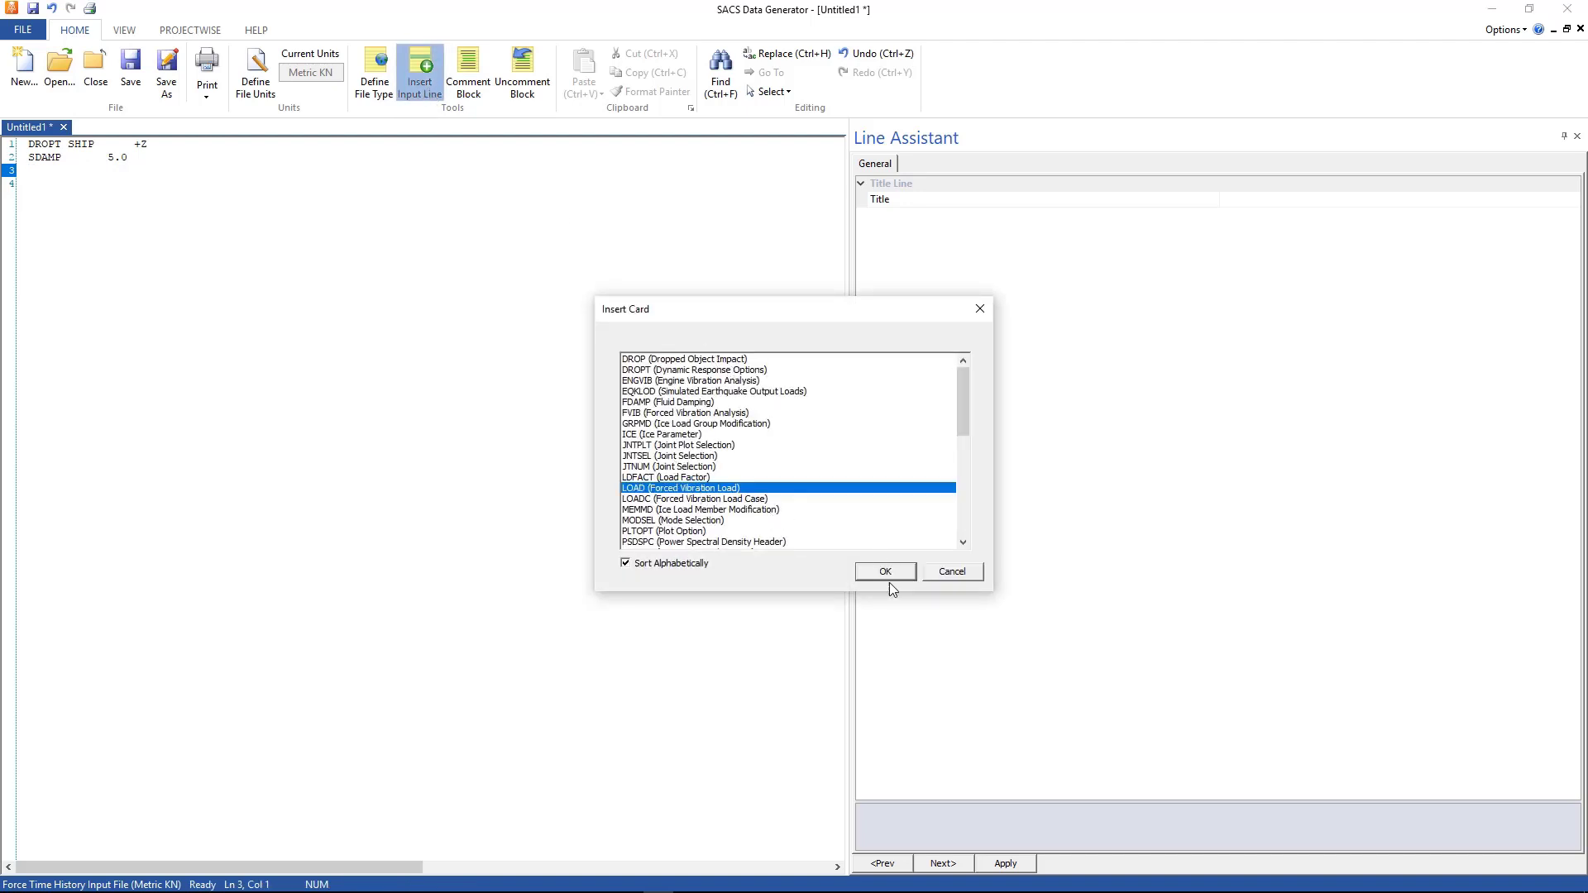
left_click(883, 571)
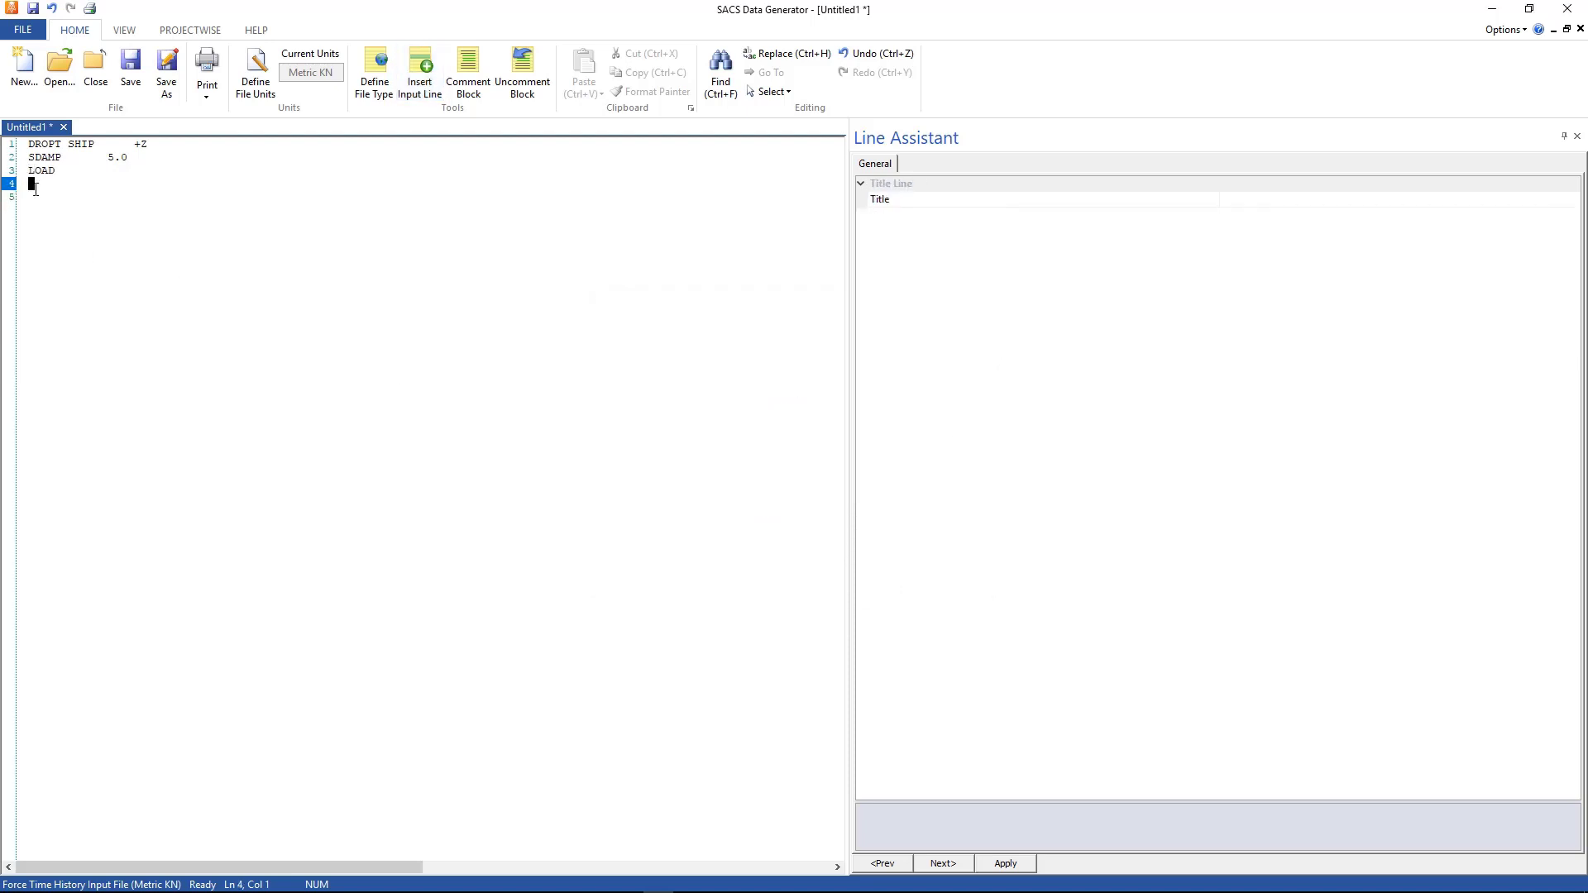
mouse_move(225, 126)
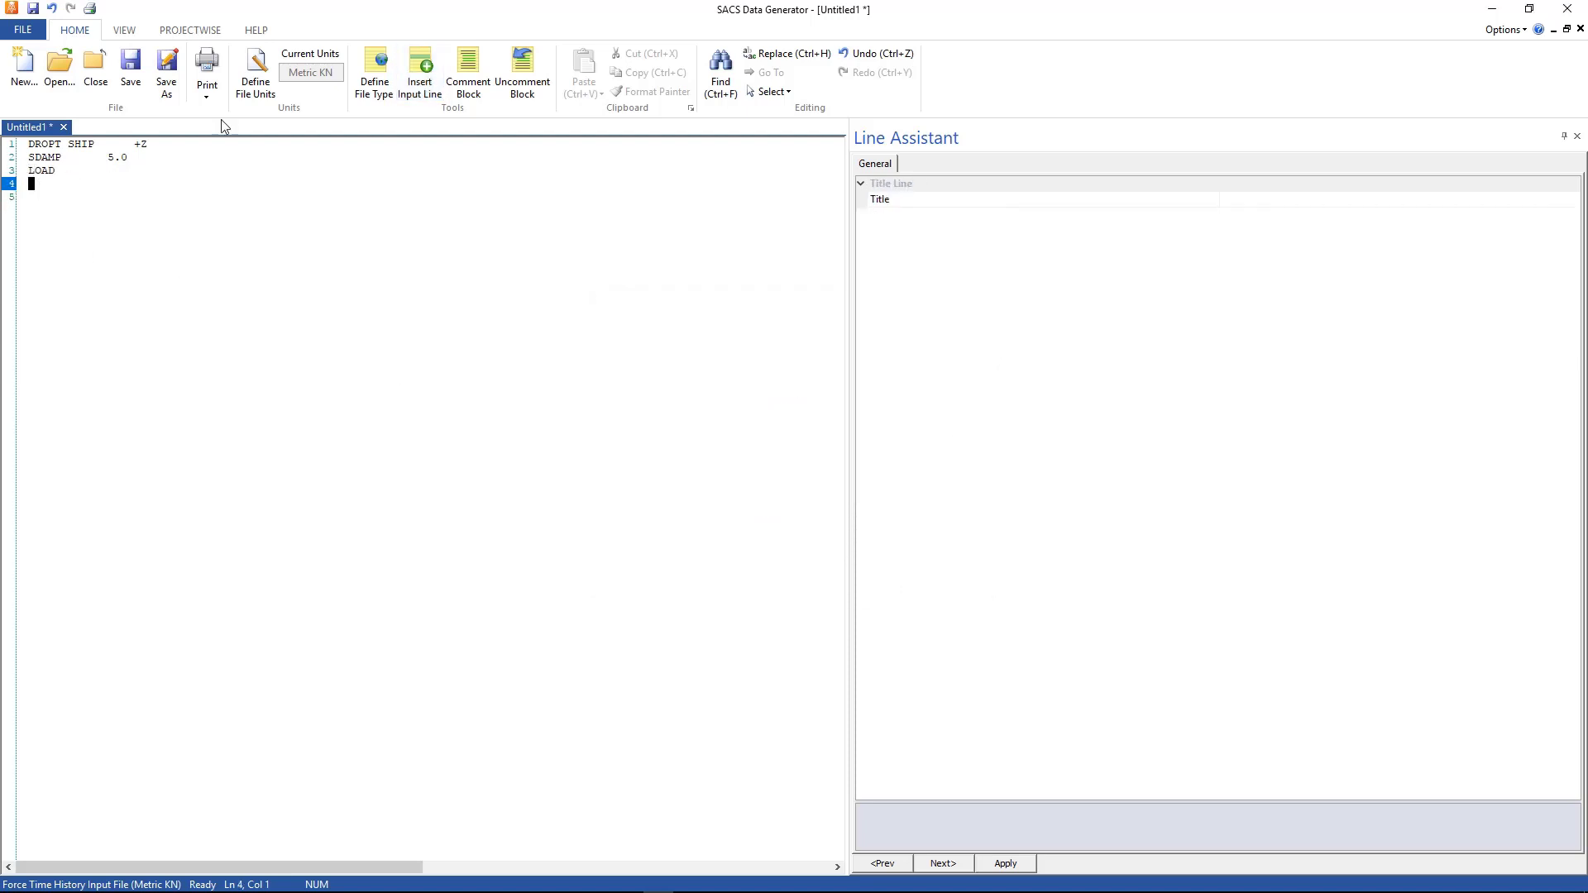
left_click(418, 72)
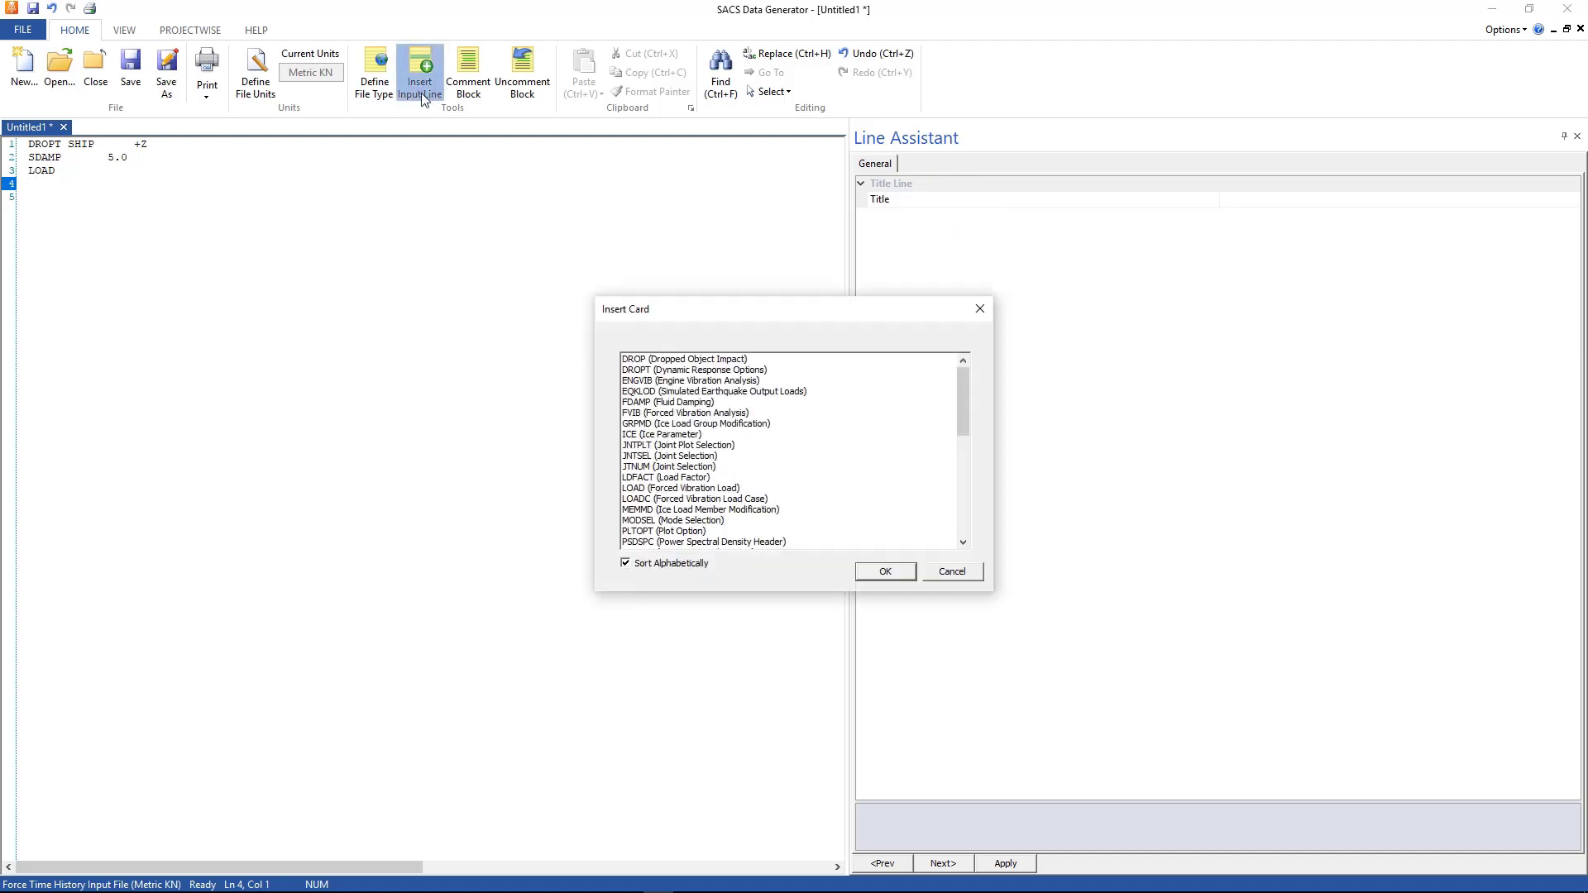
scroll("down", 3)
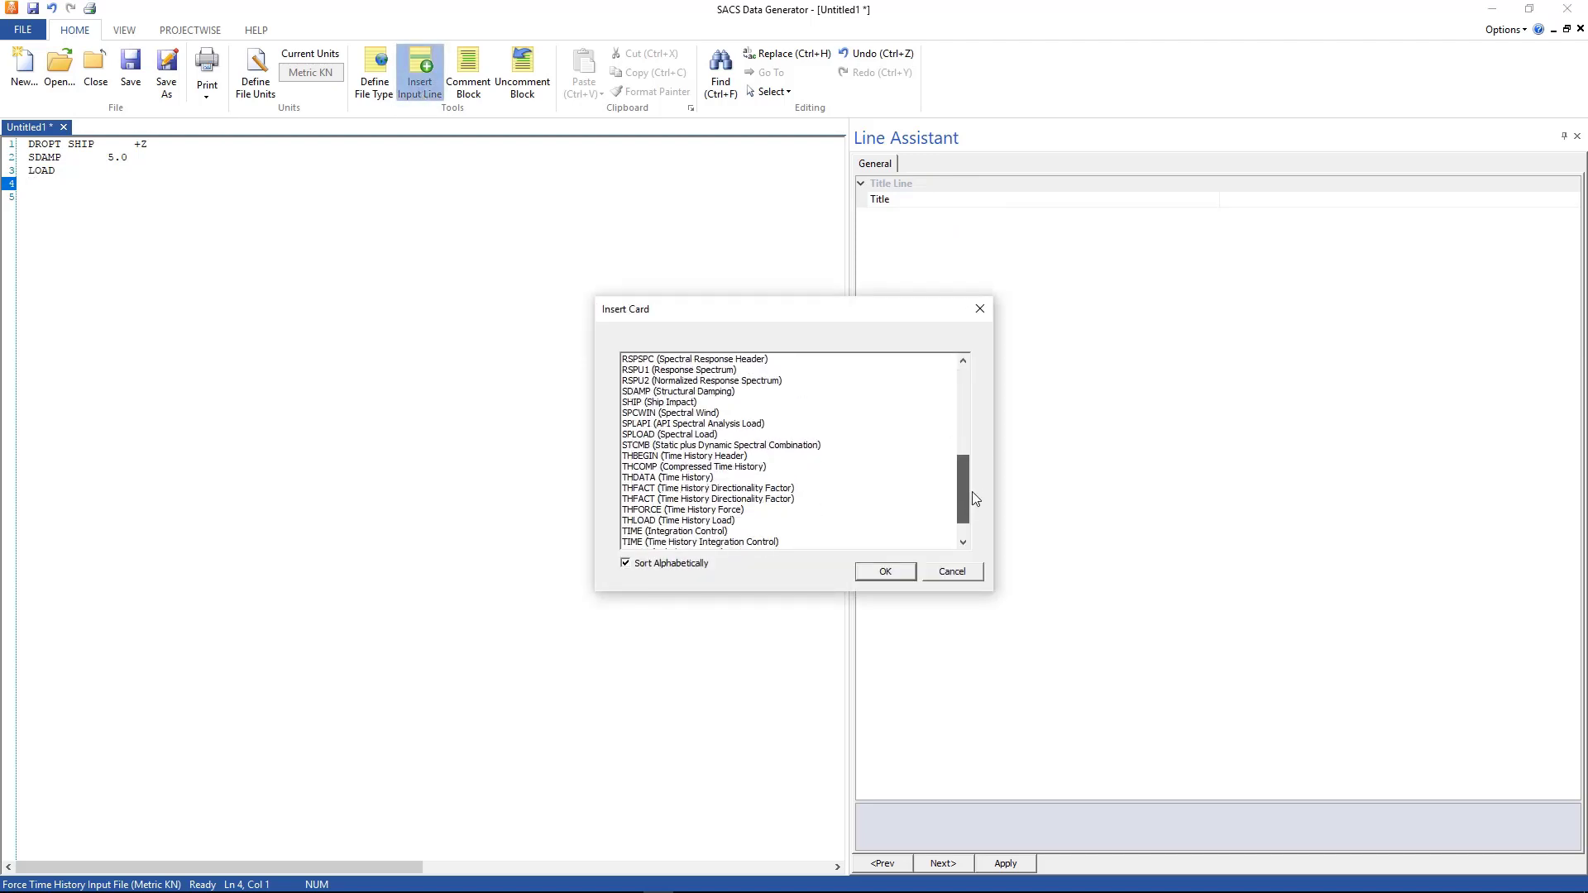
scroll("down", 3)
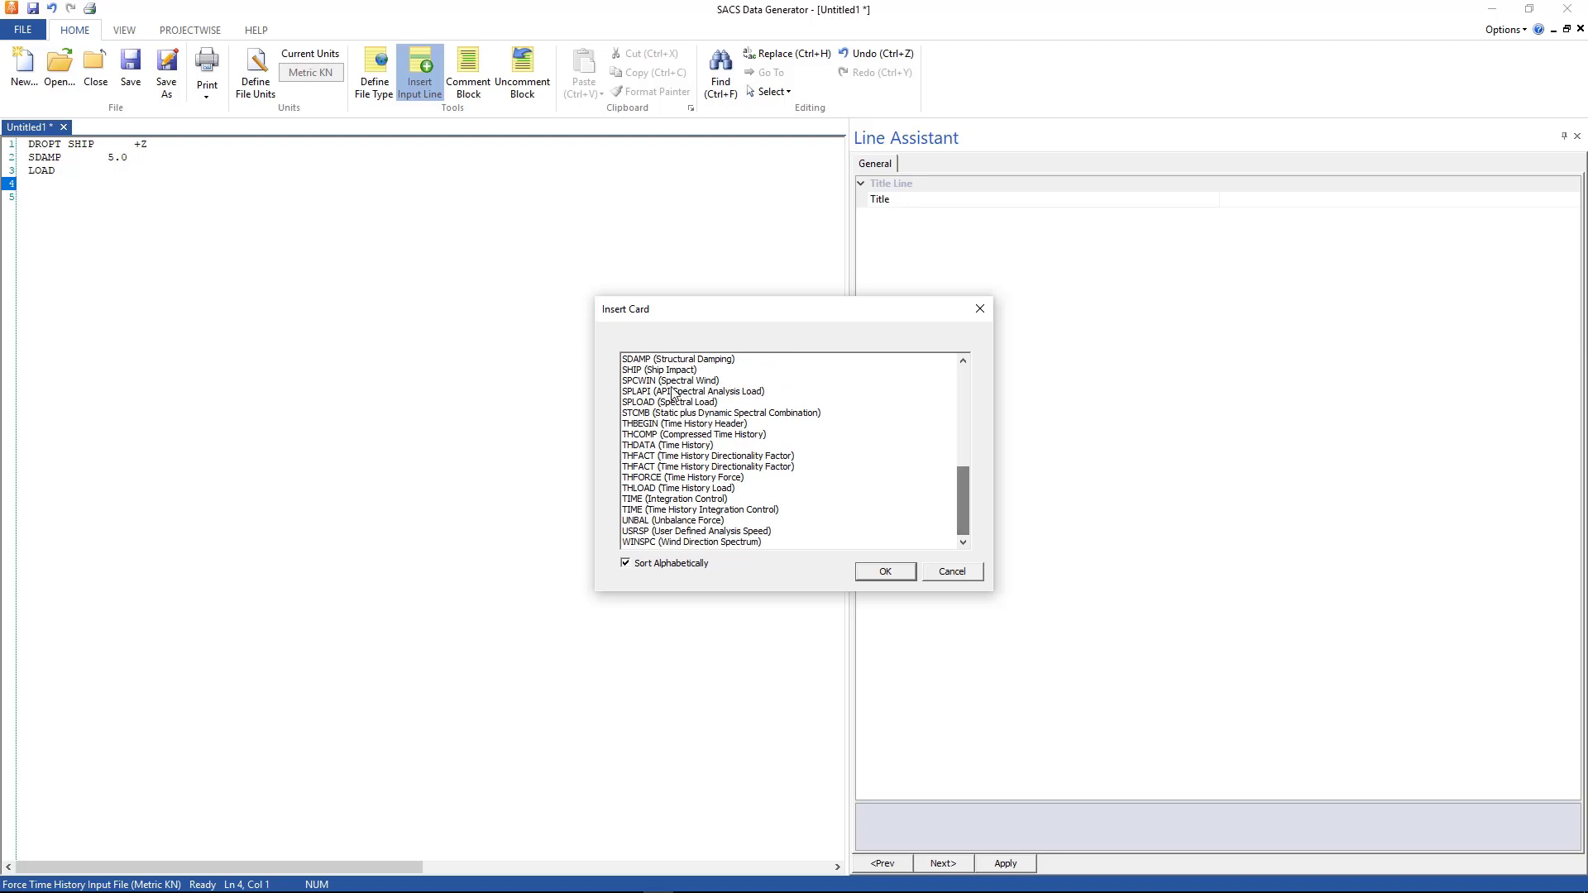
left_click(659, 369)
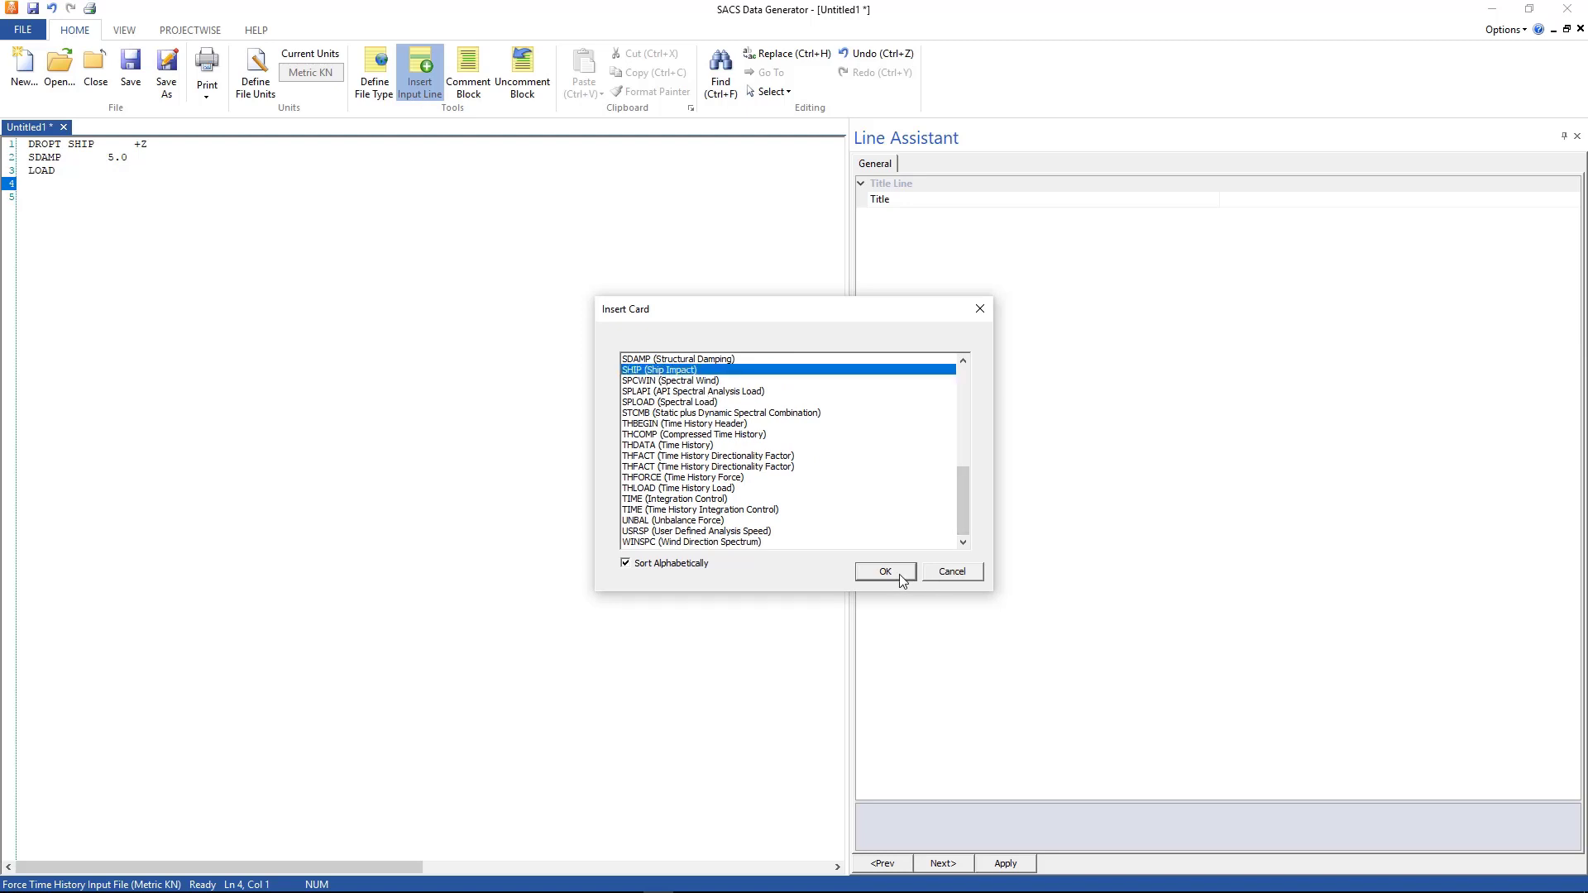
left_click(883, 571)
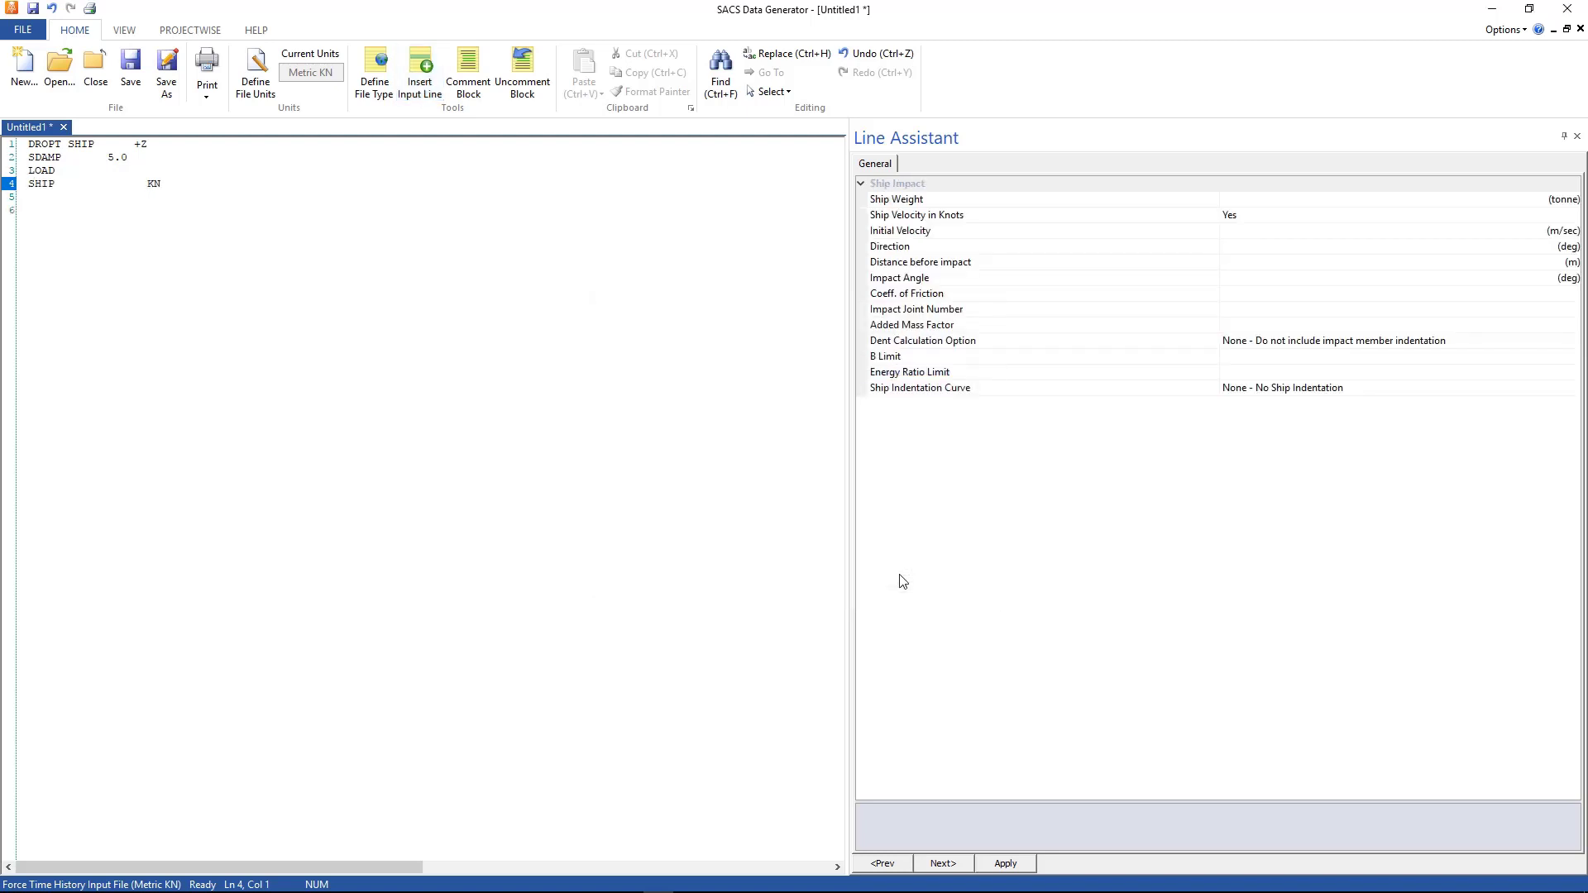
Step: Enter ship weight 2000, velocity 3.0, direction 180, distance 1.0 and impact joint IMPC
left_click(896, 198)
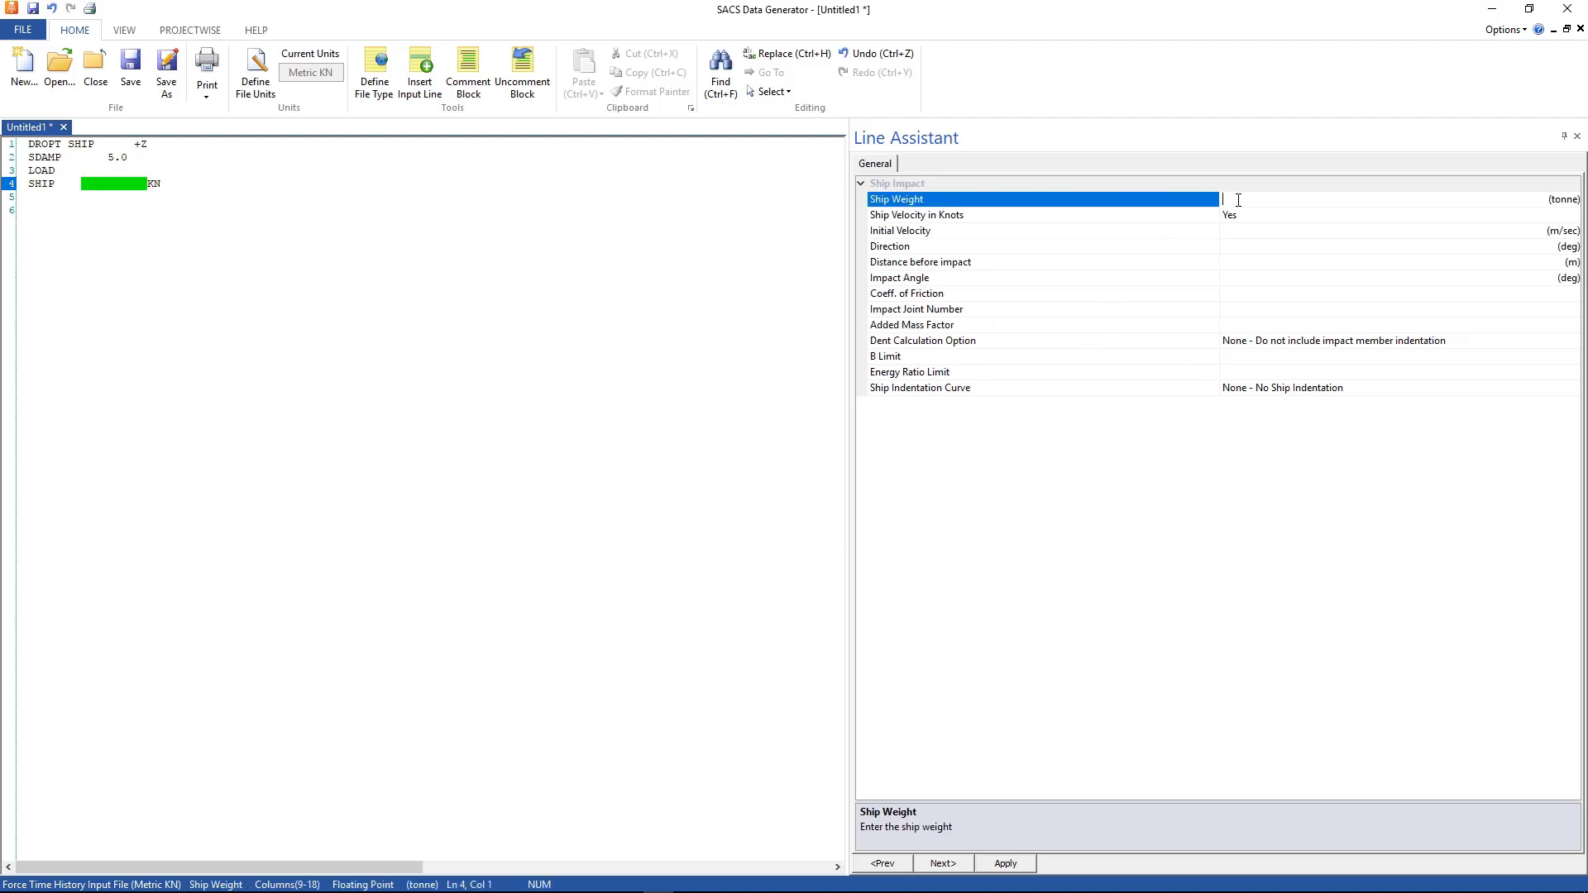
type("2")
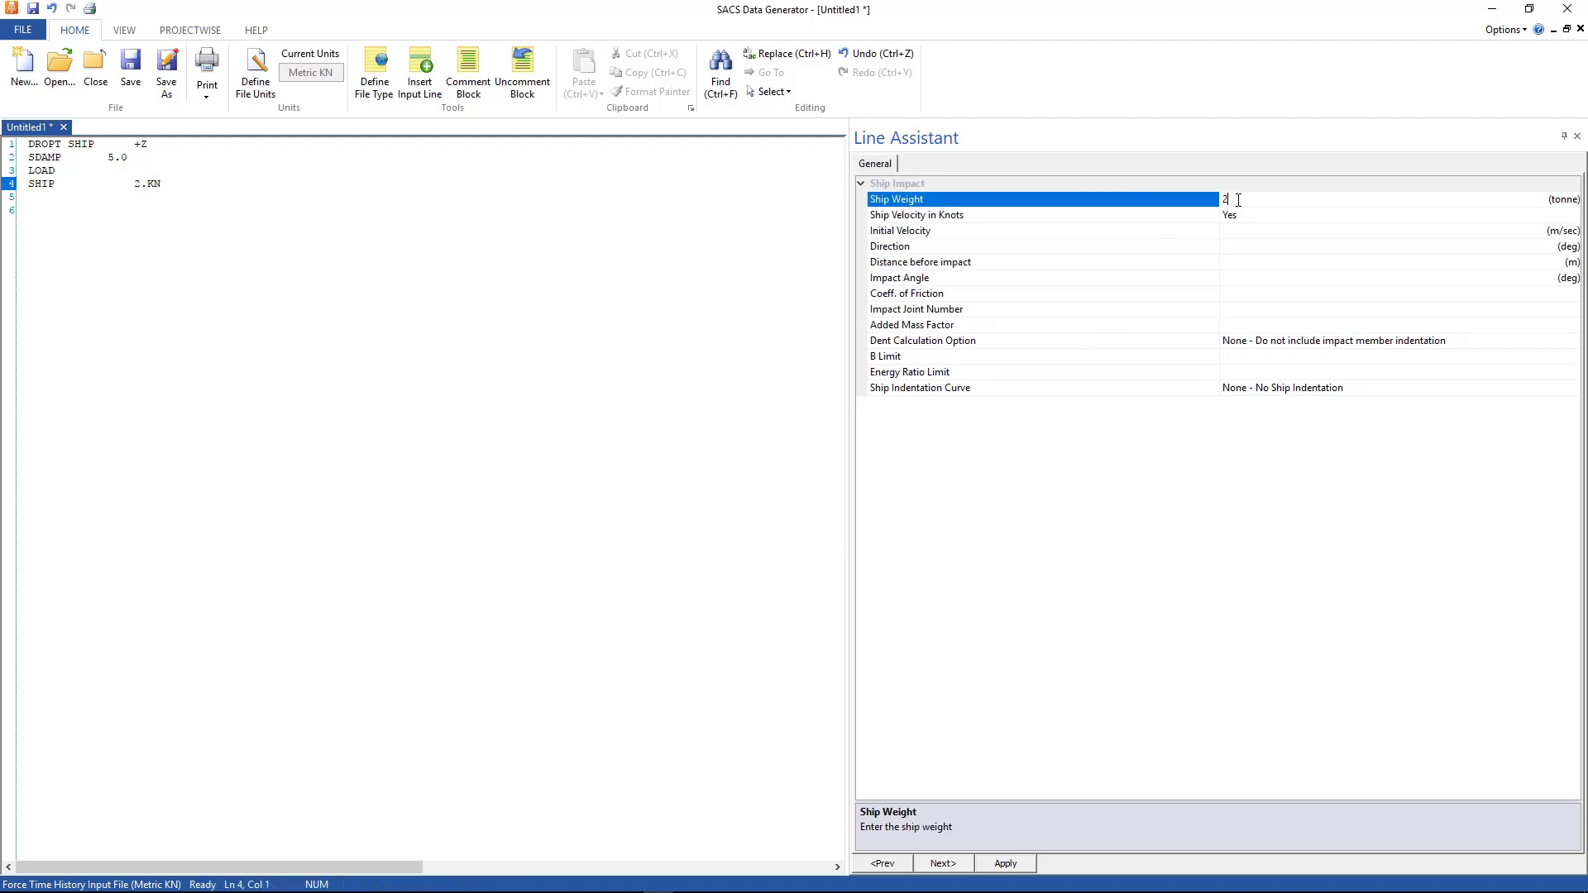
type("000")
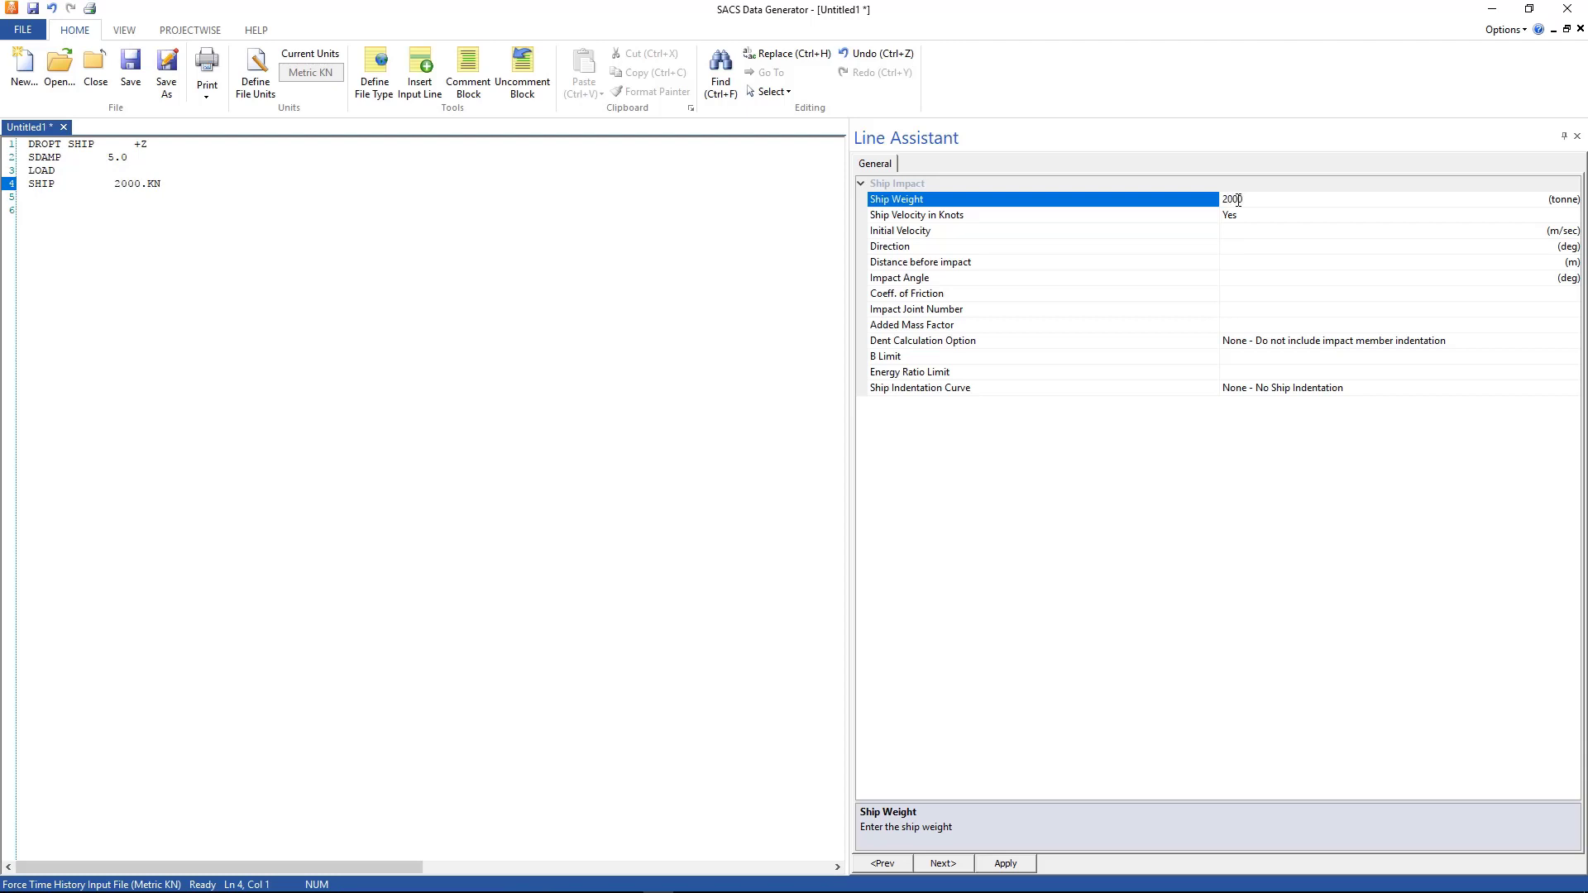
left_click(1013, 215)
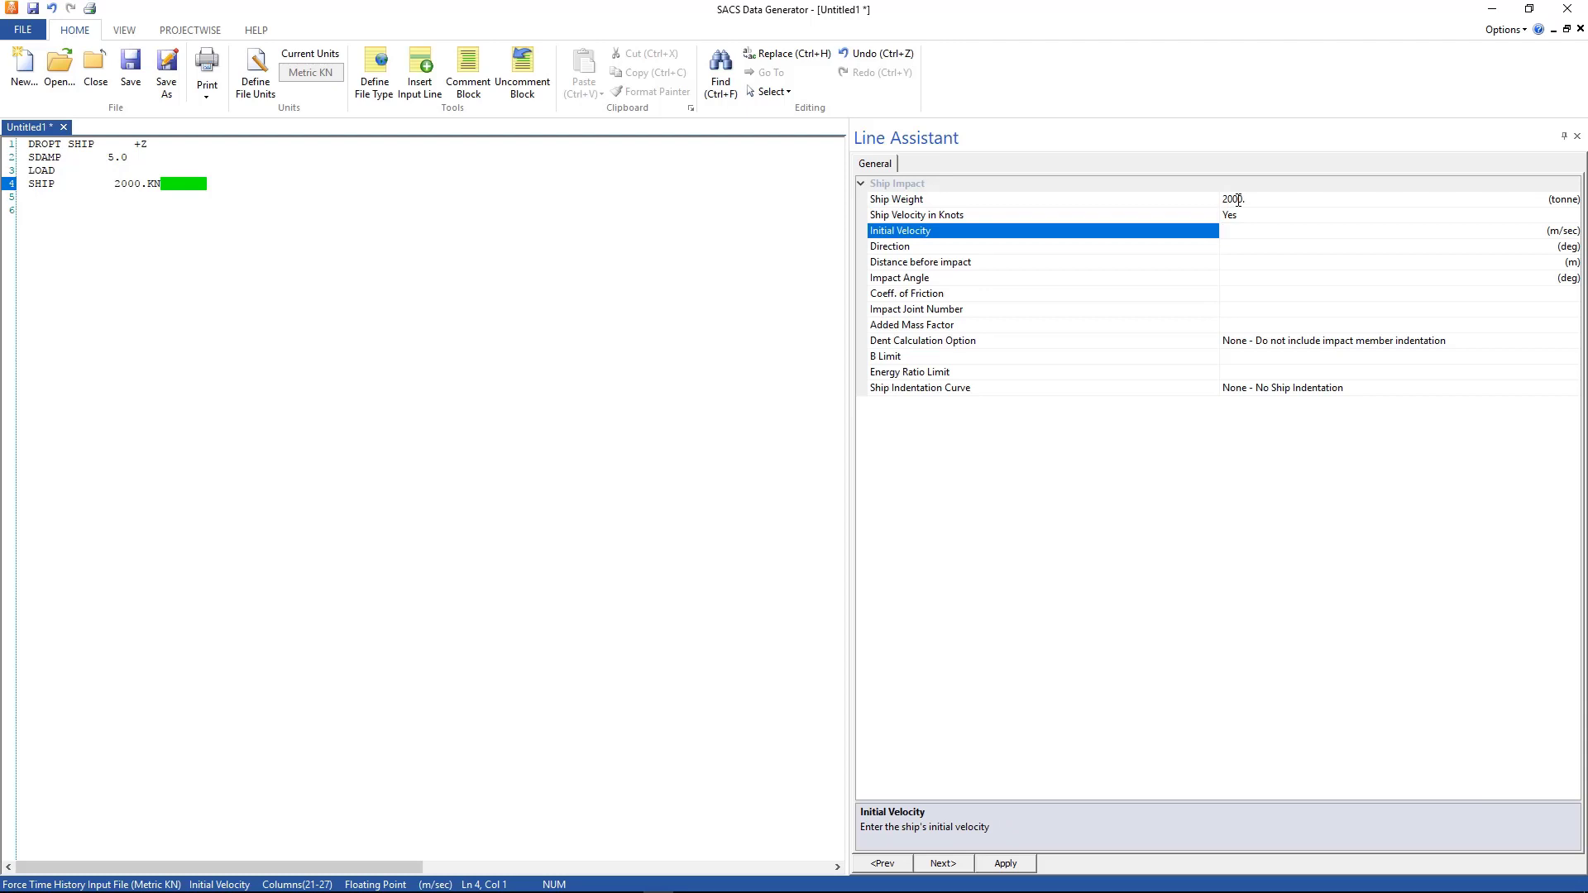
type("3.0")
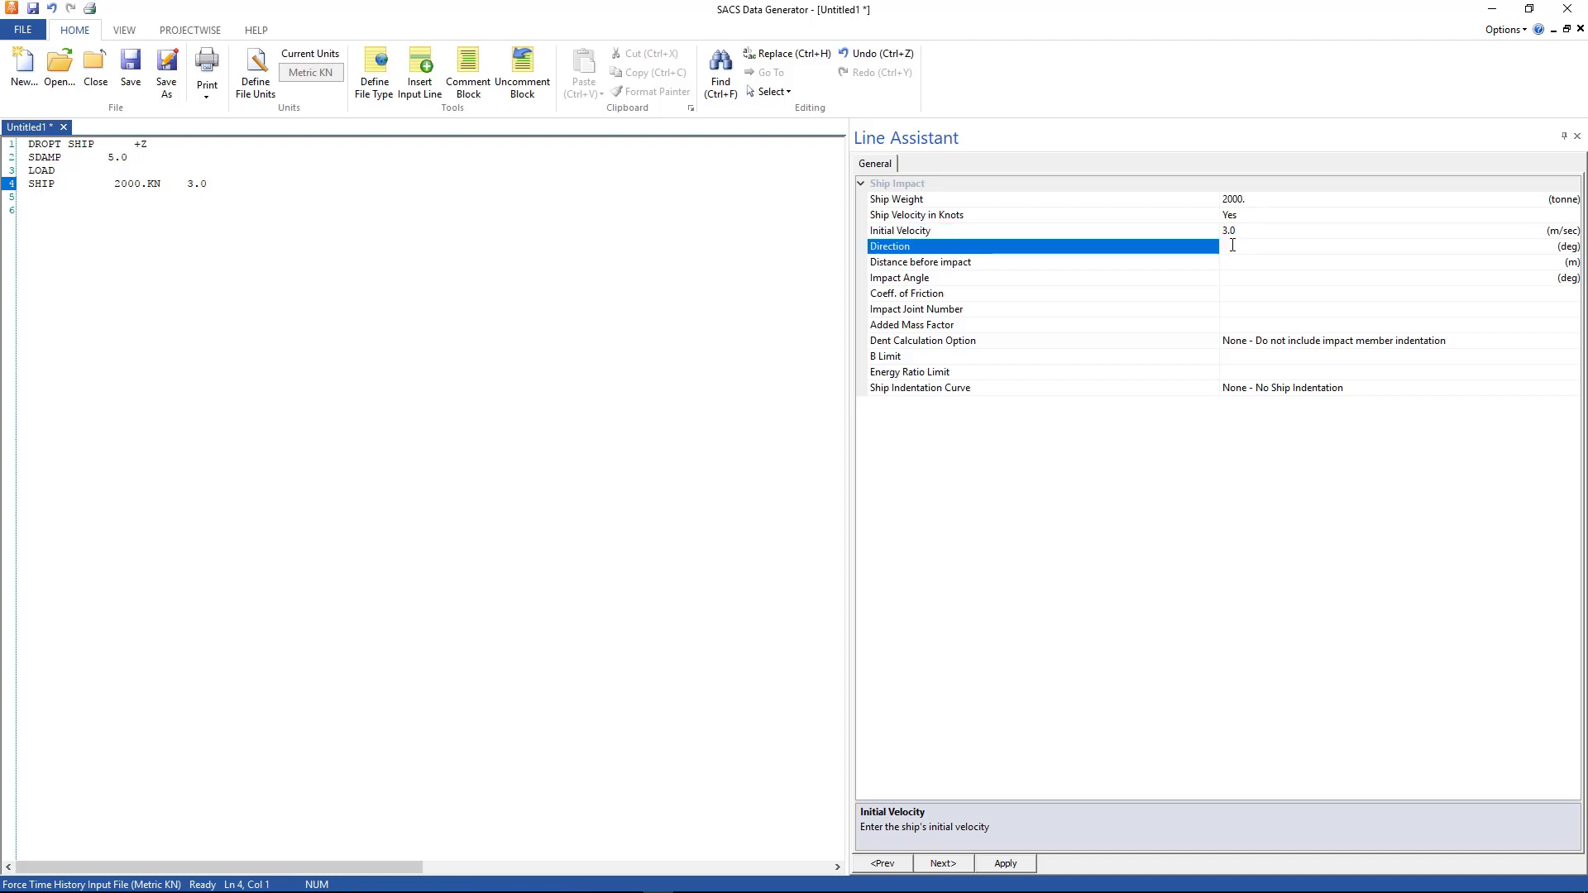
type("180.")
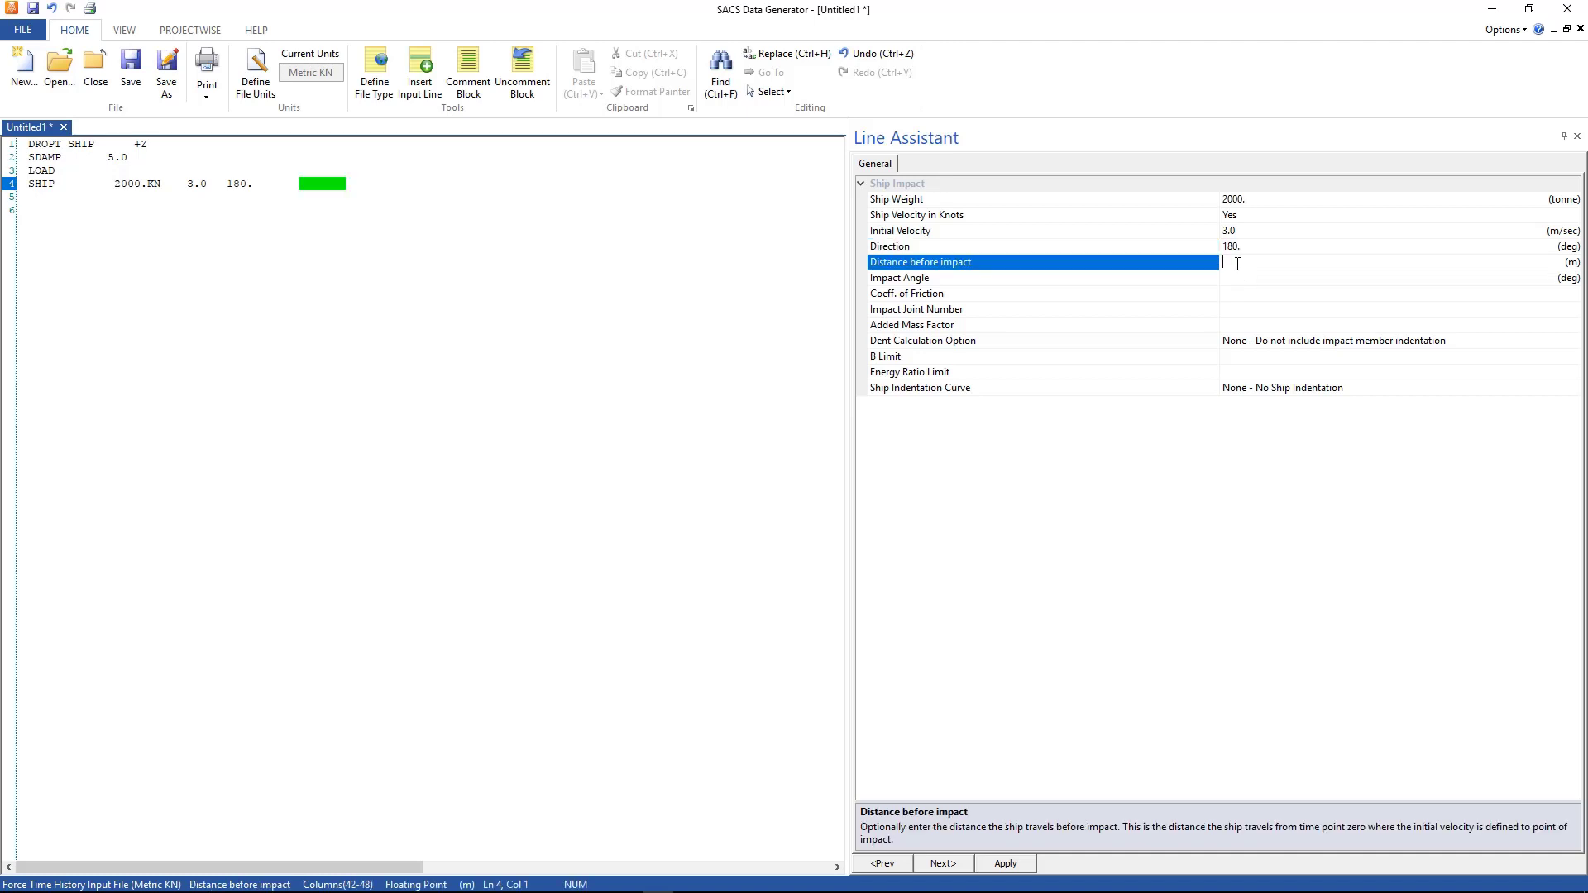
type("1.0")
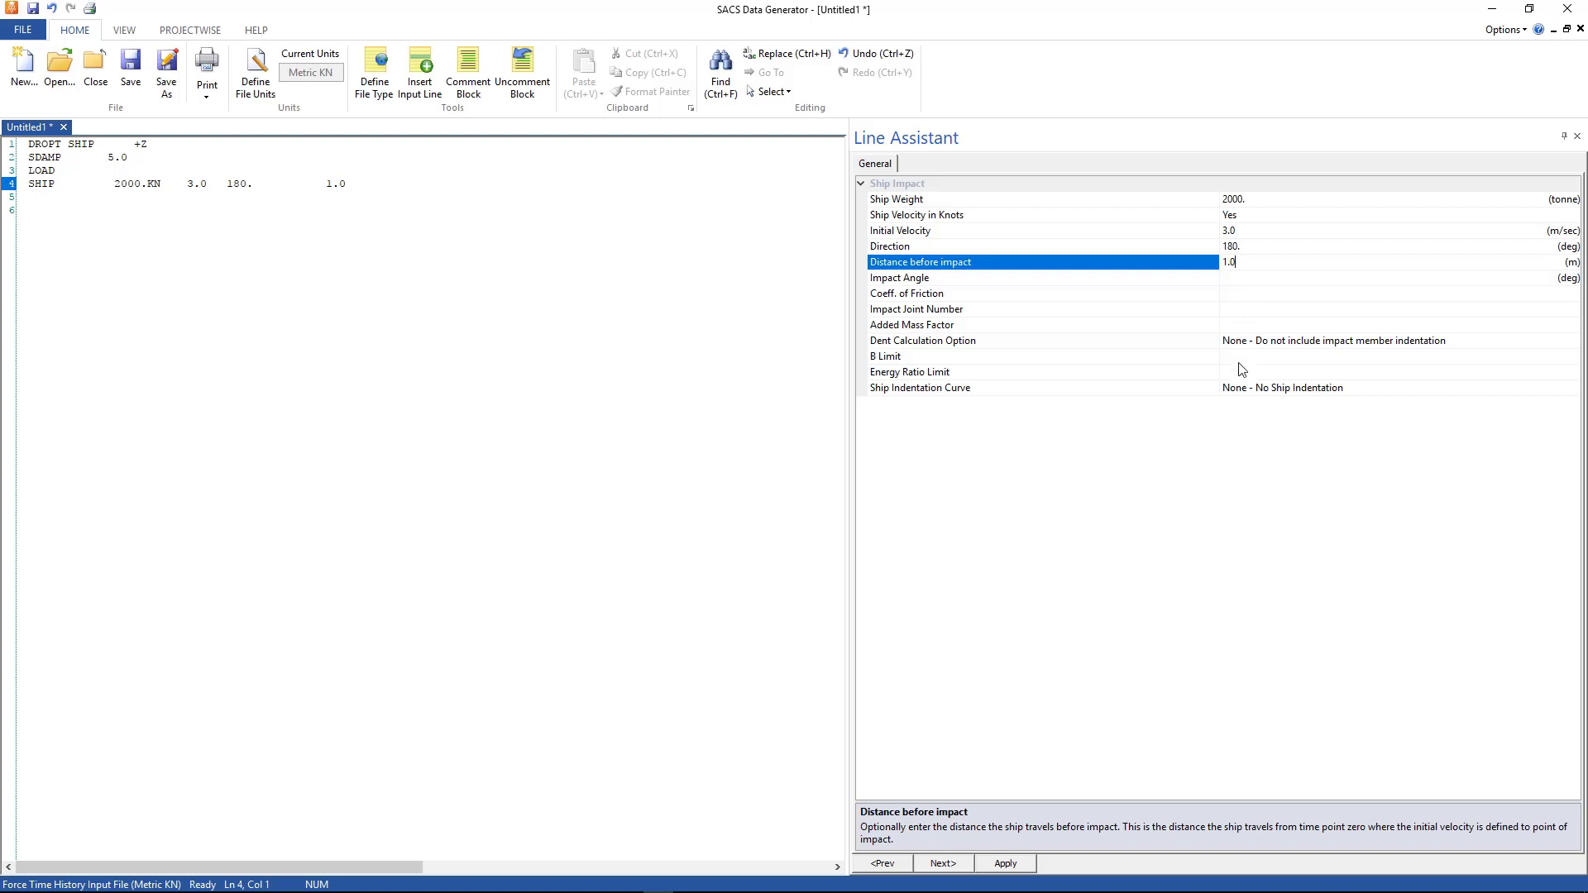
mouse_move(1234, 304)
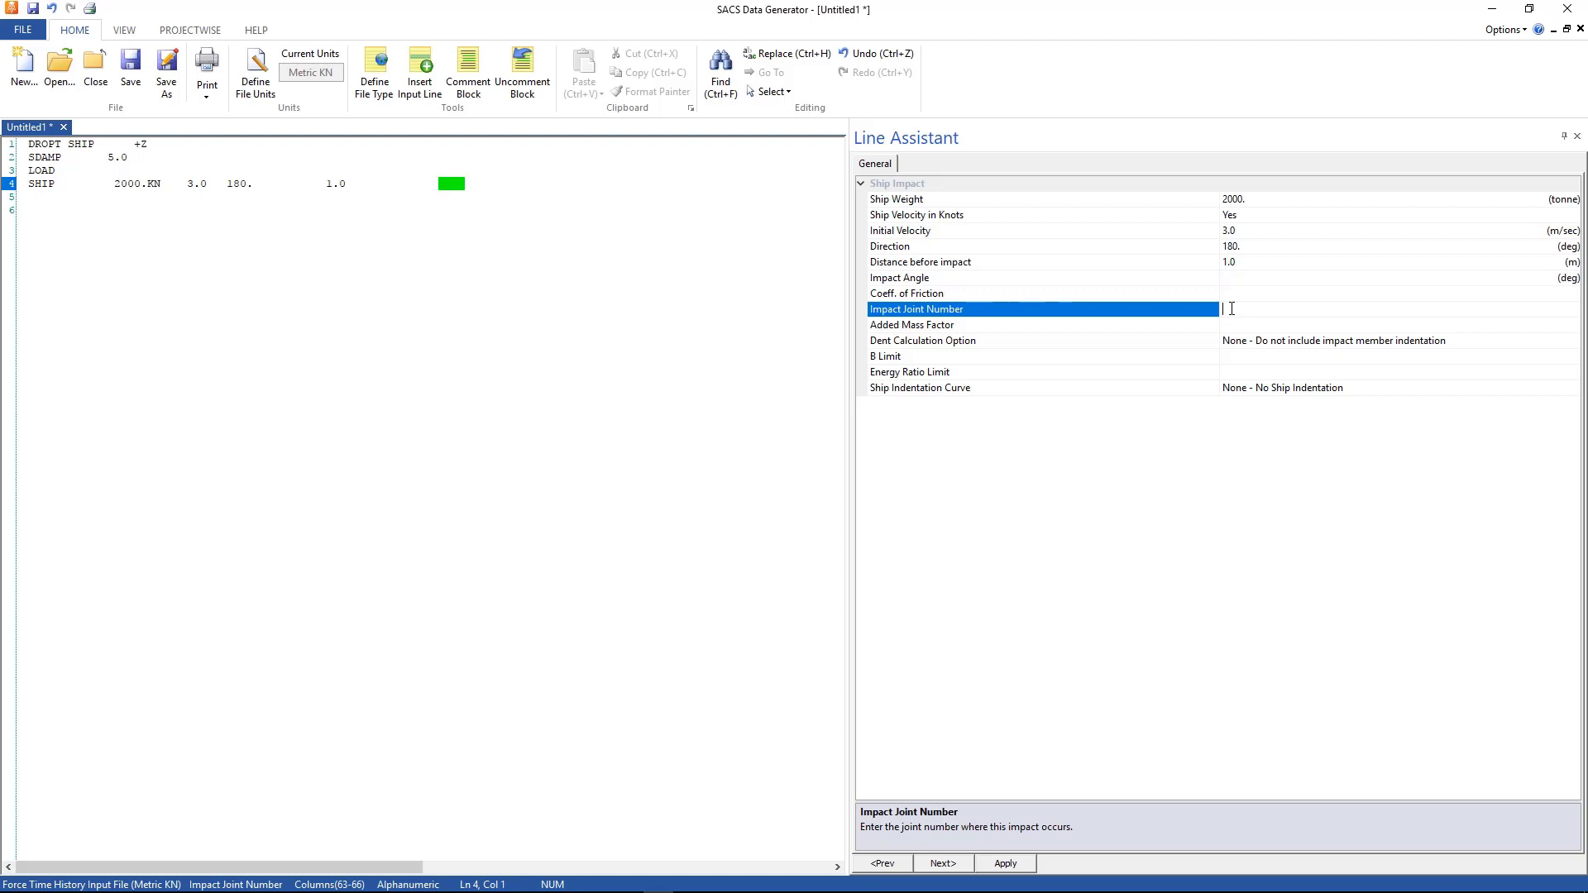
type("IM")
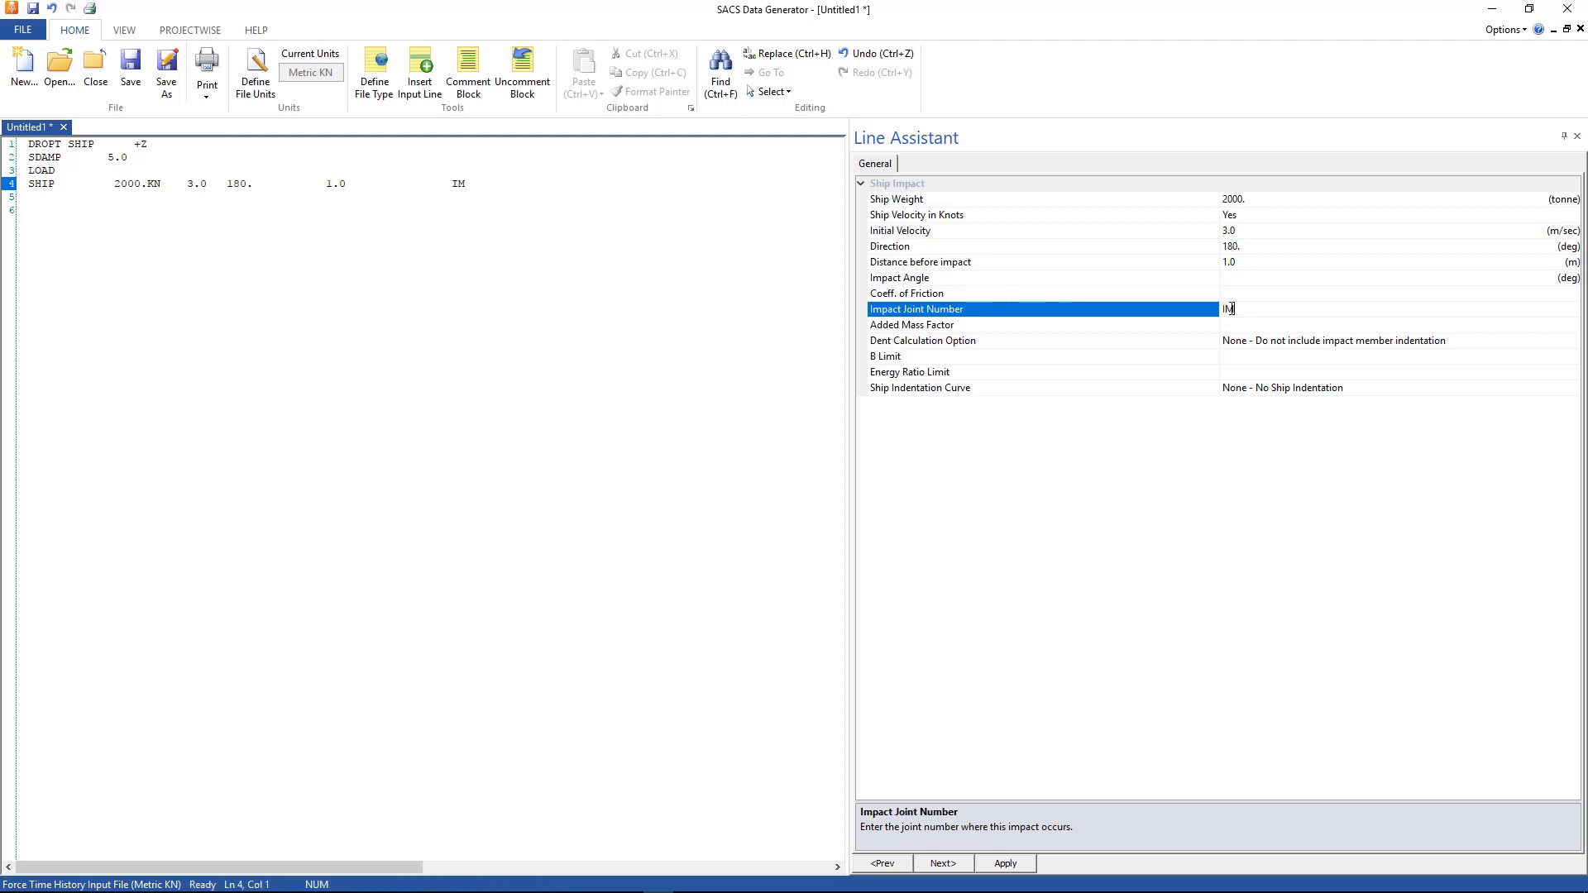
type("PC")
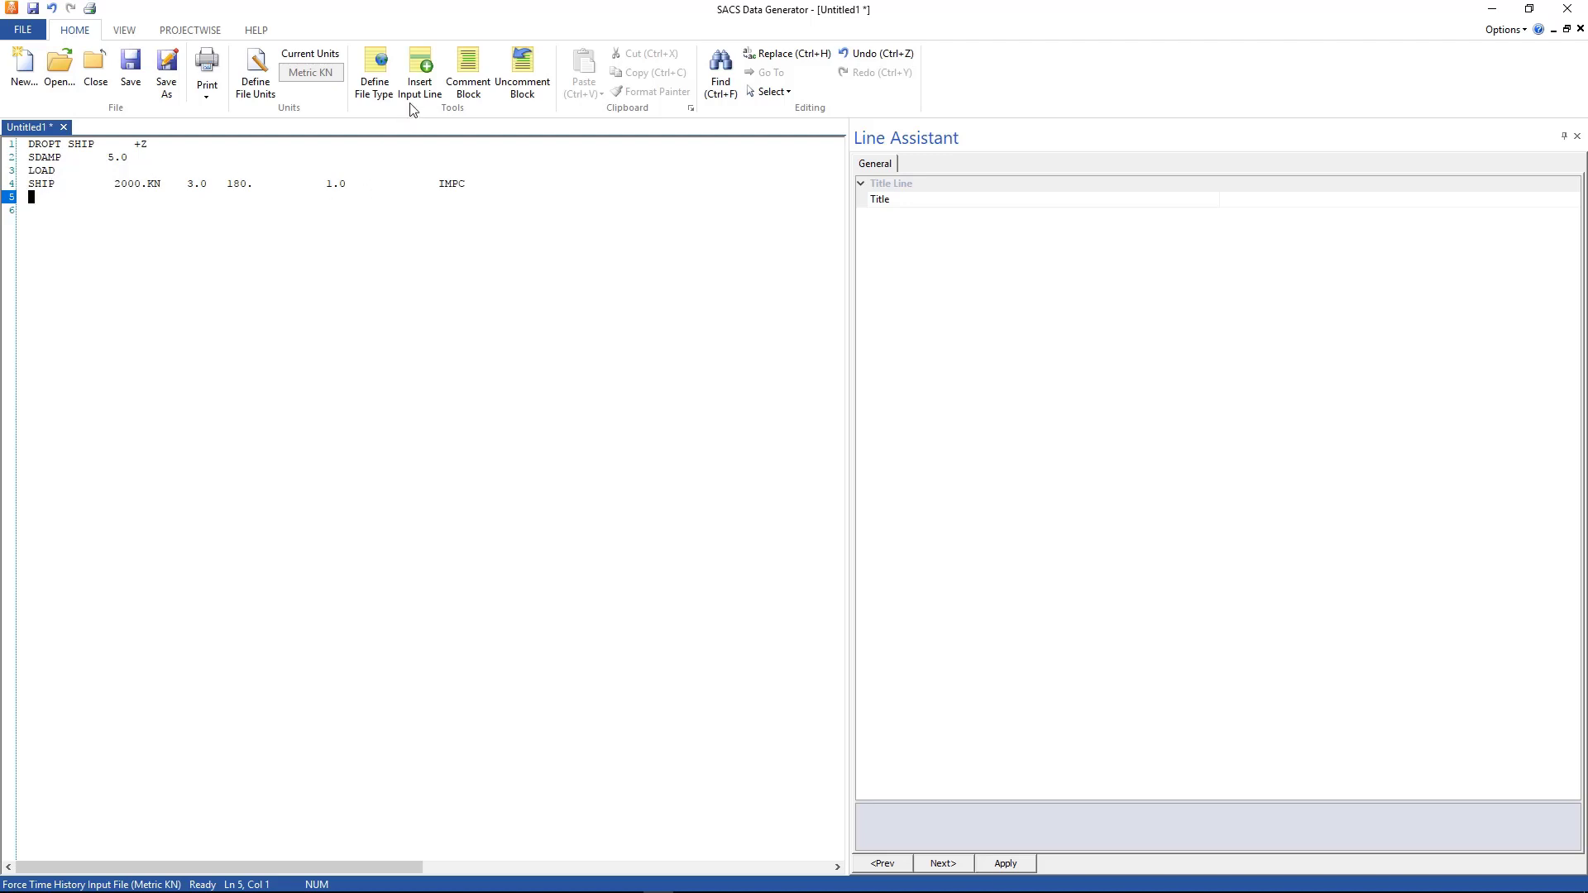
Step: Insert a THLOAD time history load line after SHIP
left_click(418, 71)
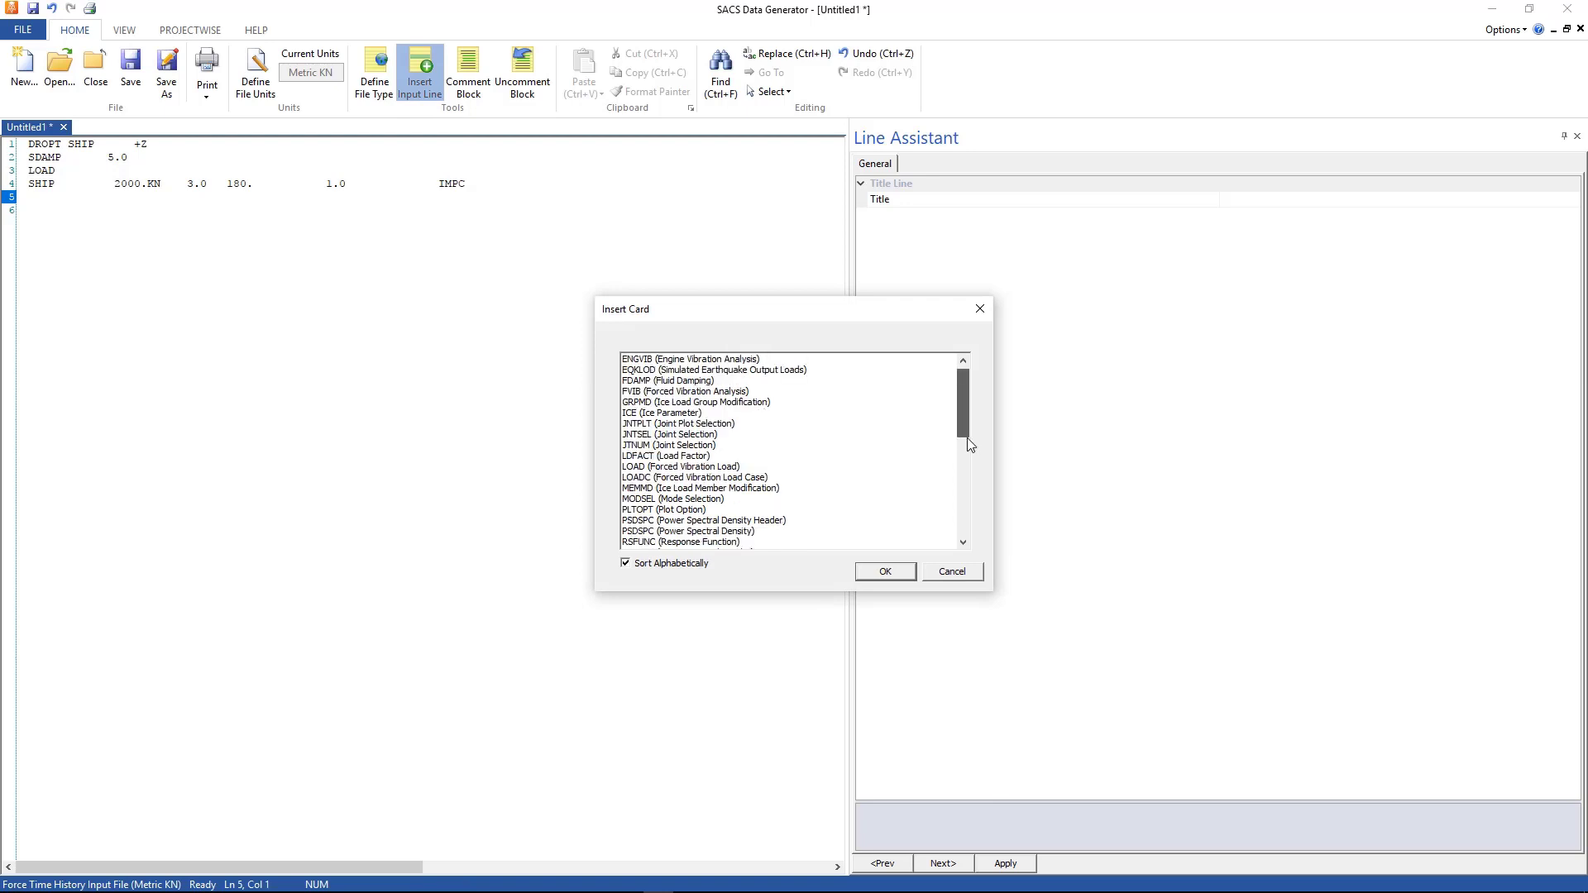
scroll("down", 3)
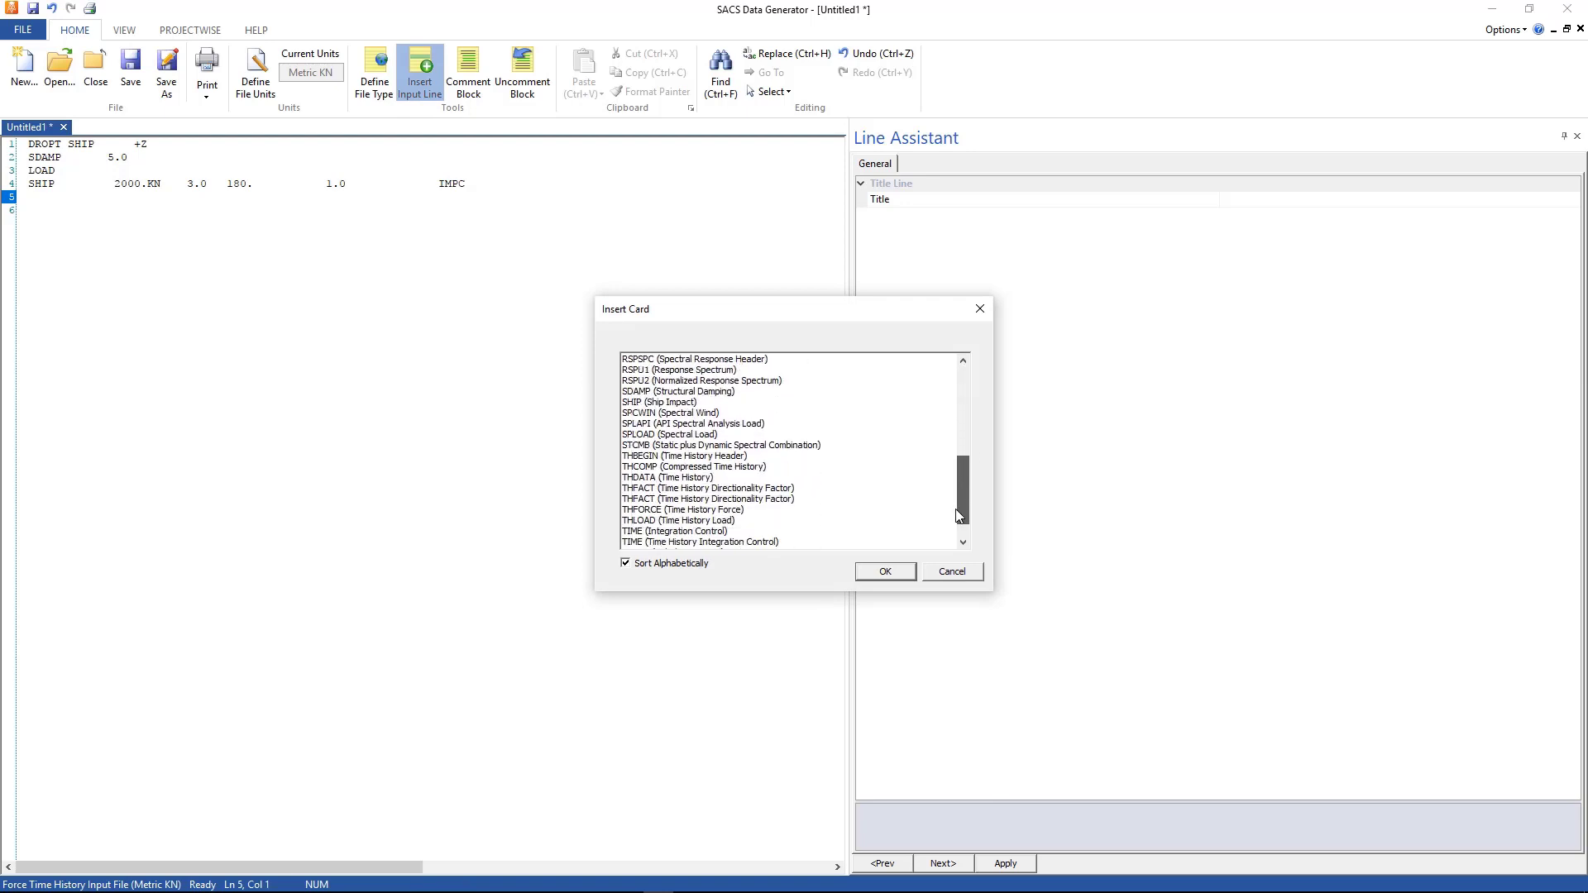
left_click(677, 520)
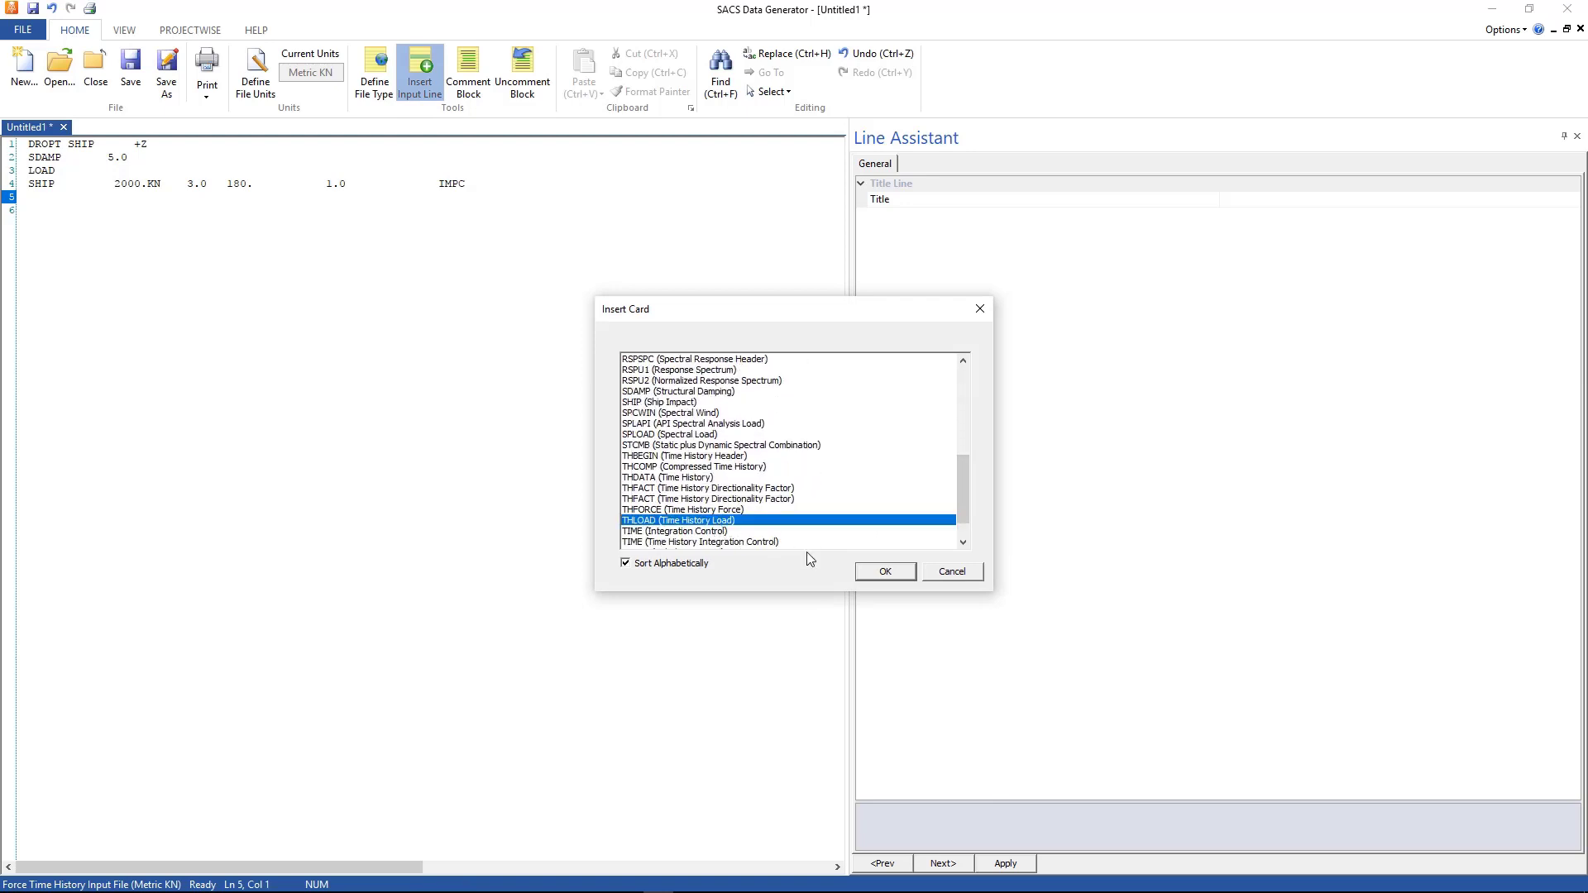
left_click(882, 571)
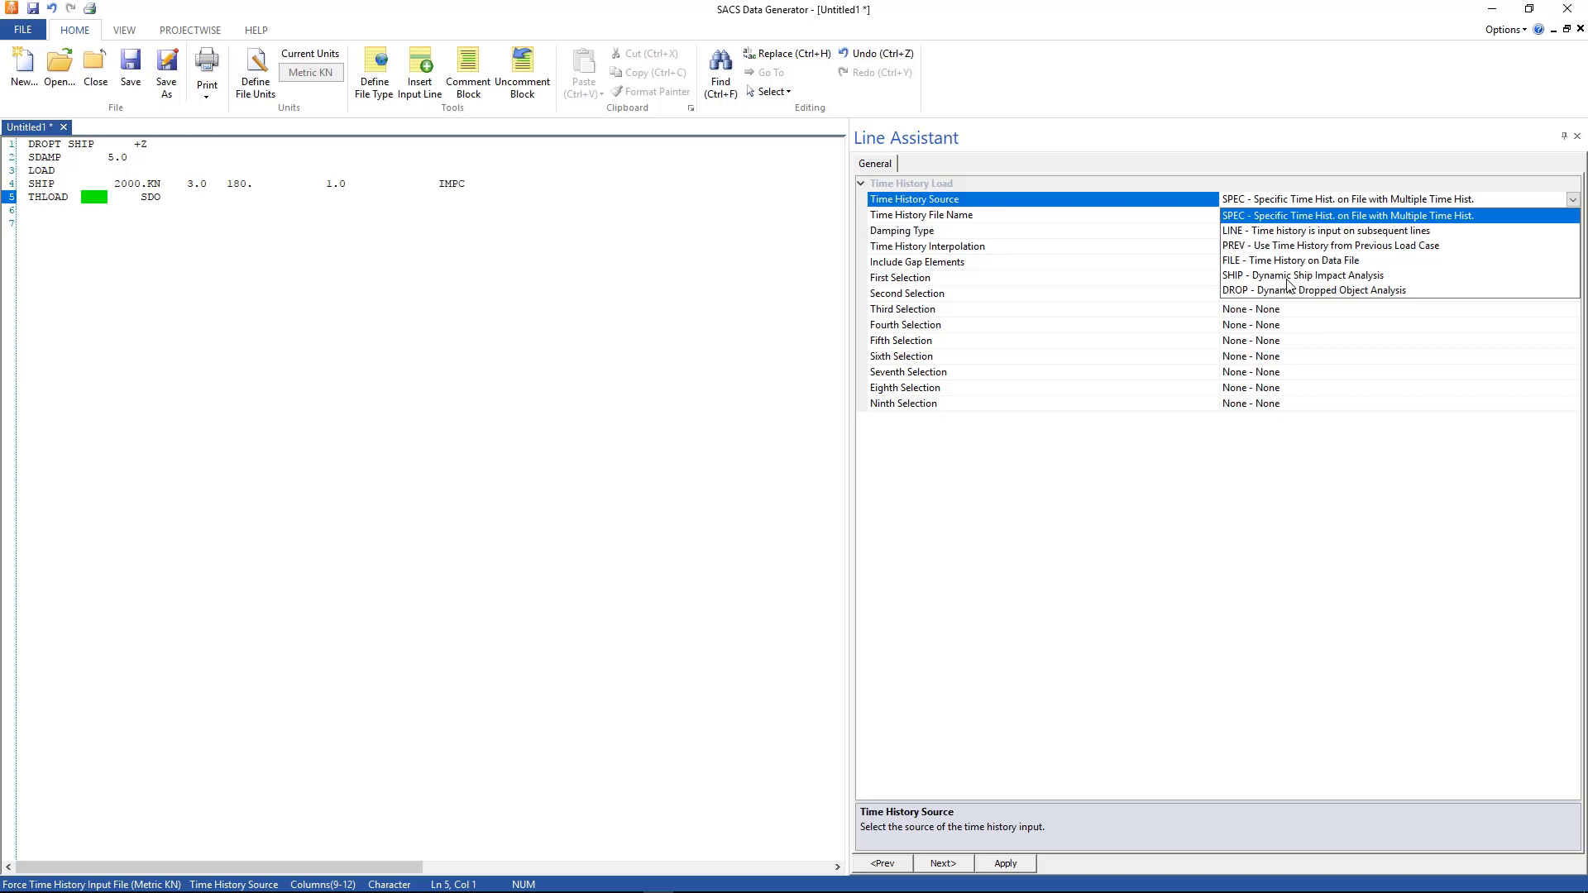
Step: Set THLOAD source to ship impact, all time points and CLP collapse input creation
left_click(1305, 277)
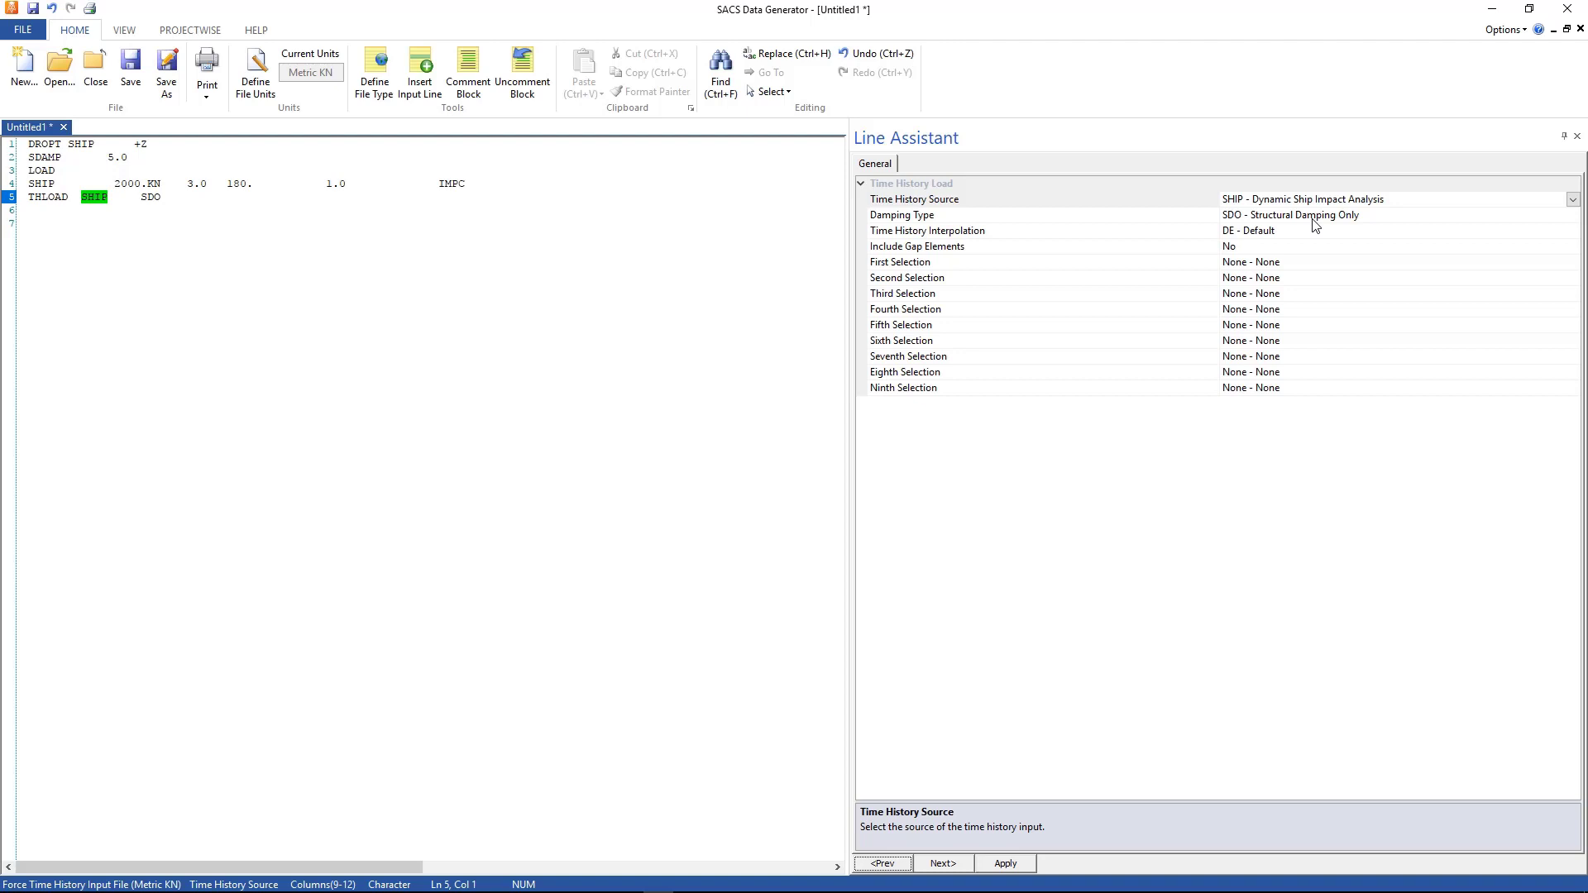
mouse_move(1314, 230)
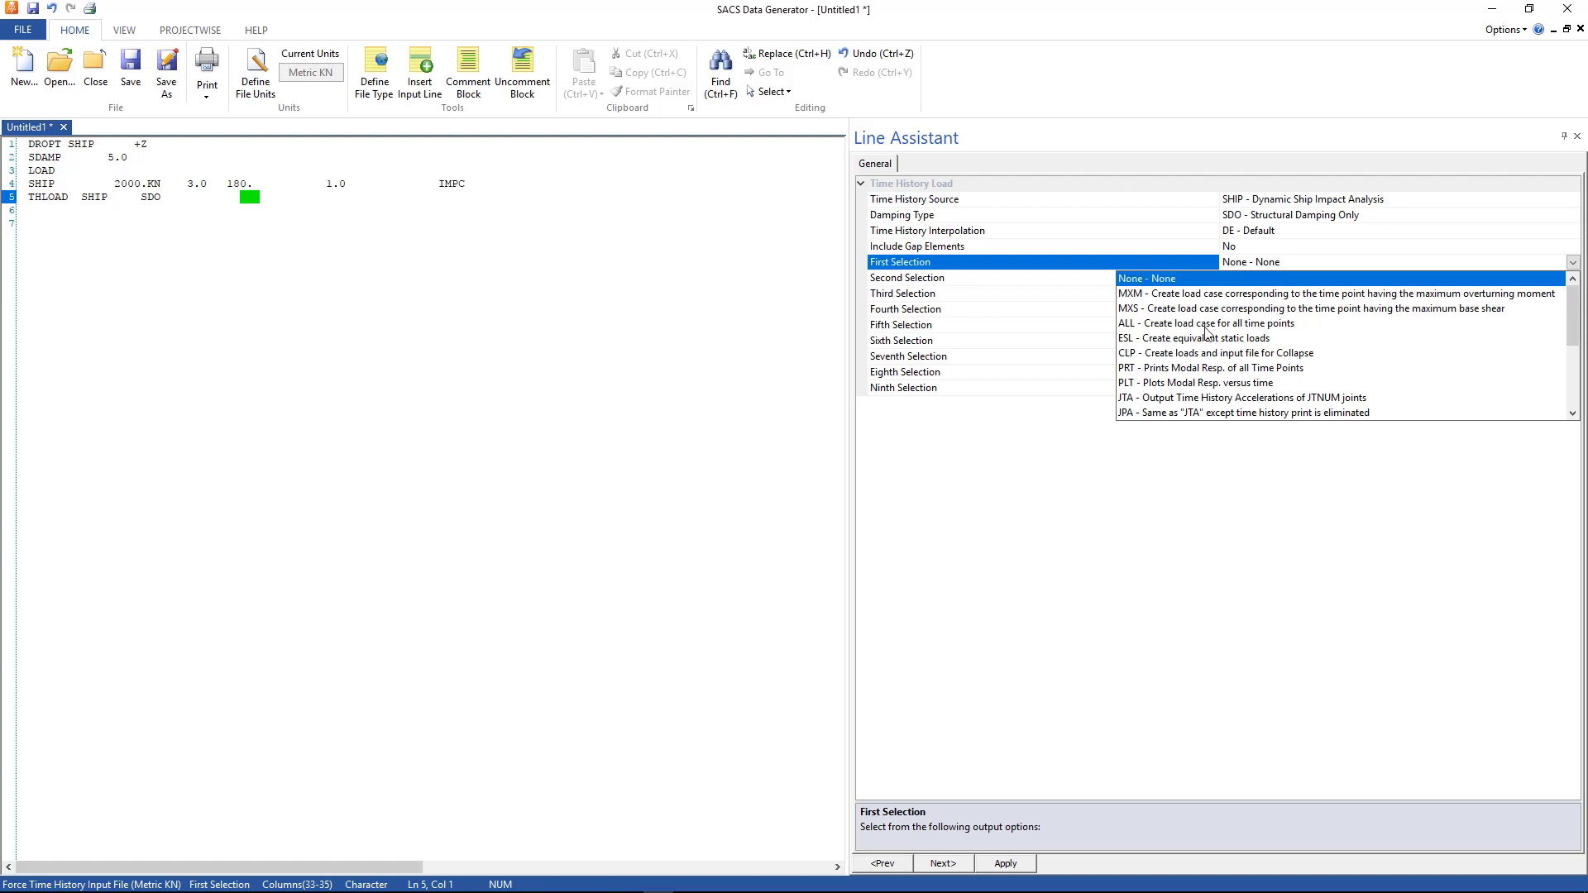
left_click(1206, 323)
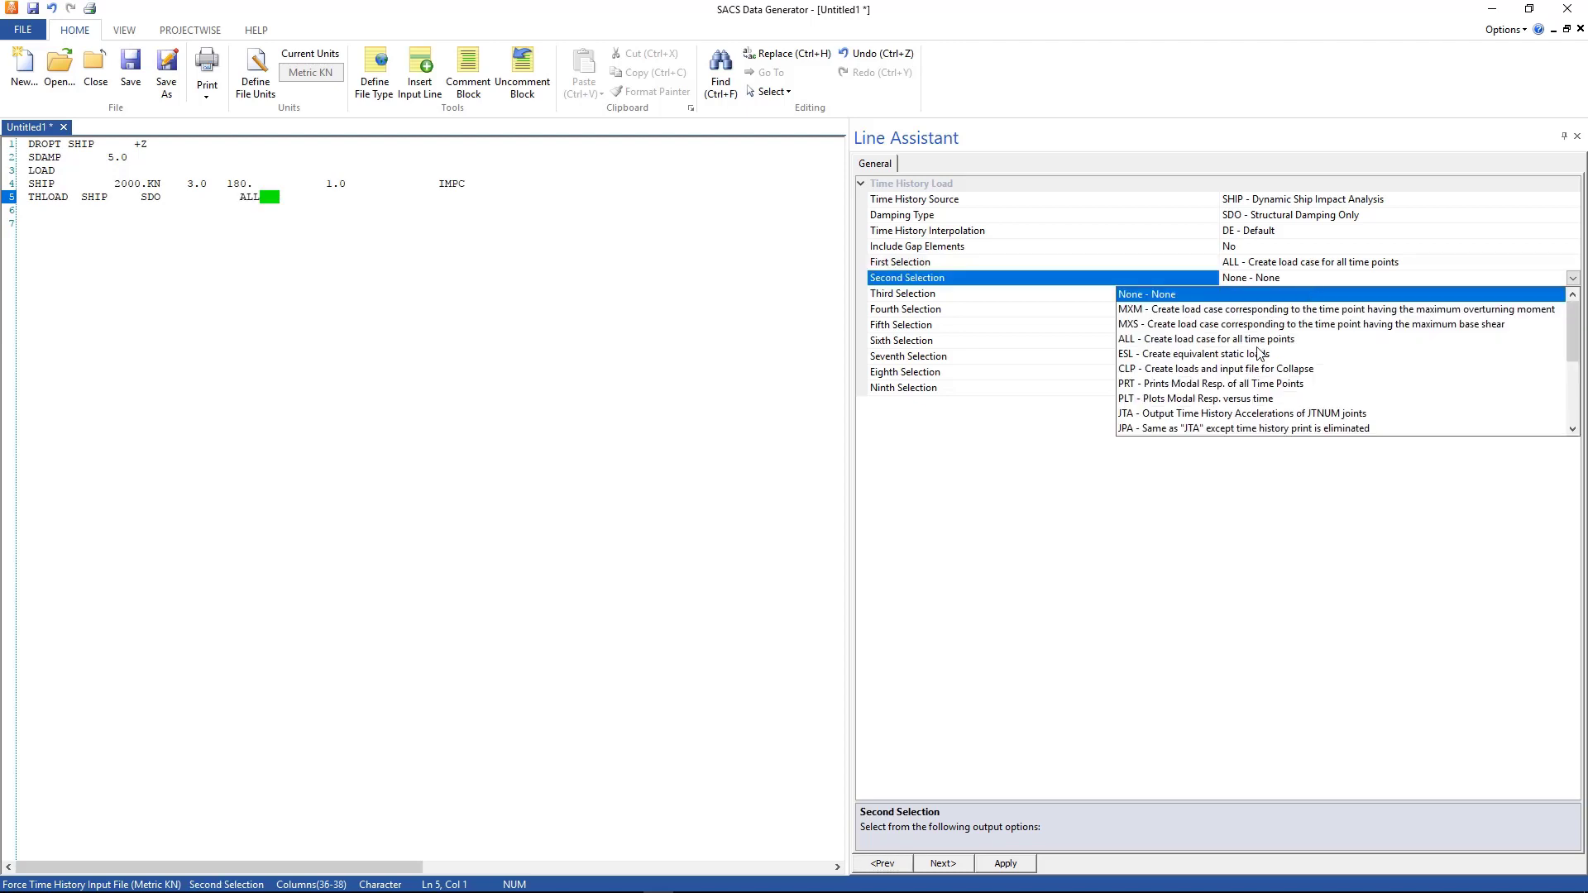
mouse_move(1213, 377)
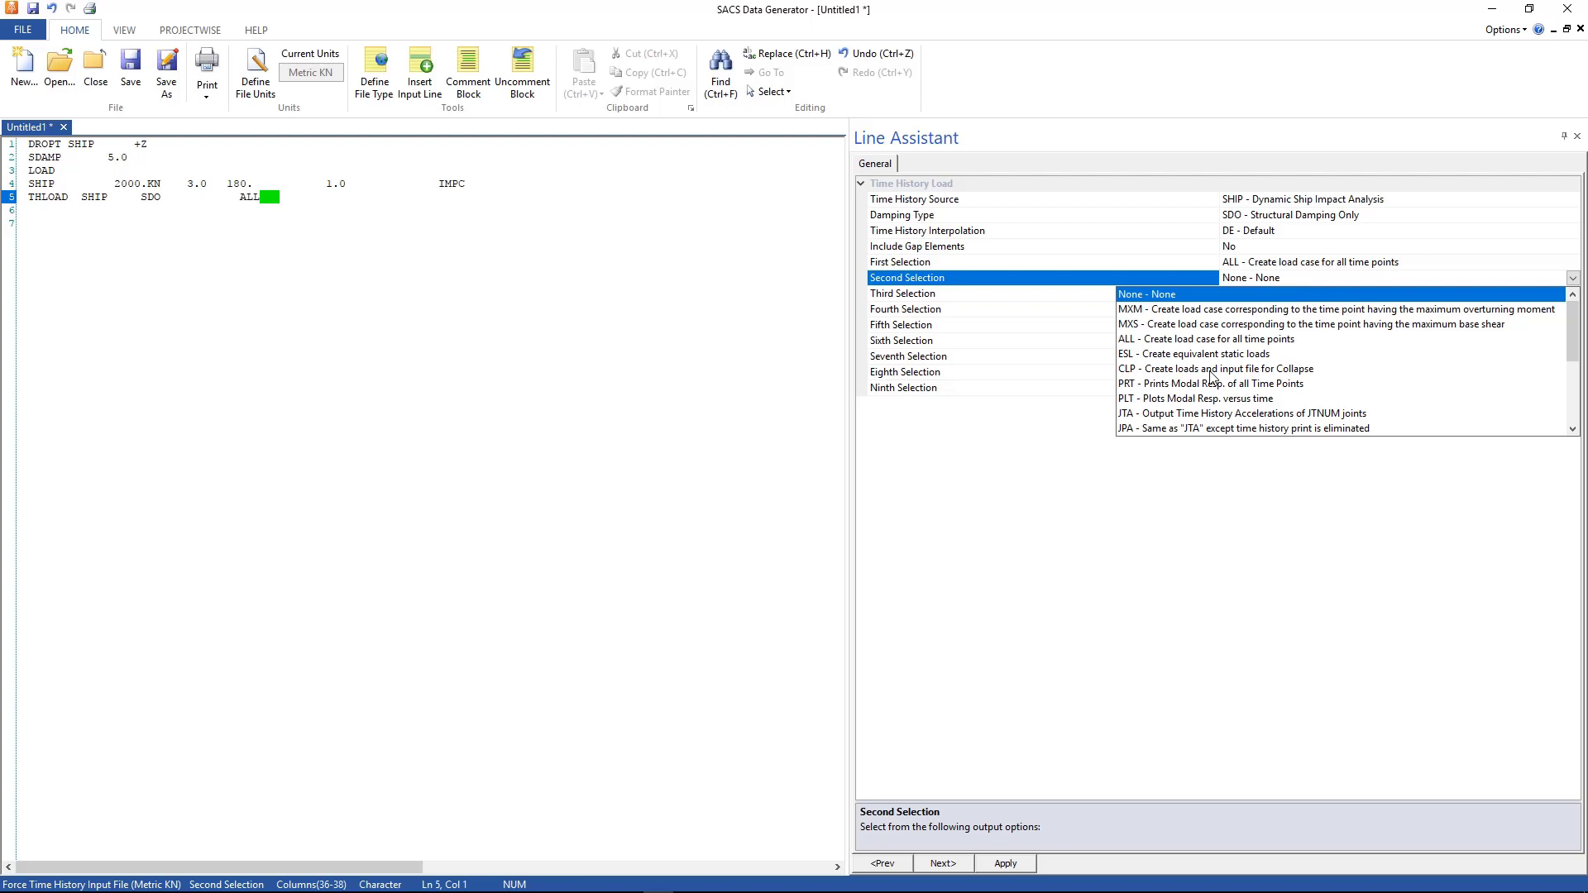
left_click(1216, 367)
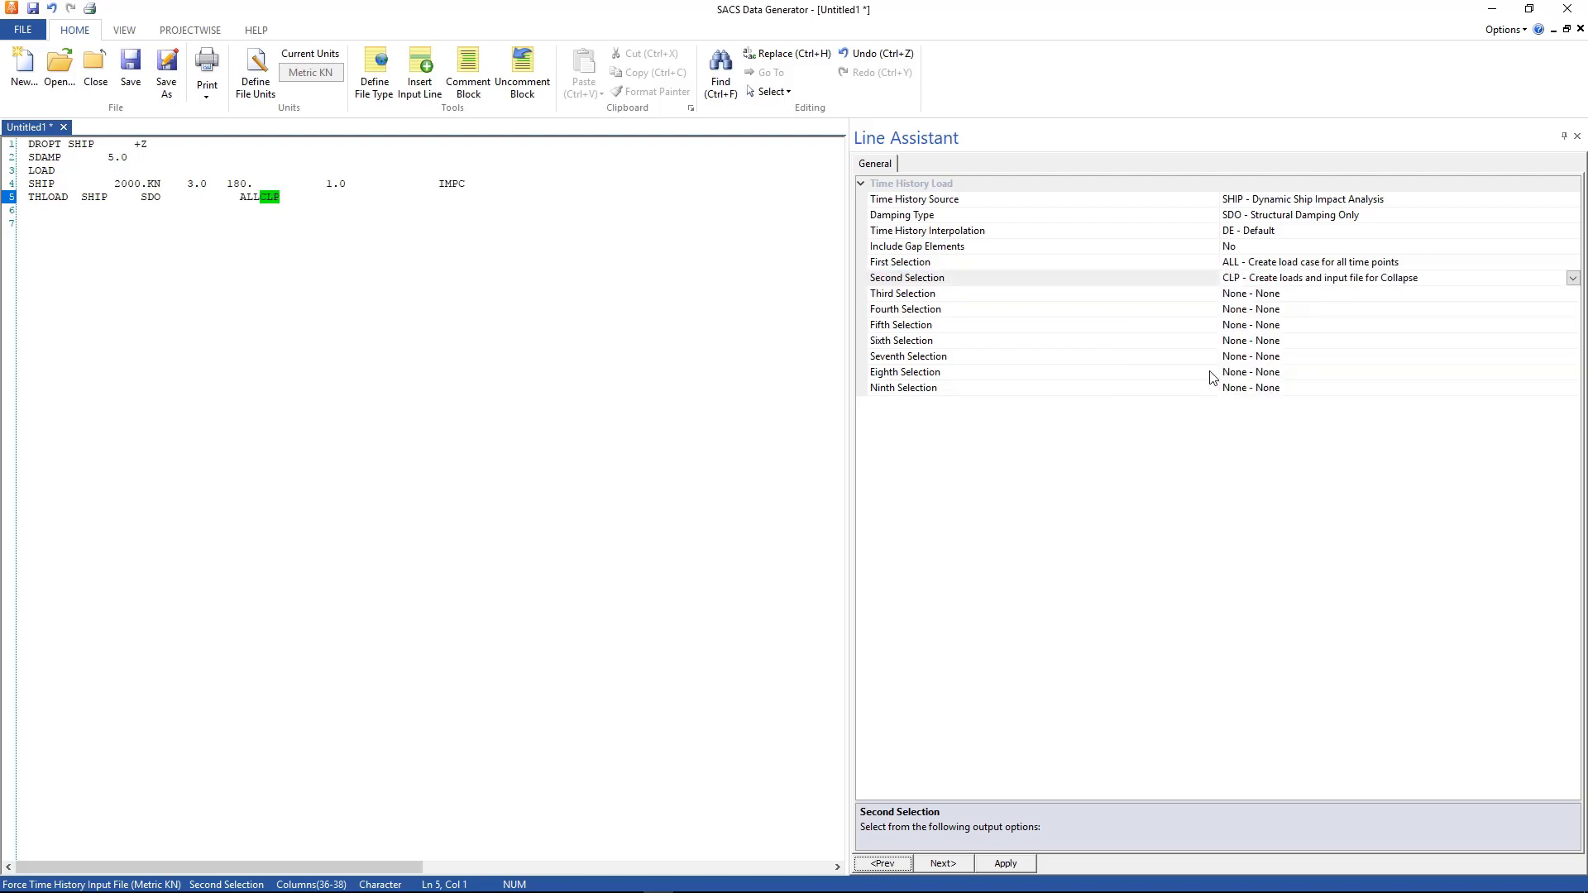
left_click(286, 197)
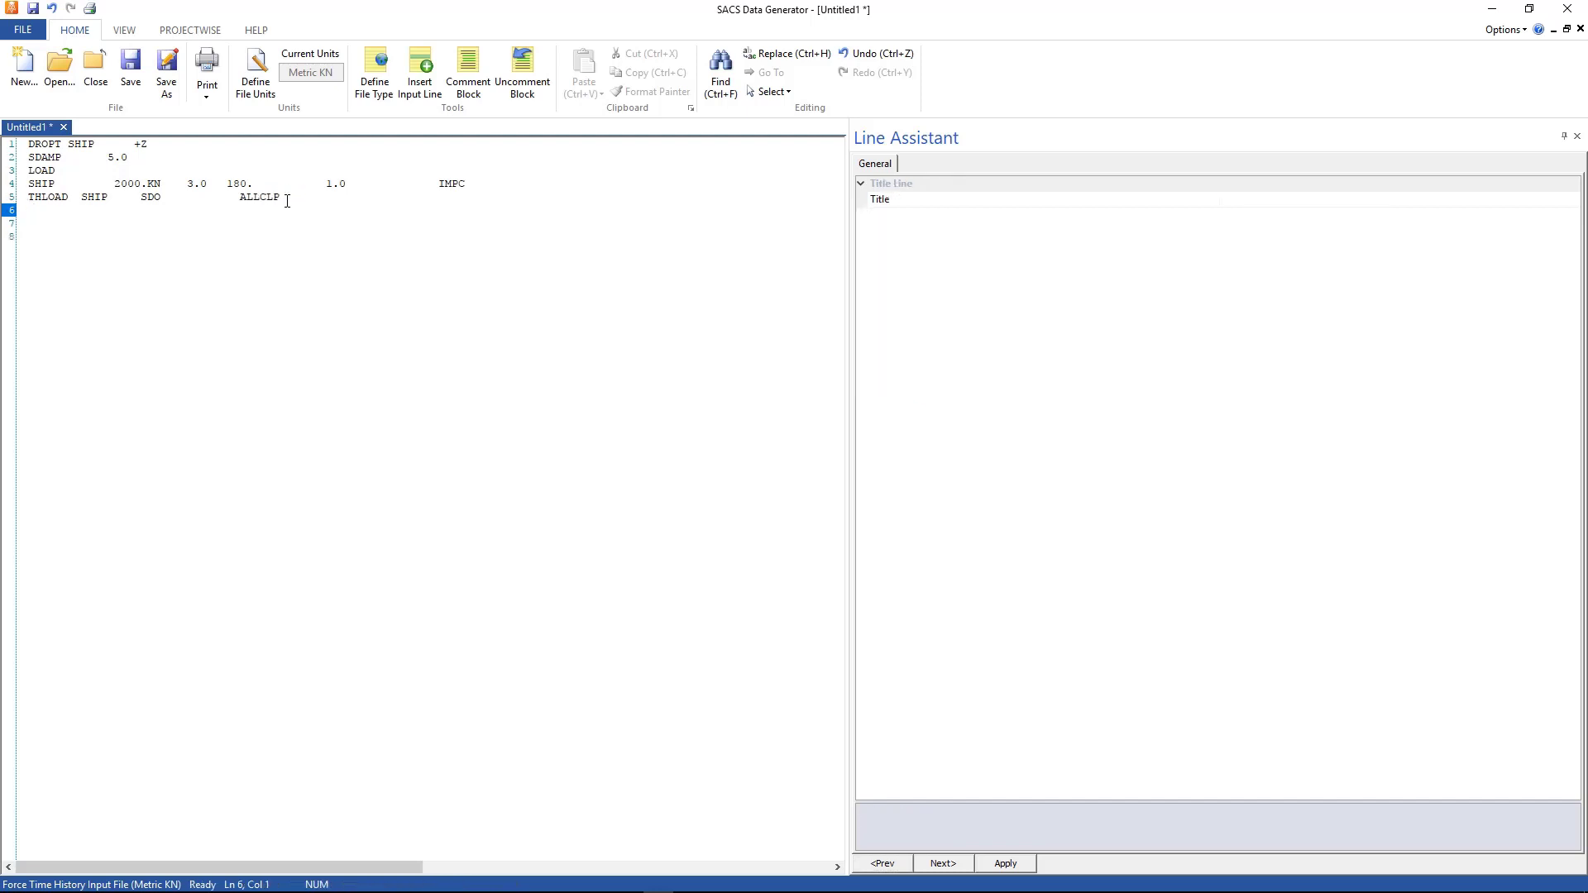
mouse_move(419, 71)
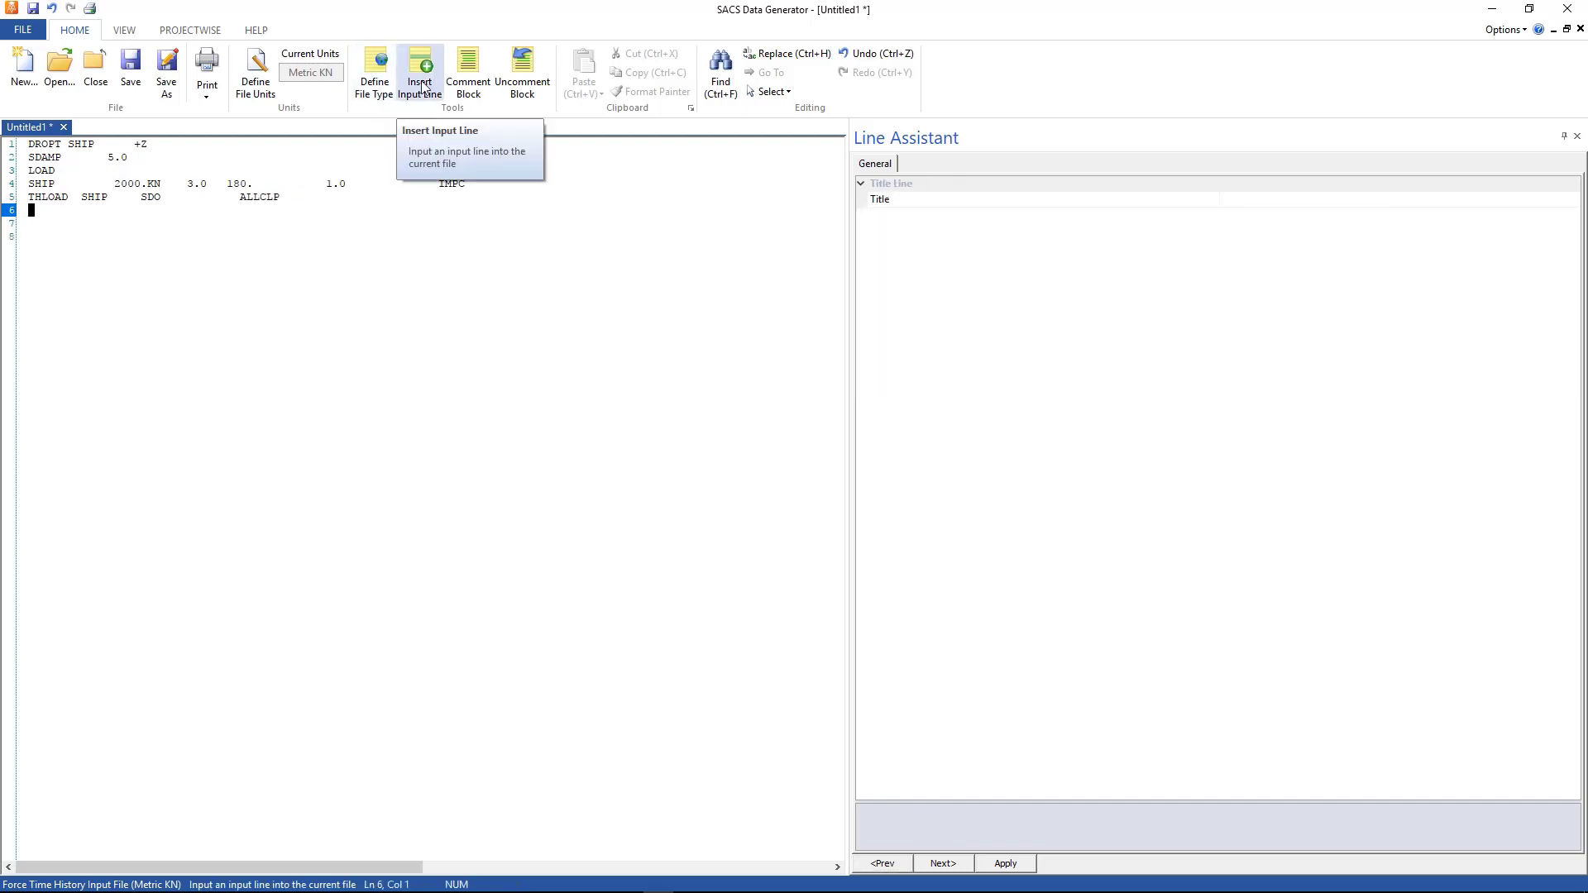
Step: Insert a TIME integration control line after THLOAD
left_click(418, 72)
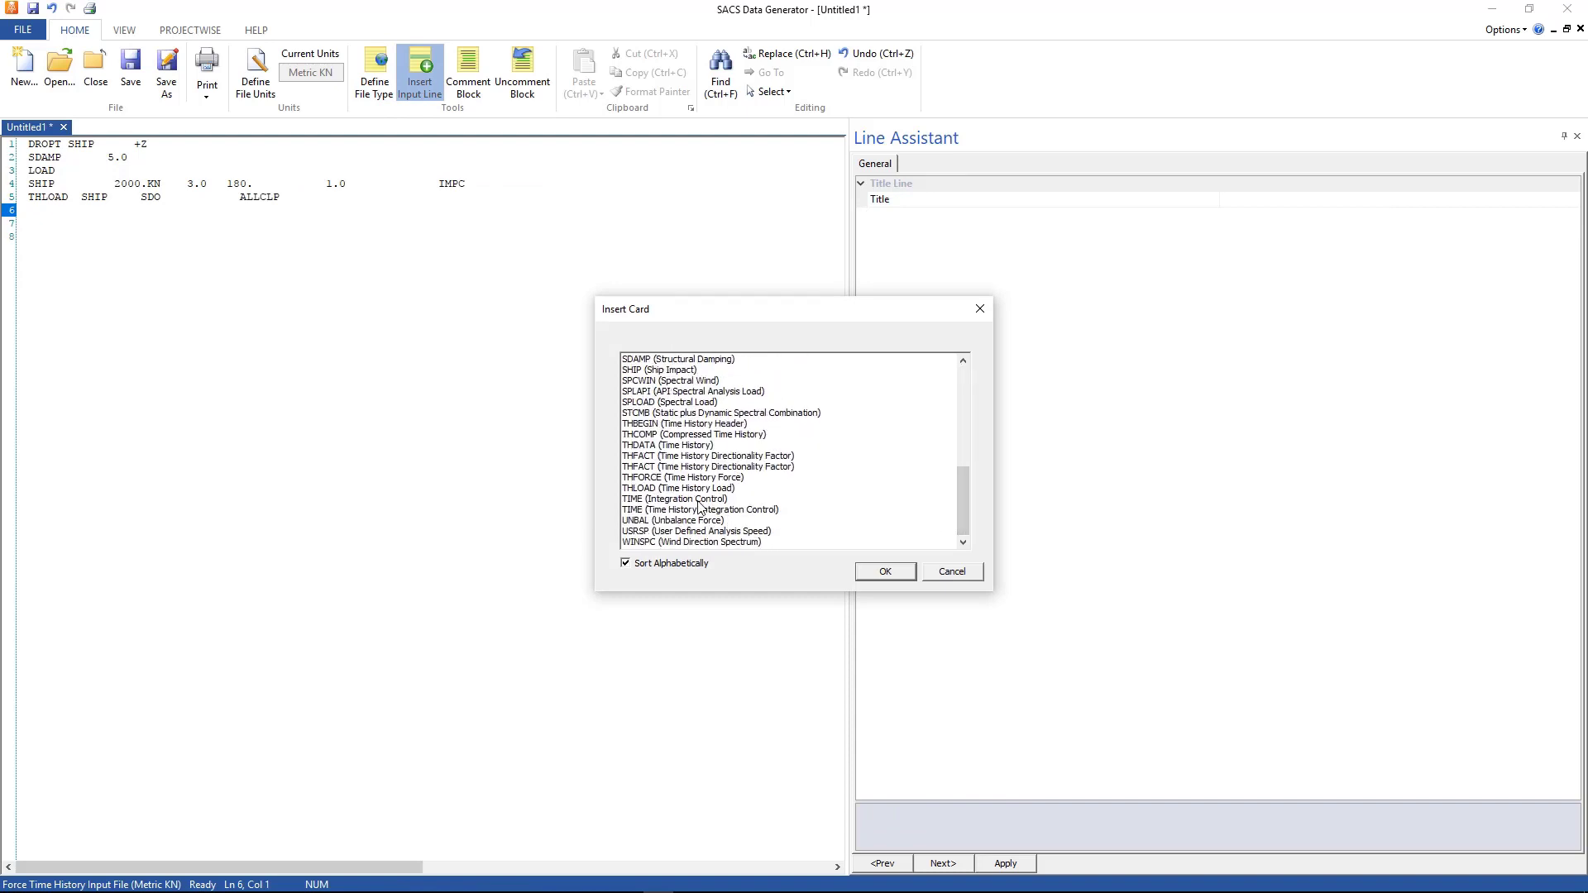
left_click(674, 498)
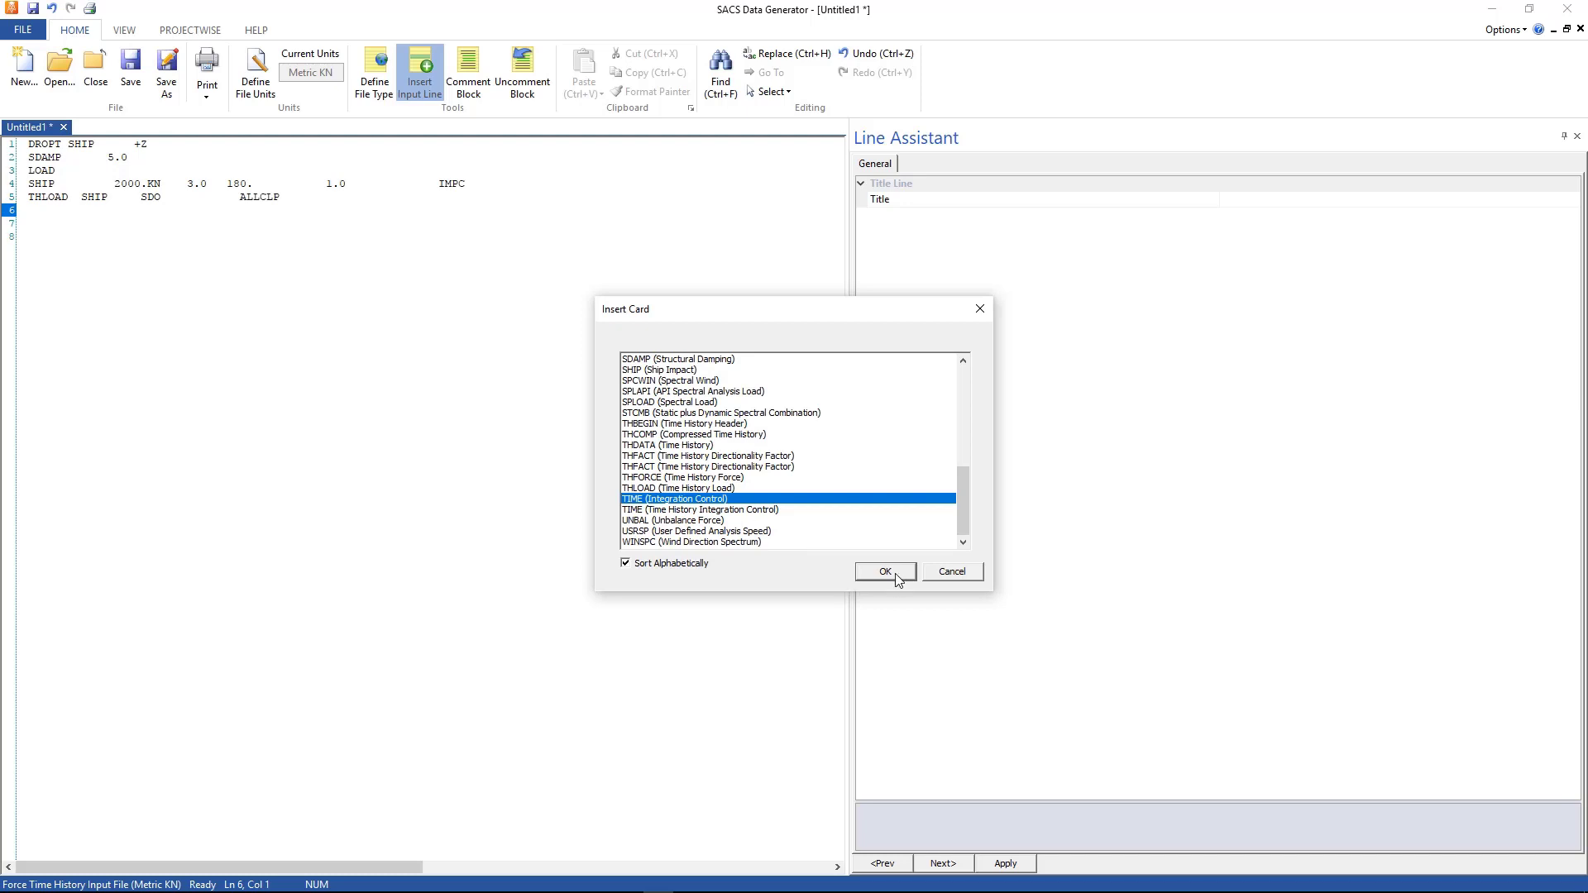
left_click(884, 571)
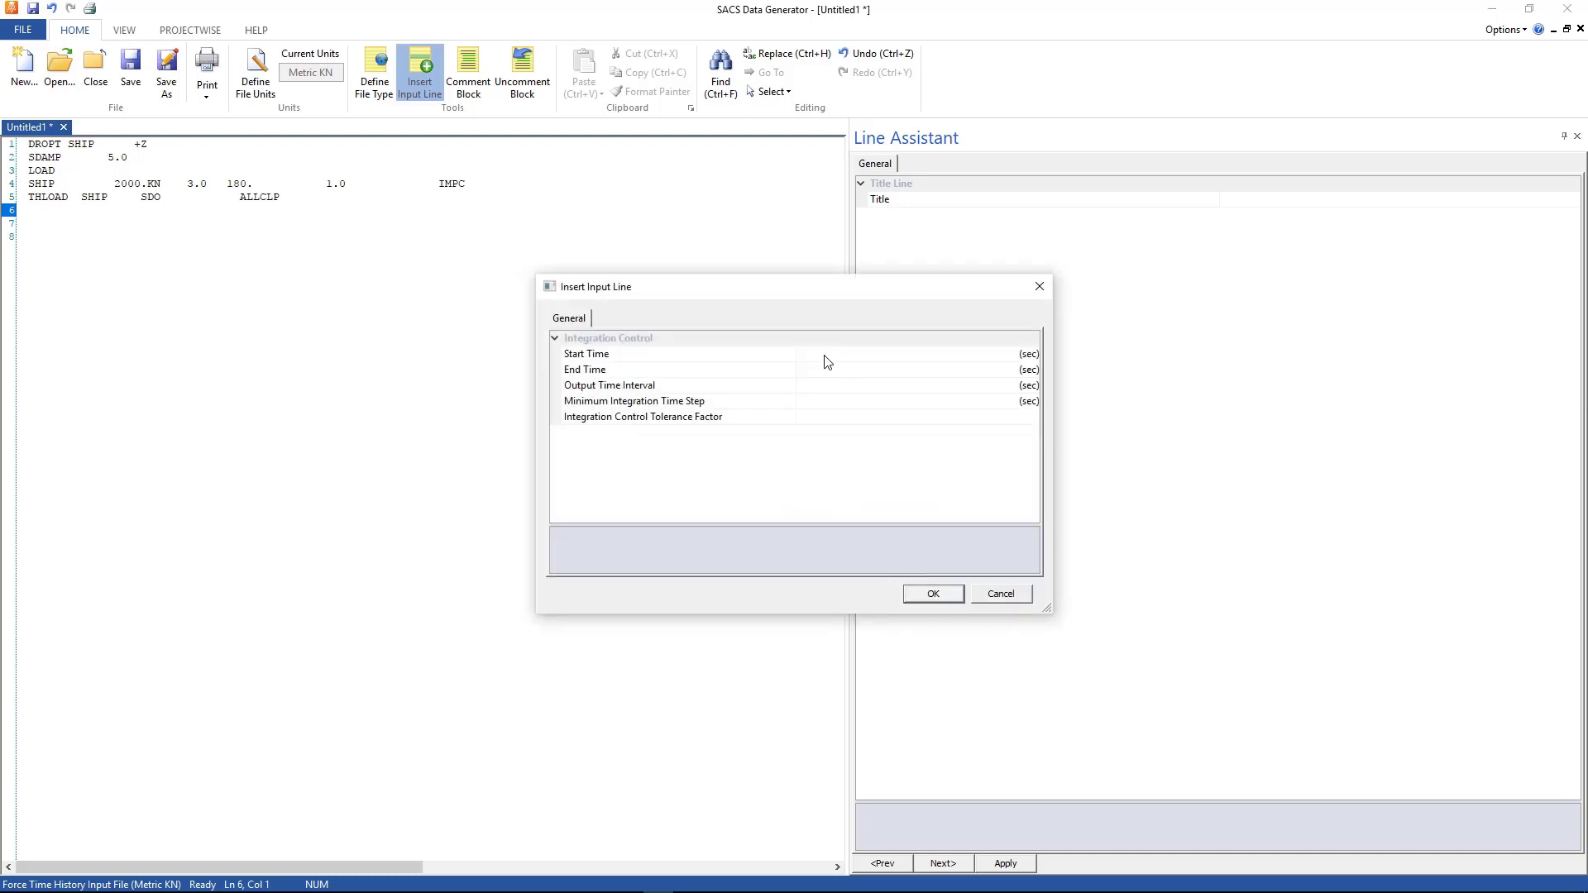
Step: Set end time 1.0, output interval 0.02, minimum step 1.0E-9 and tolerance 1.0
left_click(709, 369)
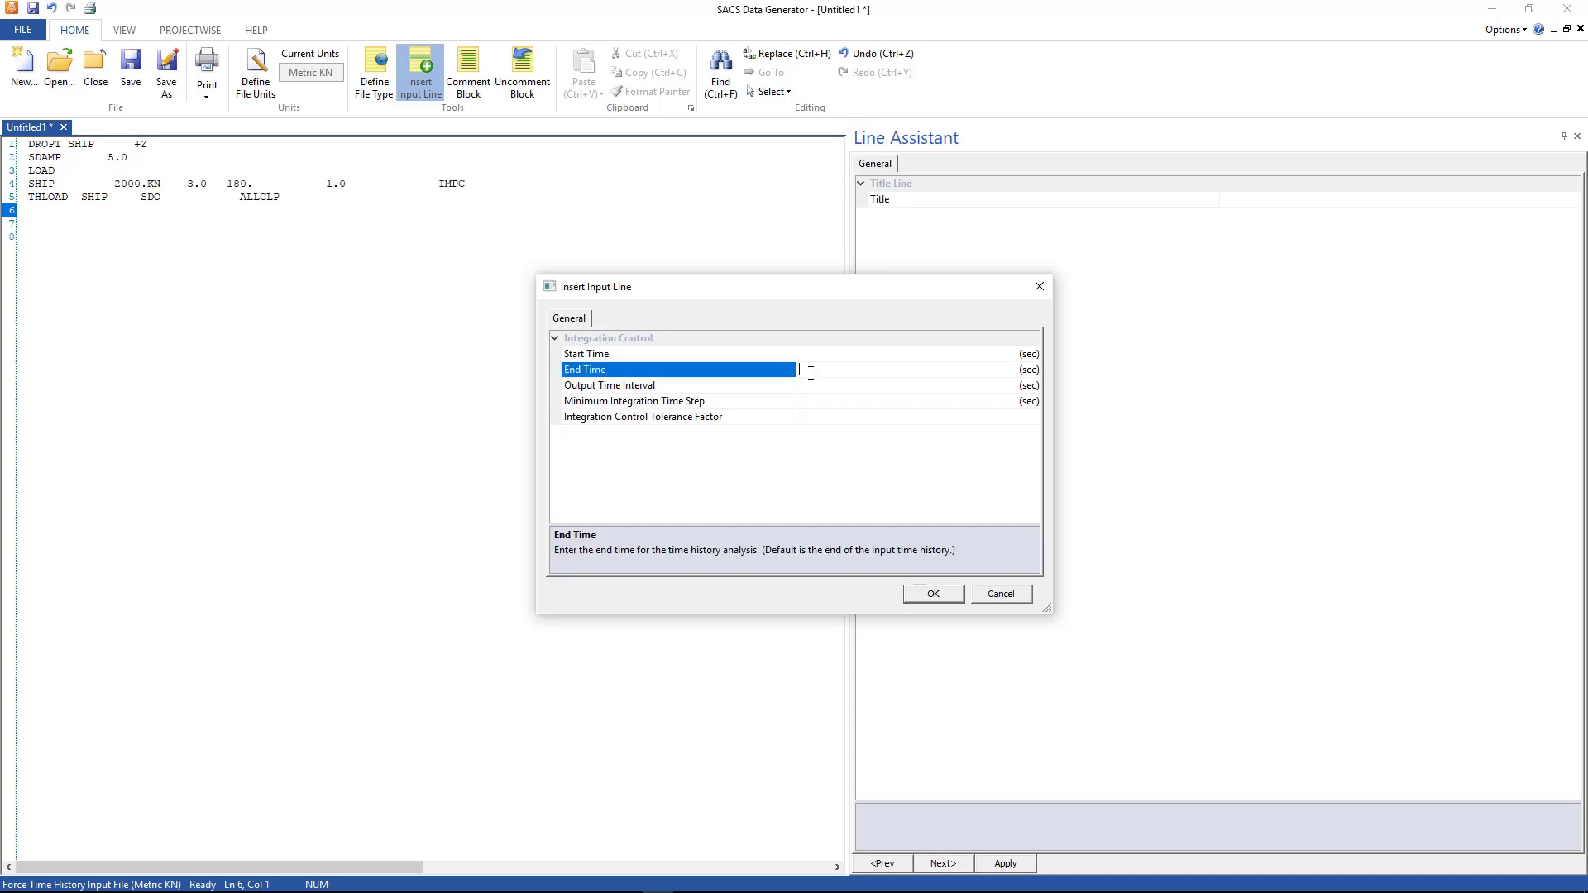
type("1.0")
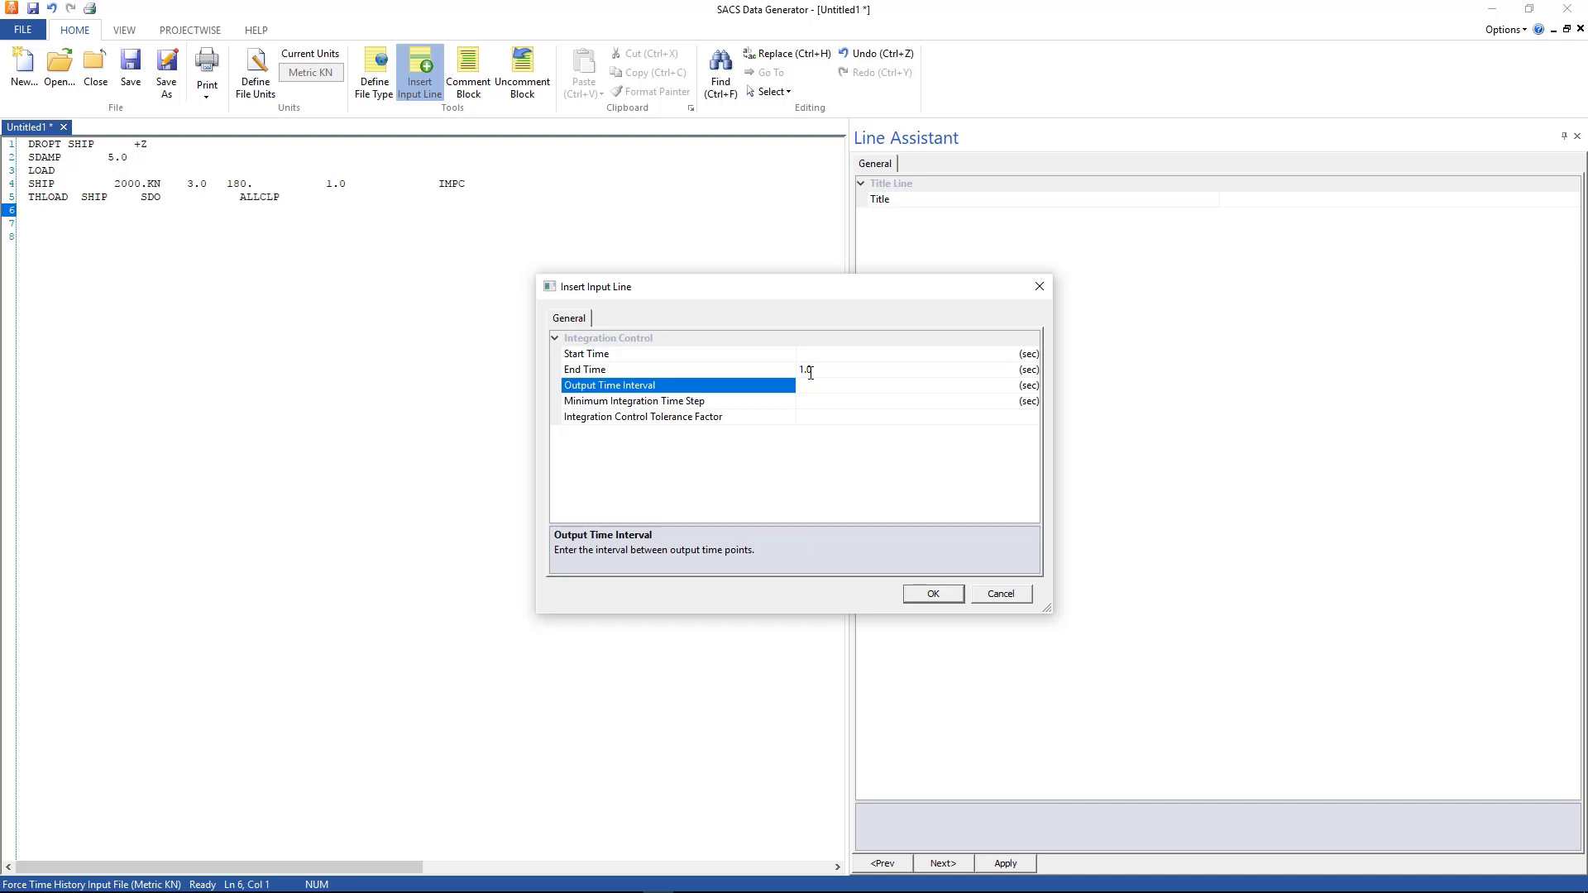
type("0.02")
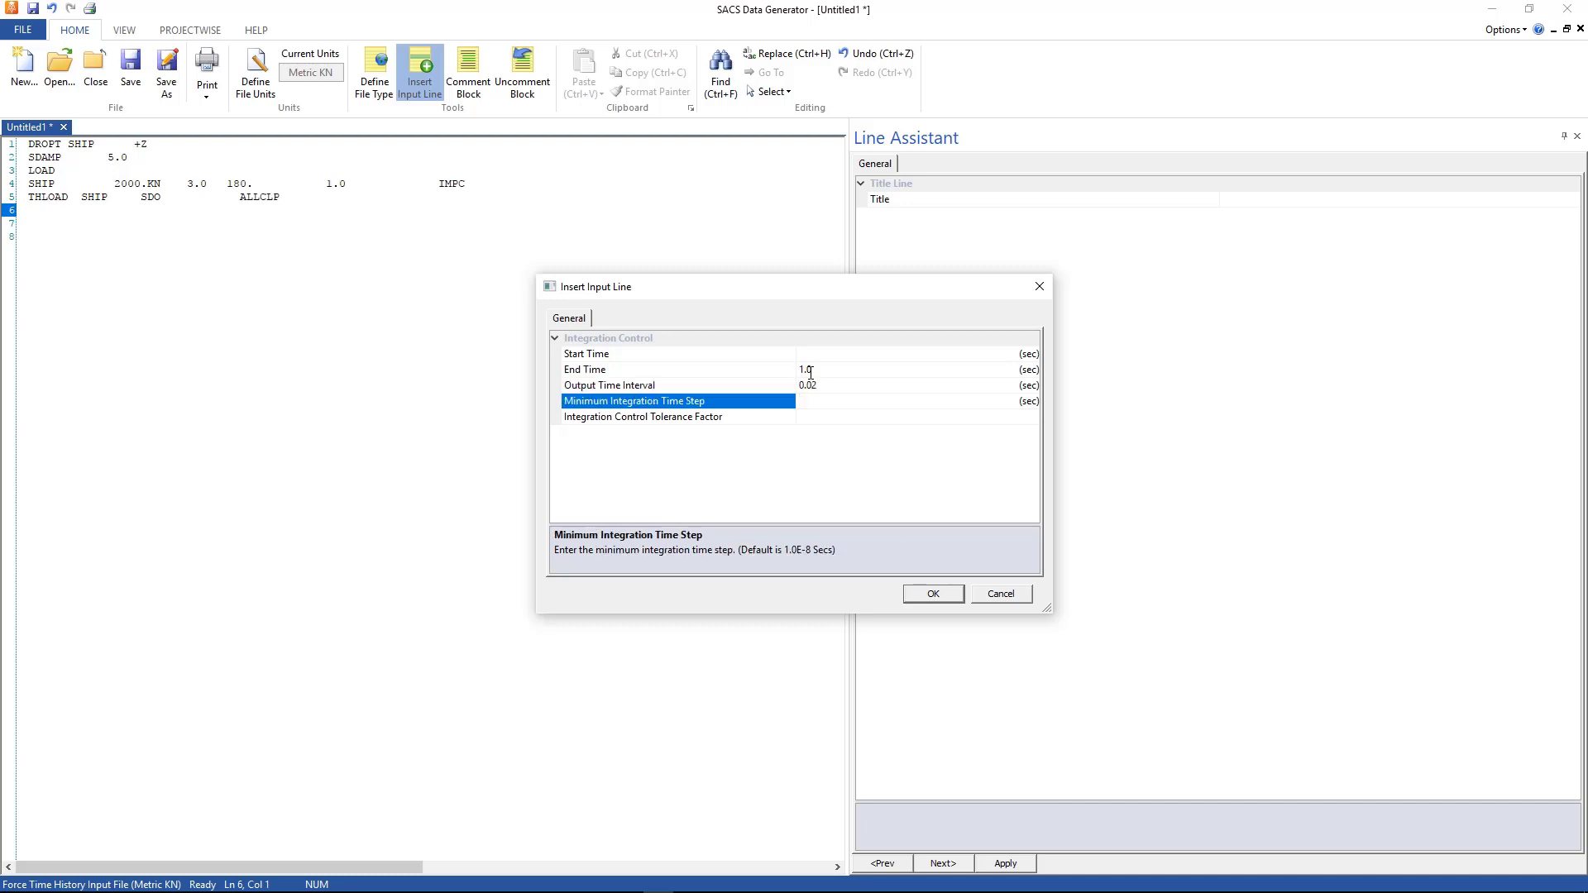
type("1.0E-9")
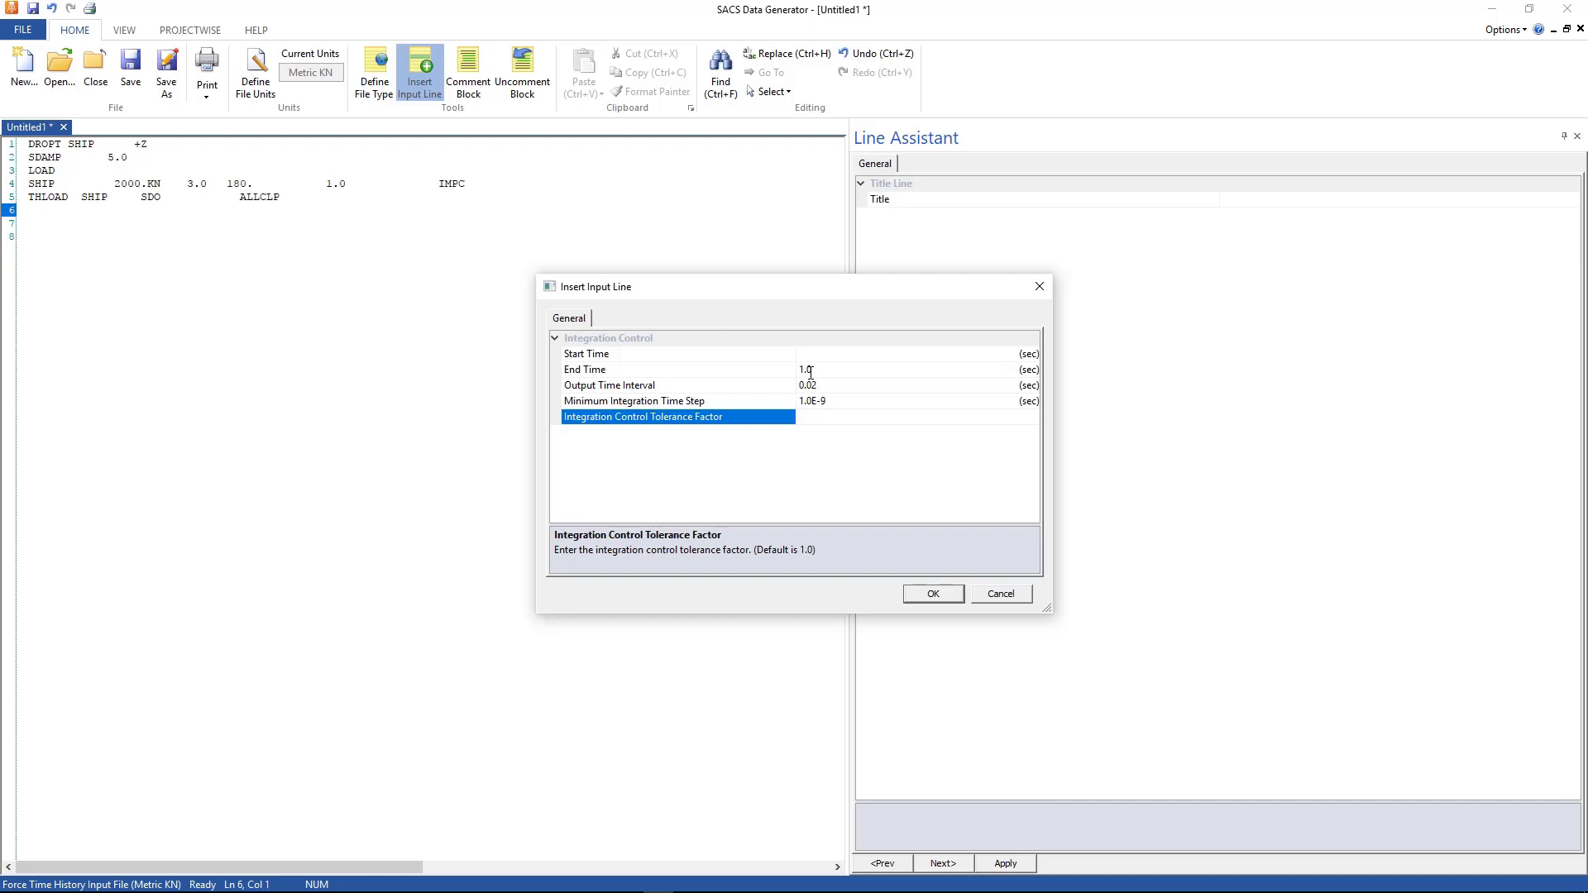
type("1.0")
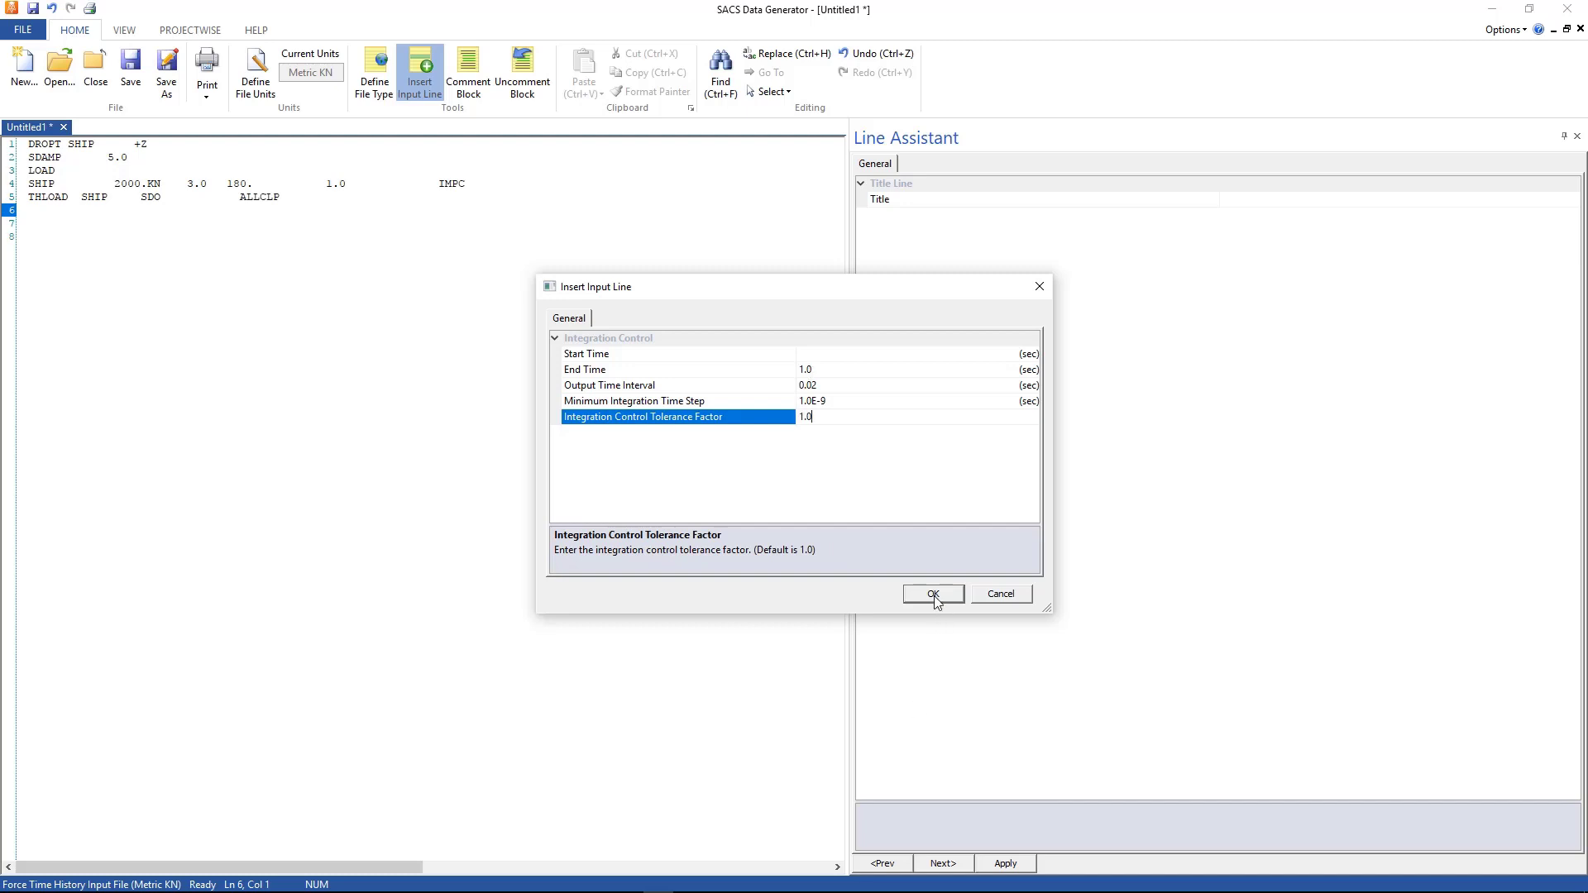
left_click(932, 594)
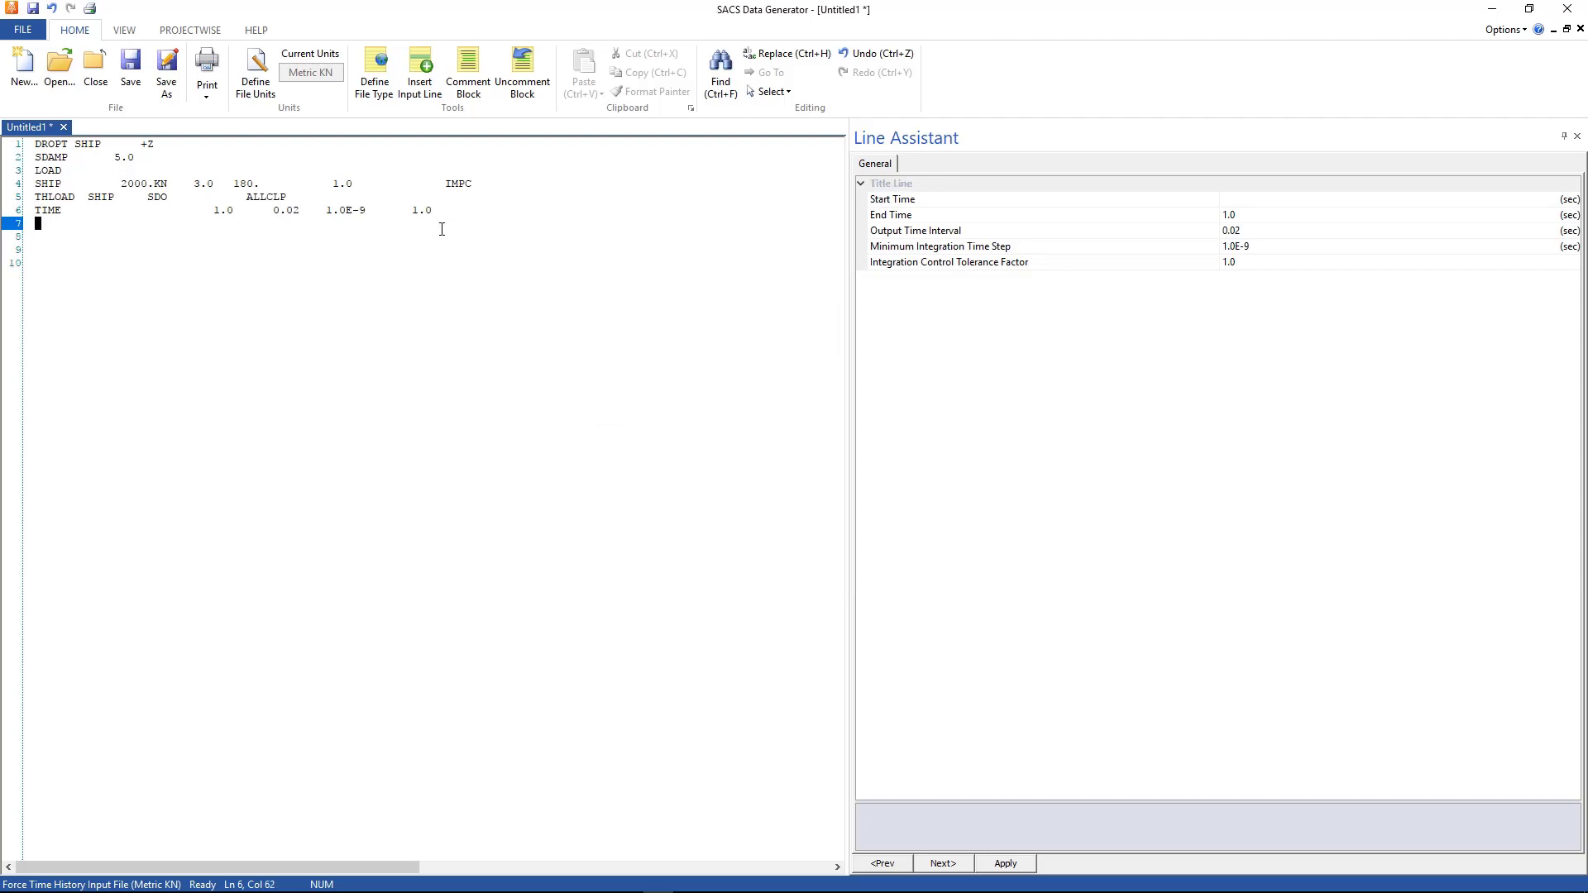
Step: Close the input with an END line and save it as dyrinp.ship
type("END")
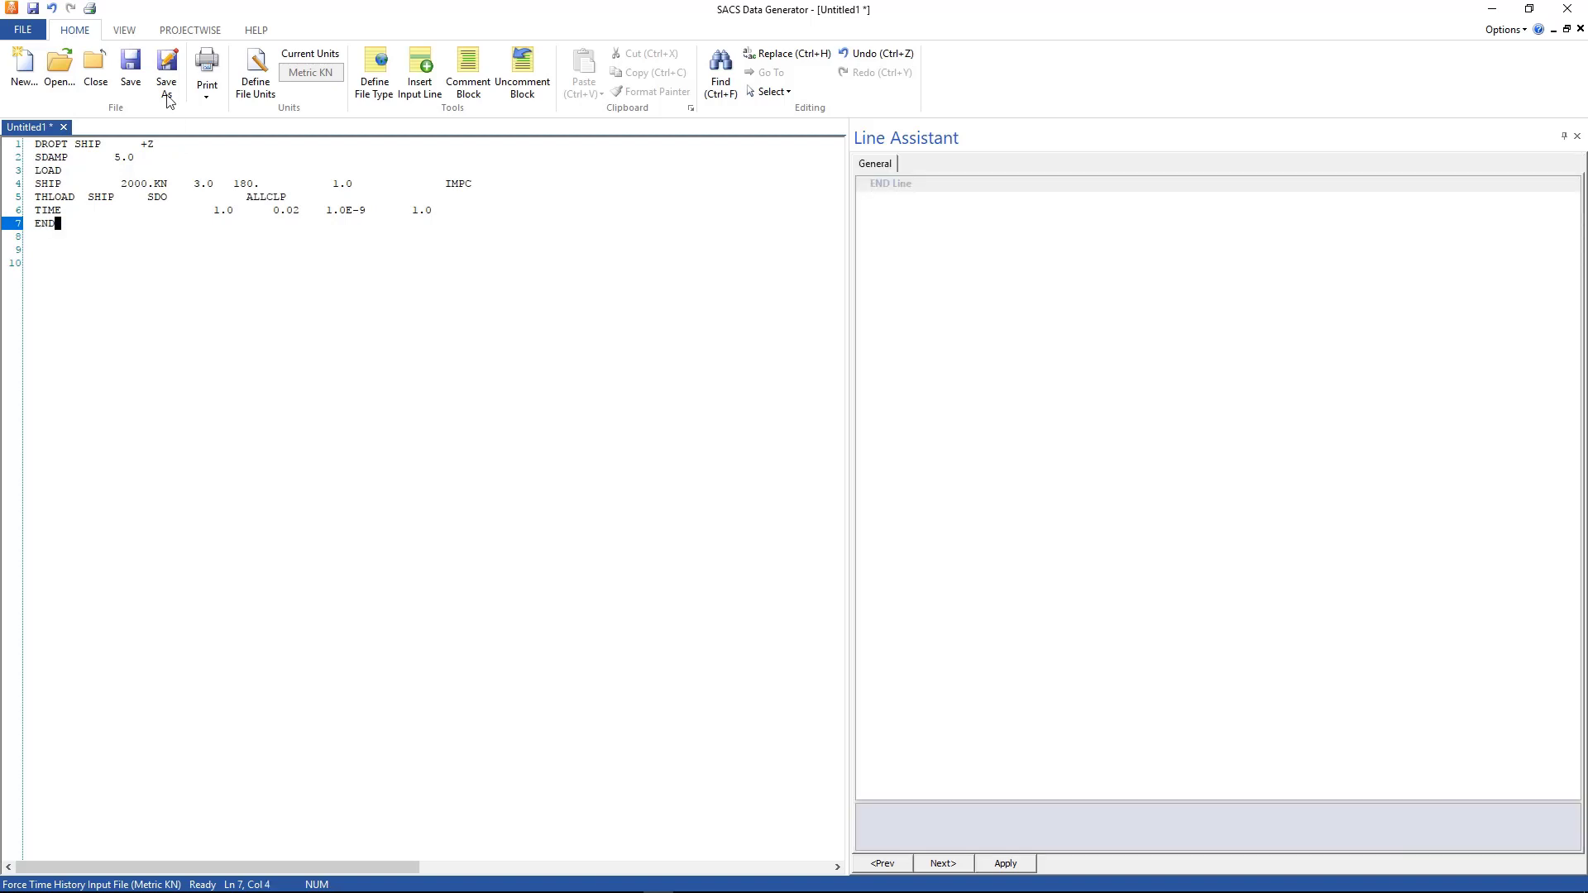
left_click(166, 71)
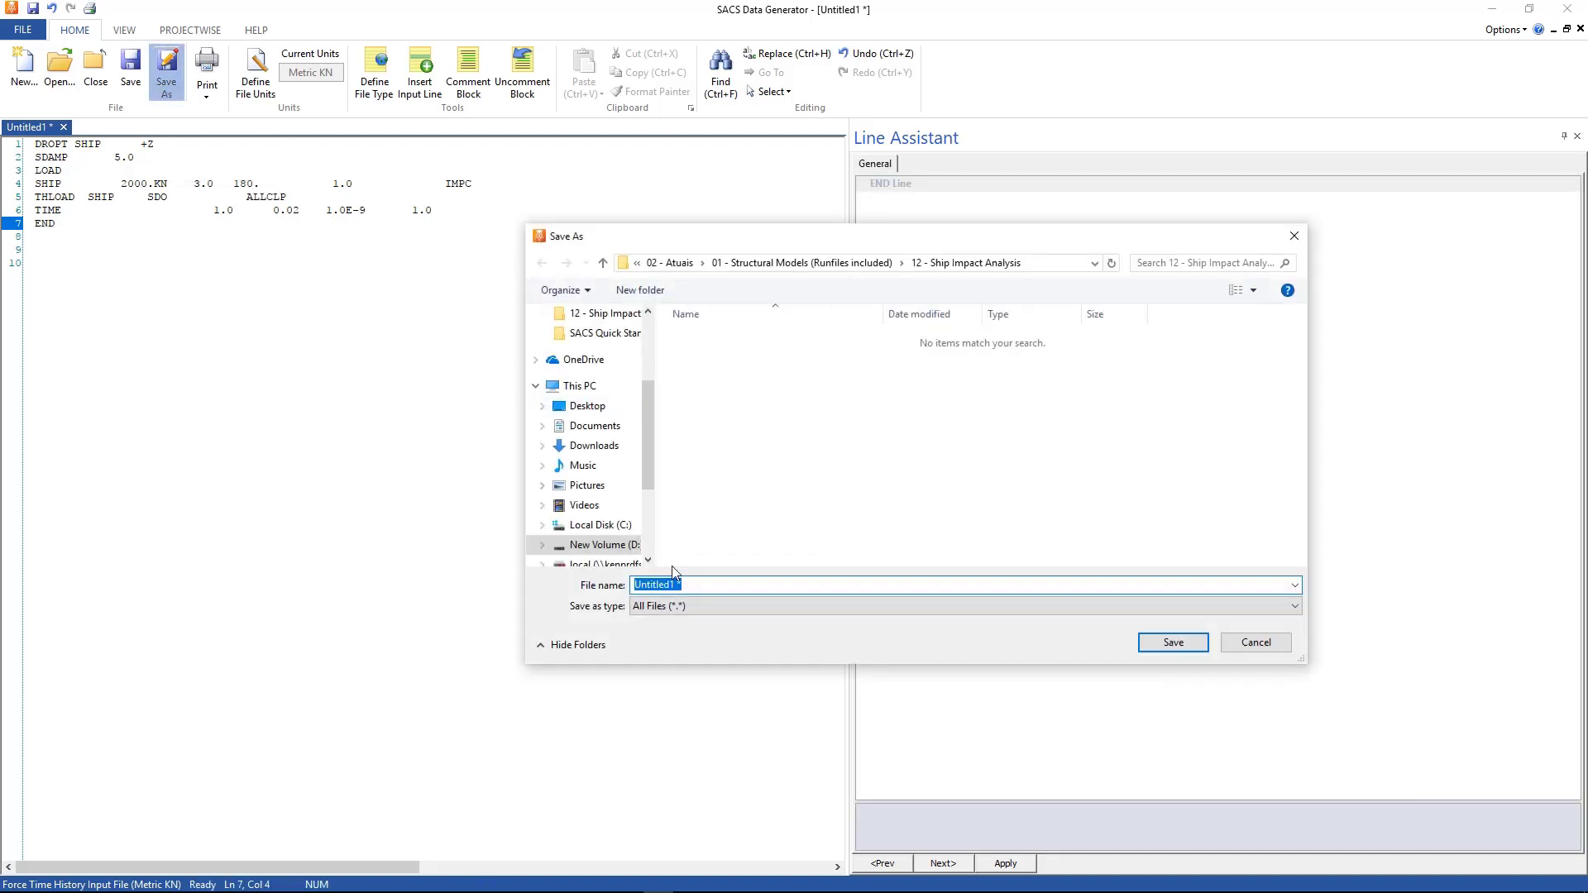
type("dyrinp.ship")
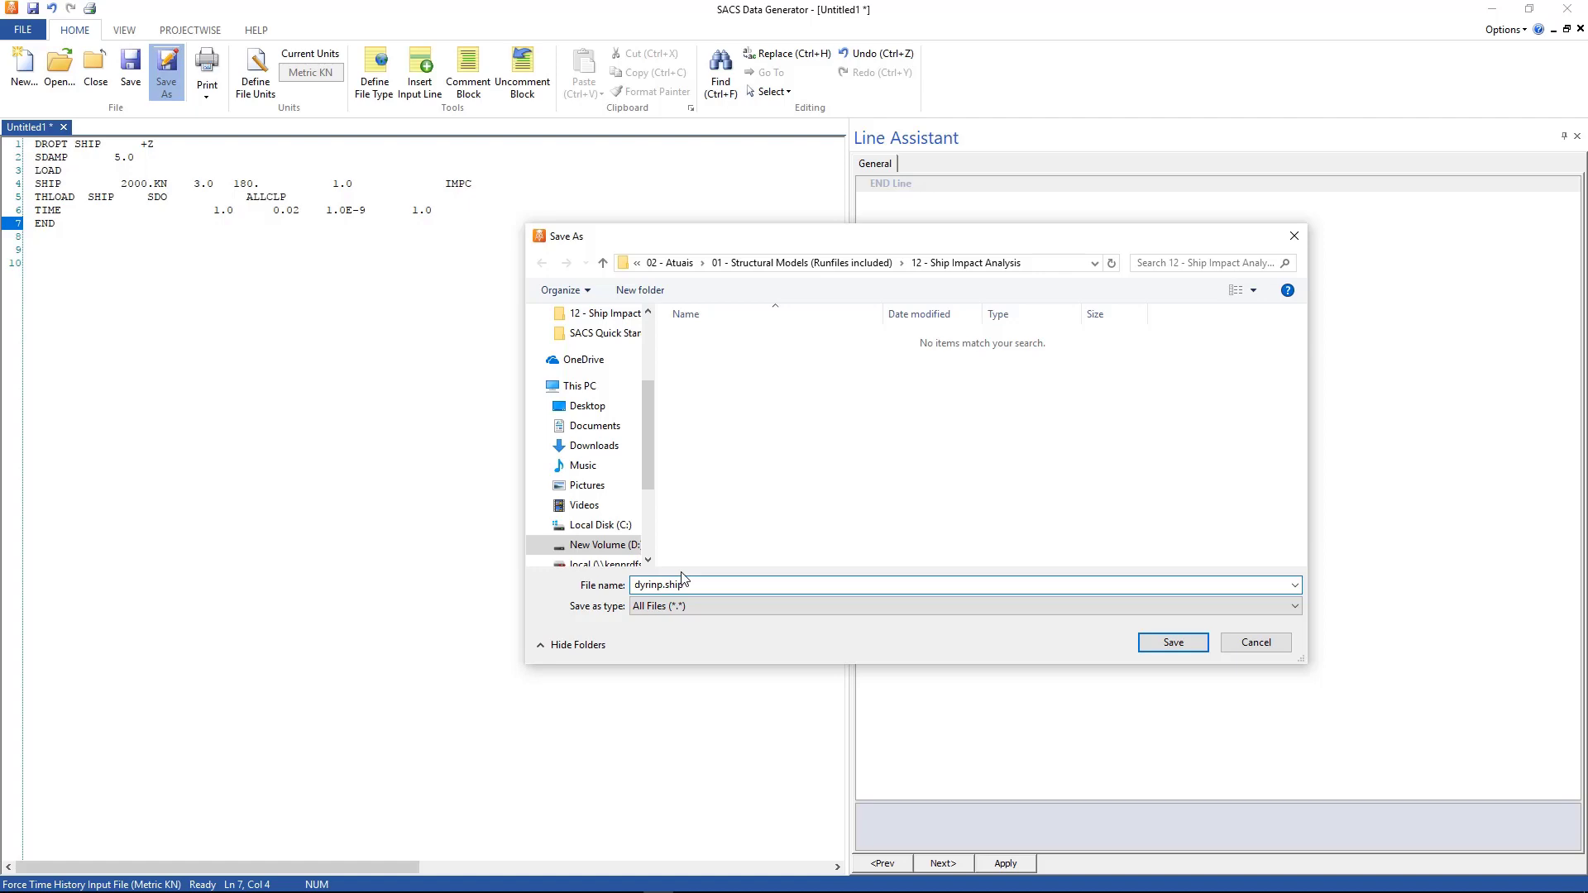
left_click(1171, 642)
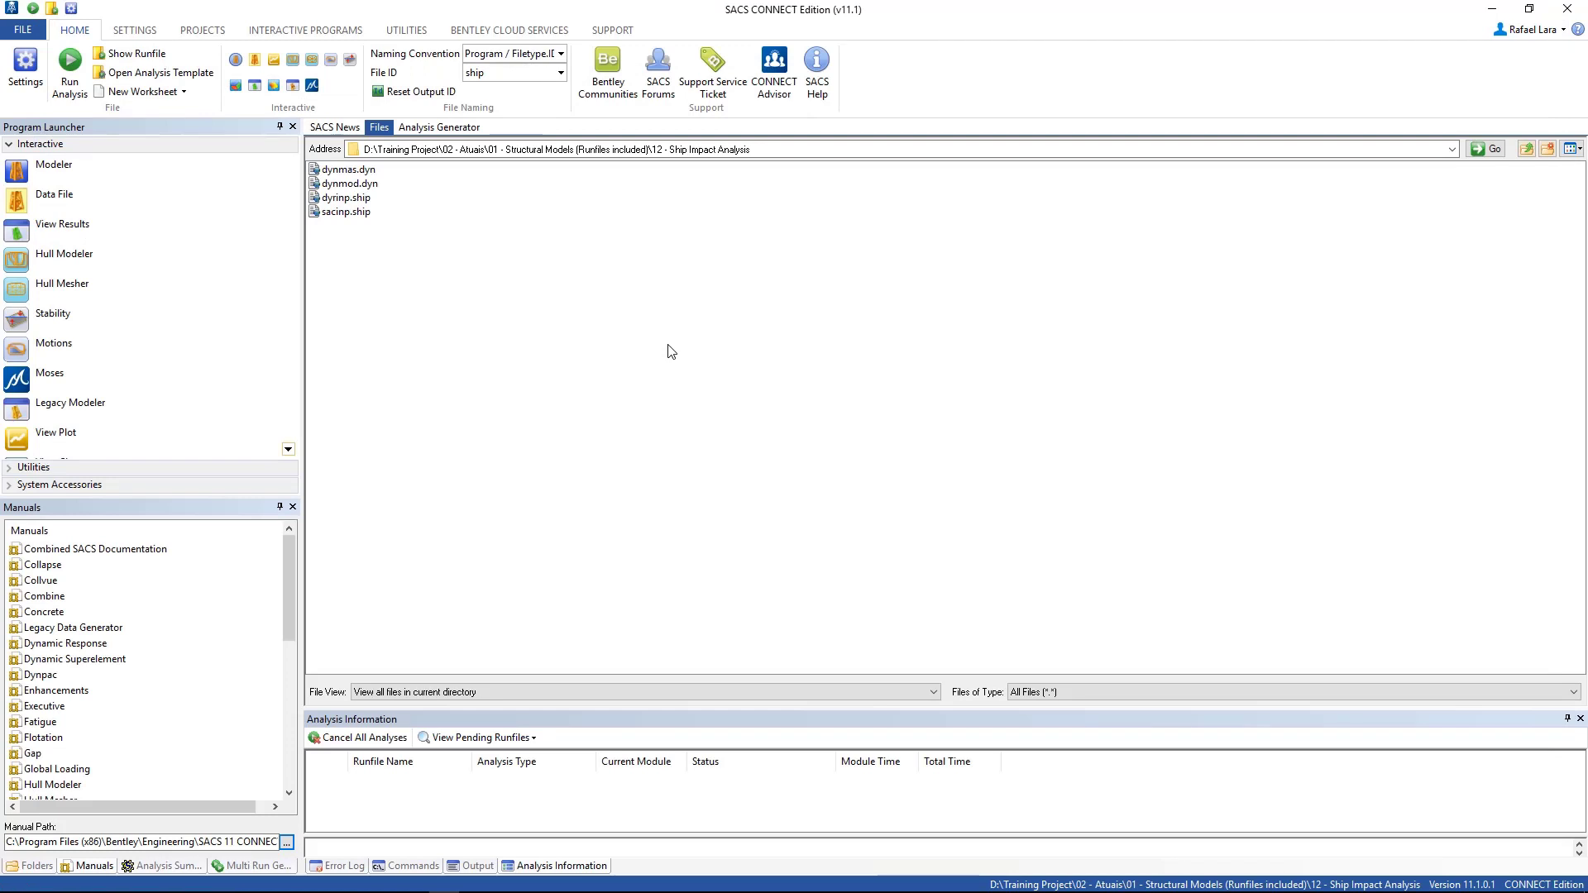
mouse_move(624, 336)
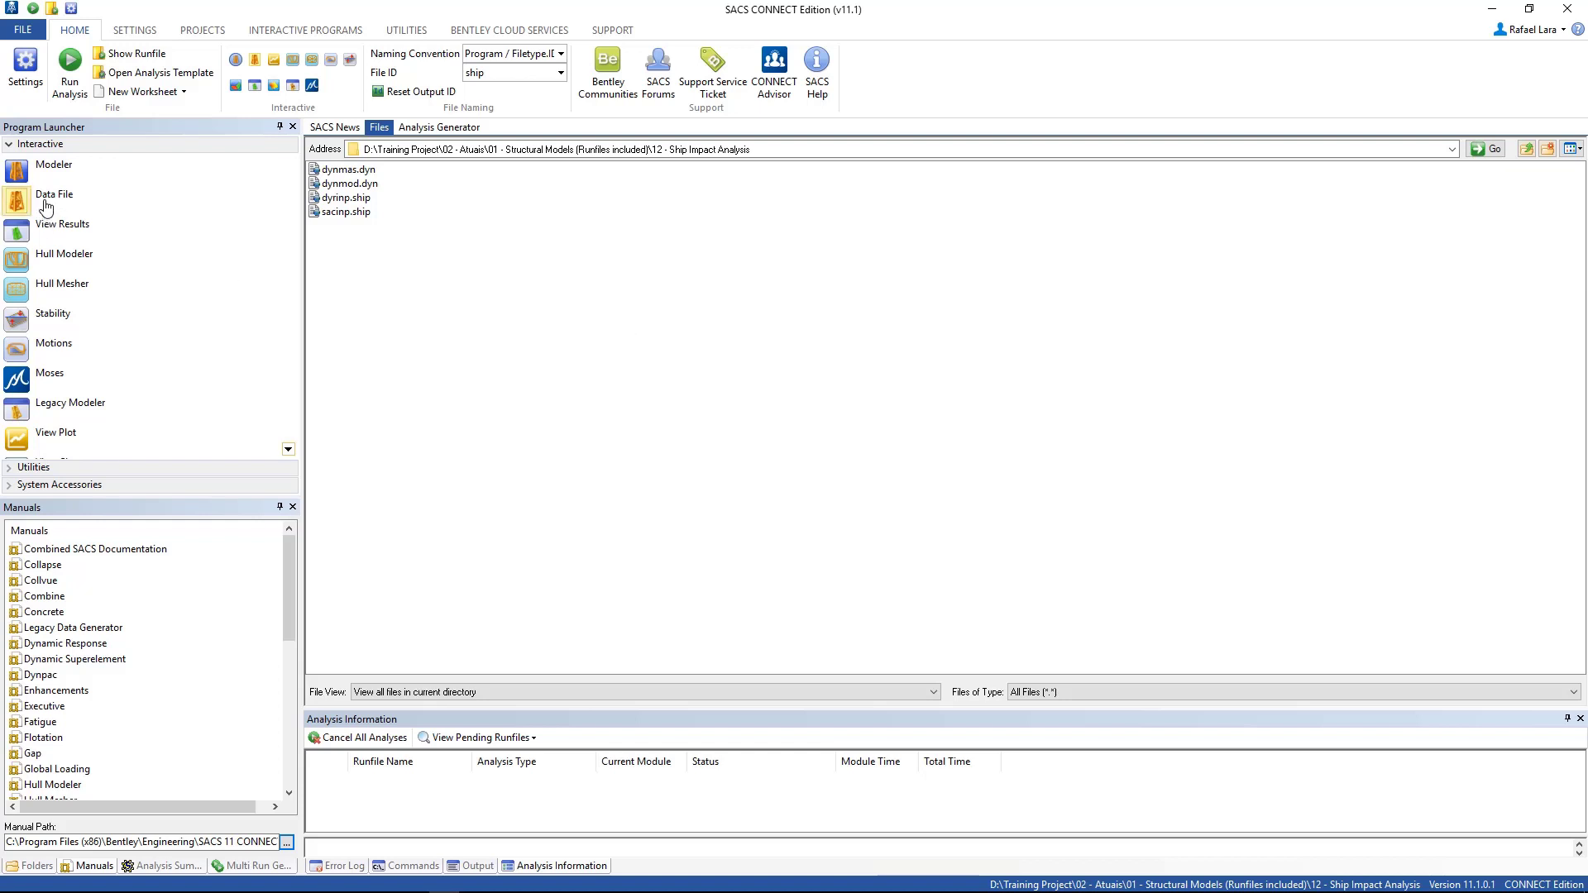
Step: Create a new data file of type Collapse Input File and maximize the Data Generator
left_click(53, 196)
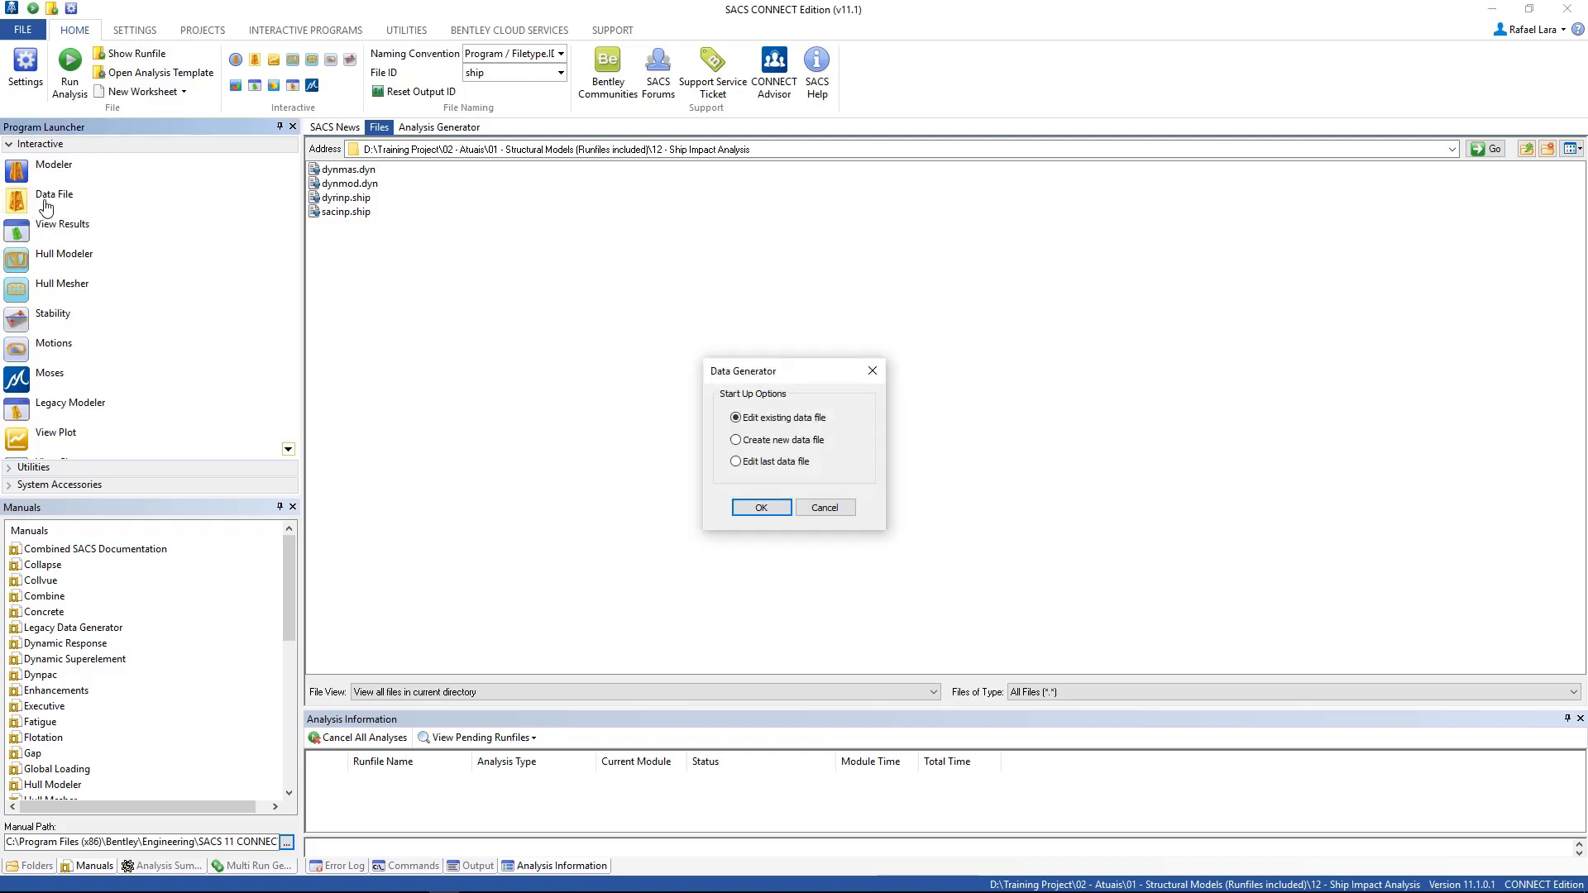
left_click(735, 441)
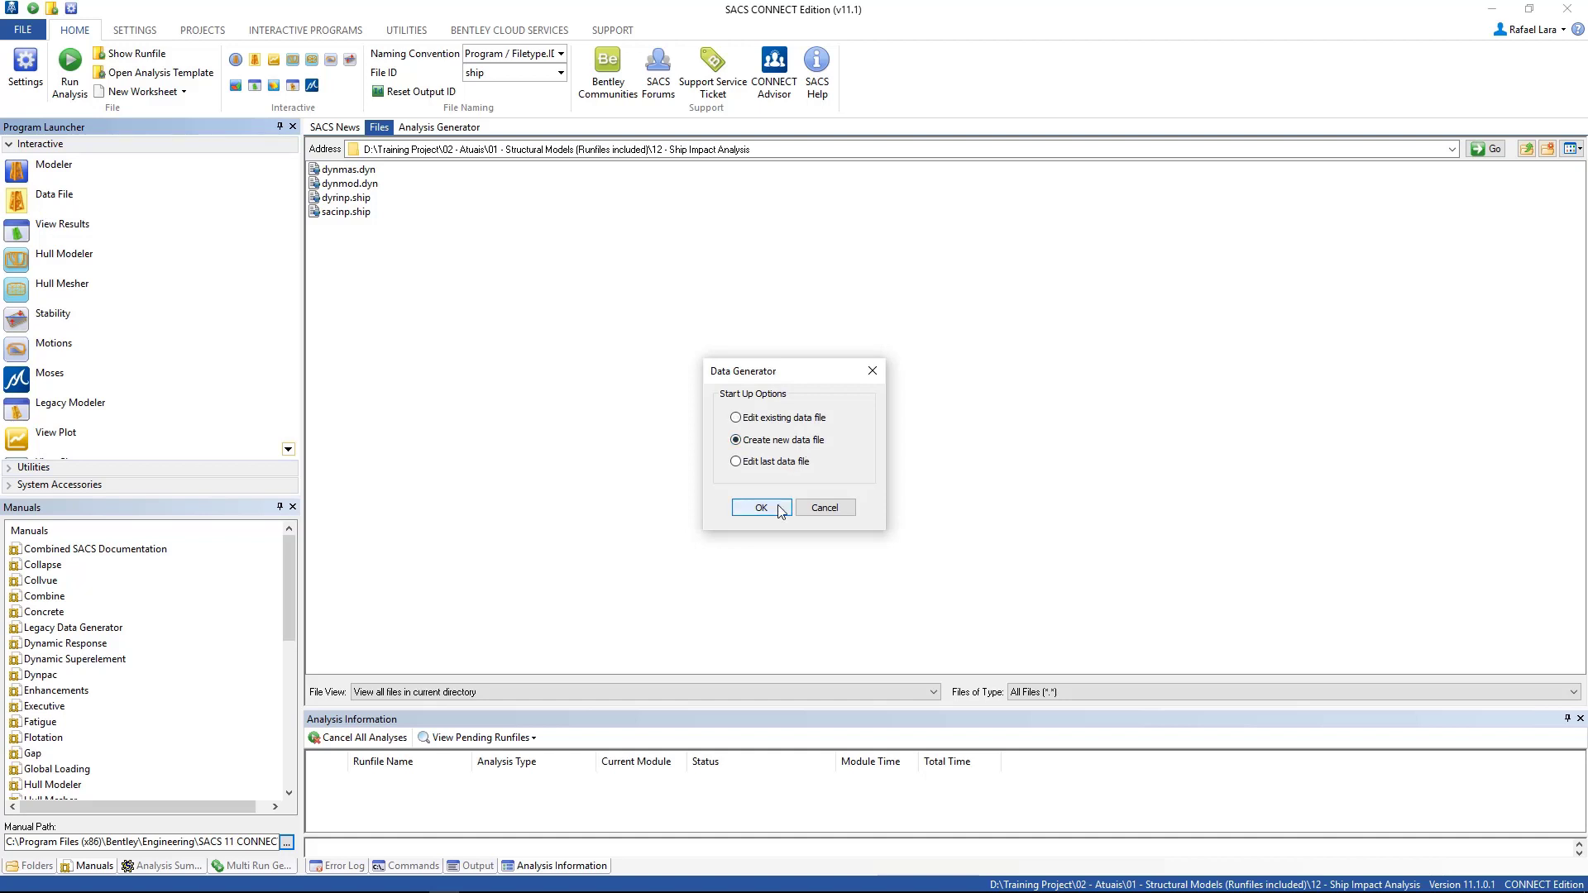
left_click(761, 508)
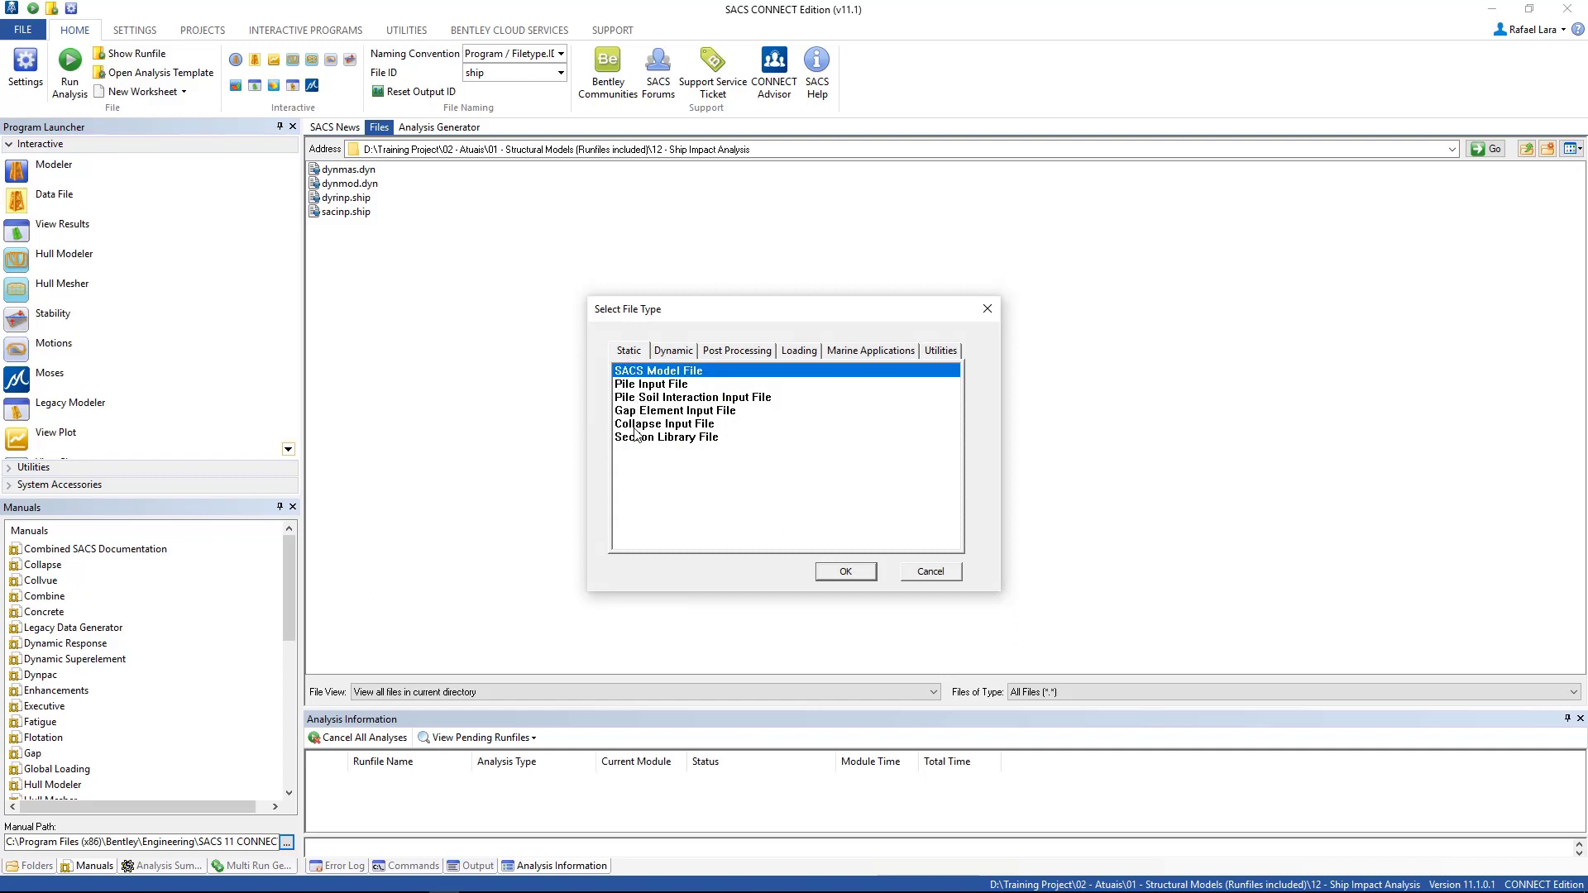
left_click(665, 424)
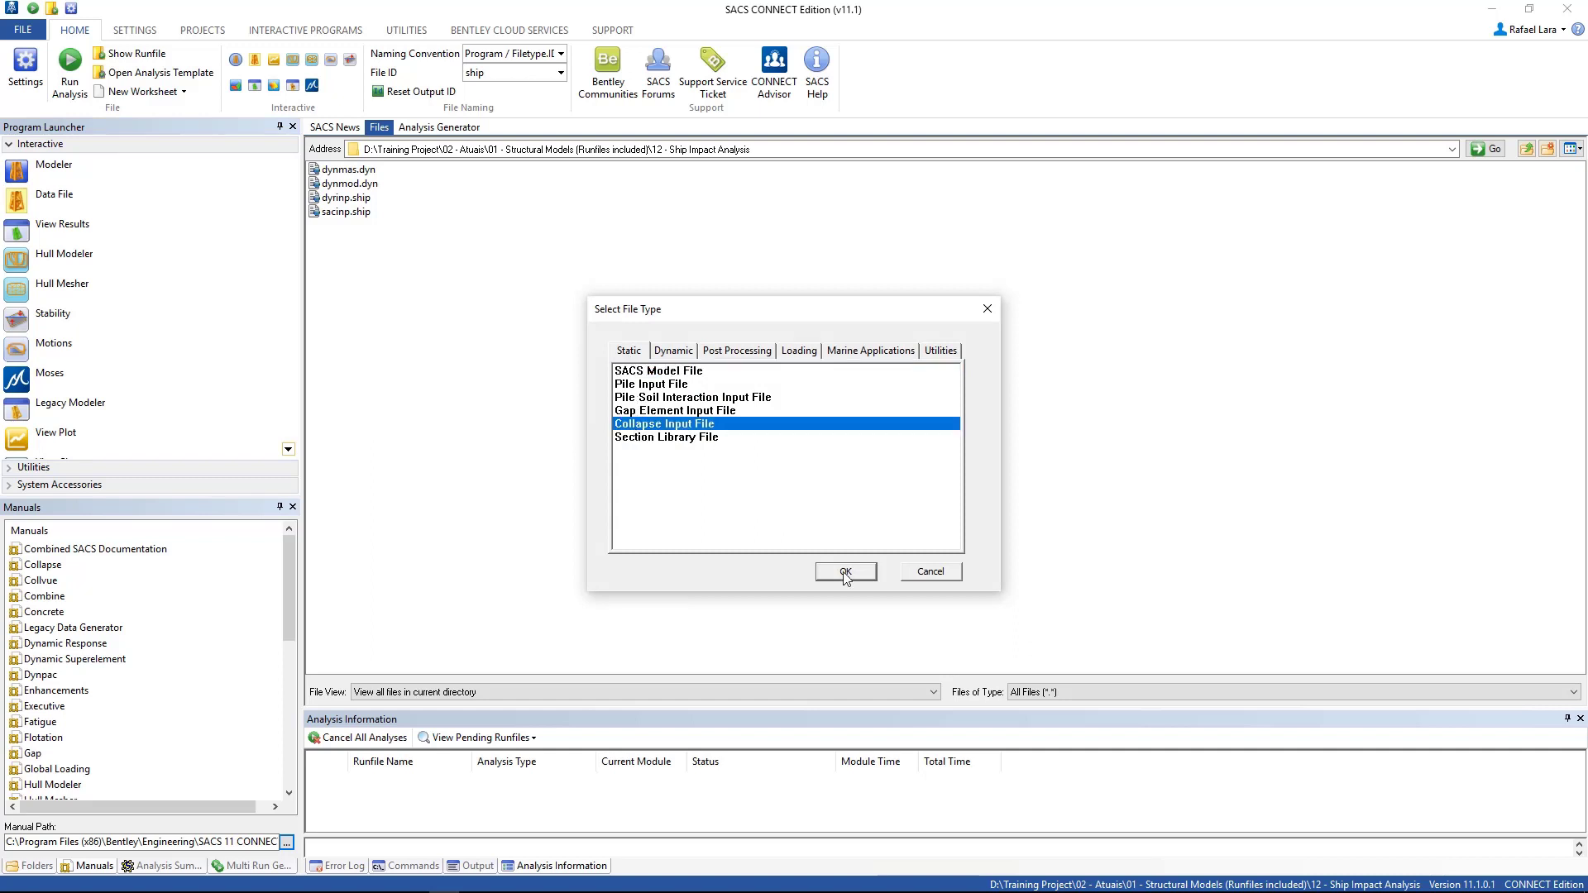
left_click(845, 570)
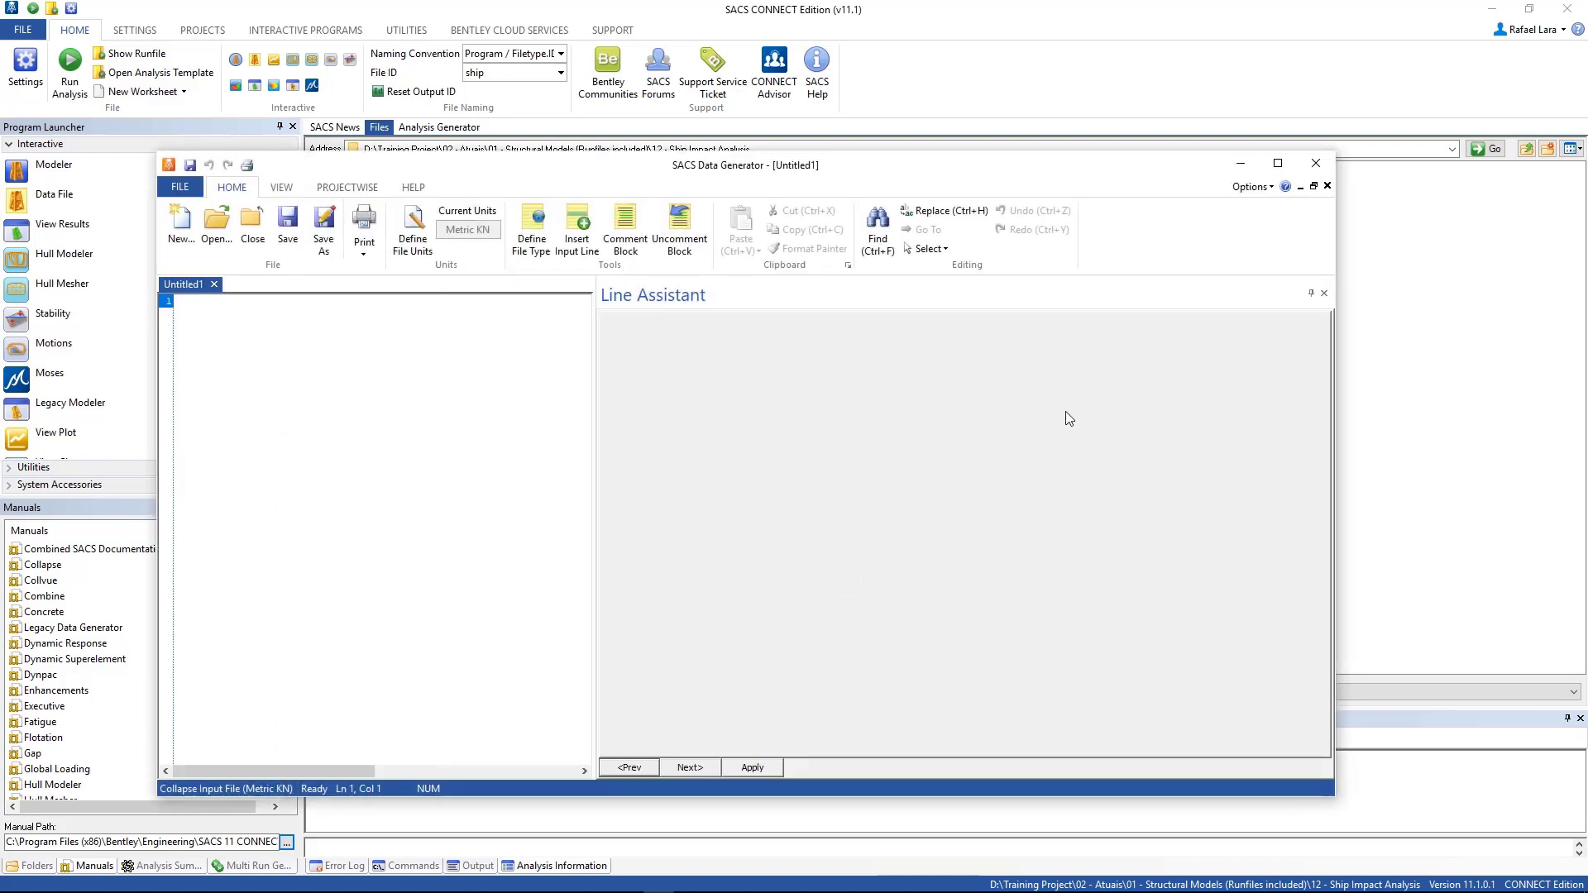
left_click(1277, 163)
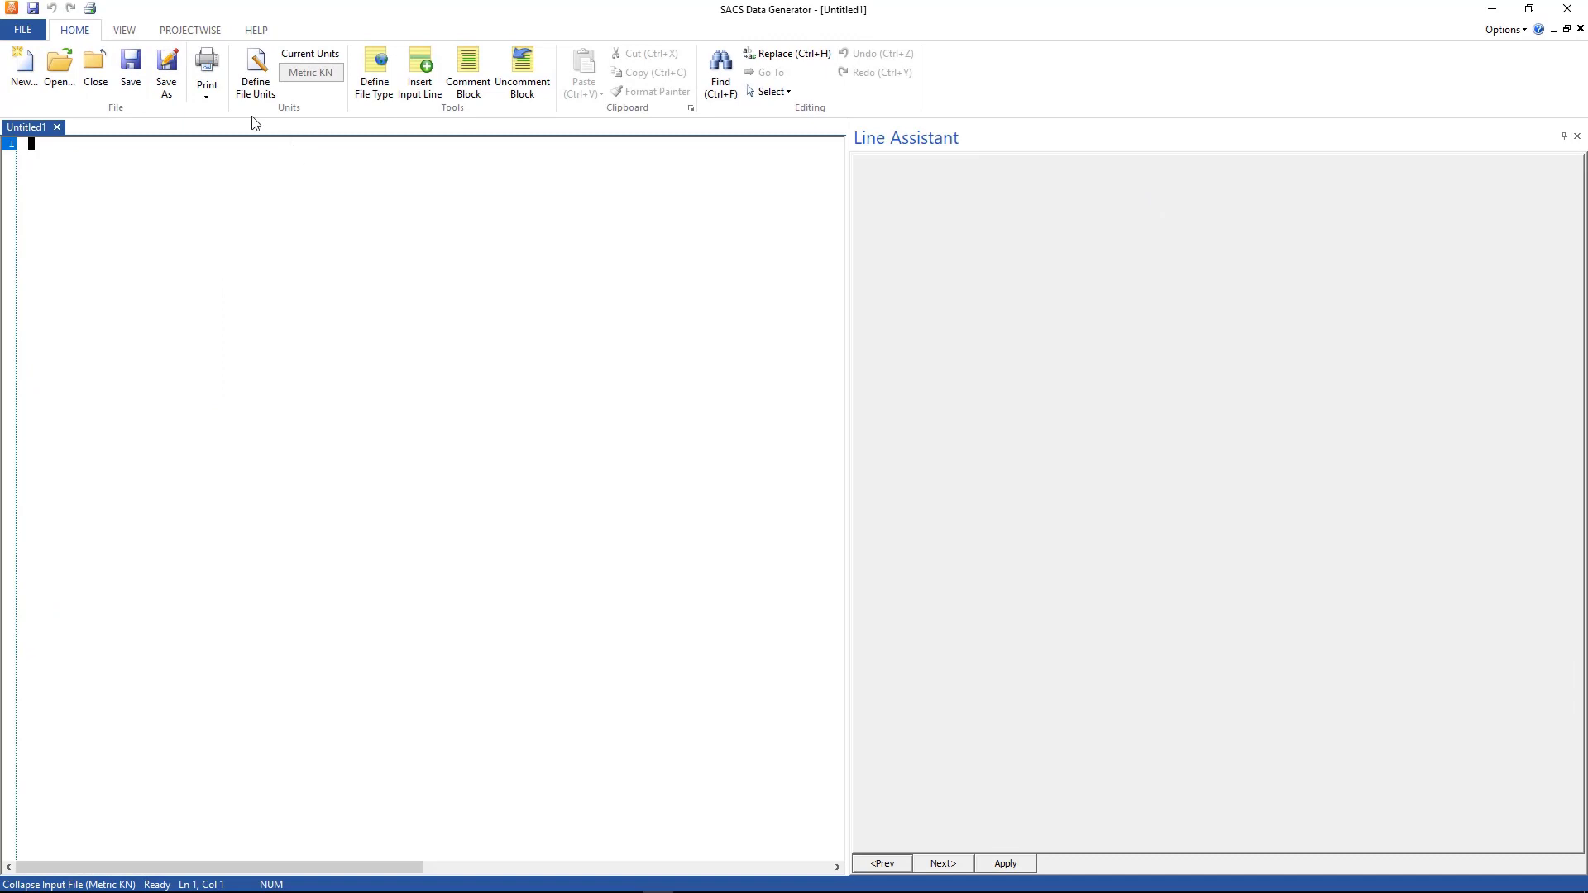
Step: Switch the collapse input file units from Metric KN to English
left_click(255, 73)
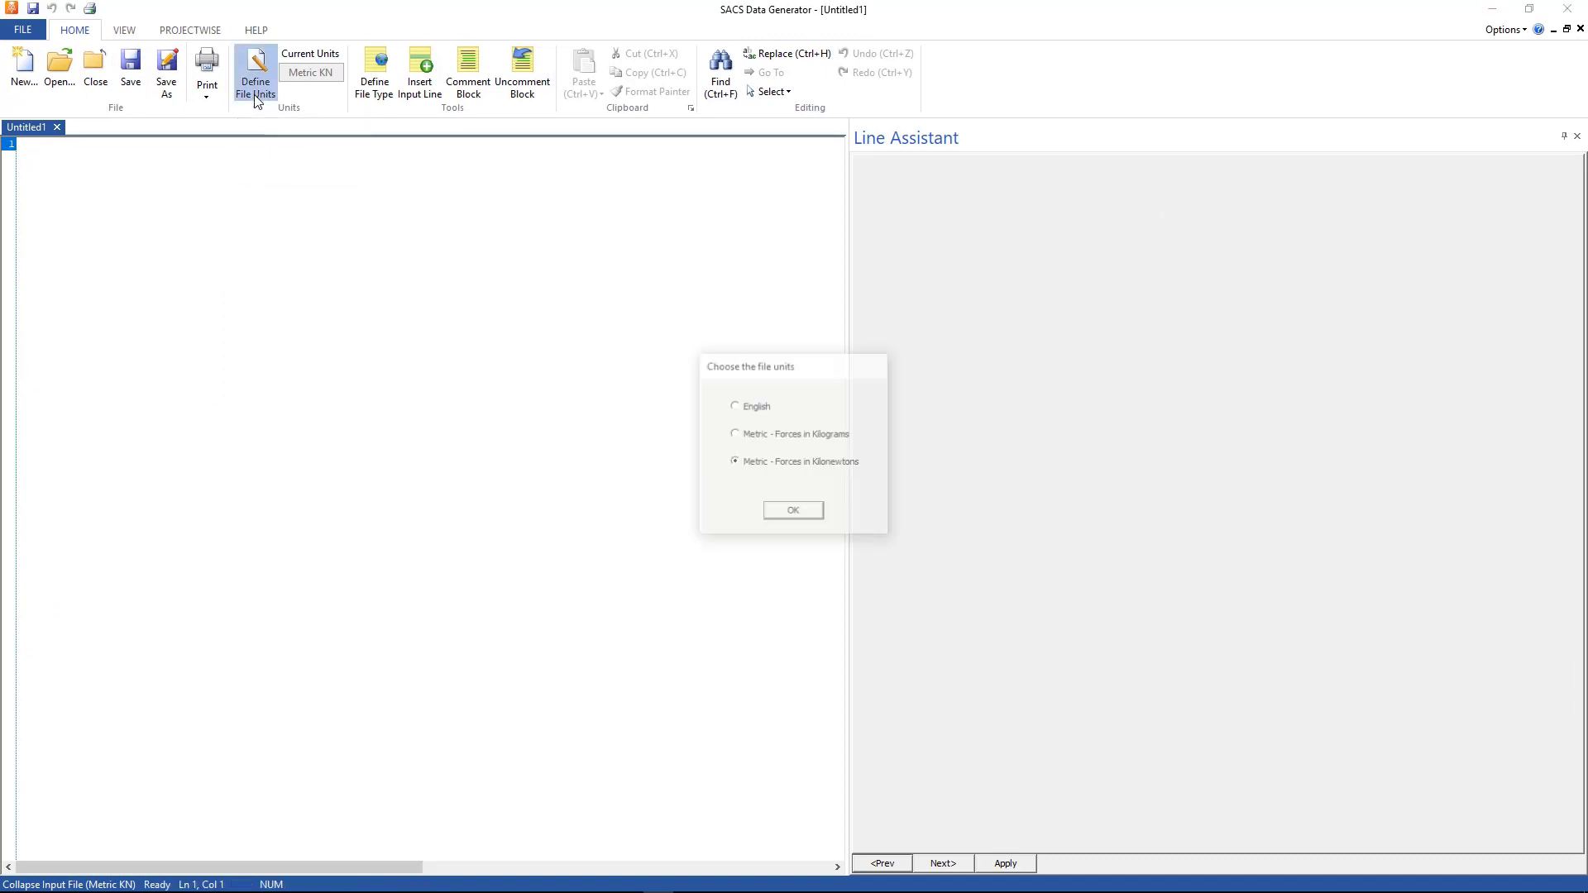
left_click(735, 407)
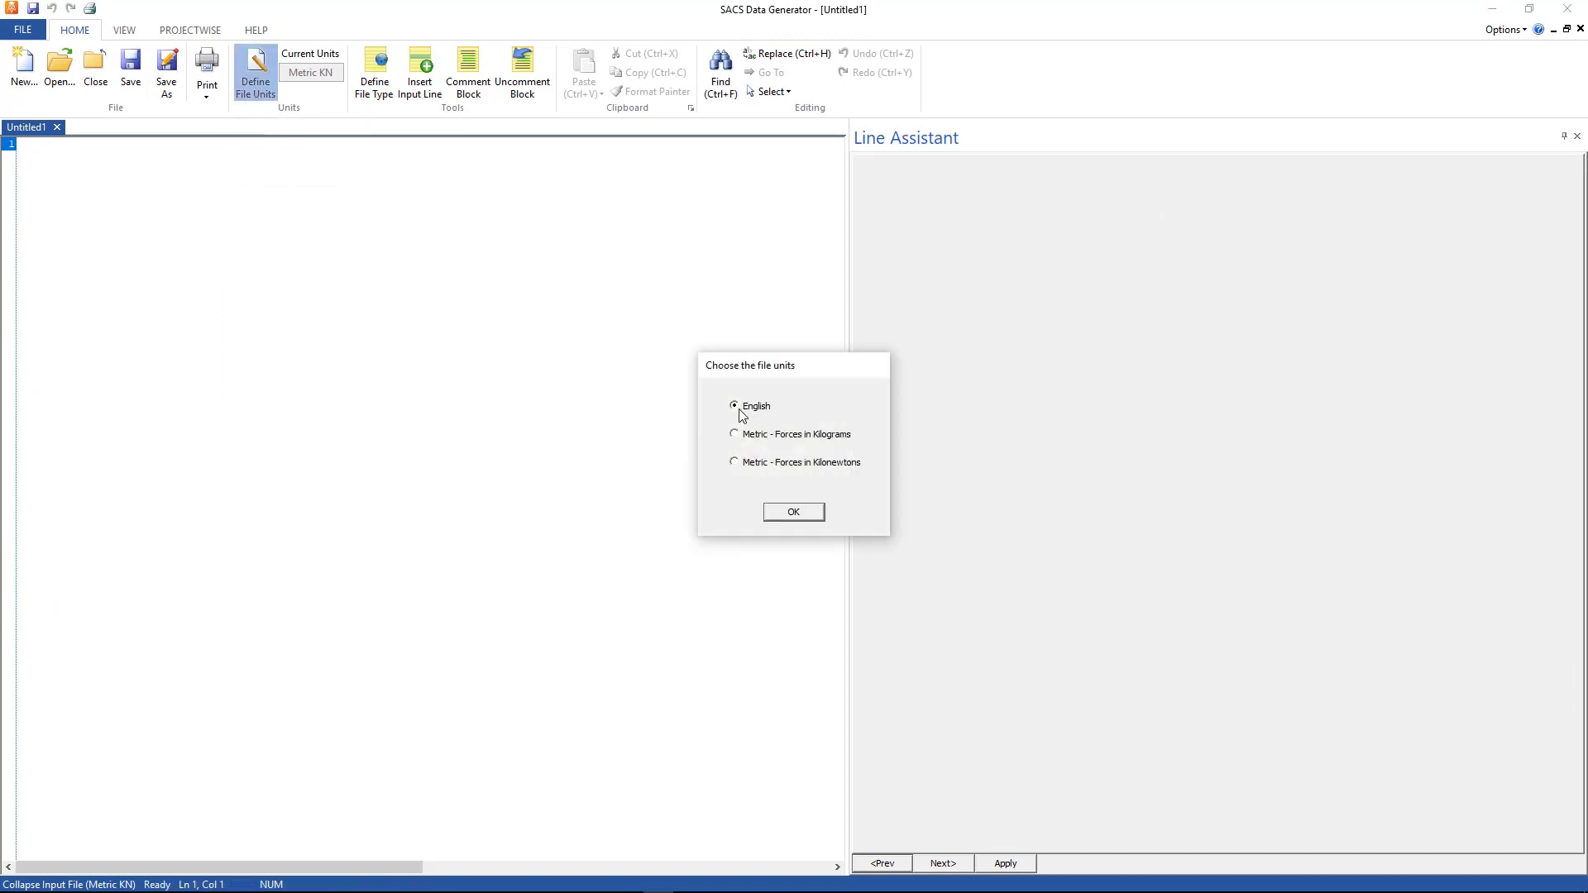
left_click(793, 512)
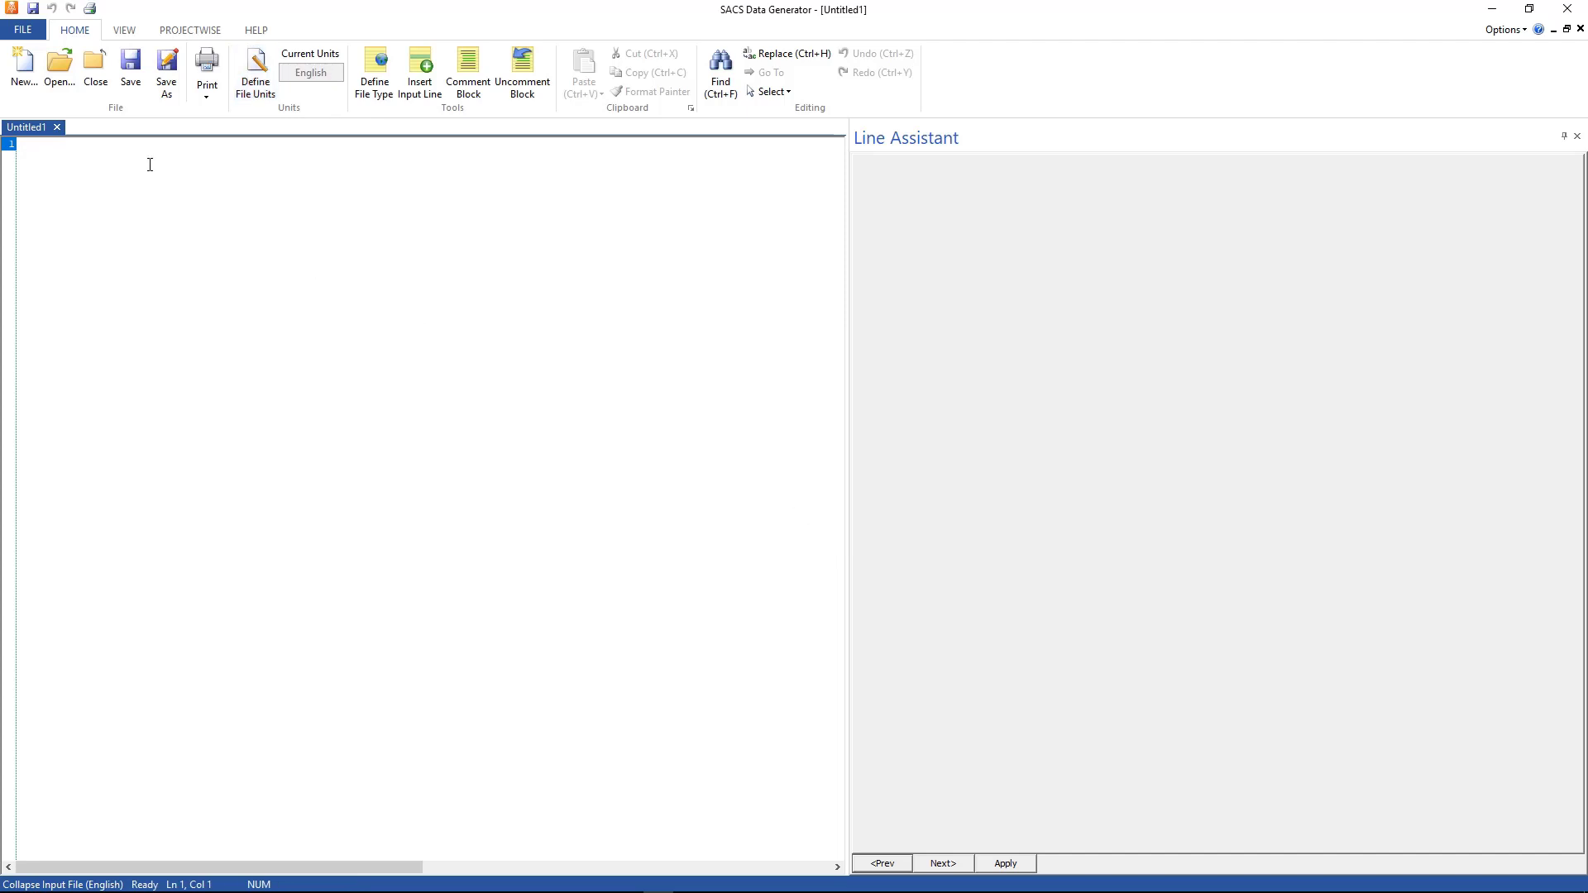
Step: Insert a CLPOPT line with 20 member iterations, continuing when exceeded
left_click(419, 71)
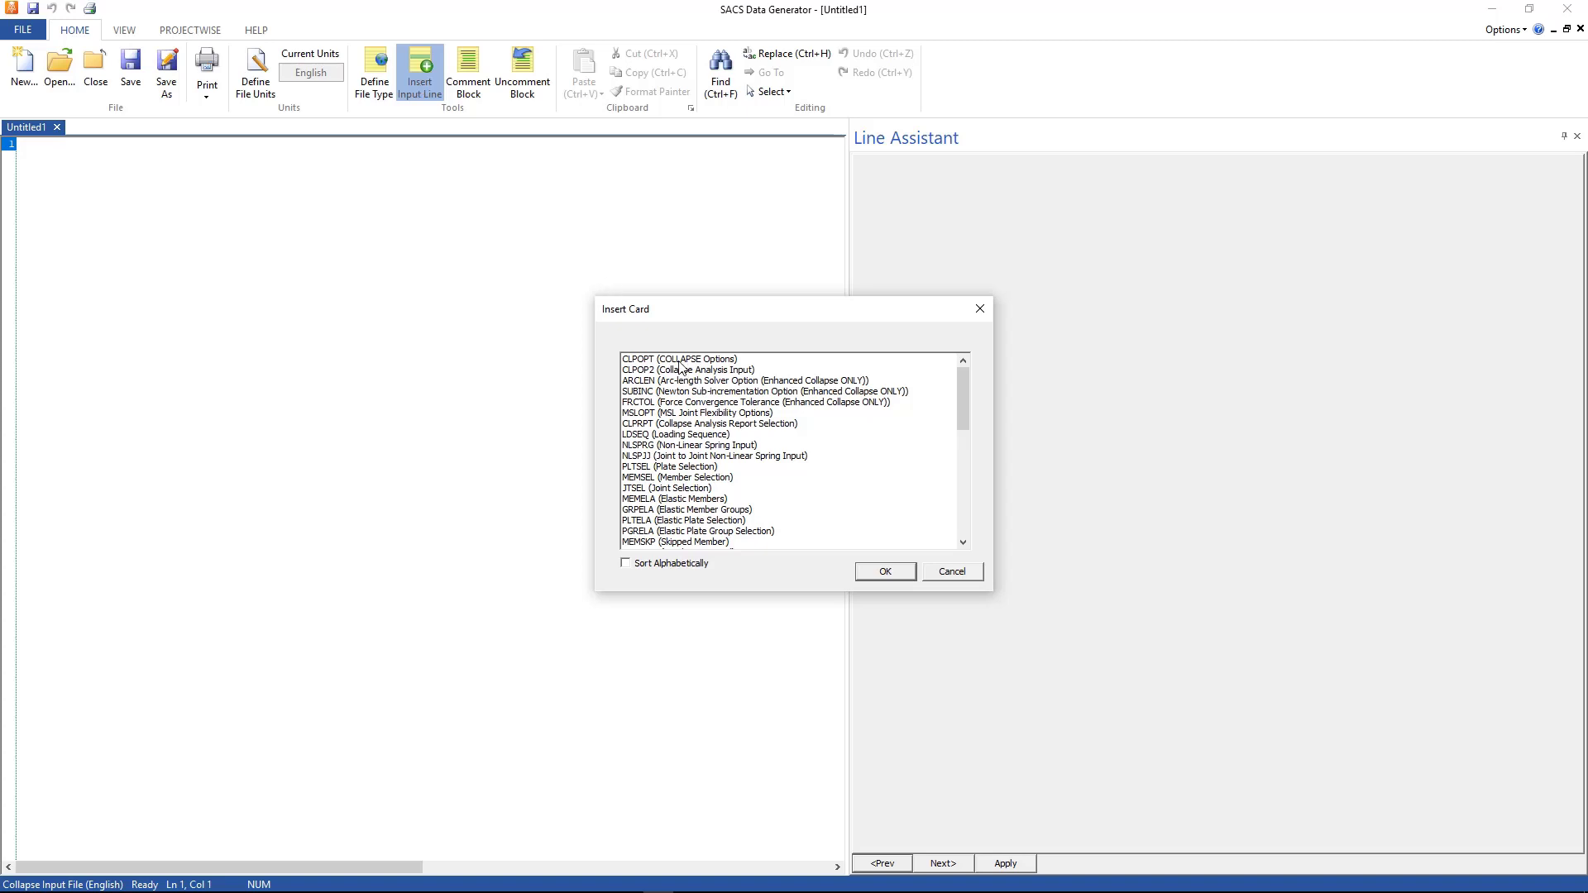
left_click(679, 360)
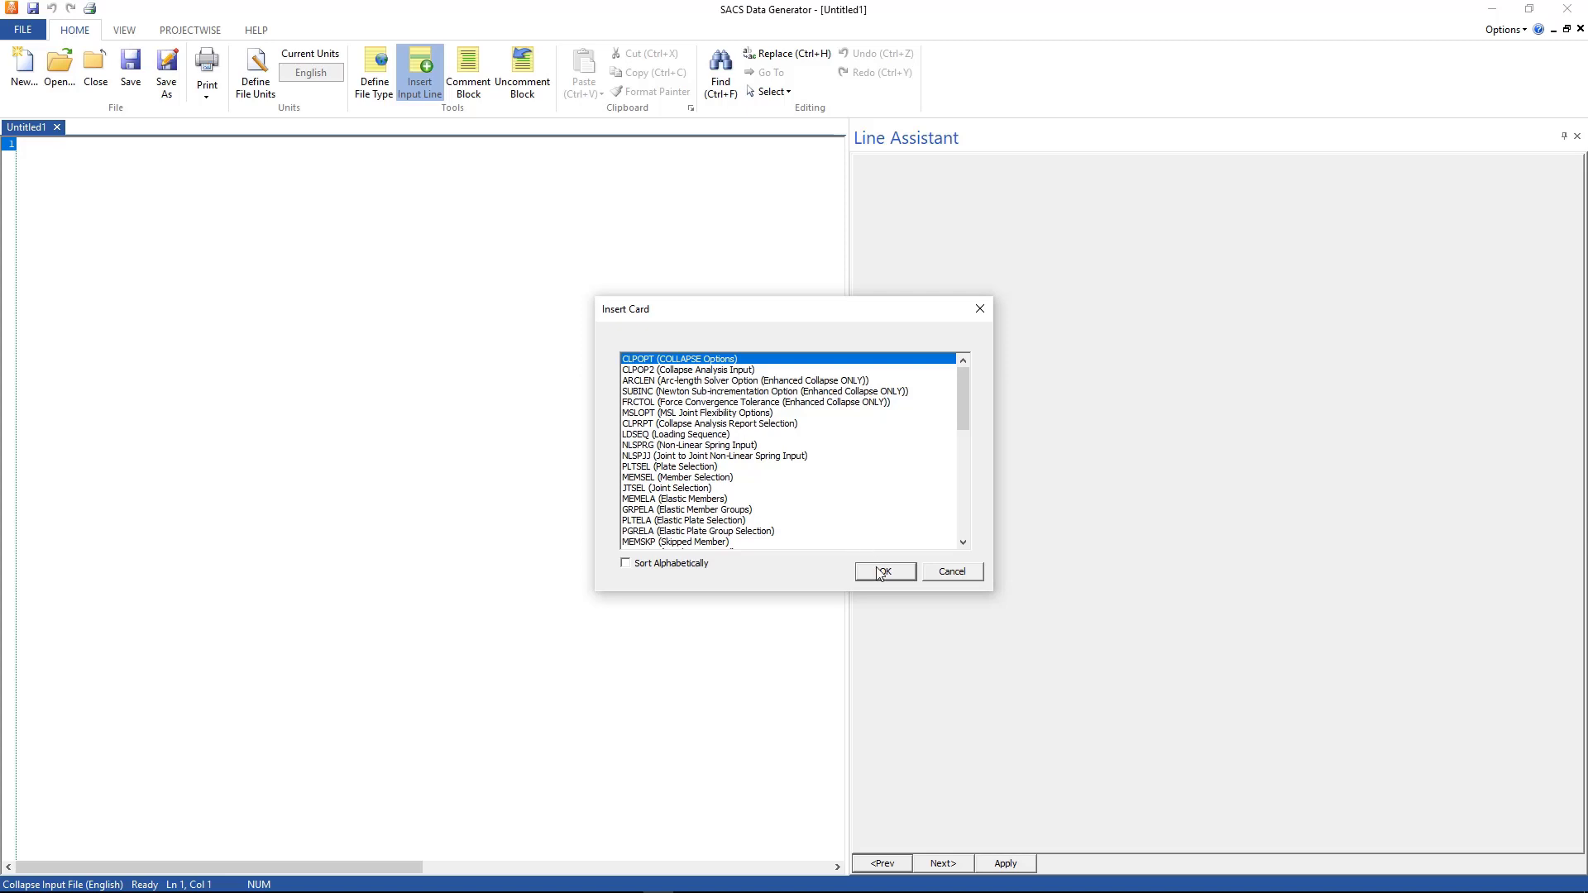
left_click(882, 570)
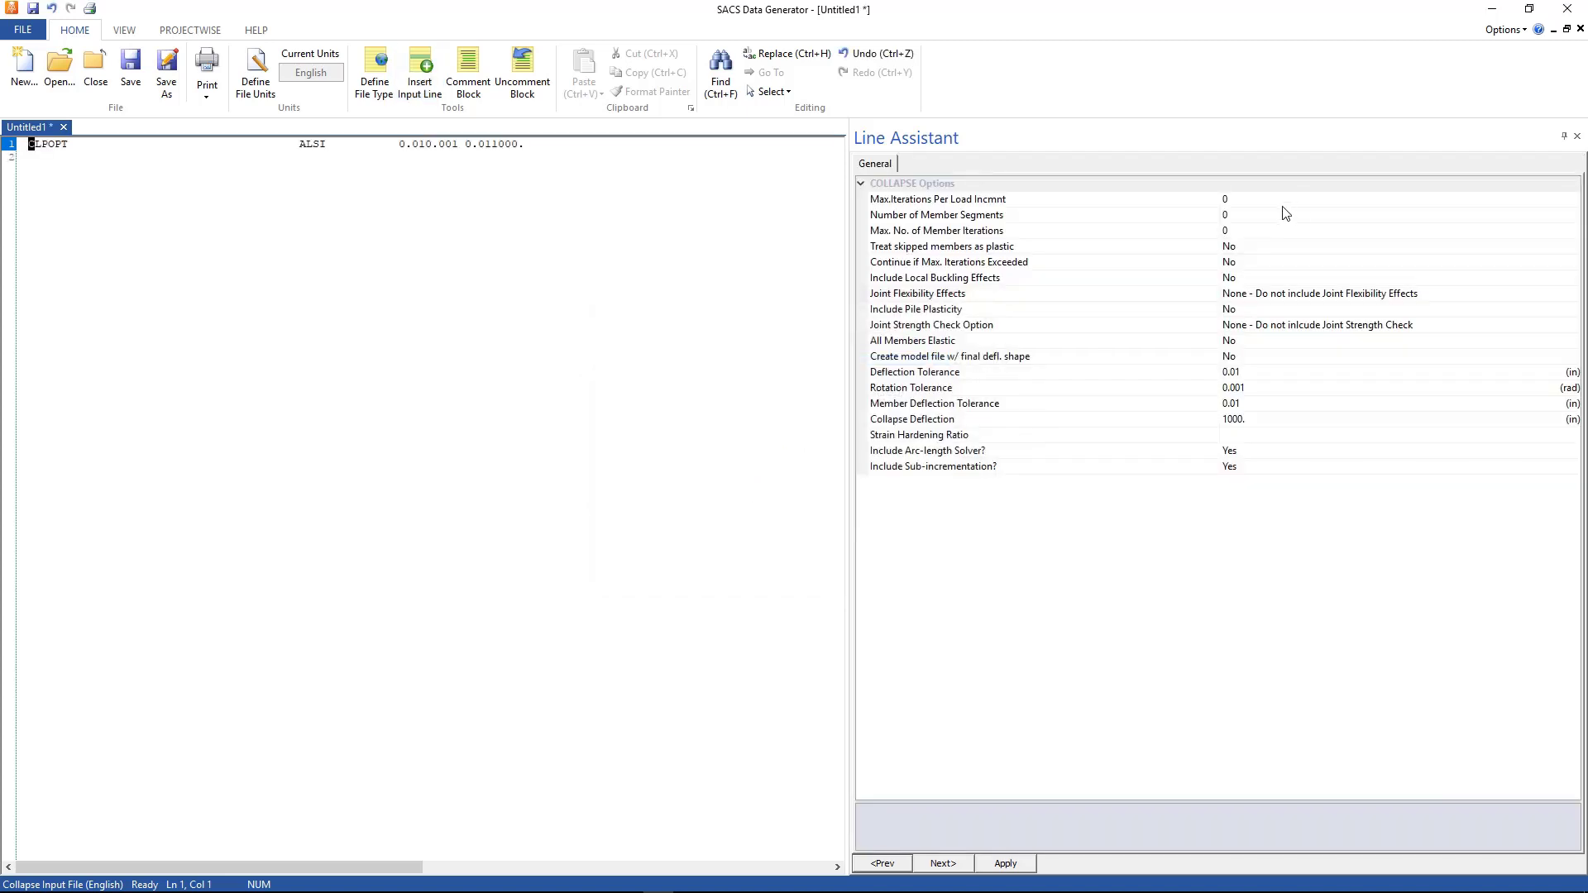
left_click(940, 199)
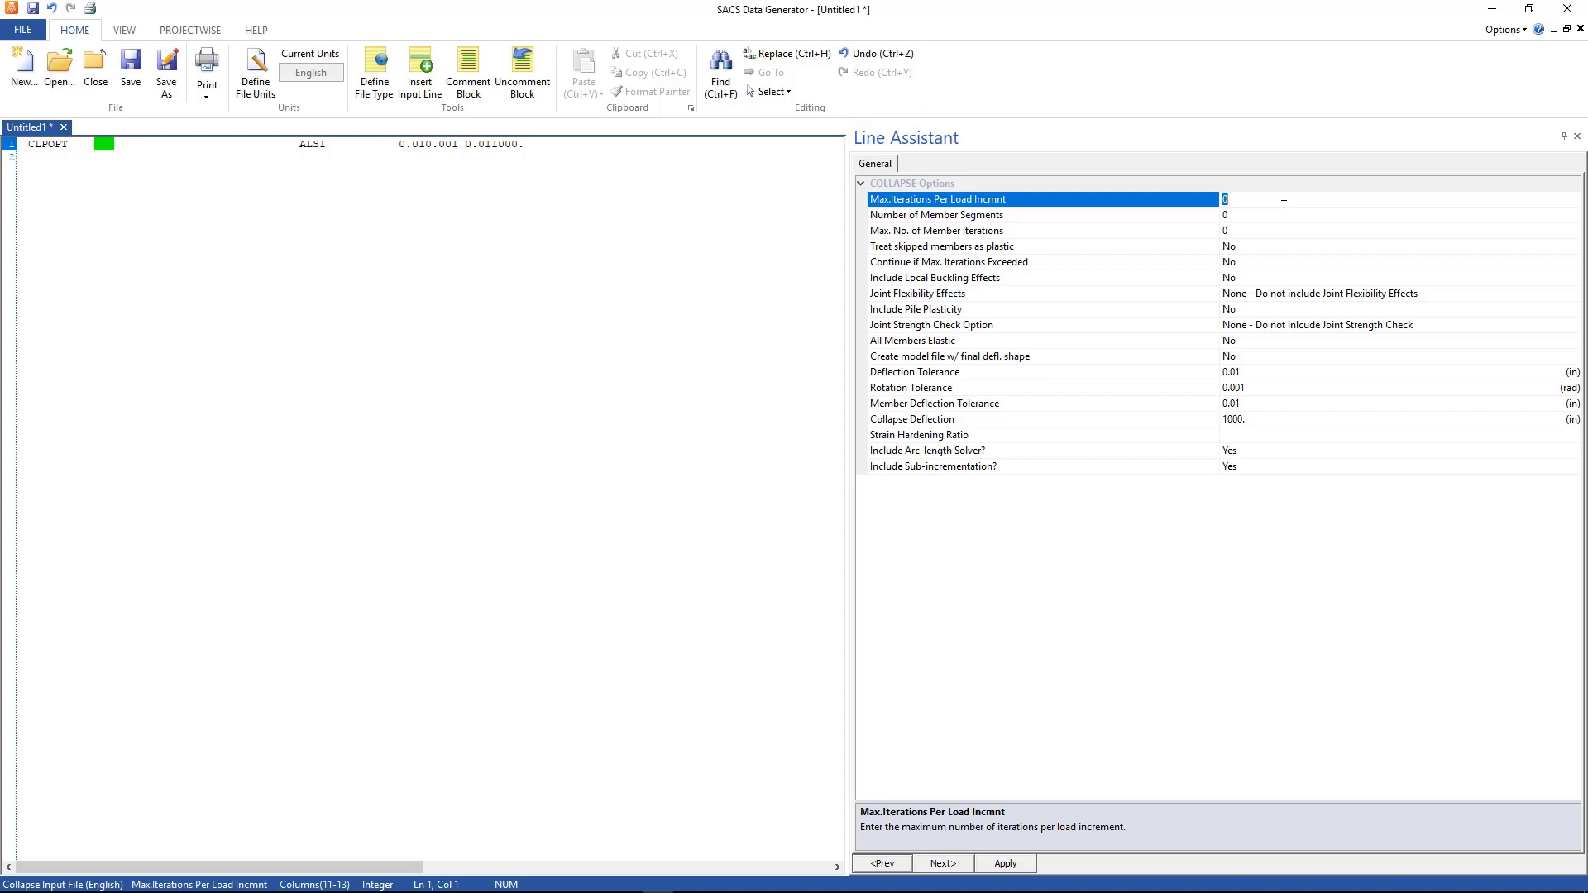
type("20")
left_click(1400, 214)
type("8")
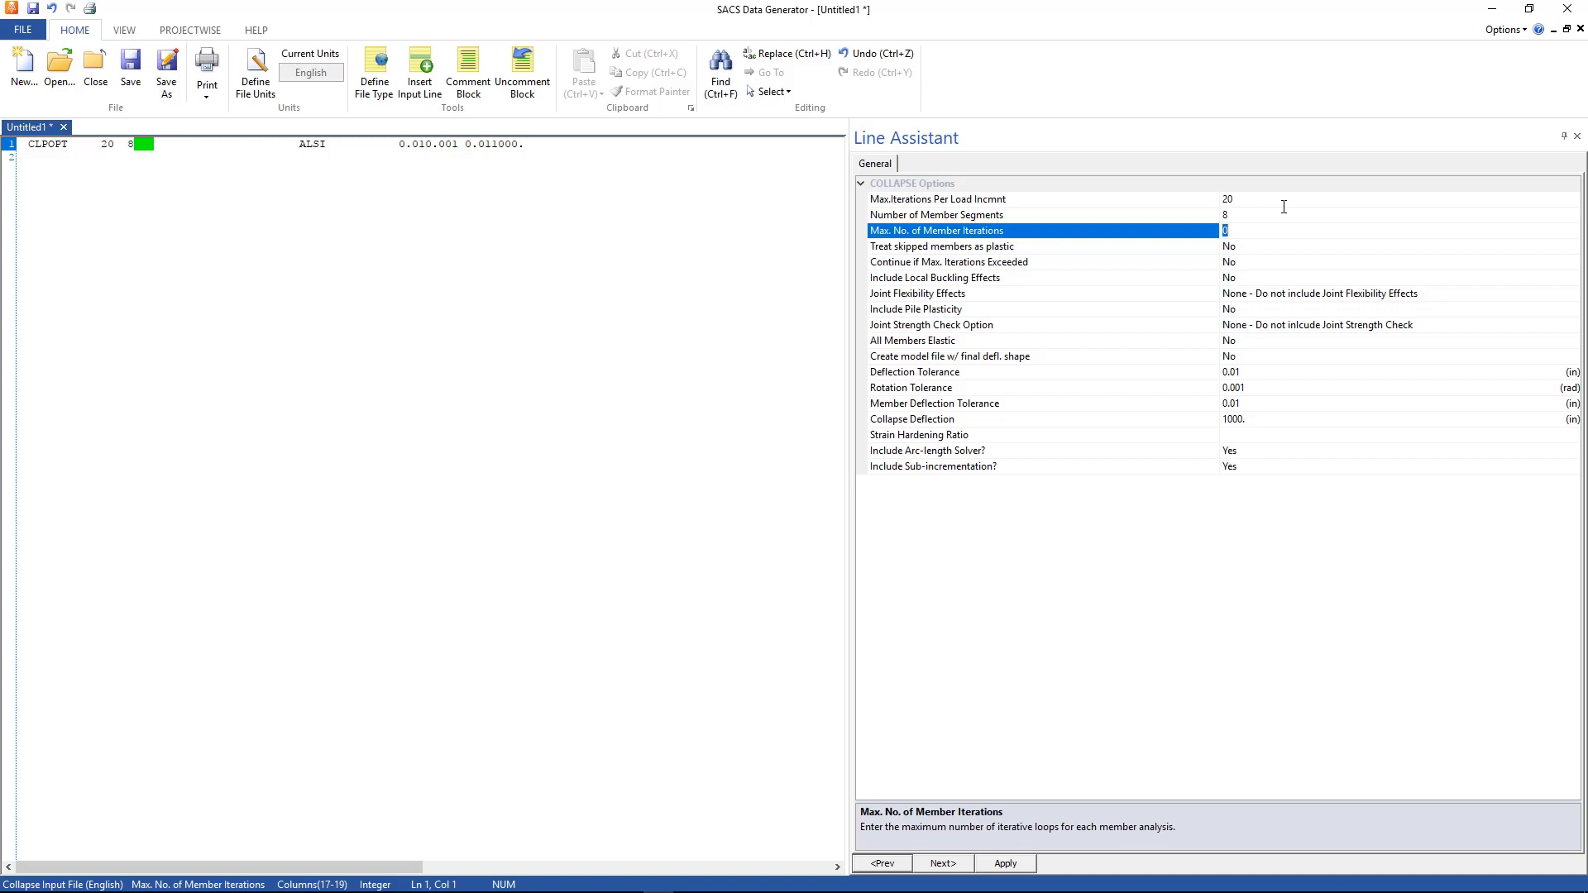
type("20")
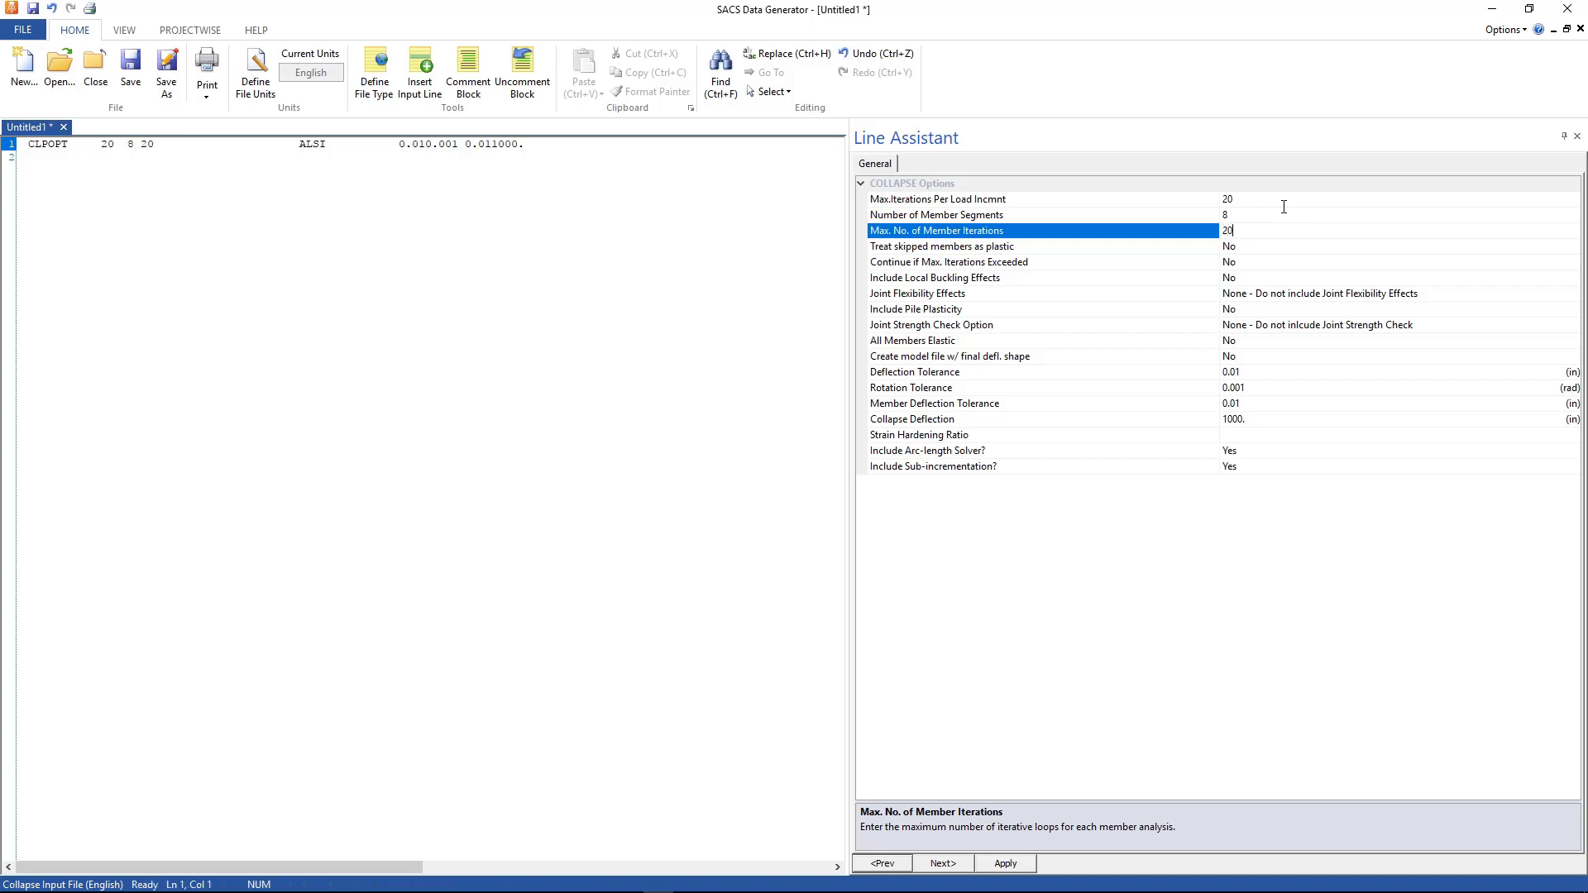
left_click(1044, 247)
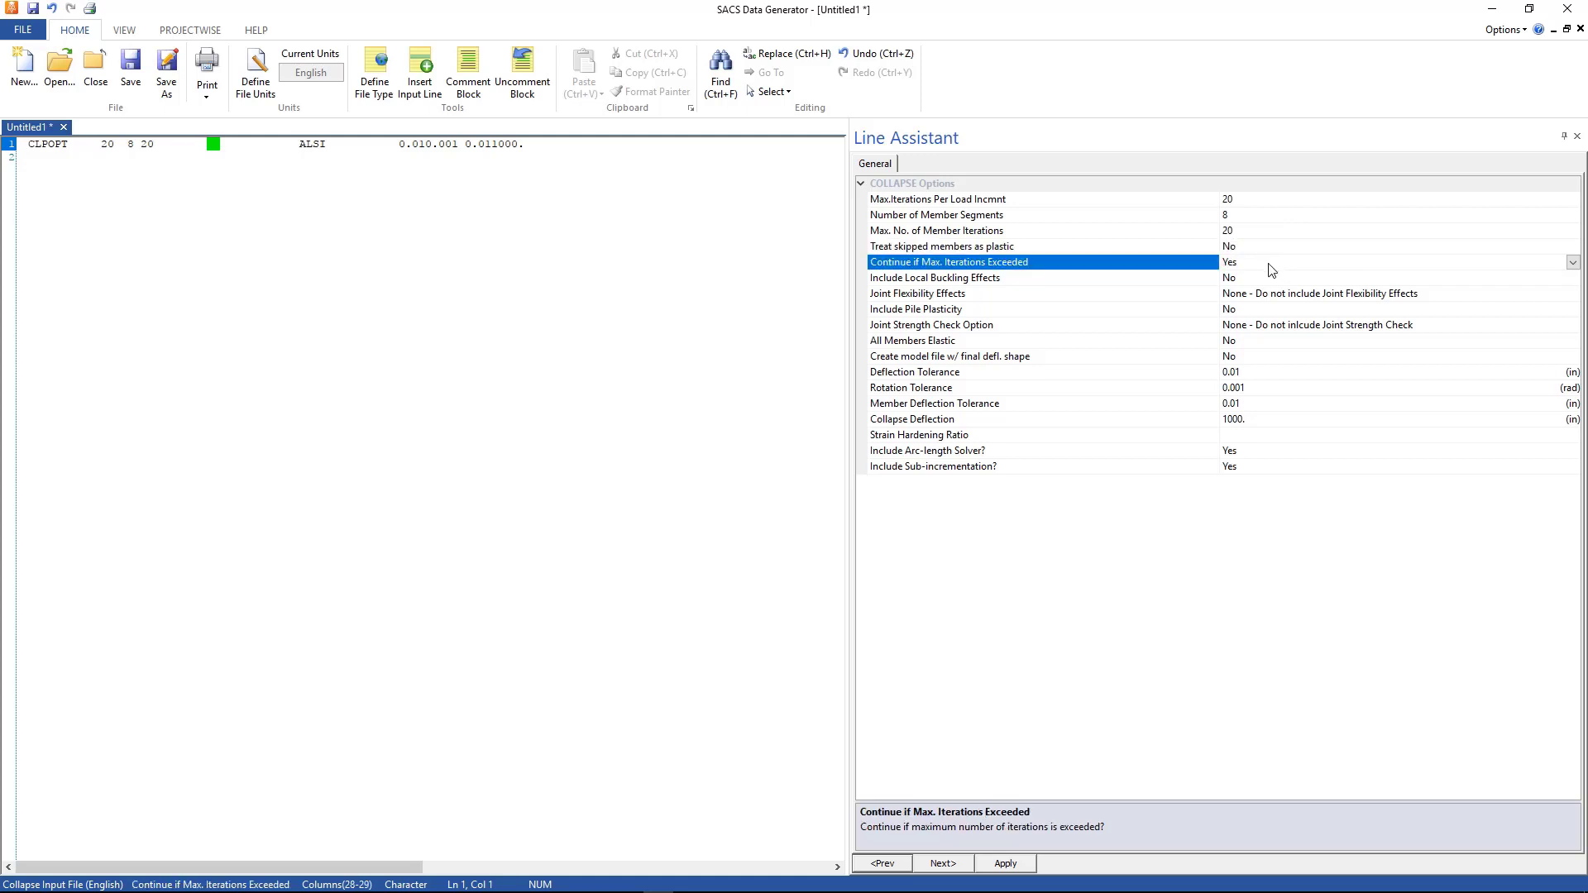
mouse_move(1268, 286)
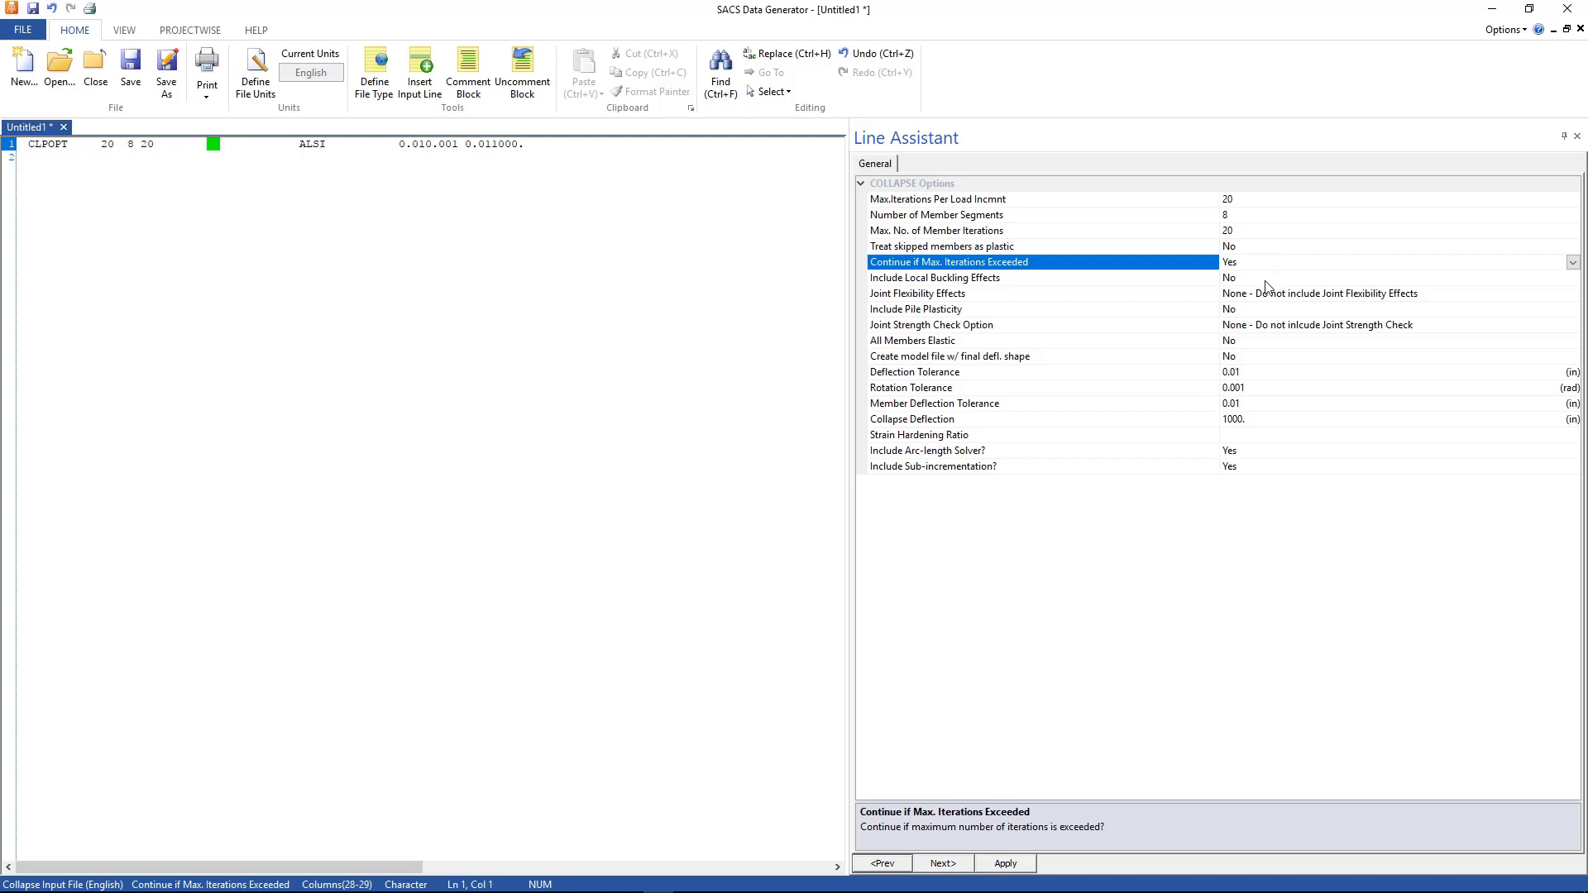
mouse_move(1239, 391)
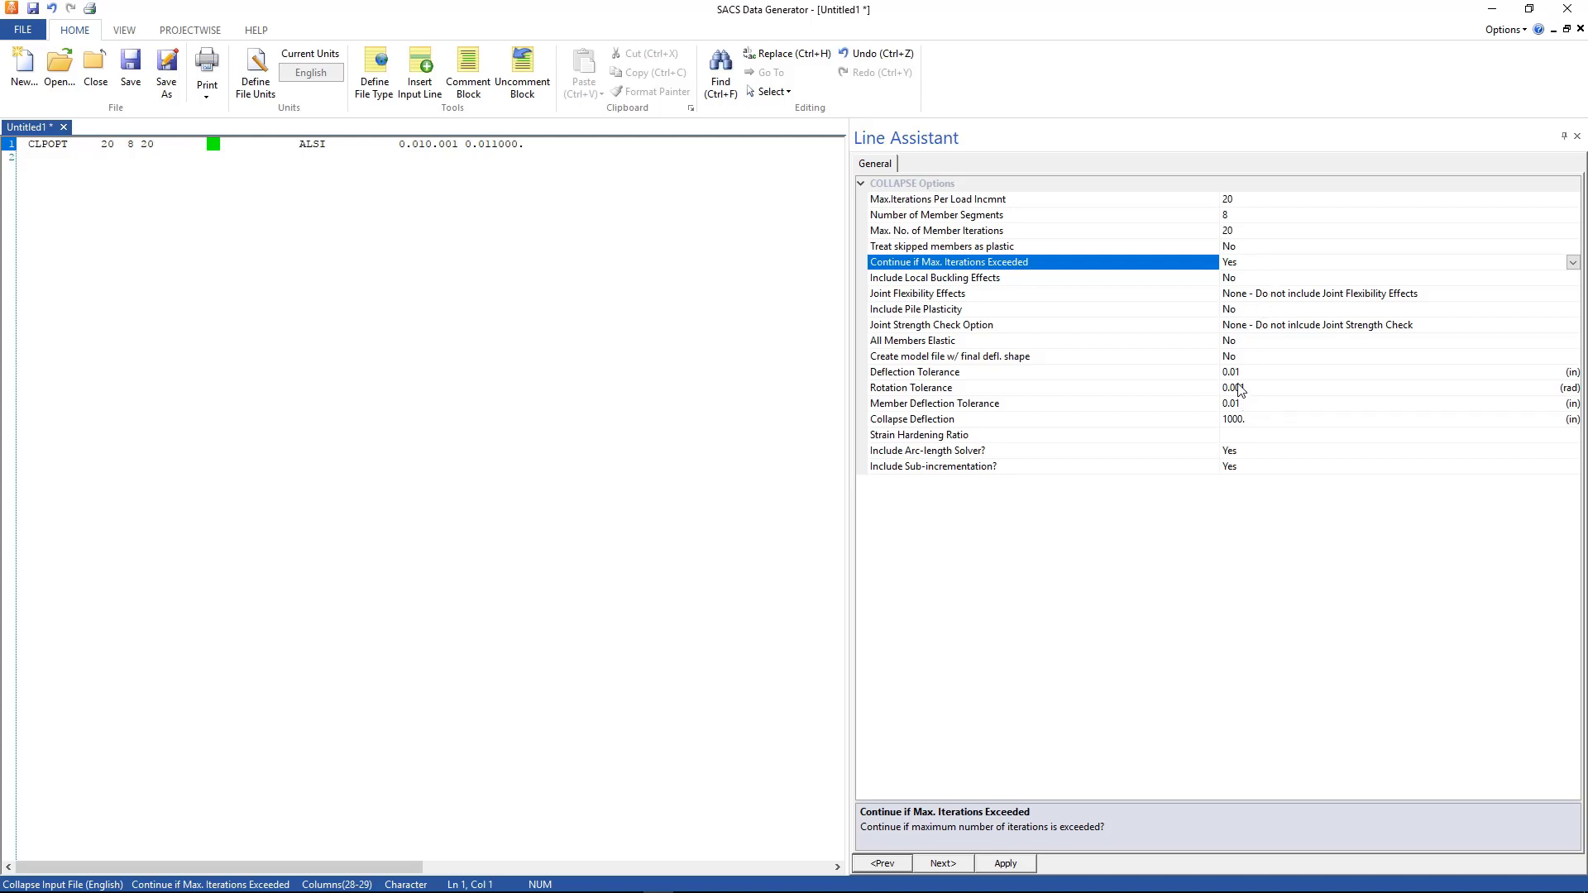
mouse_move(1240, 387)
type("0.1")
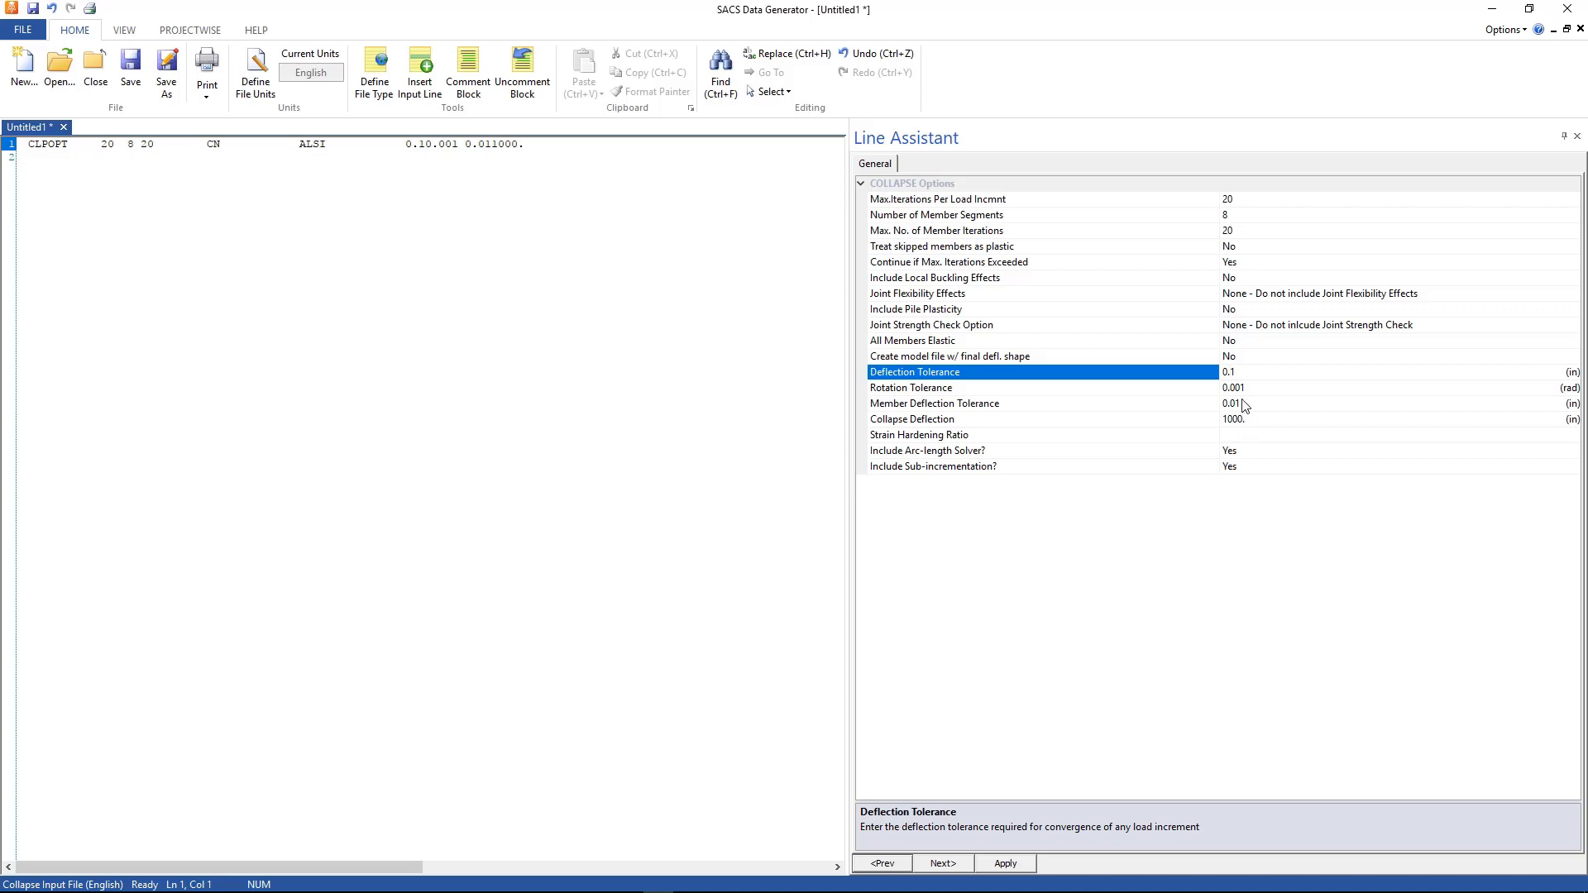
mouse_move(1246, 447)
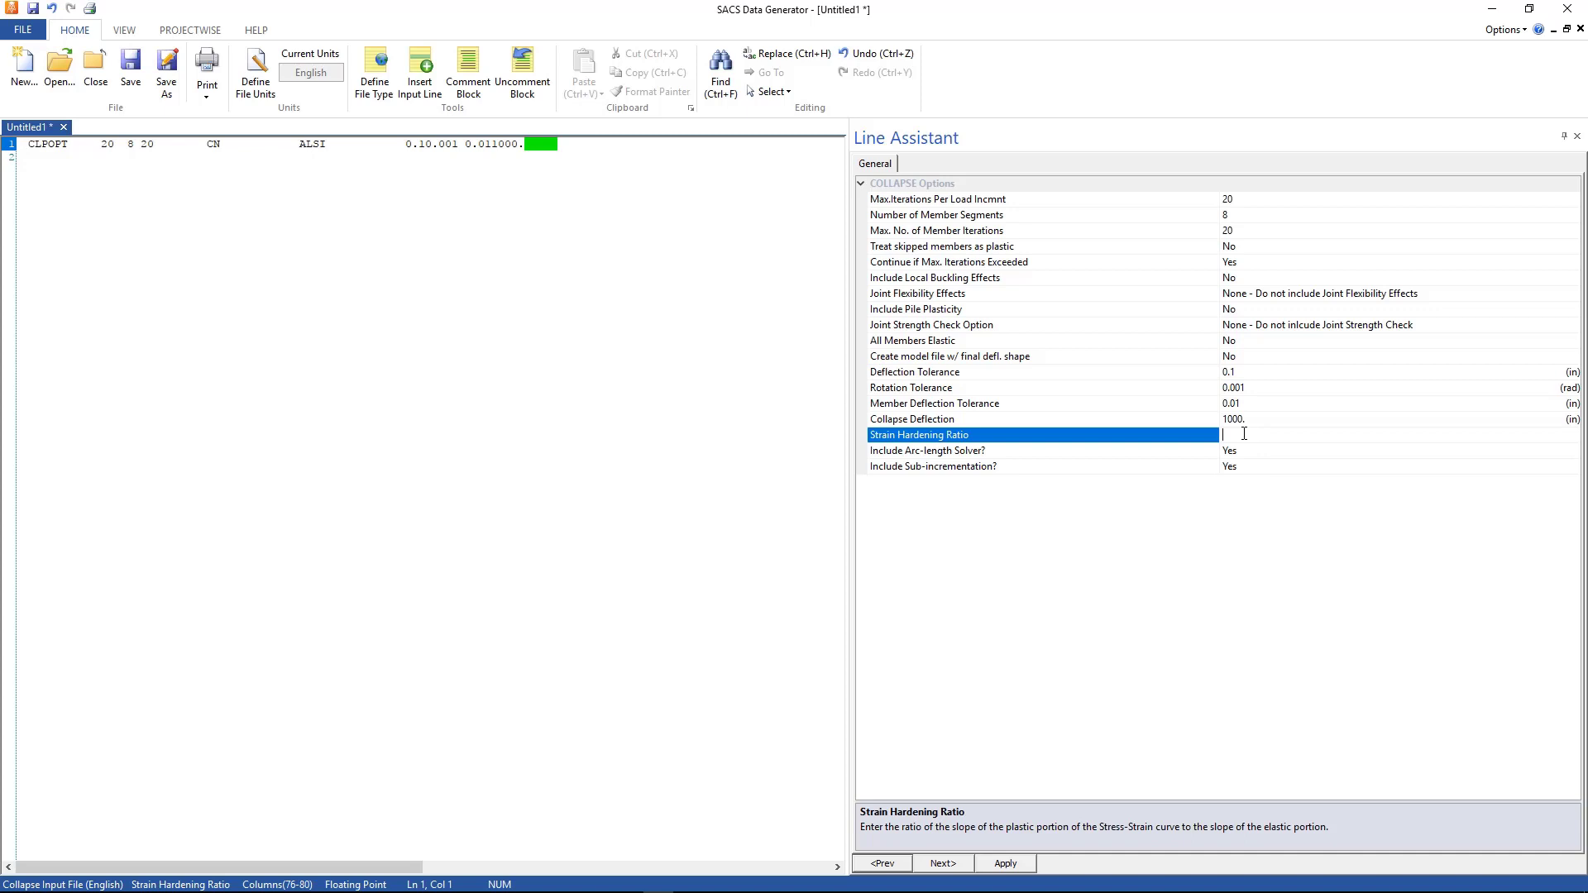
Step: Set 0.1 deflection tolerance, 0.002 strain hardening, no sub-incrementation, and apply the line
type("0.002")
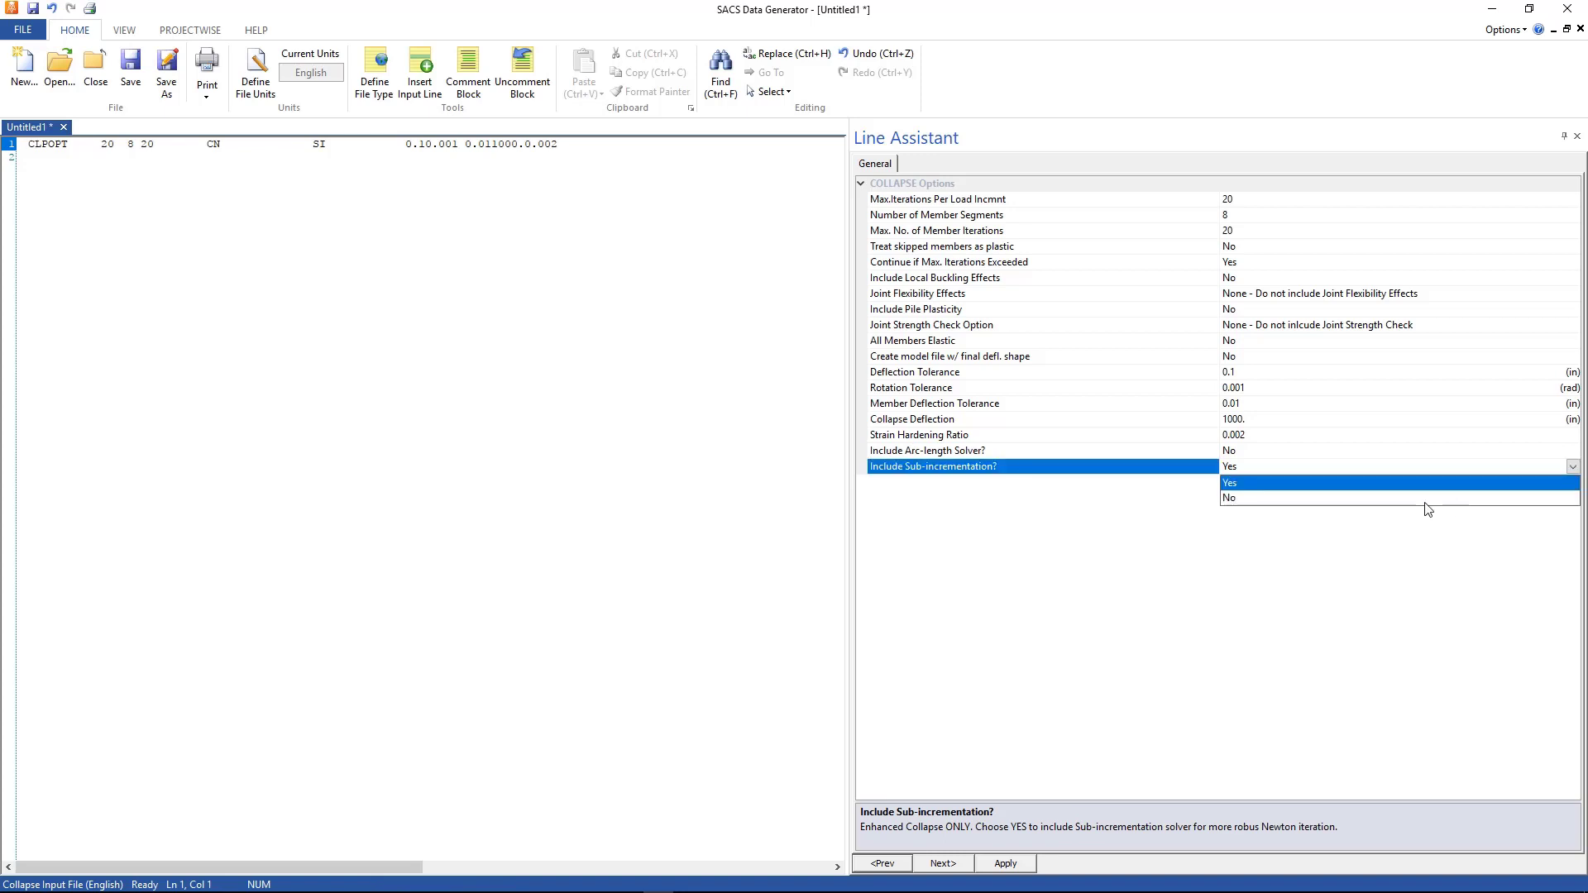
left_click(1229, 498)
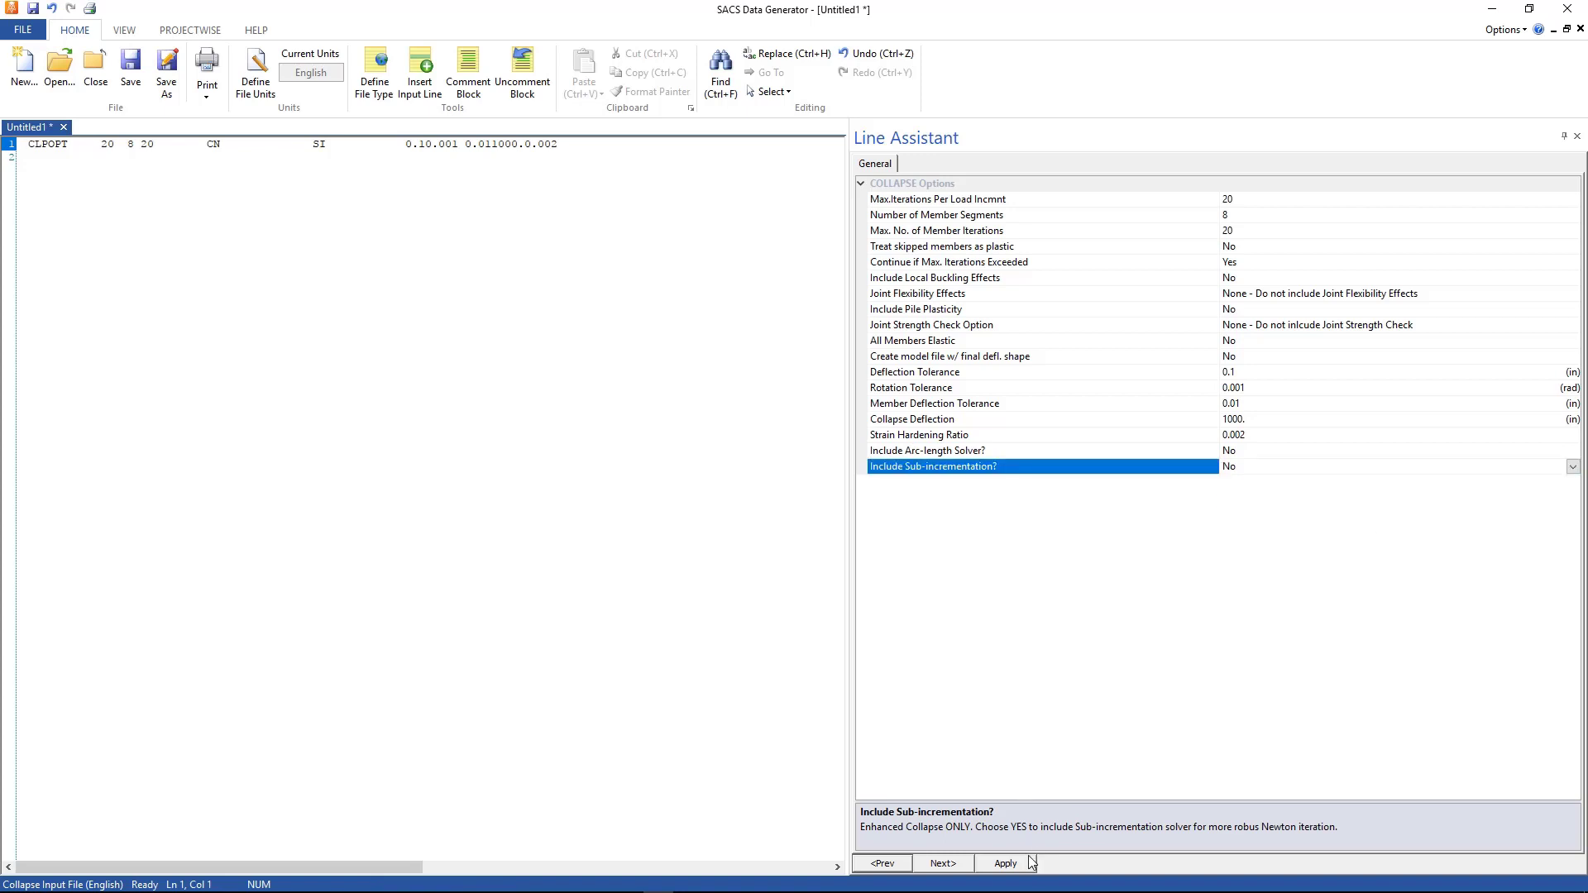
left_click(1005, 863)
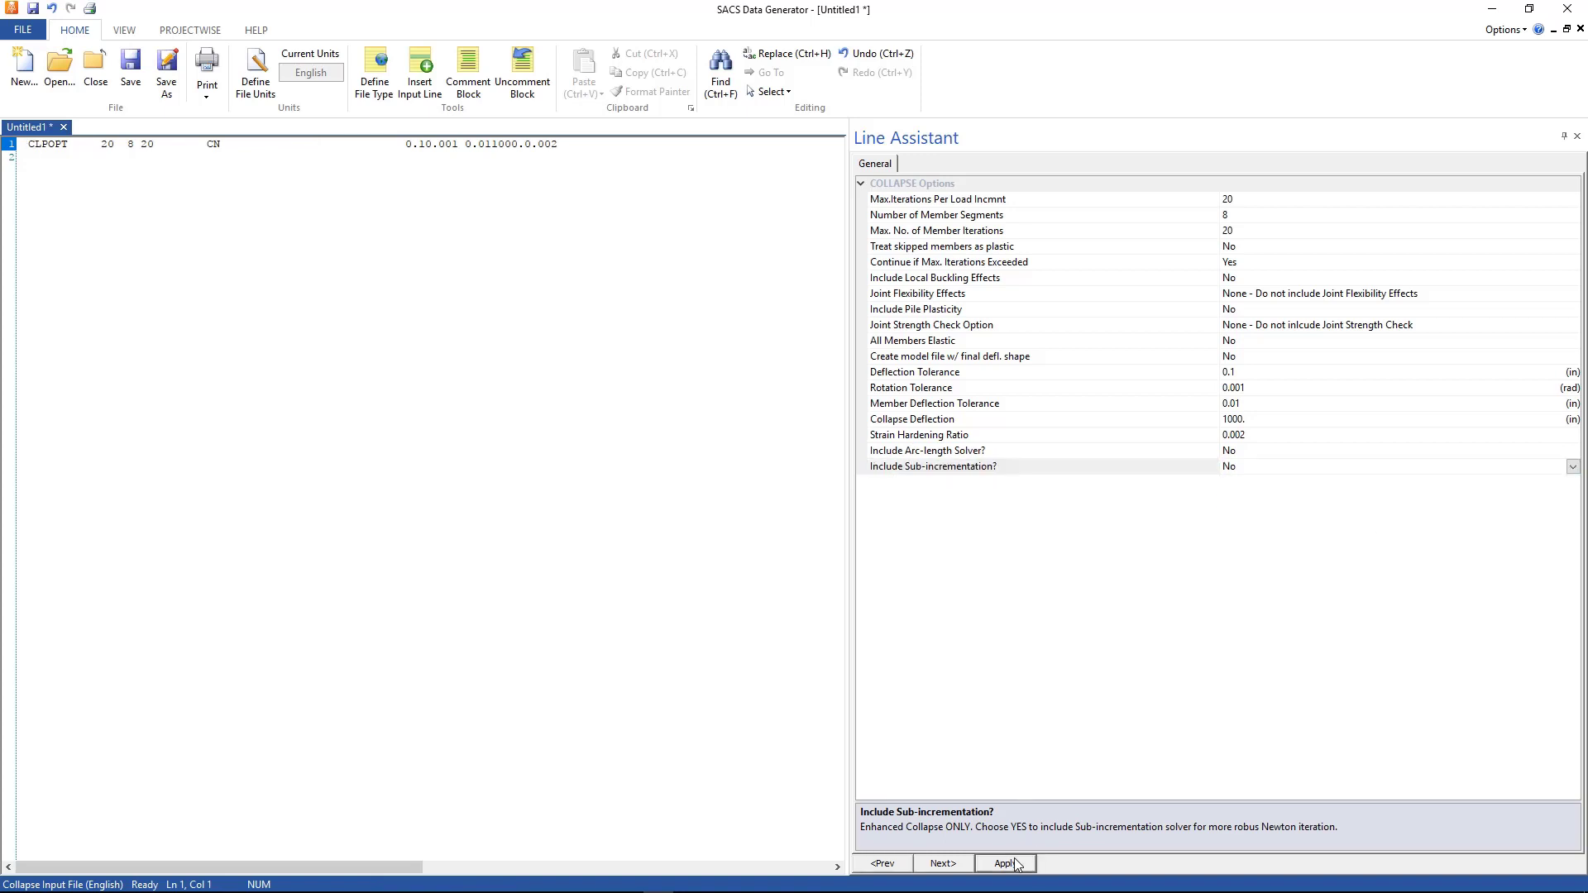
left_click(1004, 864)
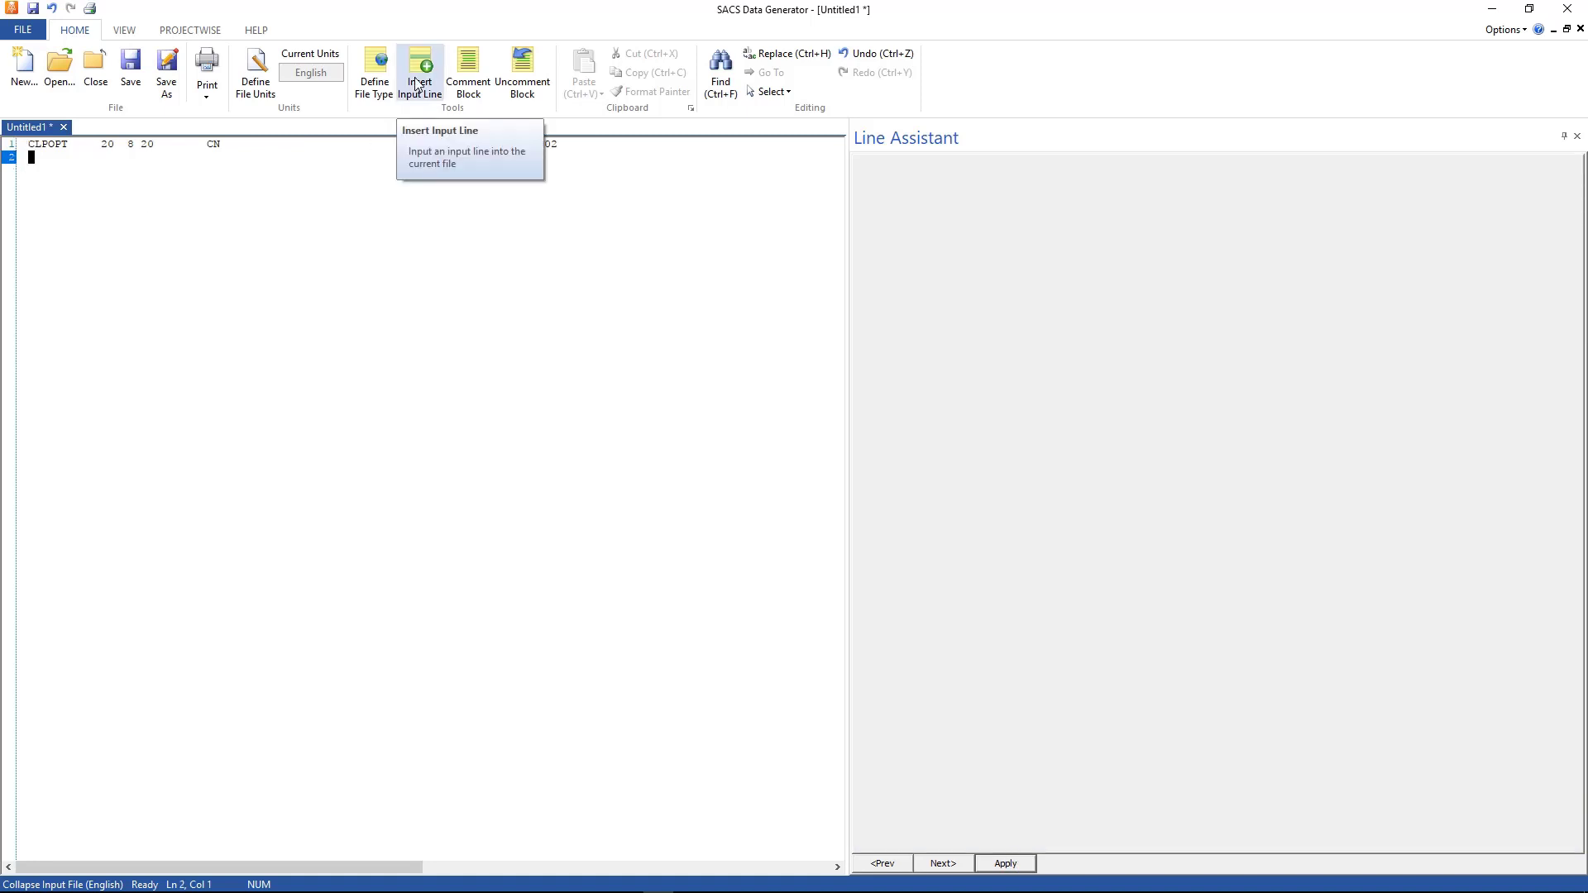
Step: Insert a CLPRPT collapse report selection line after CLPOPT from the alphabetical card list
left_click(419, 72)
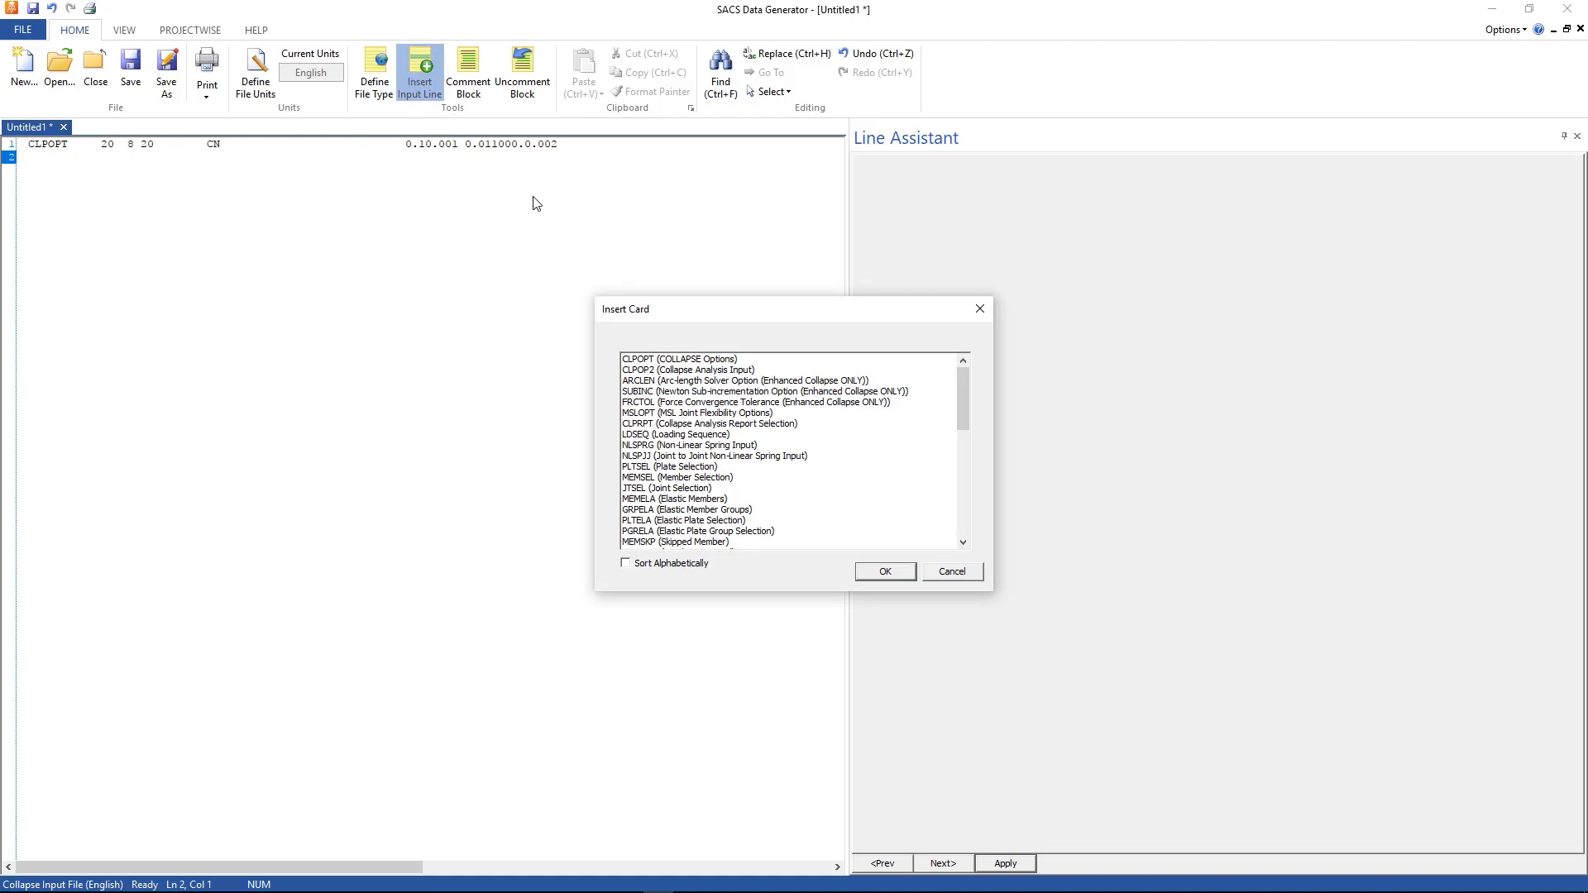
mouse_move(706, 549)
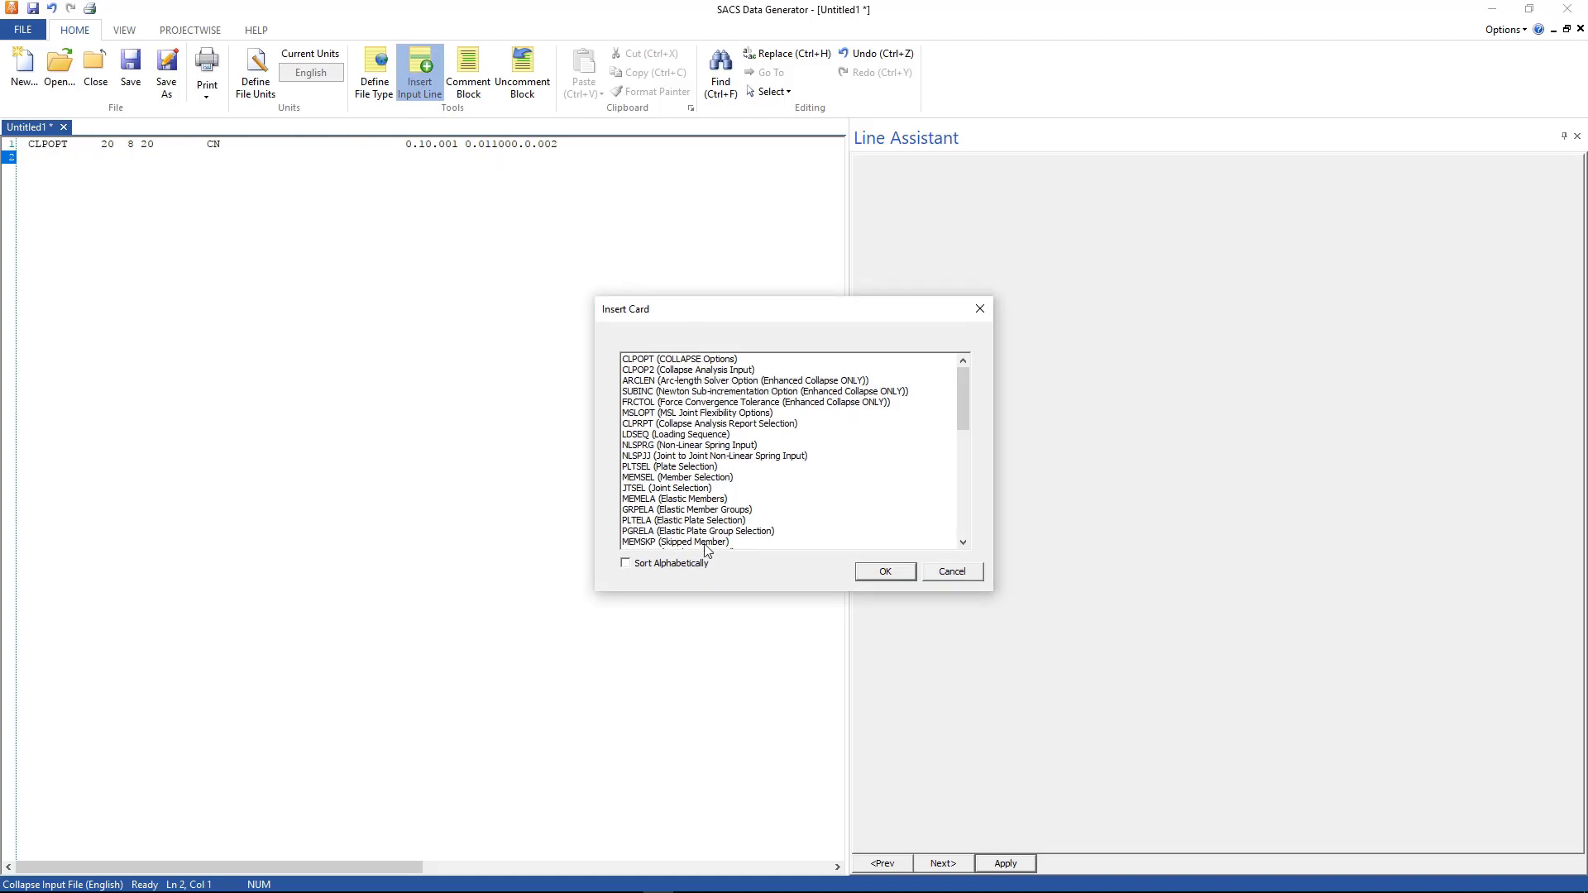
left_click(626, 562)
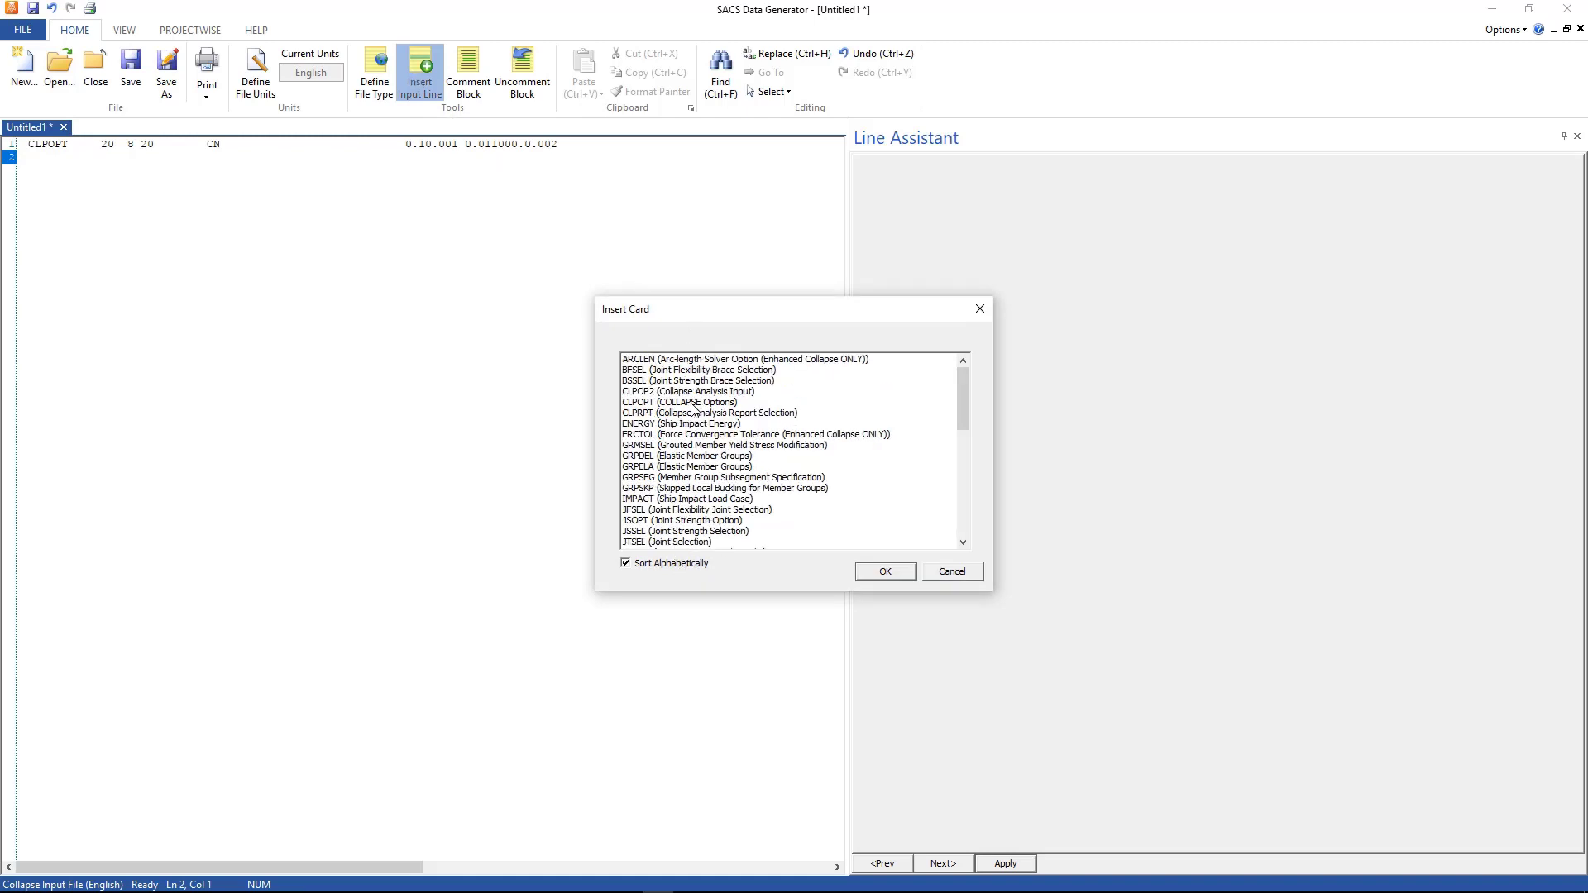
left_click(710, 412)
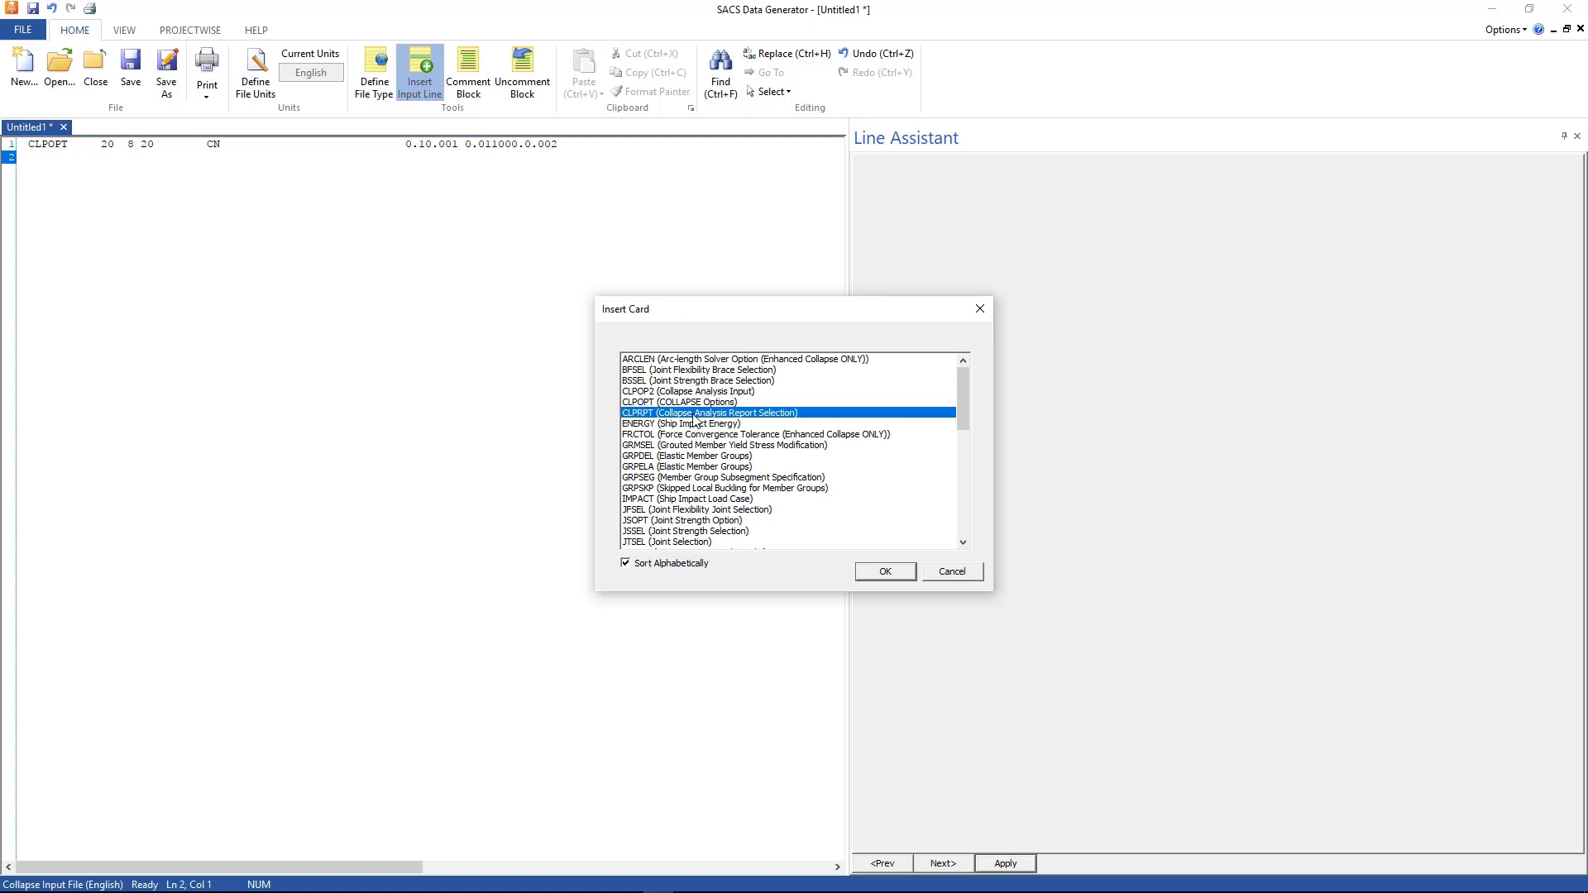
left_click(884, 571)
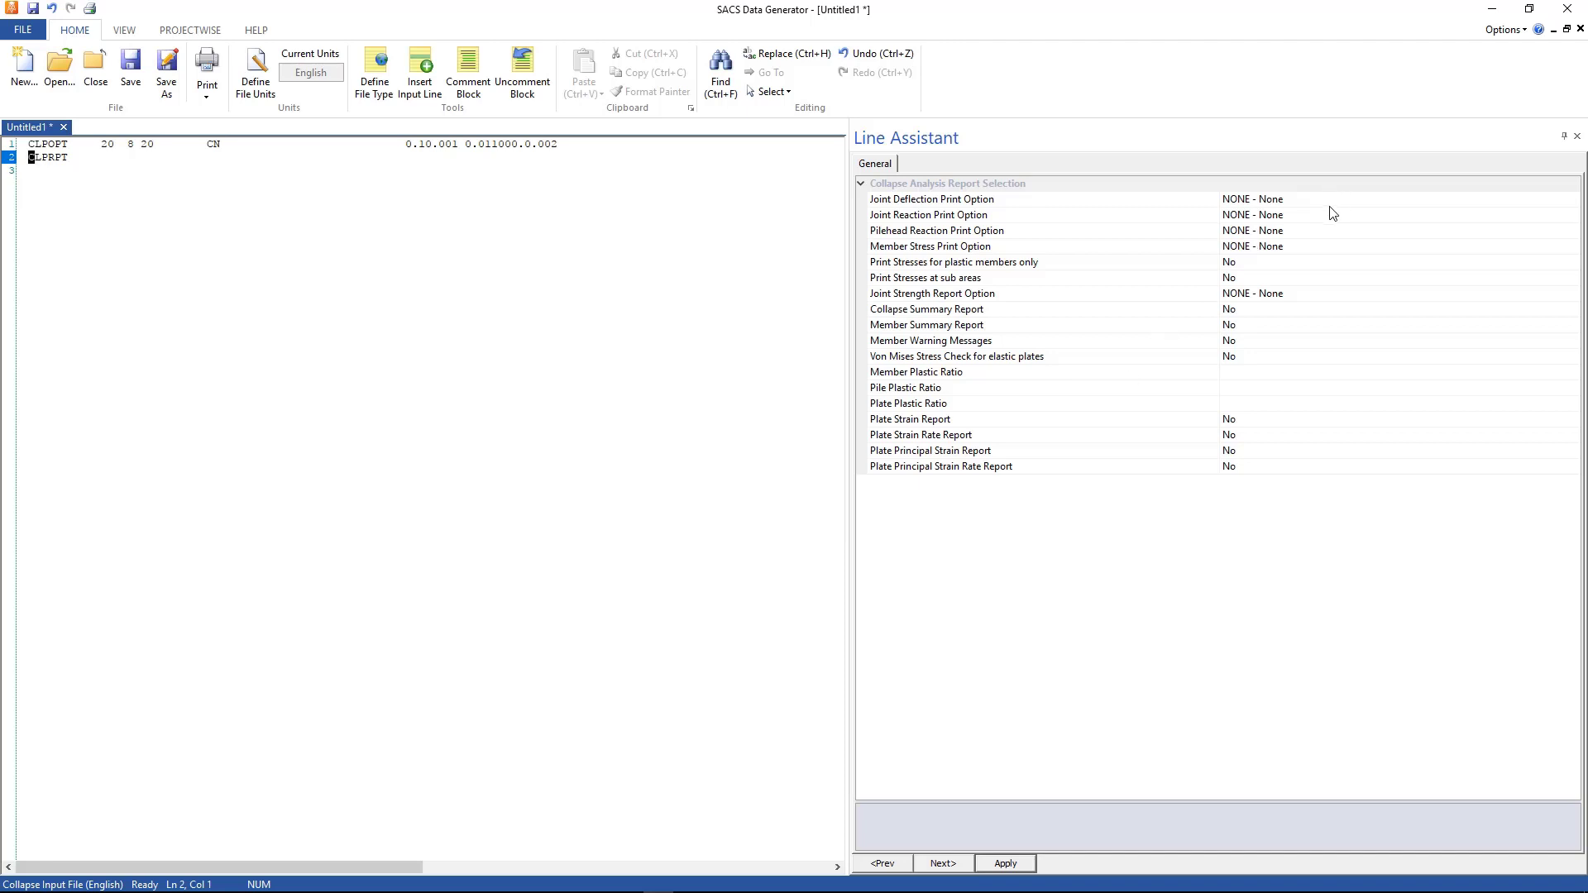
Step: Set the report to print final deflections, reactions and member stresses for plastic members only, and apply
left_click(1251, 198)
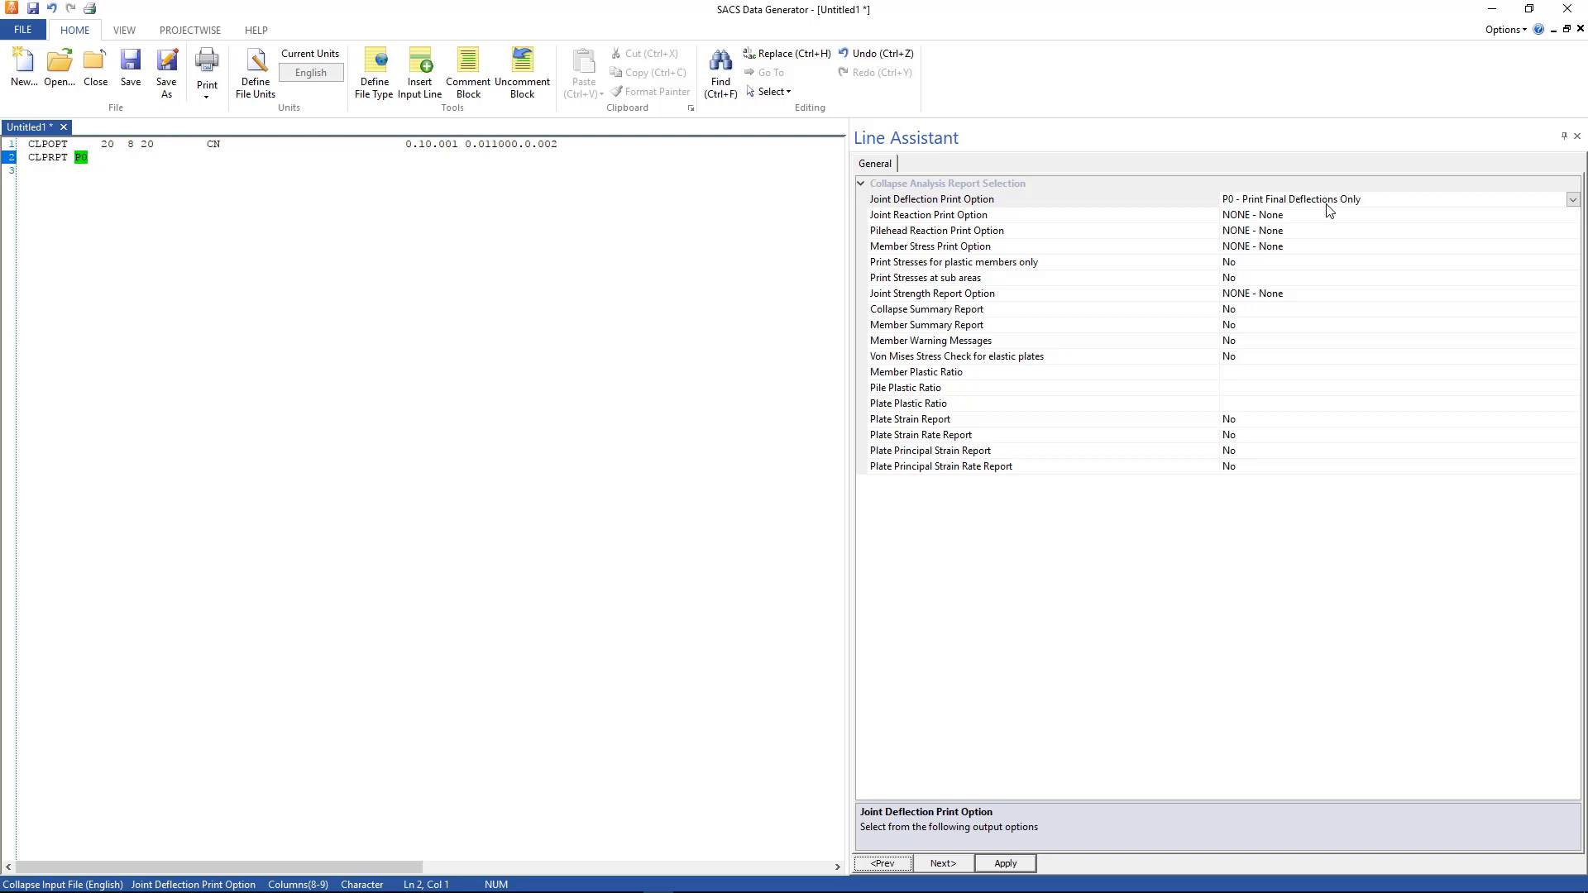
mouse_move(1327, 224)
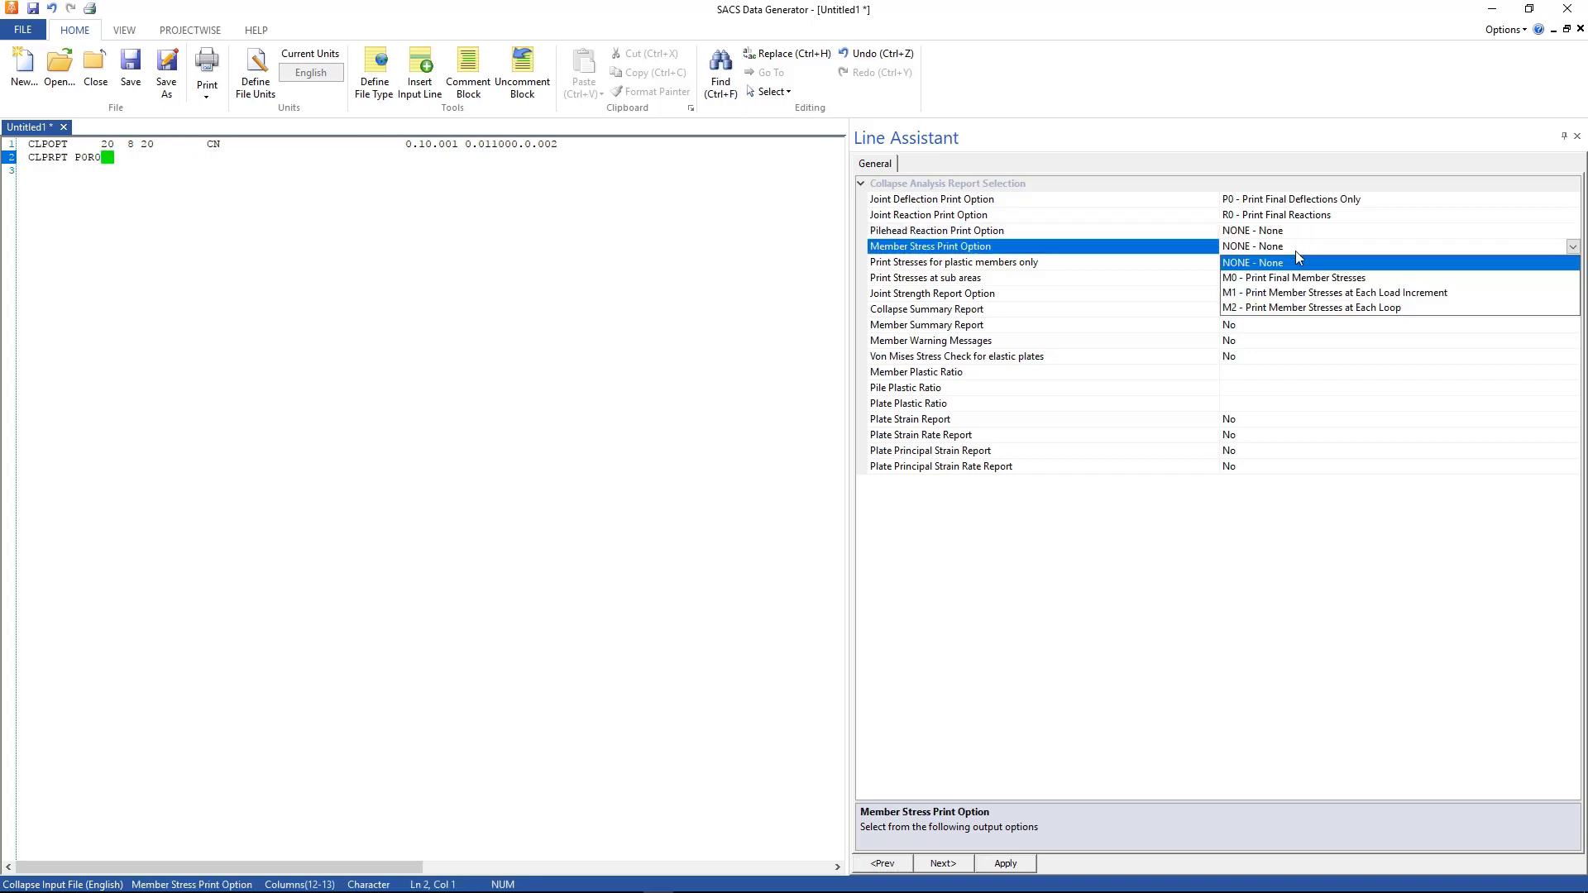
left_click(1294, 278)
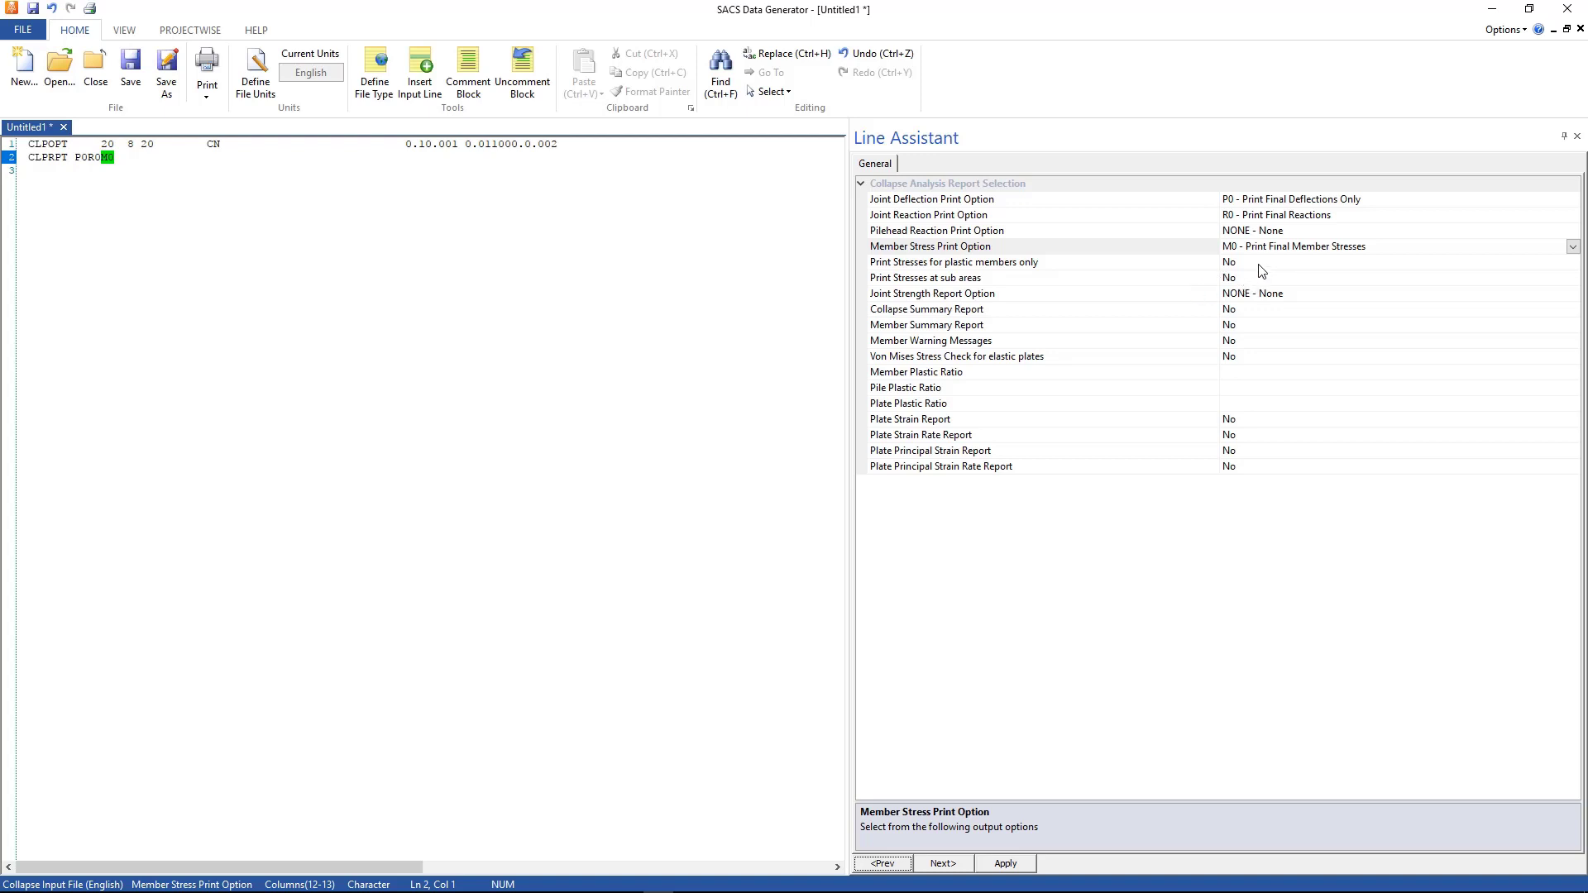
left_click(953, 262)
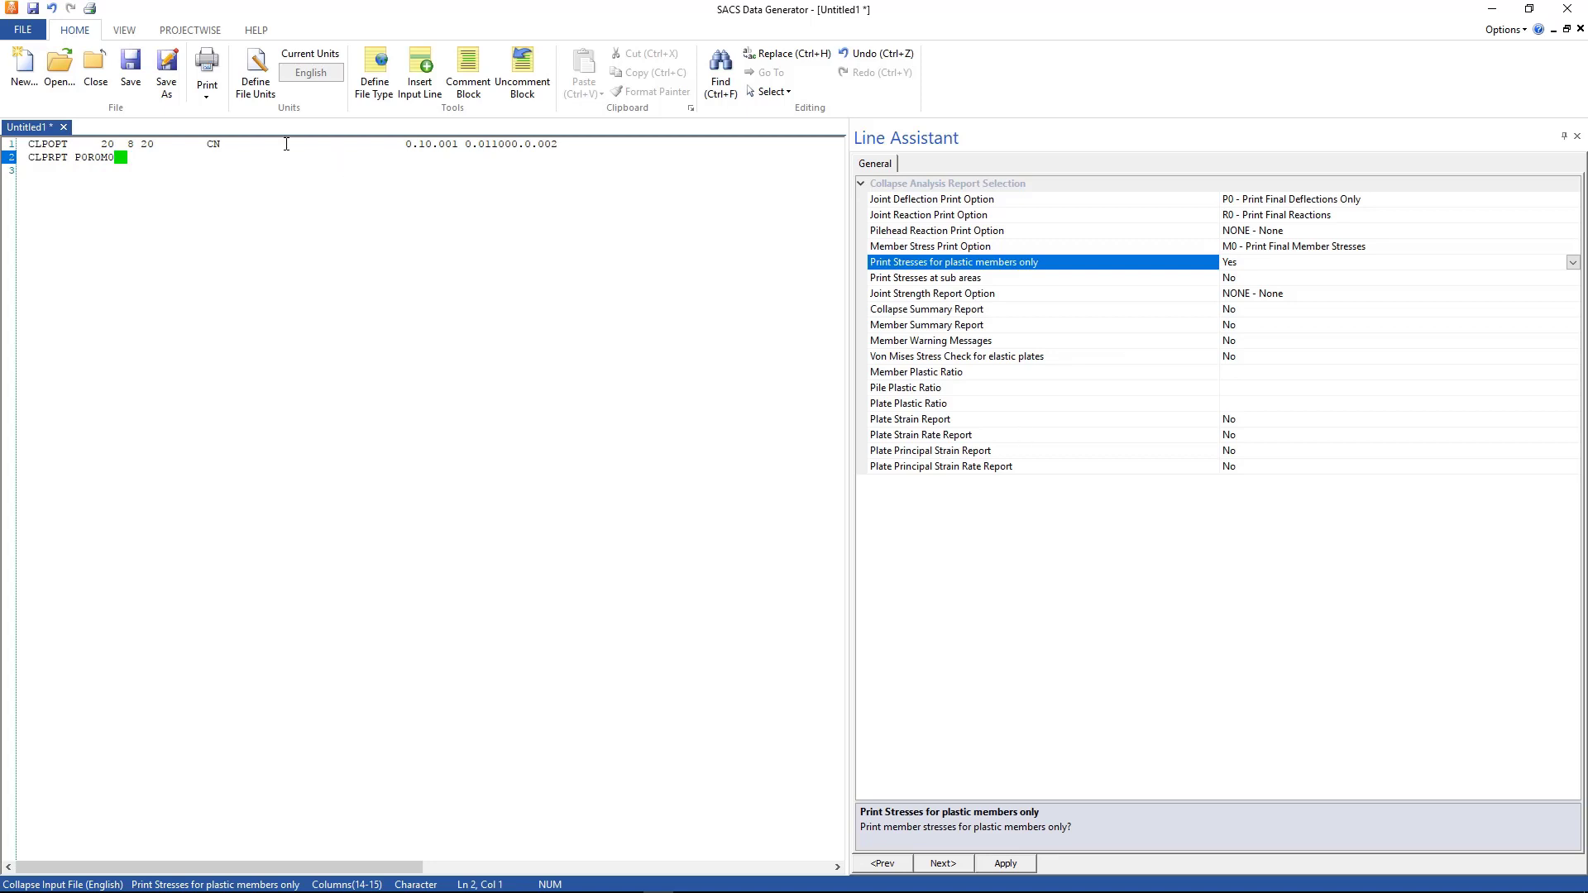
left_click(1004, 863)
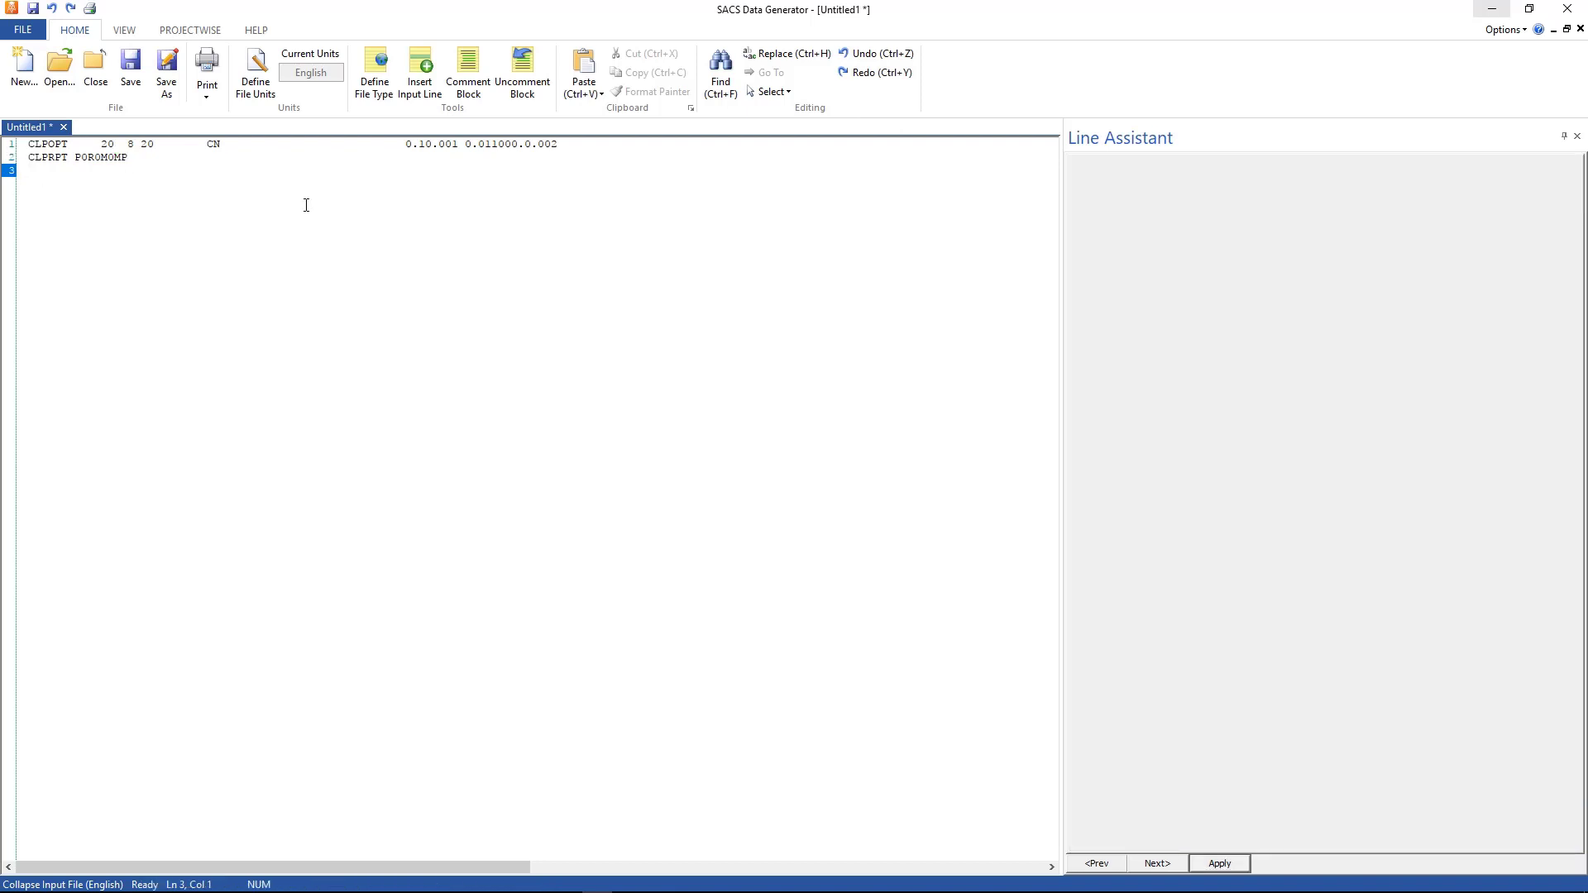
mouse_move(324, 188)
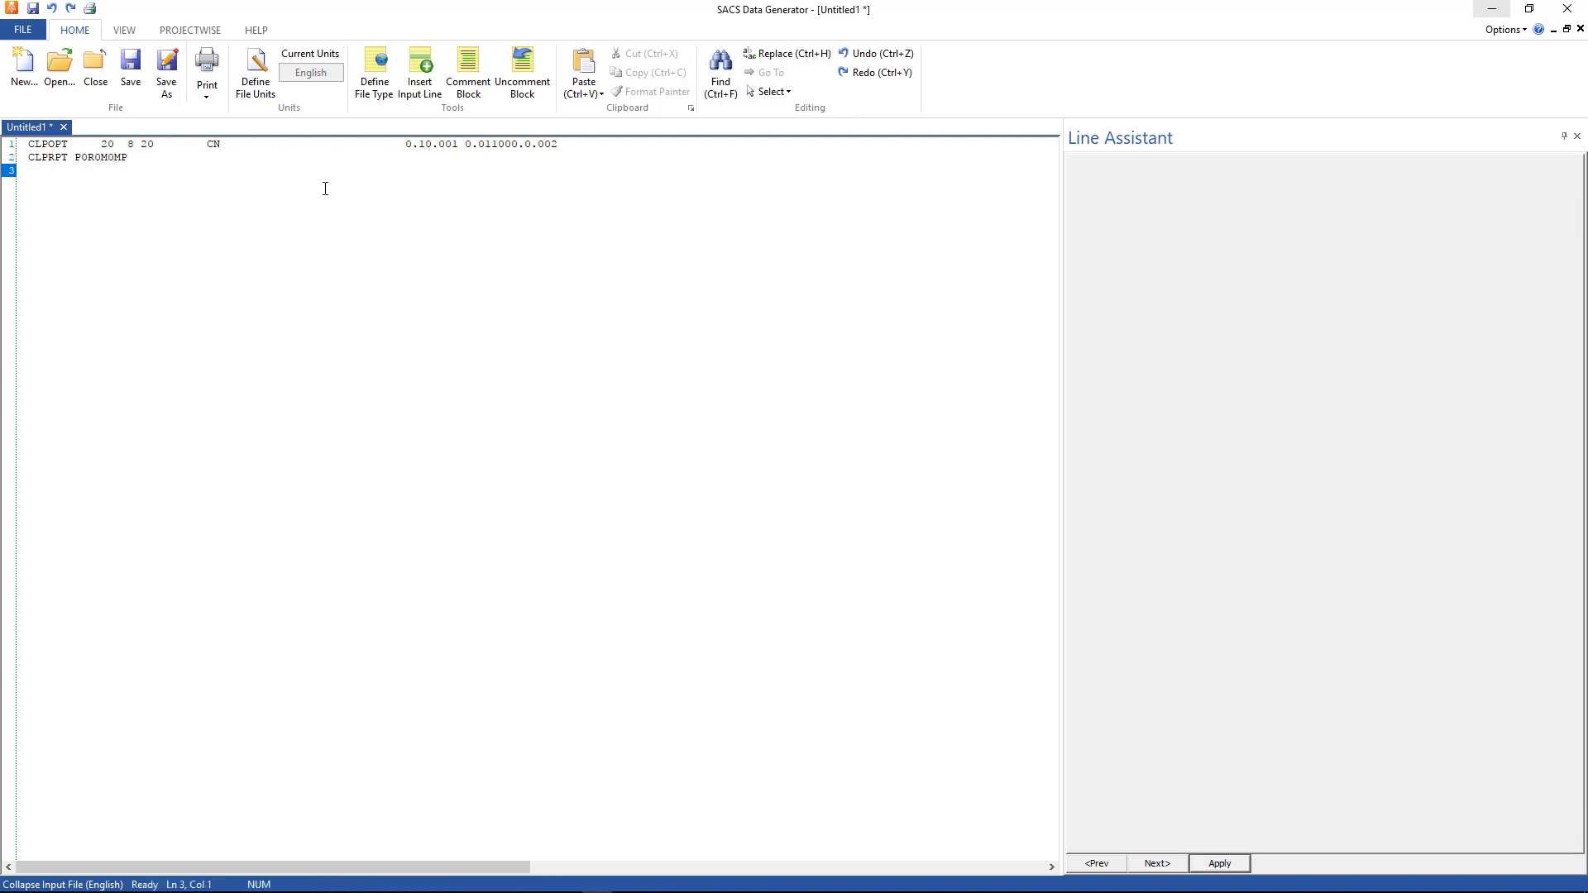
Step: Insert a GRPELA elastic member groups line from the card list
left_click(418, 70)
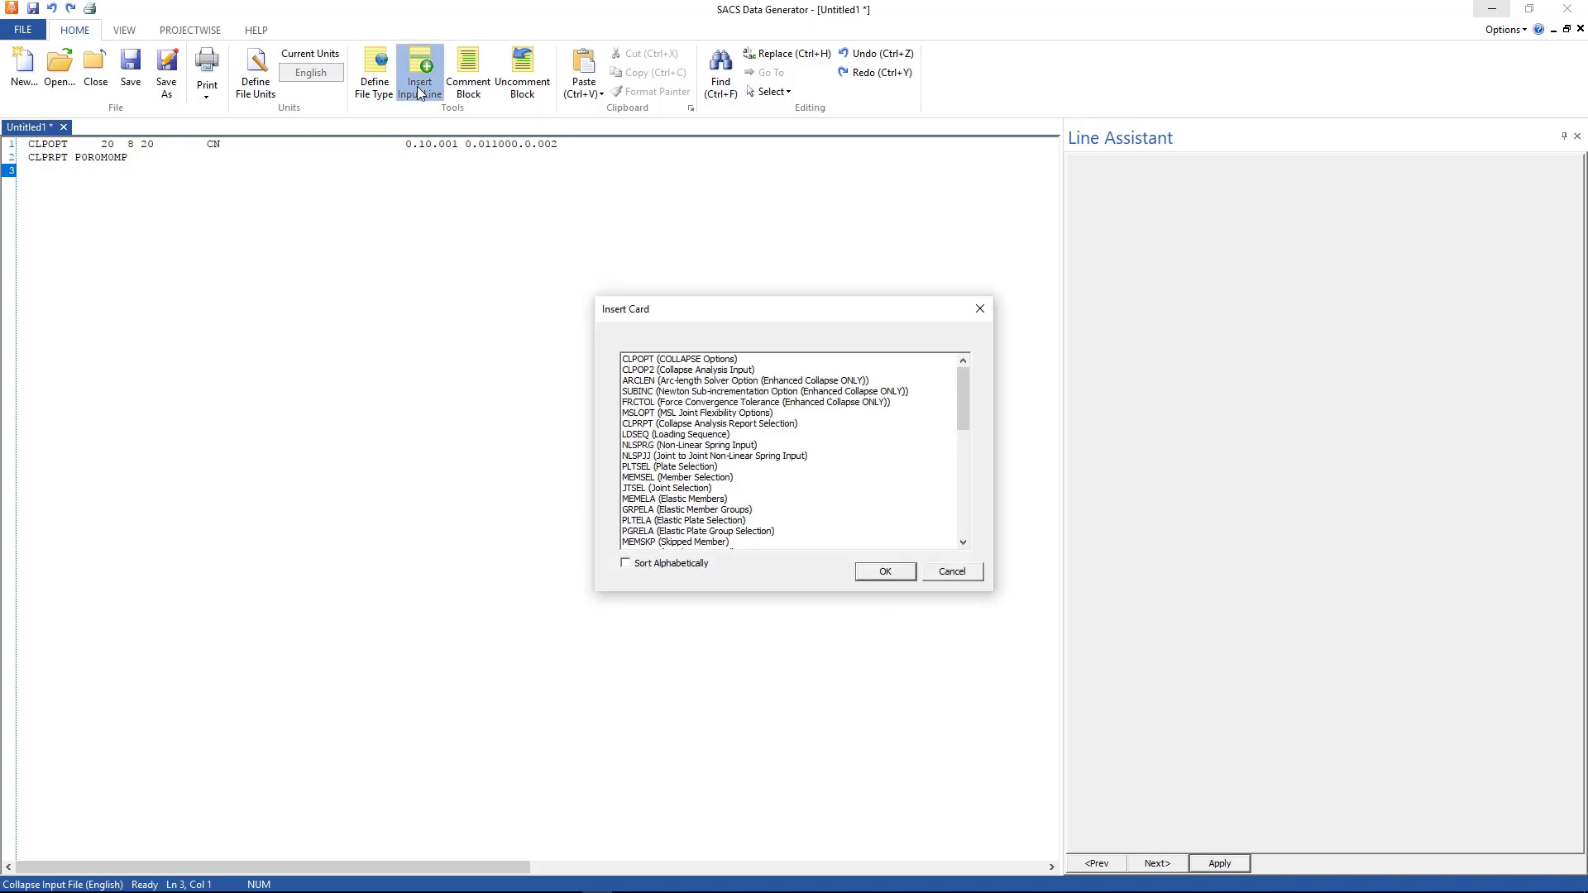
mouse_move(657, 505)
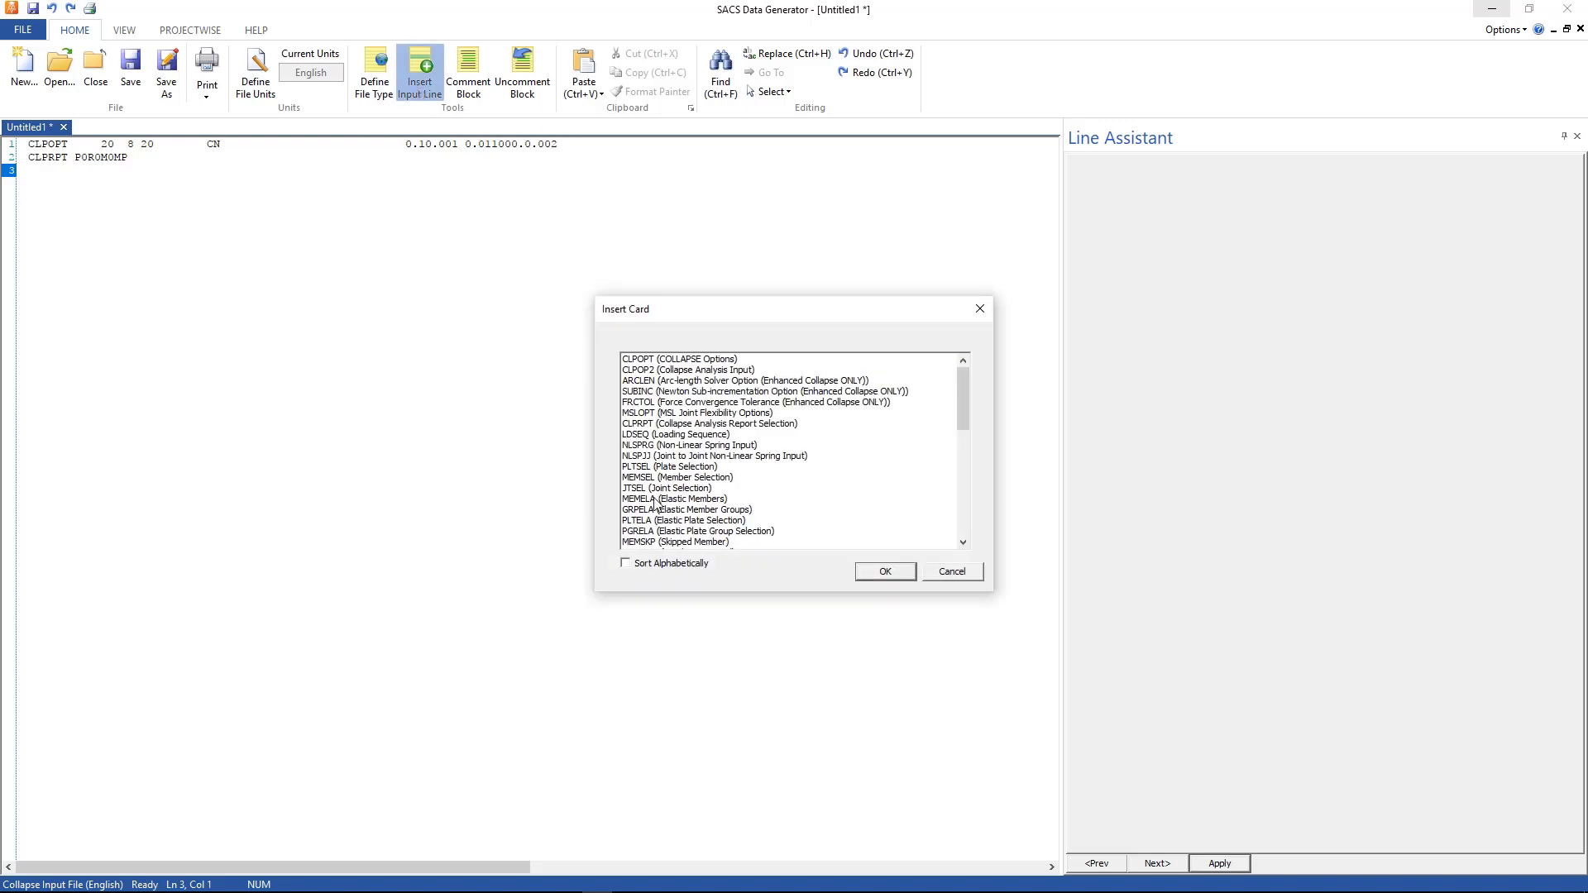
left_click(688, 510)
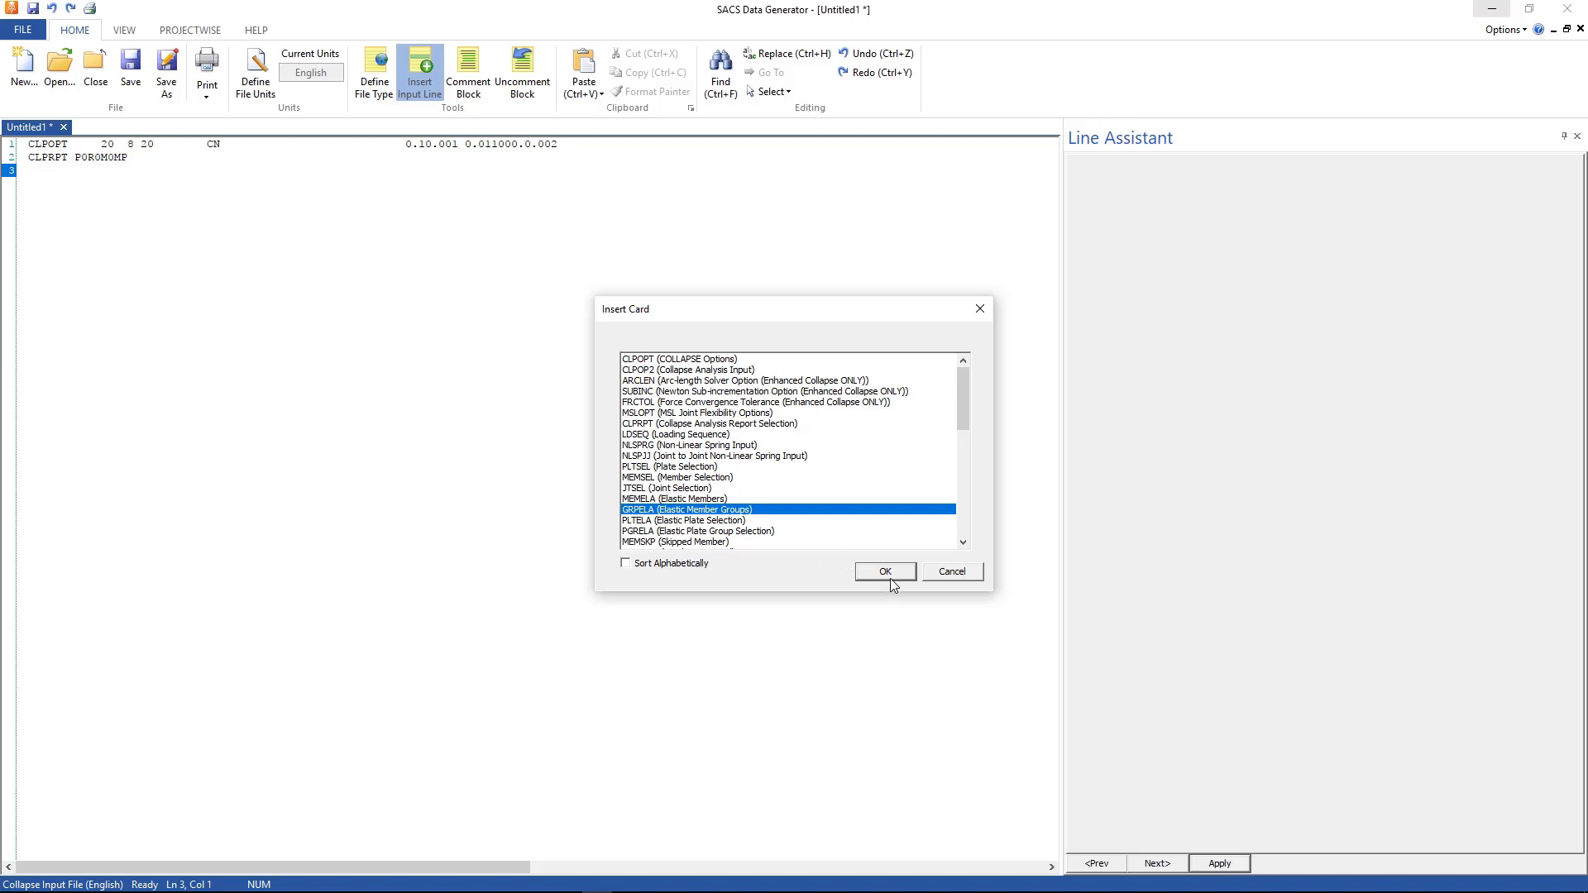
left_click(882, 571)
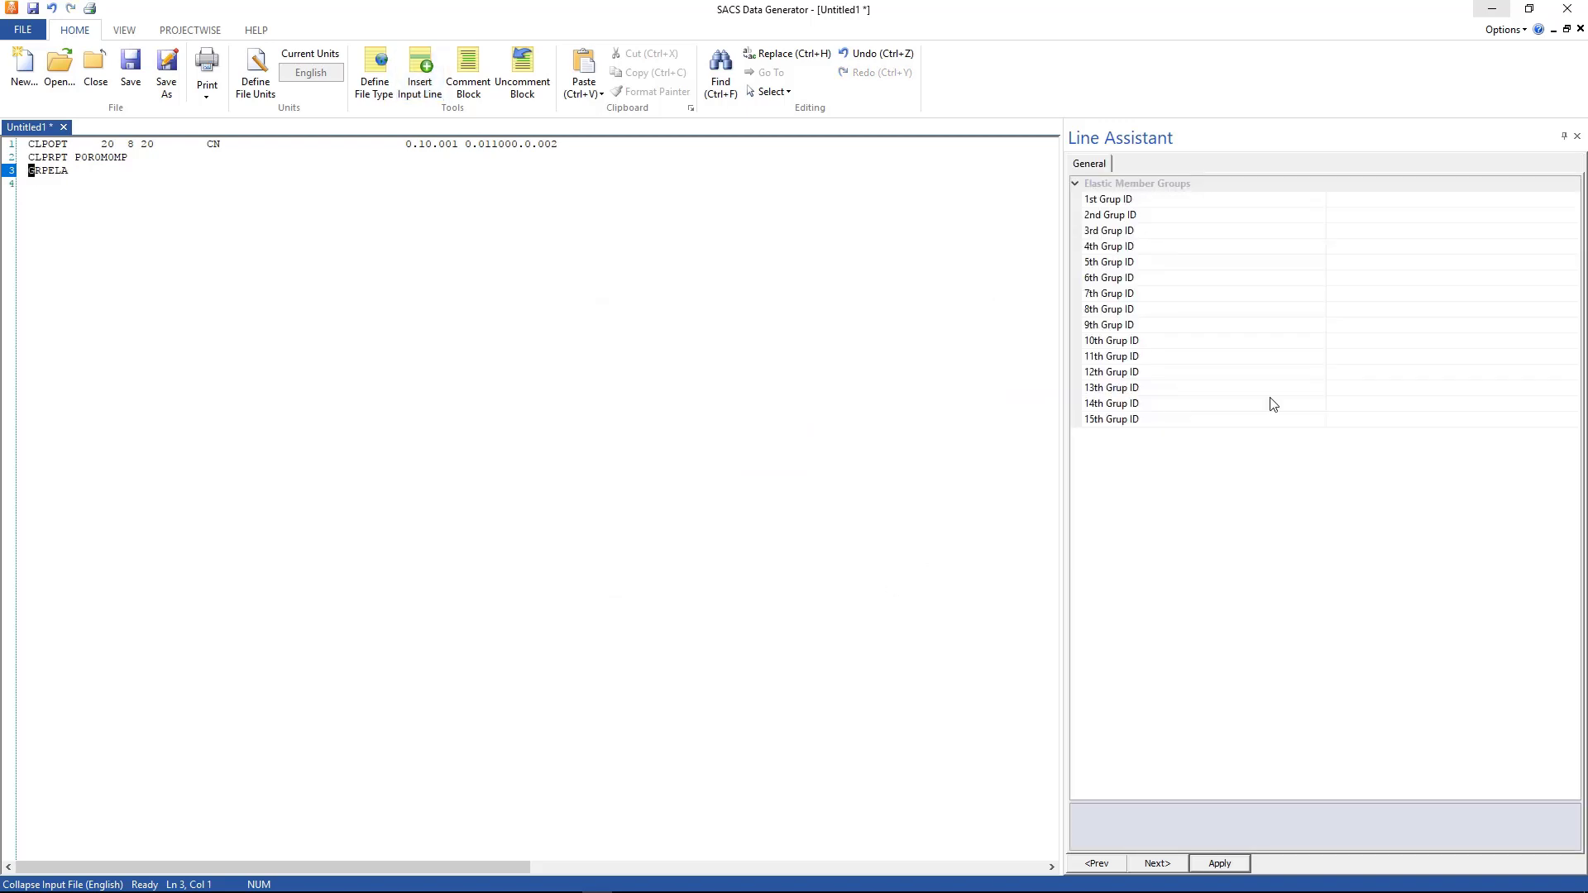
Step: Enter the elastic group IDs T3A, T6A, T7A, V1A, W51, W61, WBN and YPL and apply
left_click(1109, 201)
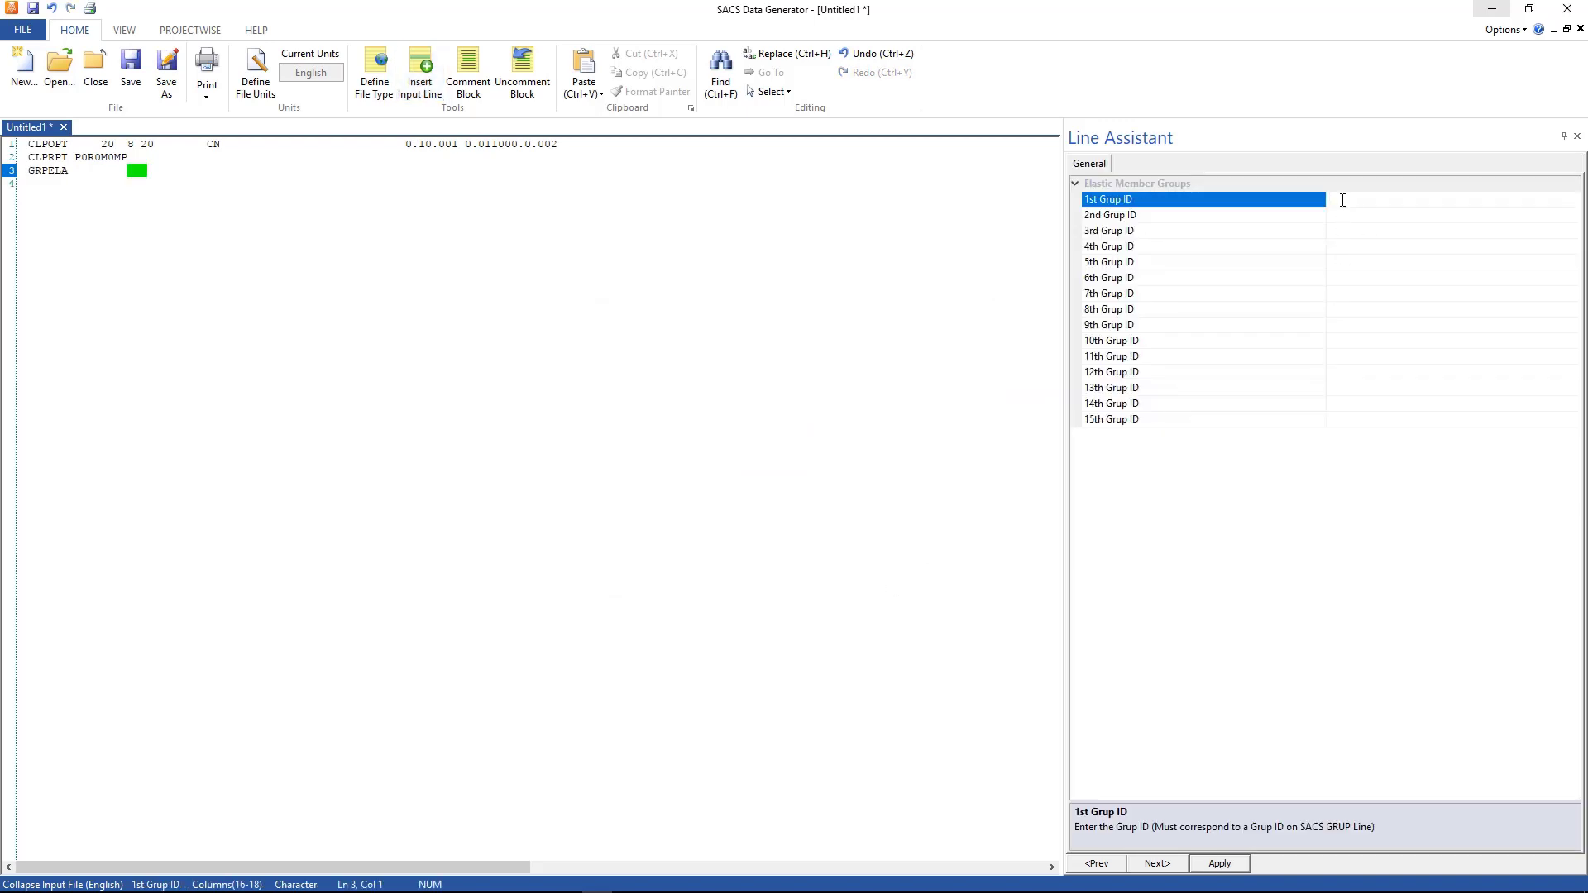
type("1")
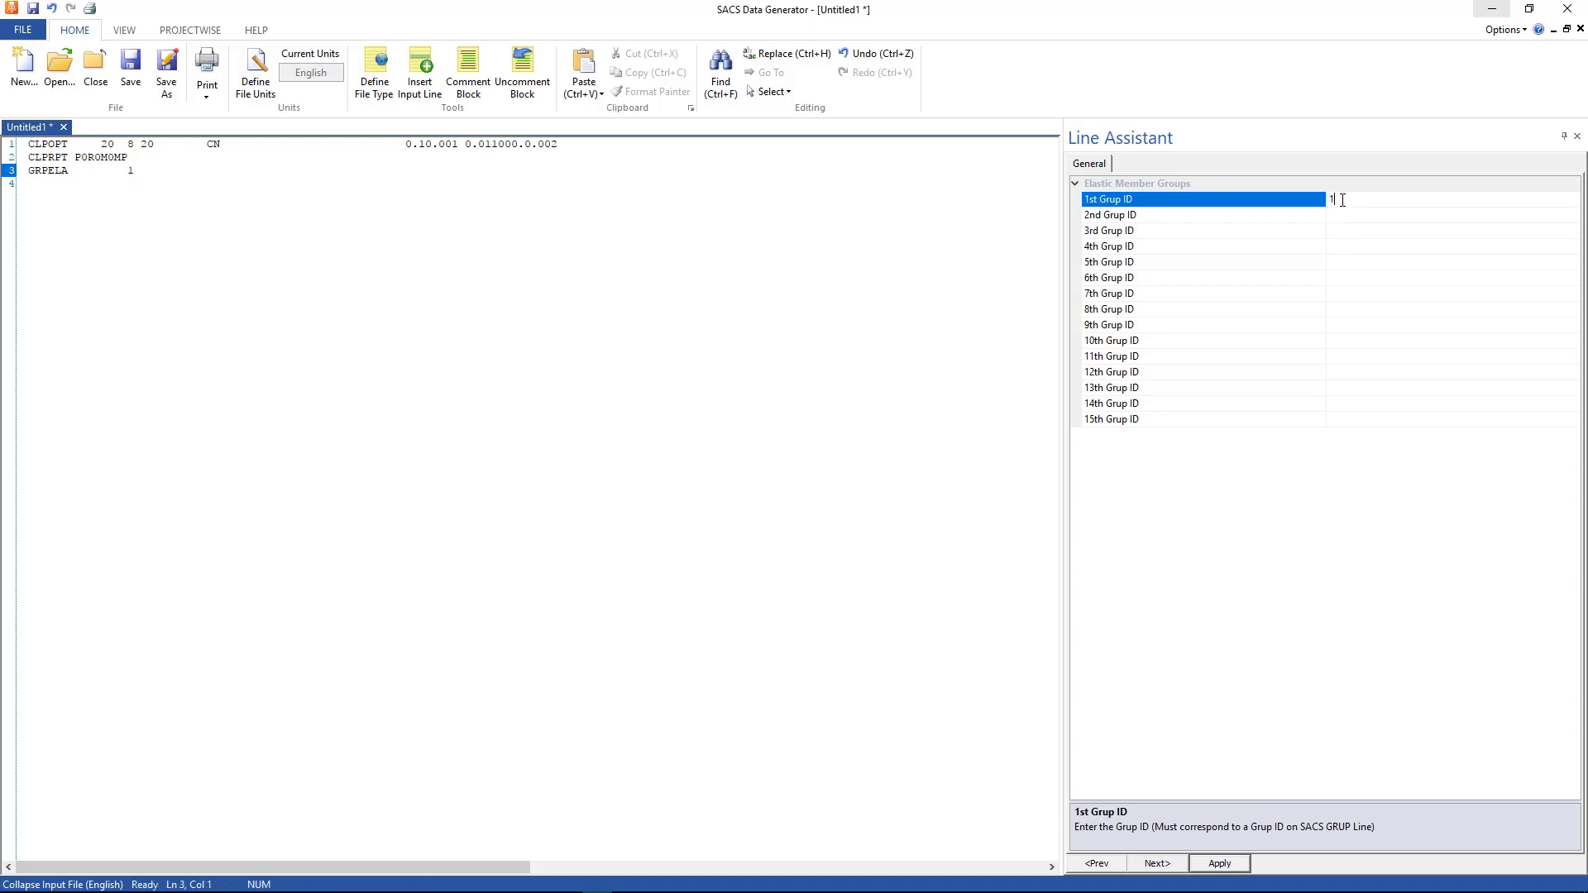
type("4A")
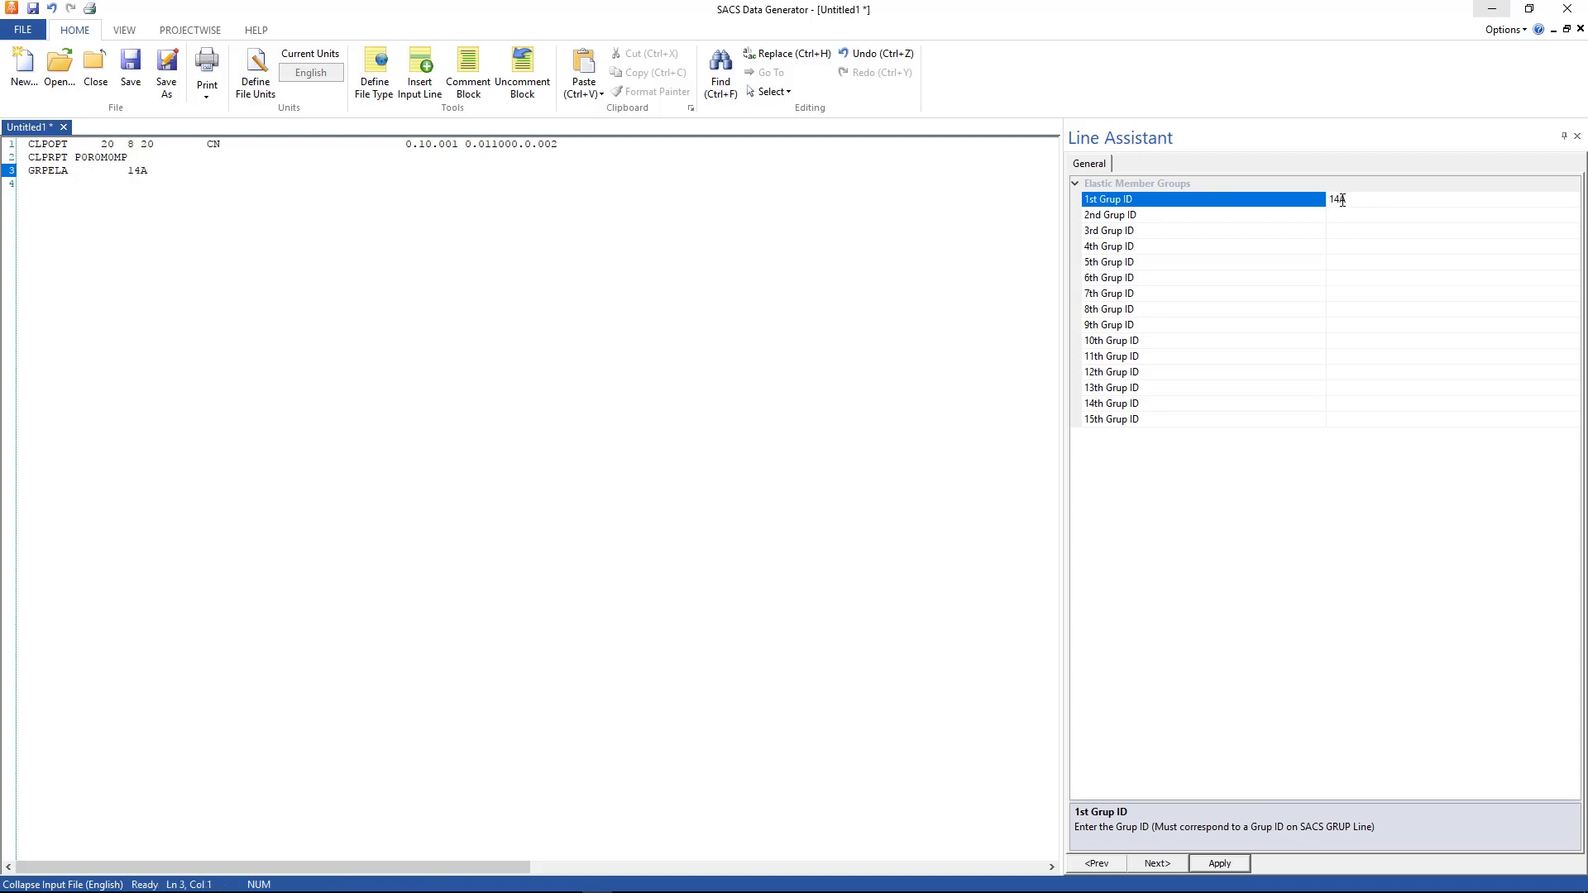
type("14")
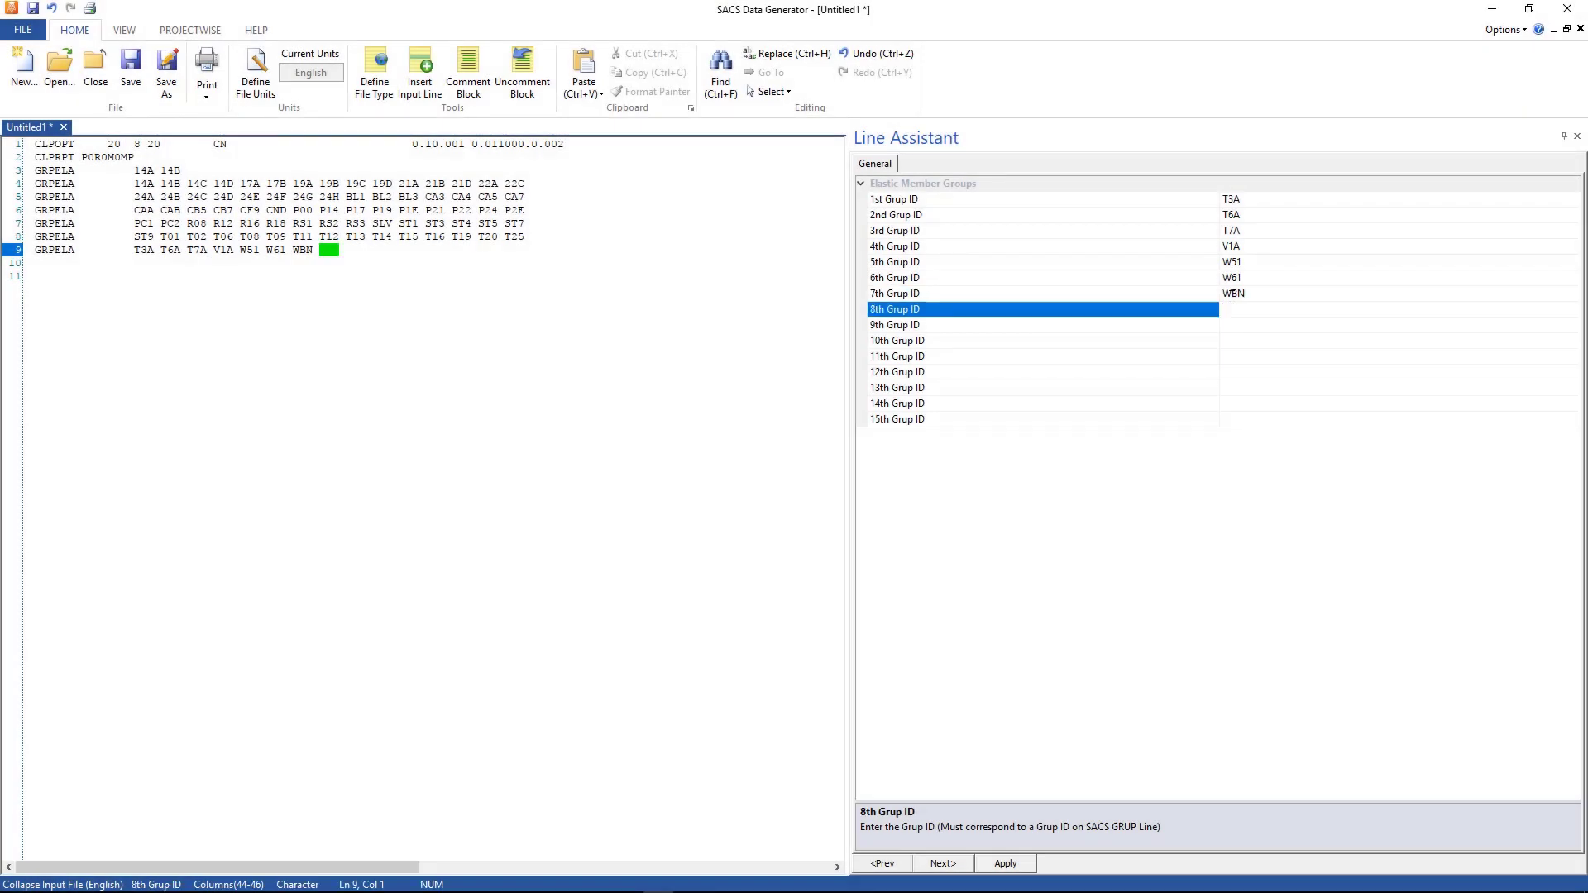
type("YPL")
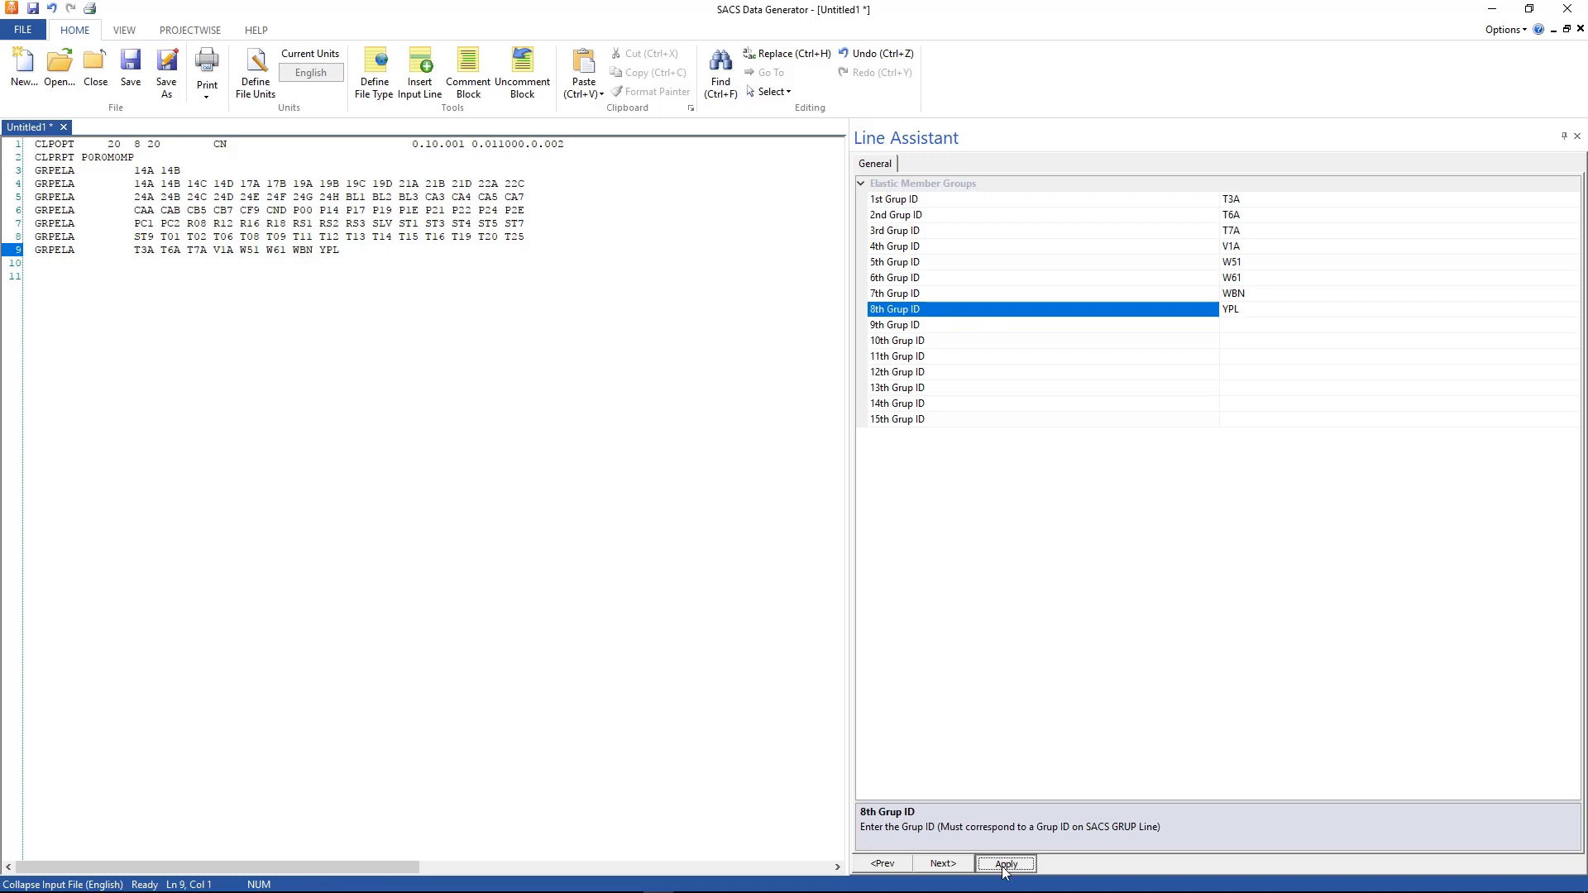
left_click(1004, 864)
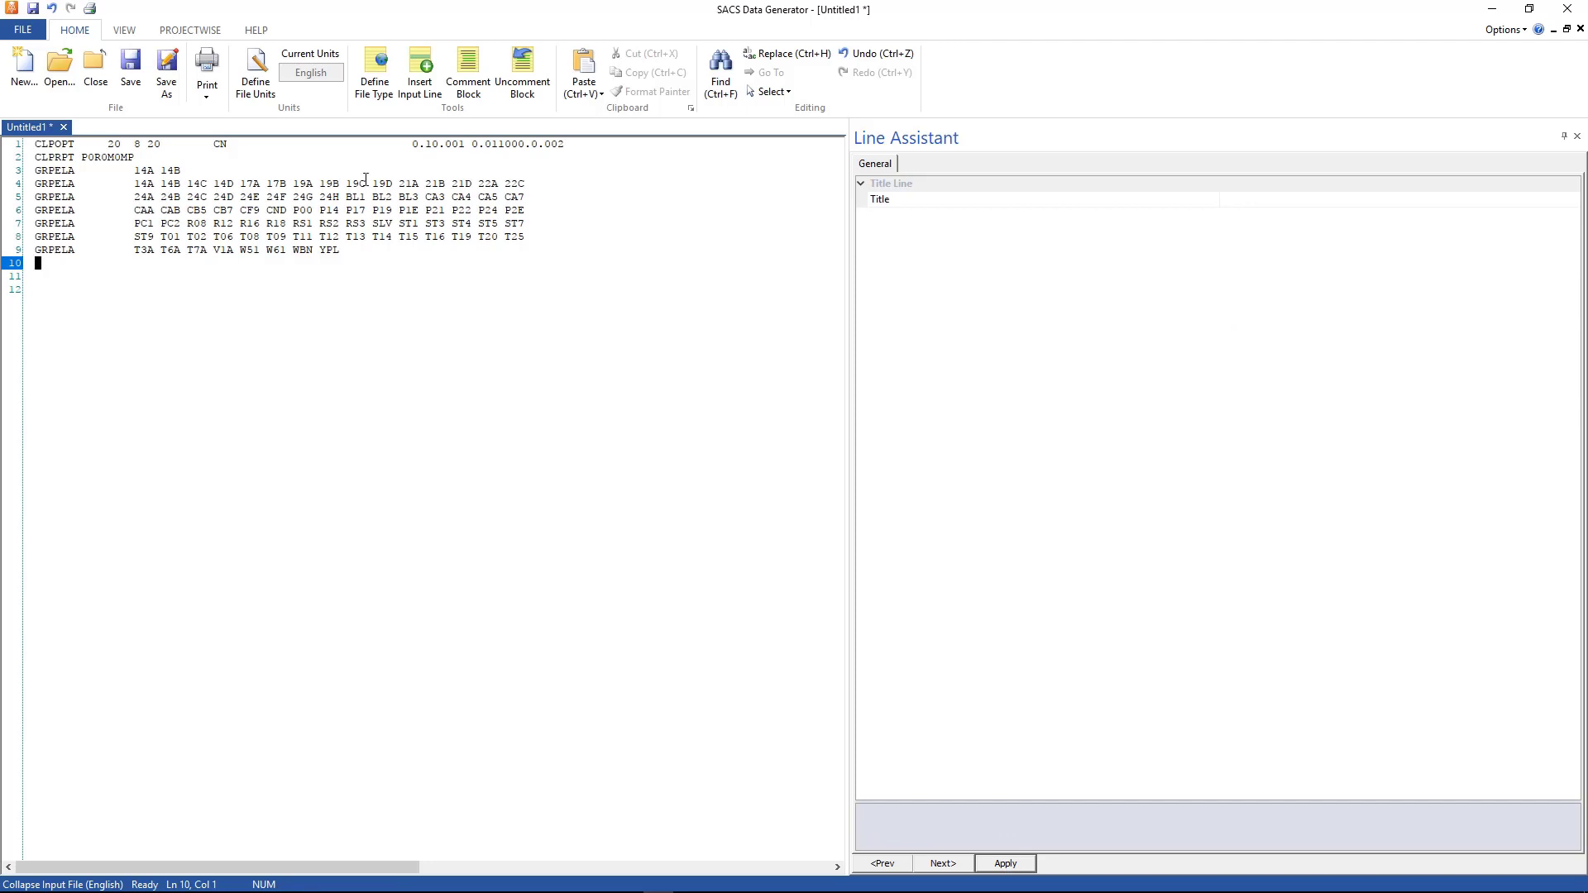
Step: Insert a PGRELA elastic plate group selection line from the card list
left_click(419, 71)
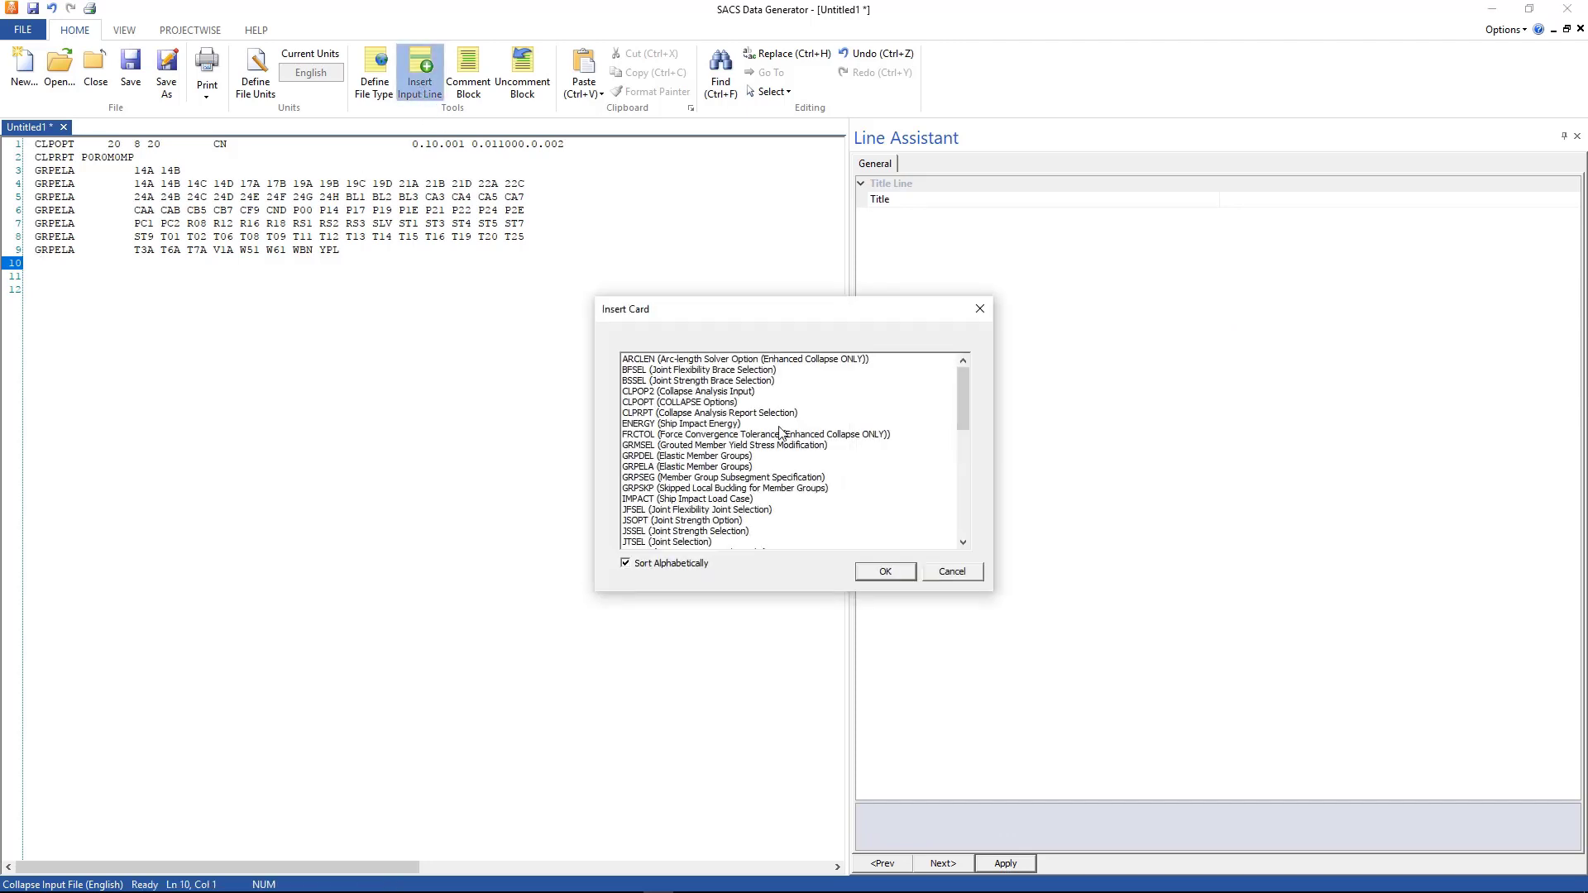
scroll("down", 3)
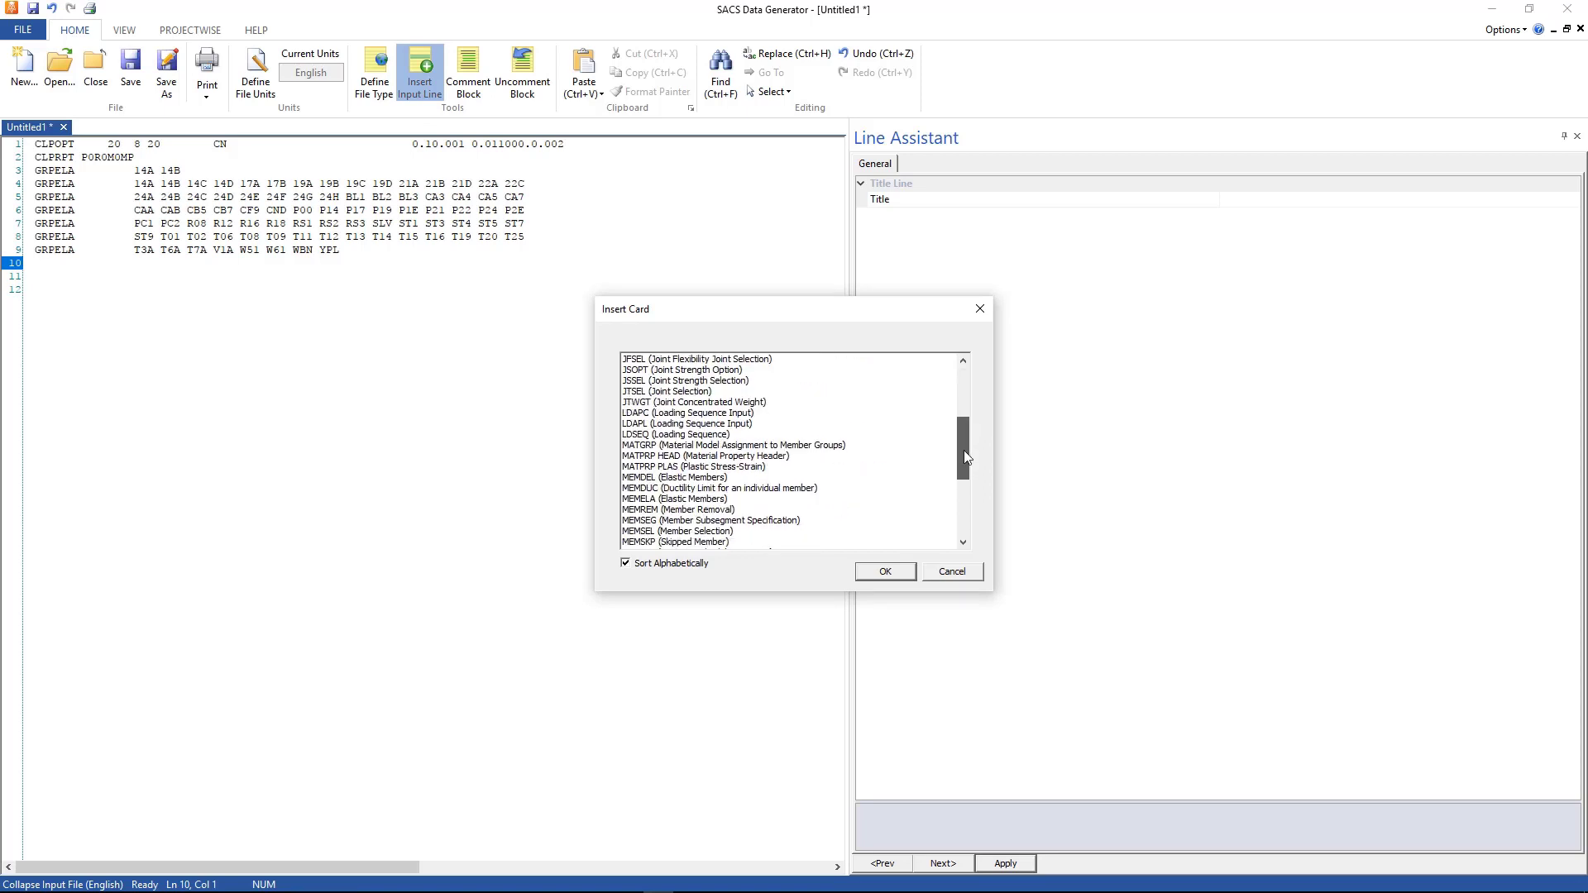
scroll("down", 3)
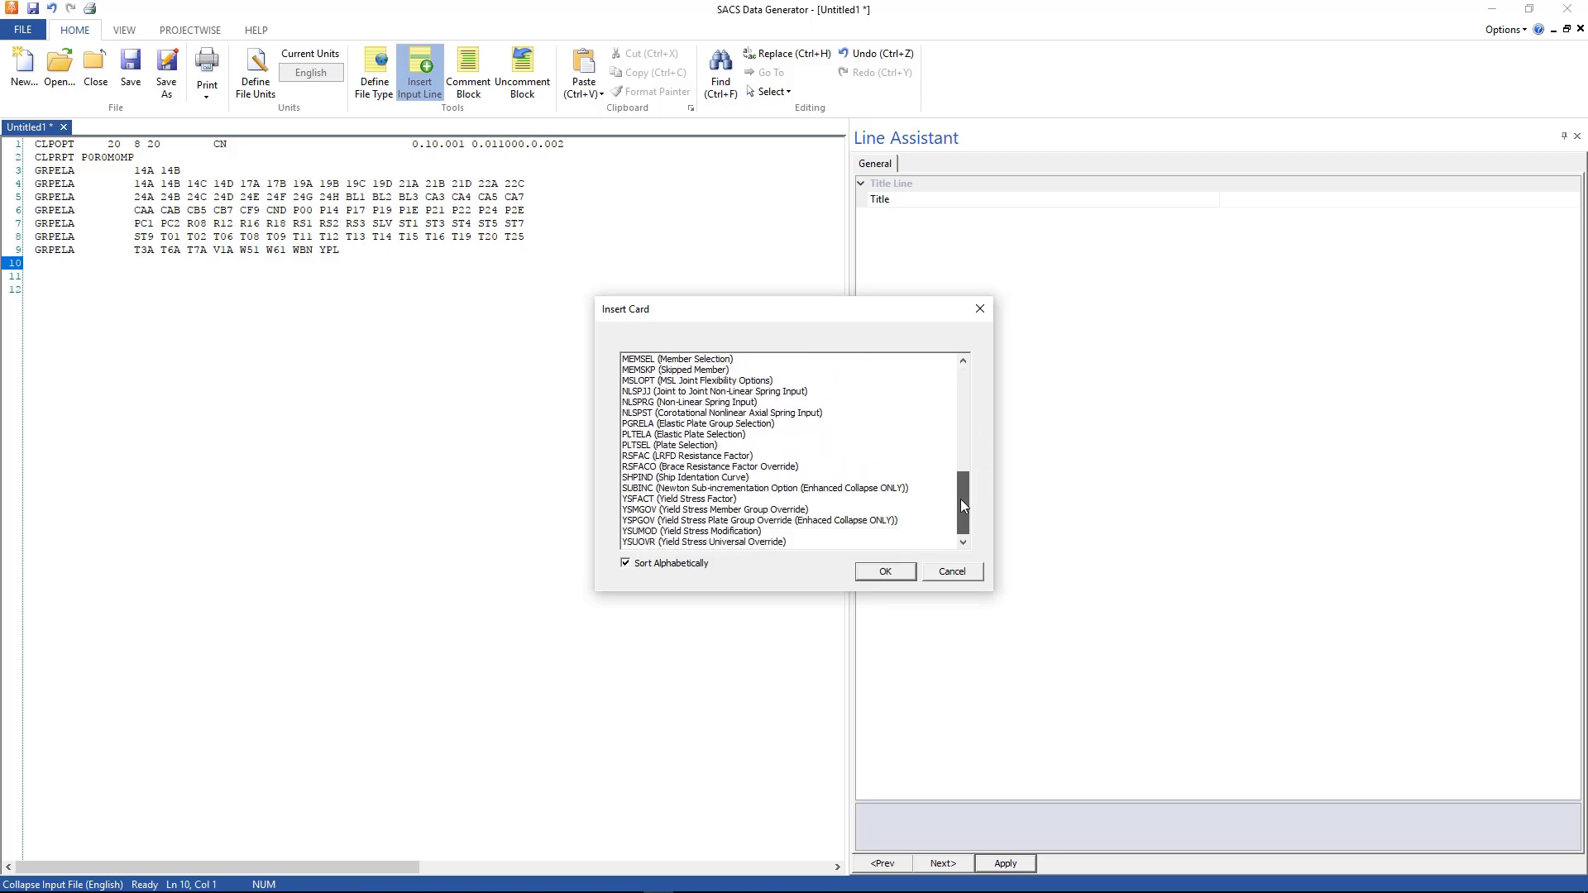
mouse_move(800, 446)
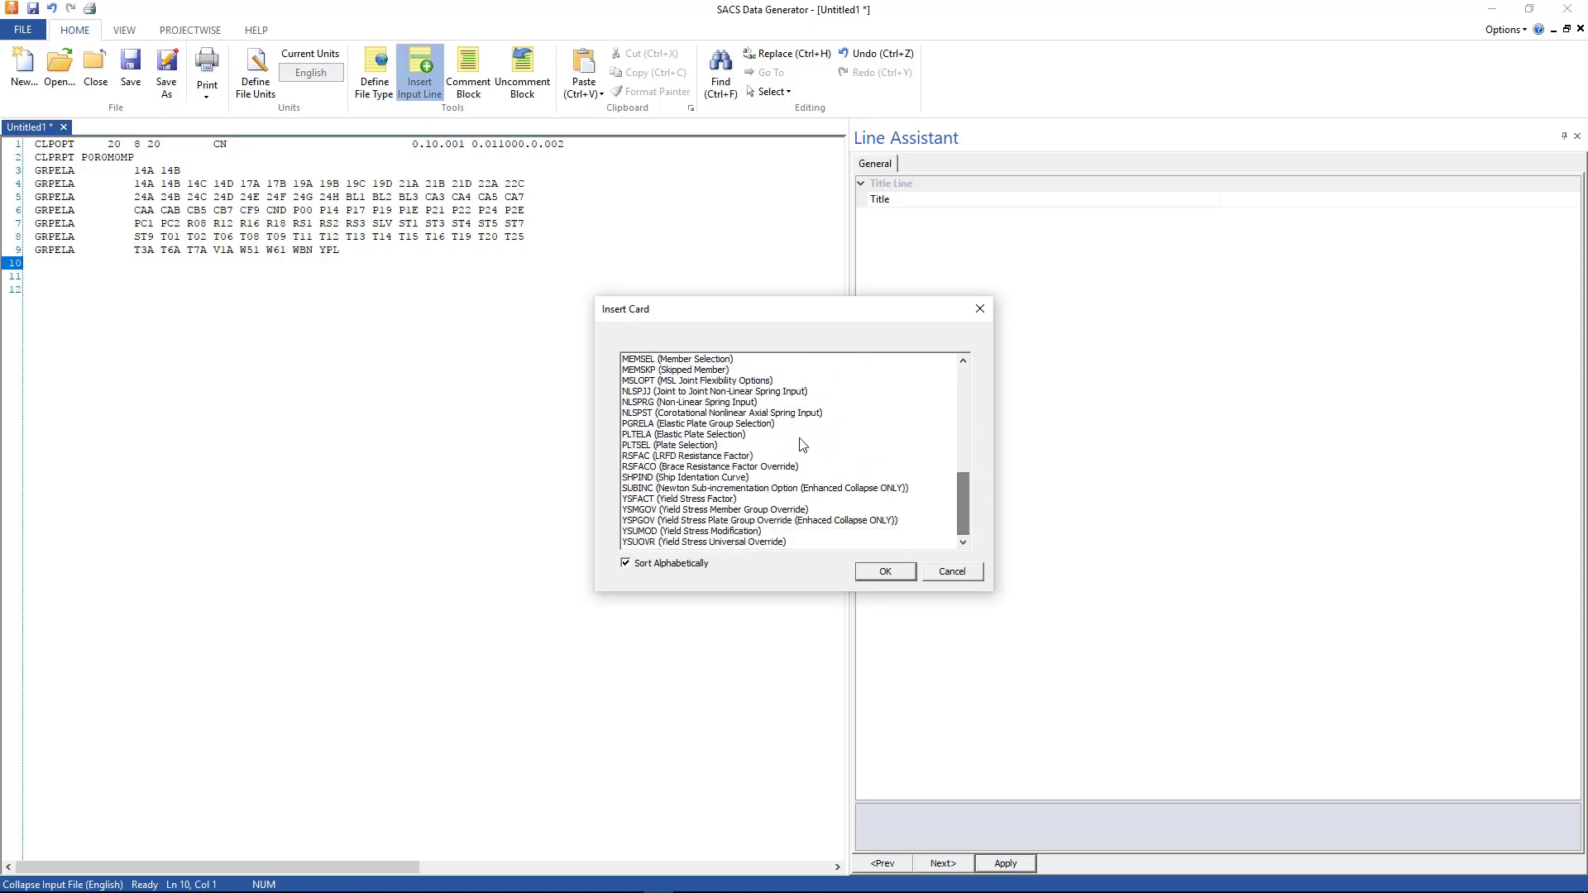
left_click(697, 424)
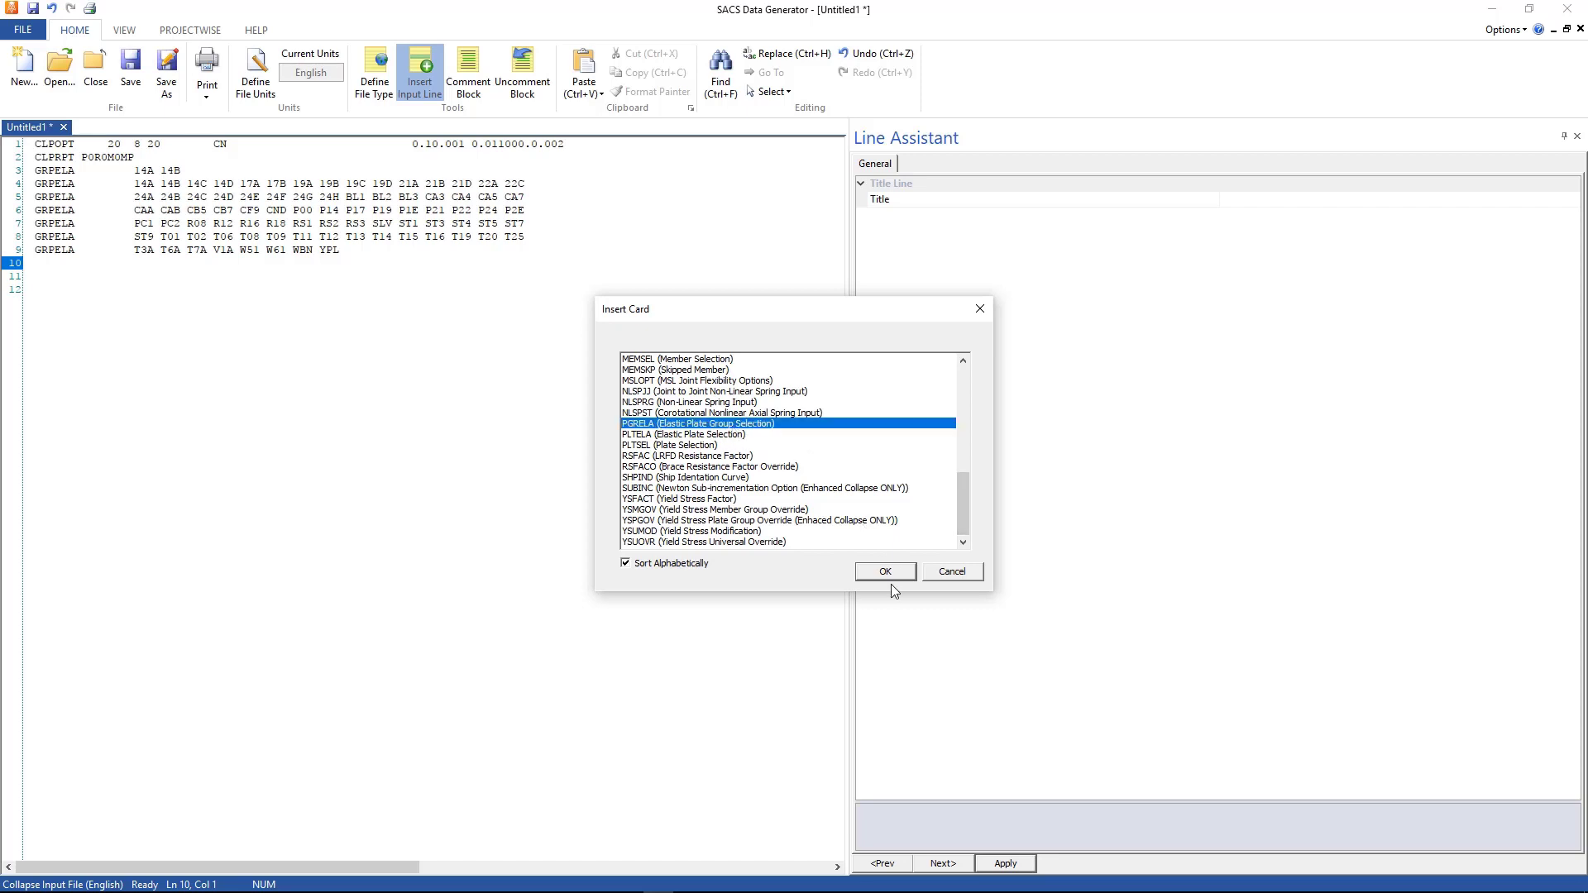
left_click(883, 571)
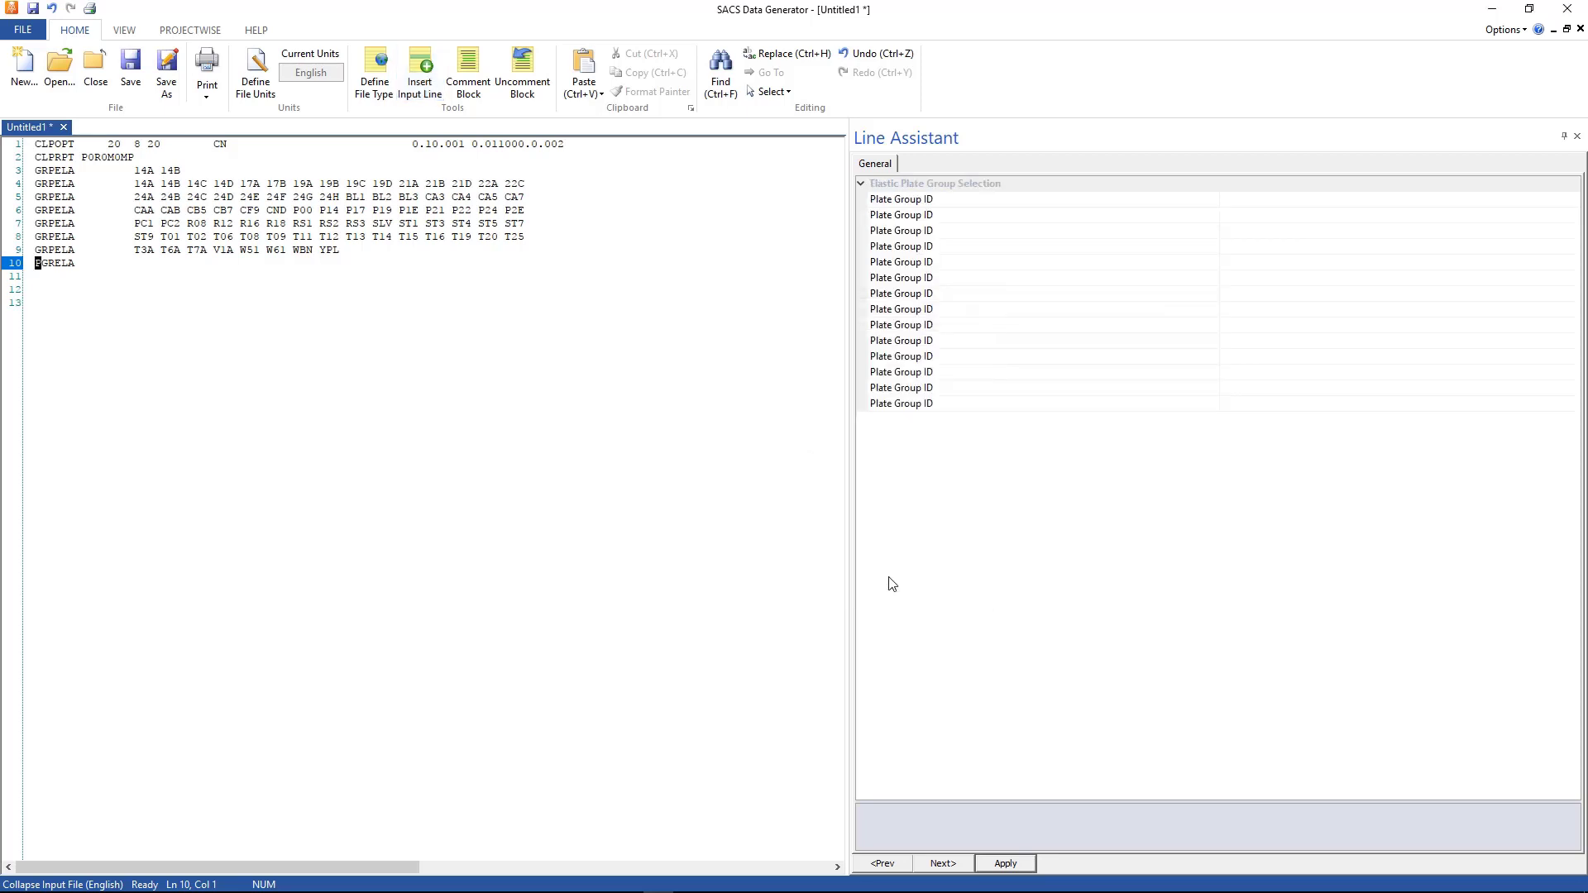
Step: Enter plate group IDs P01, P02, P03, P04 and PLT in the Line Assistant
left_click(900, 199)
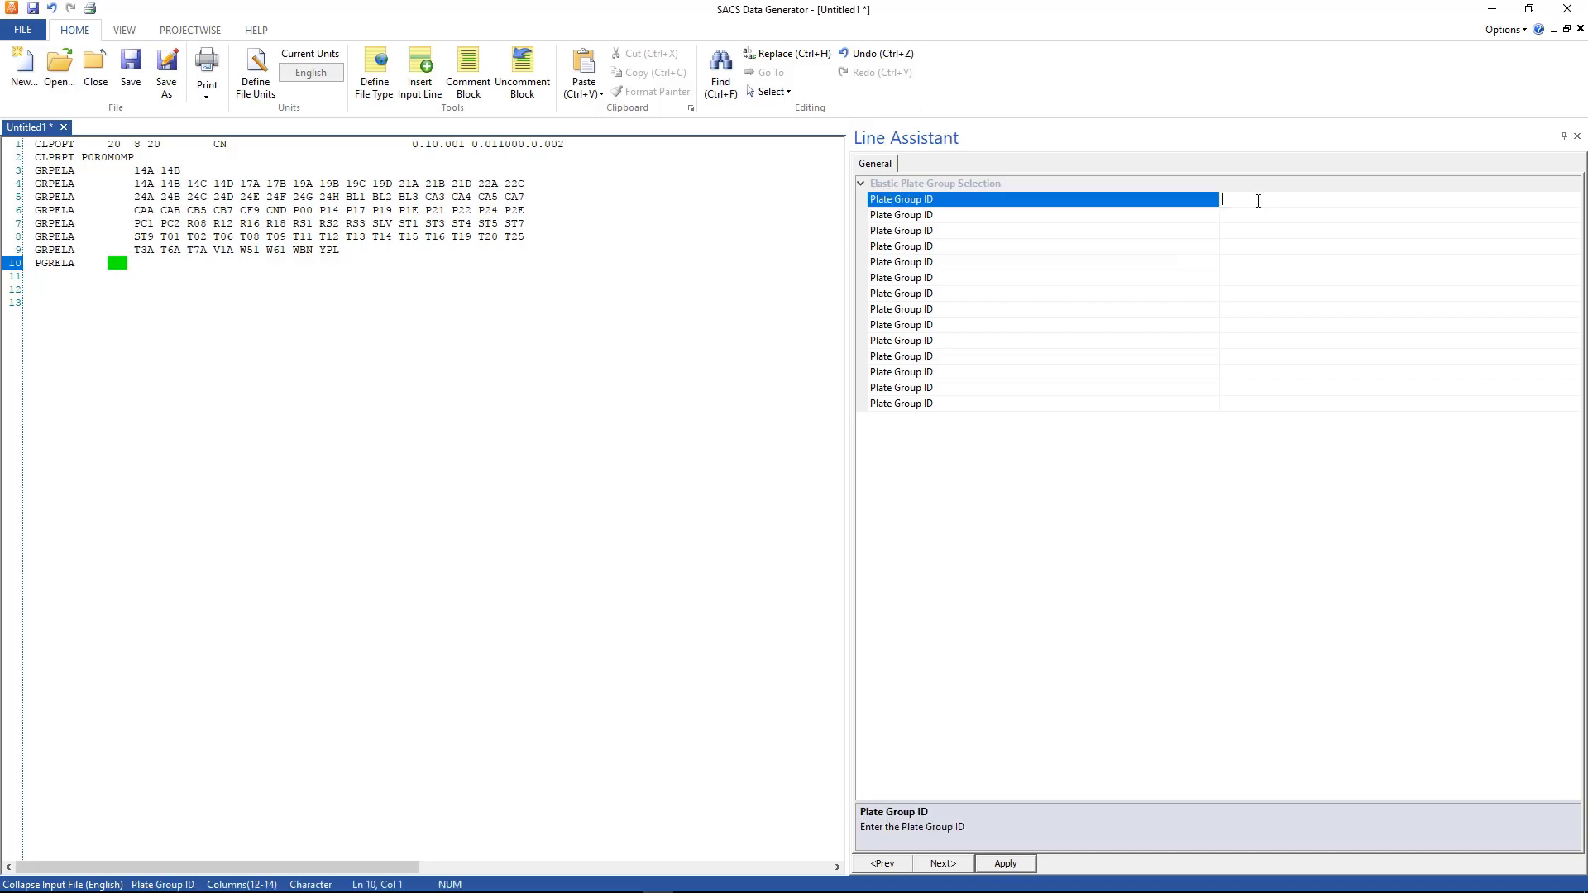
type("P01")
left_click(1402, 214)
type("P02")
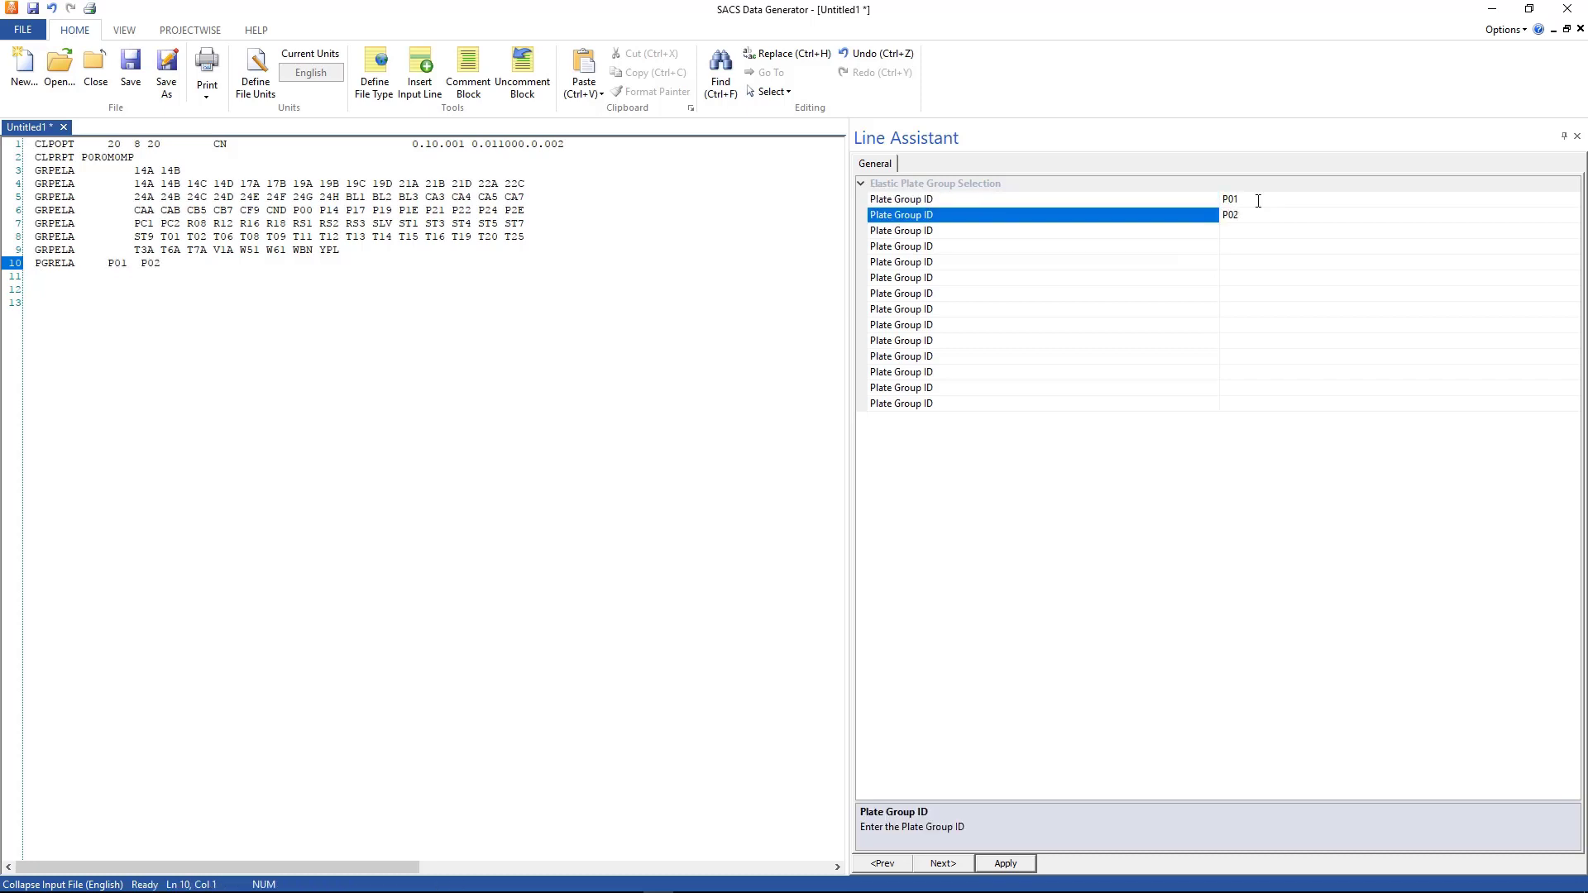
type("P03")
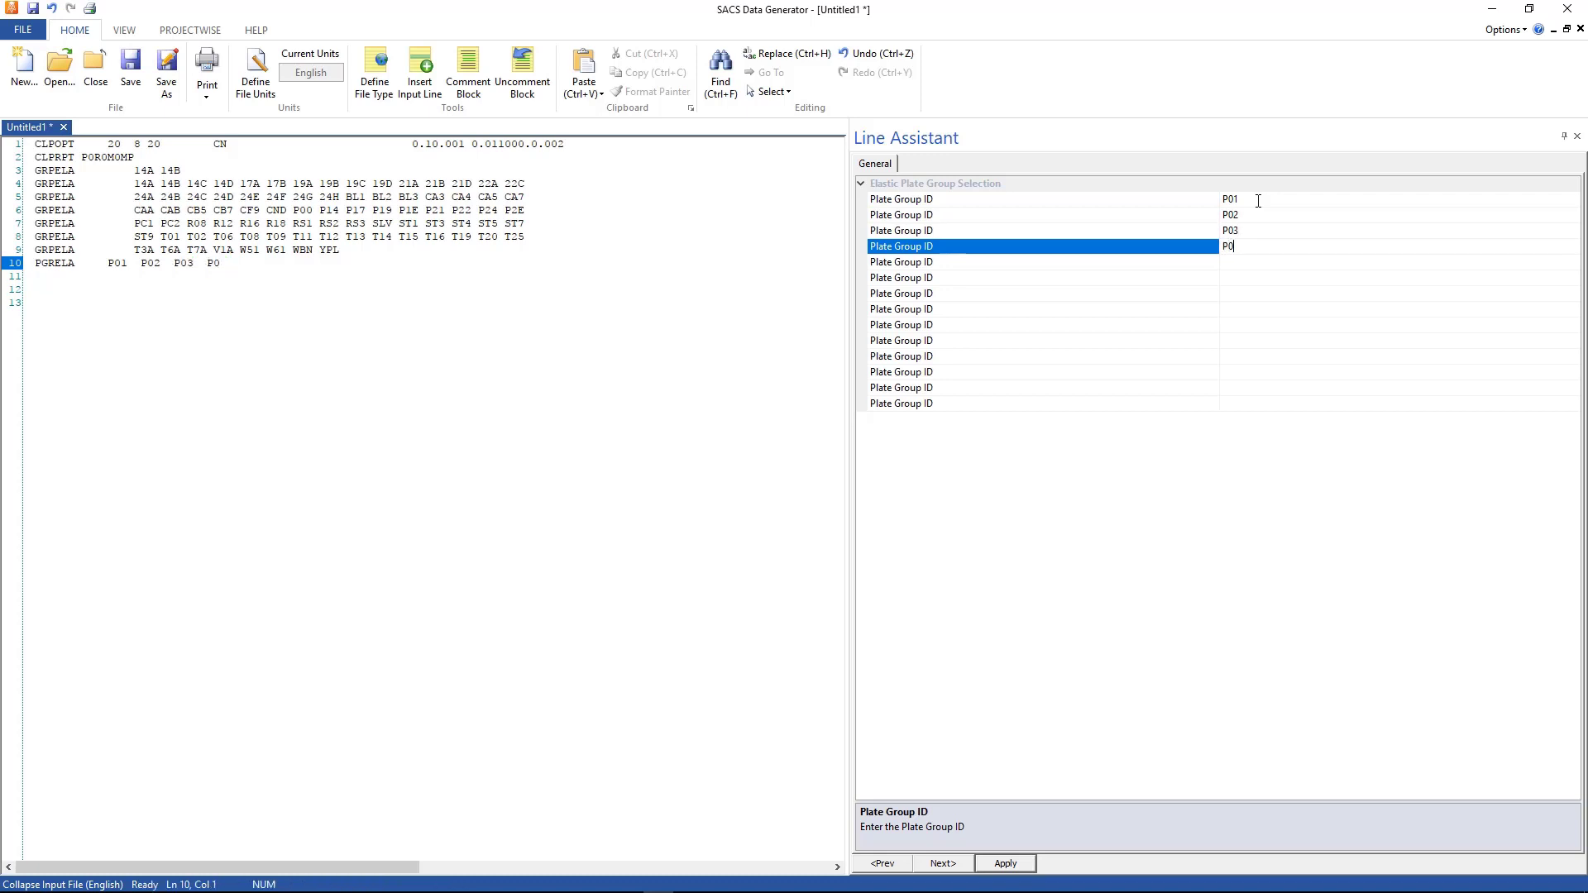
type("PLT")
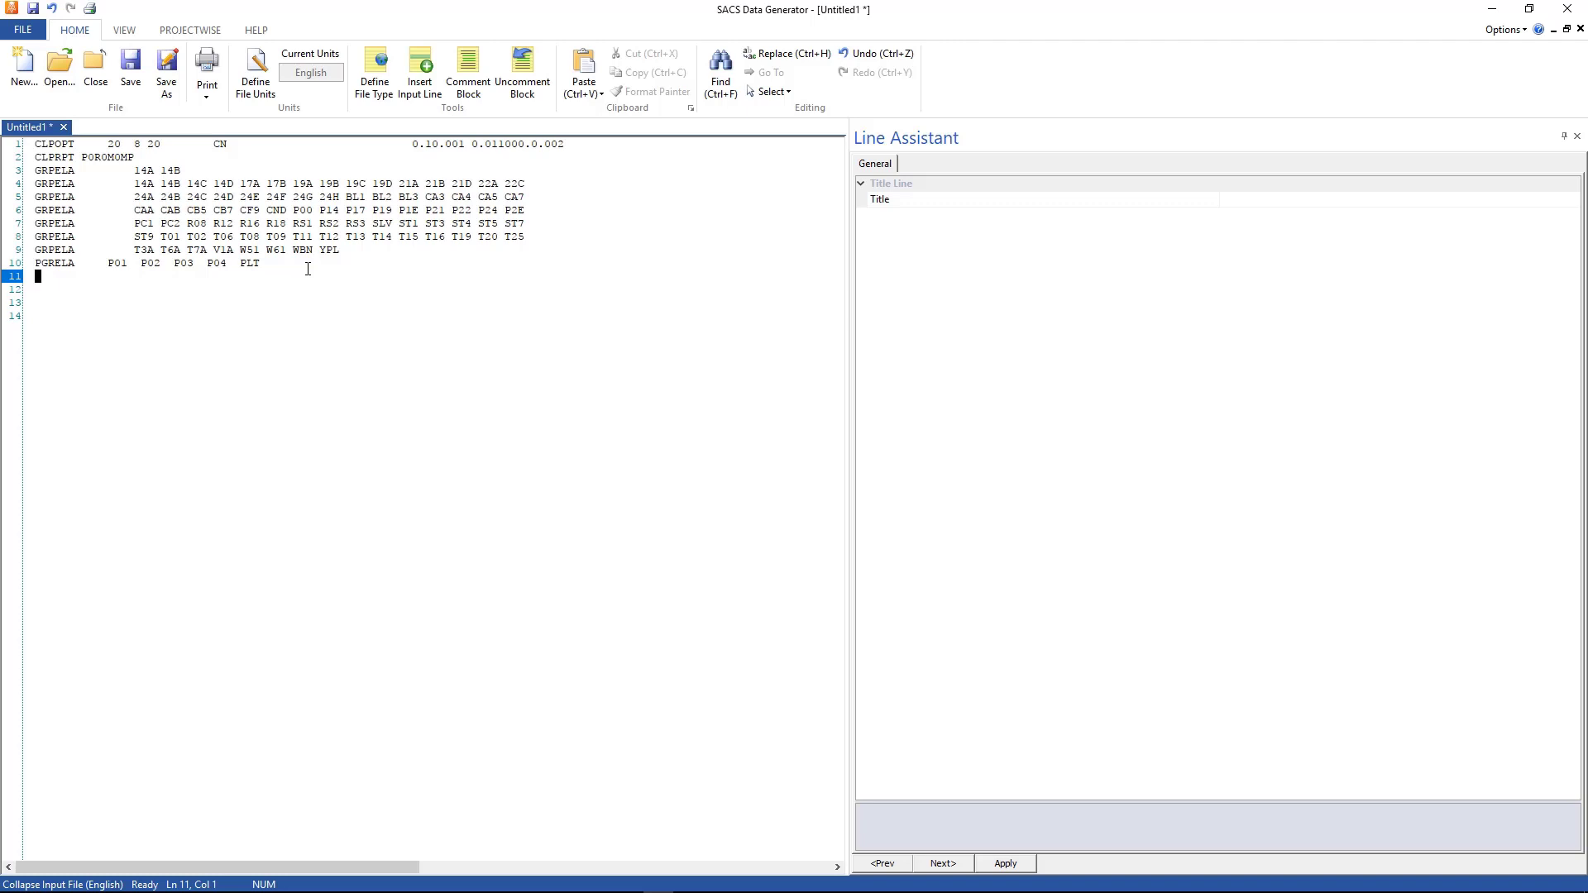
mouse_move(377, 139)
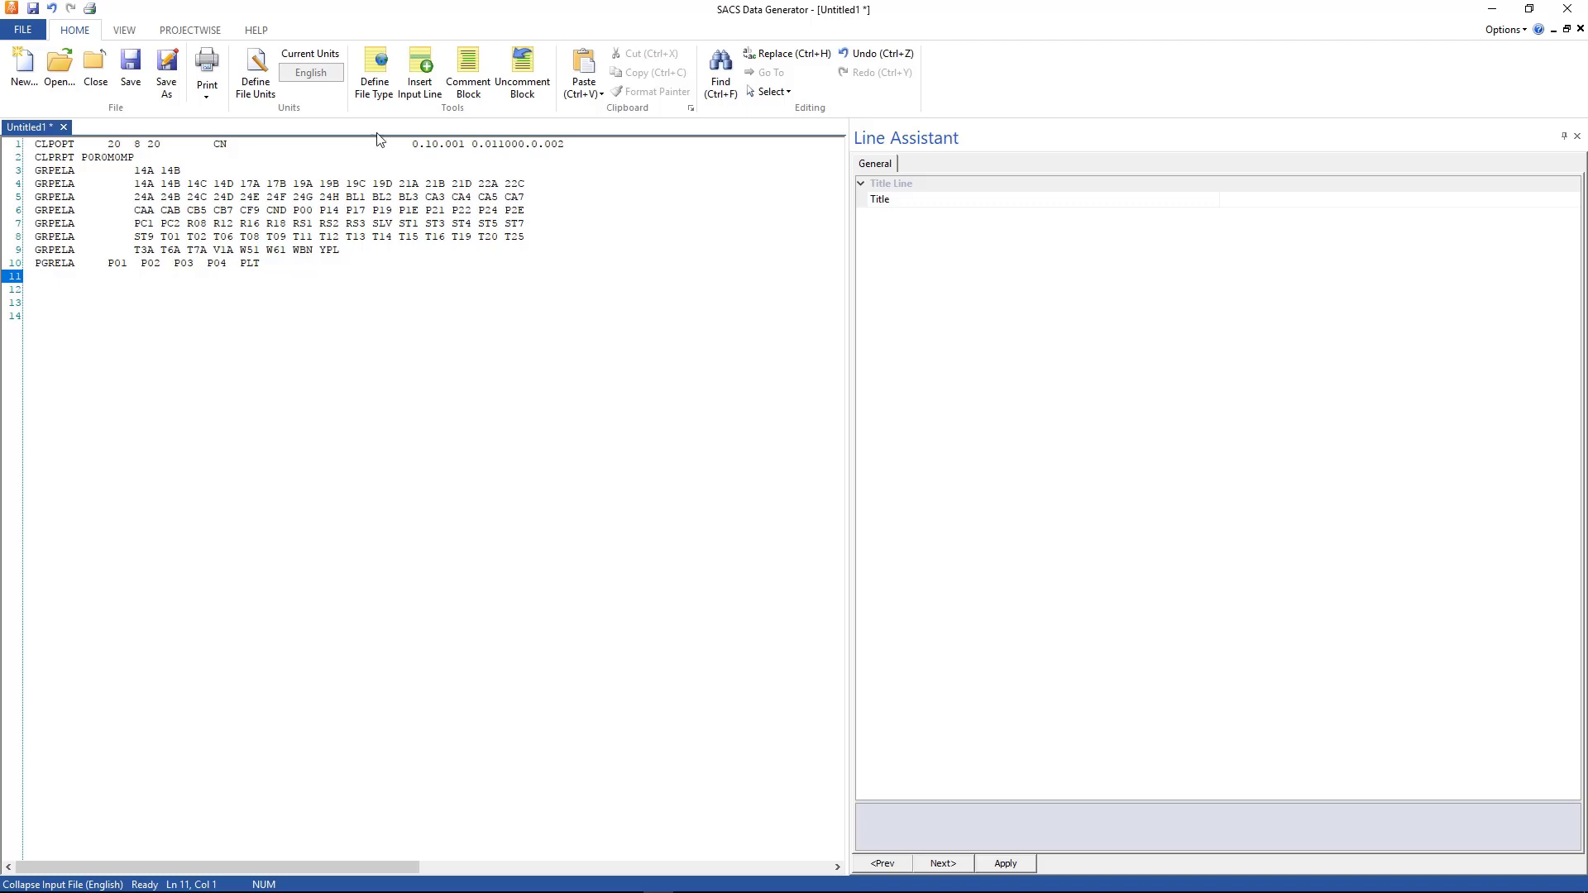
mouse_move(418, 71)
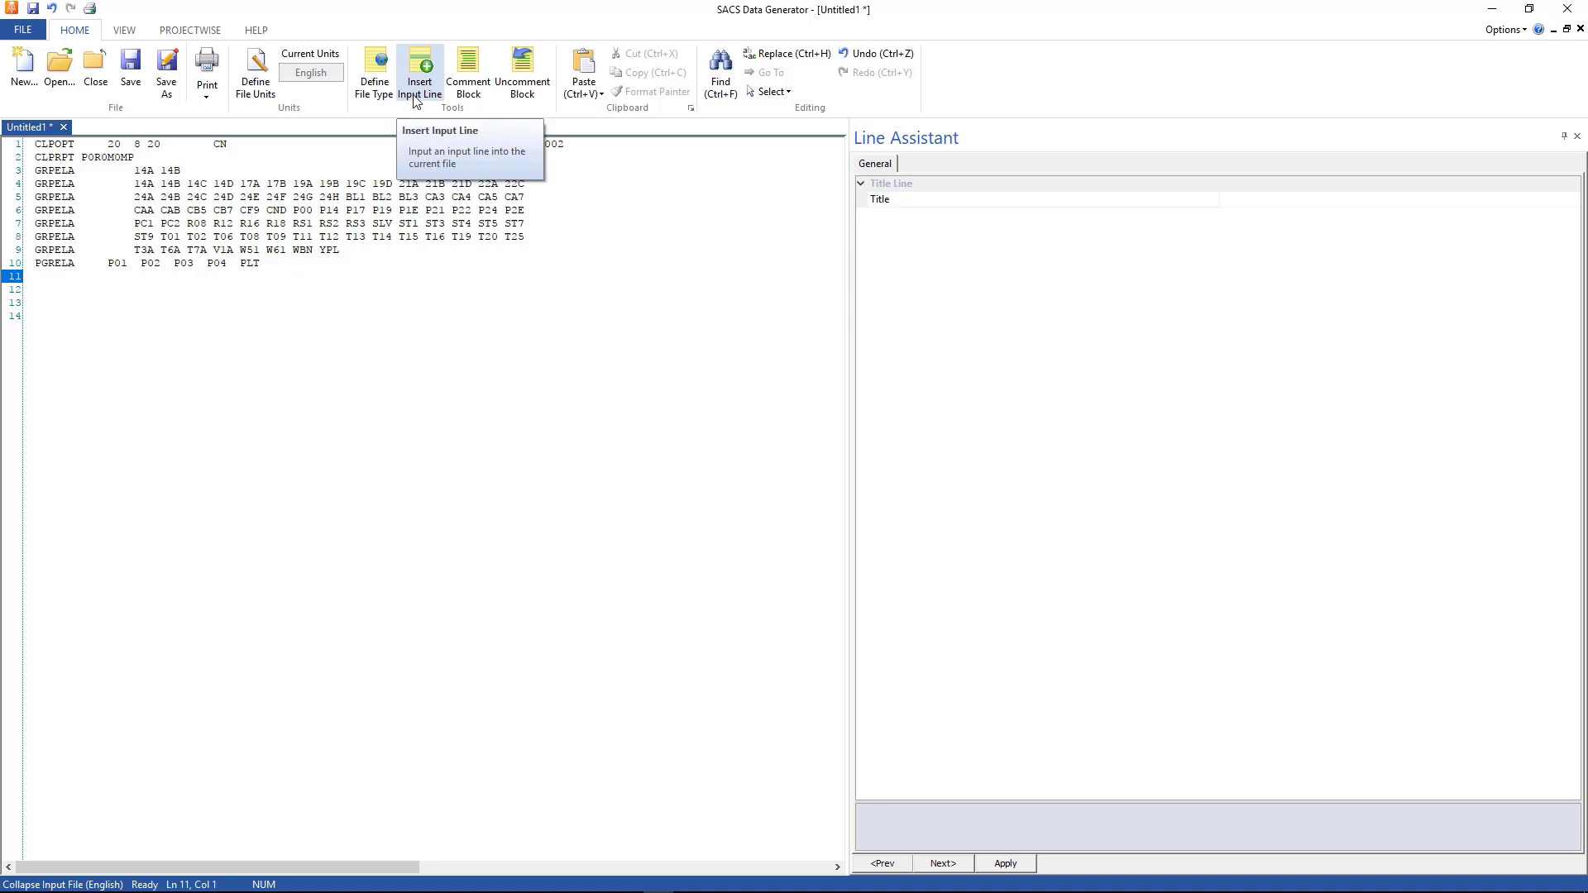
Step: Insert an LDAPL loading sequence line with ID DEAD for load case SELF
left_click(419, 68)
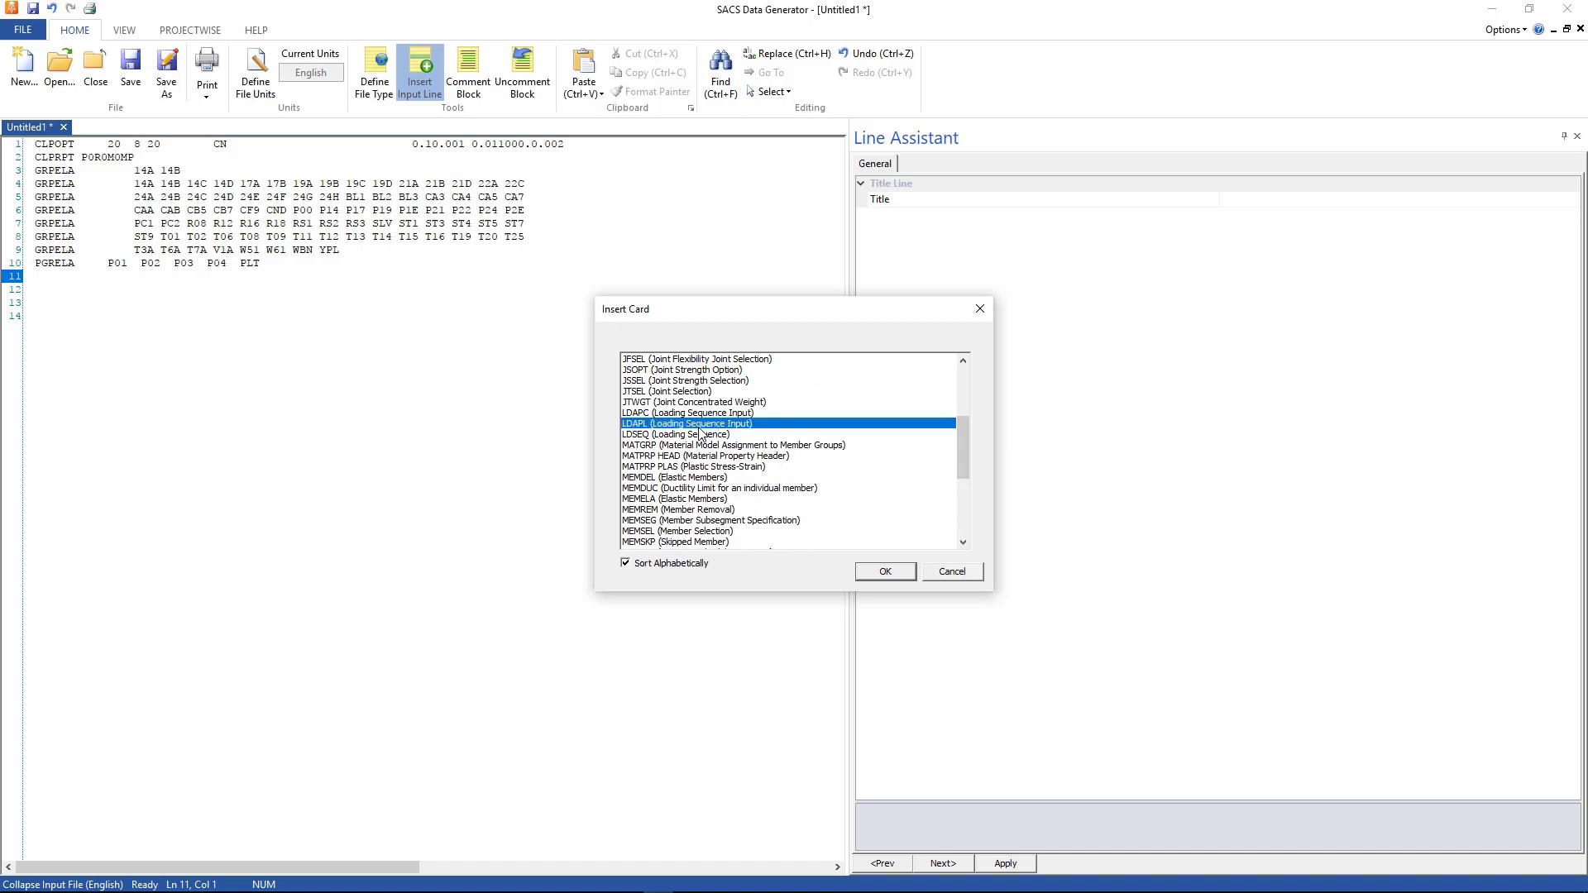
left_click(882, 571)
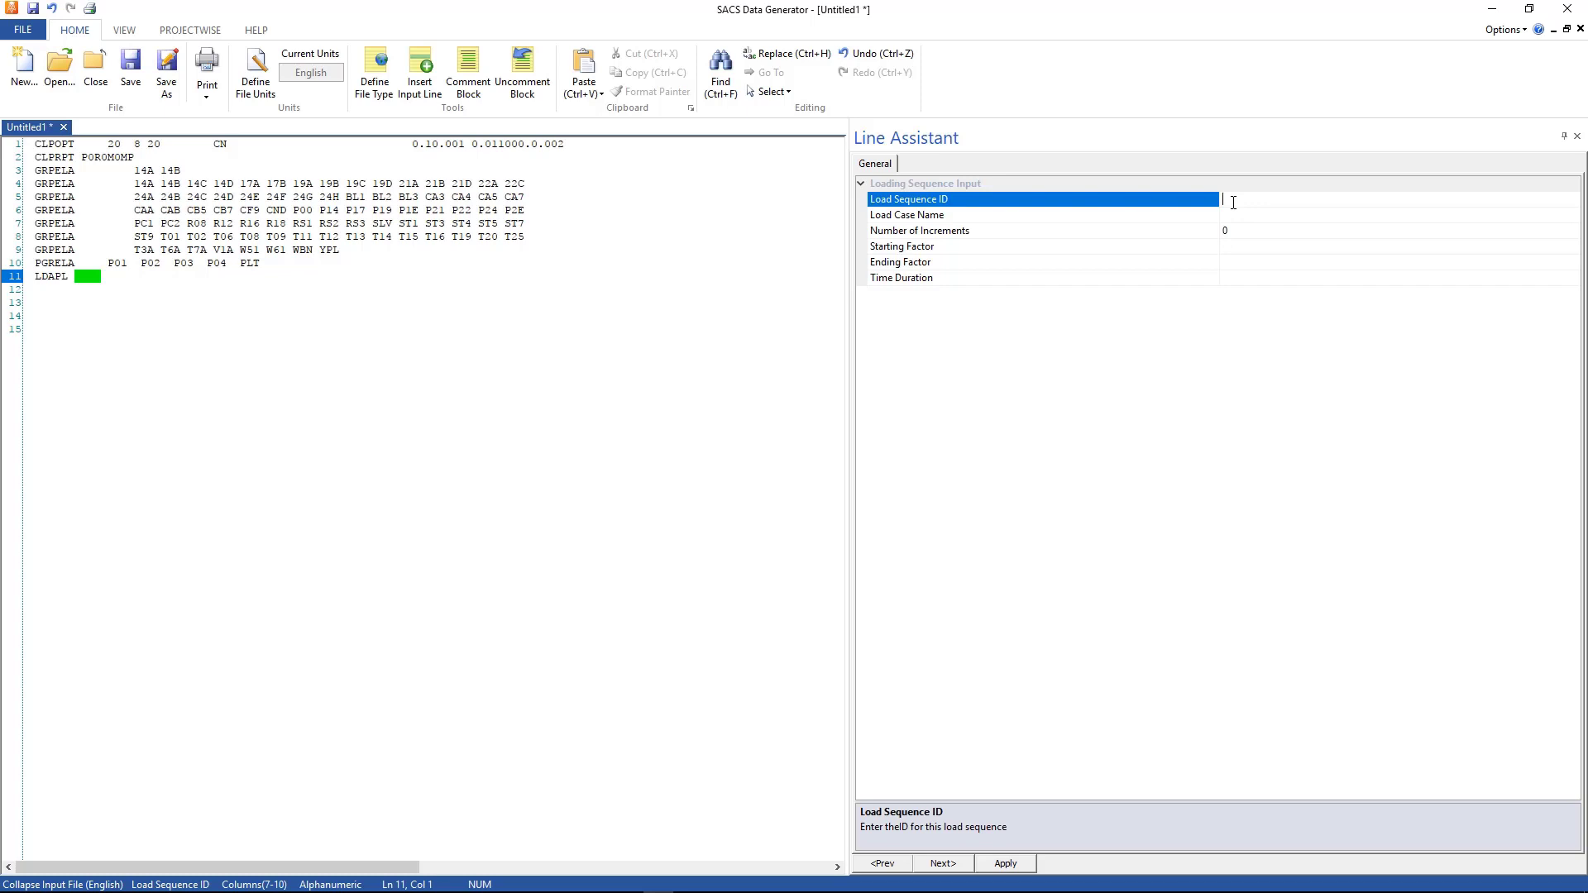
type("DEAD")
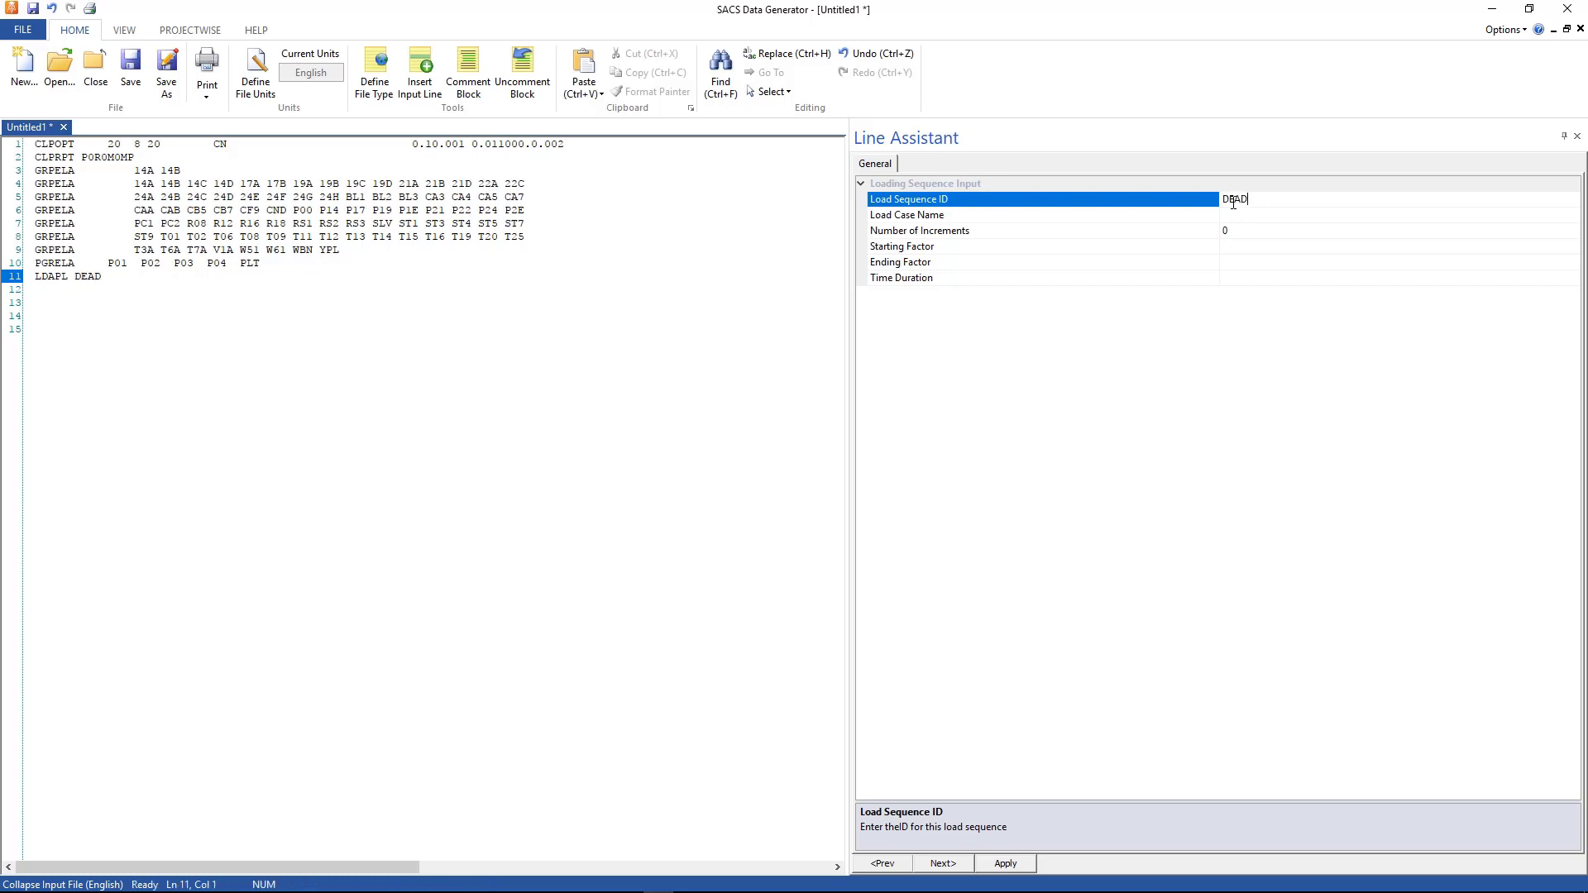
type("SELF")
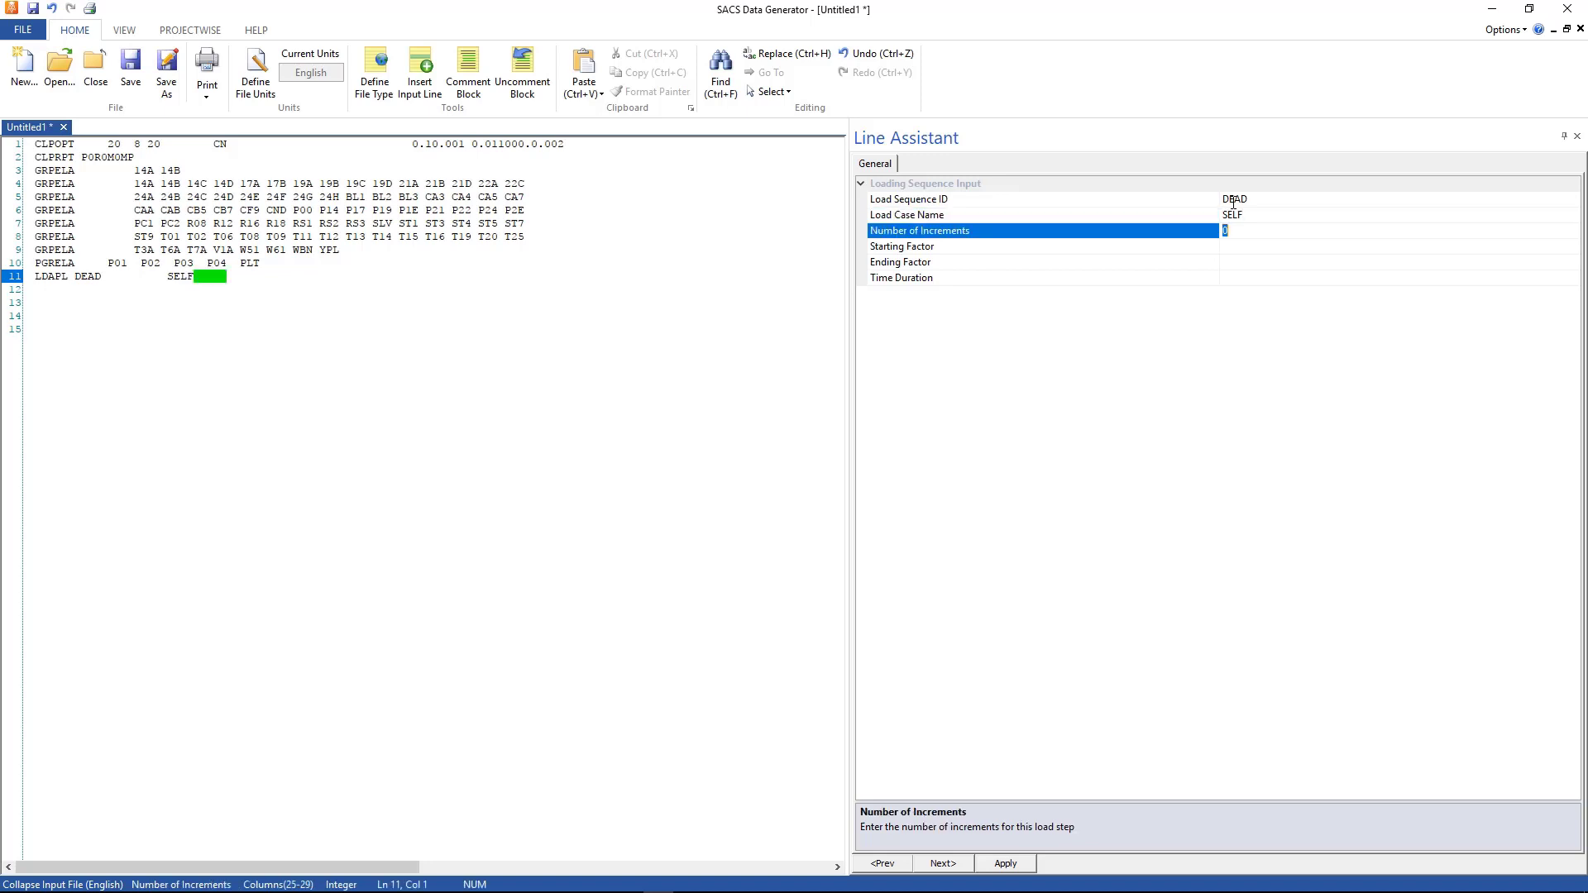
Step: Set 1 increment and ending factor 1, then close the input with END
type("1")
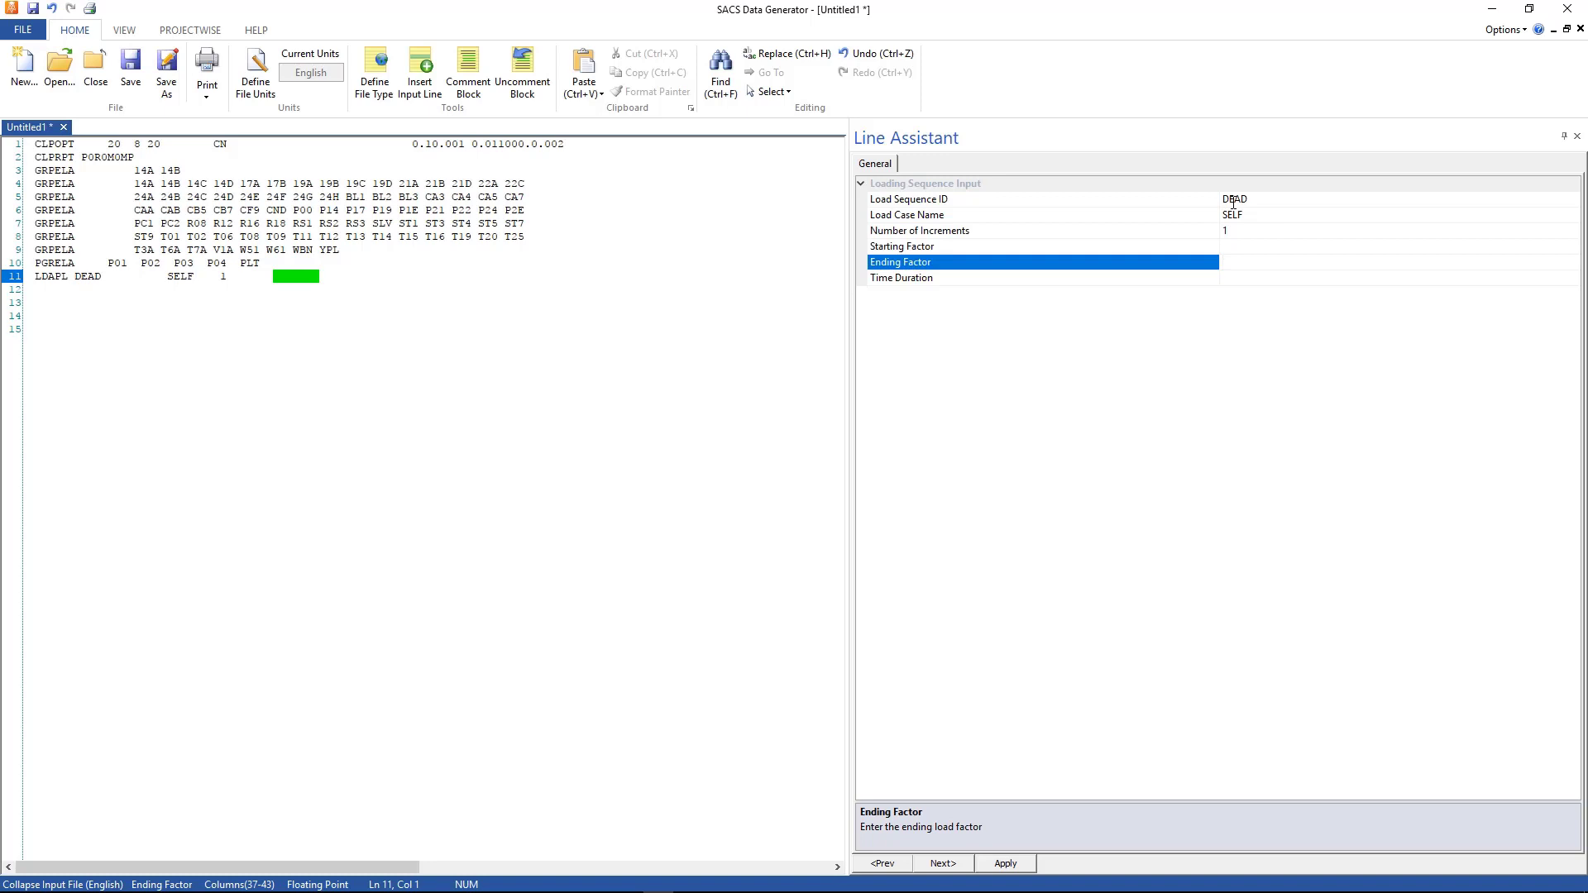
type("1.")
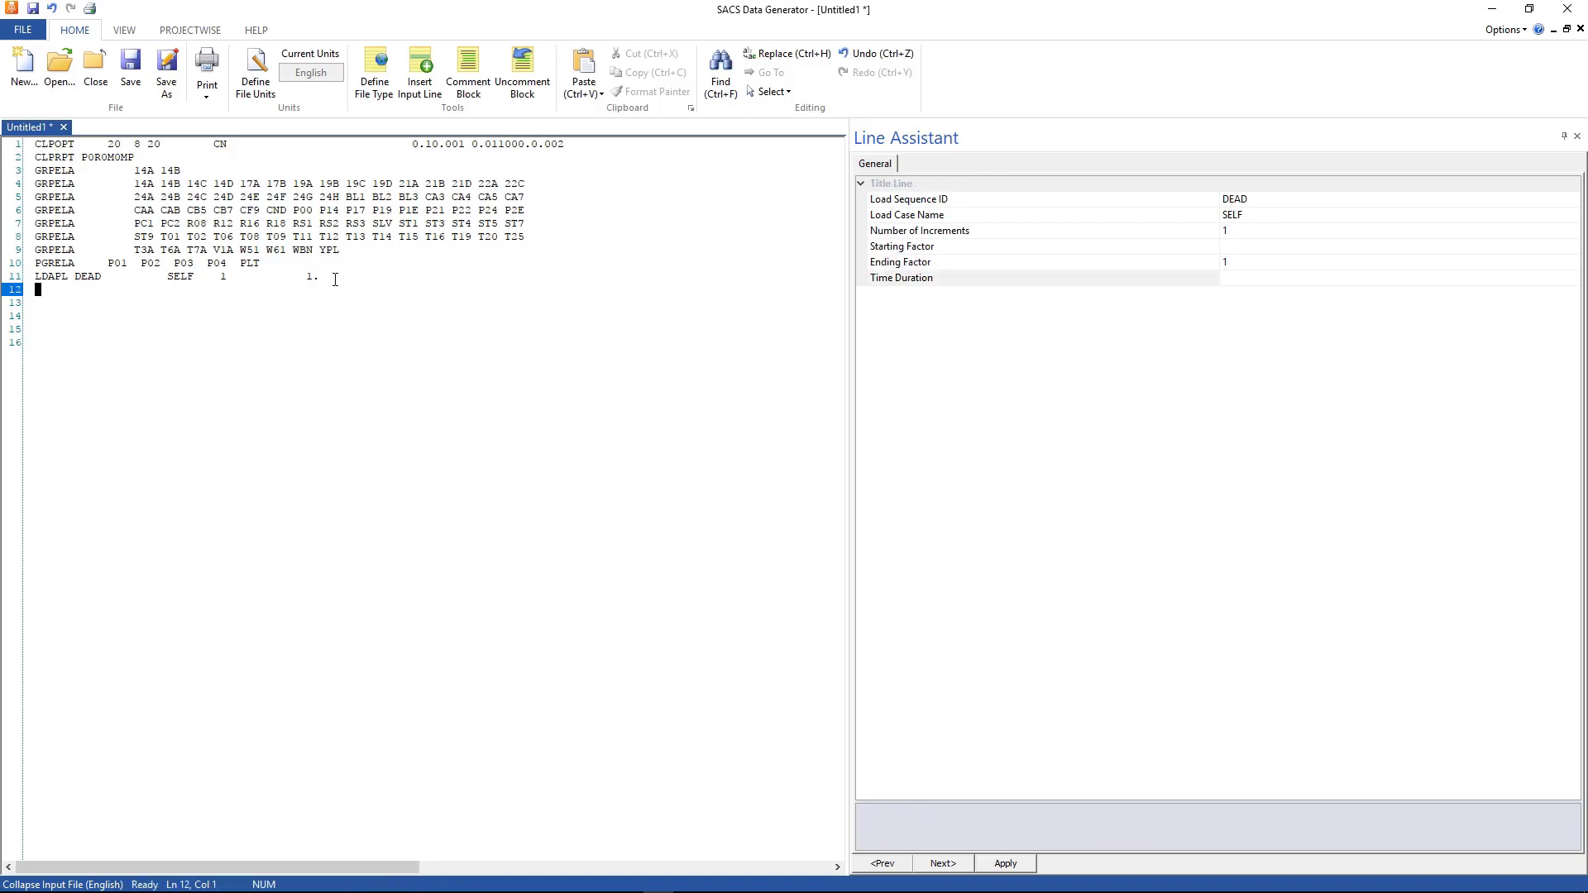
type("END")
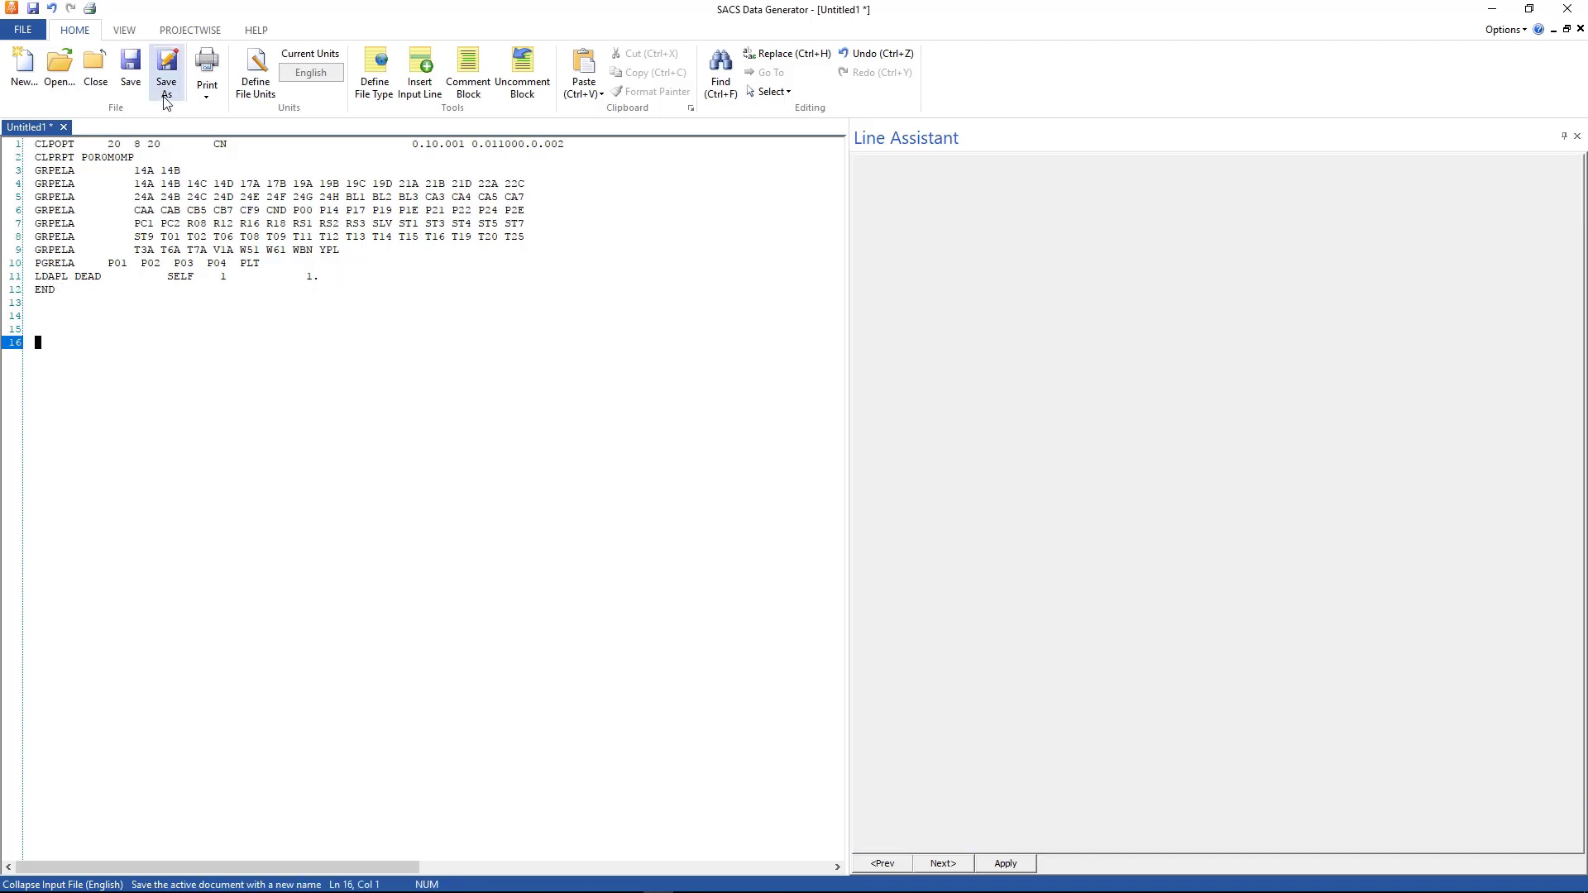
Step: Save the collapse input as clpinp.ship in the Ship Impact Analysis folder
left_click(166, 70)
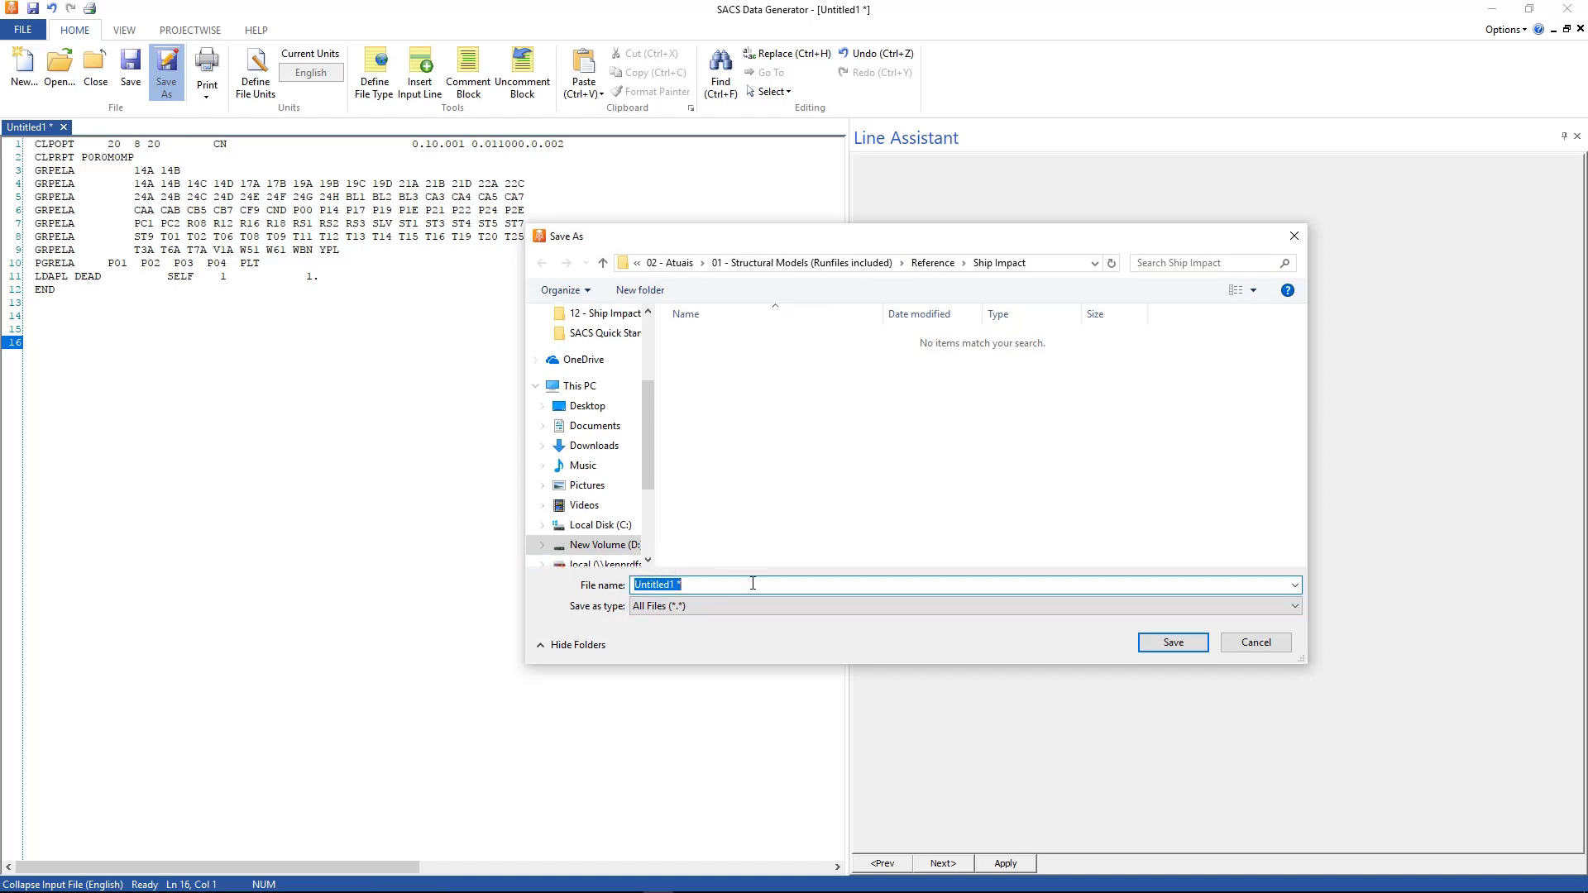
type("clp")
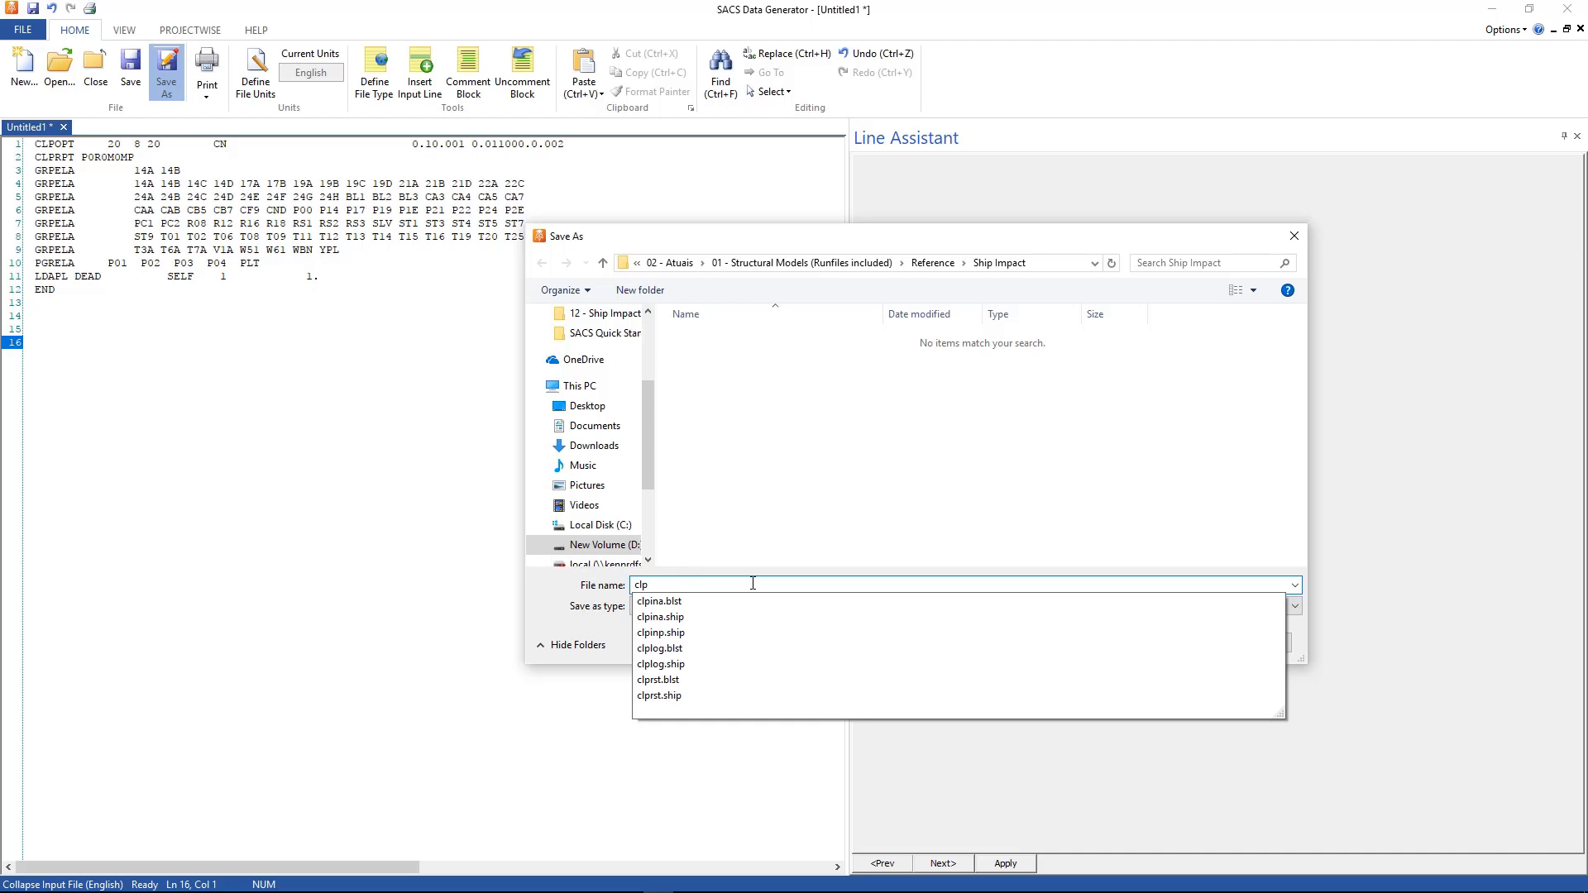
left_click(660, 632)
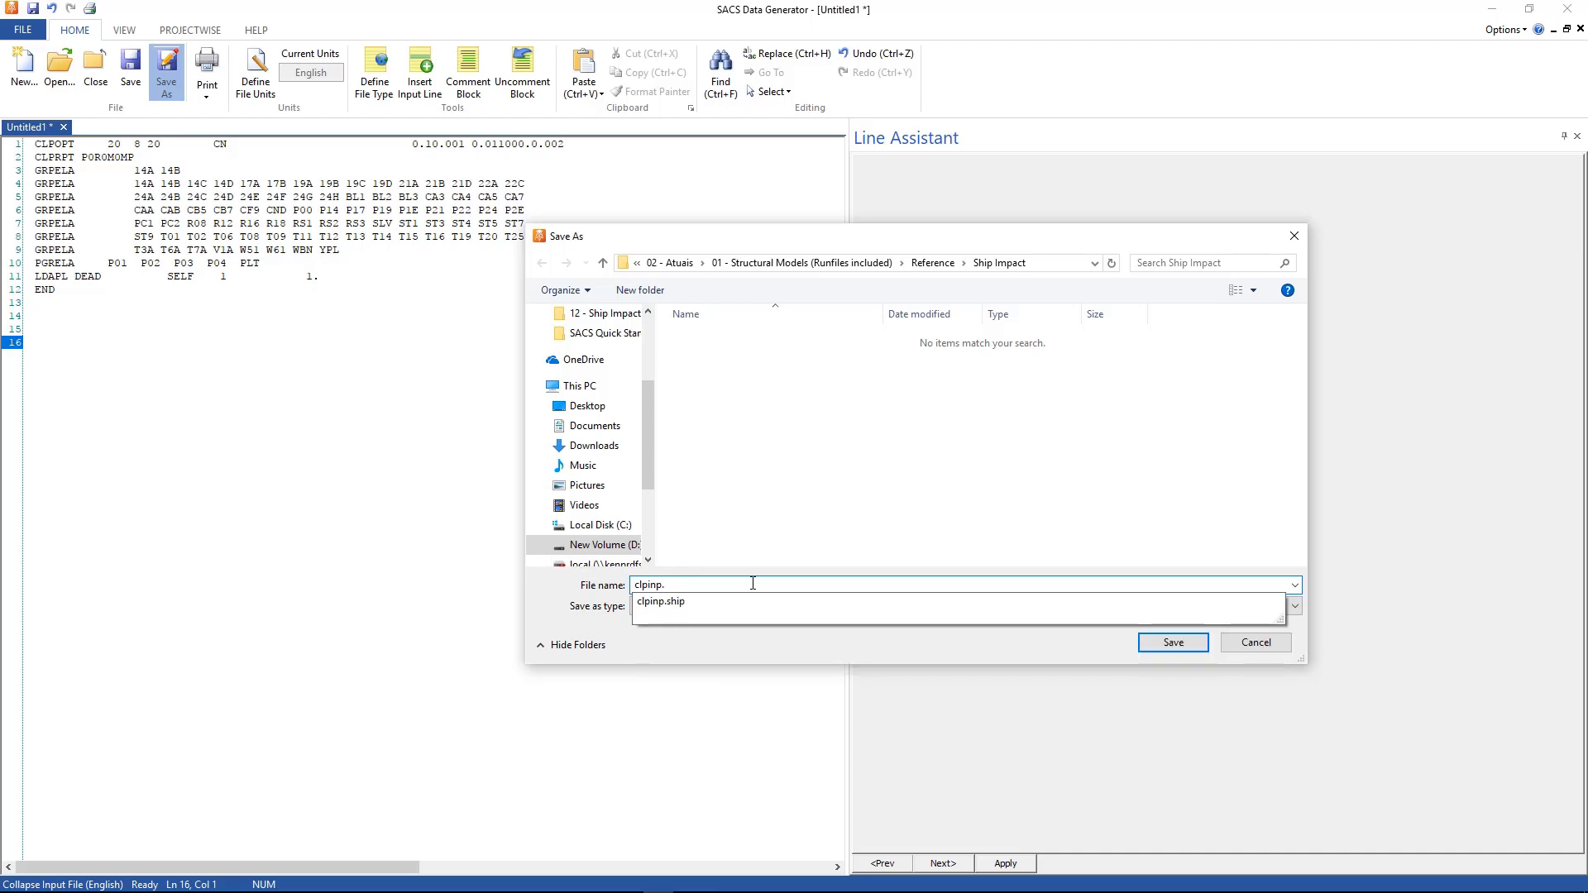
type("shi")
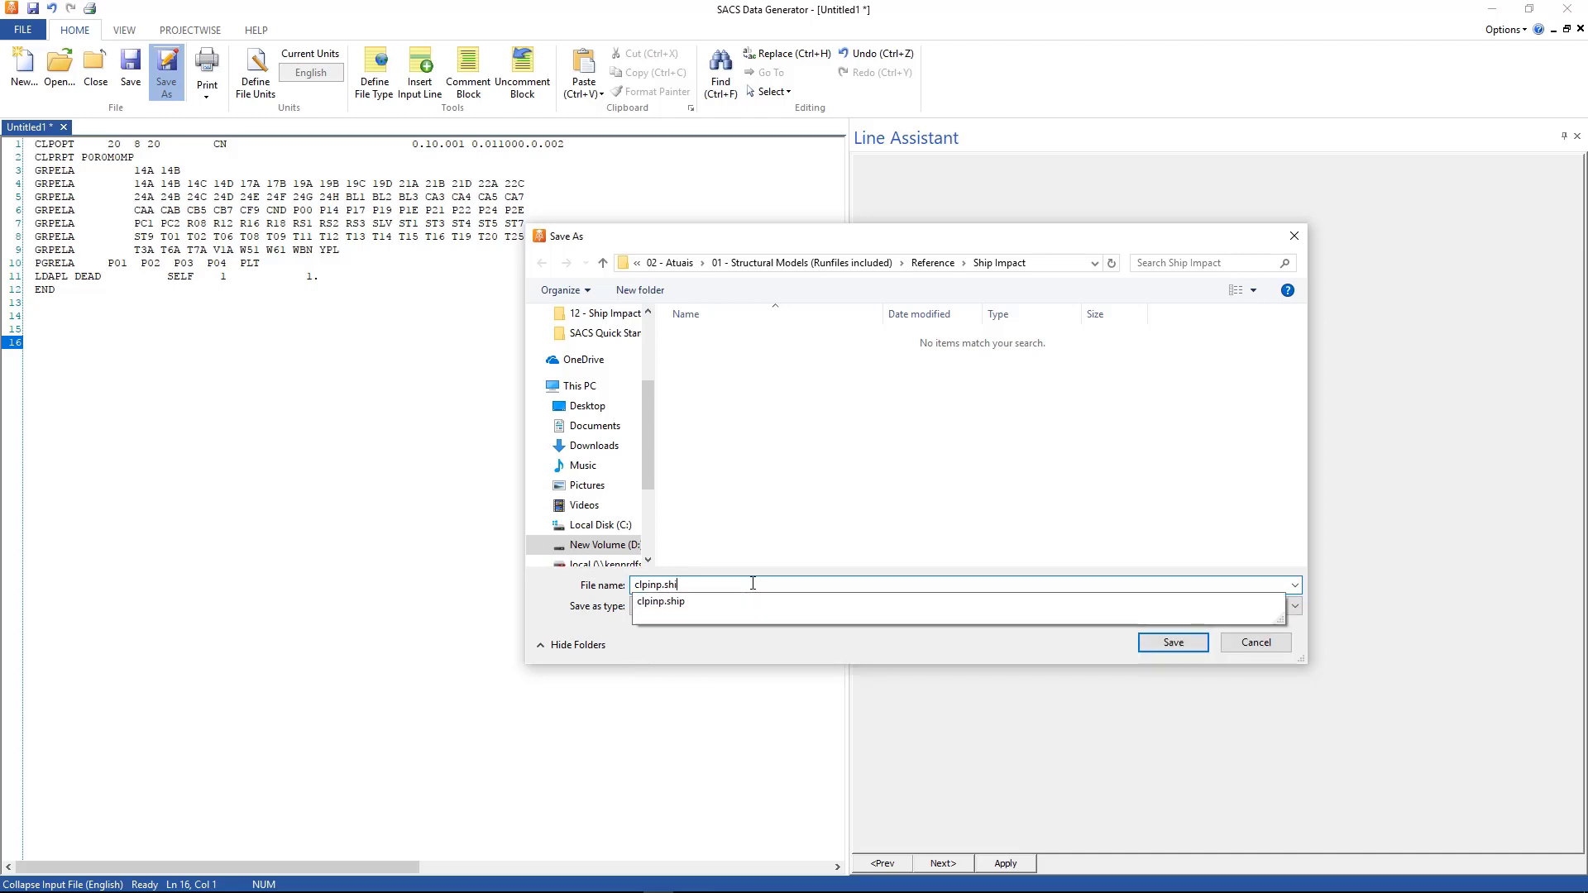
left_click(1172, 642)
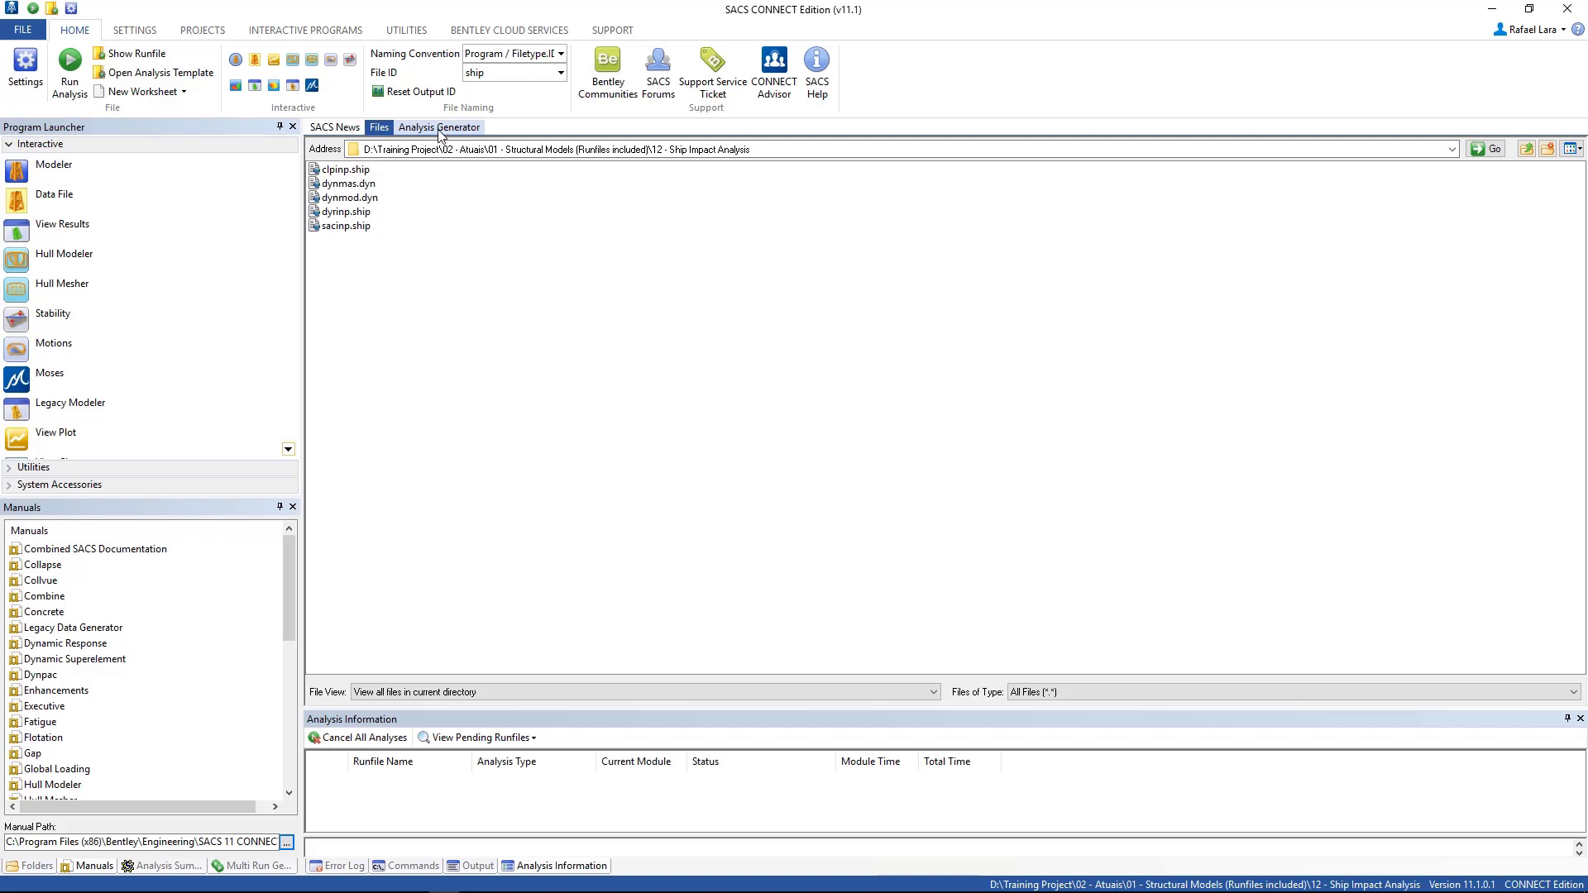
Step: In the Analysis Generator choose Dynamic type, Ship Impact Analysis subtype and file ID ship
left_click(440, 127)
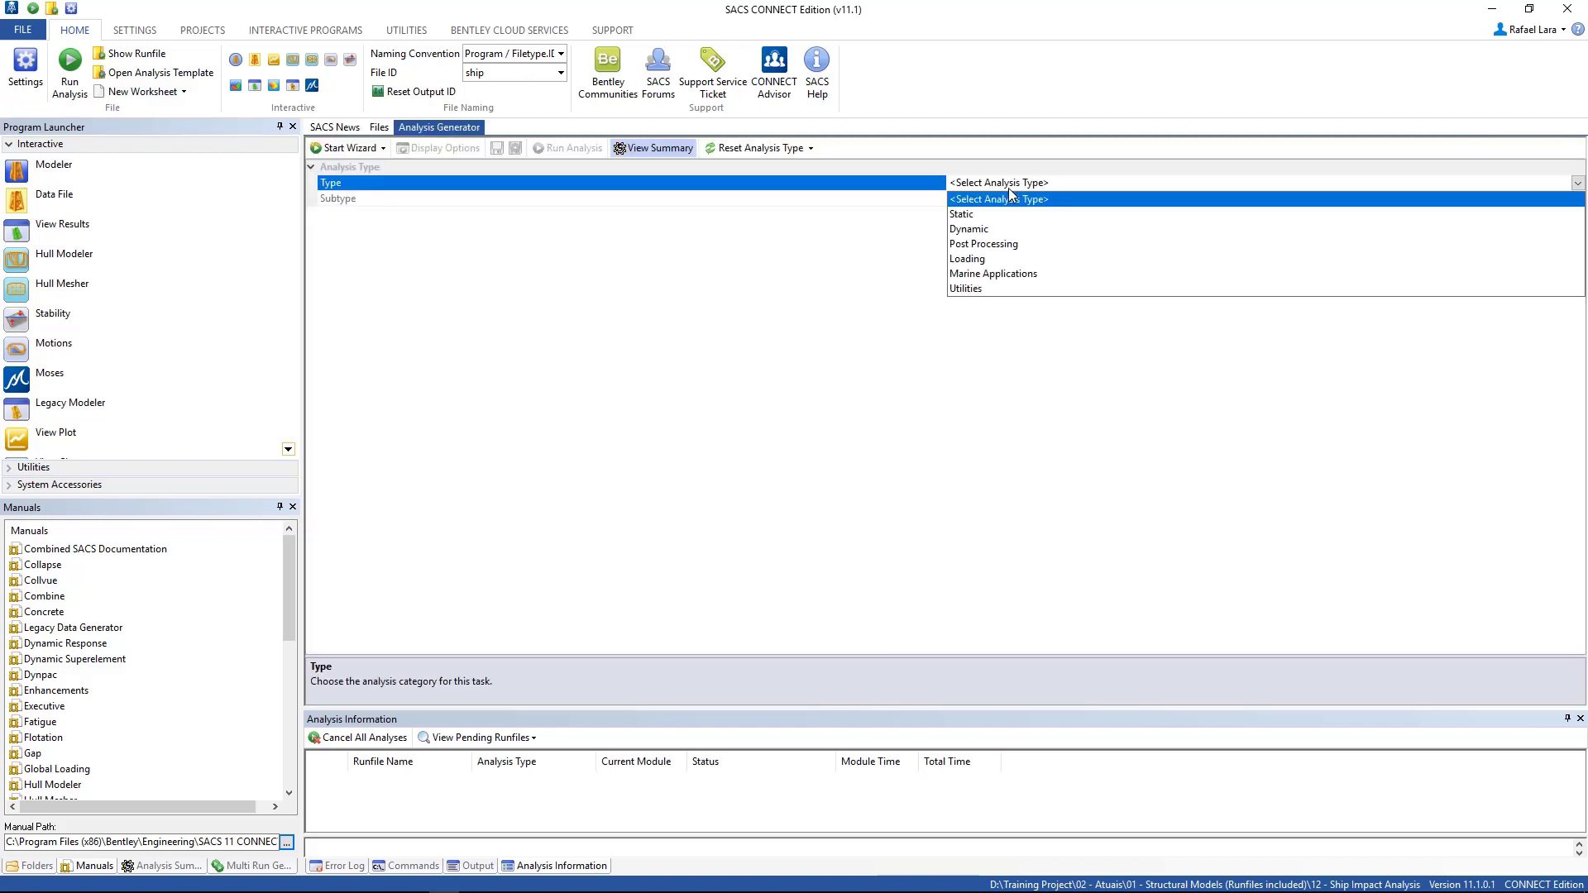
left_click(968, 228)
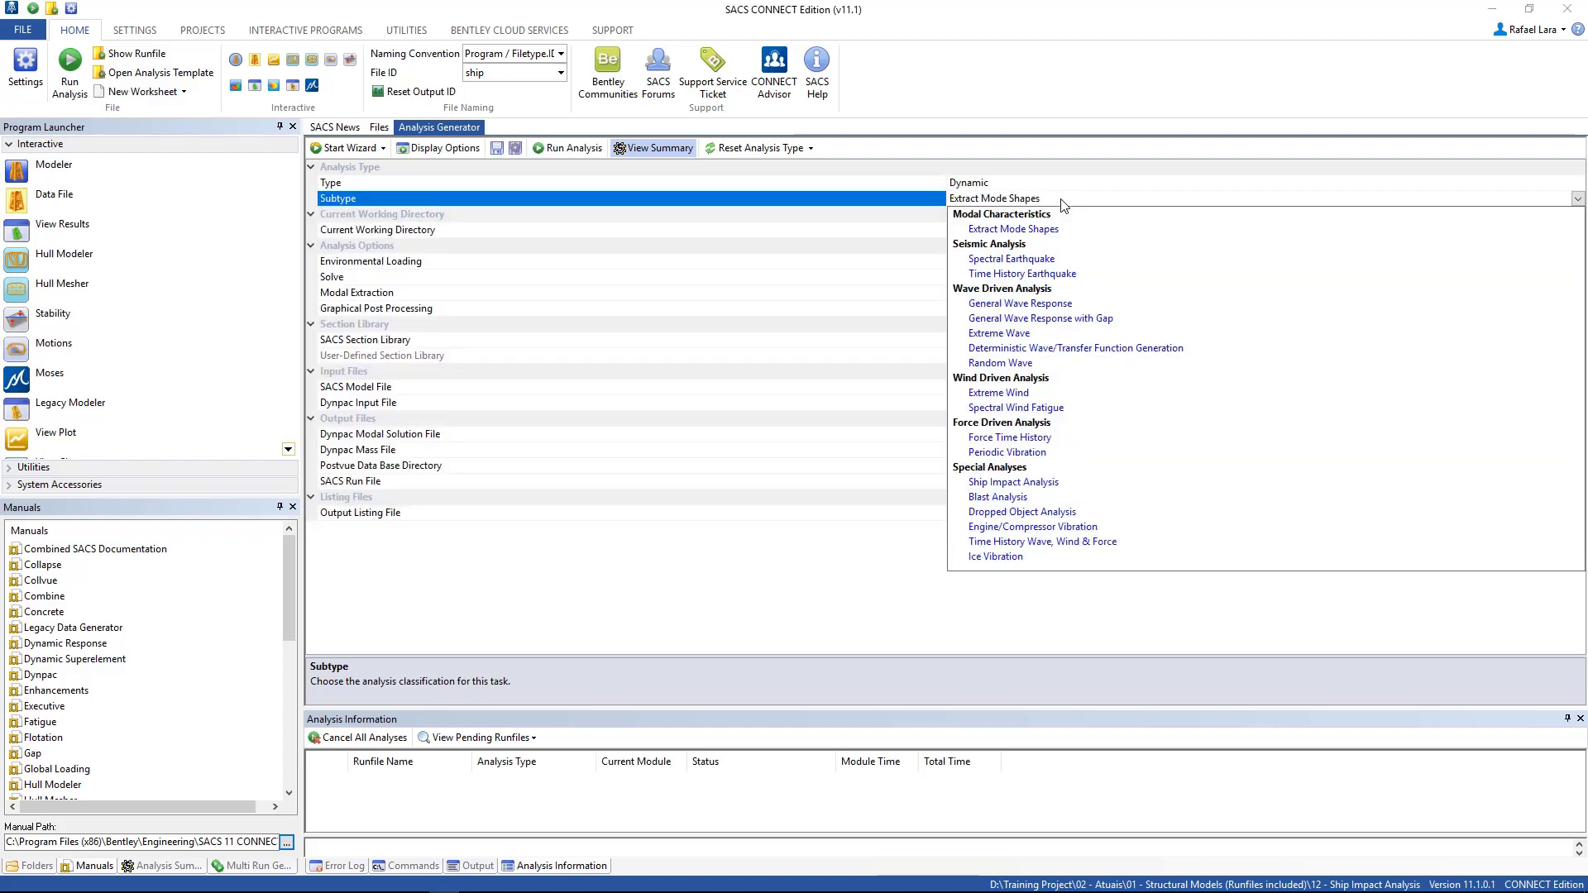
mouse_move(1021, 326)
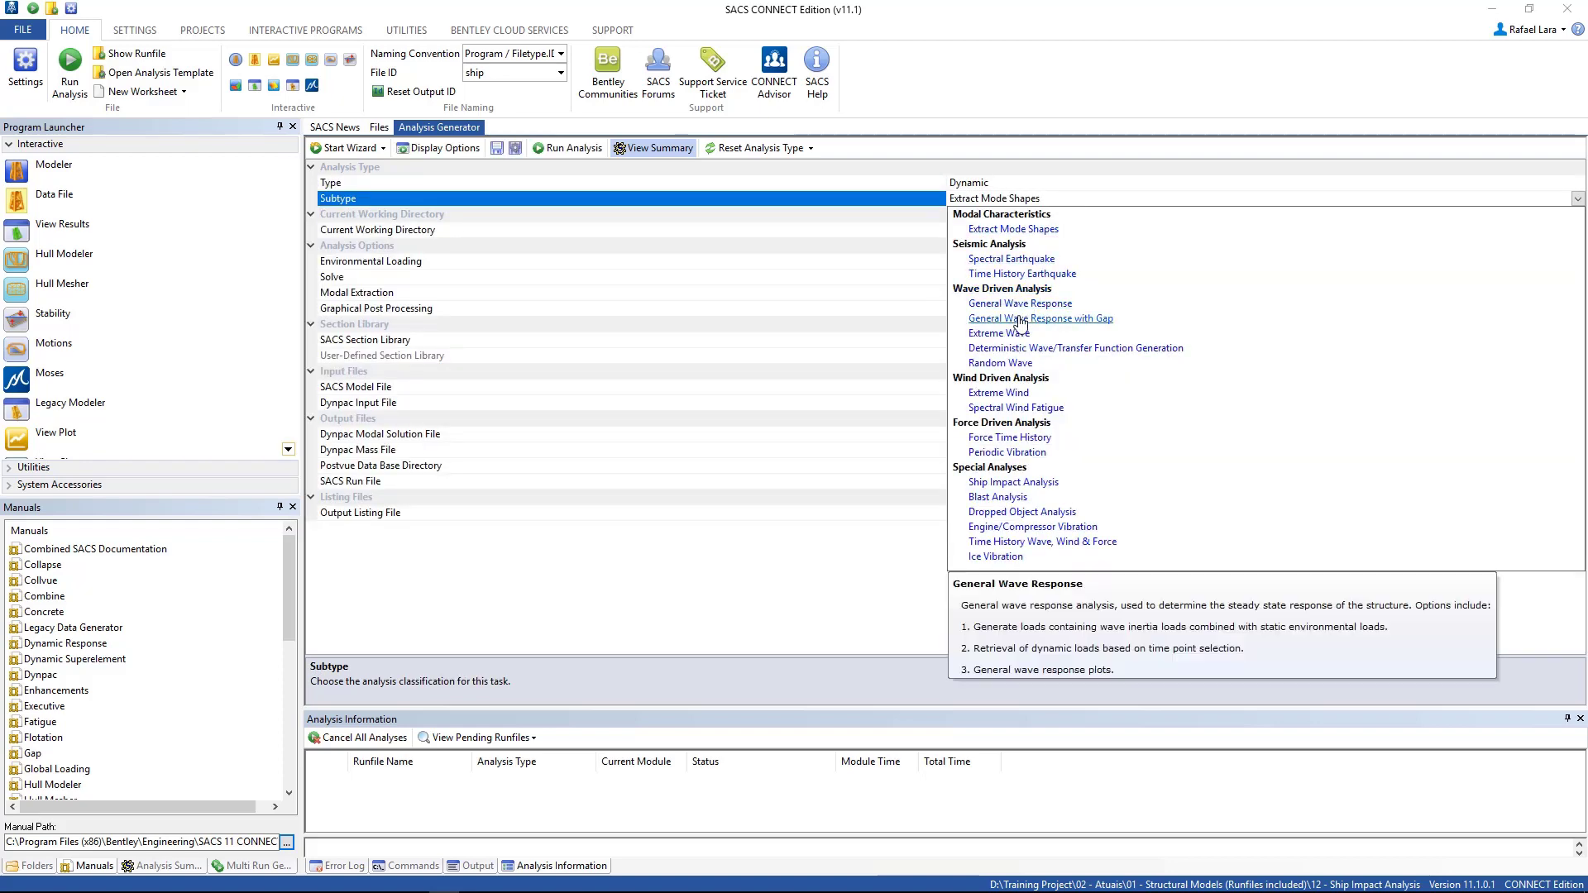
mouse_move(1021, 511)
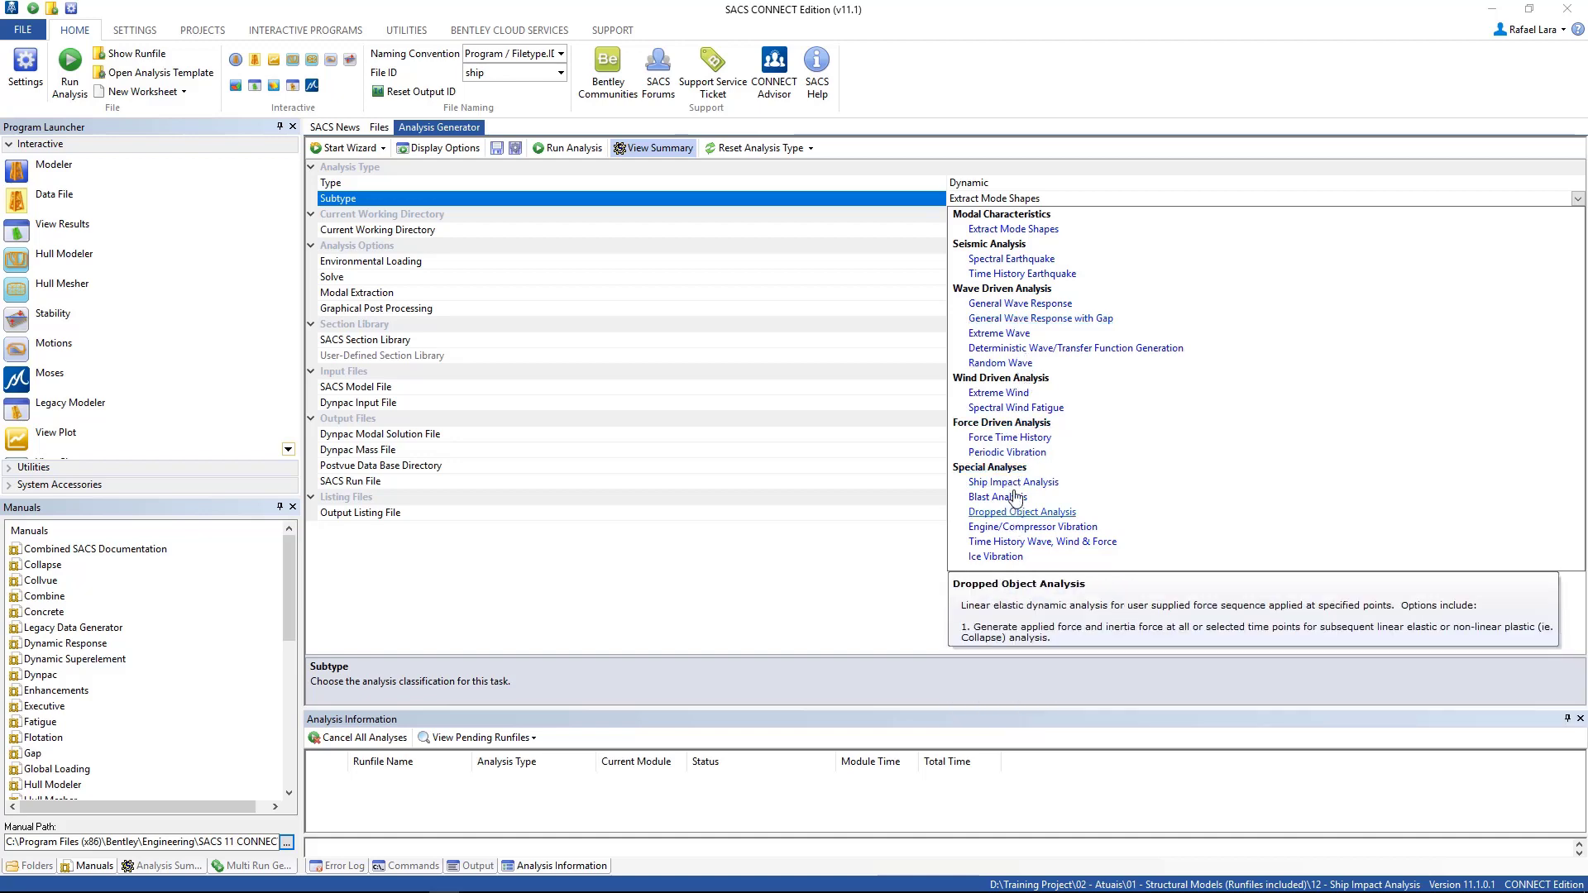
left_click(1013, 481)
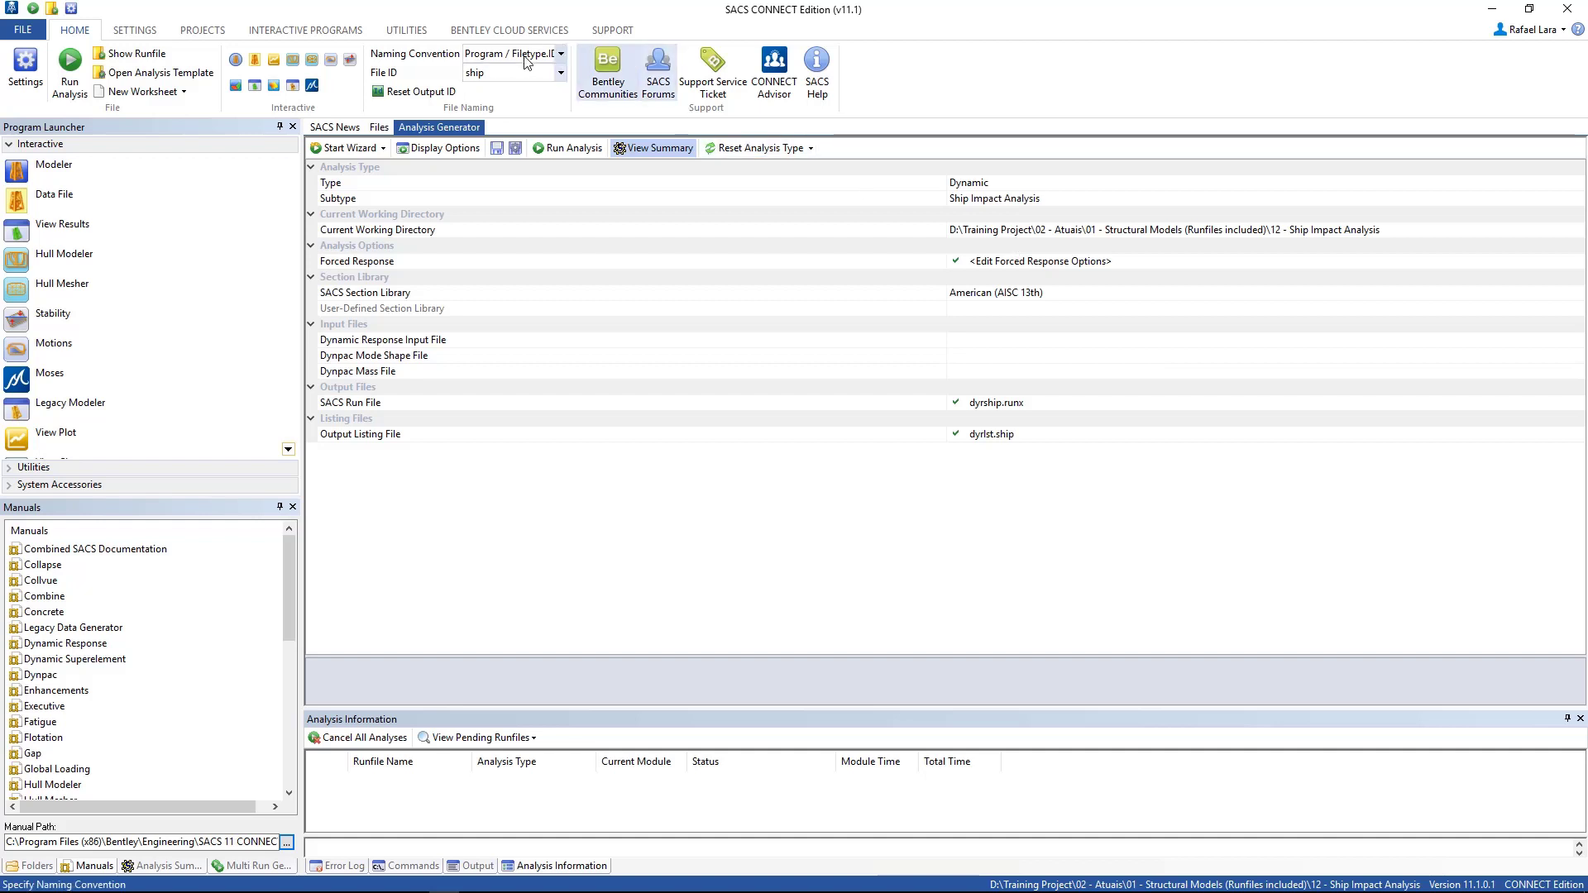
left_click(511, 71)
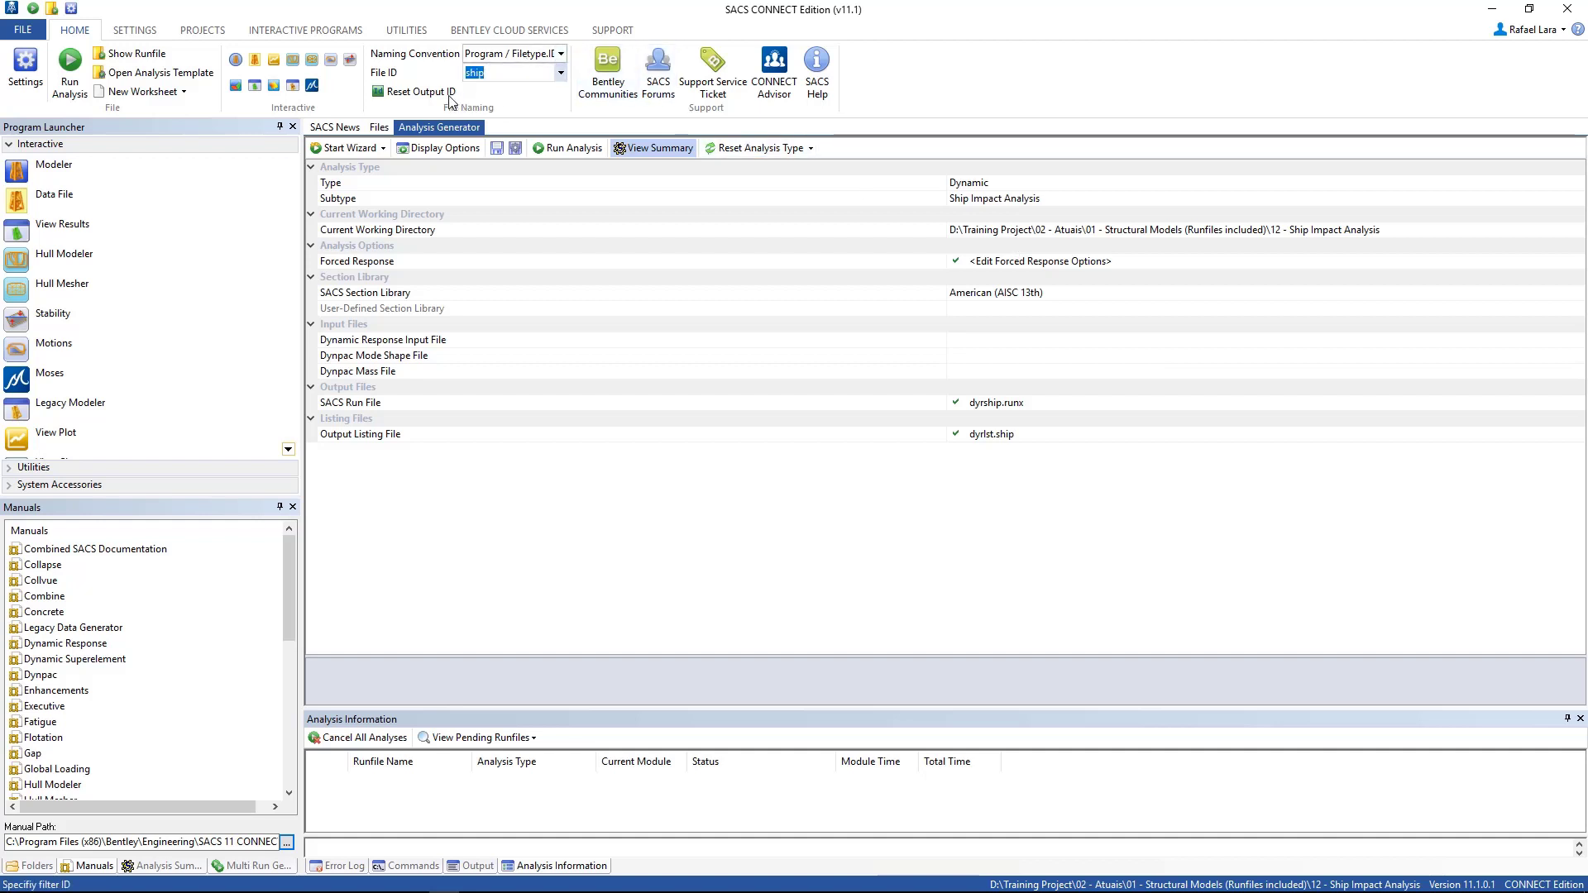
left_click(417, 91)
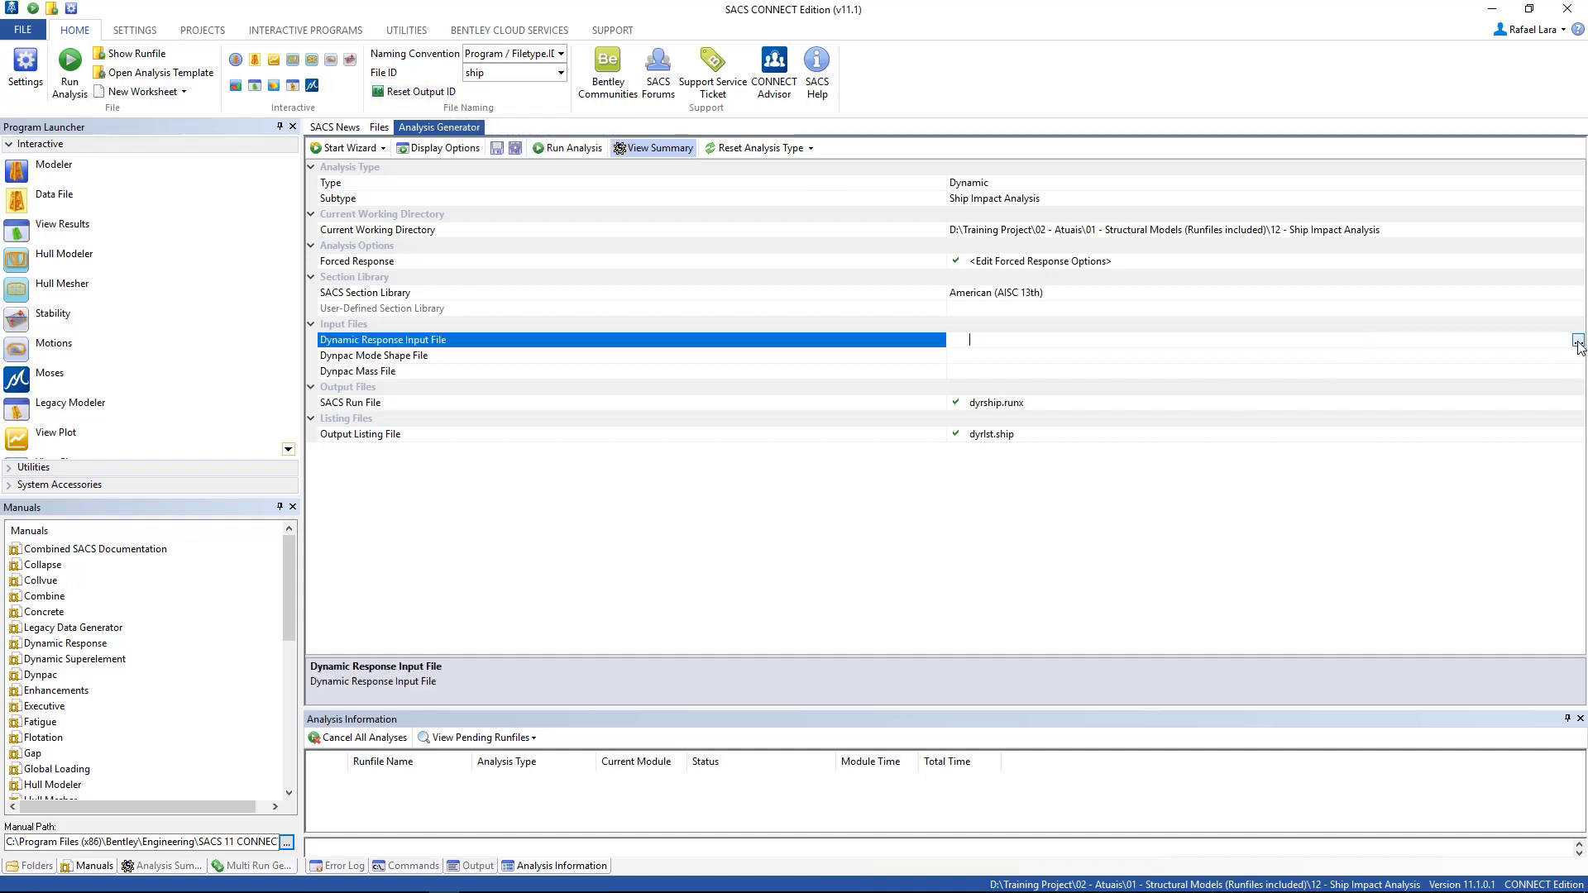
Step: Assign dyrinp.ship as dynamic response input and sacinp.ship as the model input
left_click(1577, 341)
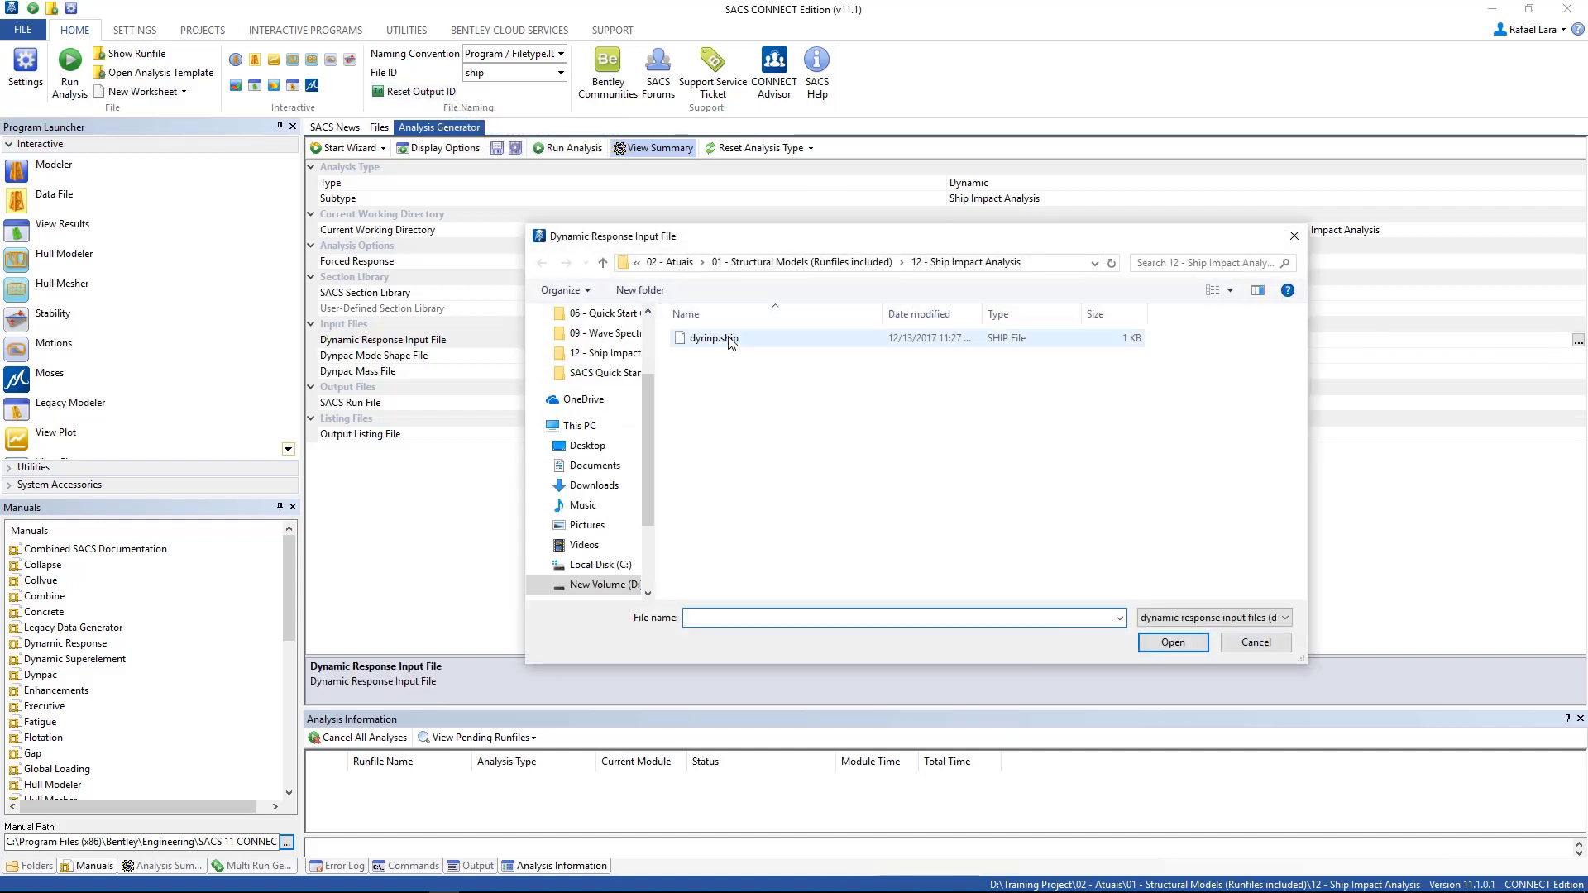
double_click(713, 337)
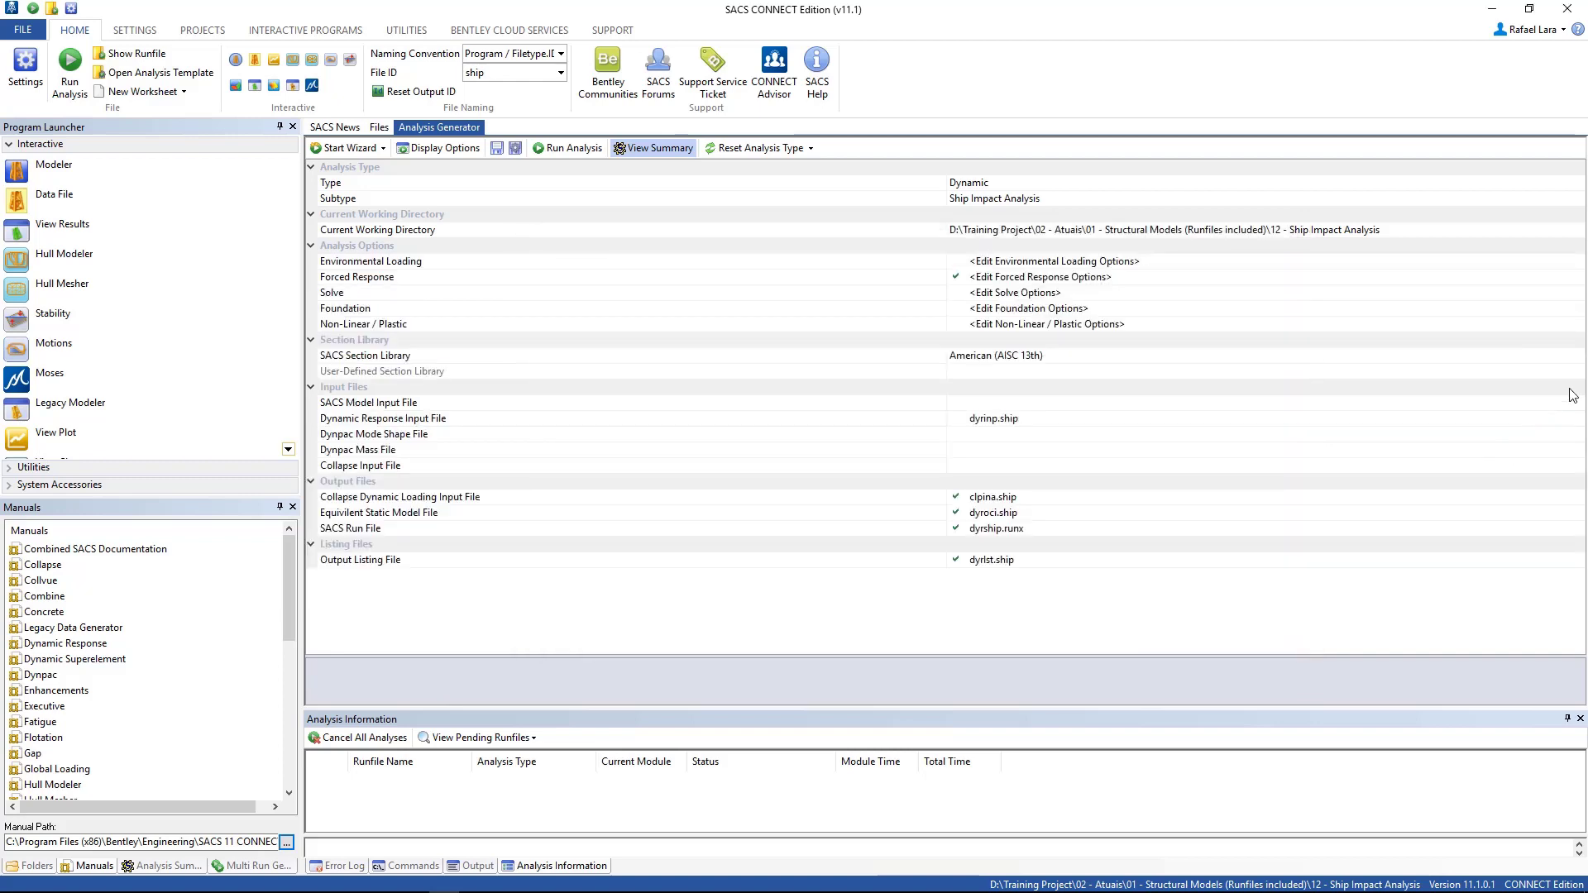
left_click(369, 402)
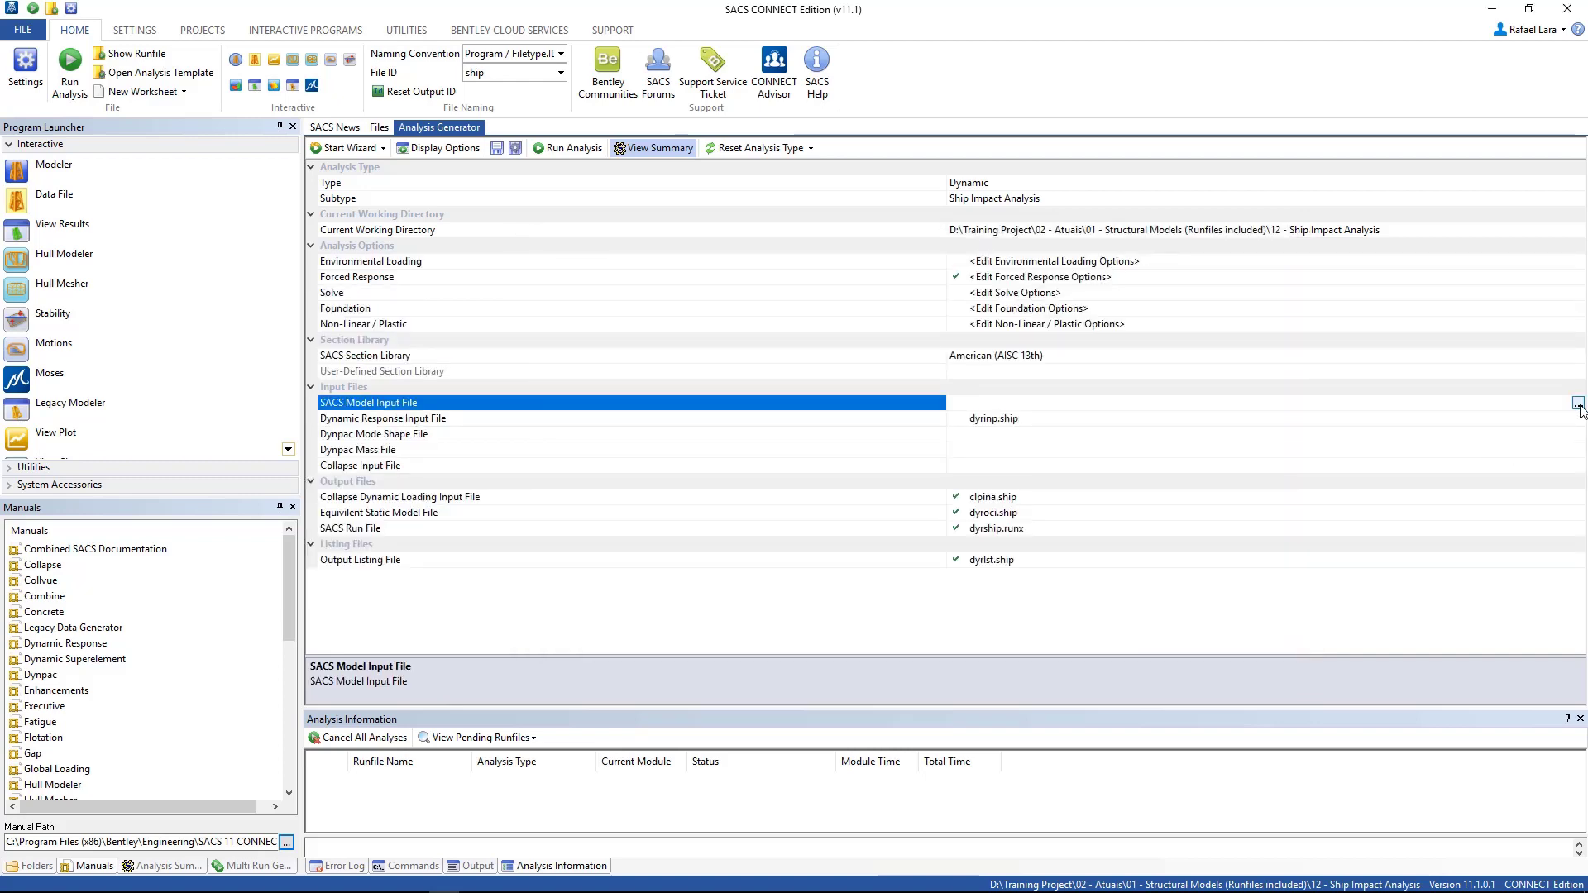
left_click(1579, 404)
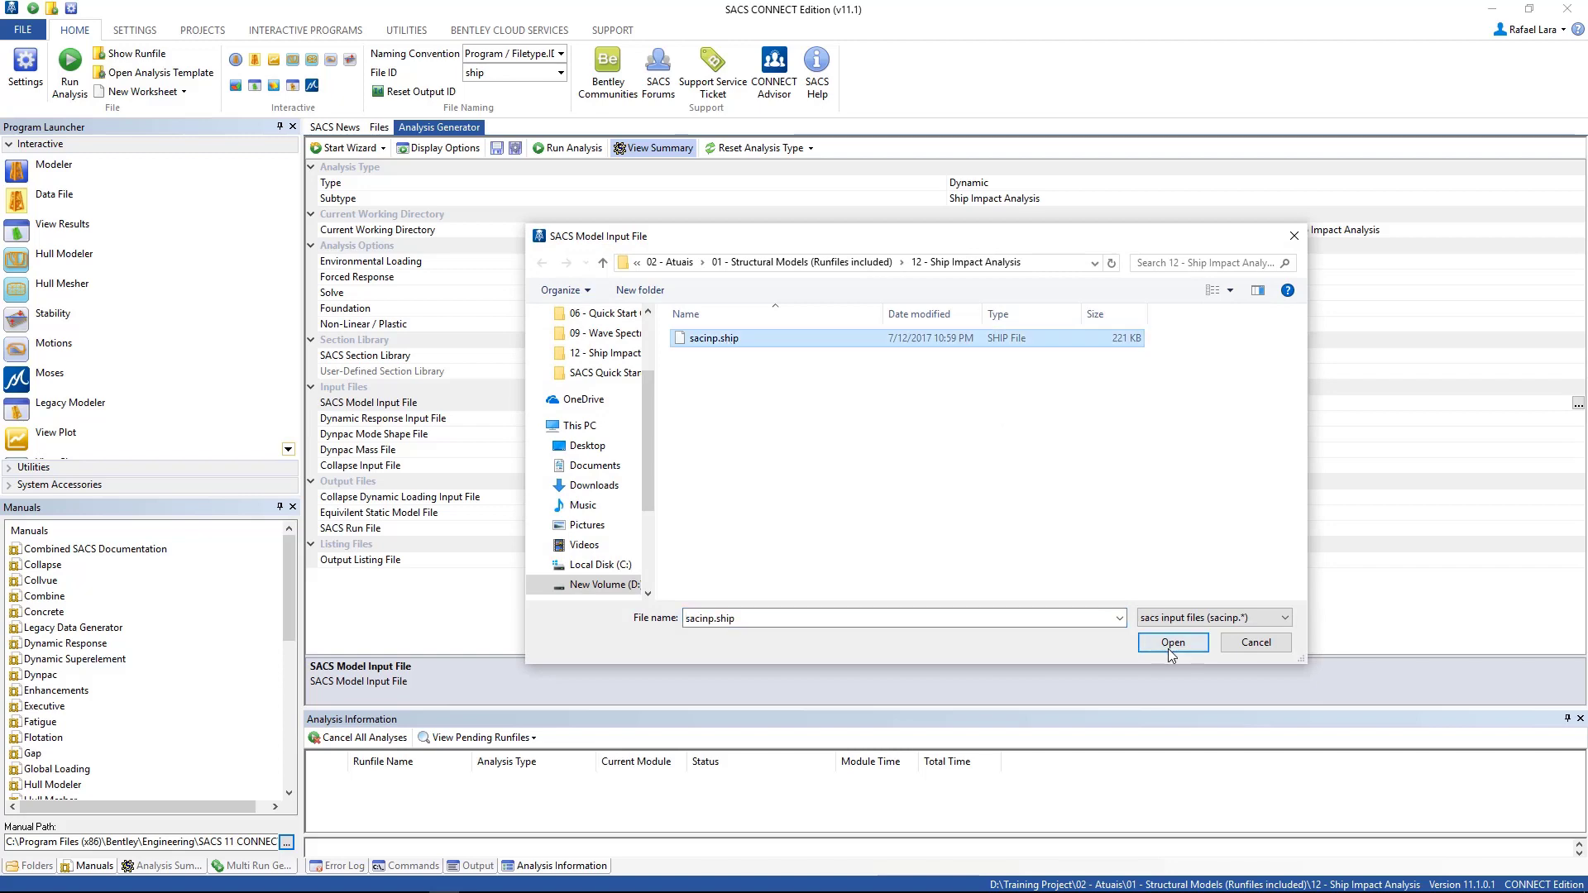
left_click(1171, 642)
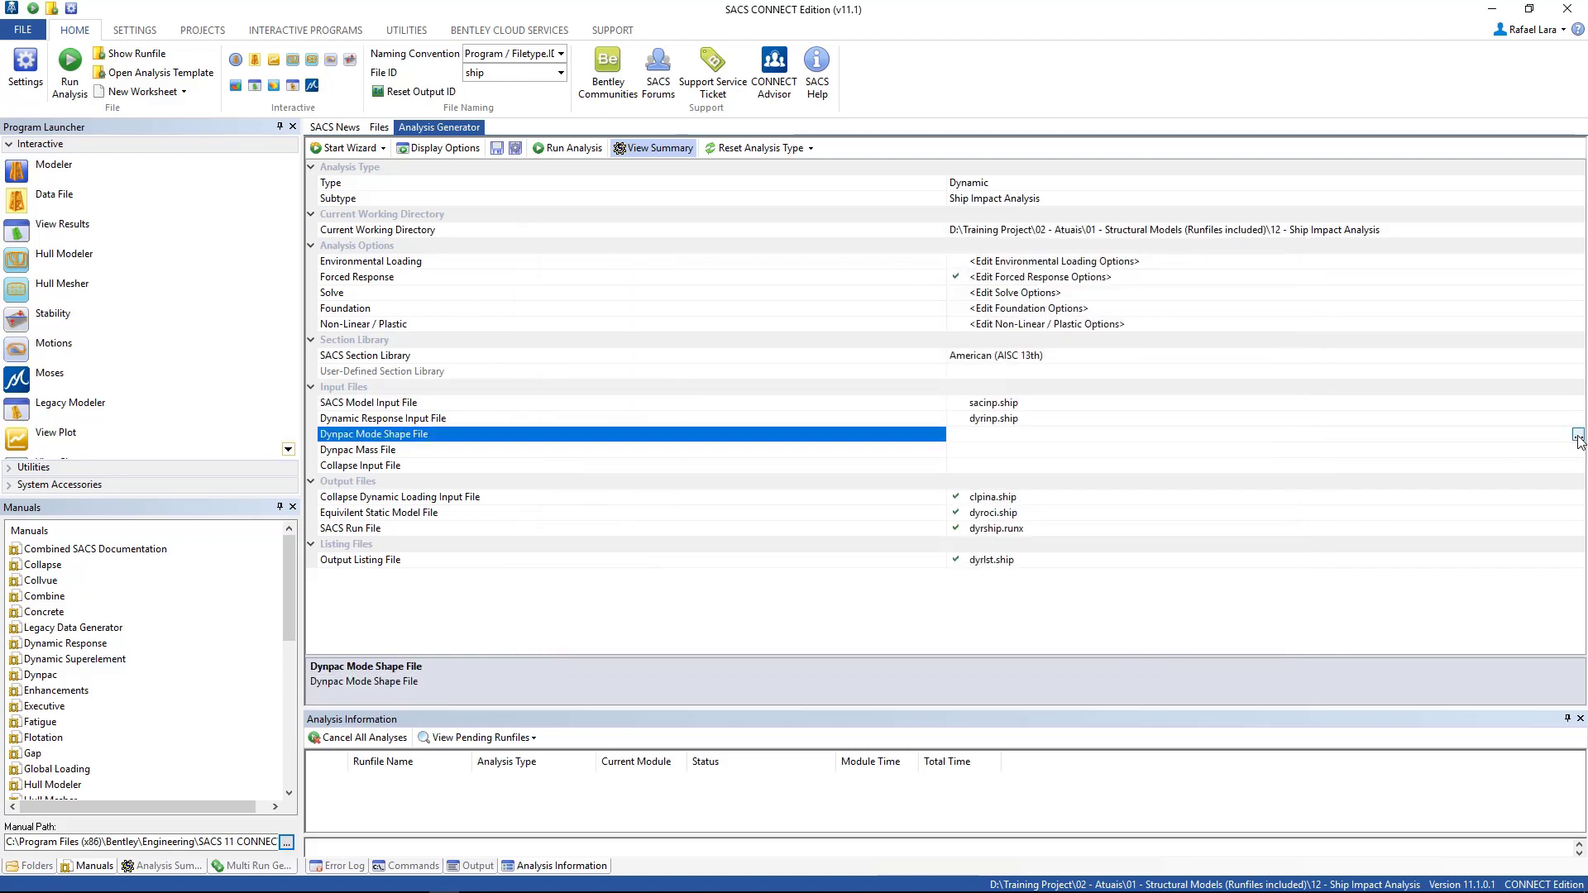
Step: Assign dynmod.dyn, dynmas.dyn and clpinp.ship as mode, mass and collapse inputs, and enable Solve
left_click(1576, 435)
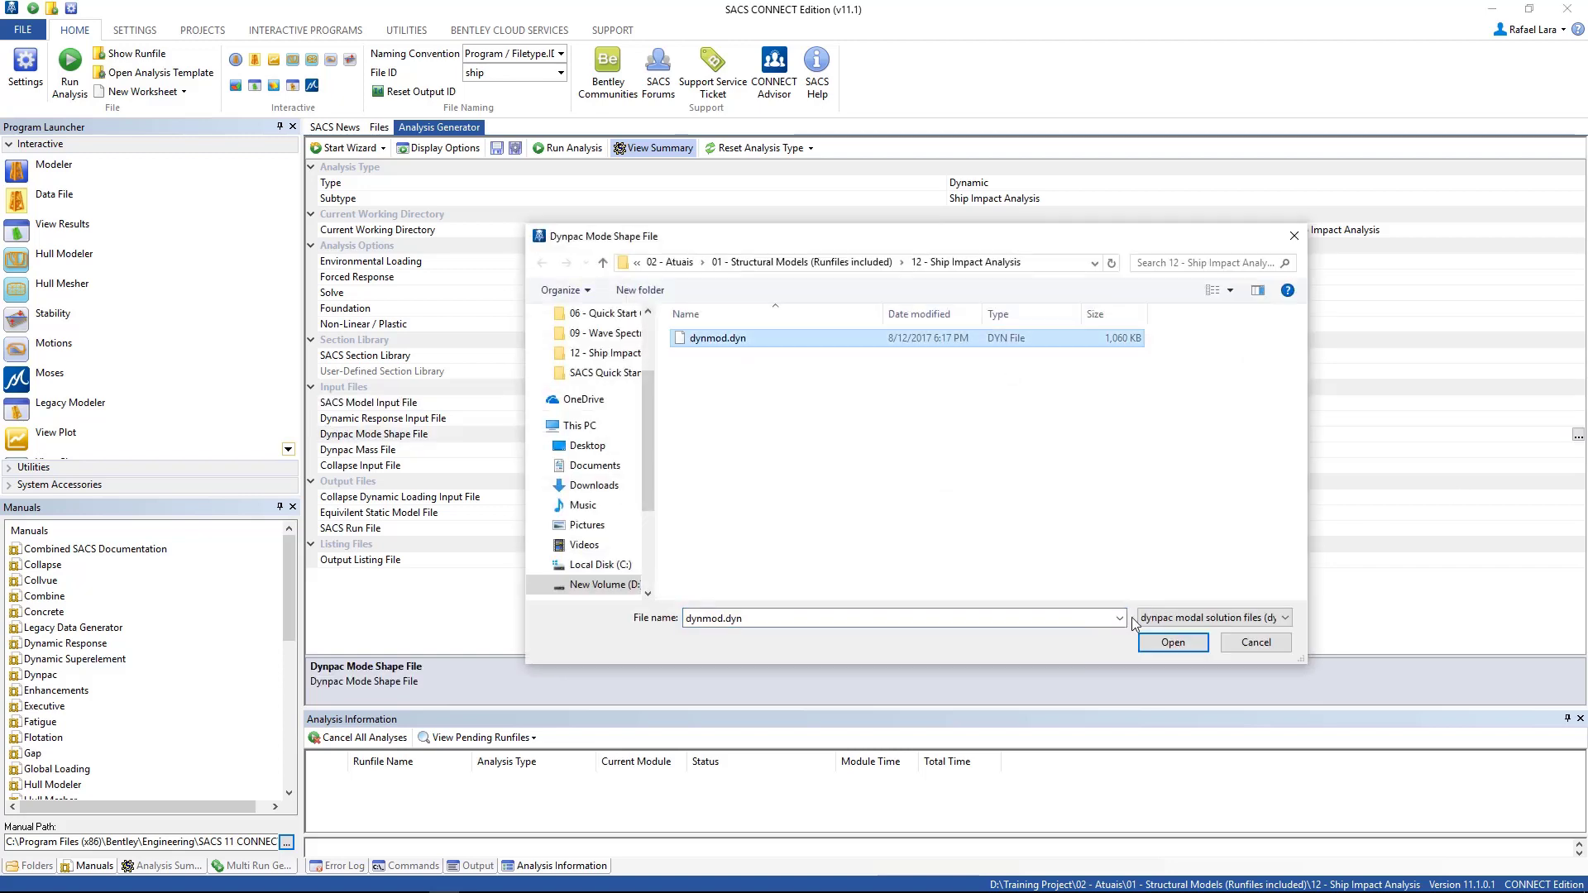
left_click(1171, 642)
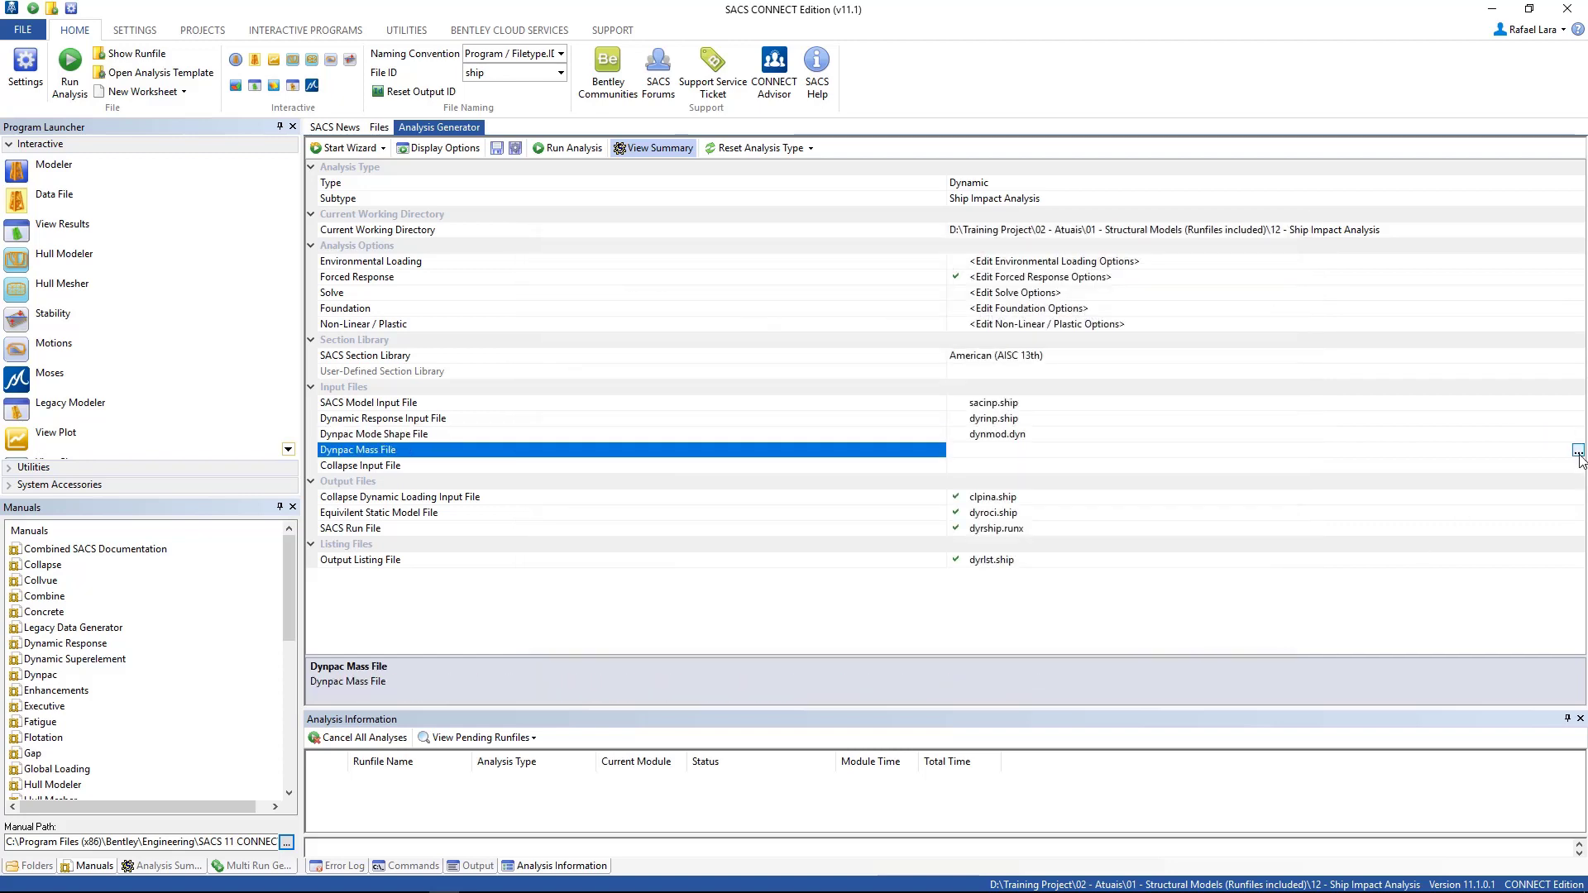
left_click(1577, 450)
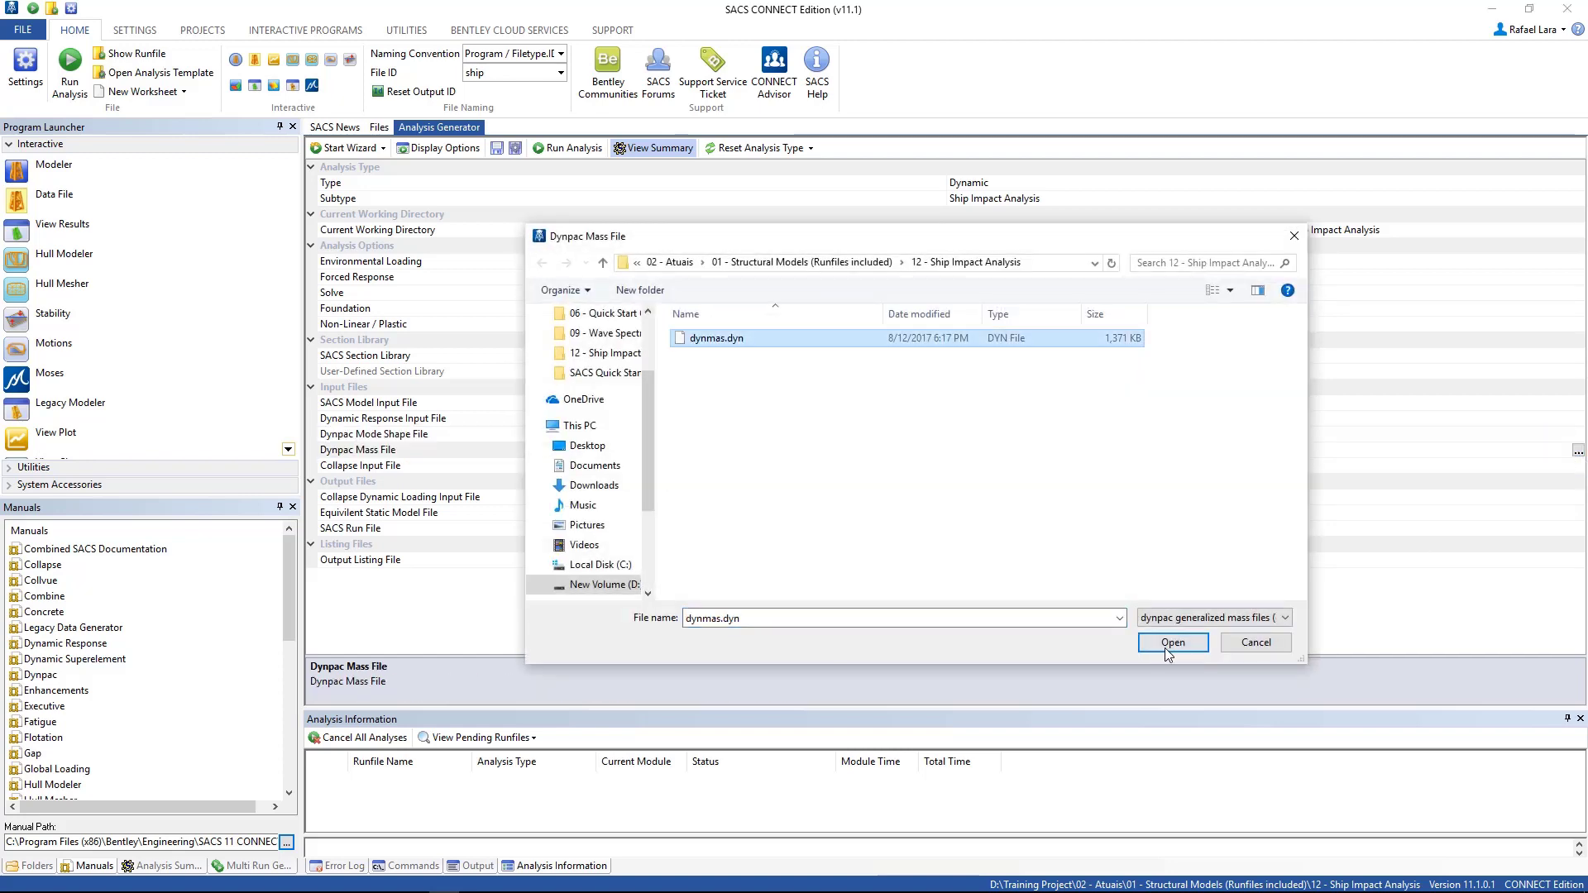
left_click(1171, 642)
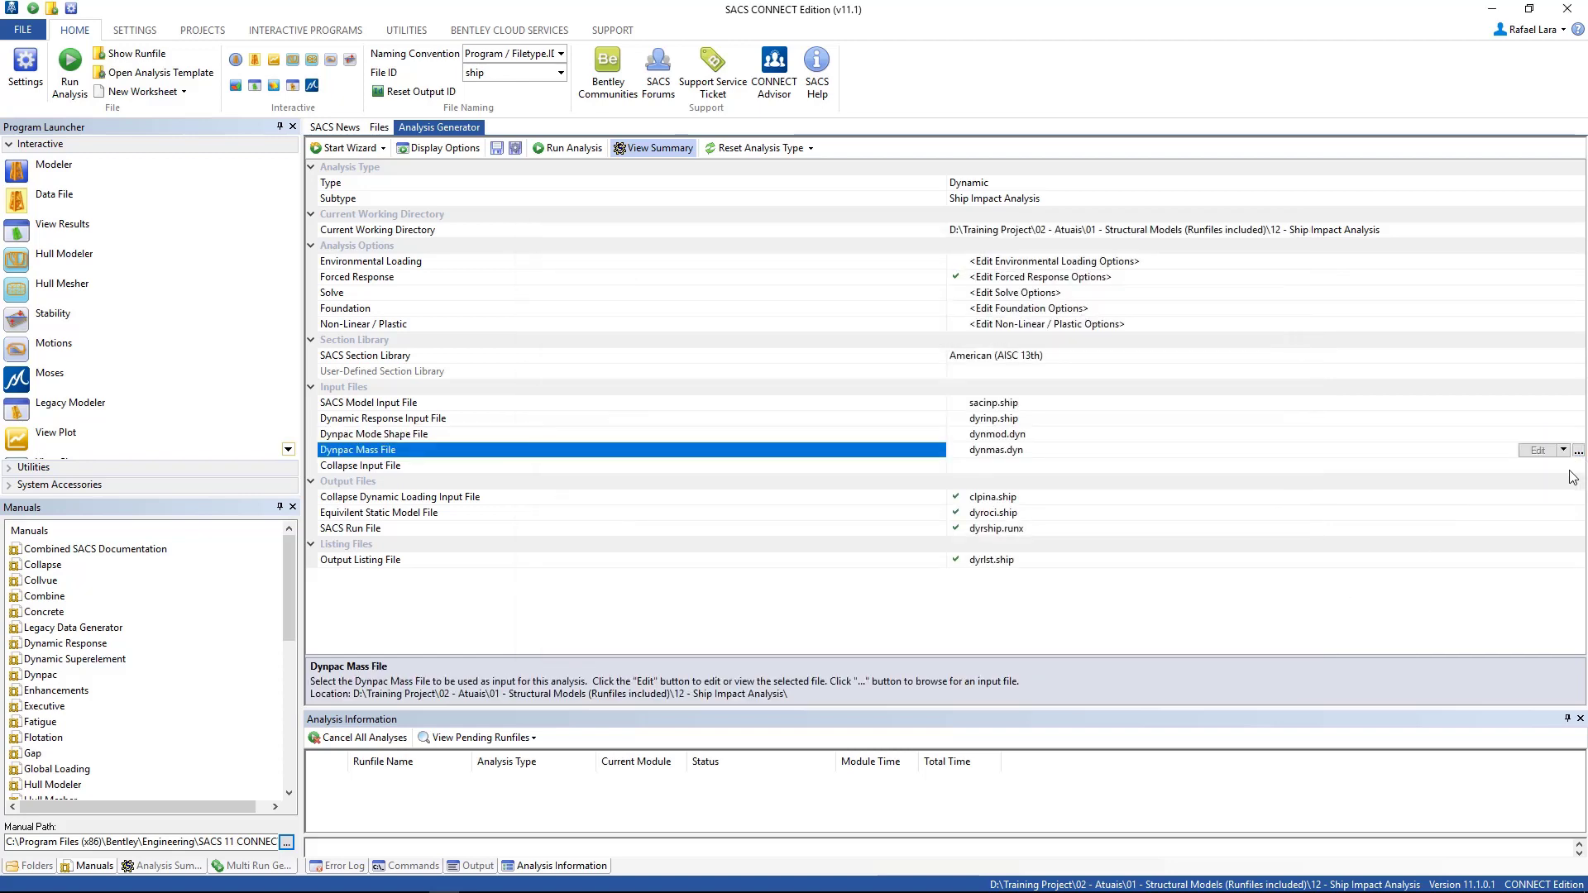
left_click(1577, 467)
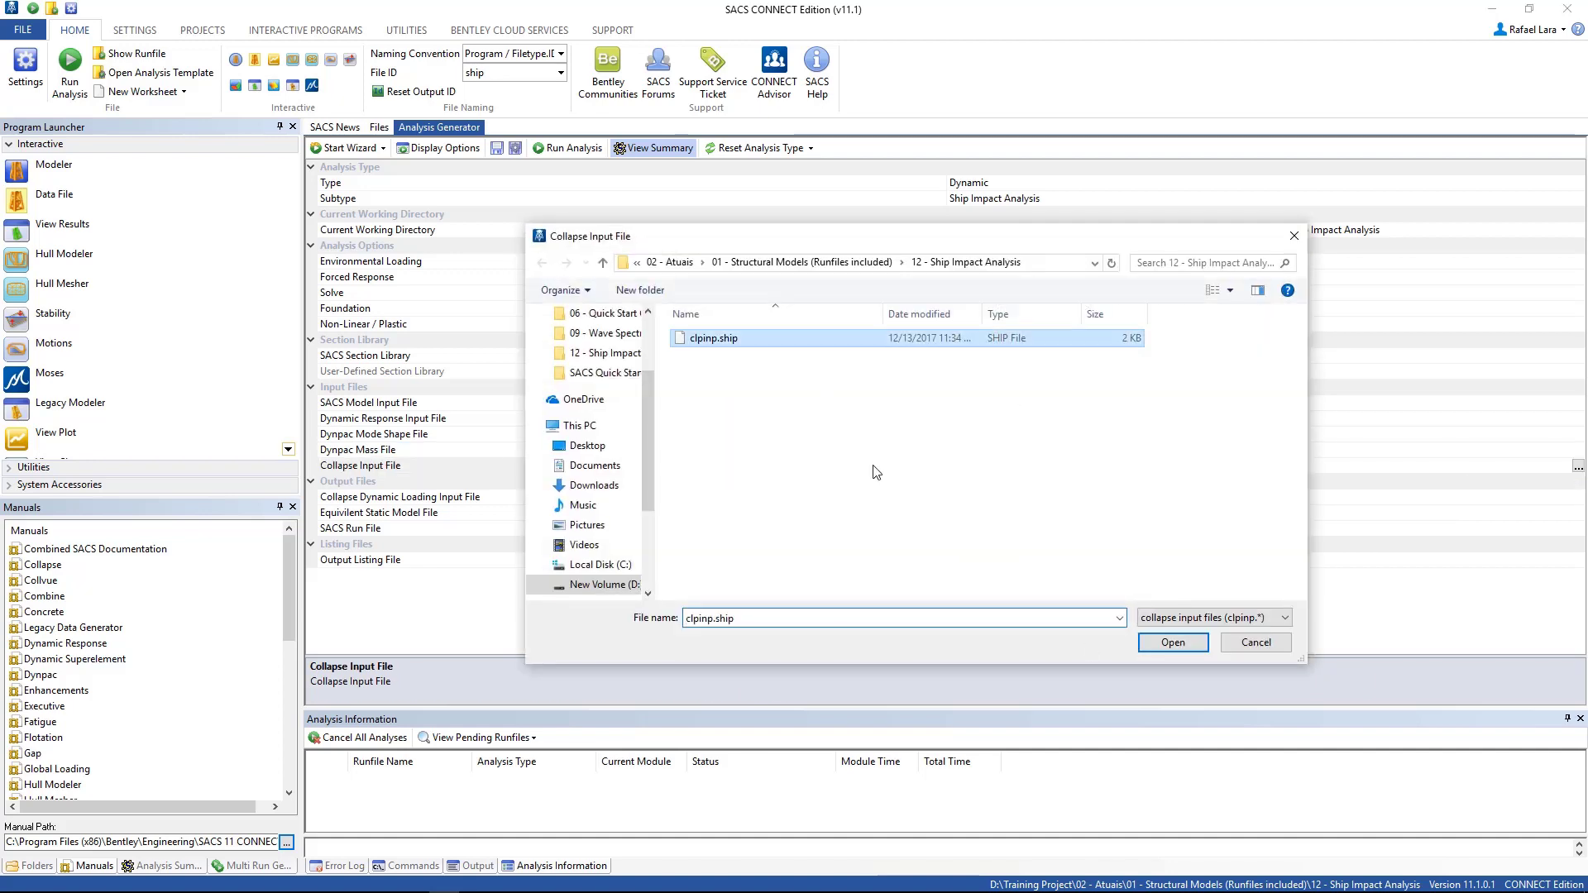
left_click(1172, 642)
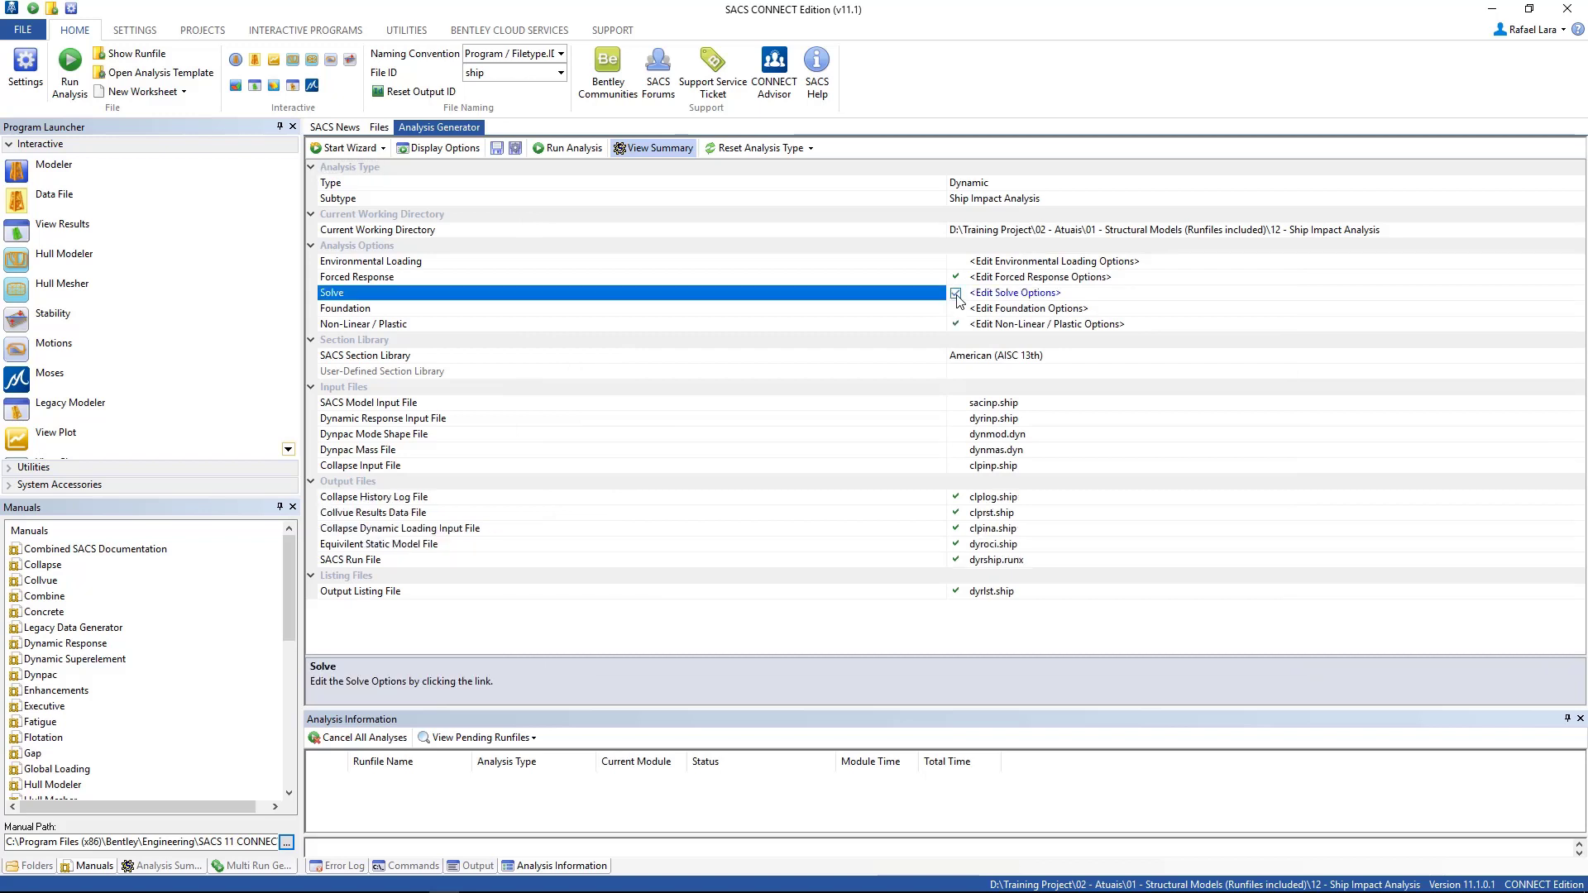
left_click(954, 293)
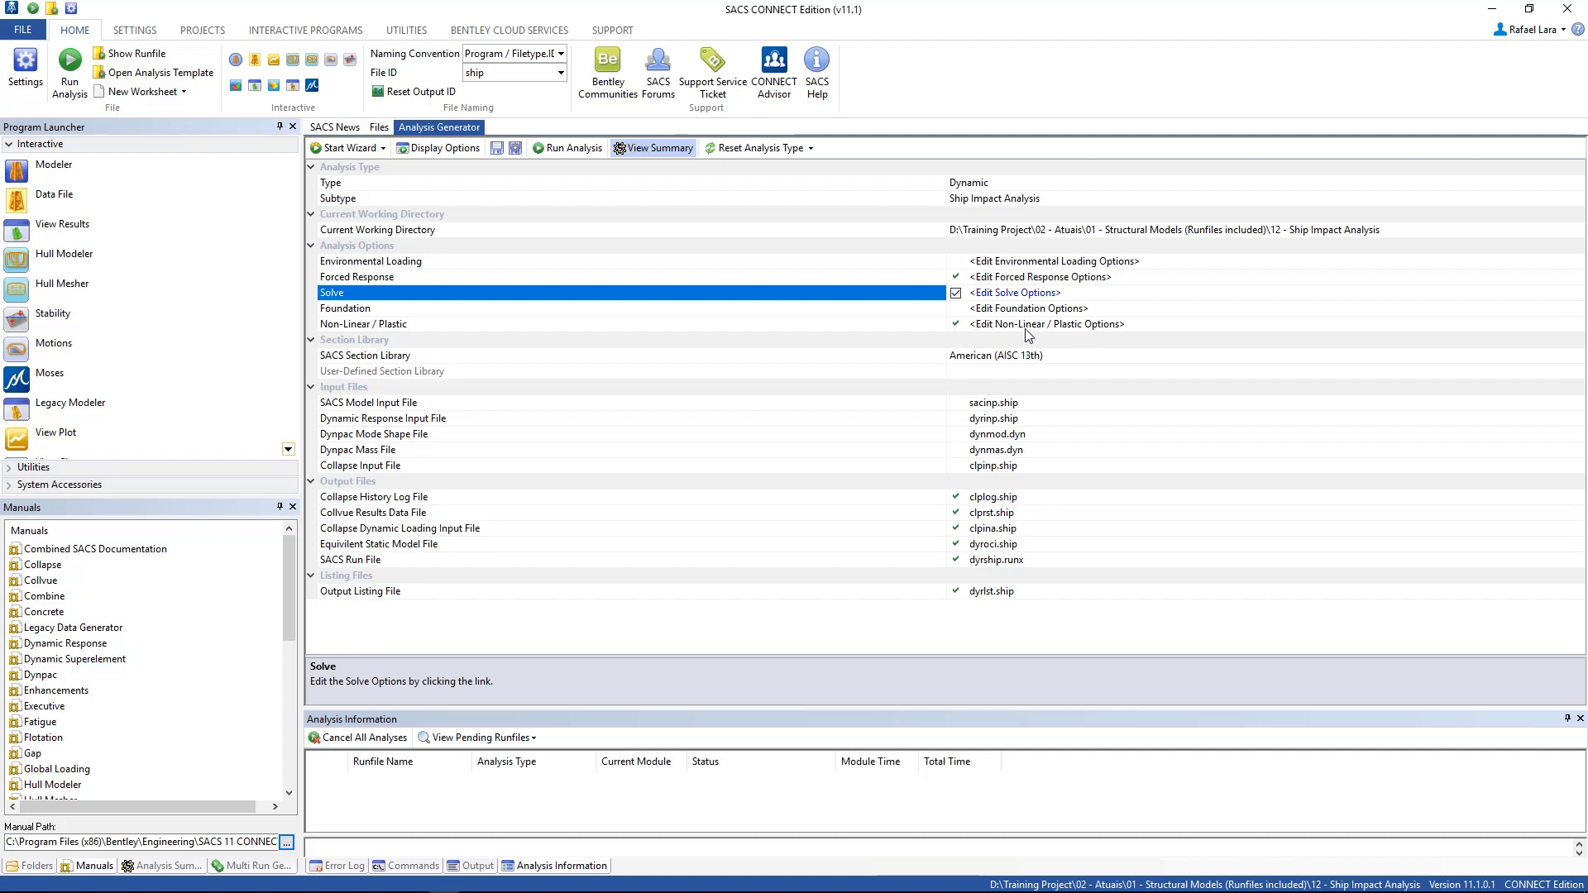
mouse_move(1027, 336)
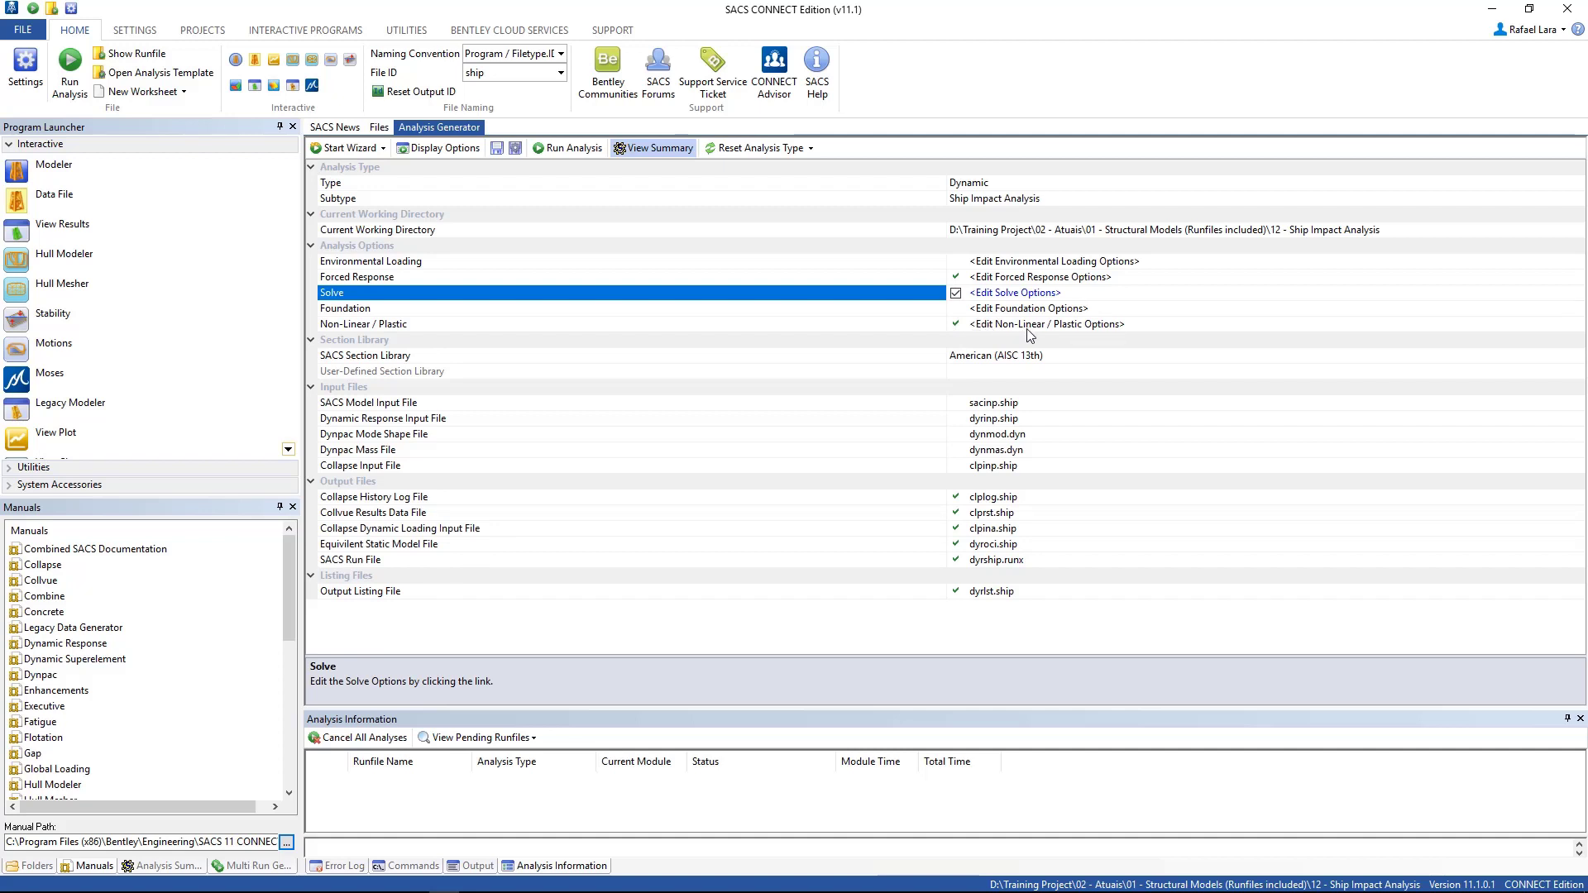
mouse_move(1039, 503)
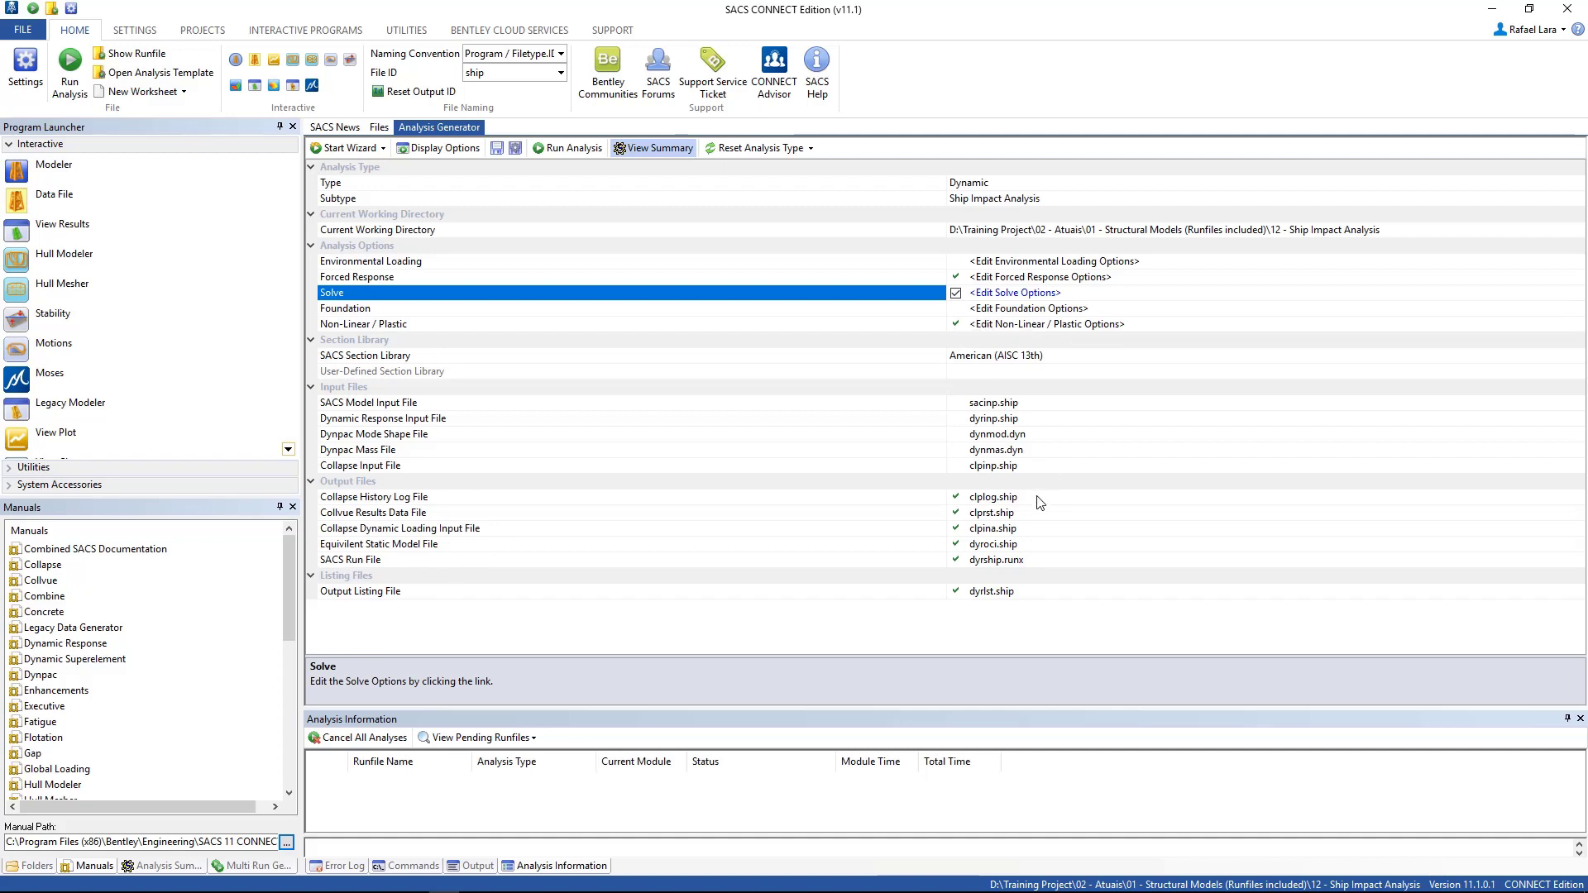
mouse_move(785, 382)
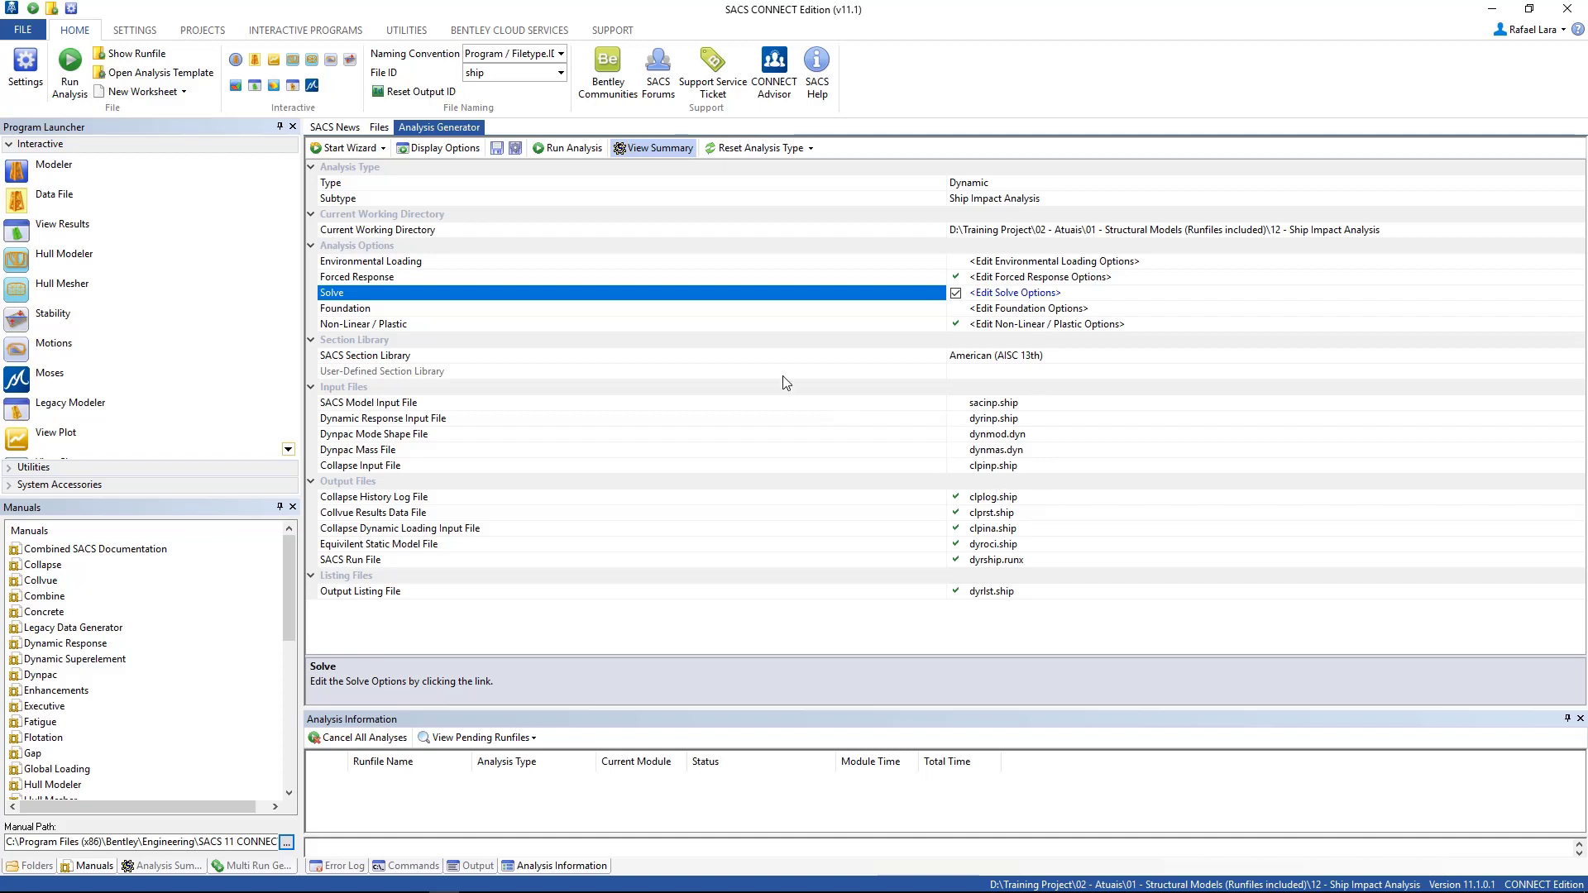
Step: Run the ship impact analysis, which logs iteration warnings and a structure-collapsed message
left_click(574, 147)
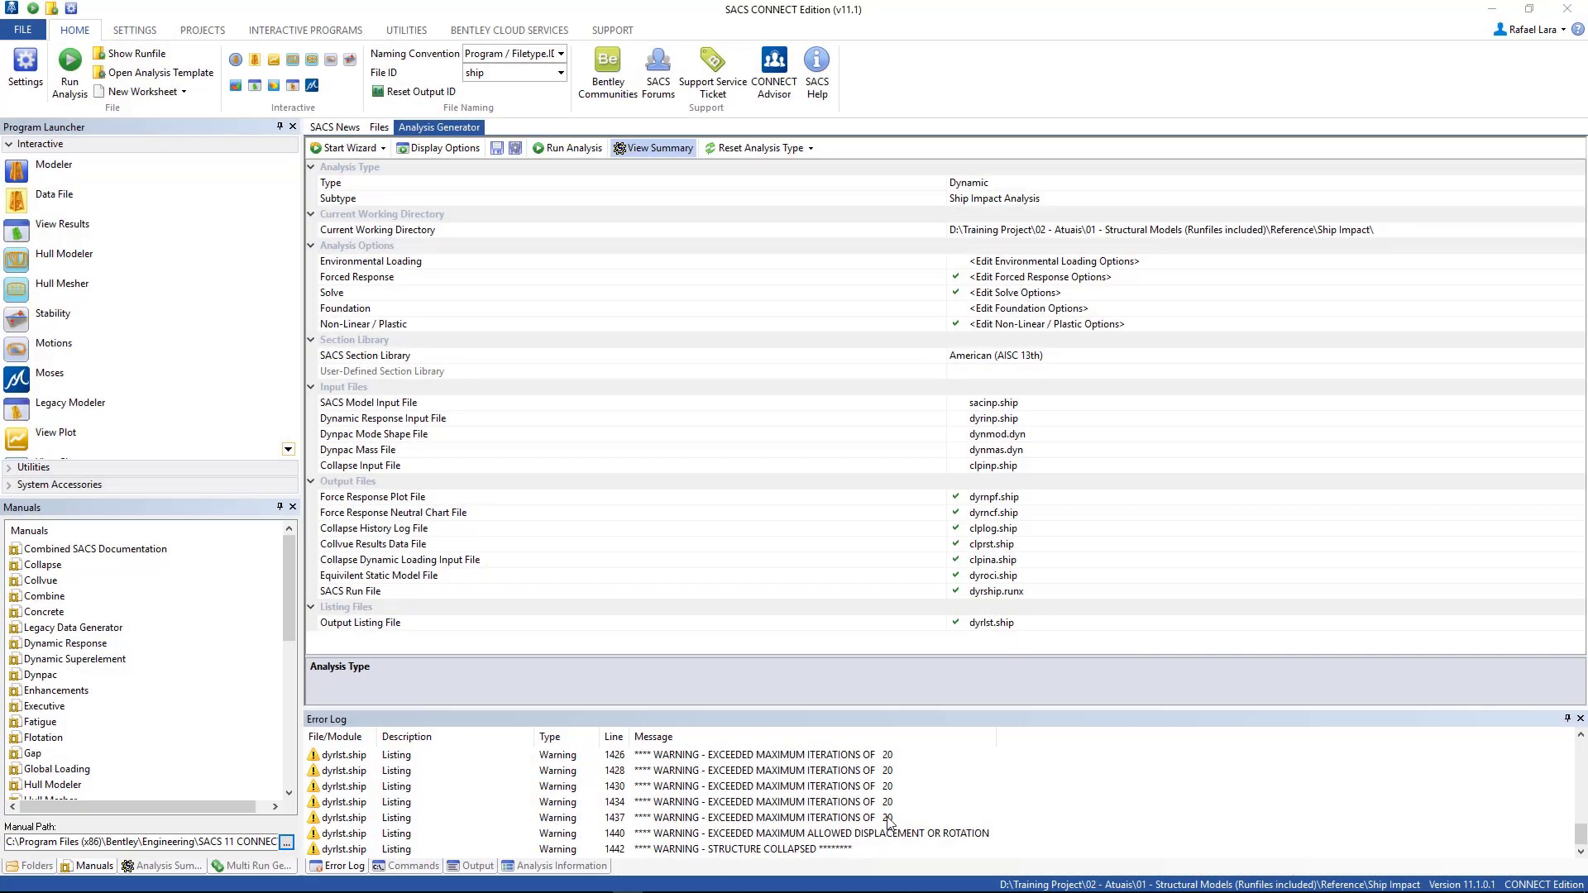
mouse_move(936, 781)
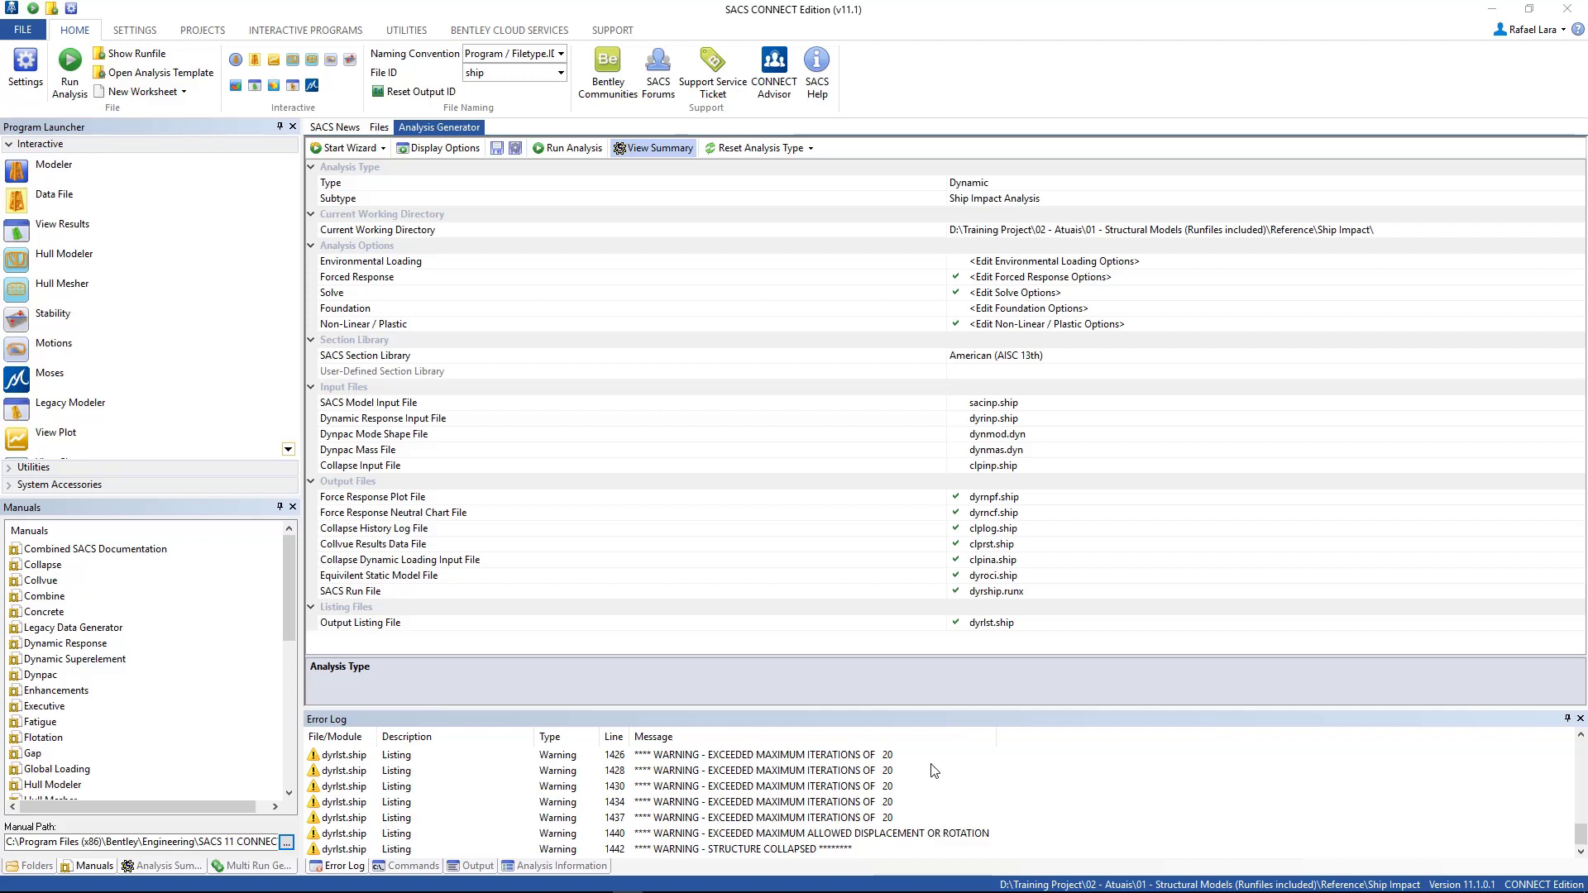
mouse_move(798, 809)
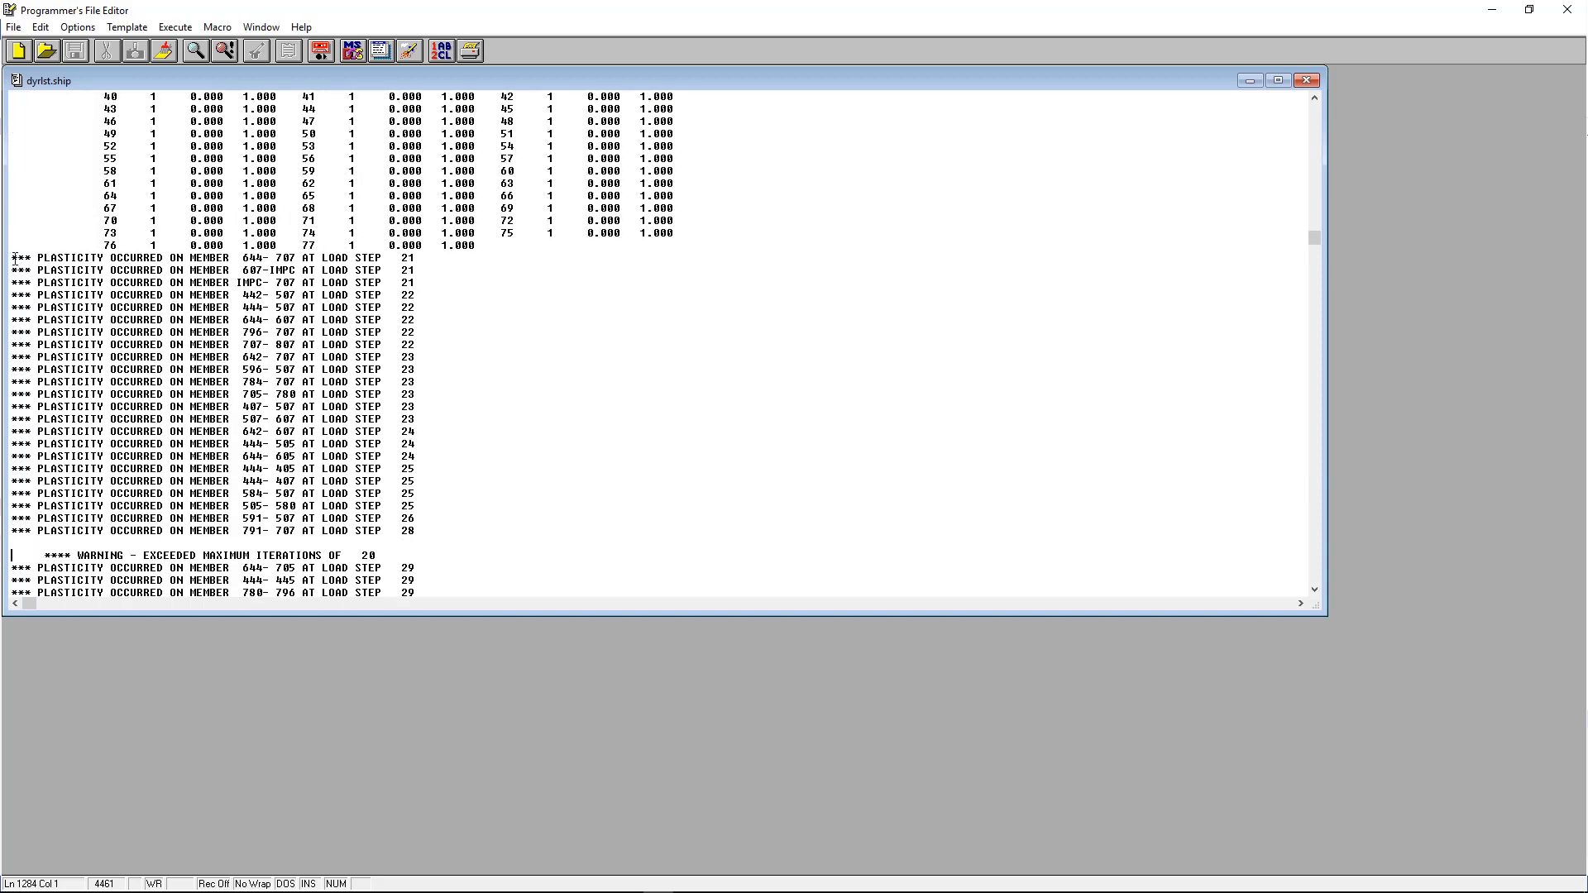
mouse_move(391, 320)
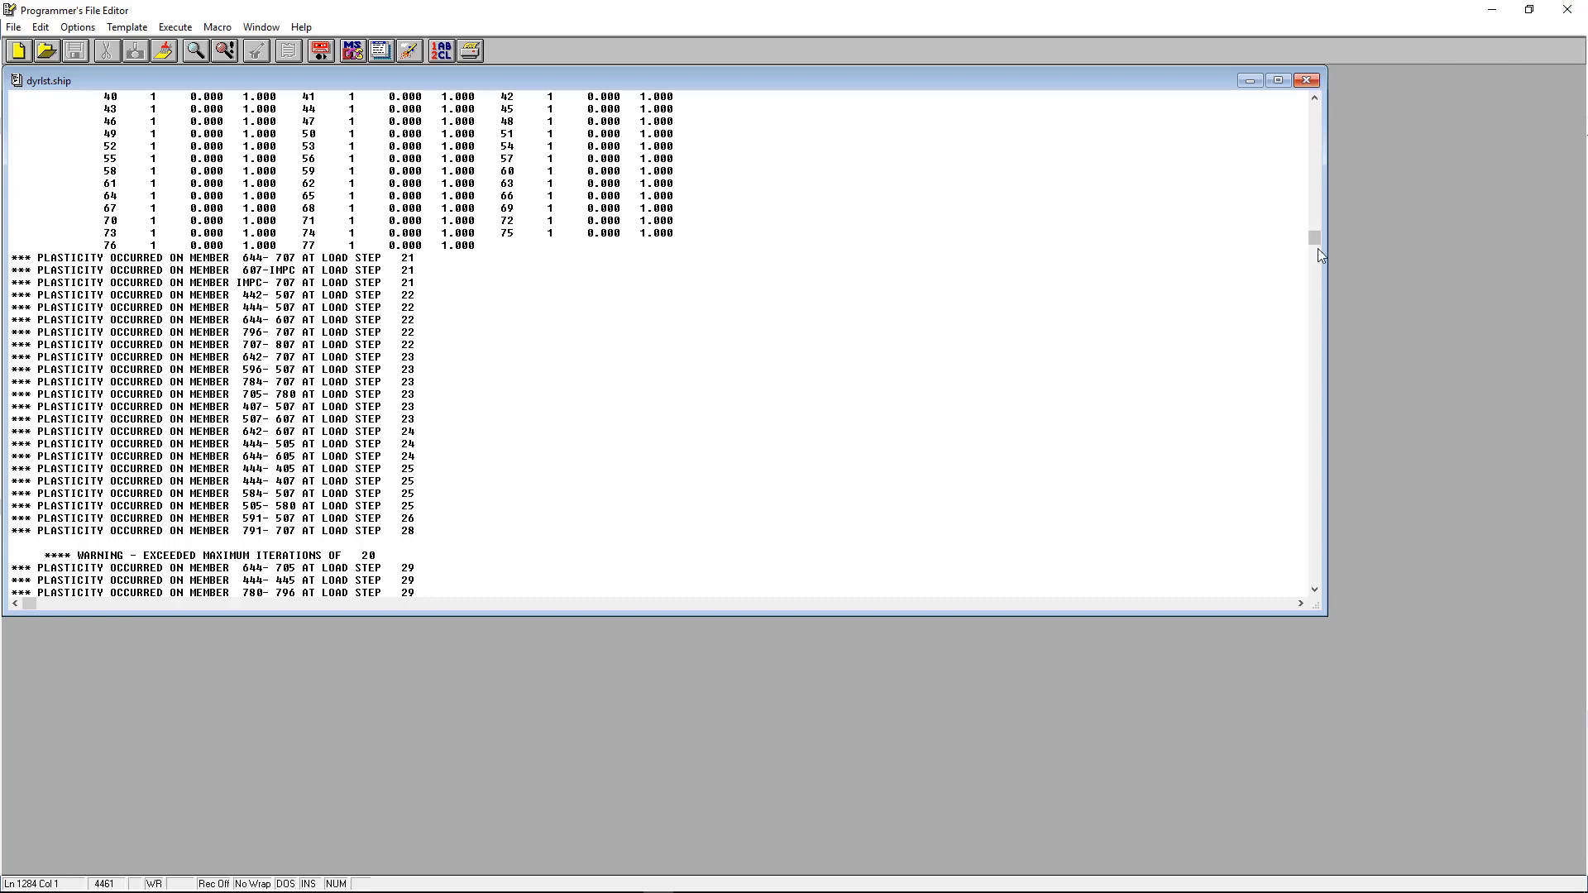
Step: Maximize dyrlst.ship and scroll through plasticity messages, final member forces and solution statistics
left_click(1275, 79)
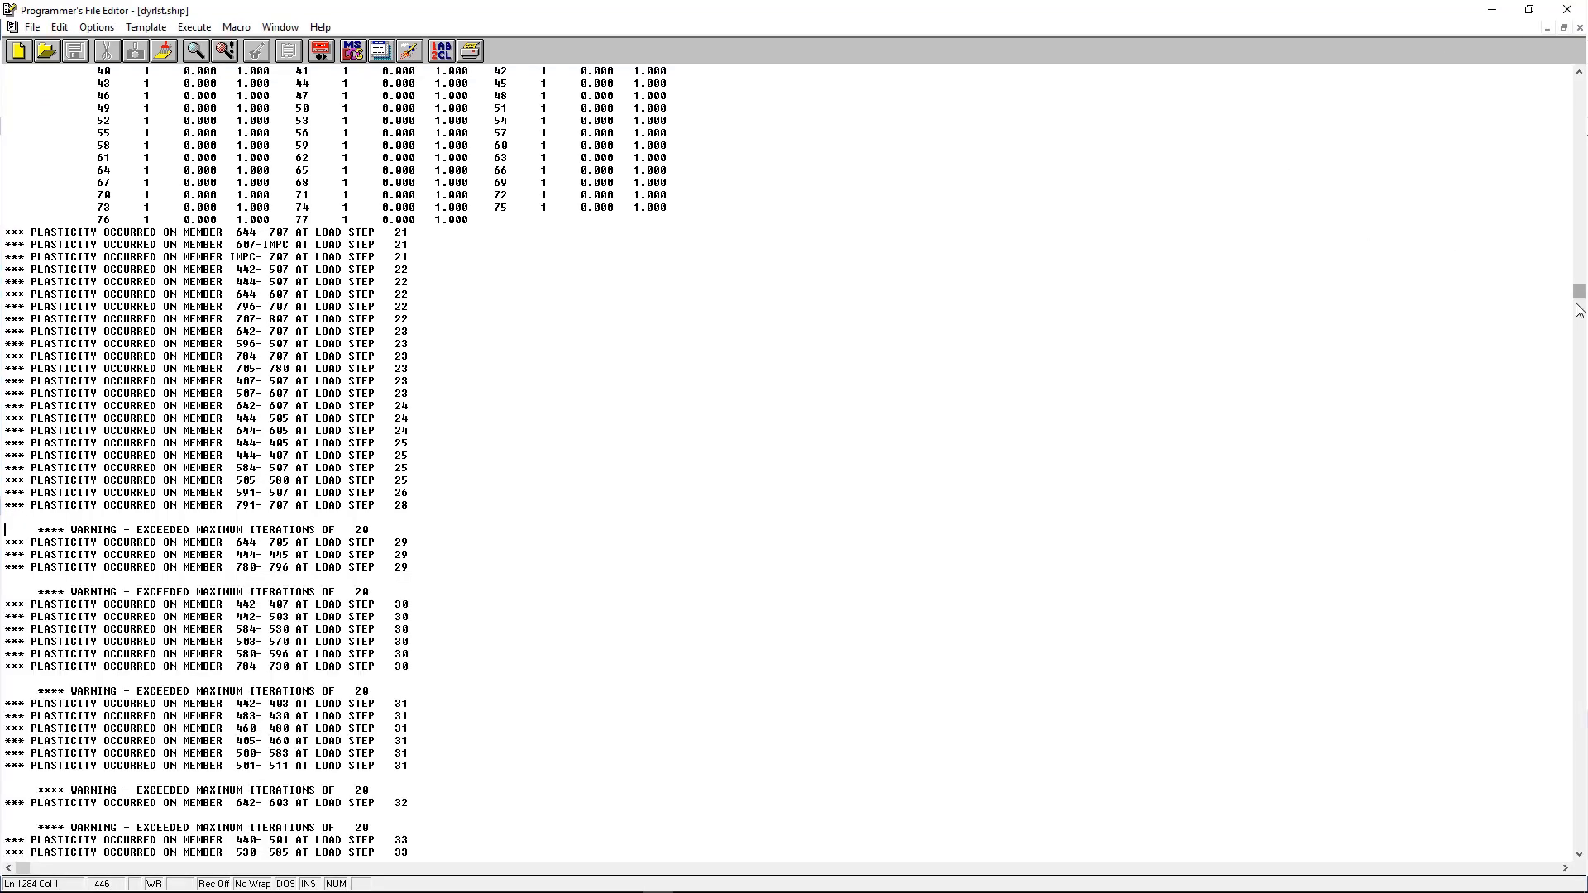
scroll("down", 3)
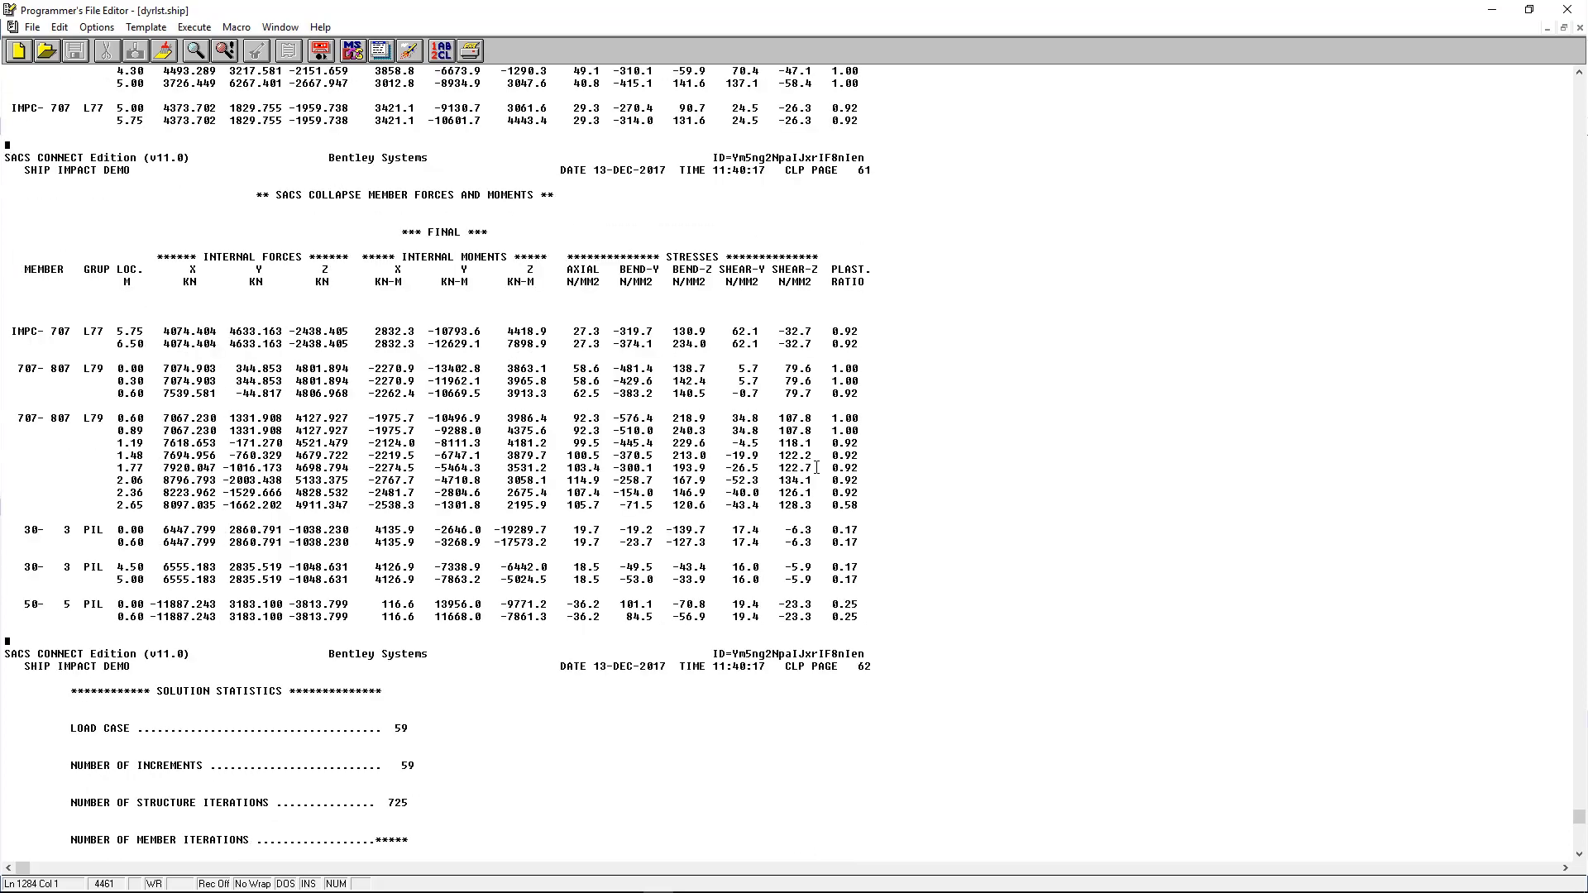
mouse_move(549, 250)
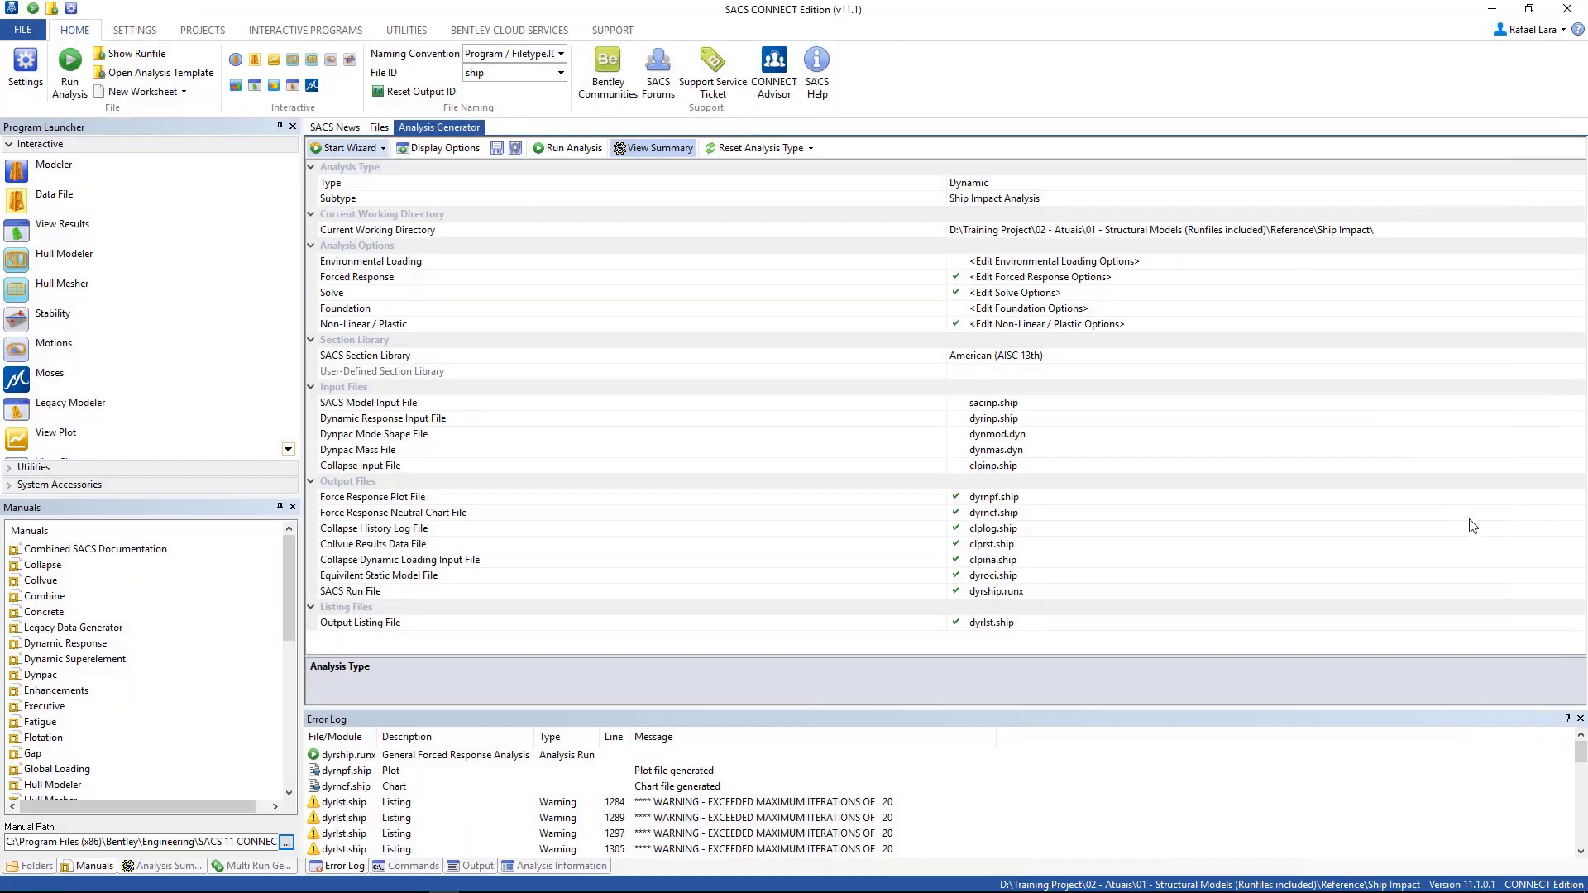
mouse_move(1537, 552)
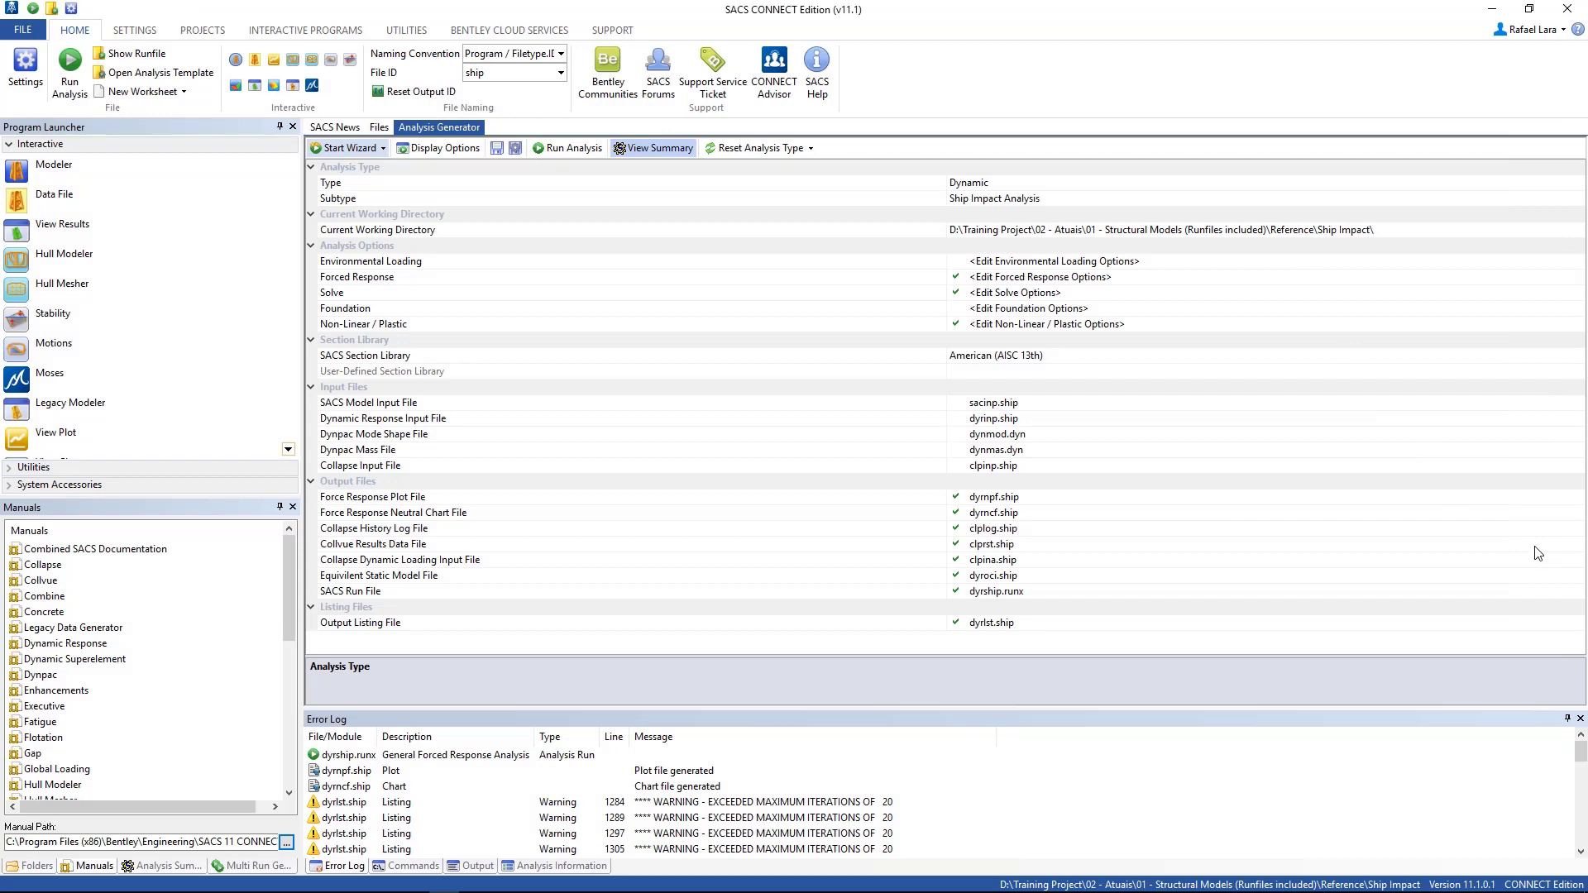
Step: Launch the Collapse Viewer with clprst.ship, showing the platform at load step 1
left_click(372, 544)
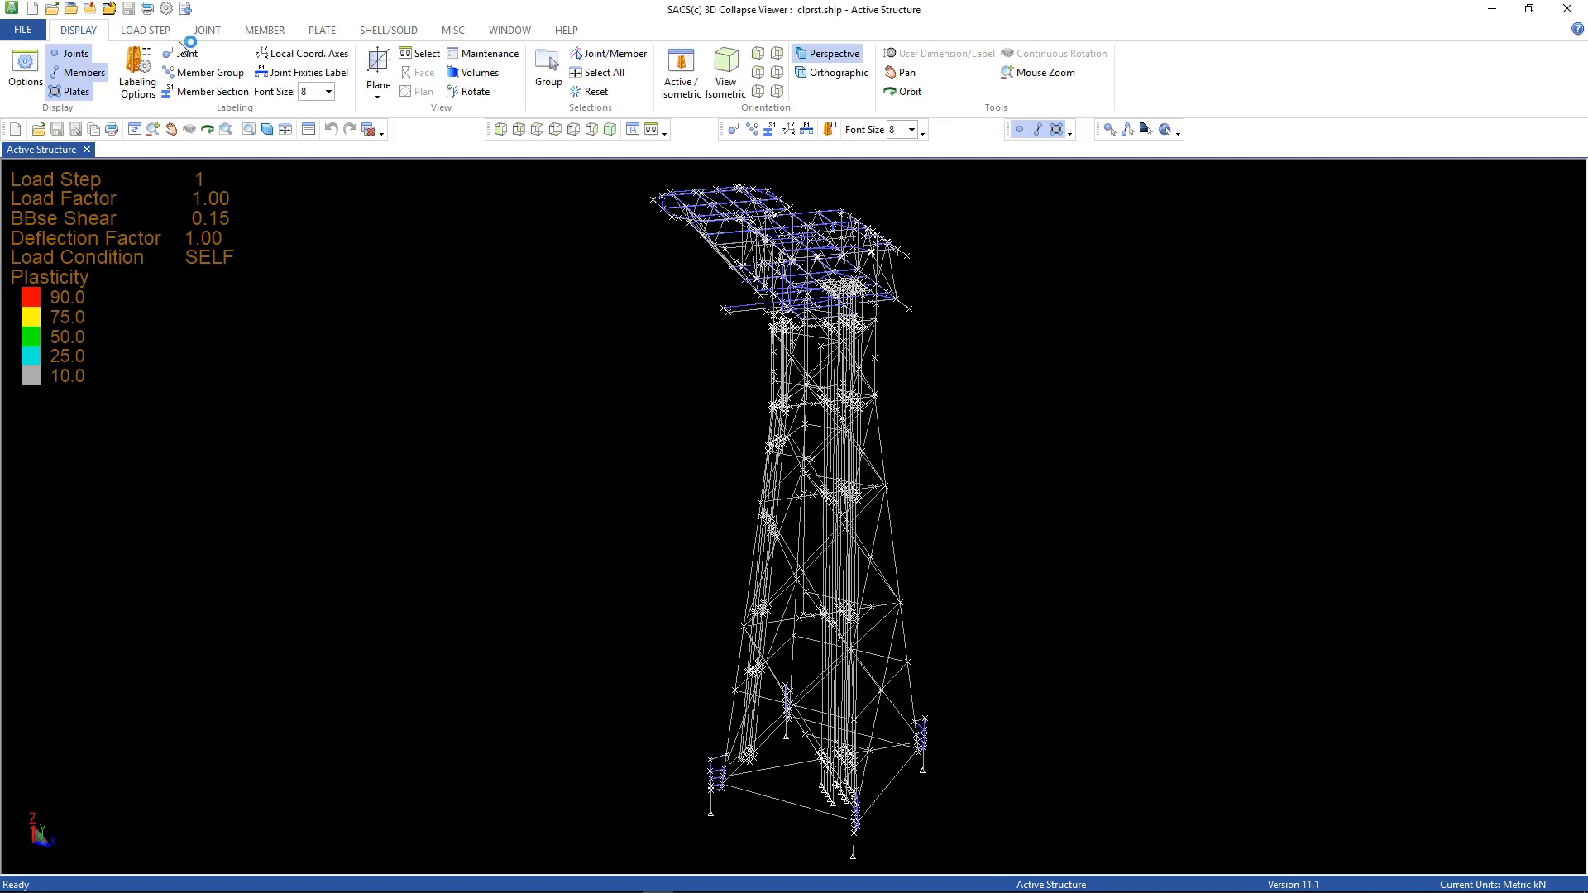
Step: Jump to the last load step, 59, showing plastic members and base shear 11082.14
left_click(146, 30)
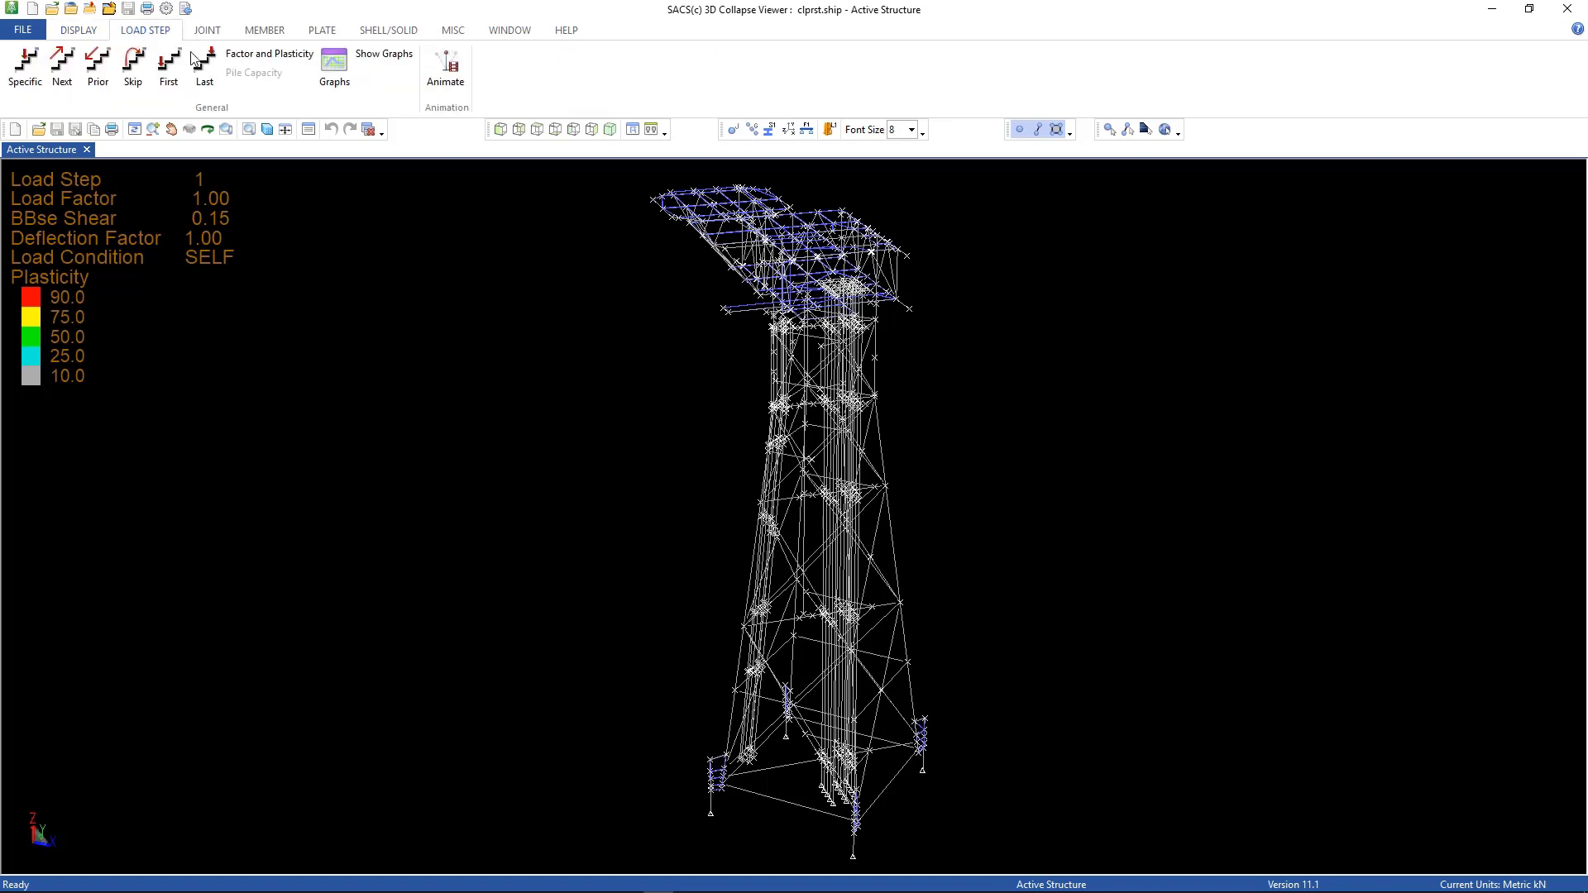
mouse_move(203, 63)
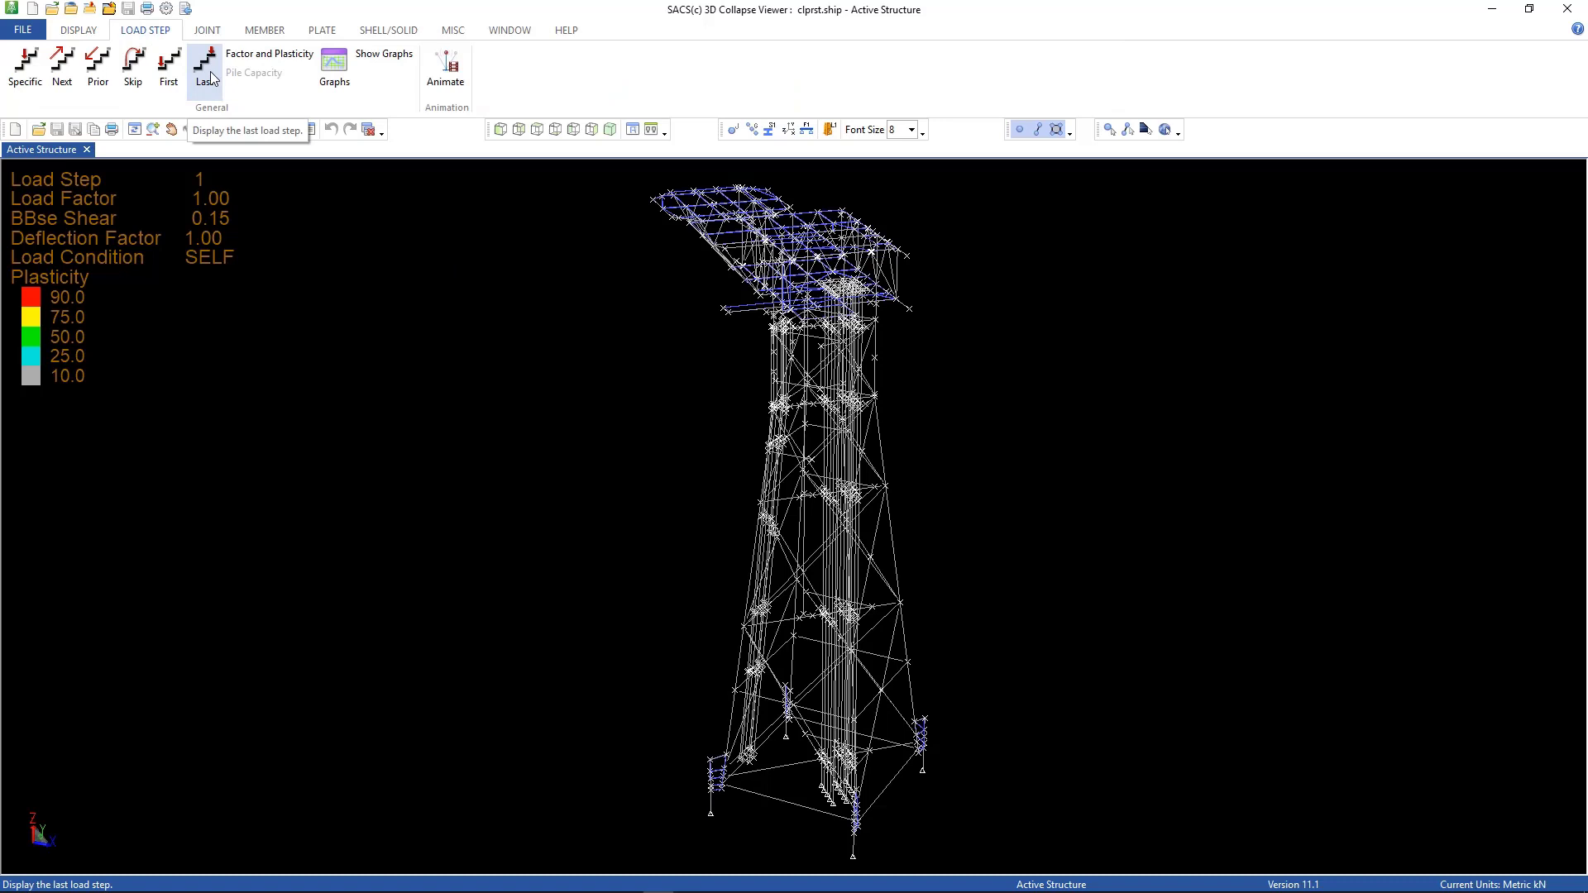
left_click(204, 67)
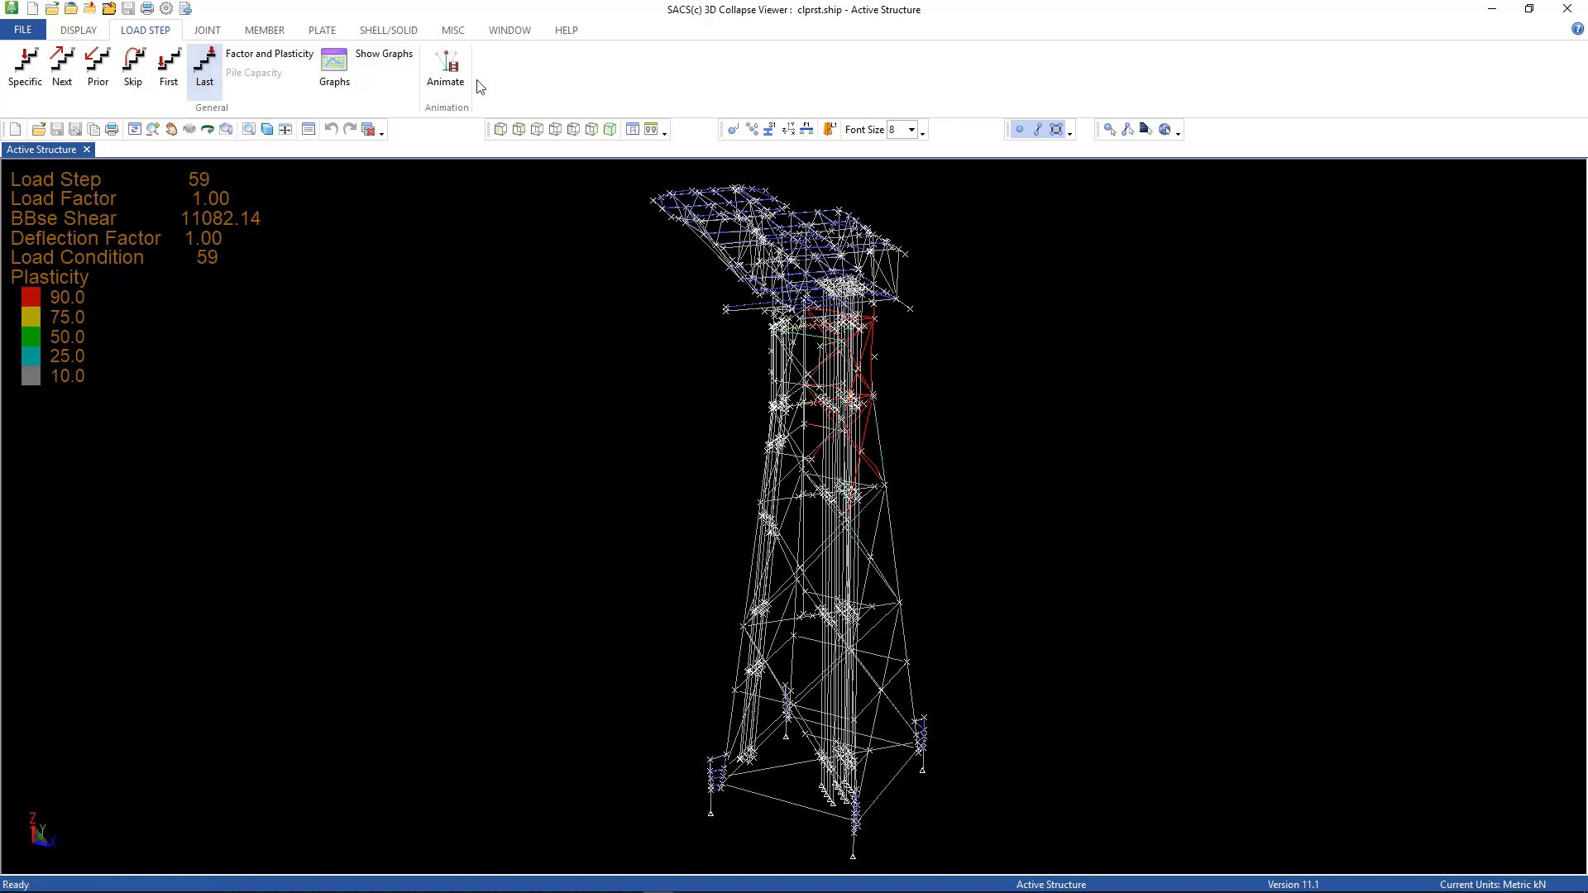
Step: Start the loadstep animation from starting loadstep 20
left_click(445, 70)
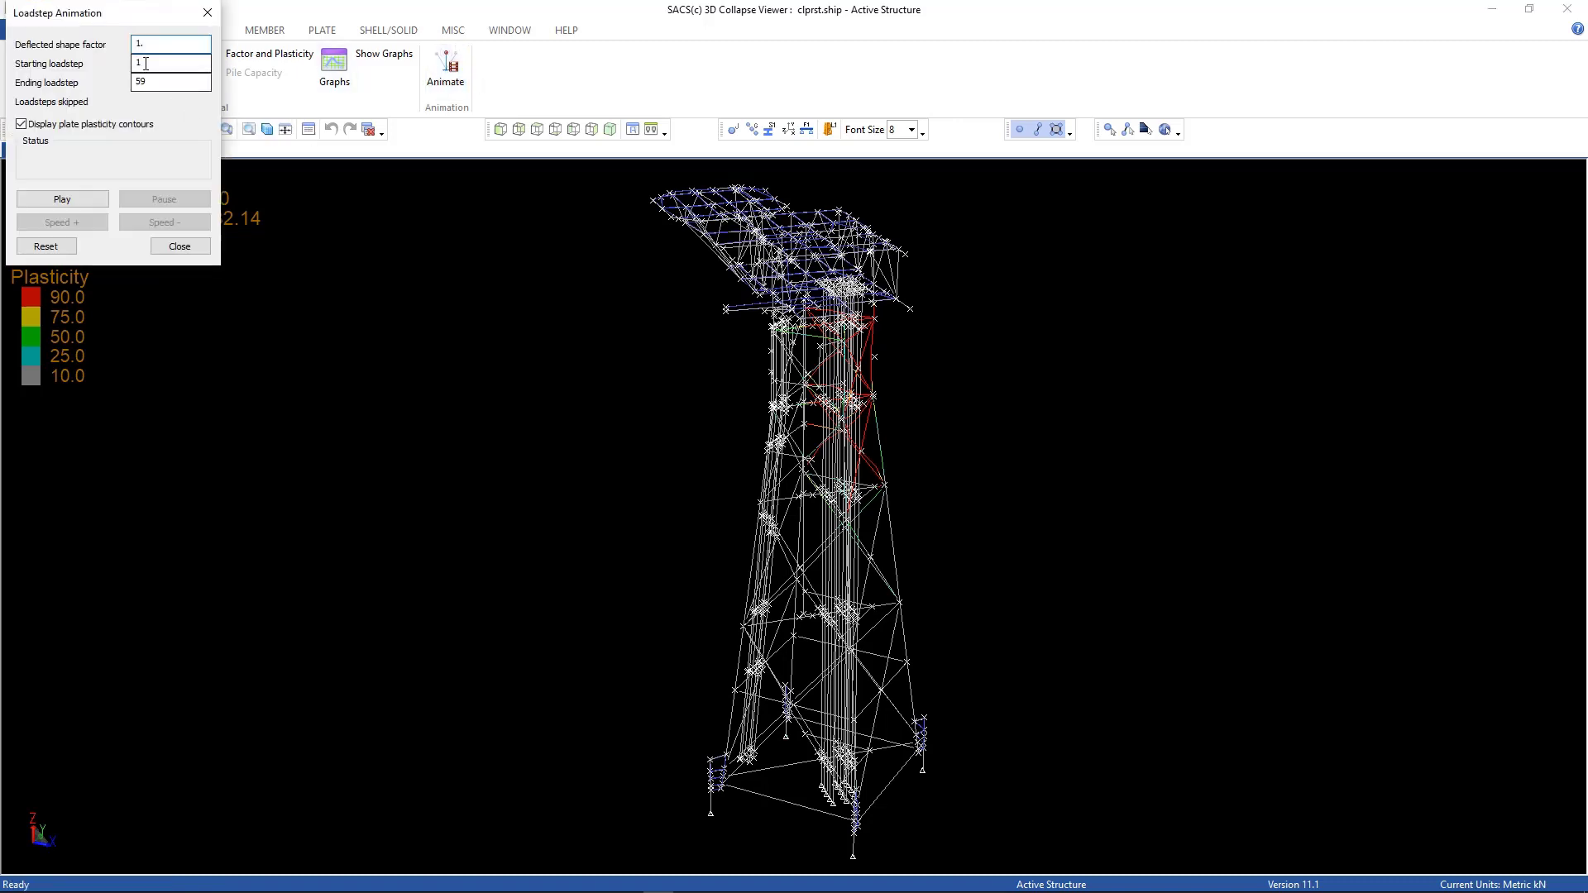
type("2")
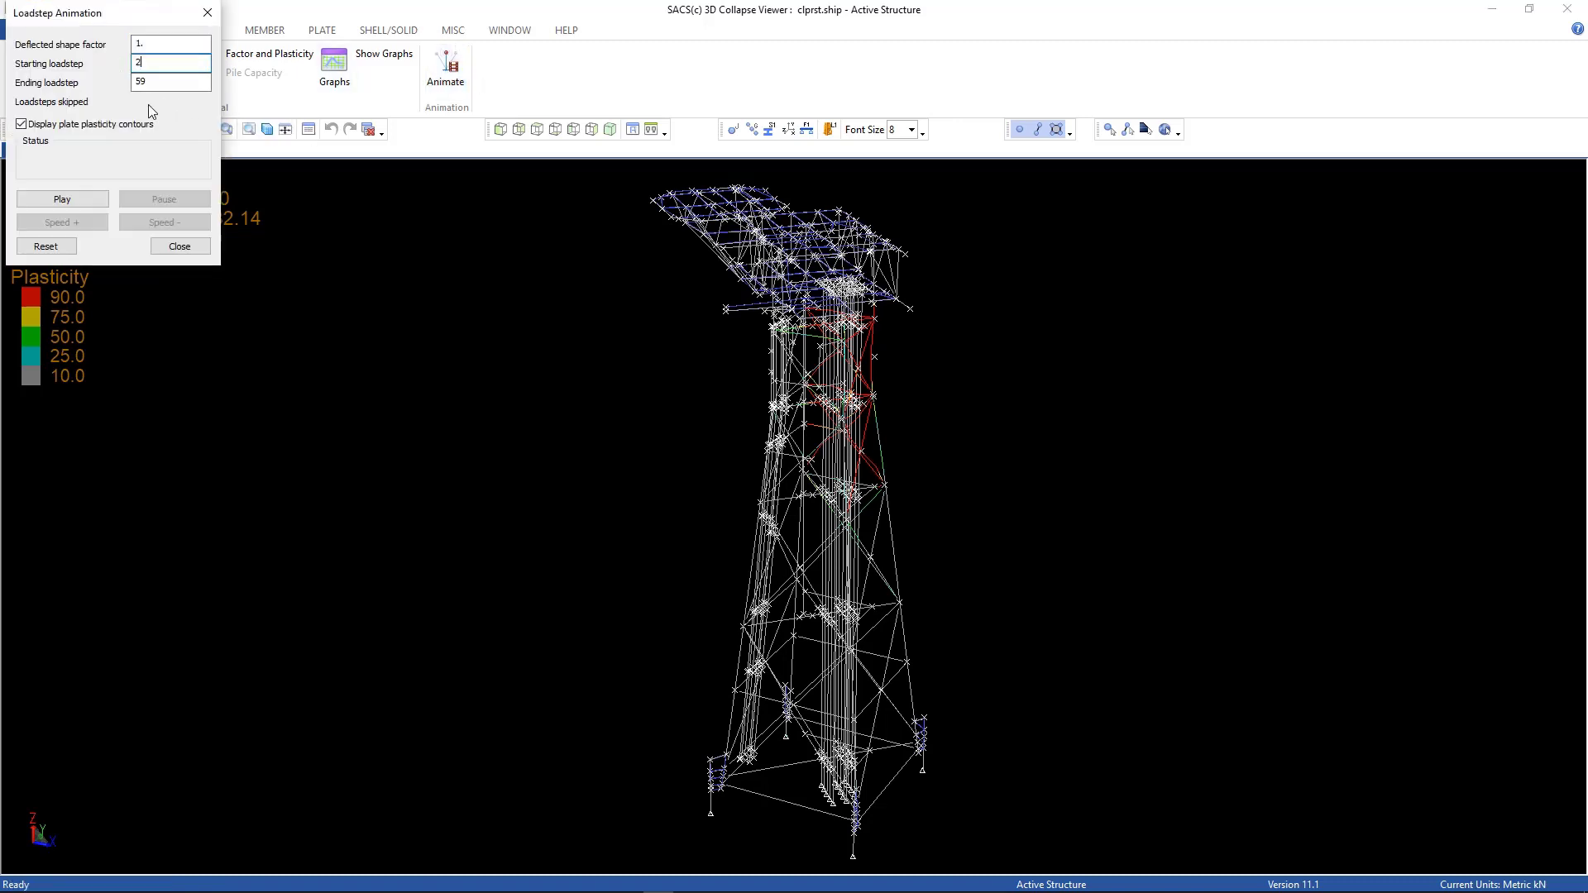
type("0")
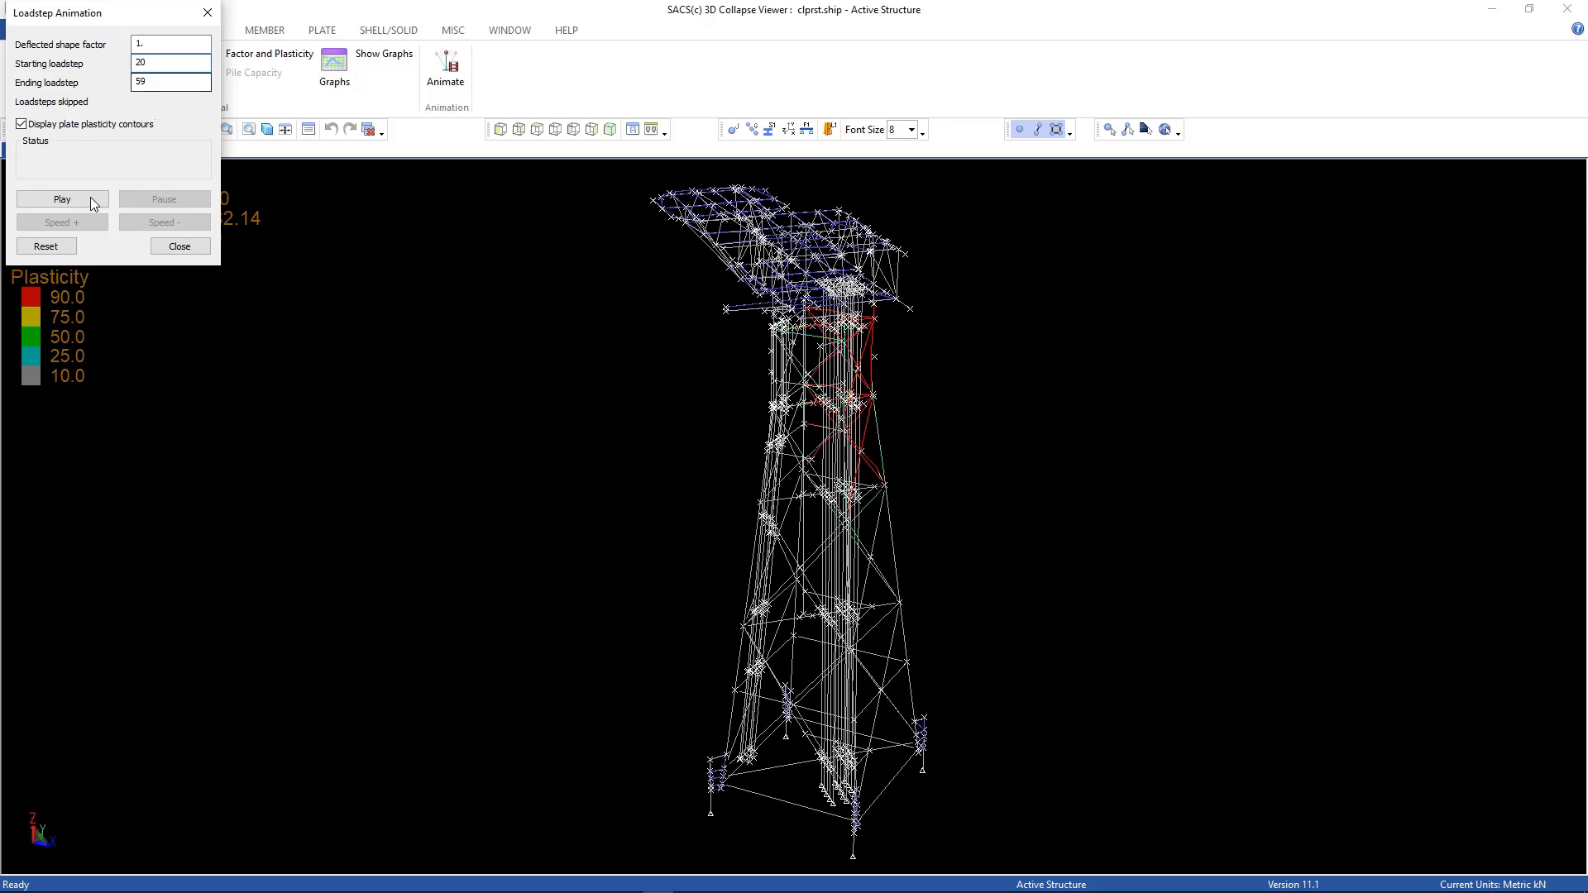
left_click(62, 198)
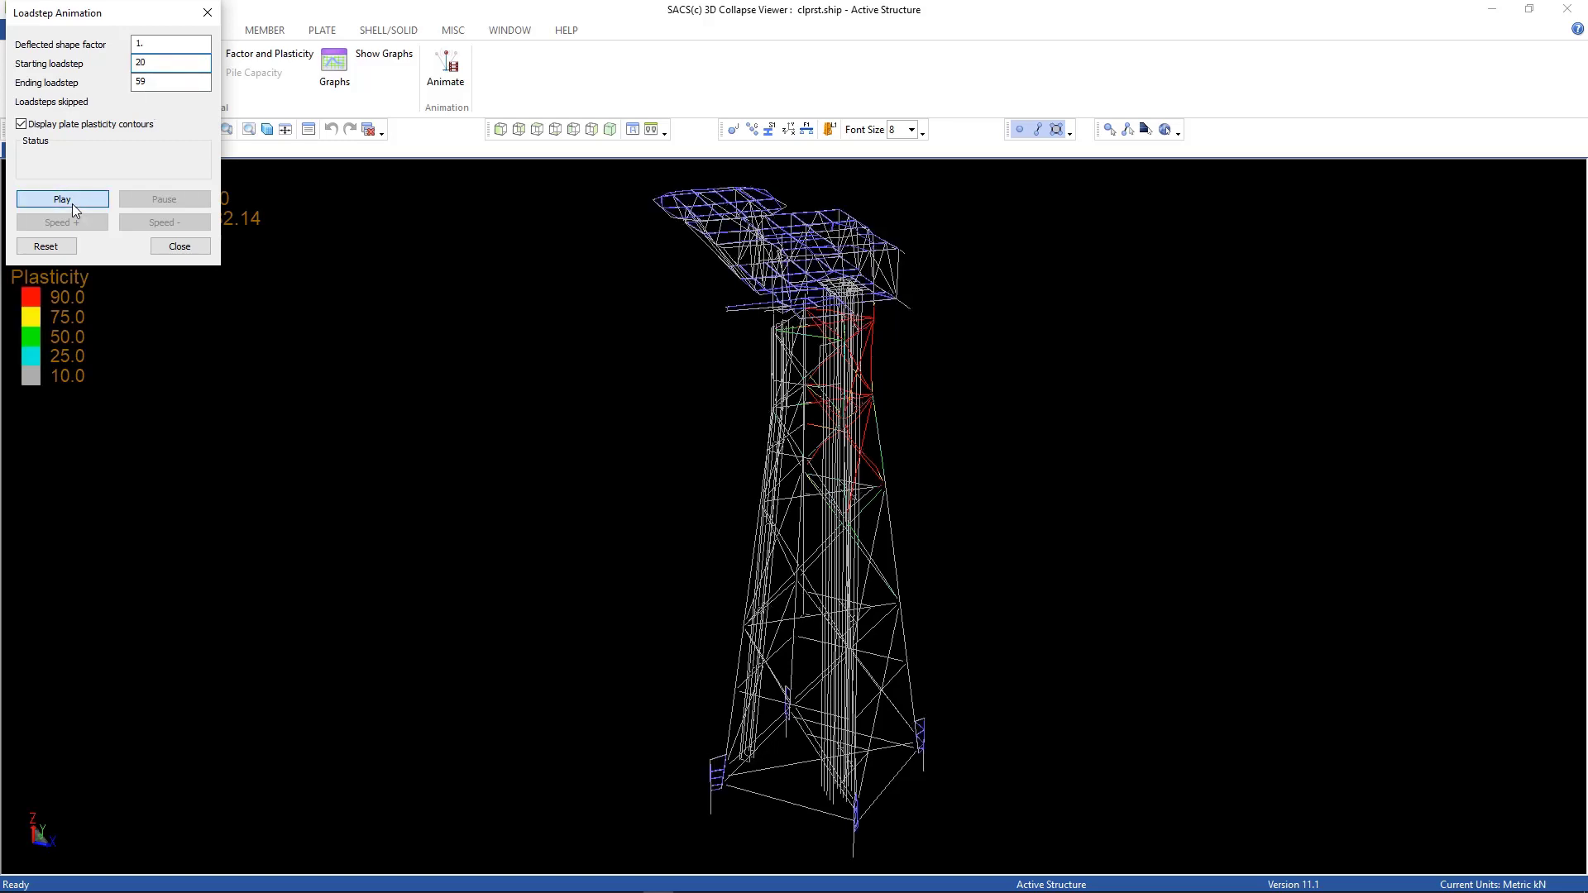
left_click(61, 199)
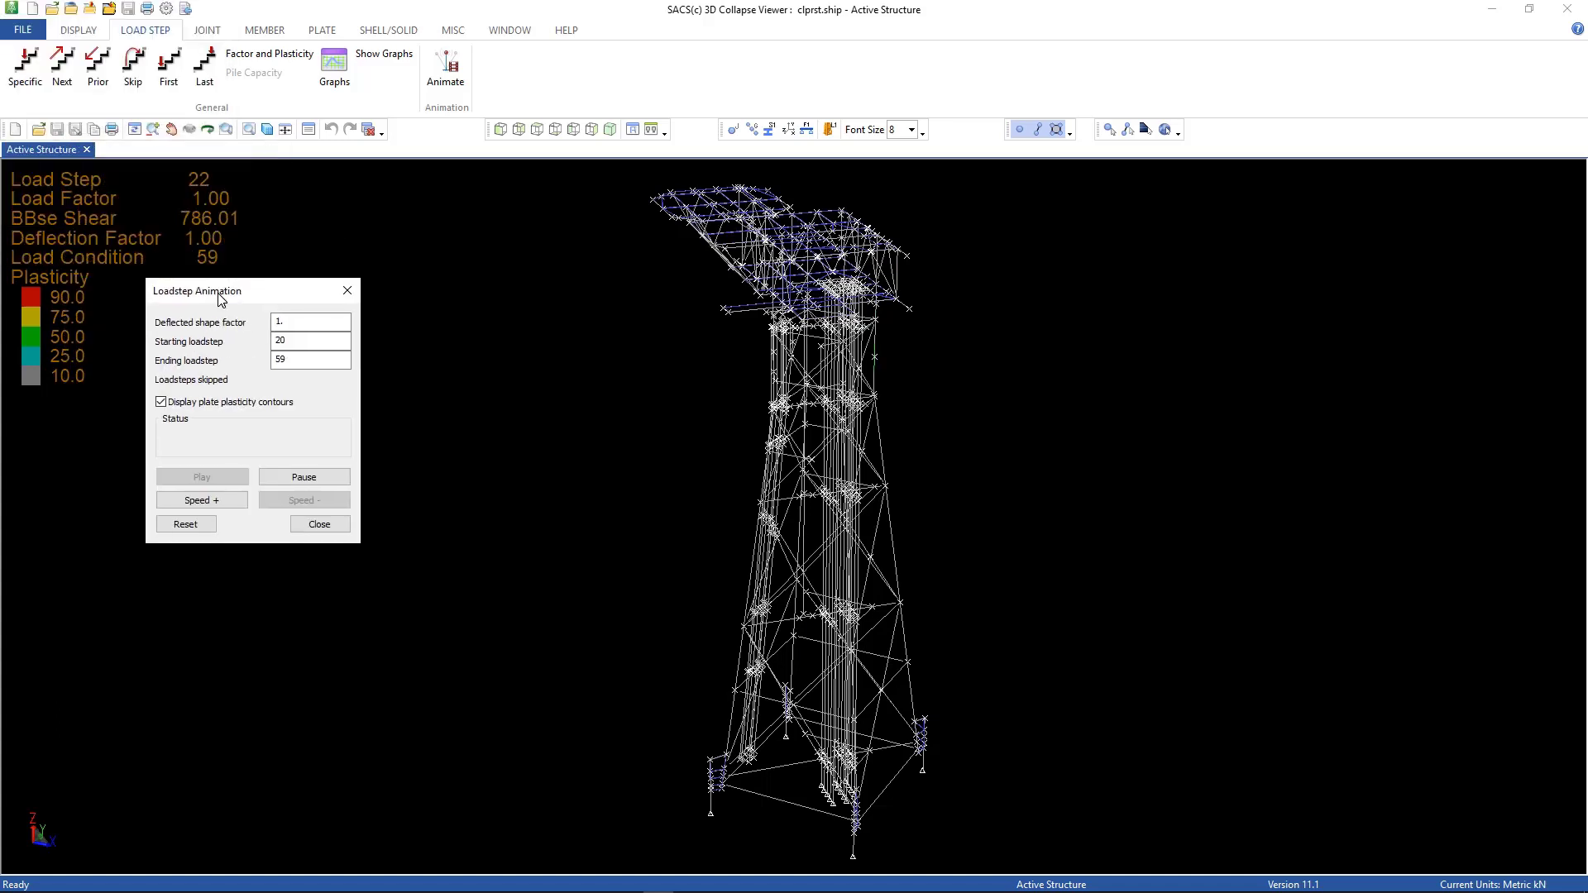
mouse_move(234, 511)
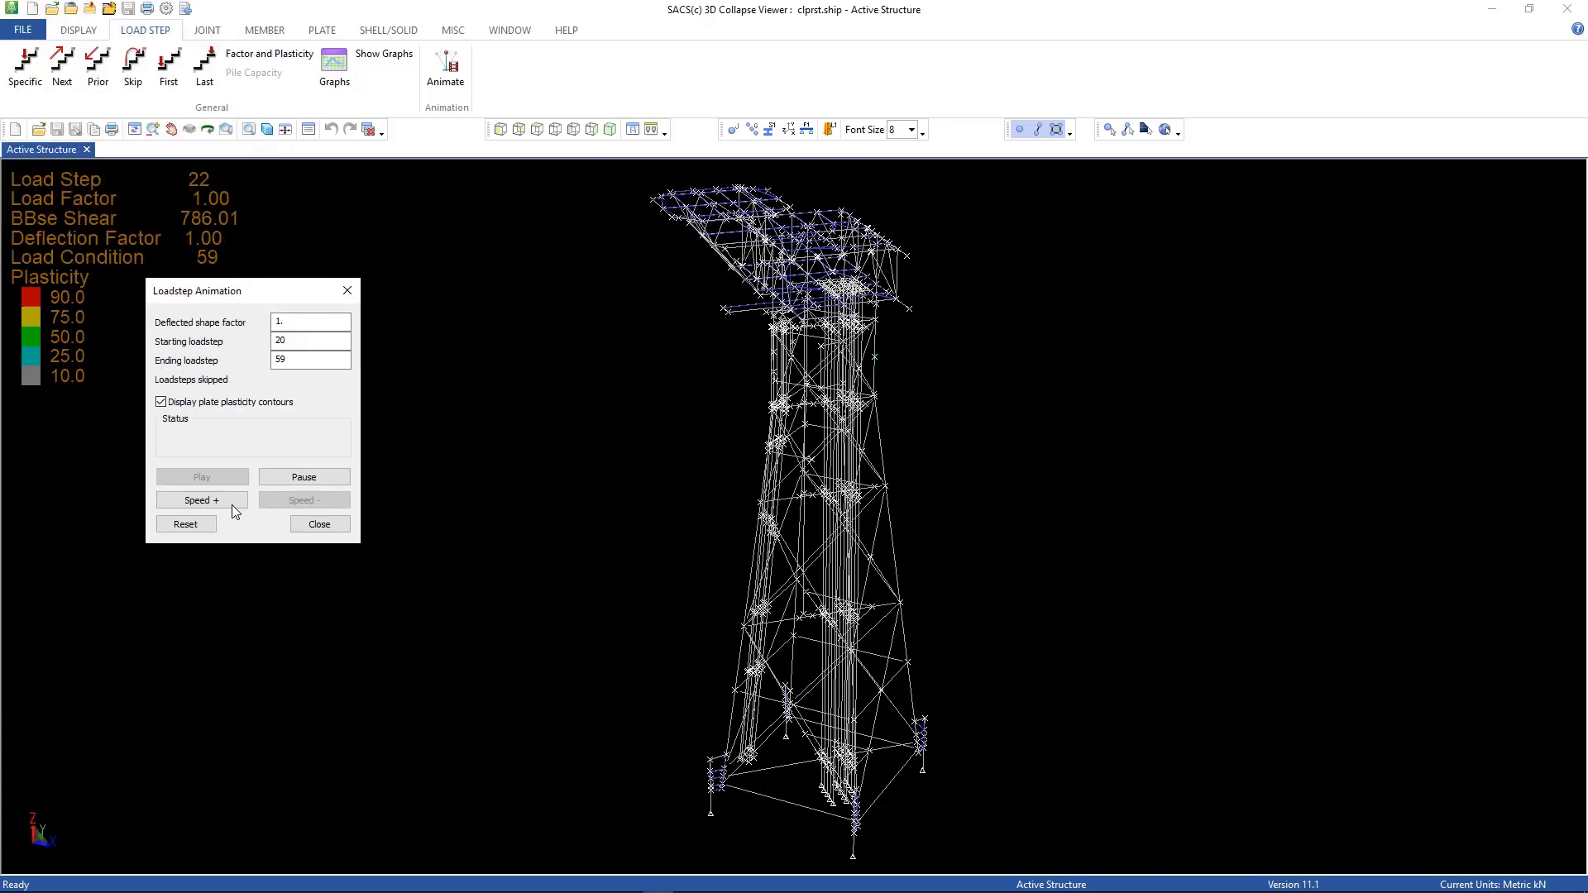
Step: Speed the animation up twice, render members as solids, and close the animation settings
left_click(202, 500)
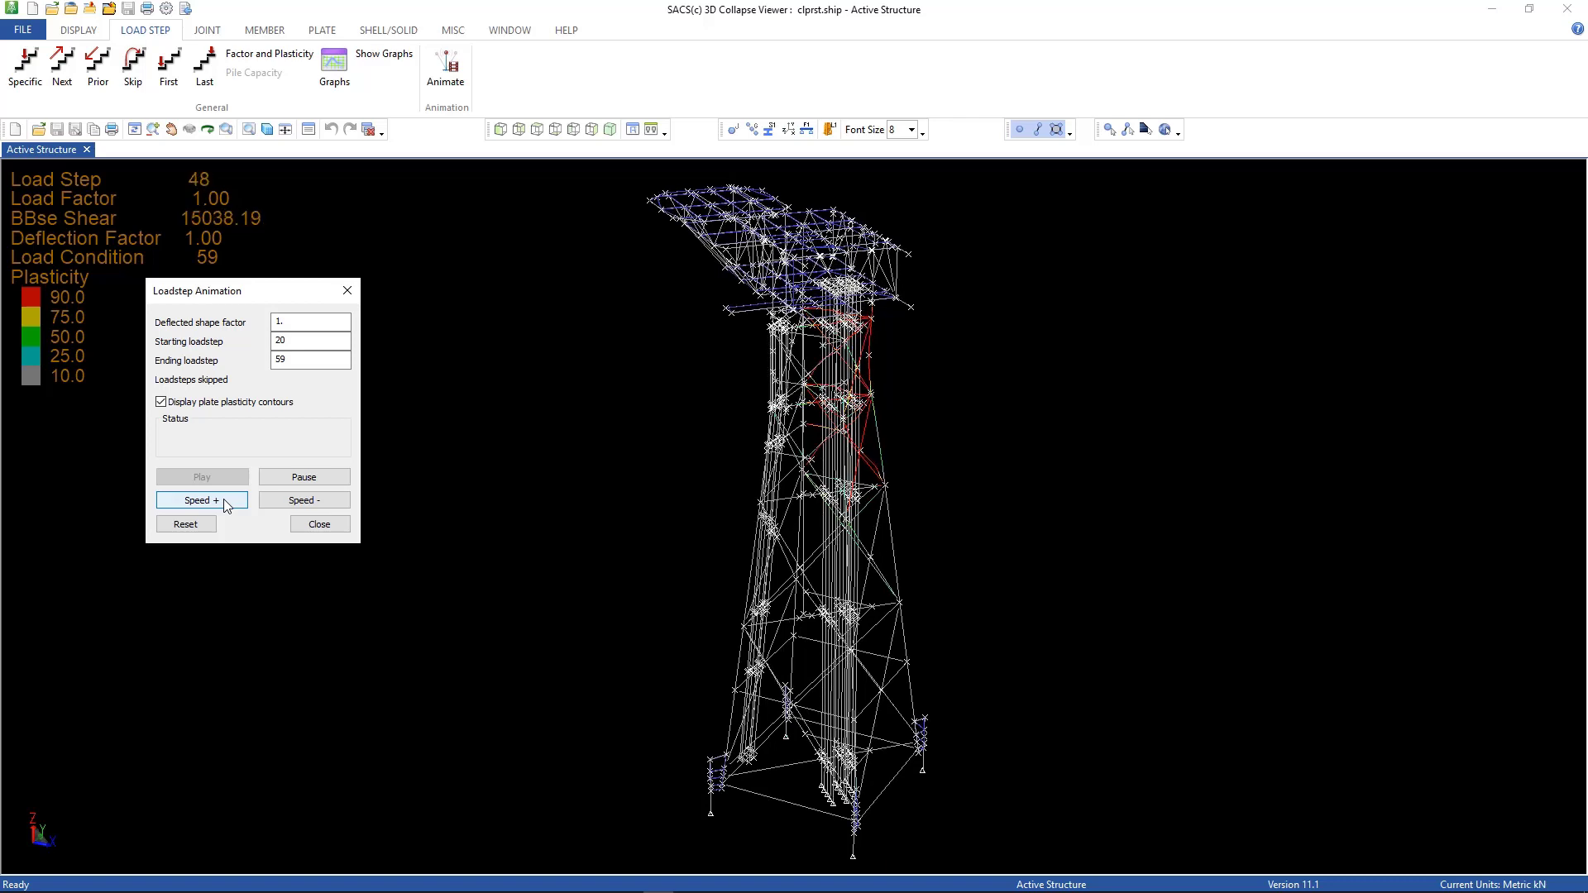
left_click(200, 499)
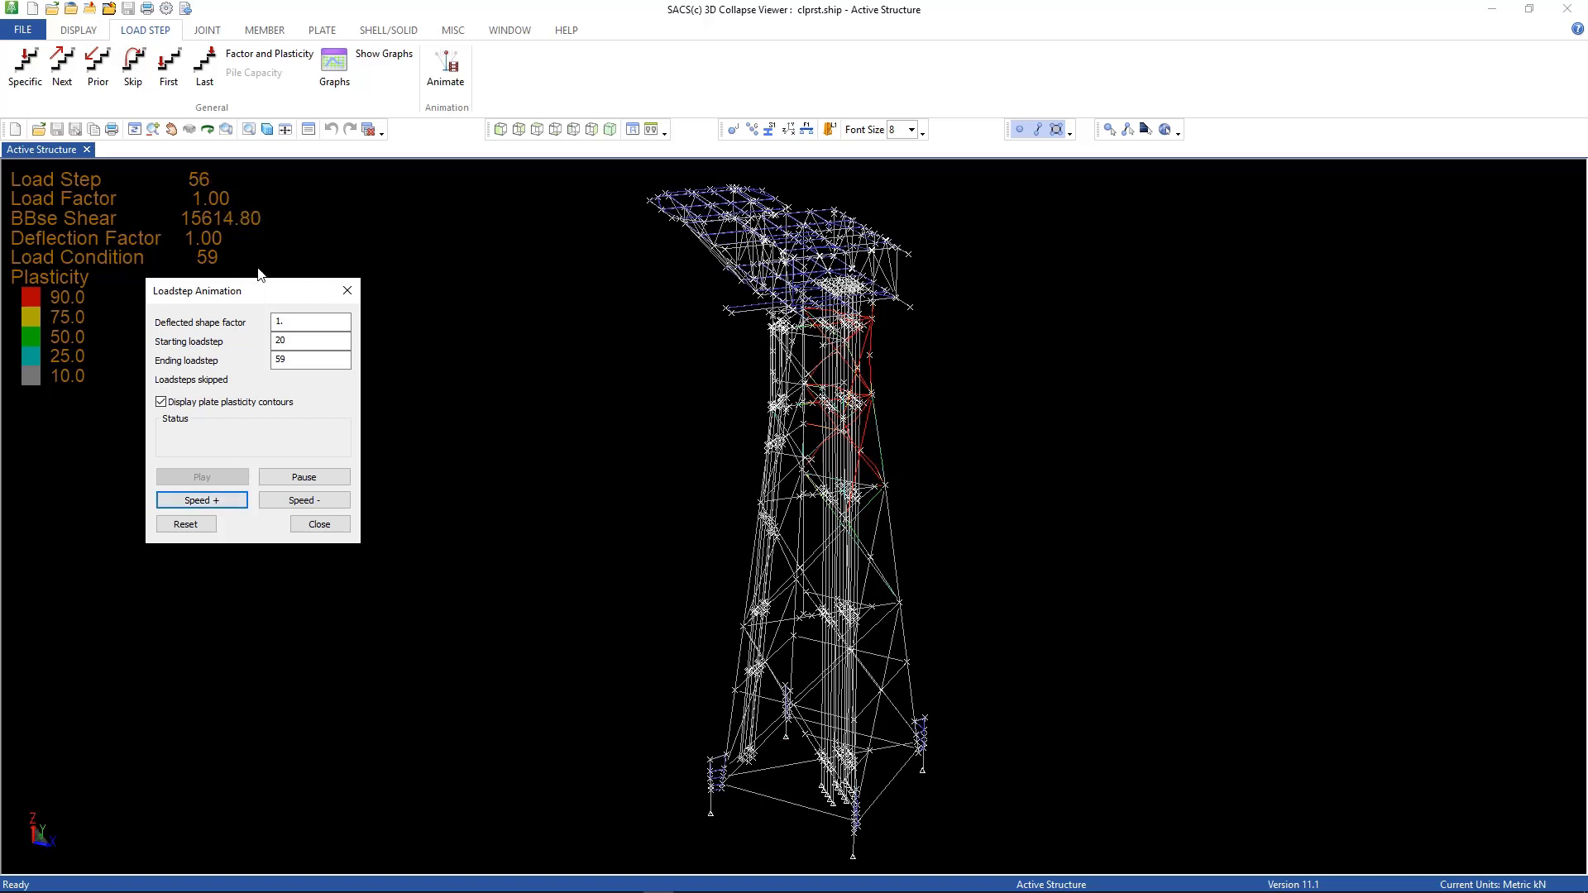
left_click(268, 129)
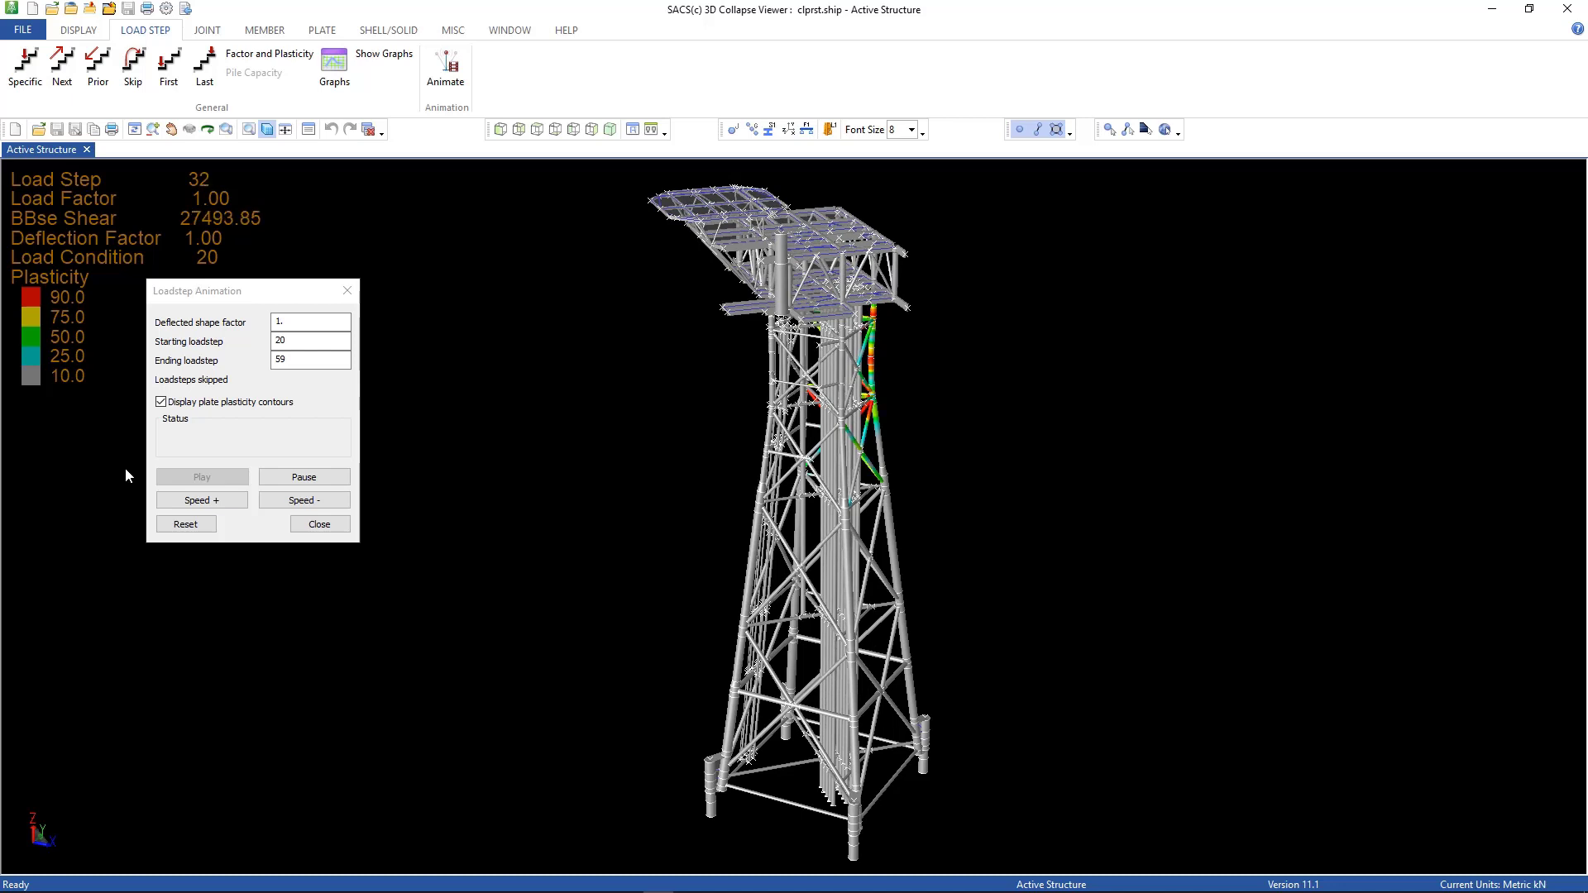
left_click(201, 477)
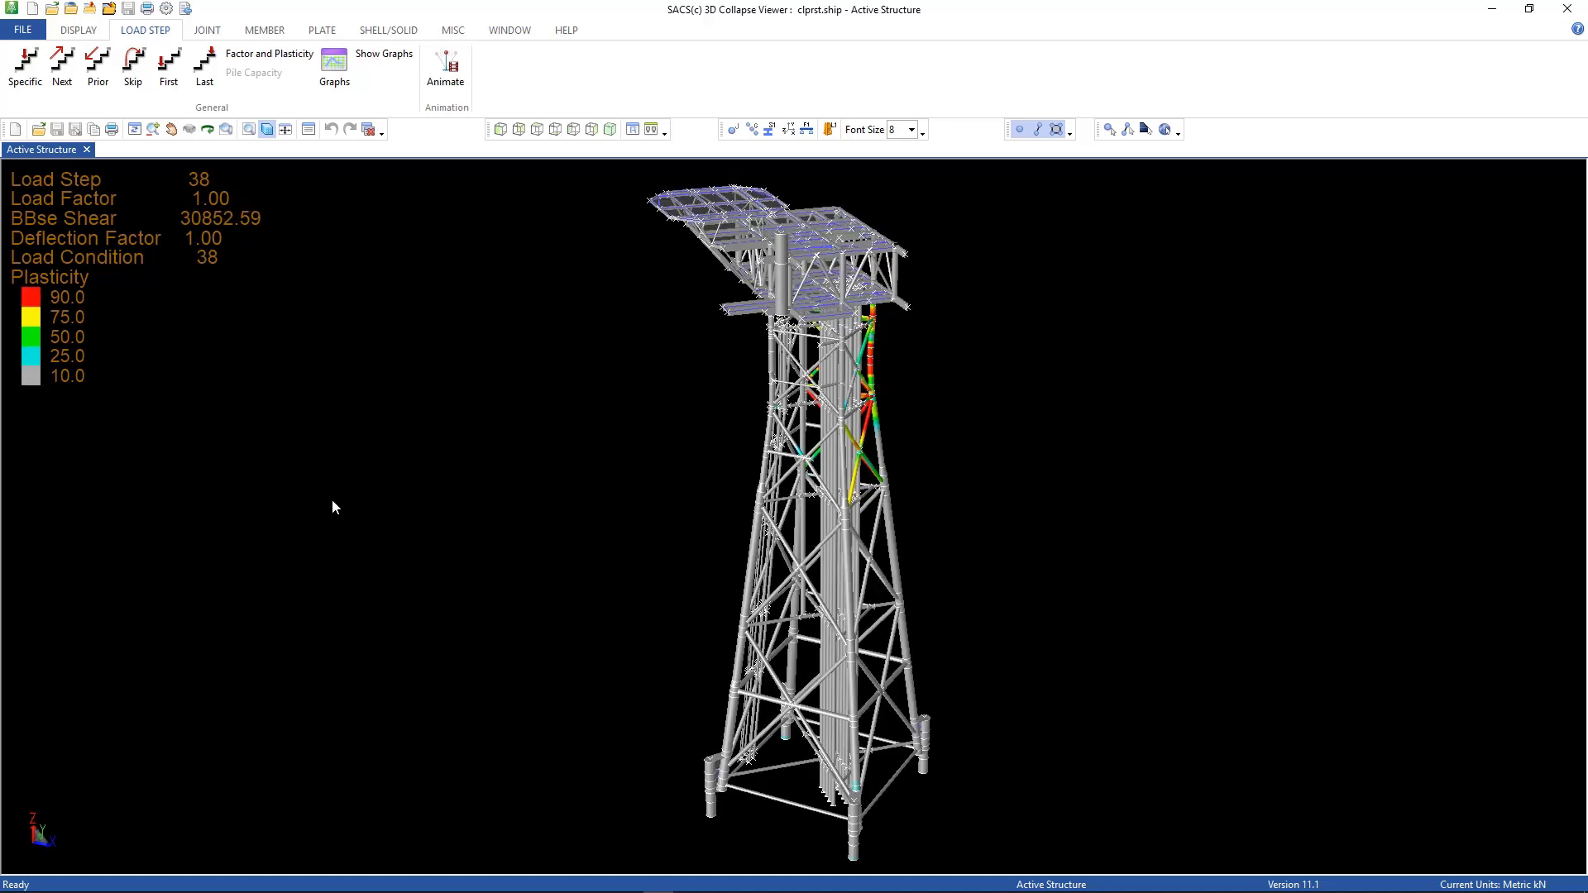
Step: Generate a Work Done report for All joints via File > Reports, then close the dialog
left_click(24, 30)
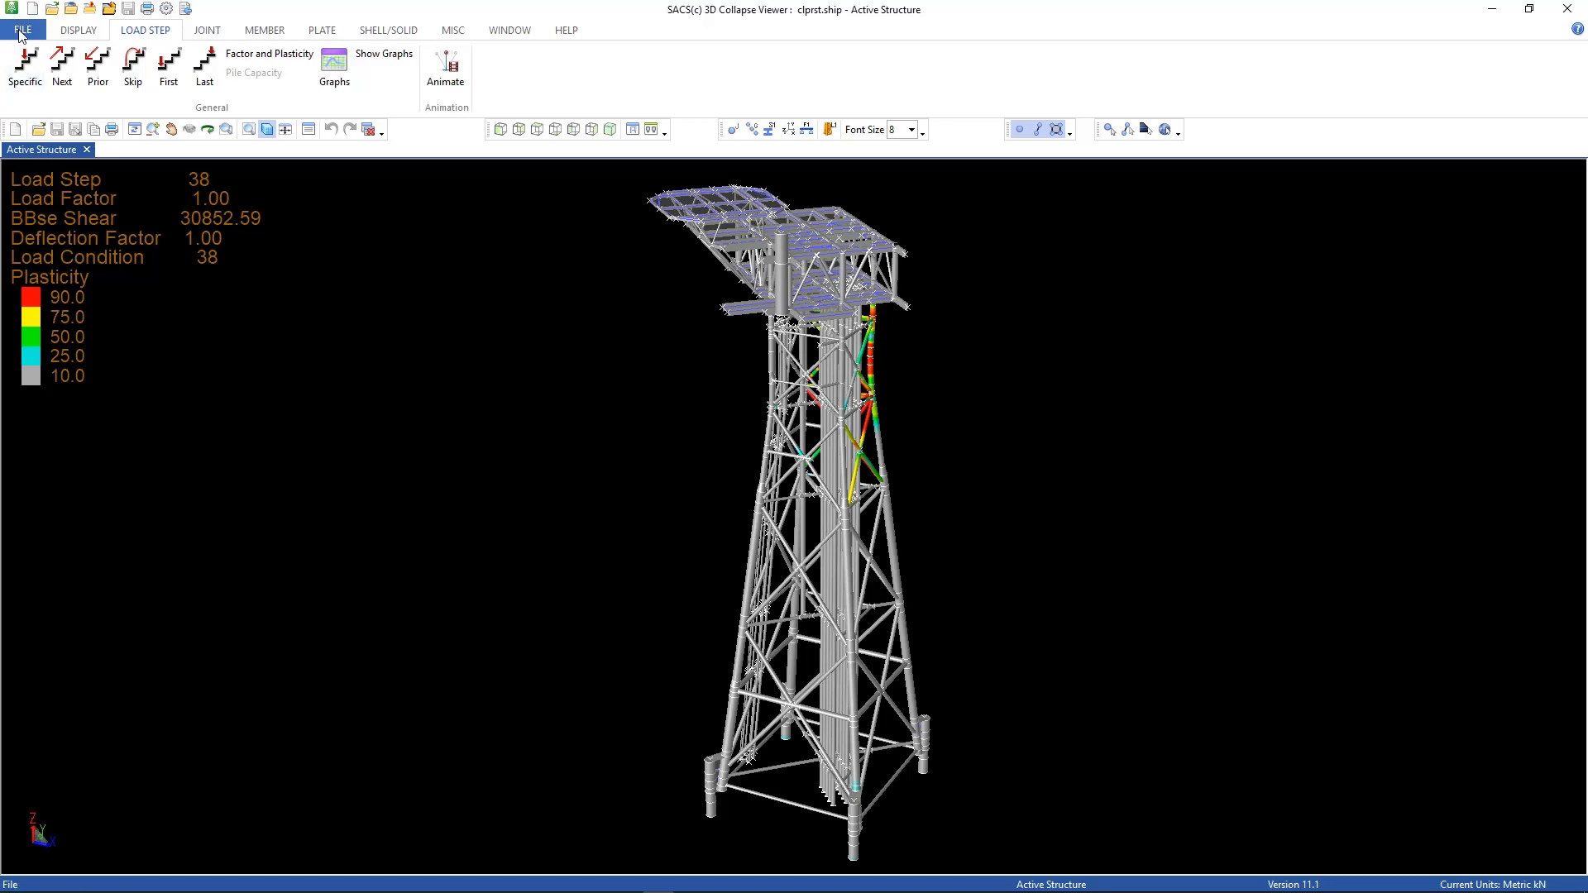
left_click(23, 30)
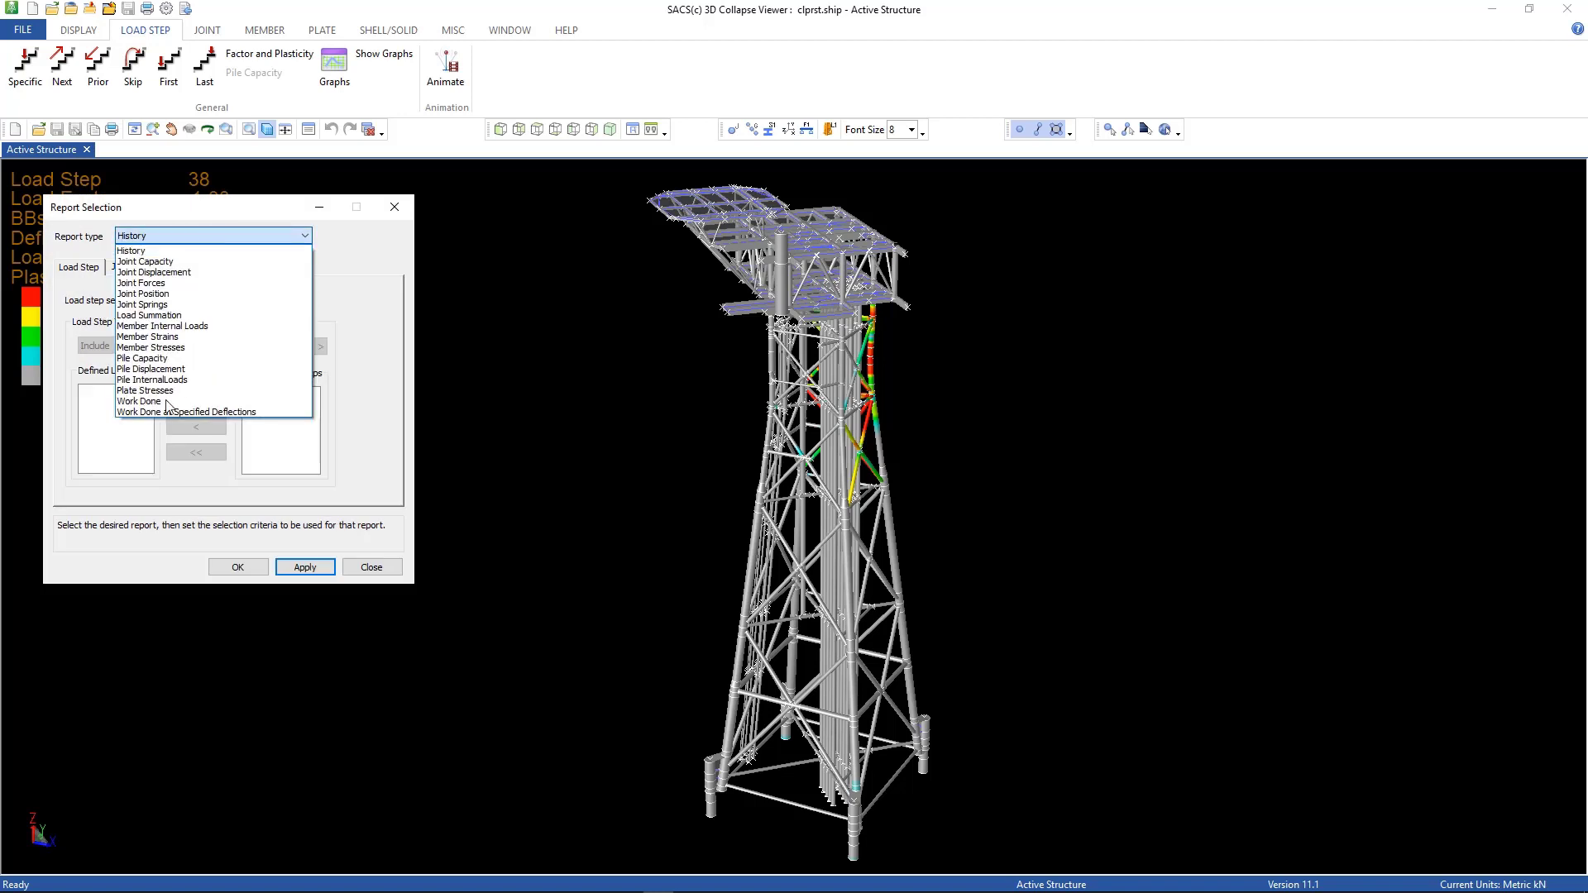
left_click(139, 400)
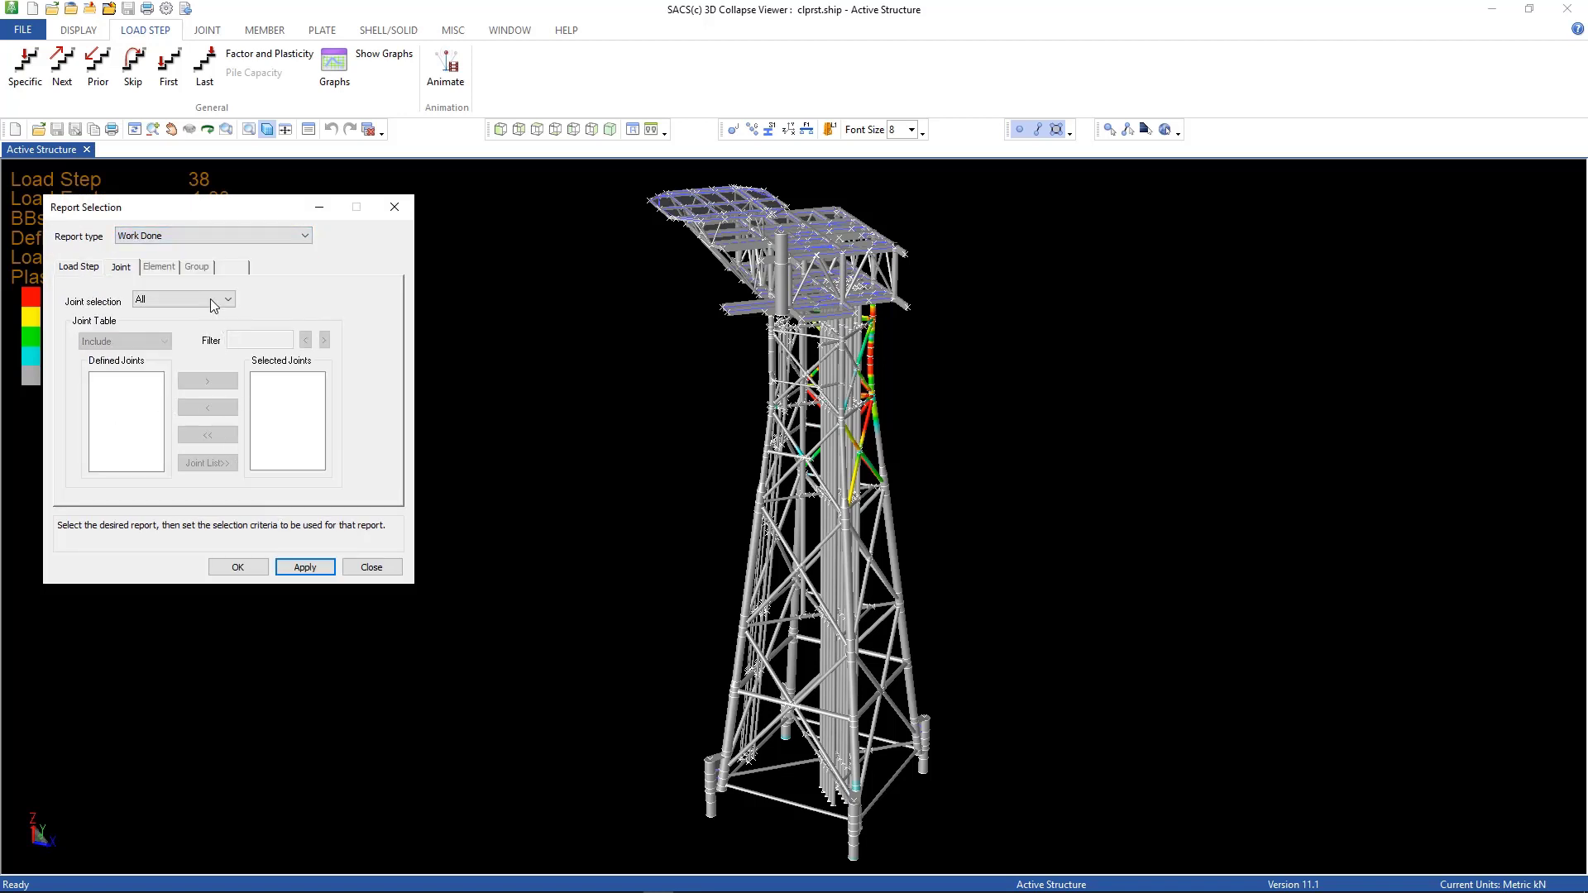
left_click(227, 299)
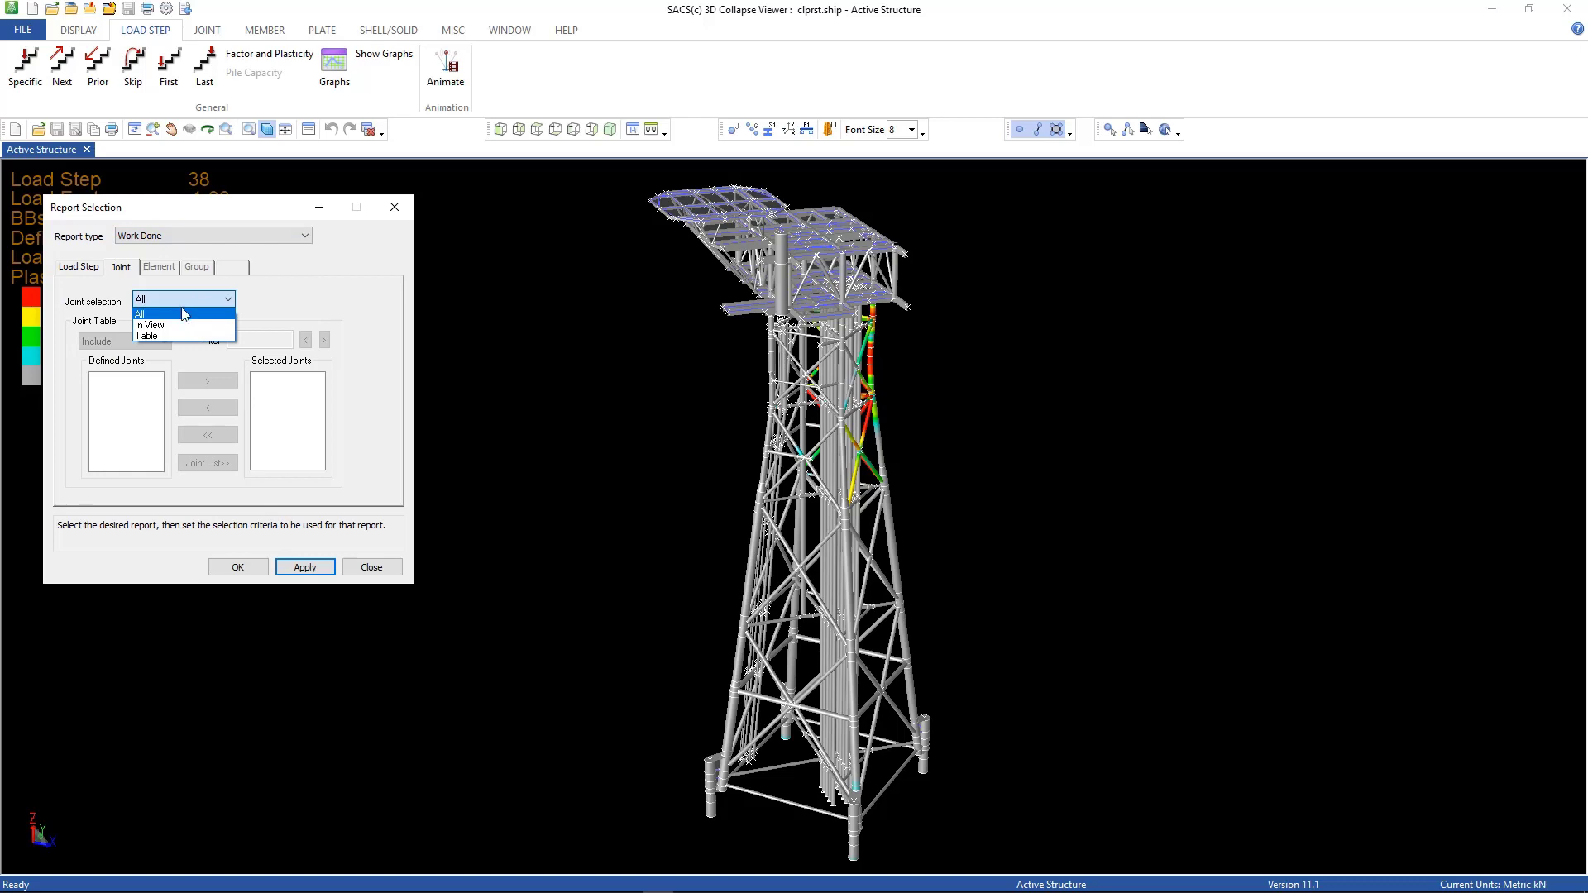
left_click(140, 312)
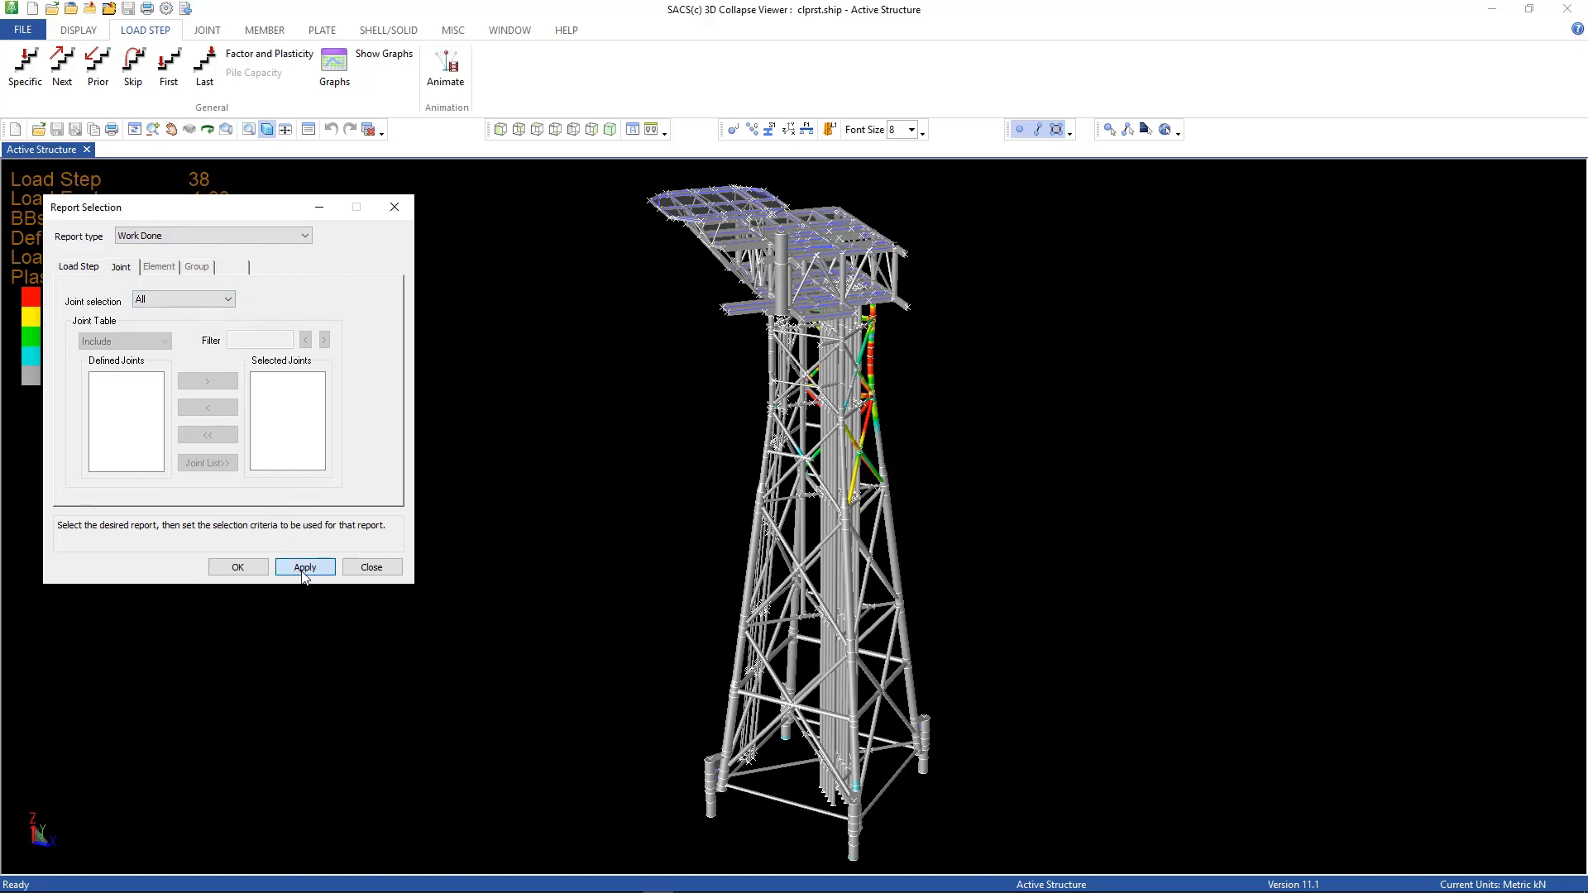
left_click(304, 566)
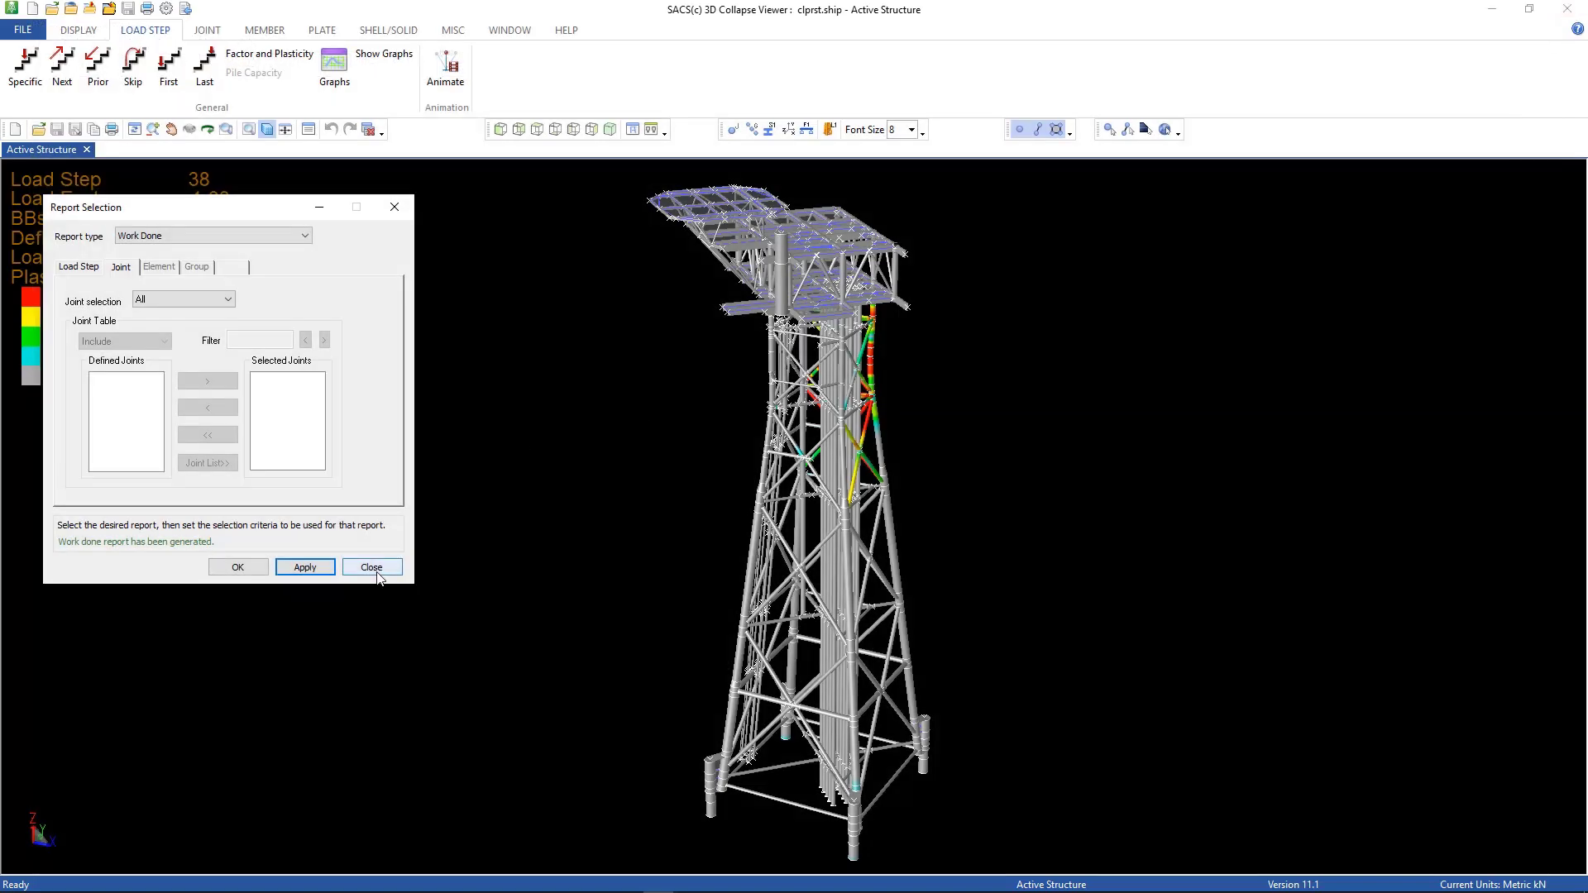
left_click(371, 568)
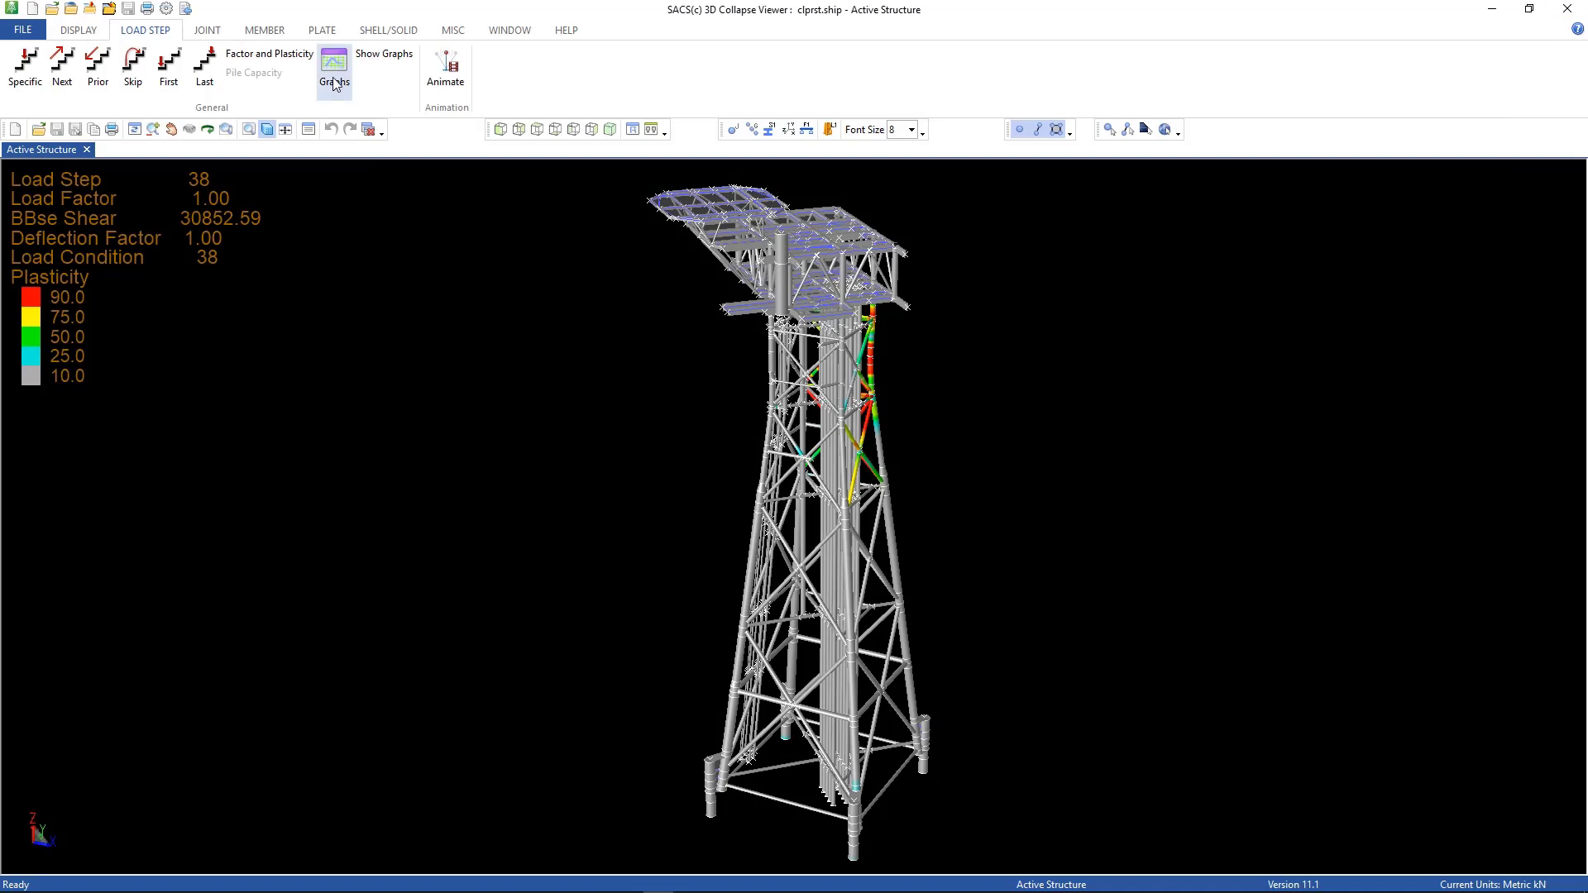
Step: Add a graph with Load Step on X and Base Shear on Y and show it in Chartvue
left_click(333, 71)
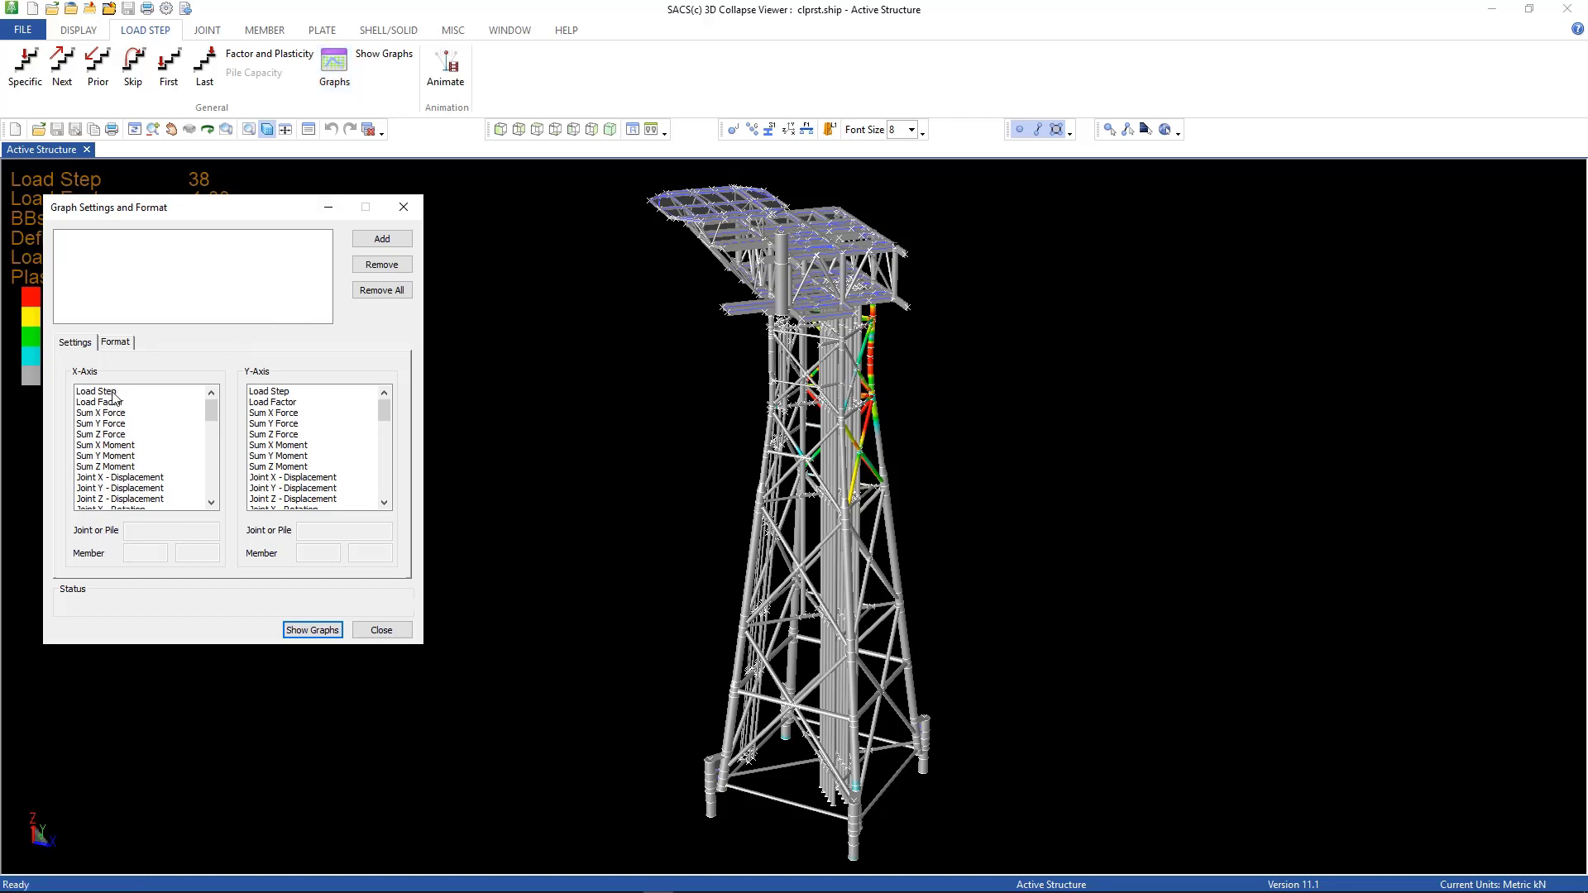
left_click(96, 390)
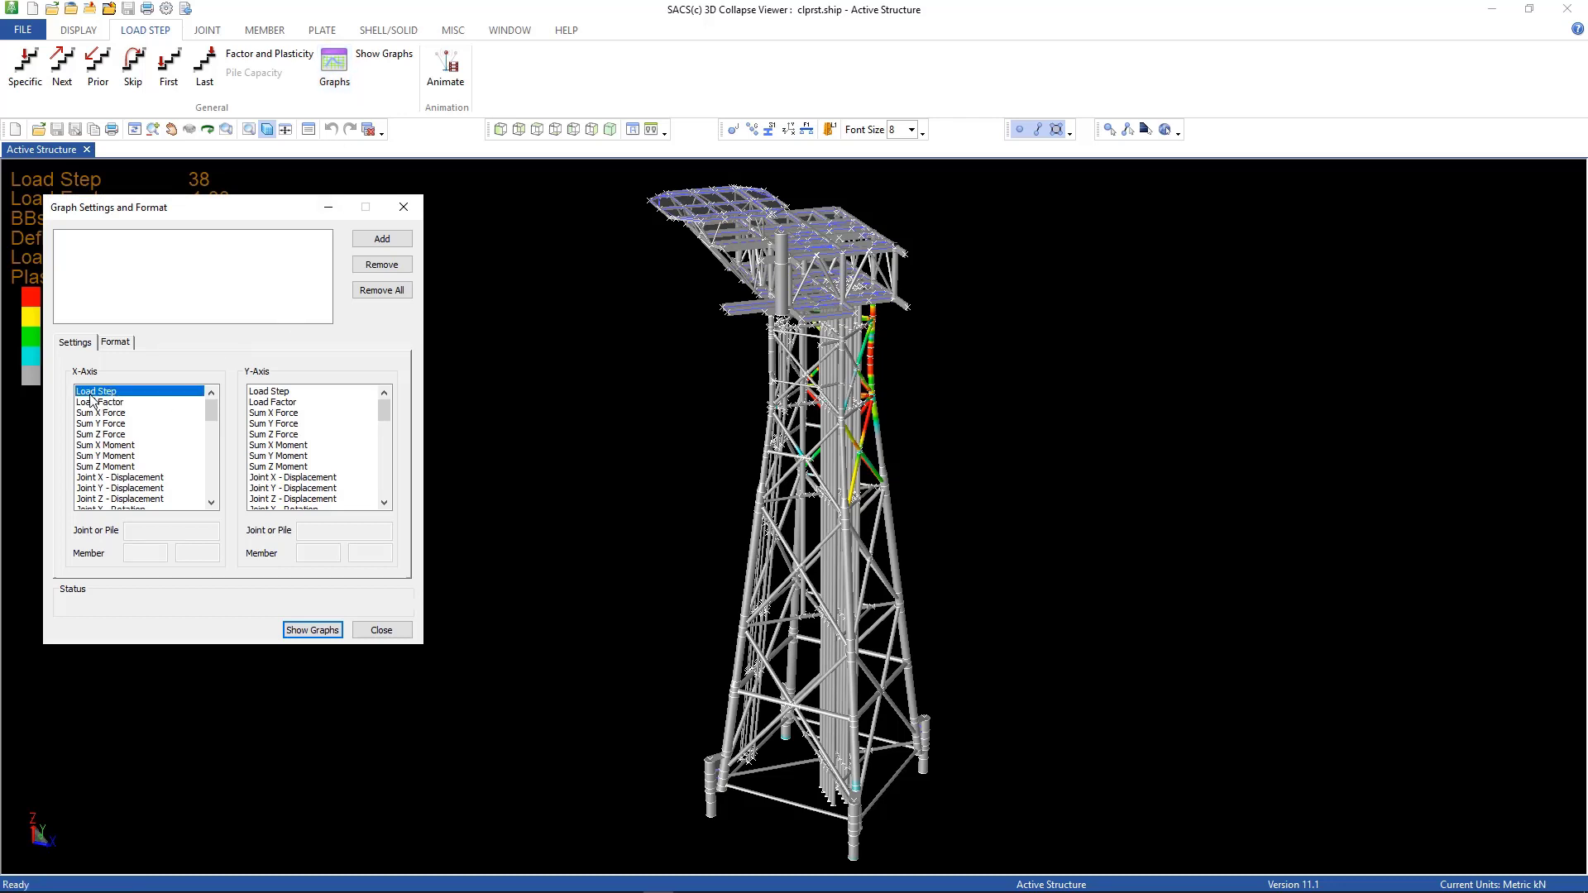
mouse_move(283, 435)
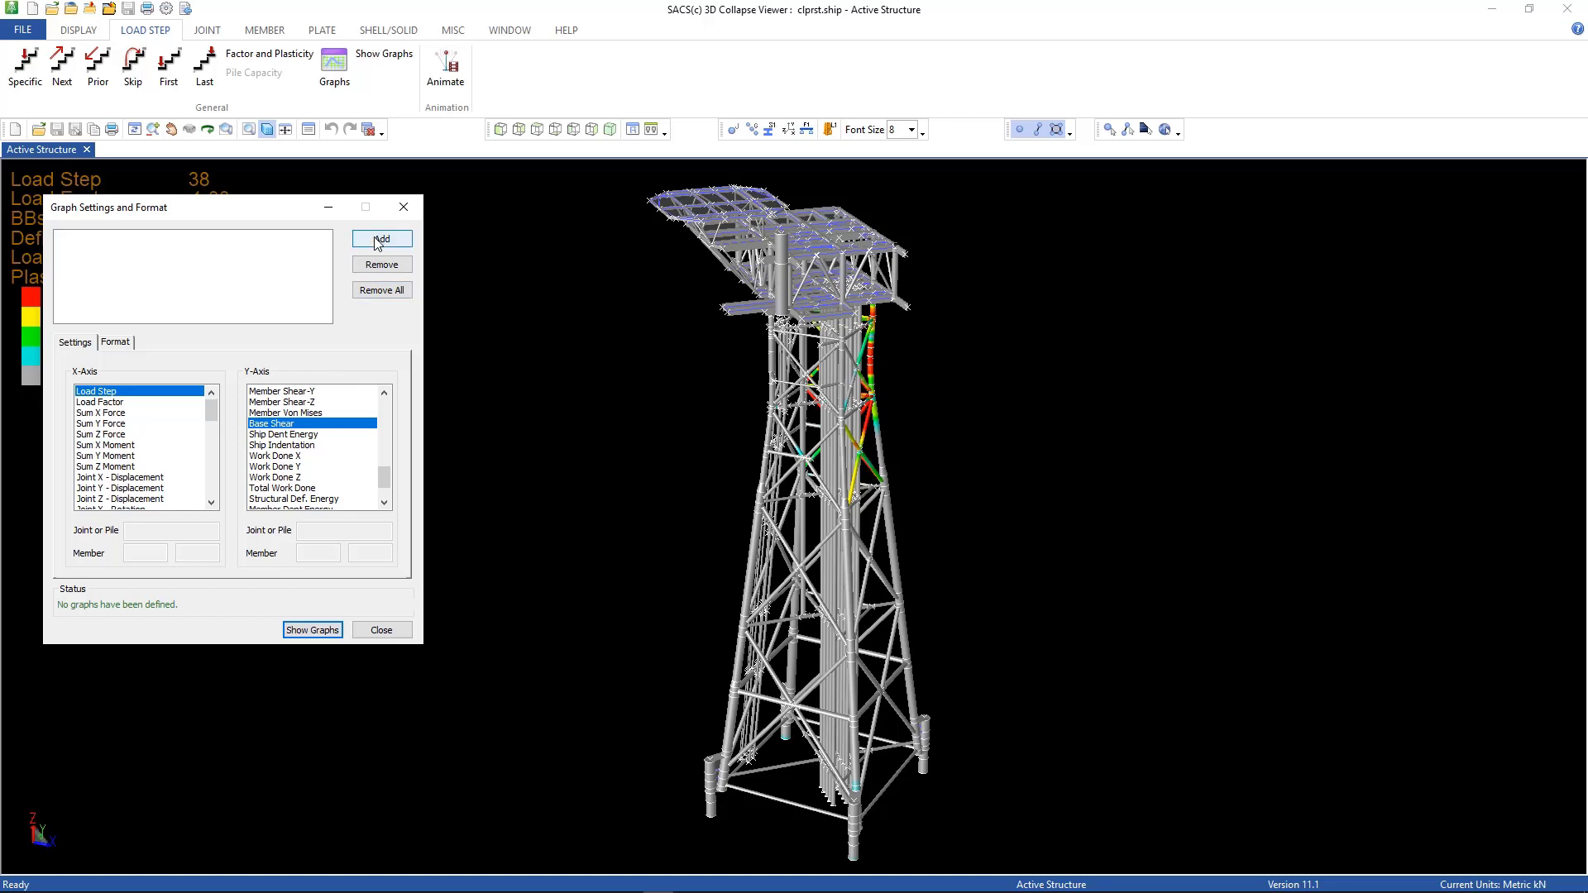
left_click(382, 238)
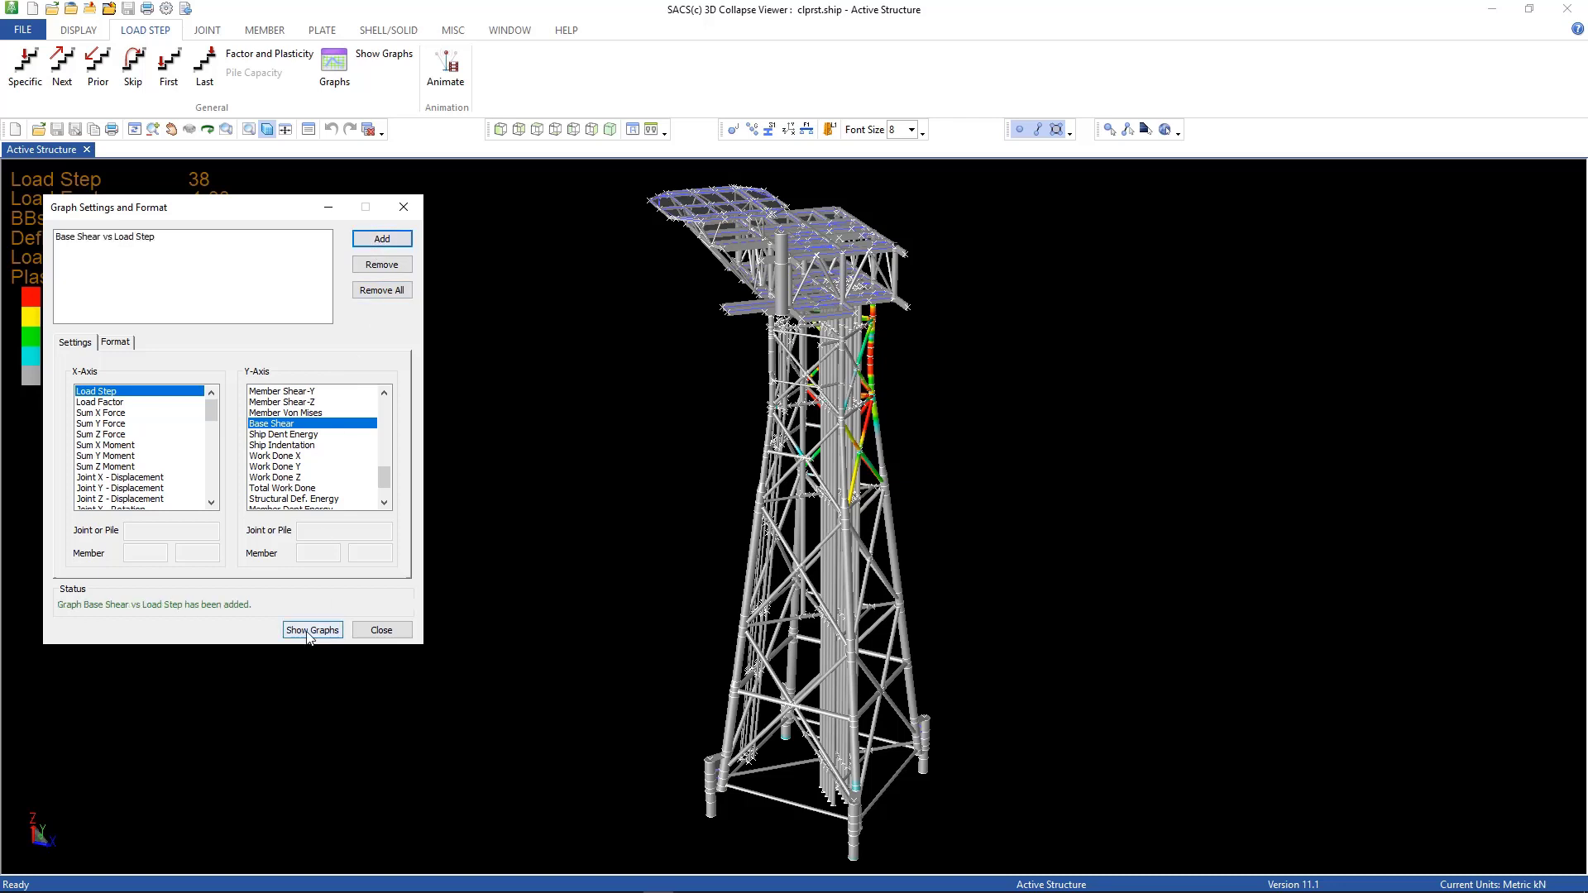
left_click(312, 630)
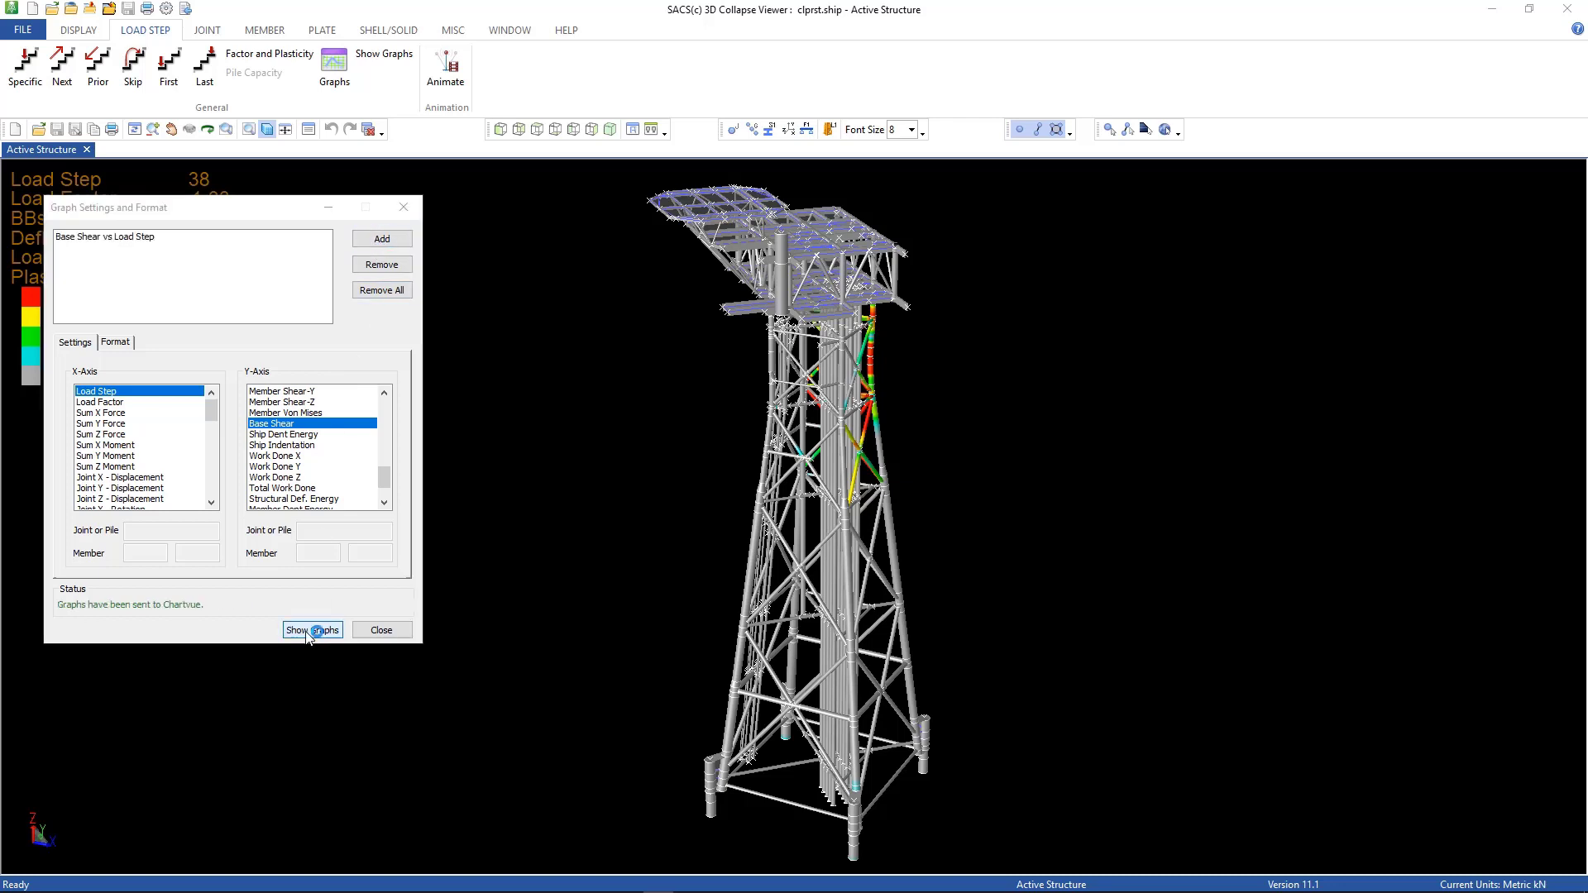
left_click(312, 630)
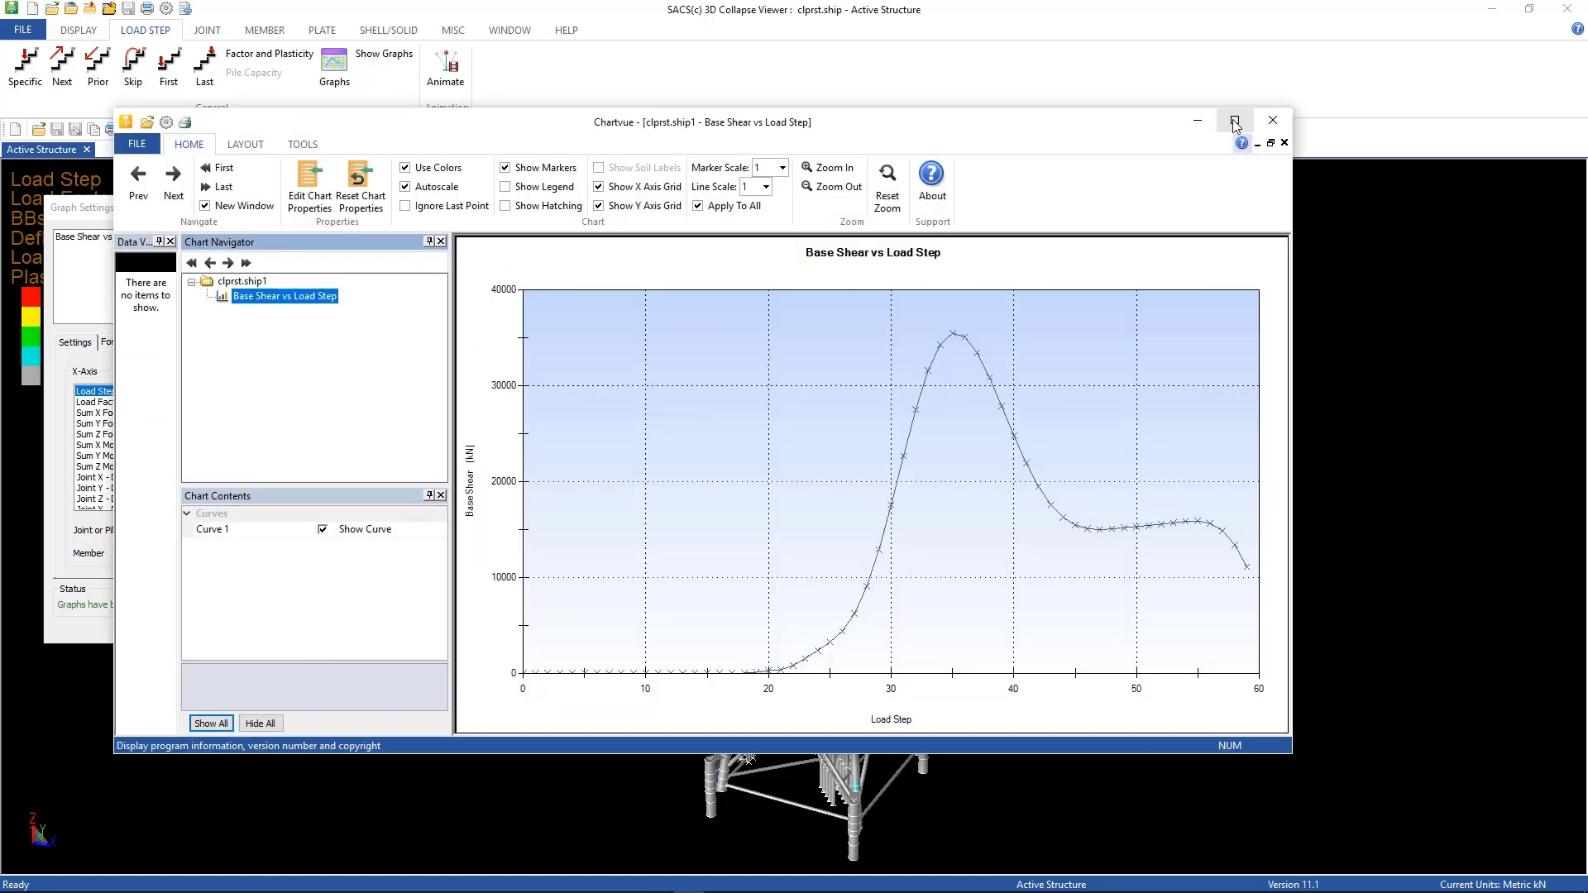
Step: Put the Chartvue window away and close Graph Settings, returning to the step 38 model
left_click(1234, 121)
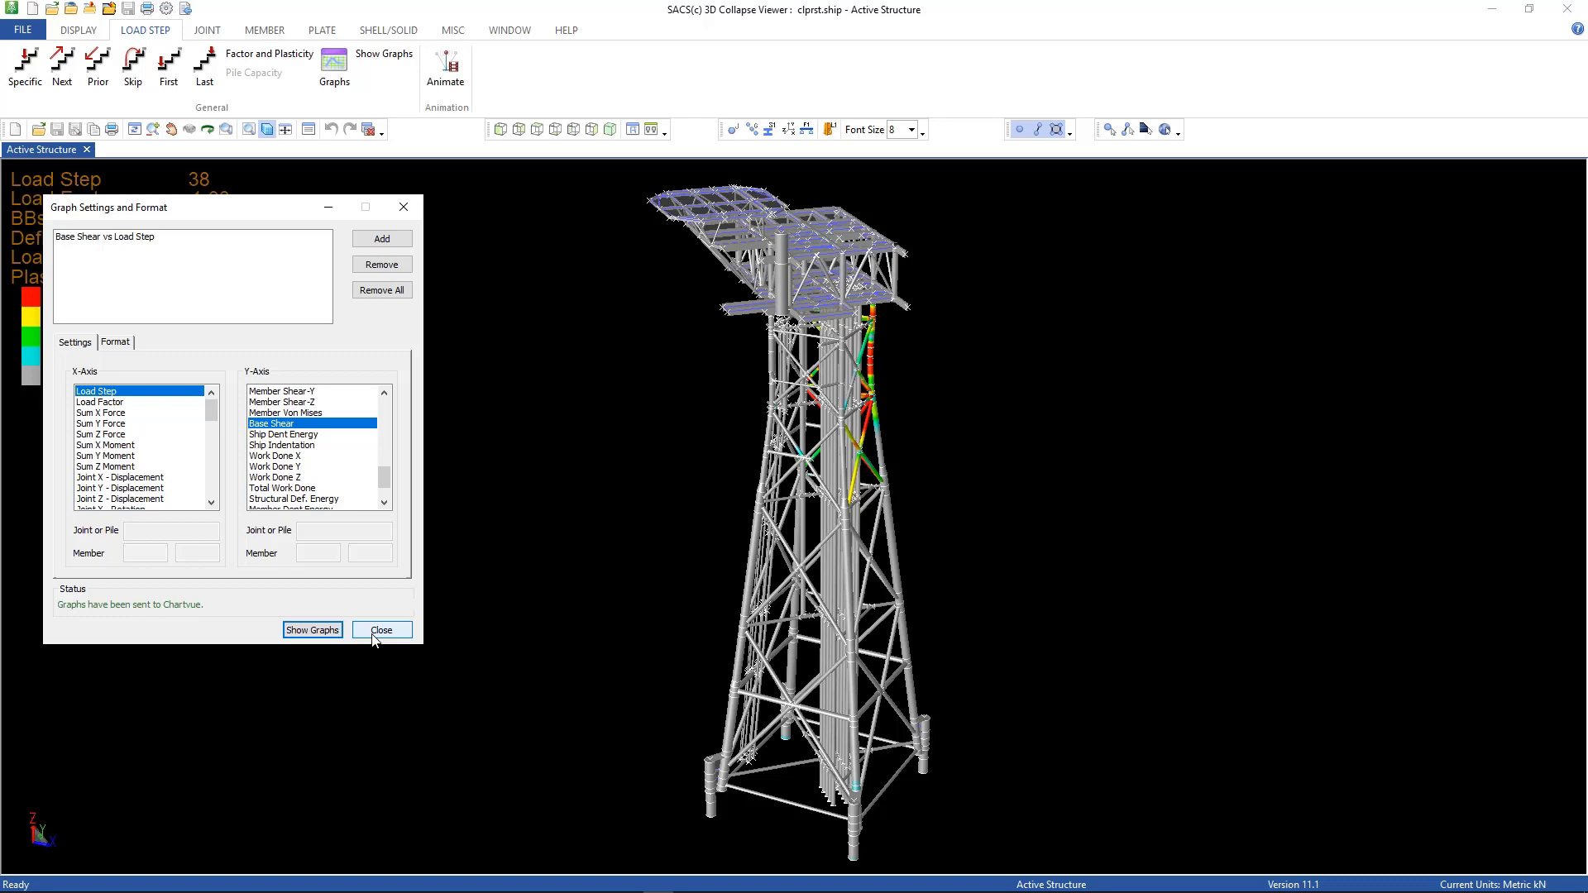
left_click(382, 630)
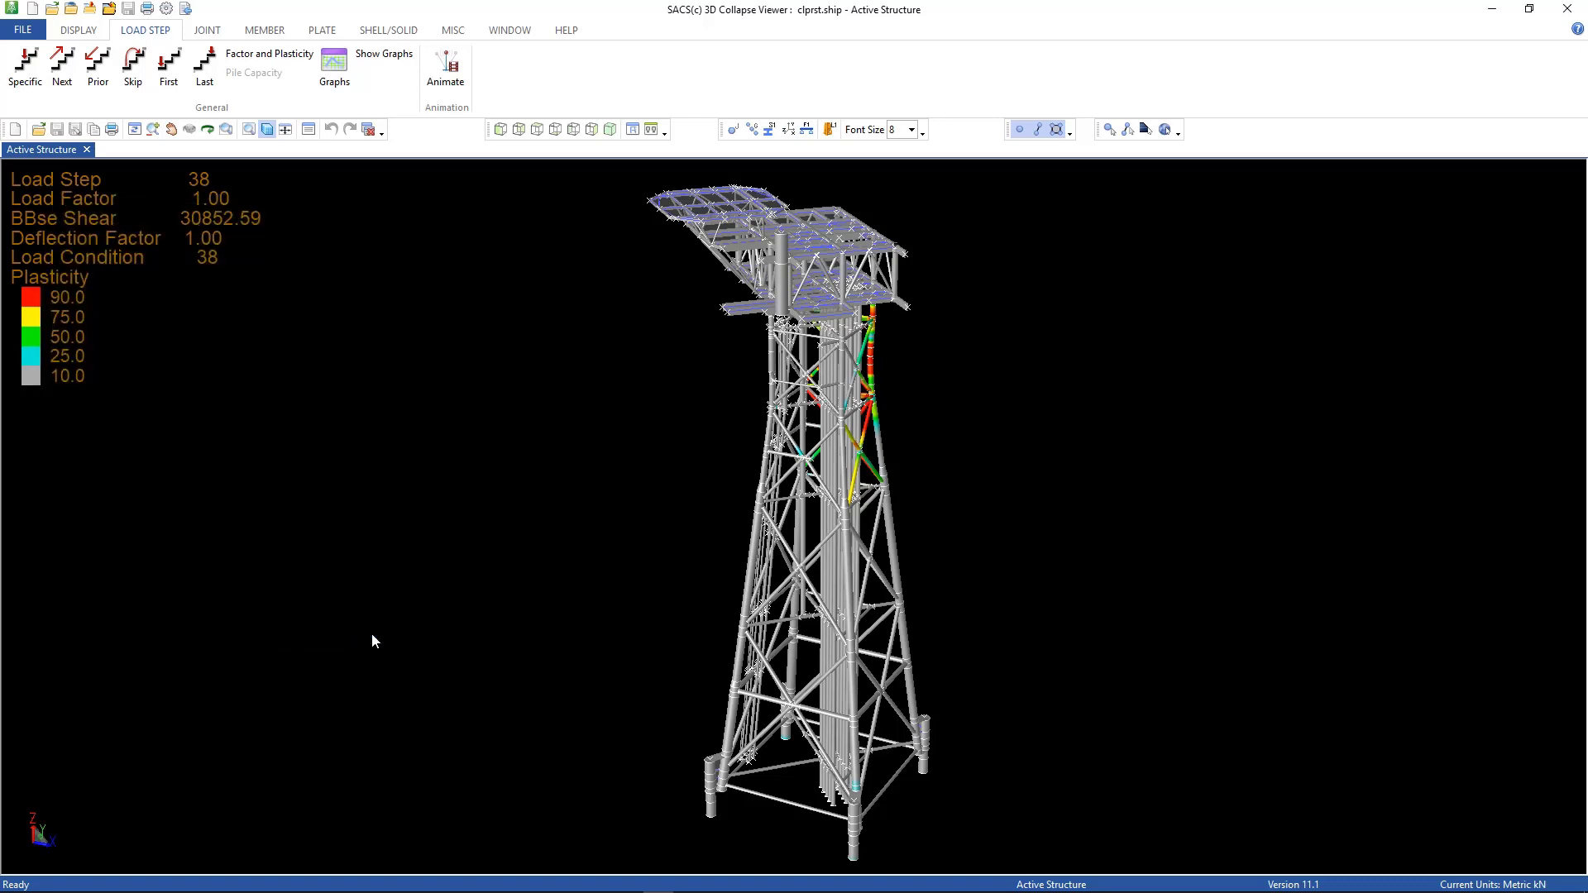